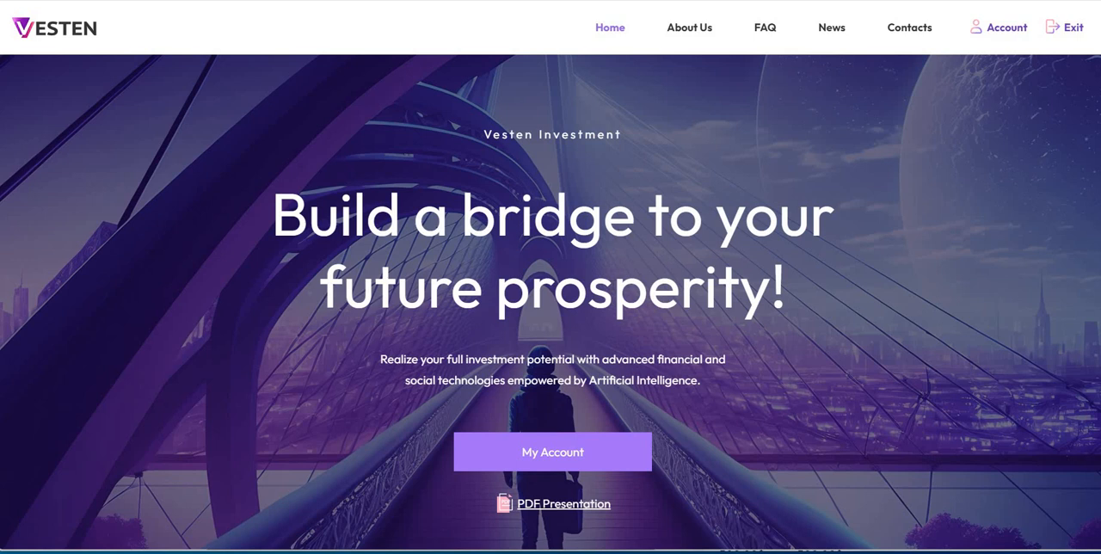
{"action": "mouse_move", "coordinate": [303, 158]}
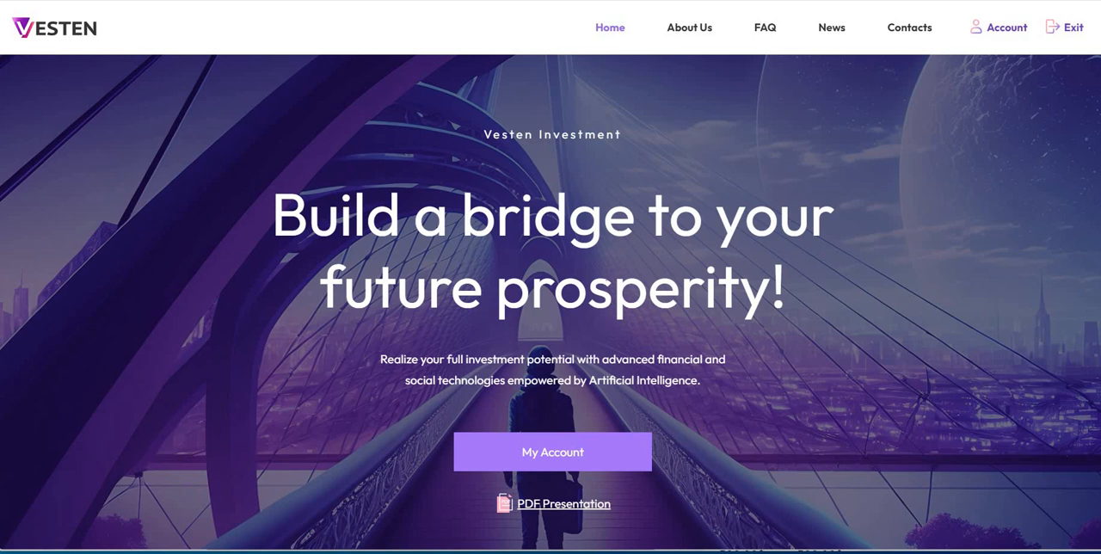
{"action": "mouse_move", "coordinate": [550, 213]}
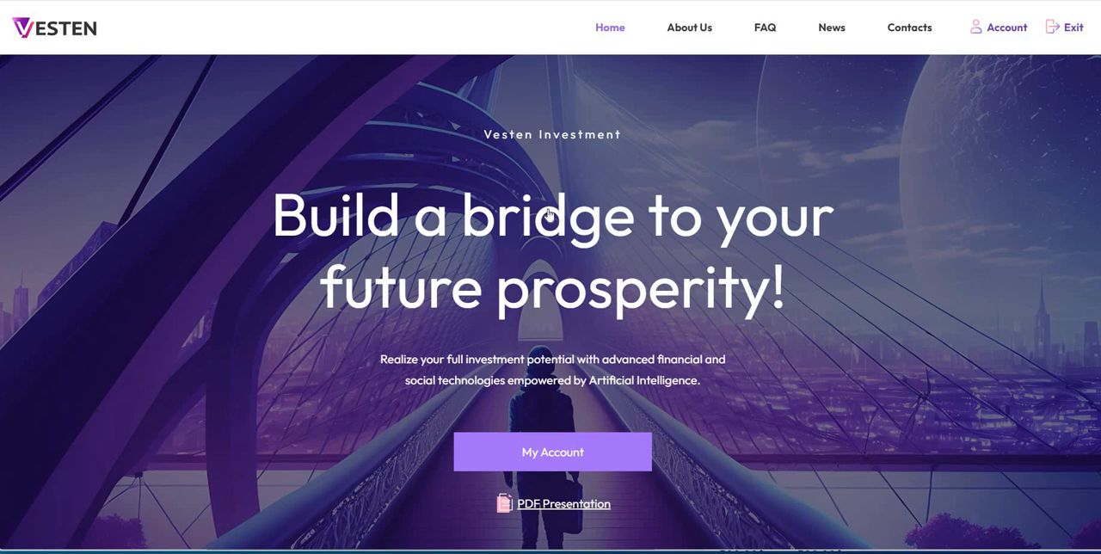
Scroll past the crypto prices and Why Vesten points to the Digimars, Metavenus and Cryptorion plans.
{"action": "scroll", "scroll_direction": "down", "scroll_amount": 3}
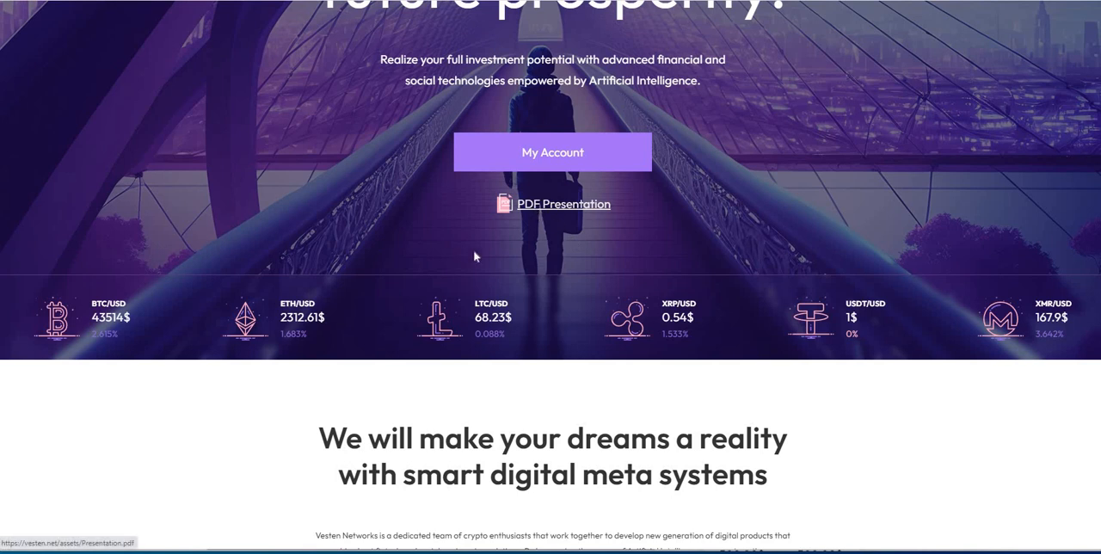
{"action": "mouse_move", "coordinate": [538, 262]}
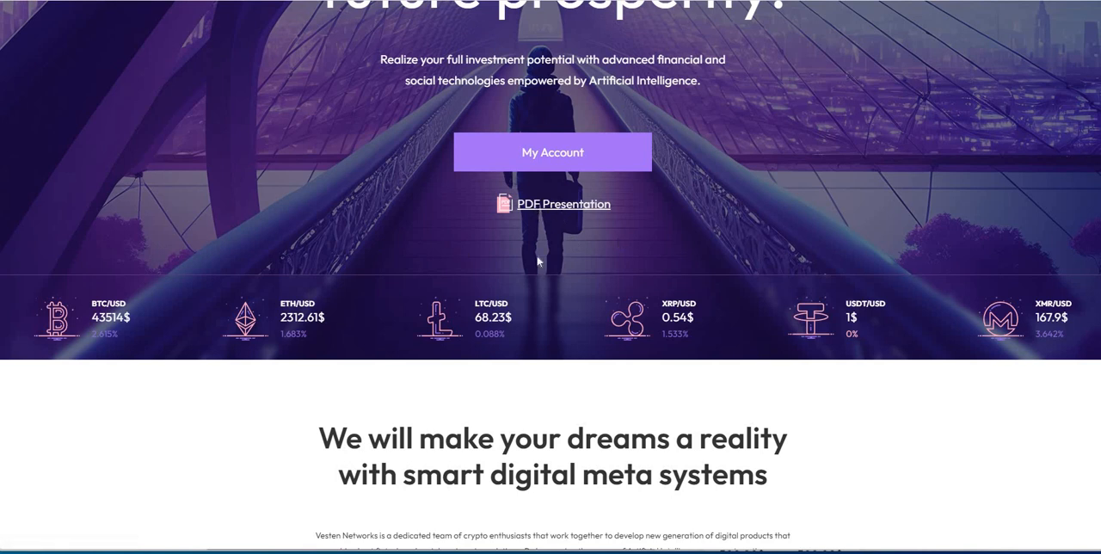
{"action": "scroll", "scroll_direction": "down", "scroll_amount": 3}
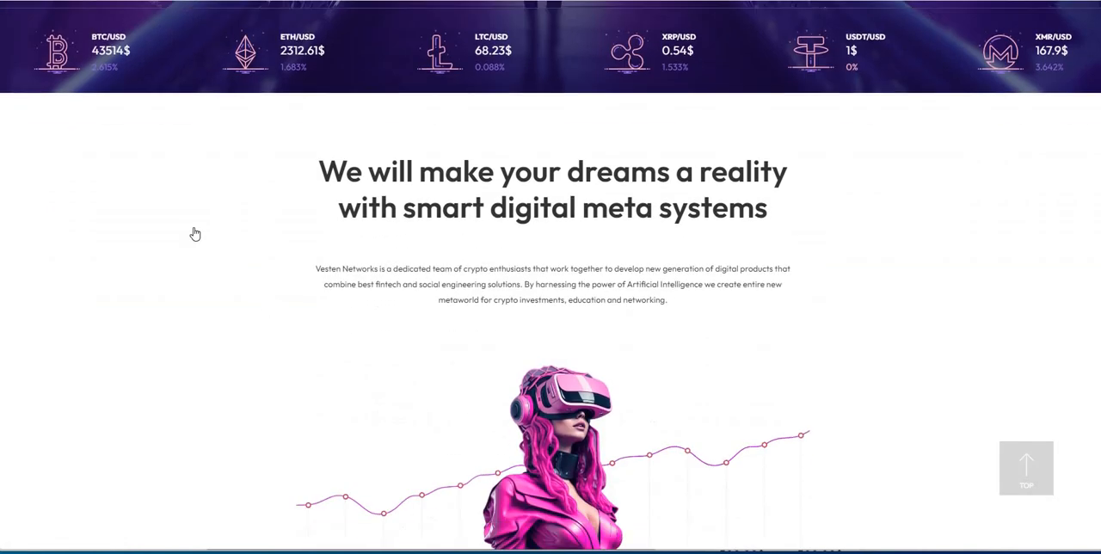
{"action": "scroll", "scroll_direction": "down", "scroll_amount": 3}
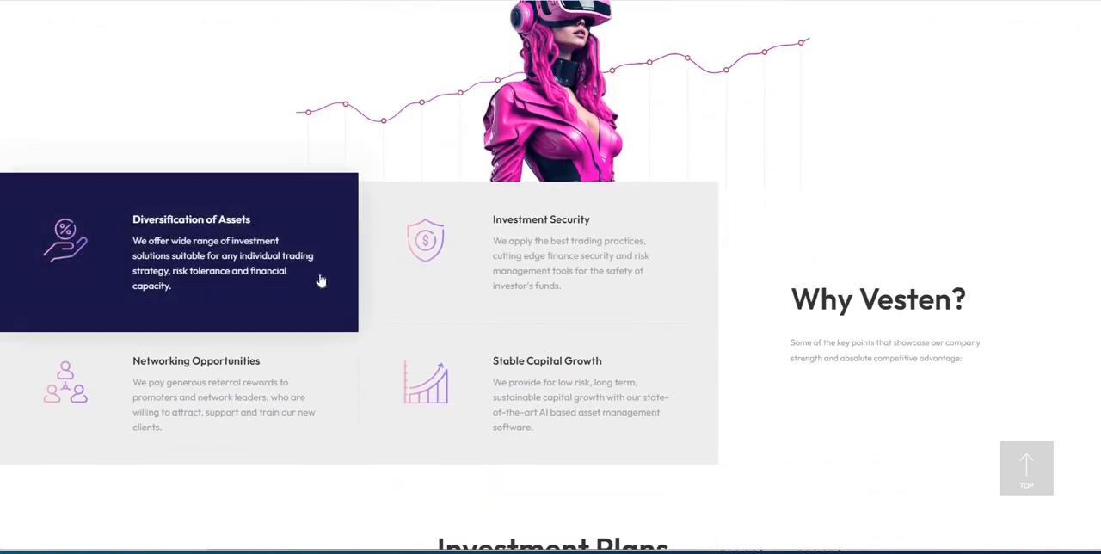
{"action": "mouse_move", "coordinate": [516, 371]}
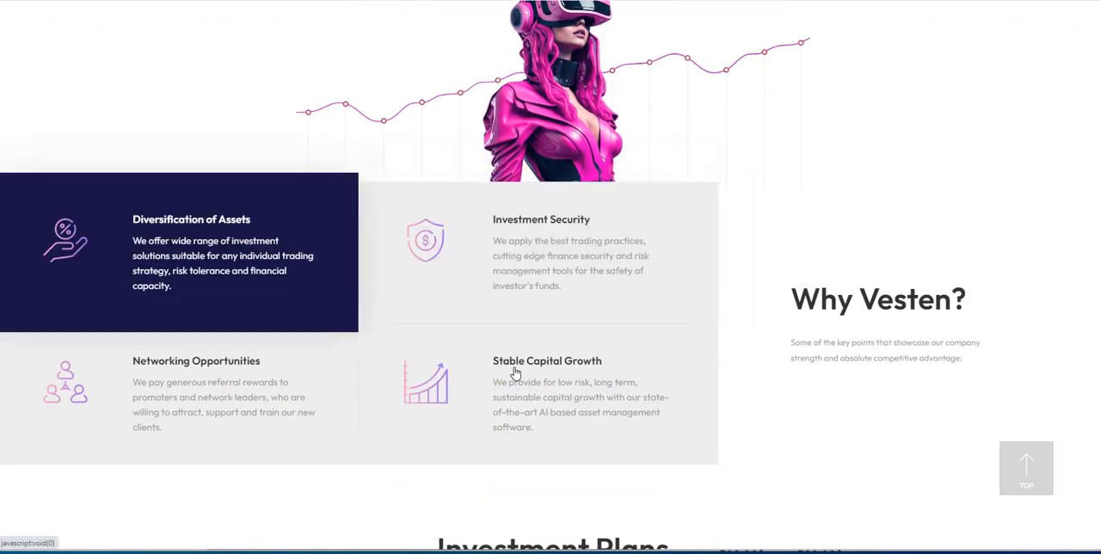
{"action": "scroll", "scroll_direction": "down", "scroll_amount": 3}
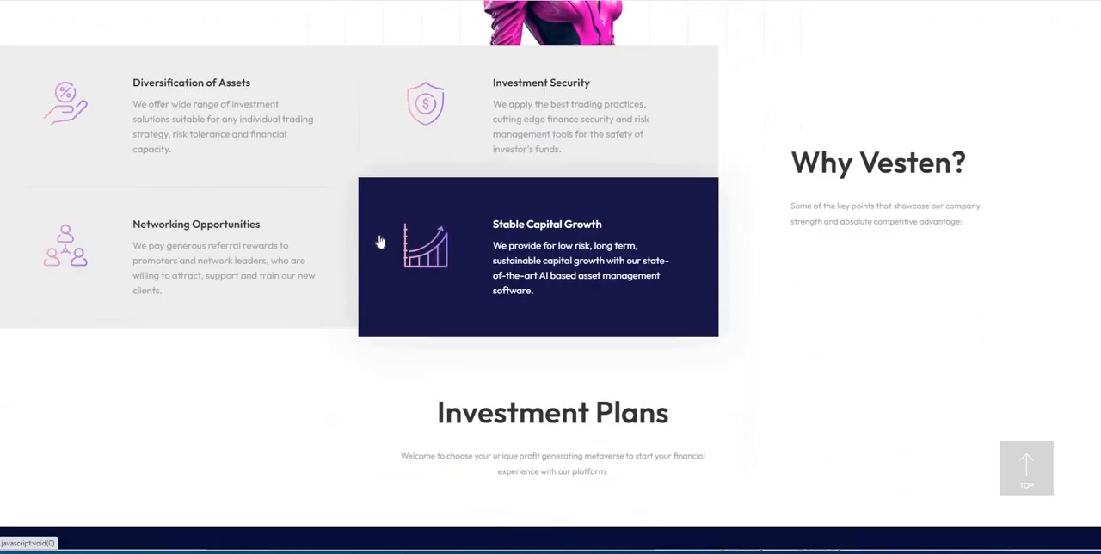
{"action": "scroll", "scroll_direction": "down", "scroll_amount": 3}
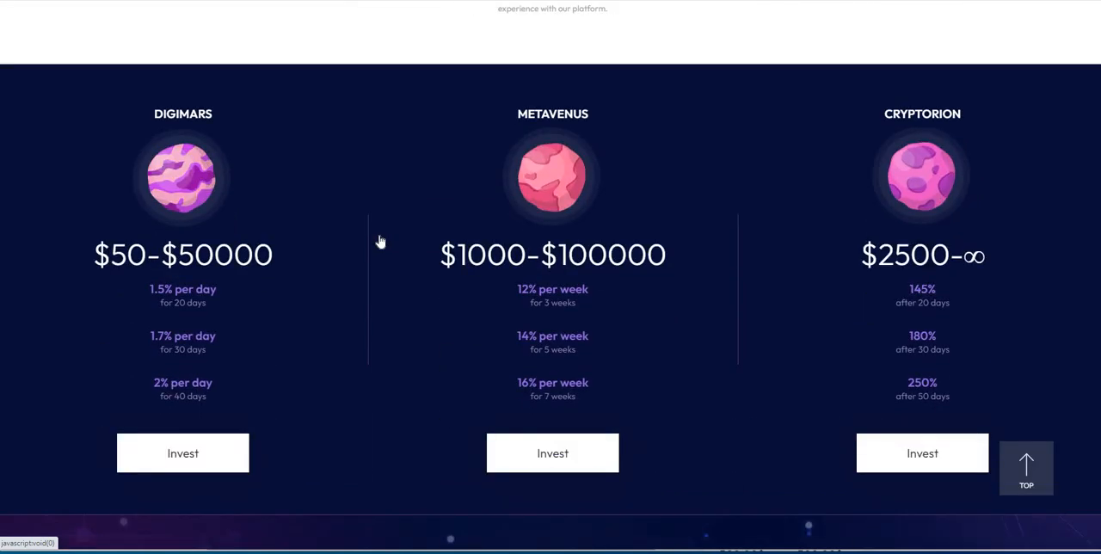
{"action": "mouse_move", "coordinate": [387, 230]}
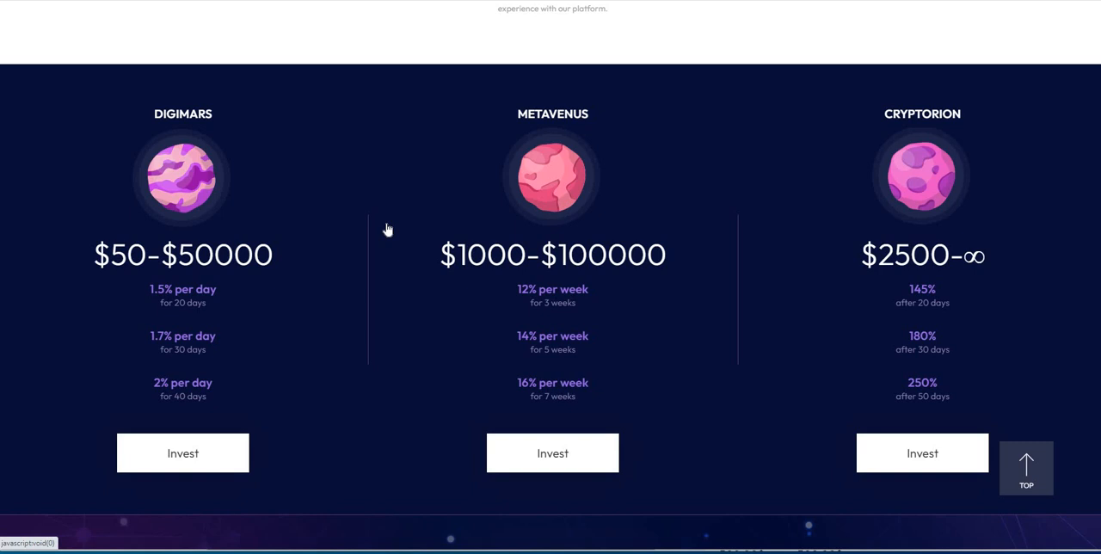
{"action": "scroll", "scroll_direction": "down", "scroll_amount": 3}
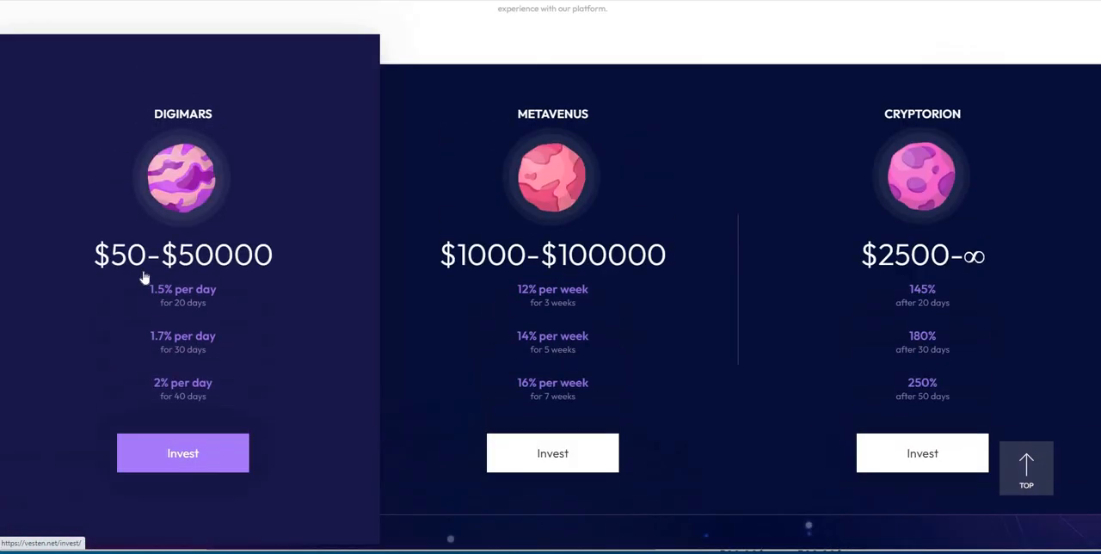
{"action": "mouse_move", "coordinate": [155, 327]}
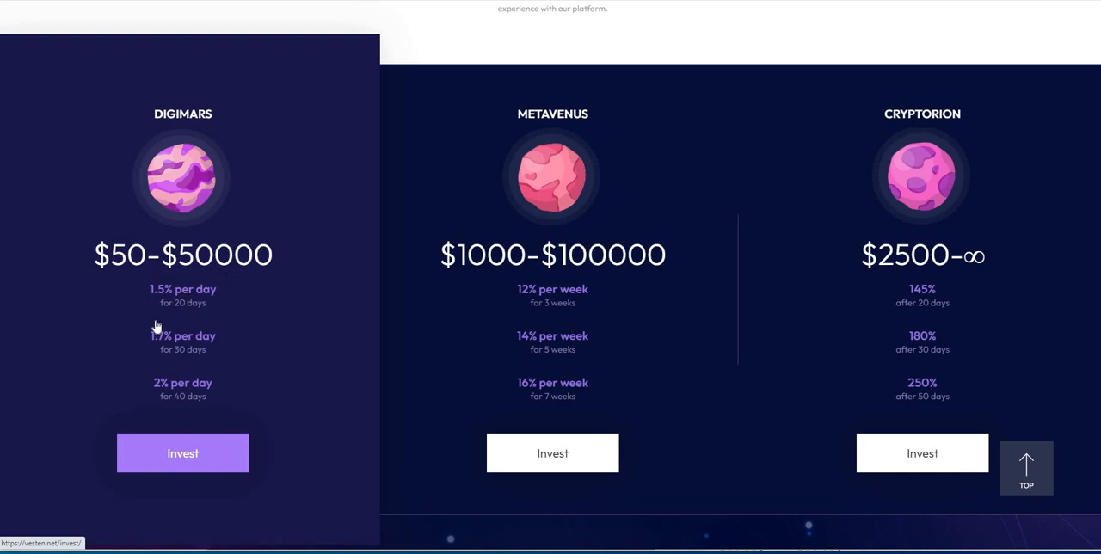
{"action": "mouse_move", "coordinate": [158, 324]}
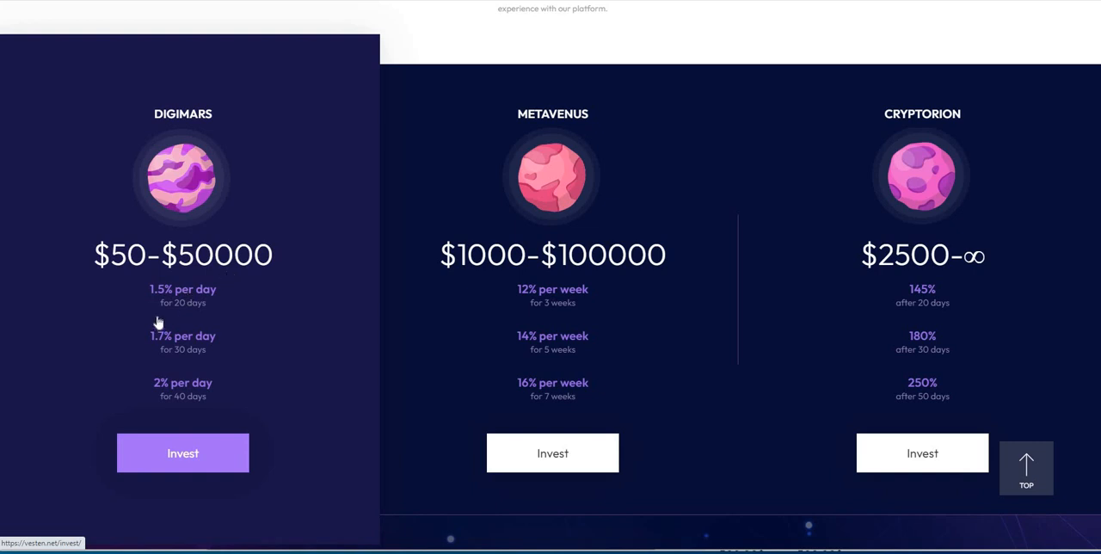
{"action": "mouse_move", "coordinate": [172, 362]}
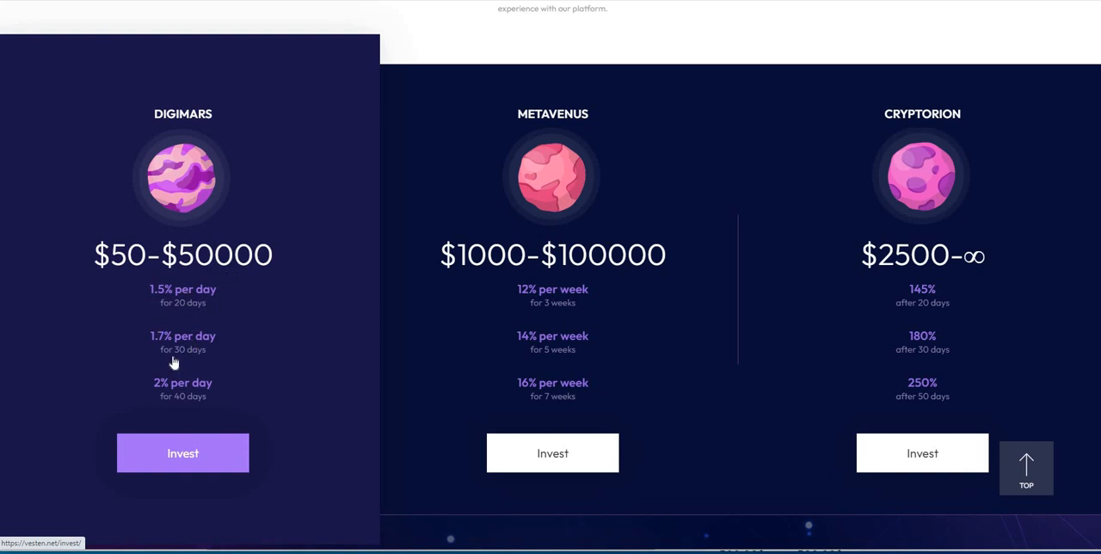
{"action": "mouse_move", "coordinate": [169, 392]}
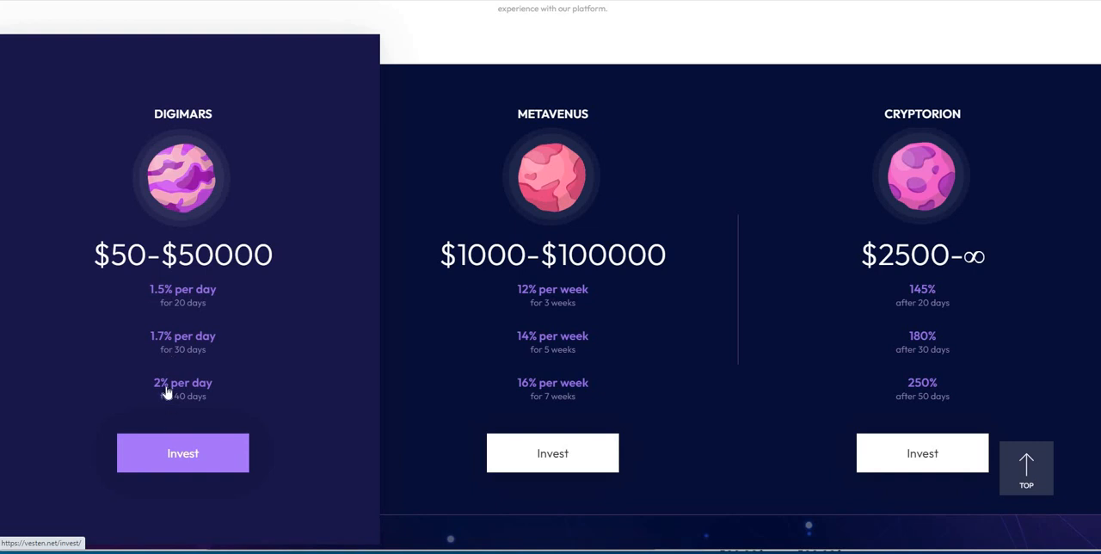
{"action": "mouse_move", "coordinate": [196, 379]}
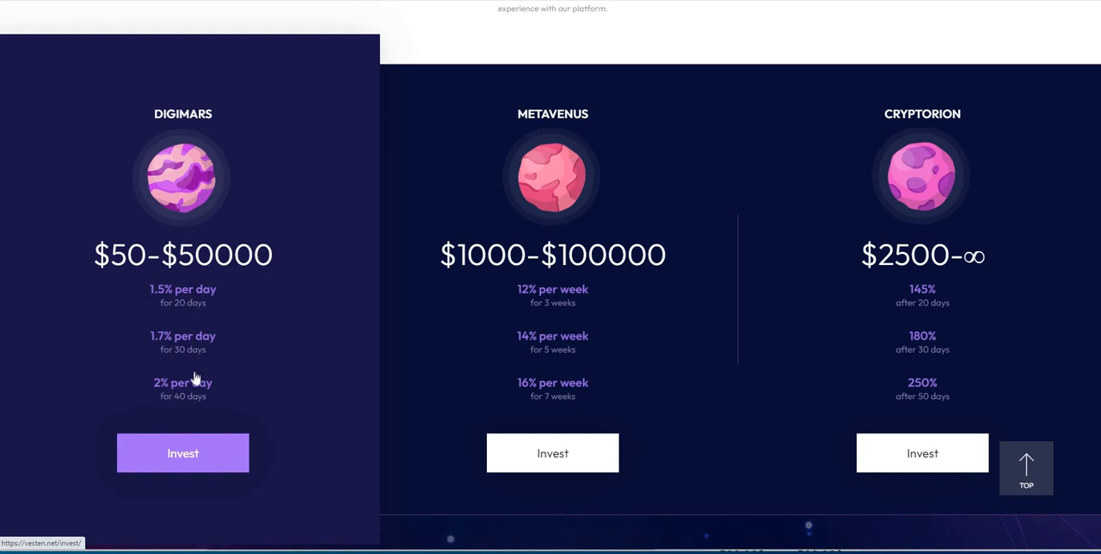
{"action": "mouse_move", "coordinate": [189, 296]}
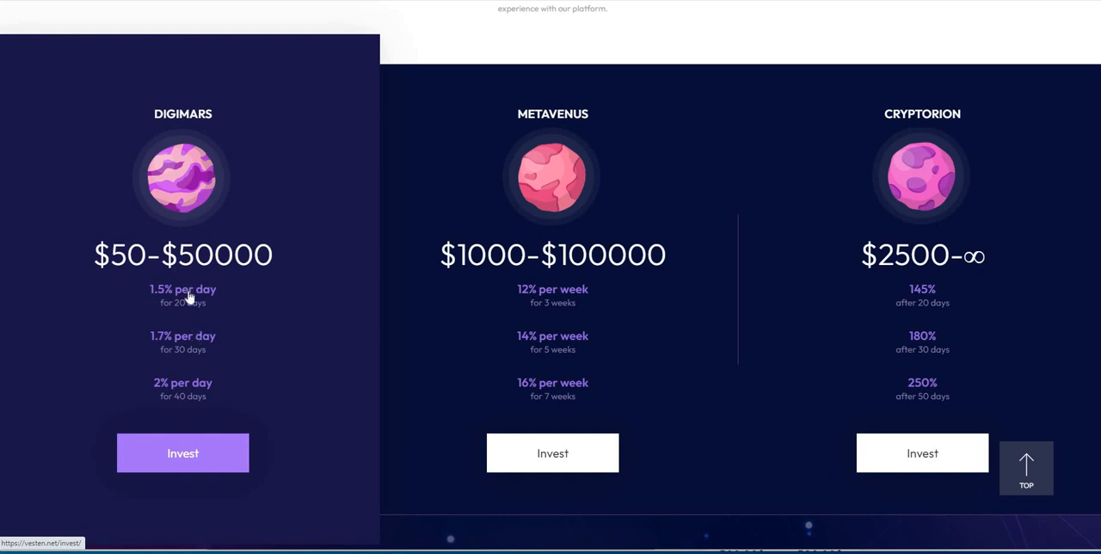
{"action": "mouse_move", "coordinate": [185, 334]}
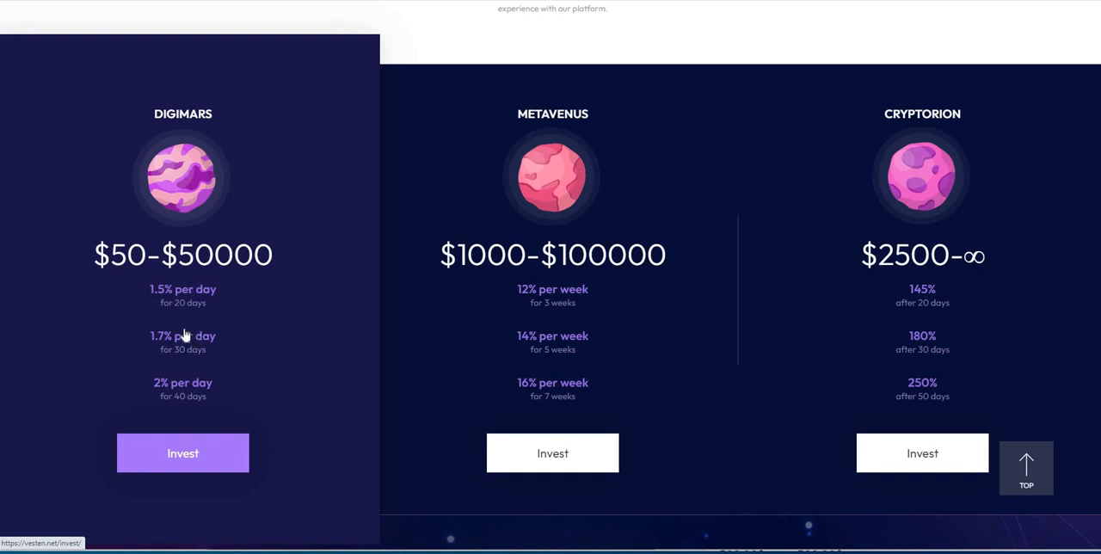
{"action": "mouse_move", "coordinate": [158, 299]}
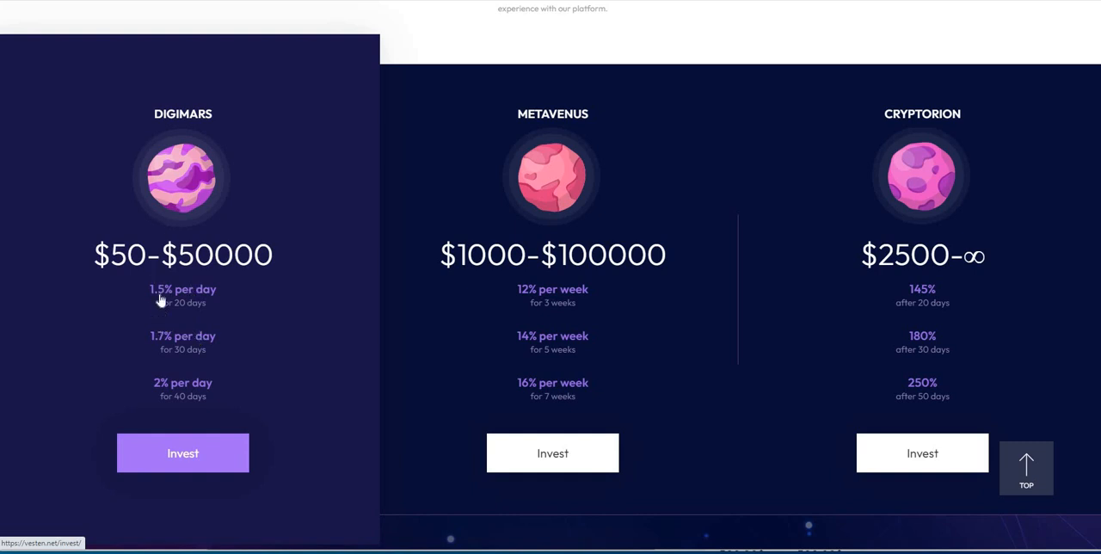
{"action": "mouse_move", "coordinate": [198, 358]}
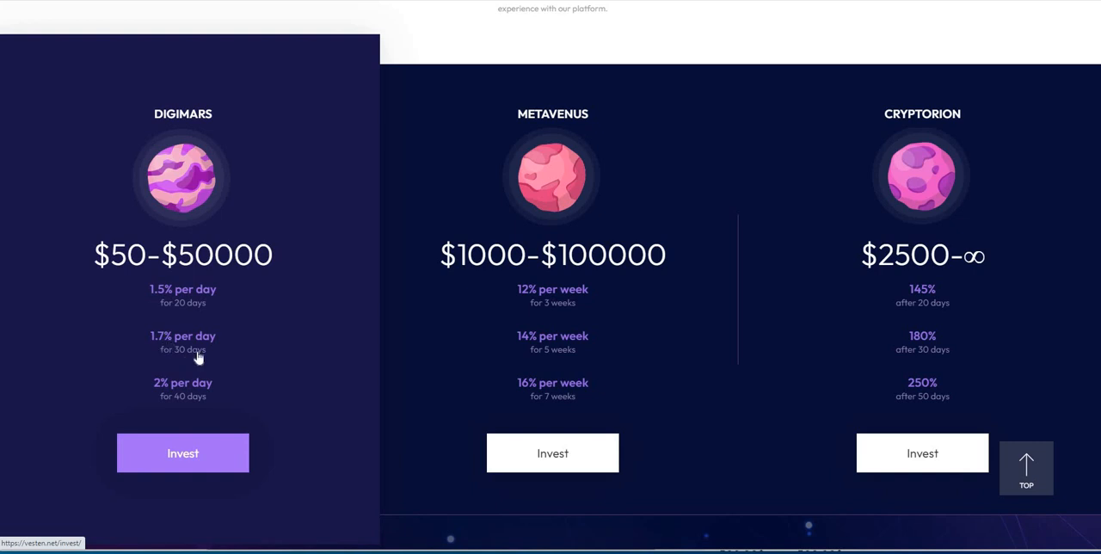
{"action": "mouse_move", "coordinate": [175, 384]}
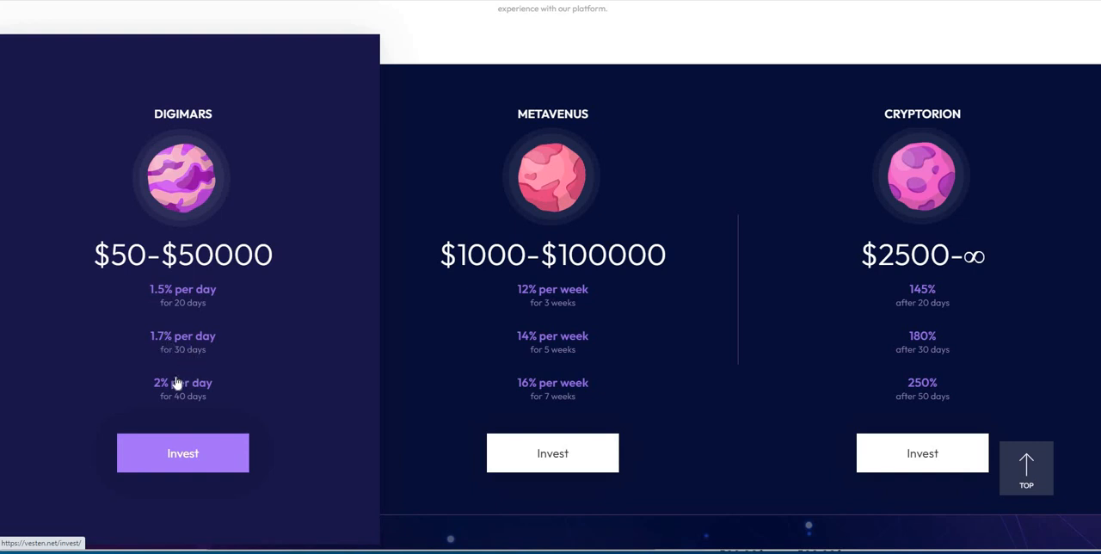
{"action": "mouse_move", "coordinate": [154, 392]}
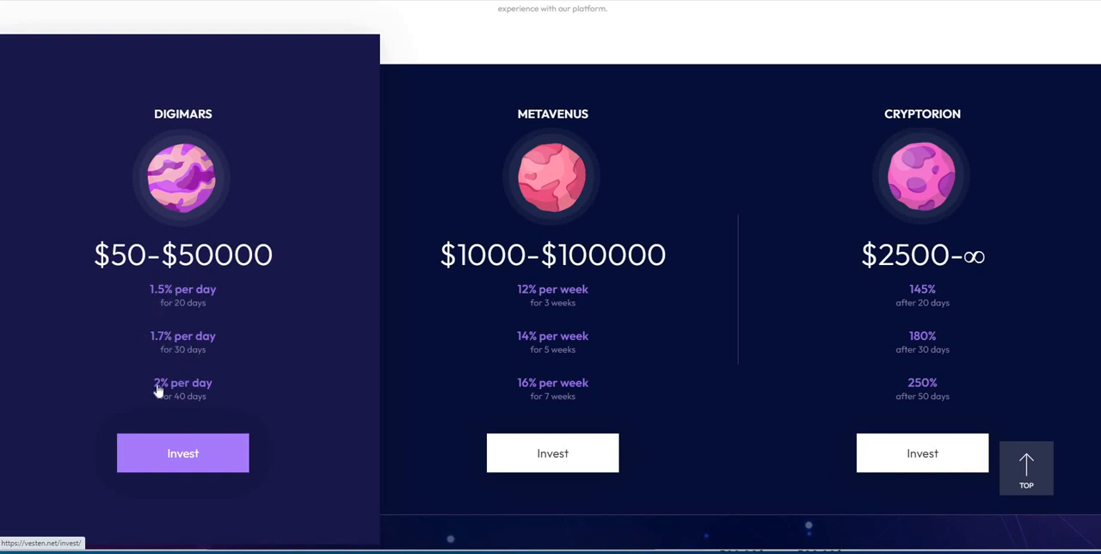
{"action": "mouse_move", "coordinate": [152, 317]}
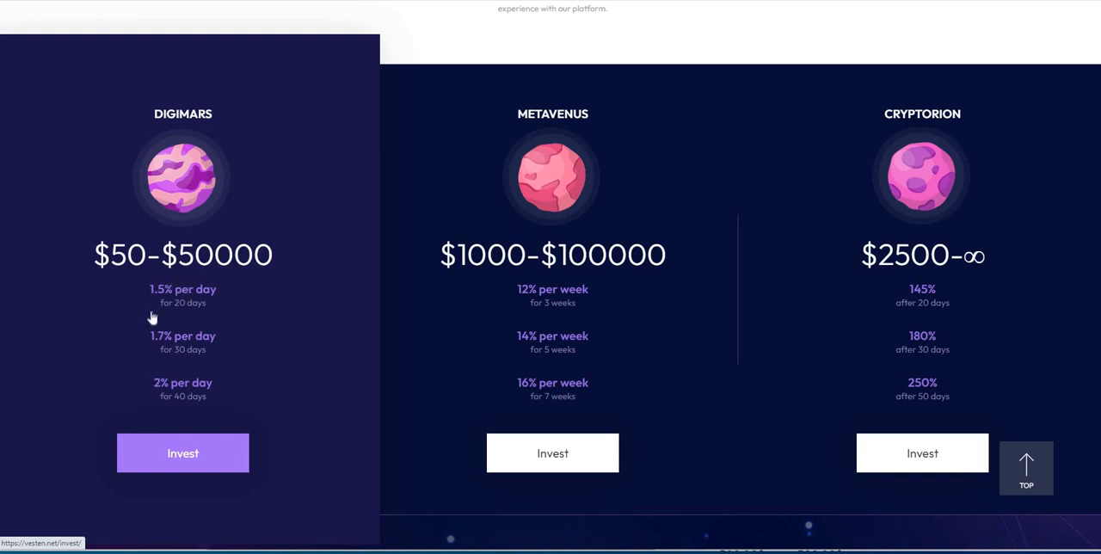
{"action": "mouse_move", "coordinate": [144, 334]}
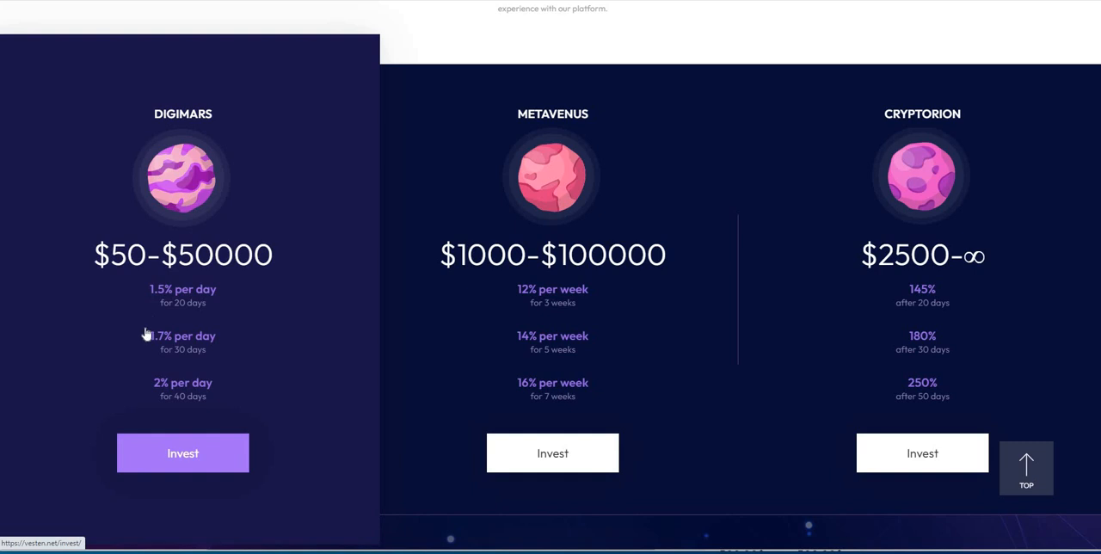
{"action": "mouse_move", "coordinate": [165, 375]}
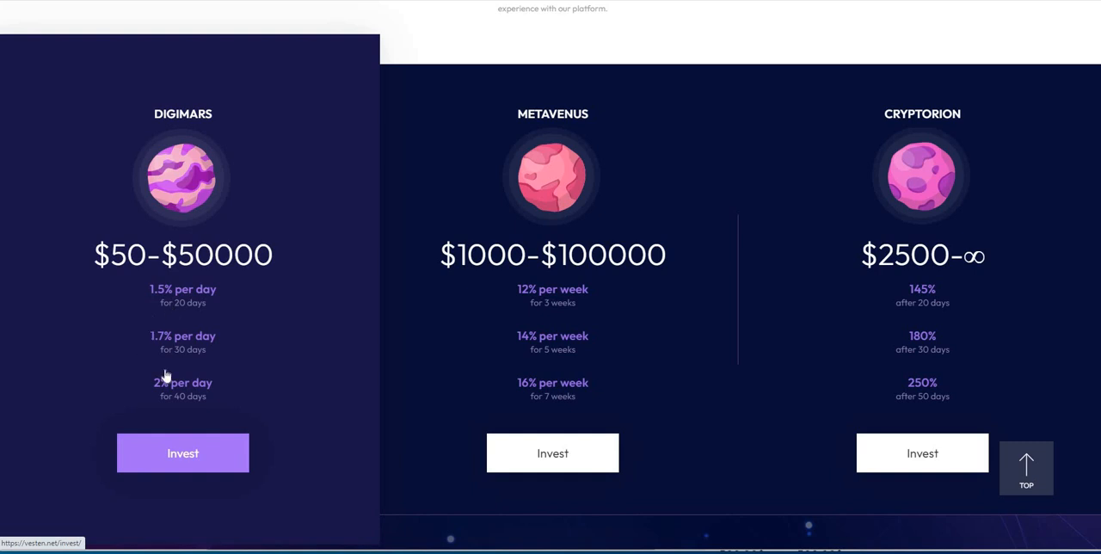
{"action": "mouse_move", "coordinate": [175, 368]}
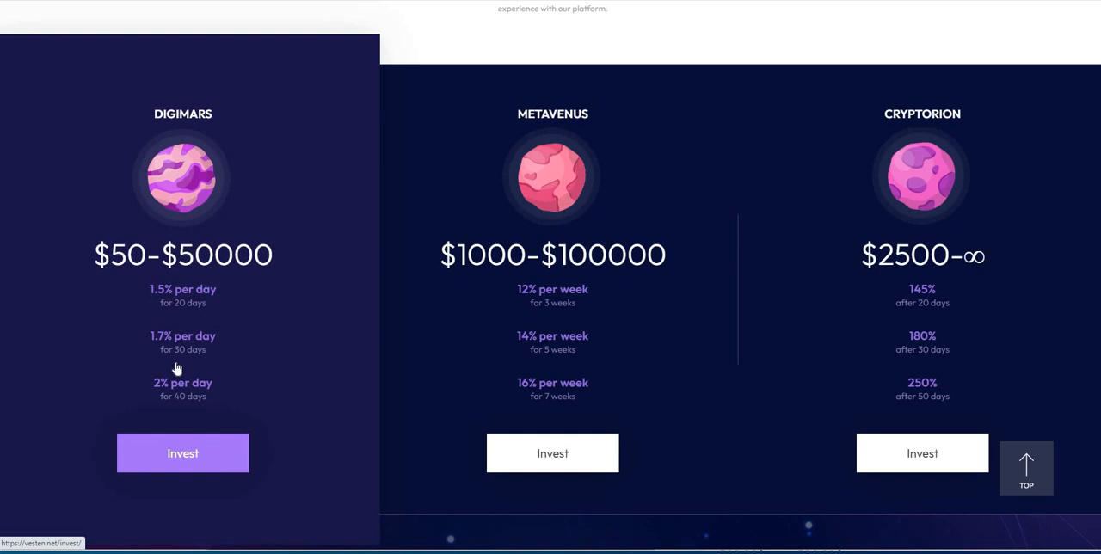
{"action": "mouse_move", "coordinate": [571, 127]}
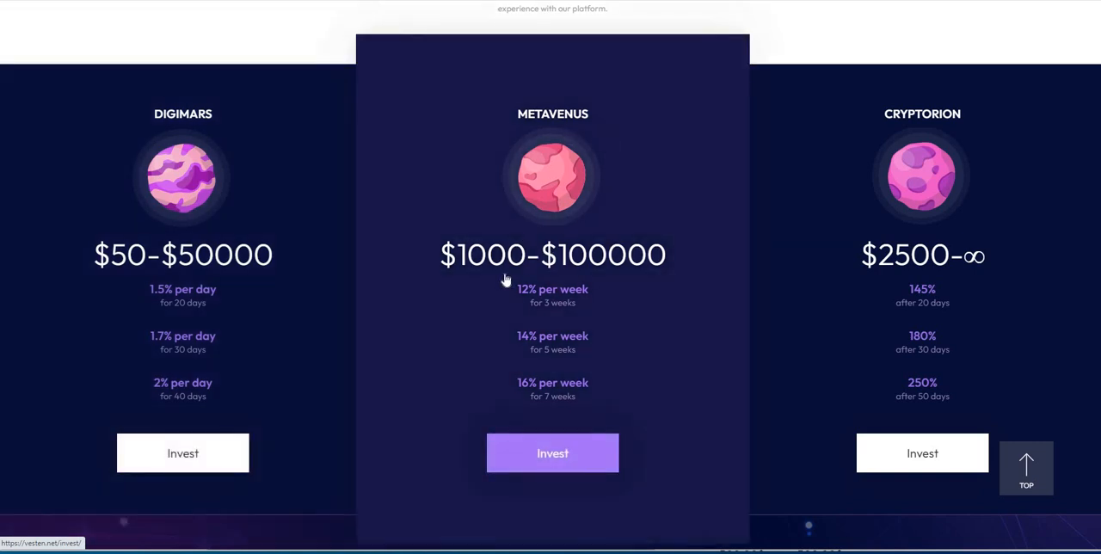
{"action": "mouse_move", "coordinate": [583, 308]}
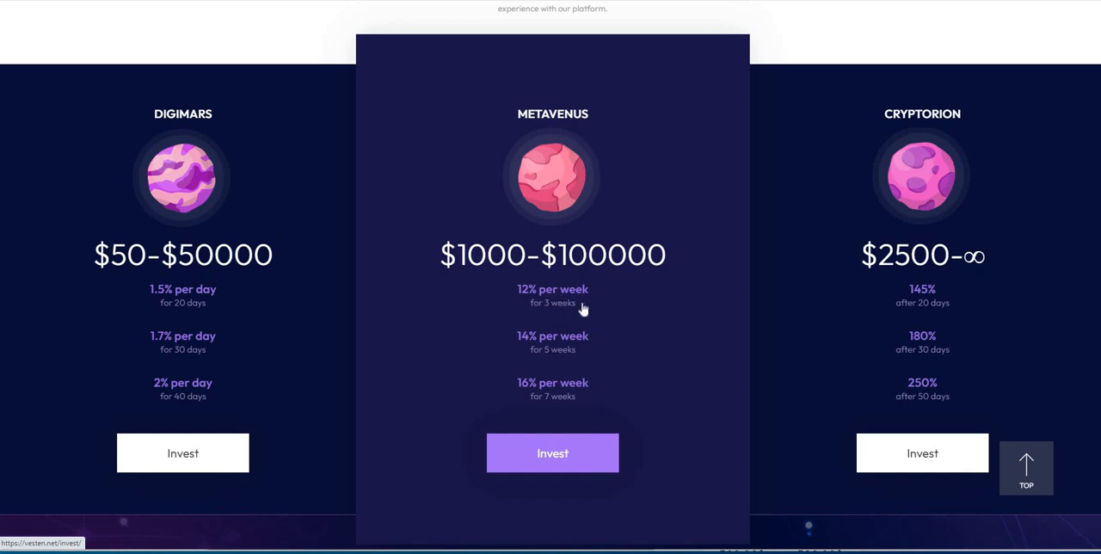
{"action": "mouse_move", "coordinate": [547, 416]}
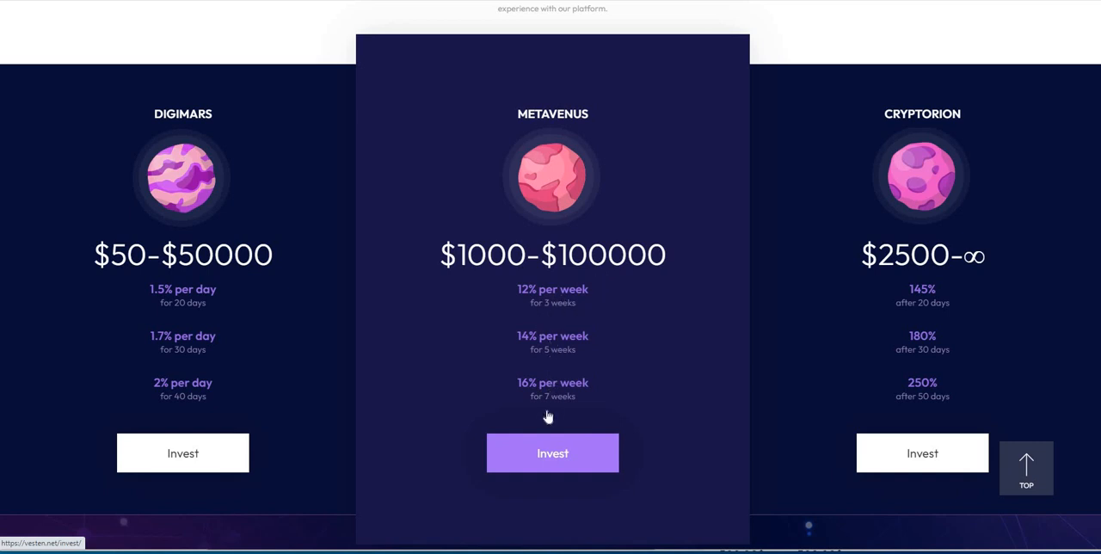
{"action": "mouse_move", "coordinate": [557, 364]}
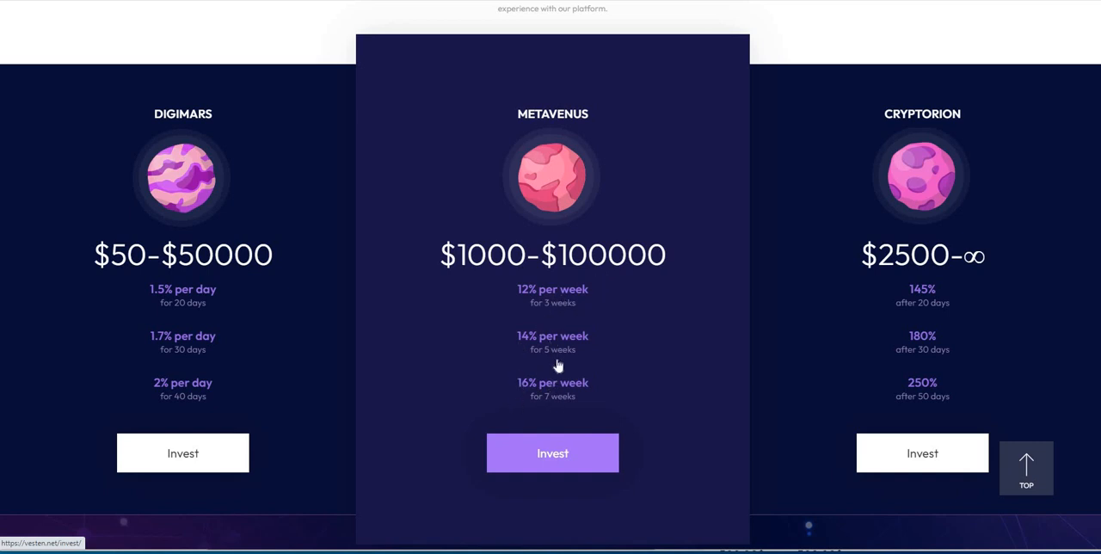
{"action": "mouse_move", "coordinate": [576, 246]}
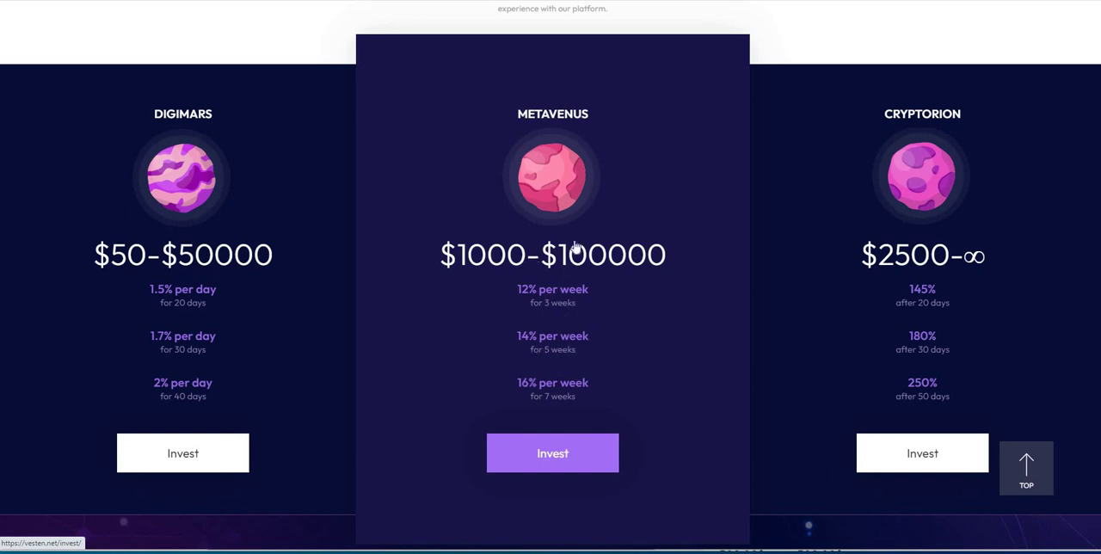
{"action": "mouse_move", "coordinate": [553, 327]}
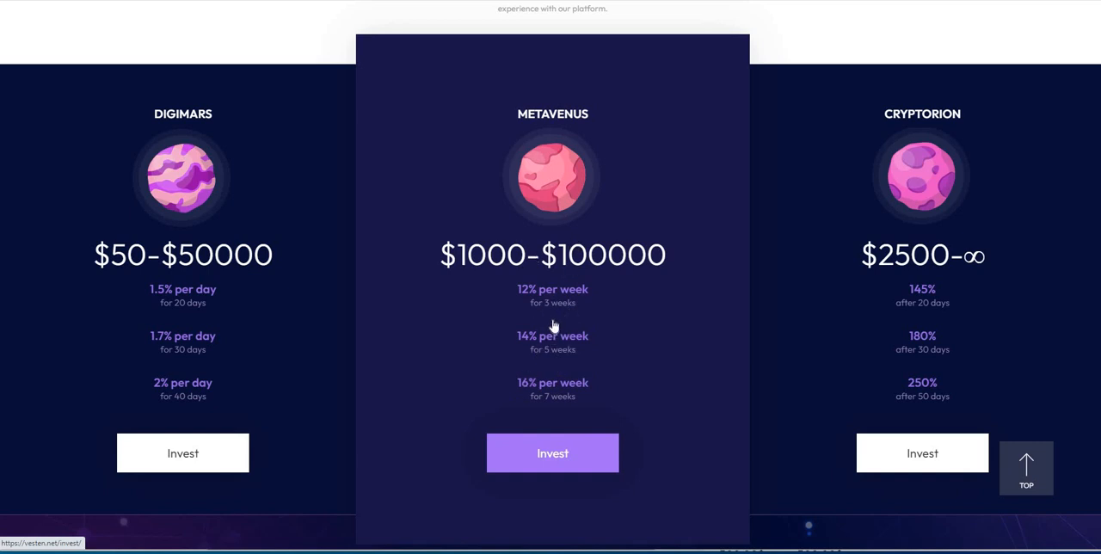
{"action": "mouse_move", "coordinate": [640, 289]}
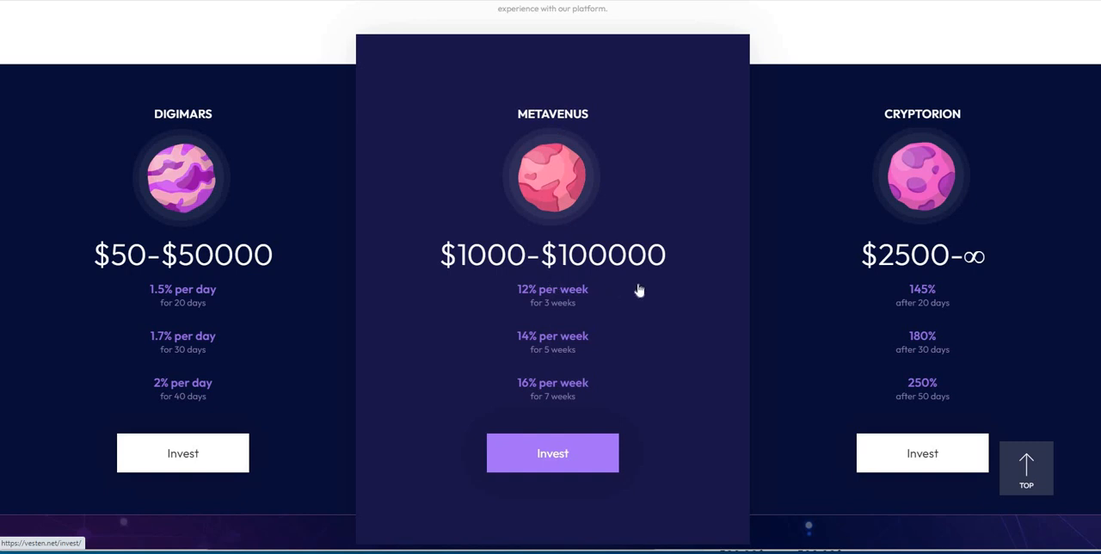
{"action": "mouse_move", "coordinate": [942, 320]}
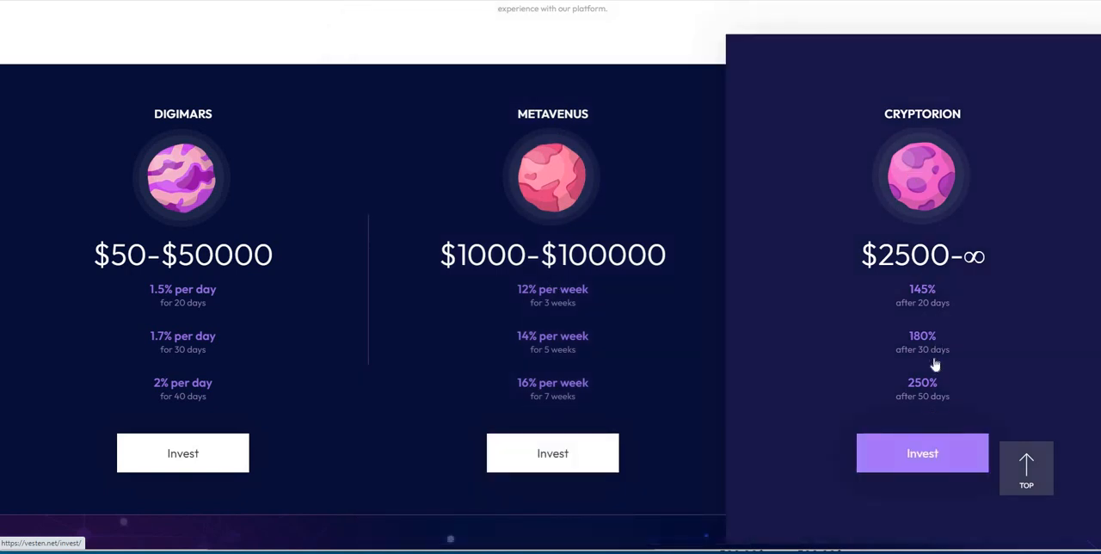
{"action": "mouse_move", "coordinate": [987, 277]}
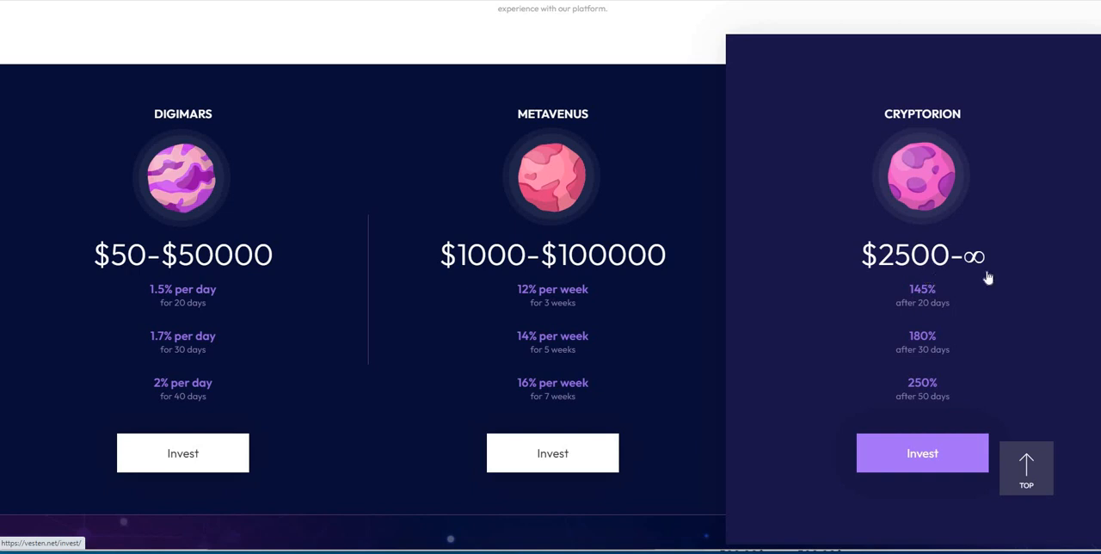
{"action": "mouse_move", "coordinate": [896, 210]}
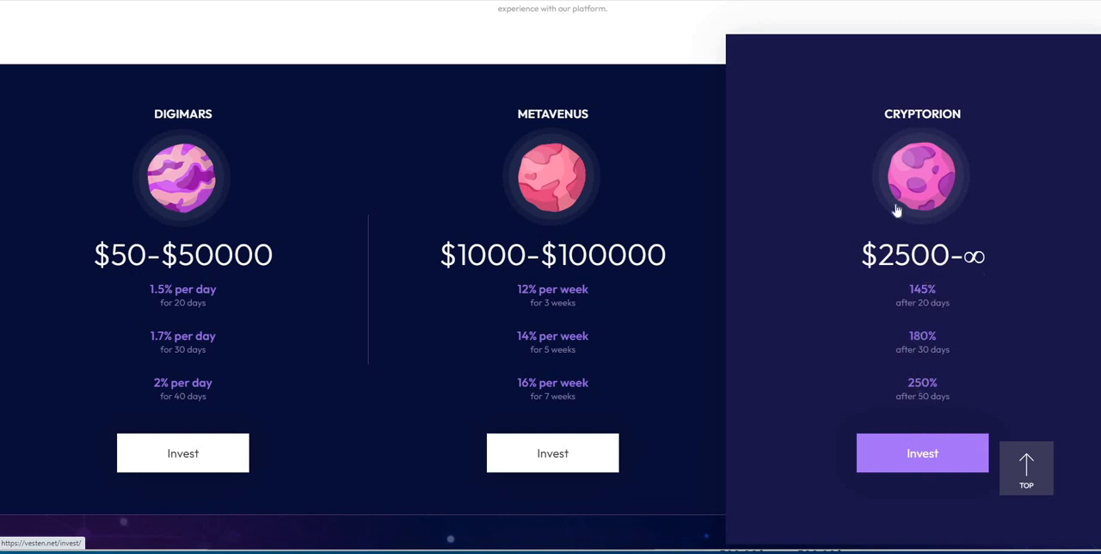
{"action": "mouse_move", "coordinate": [893, 358]}
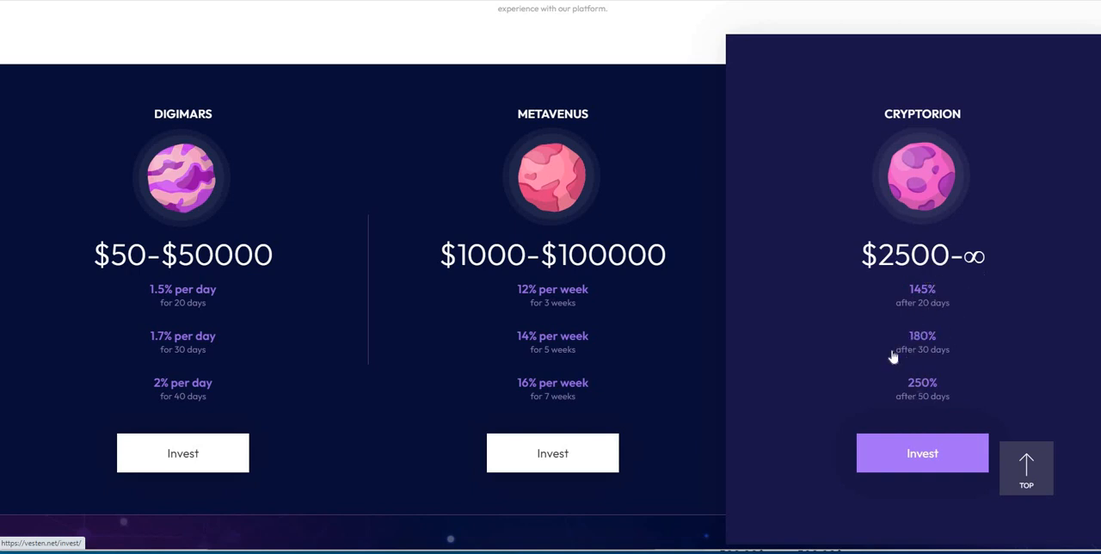
{"action": "mouse_move", "coordinate": [898, 344]}
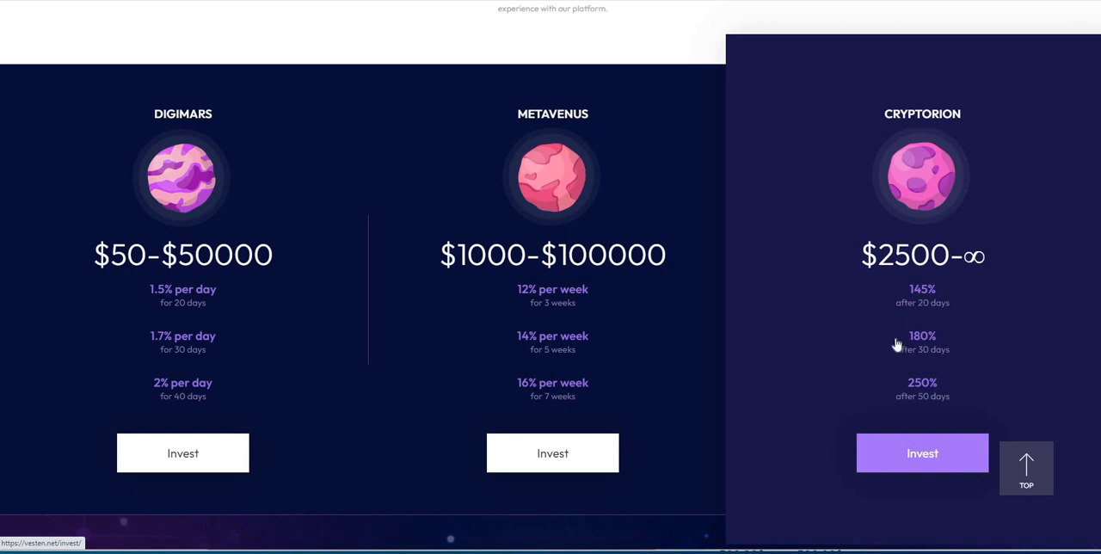
{"action": "mouse_move", "coordinate": [592, 341]}
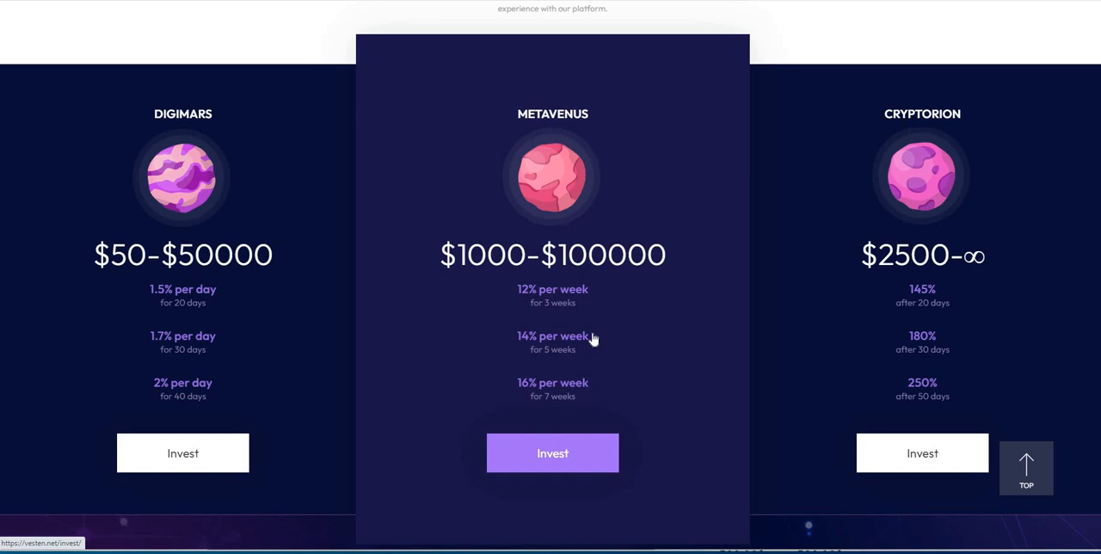
{"action": "mouse_move", "coordinate": [155, 132]}
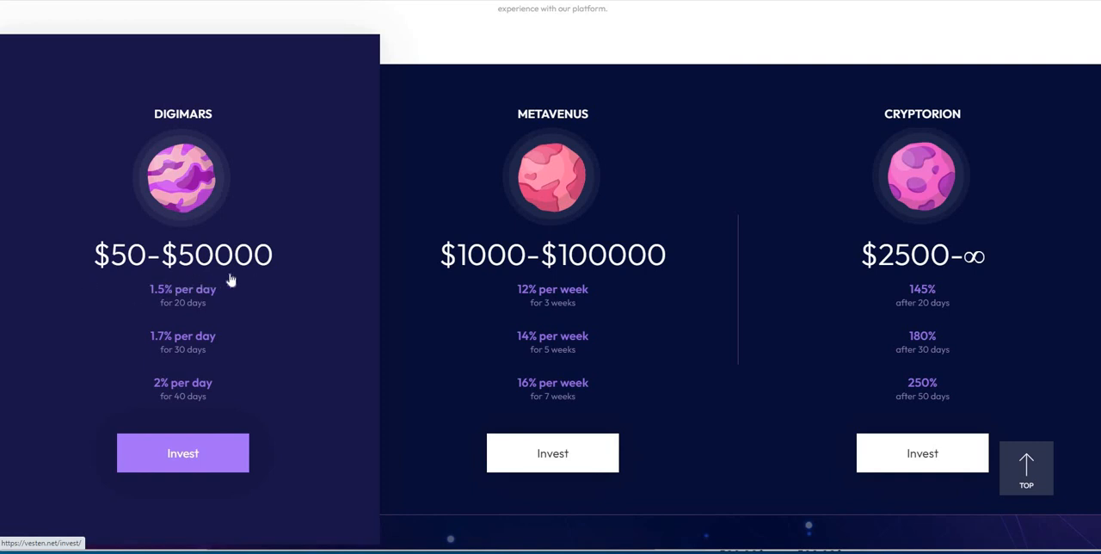
{"action": "mouse_move", "coordinate": [168, 279]}
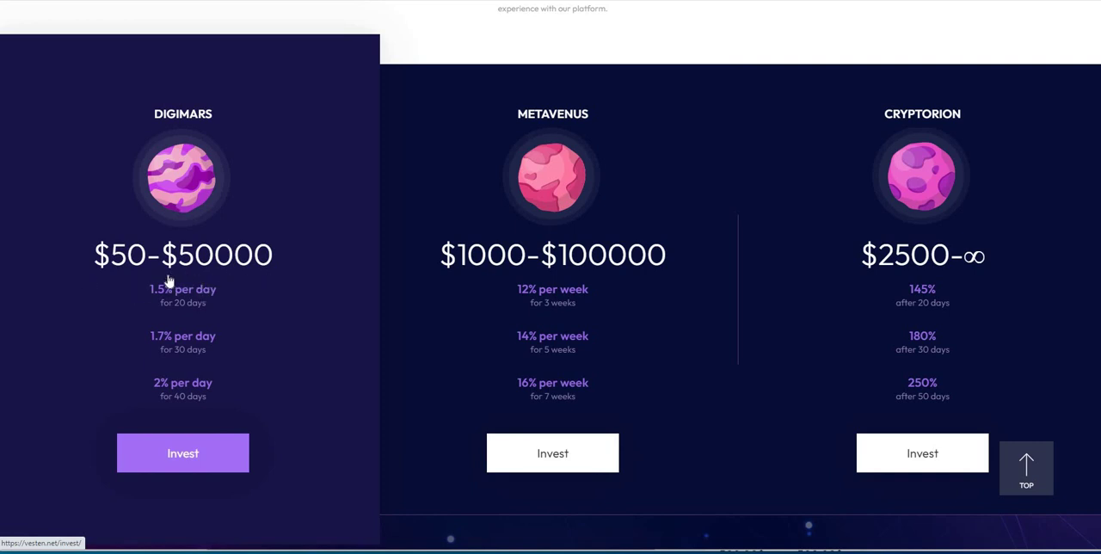
{"action": "mouse_move", "coordinate": [258, 275]}
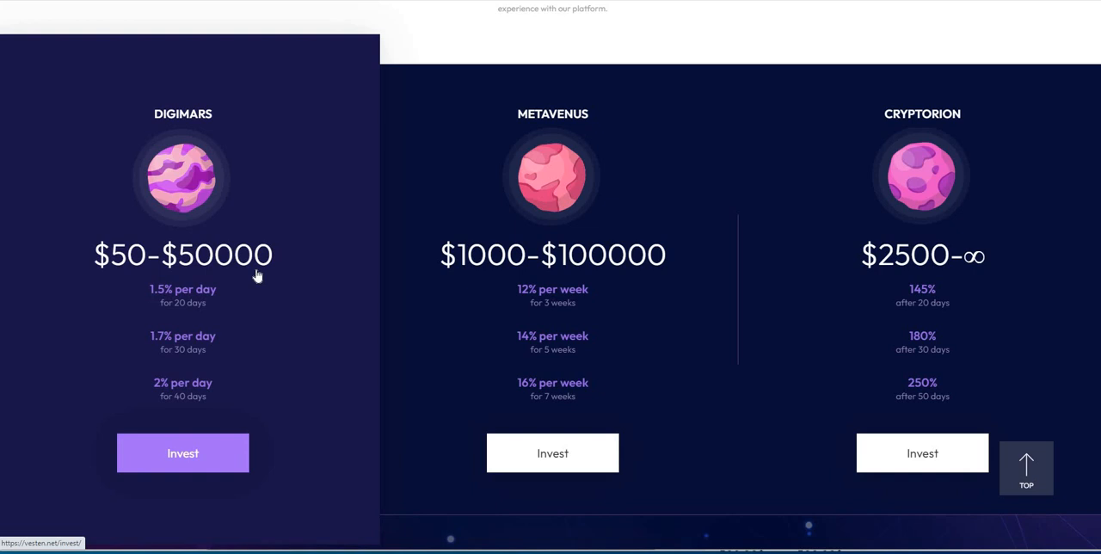
{"action": "mouse_move", "coordinate": [244, 282]}
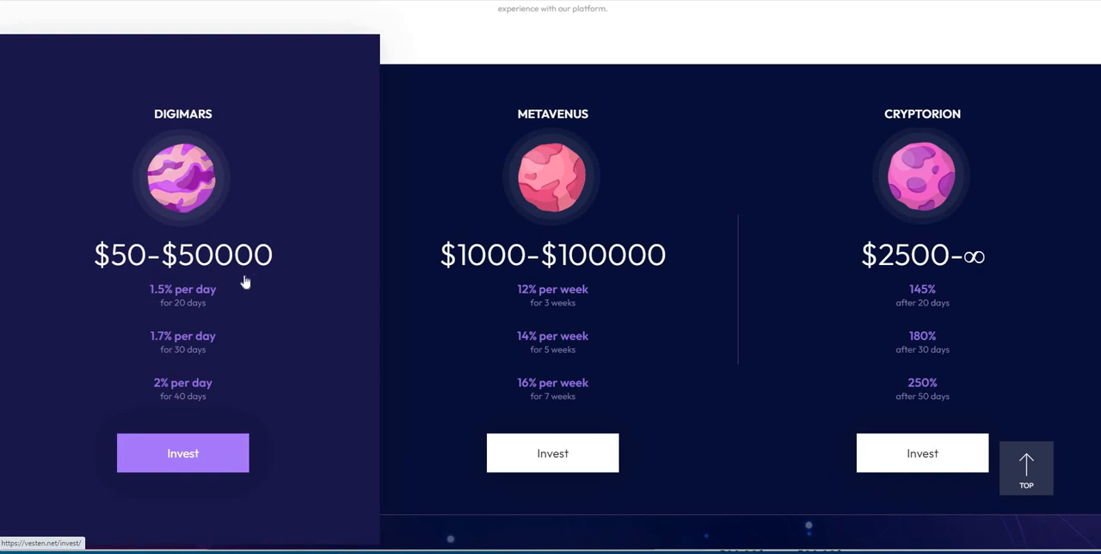
{"action": "mouse_move", "coordinate": [540, 296]}
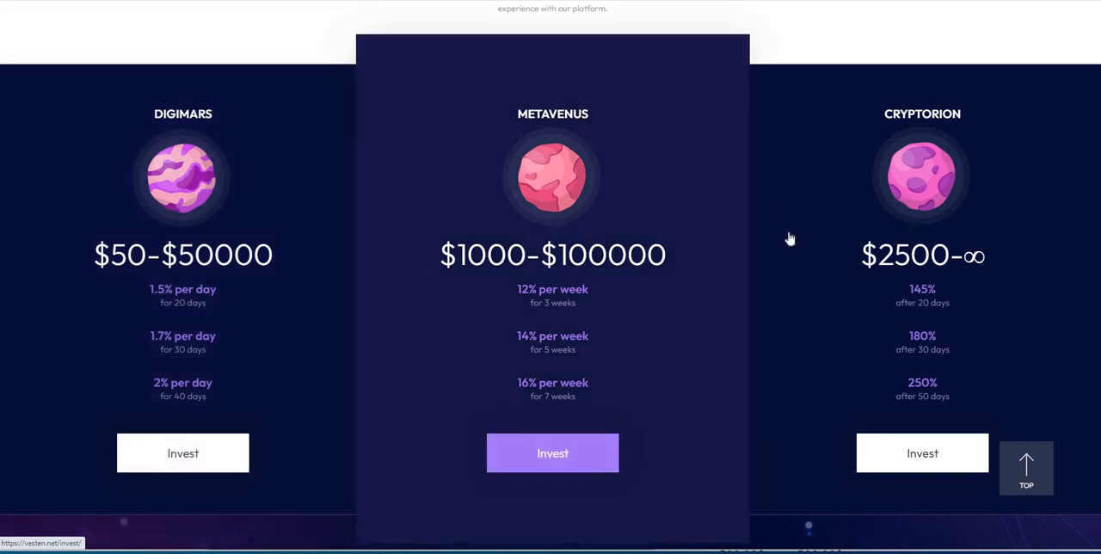
{"action": "mouse_move", "coordinate": [237, 312]}
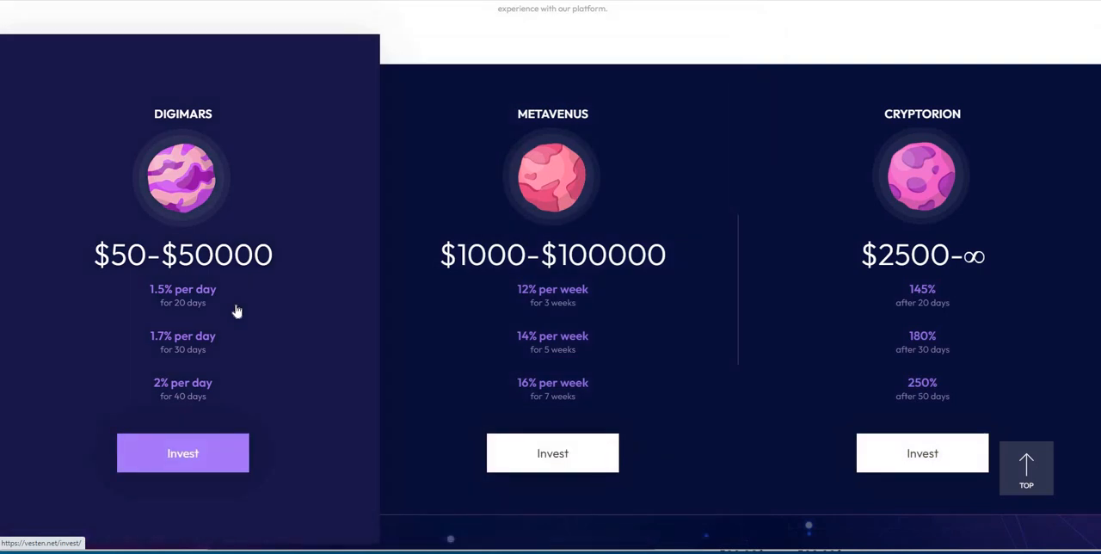
{"action": "mouse_move", "coordinate": [227, 315]}
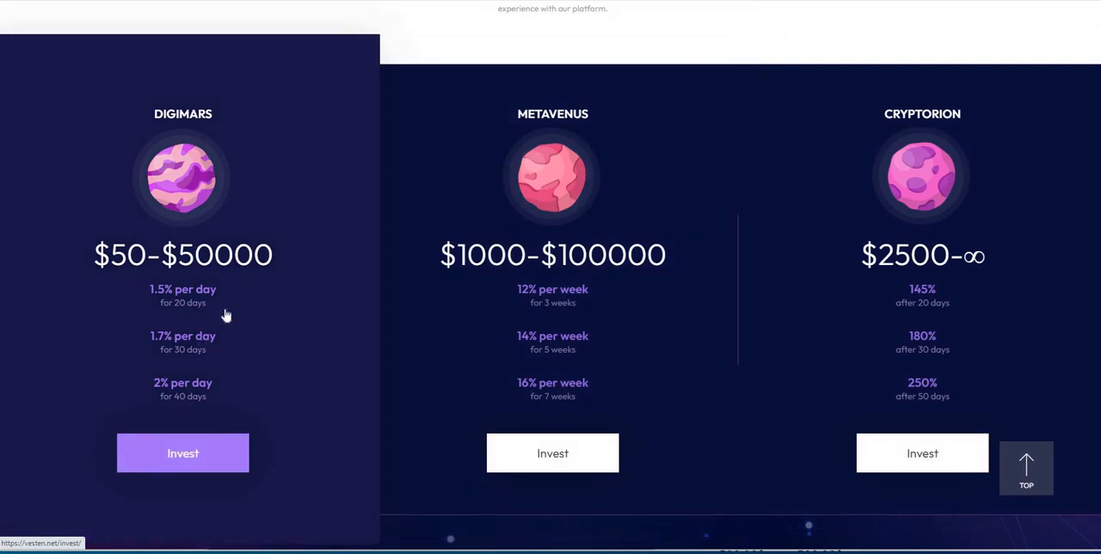
{"action": "mouse_move", "coordinate": [234, 308]}
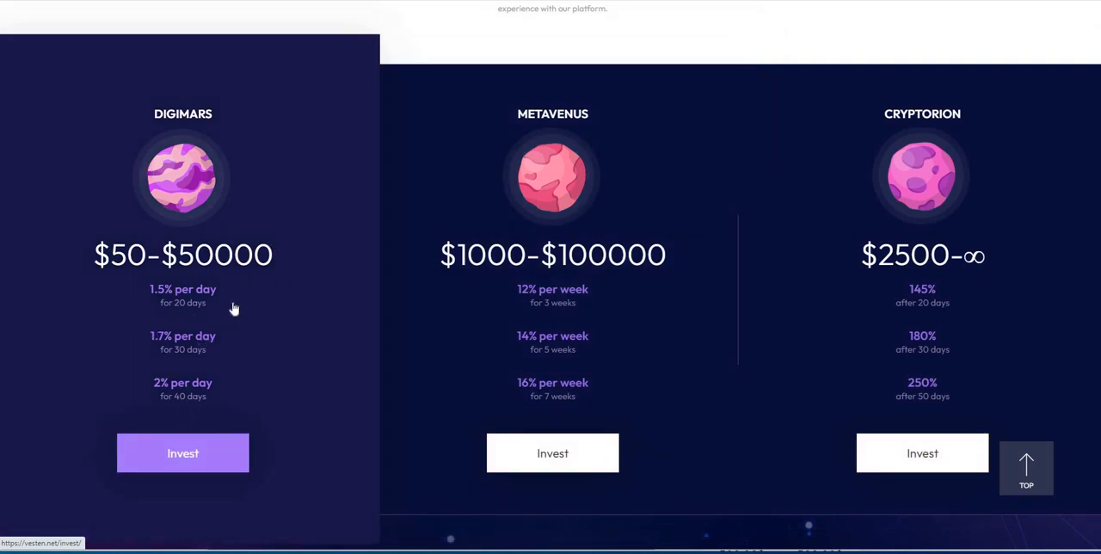
{"action": "mouse_move", "coordinate": [202, 395]}
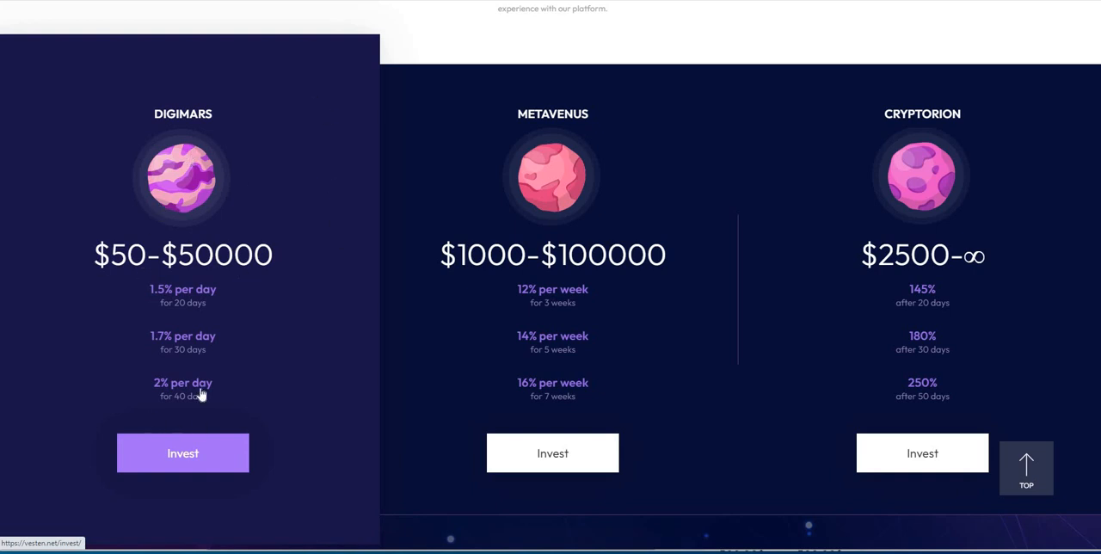
{"action": "mouse_move", "coordinate": [241, 444]}
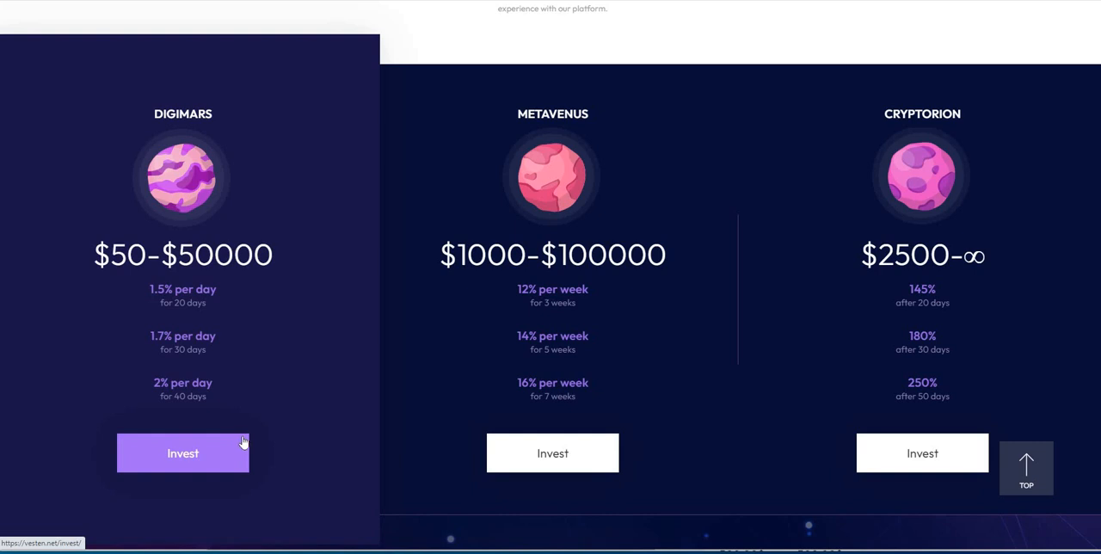
{"action": "mouse_move", "coordinate": [278, 375]}
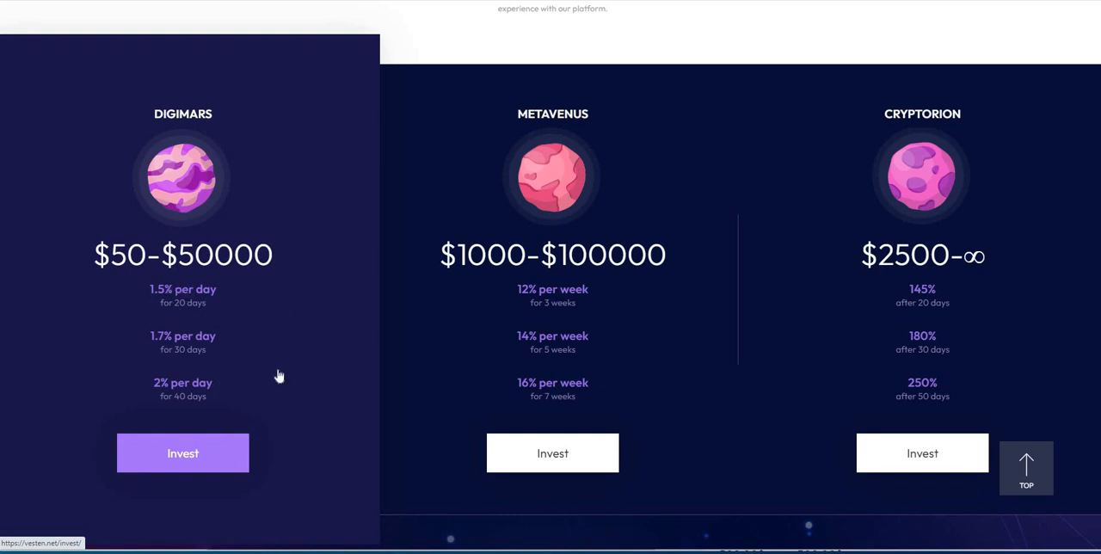
{"action": "mouse_move", "coordinate": [458, 296]}
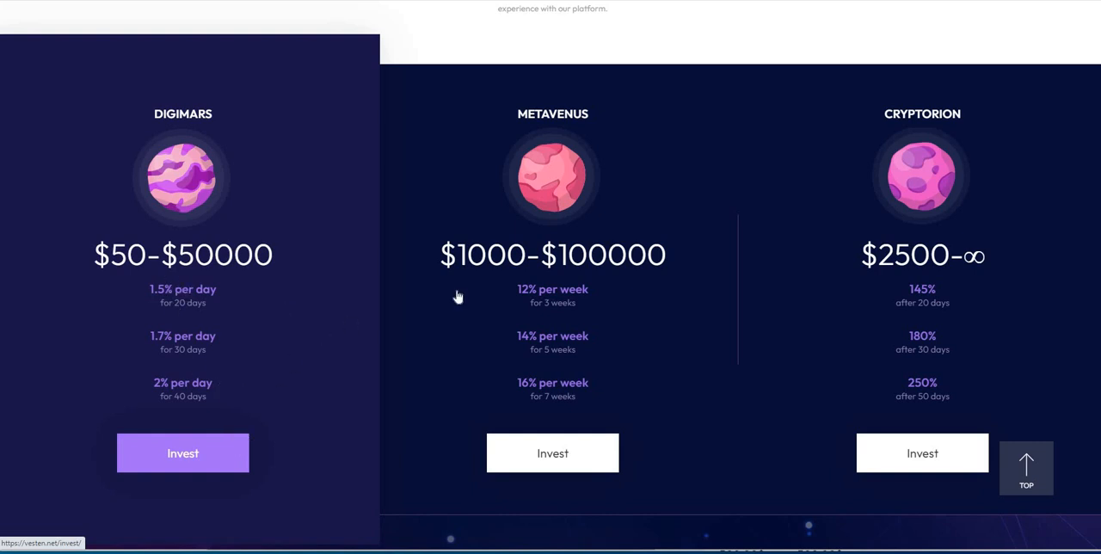
{"action": "mouse_move", "coordinate": [688, 187]}
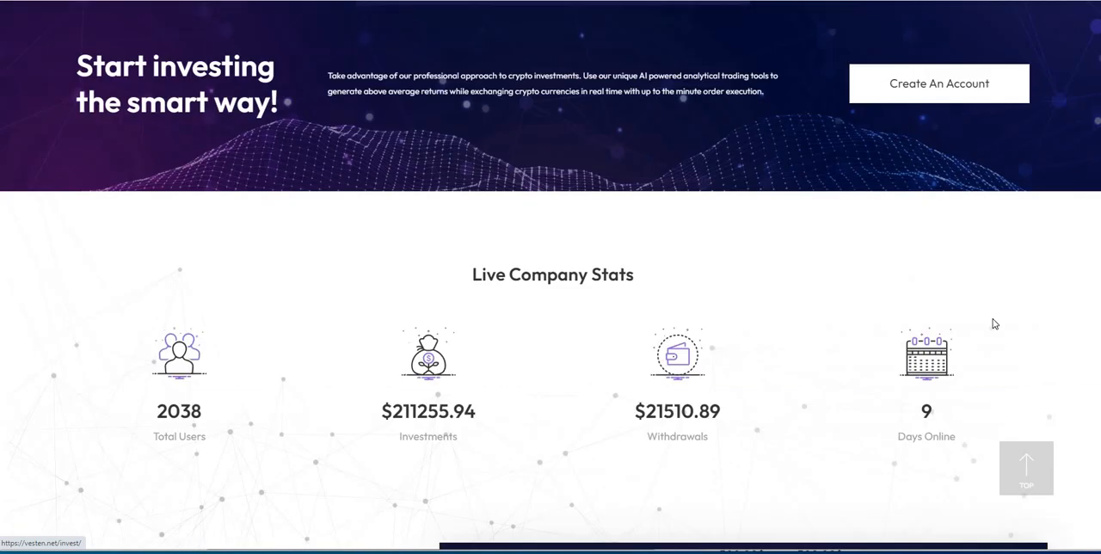
Scroll from Live Company Stats down to the Commission Structure table of ranks and turnover.
{"action": "scroll", "scroll_direction": "down", "scroll_amount": 3}
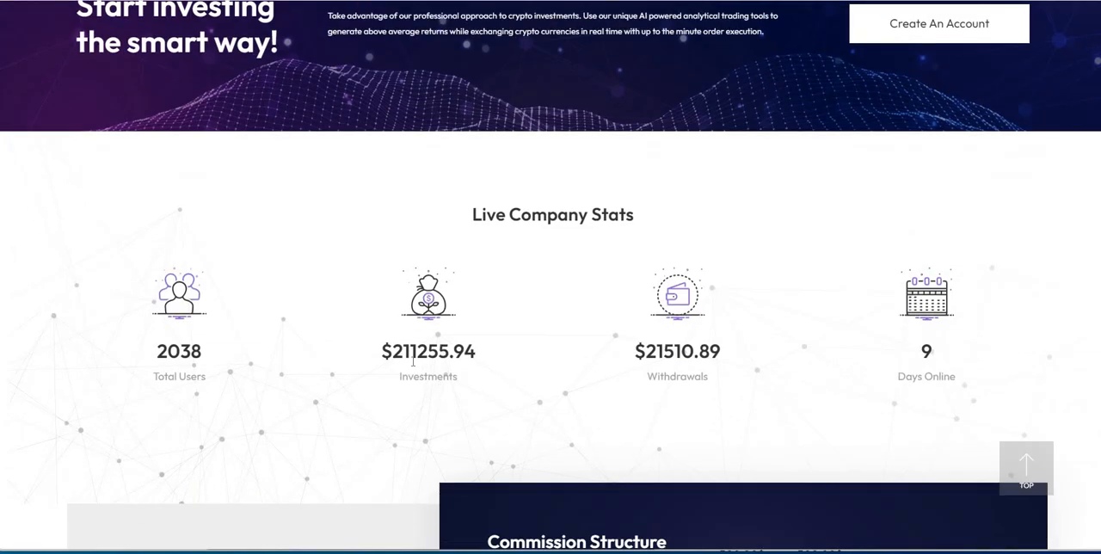
{"action": "mouse_move", "coordinate": [674, 375]}
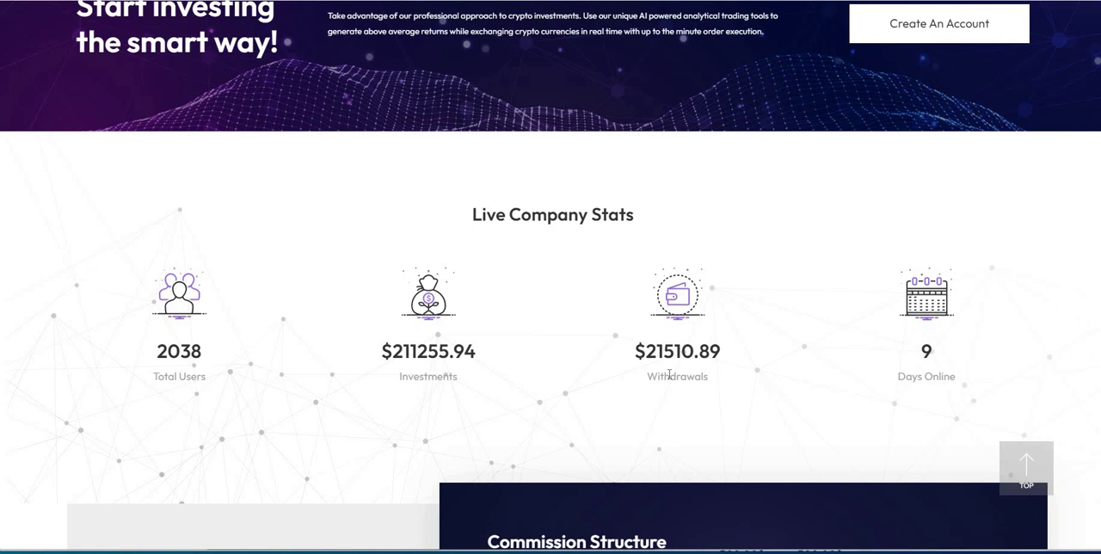
{"action": "mouse_move", "coordinate": [286, 394]}
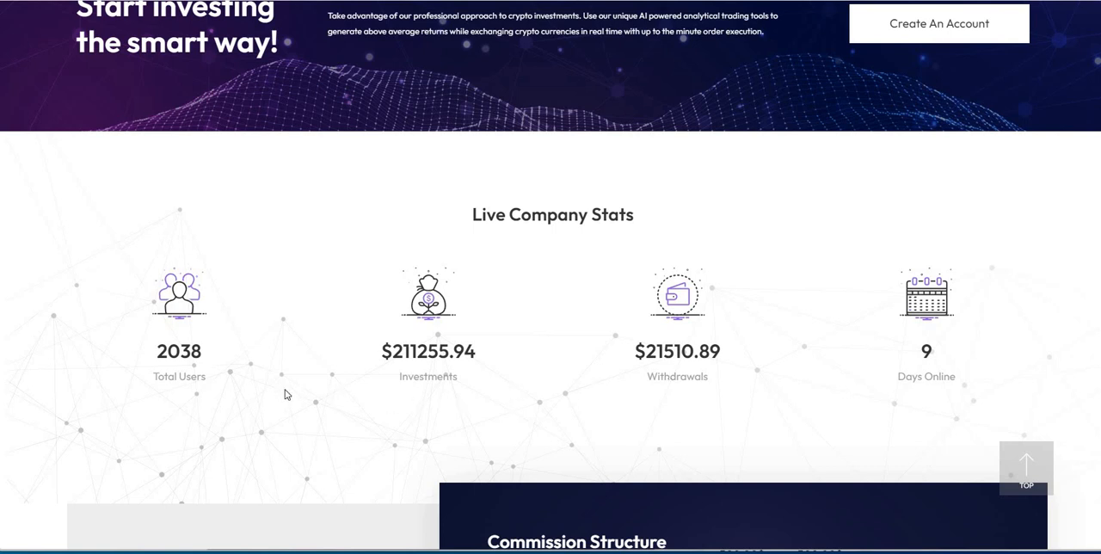
{"action": "mouse_move", "coordinate": [165, 381]}
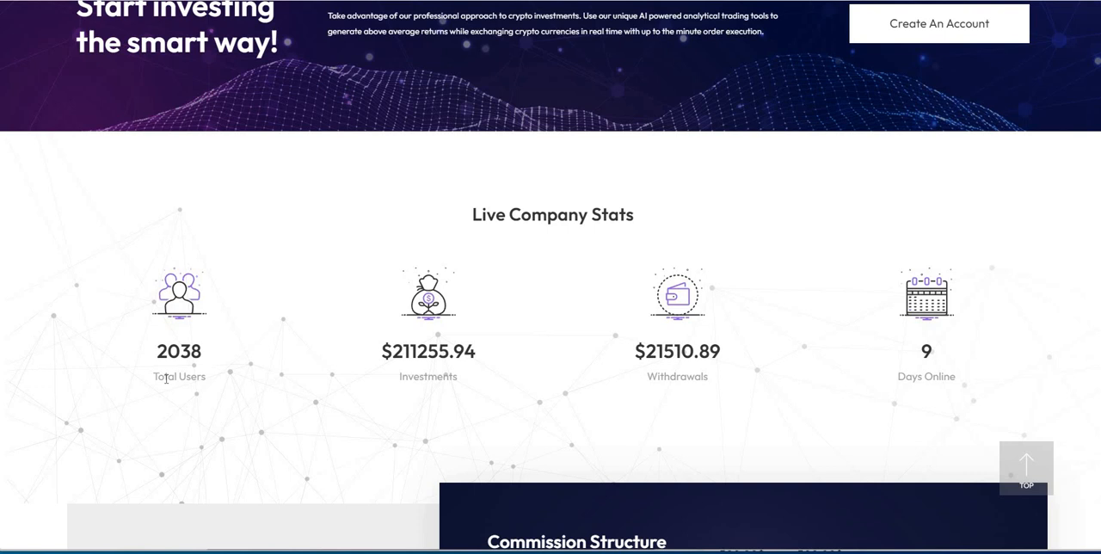
{"action": "mouse_move", "coordinate": [313, 311]}
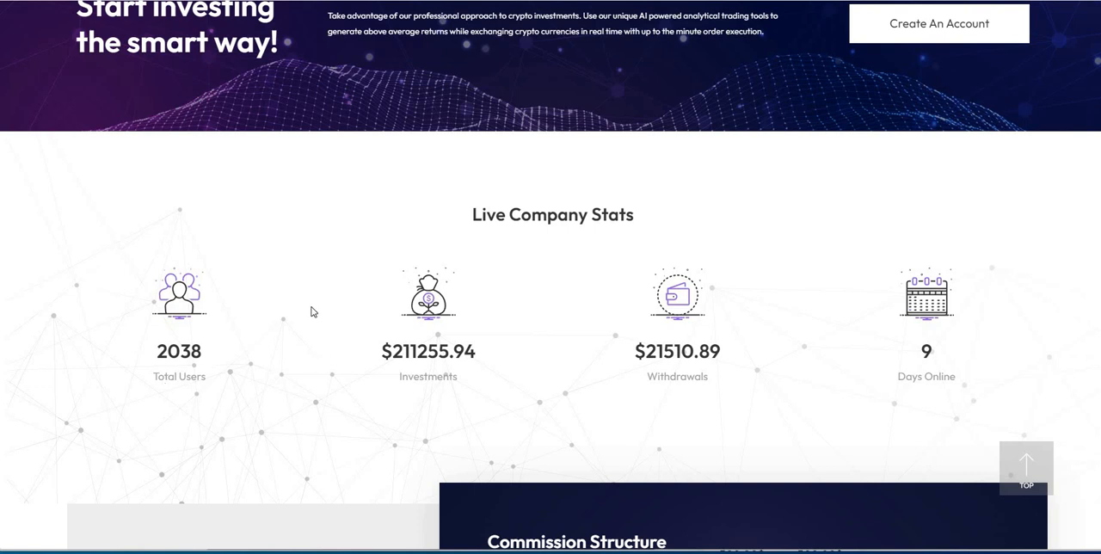
{"action": "scroll", "scroll_direction": "down", "scroll_amount": 3}
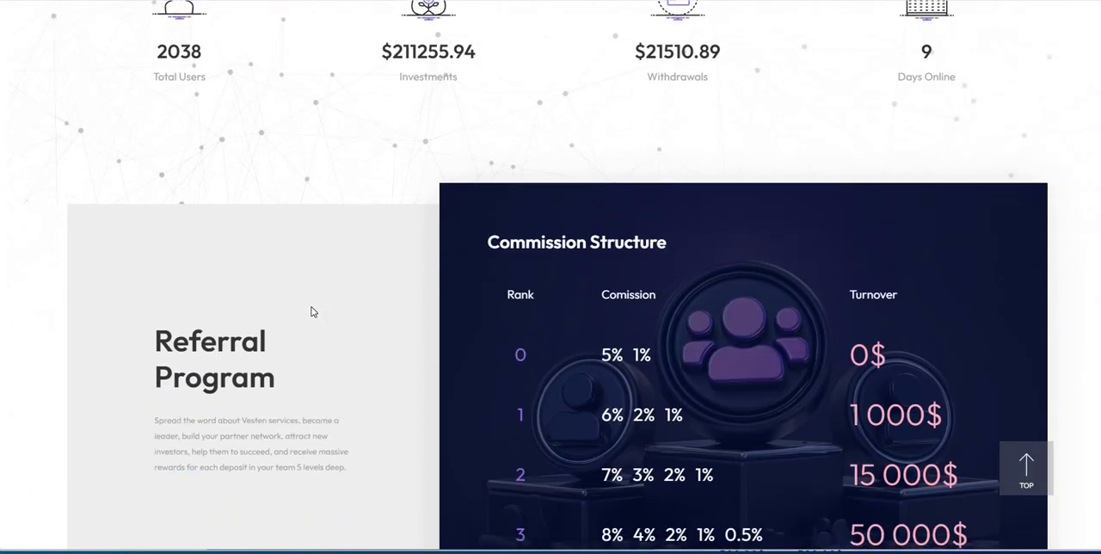
{"action": "scroll", "scroll_direction": "down", "scroll_amount": 3}
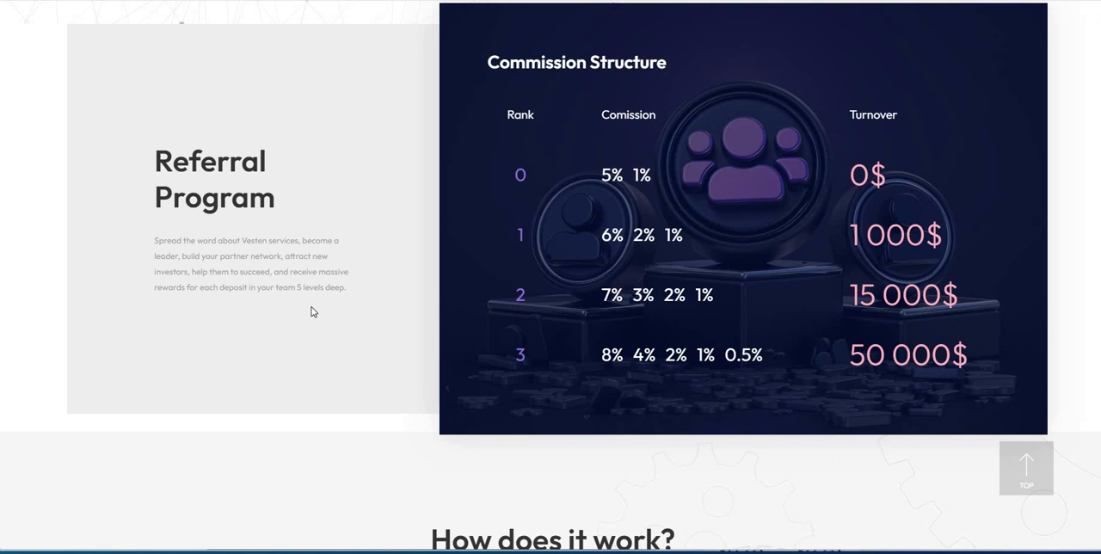
{"action": "mouse_move", "coordinate": [585, 175]}
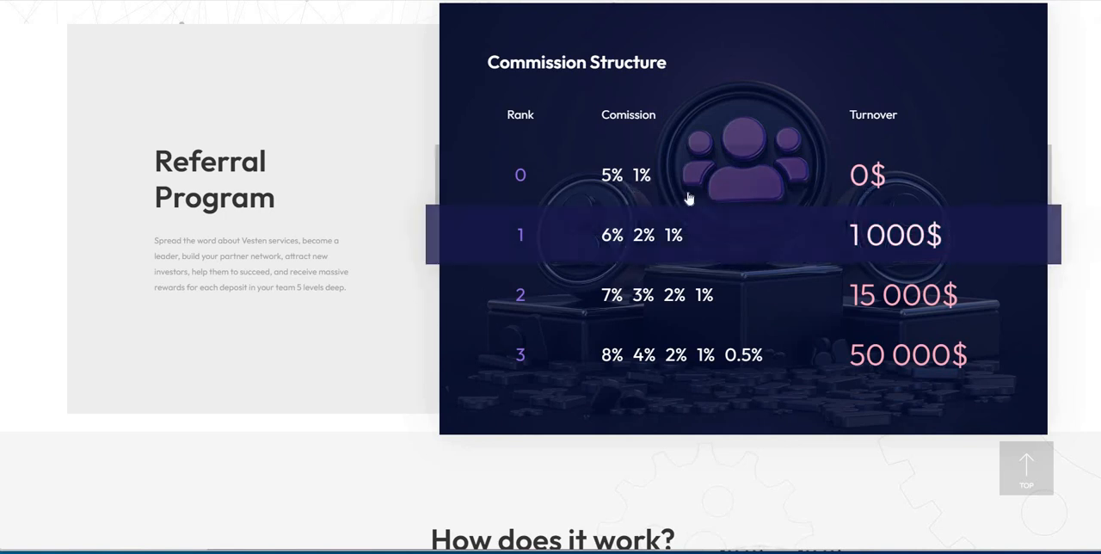
{"action": "mouse_move", "coordinate": [881, 251]}
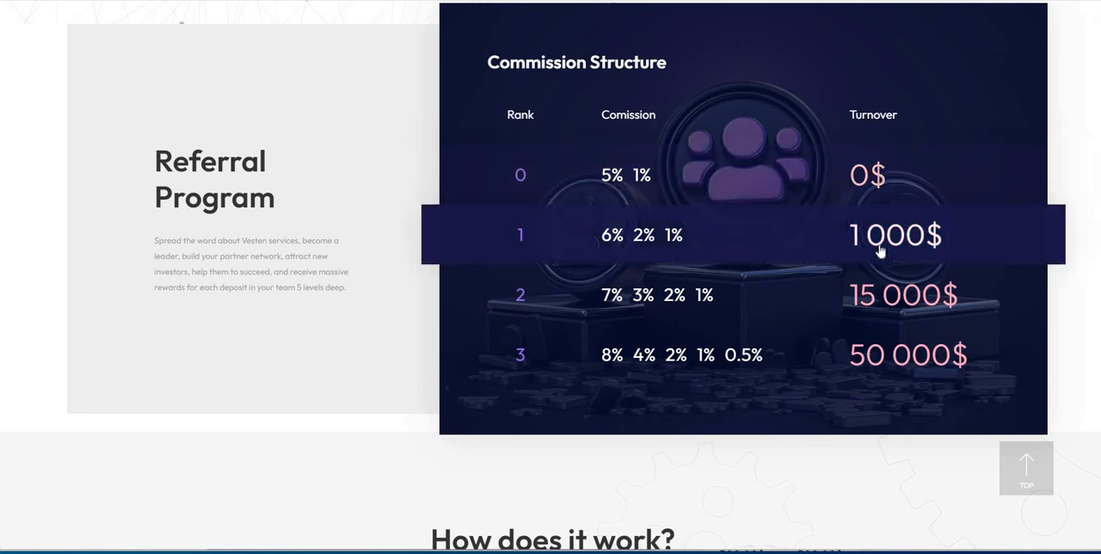
{"action": "mouse_move", "coordinate": [788, 244]}
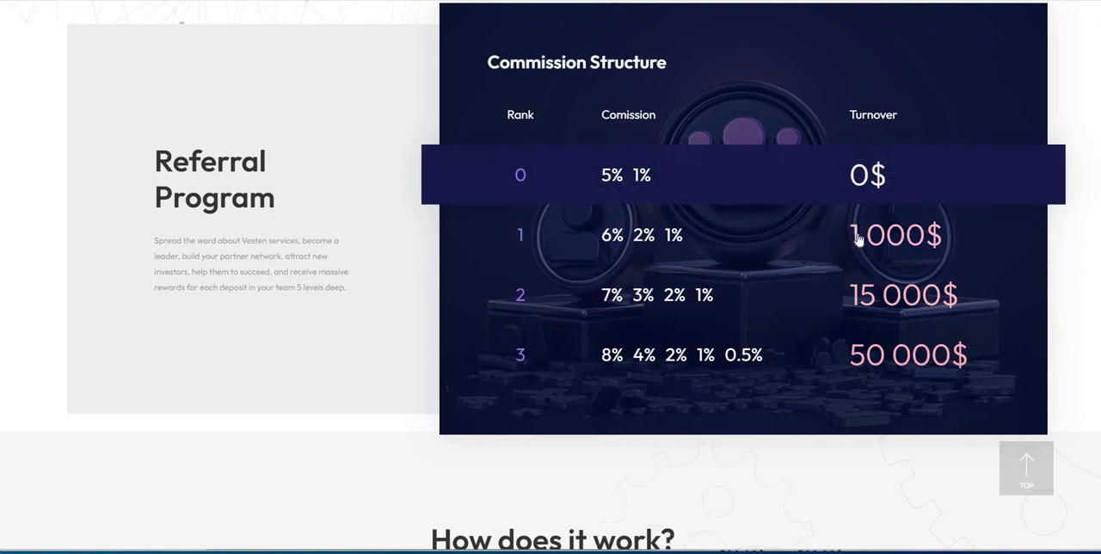
{"action": "mouse_move", "coordinate": [908, 260]}
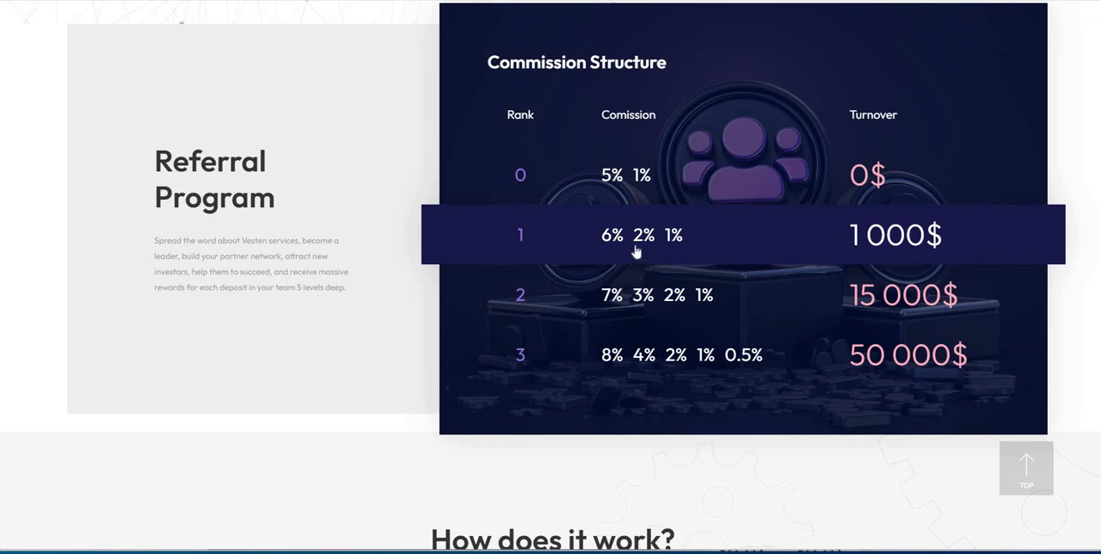
{"action": "mouse_move", "coordinate": [599, 247]}
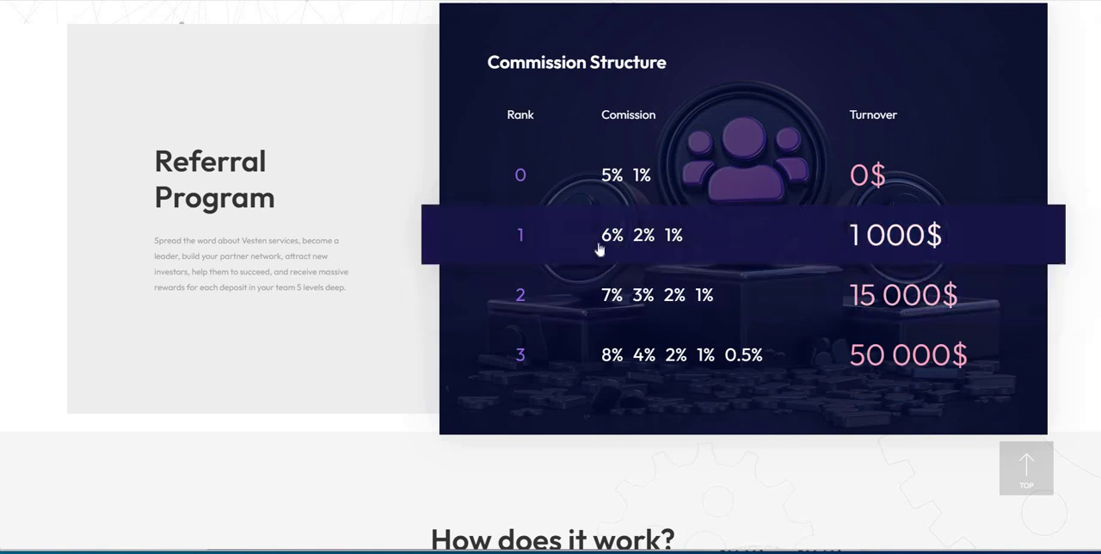
{"action": "mouse_move", "coordinate": [622, 313]}
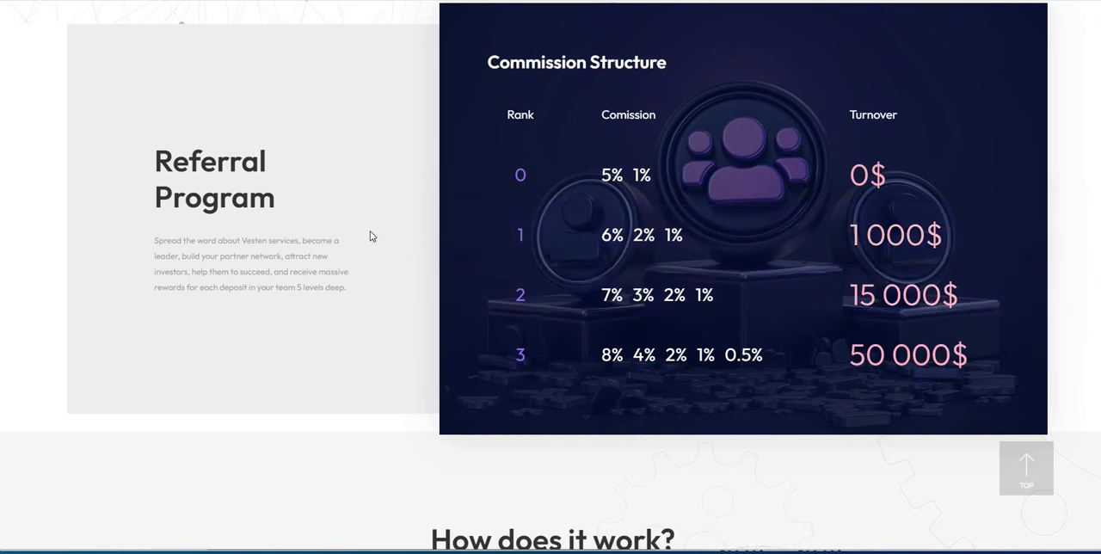
{"action": "mouse_move", "coordinate": [688, 241]}
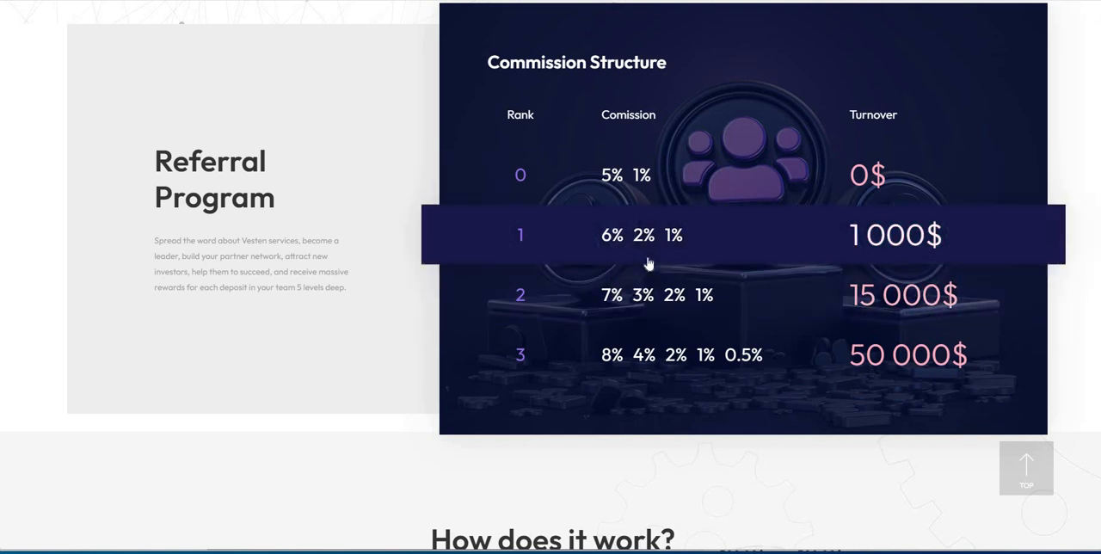
{"action": "mouse_move", "coordinate": [624, 264]}
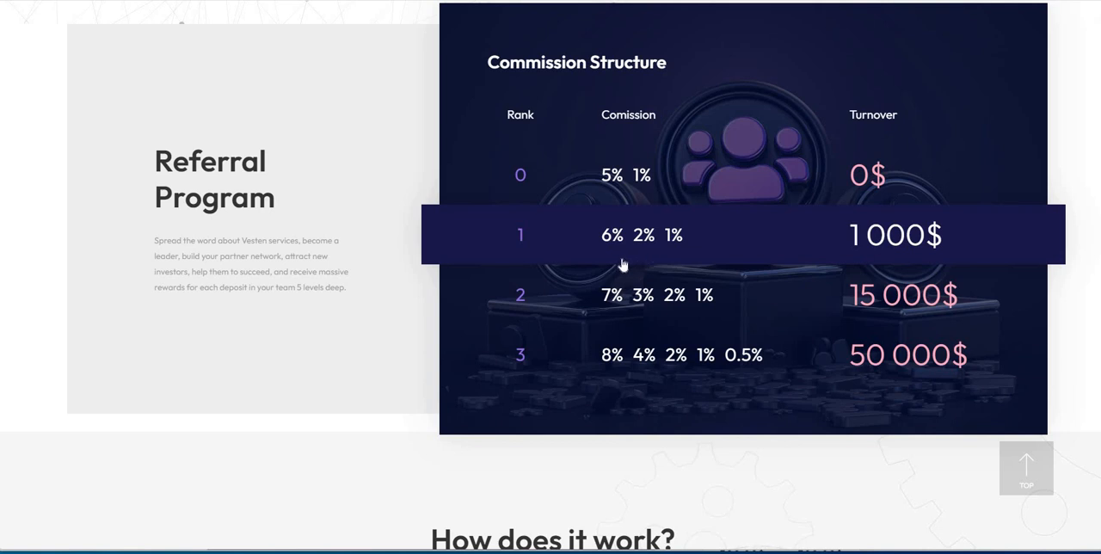
{"action": "mouse_move", "coordinate": [643, 255]}
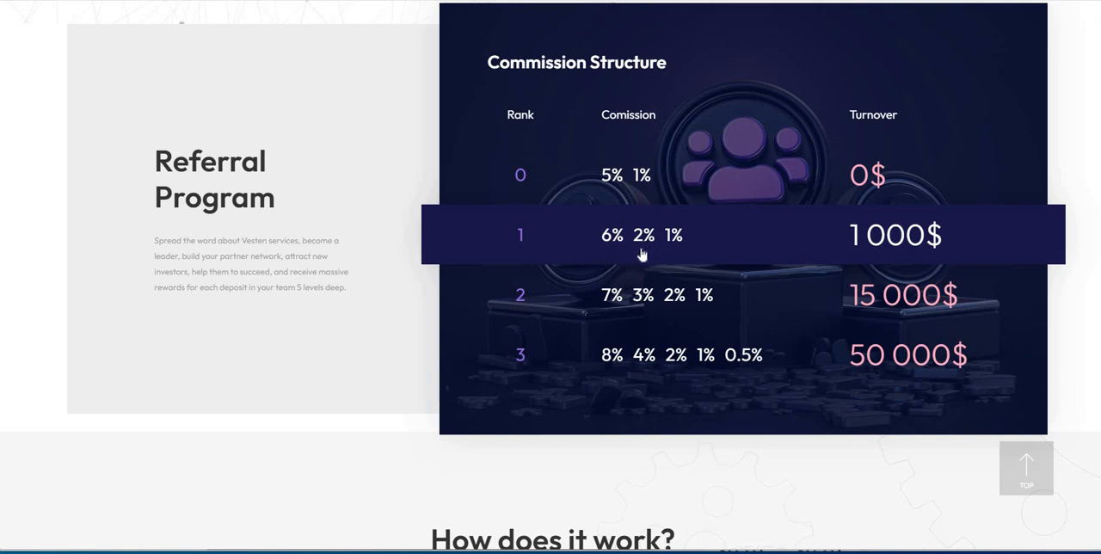
{"action": "mouse_move", "coordinate": [841, 324]}
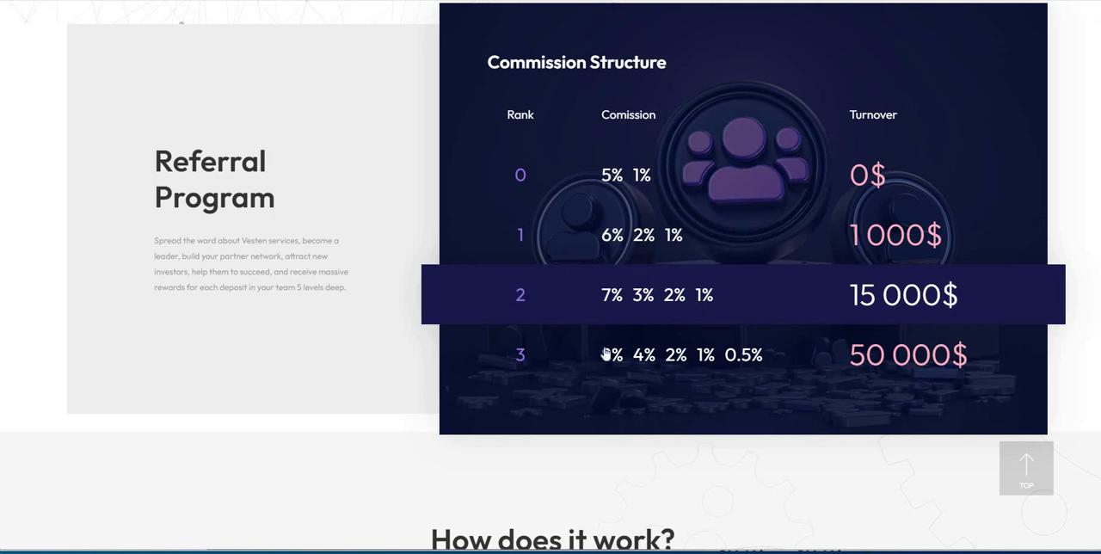
{"action": "mouse_move", "coordinate": [593, 401]}
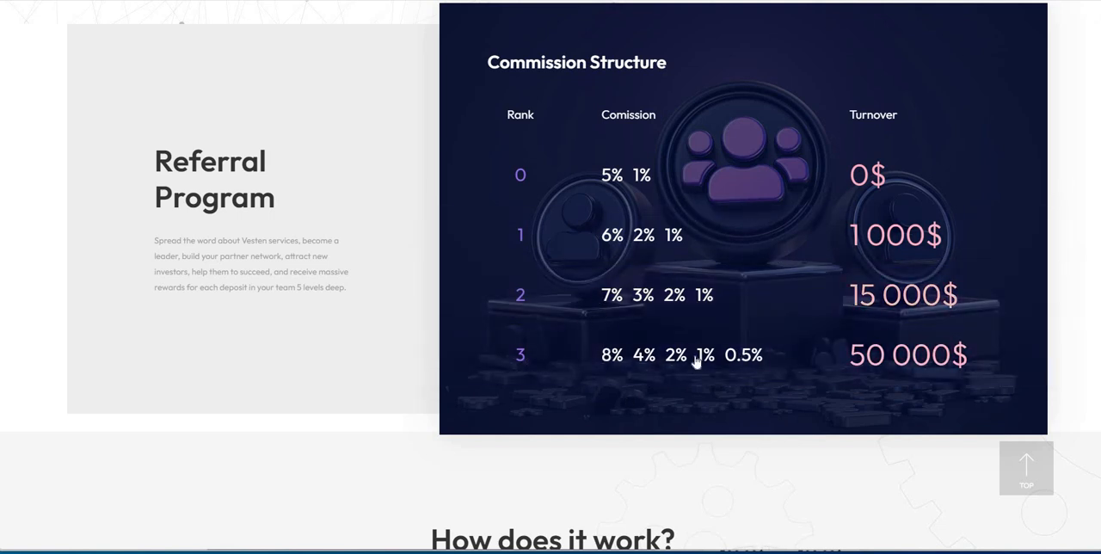
{"action": "mouse_move", "coordinate": [578, 340]}
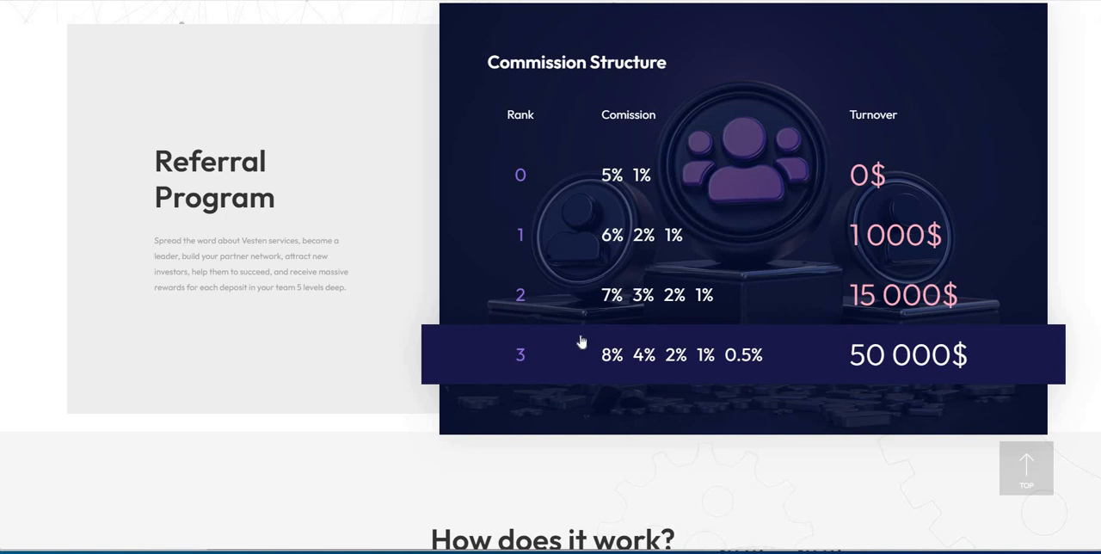
{"action": "mouse_move", "coordinate": [862, 299]}
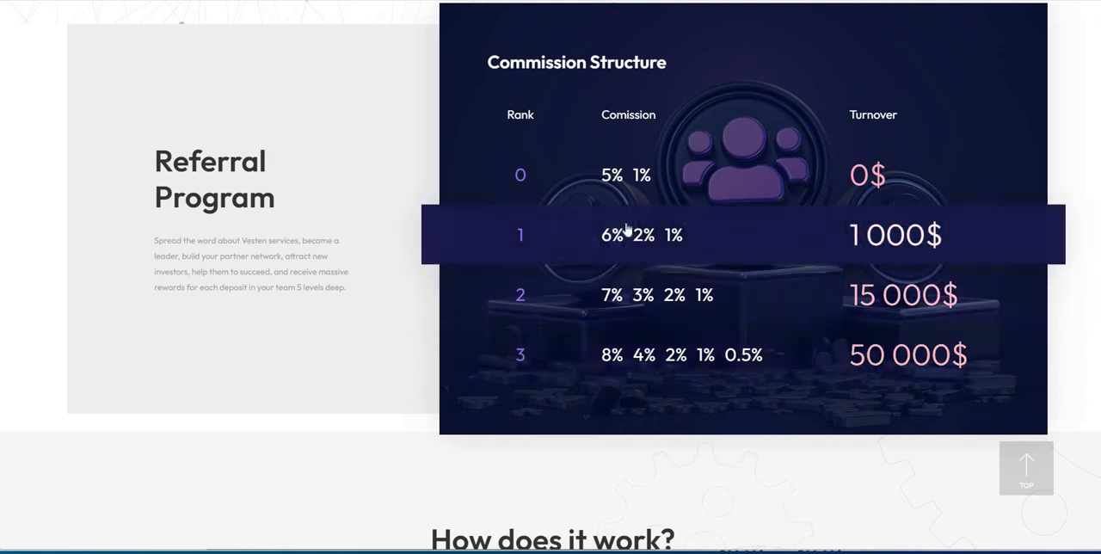
{"action": "mouse_move", "coordinate": [802, 318]}
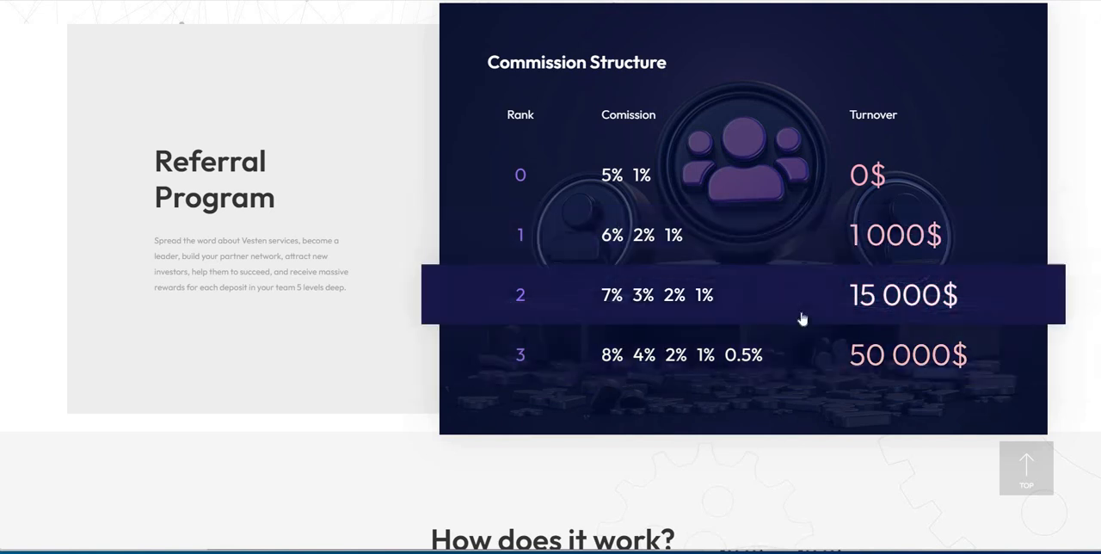
{"action": "mouse_move", "coordinate": [614, 268]}
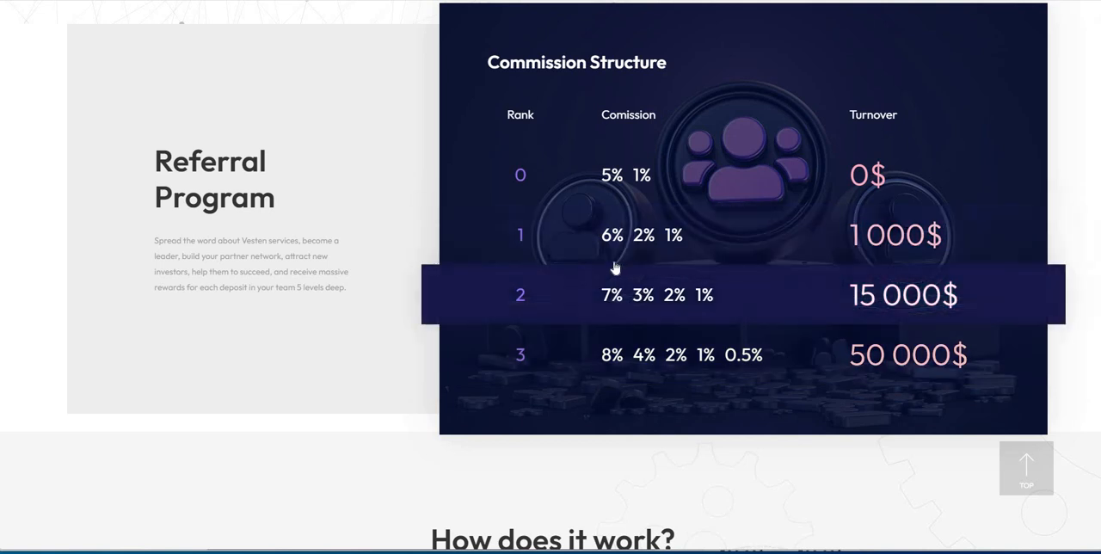
{"action": "mouse_move", "coordinate": [619, 274]}
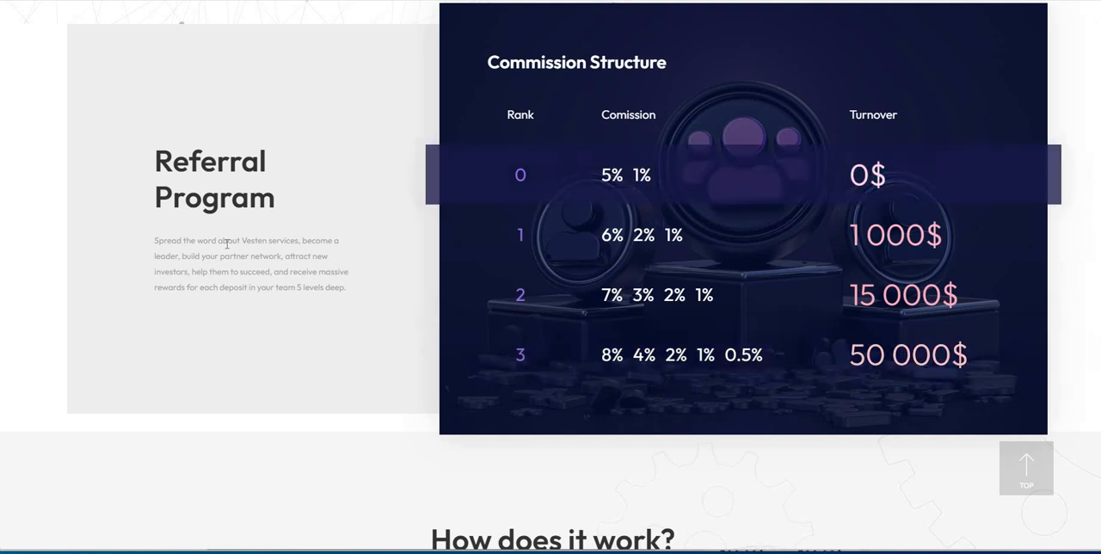
Scroll through the How does it work steps and the unique Advantages sections.
{"action": "scroll", "scroll_direction": "down", "scroll_amount": 3}
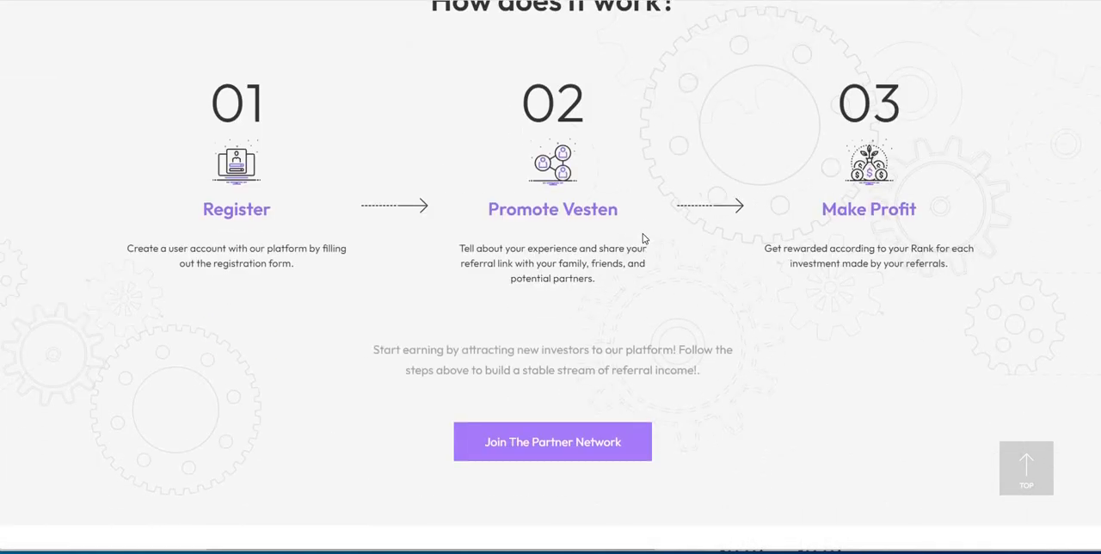
{"action": "mouse_move", "coordinate": [615, 285]}
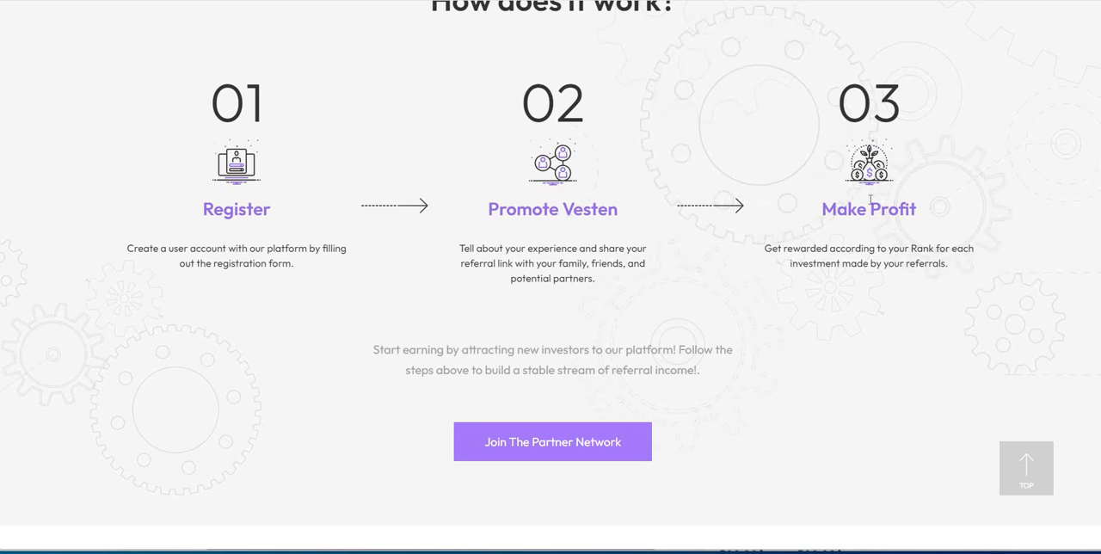
{"action": "mouse_move", "coordinate": [716, 335]}
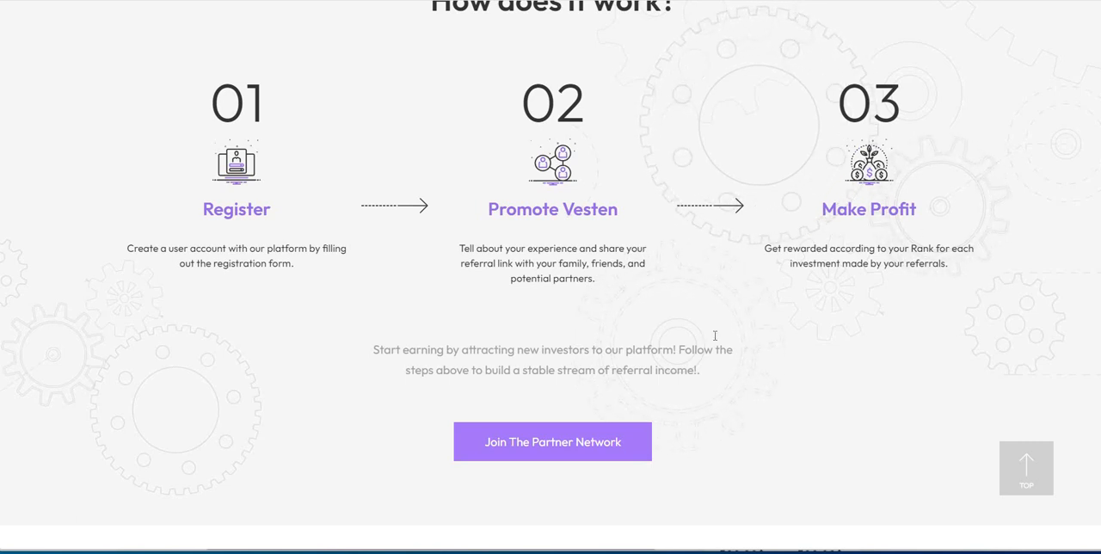
{"action": "scroll", "scroll_direction": "down", "scroll_amount": 3}
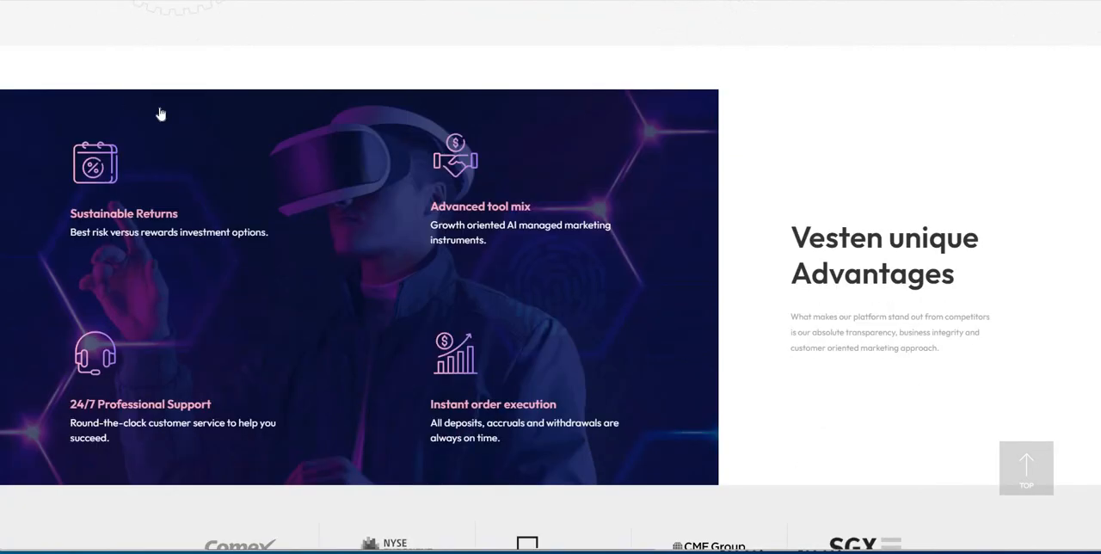
{"action": "scroll", "scroll_direction": "down", "scroll_amount": 3}
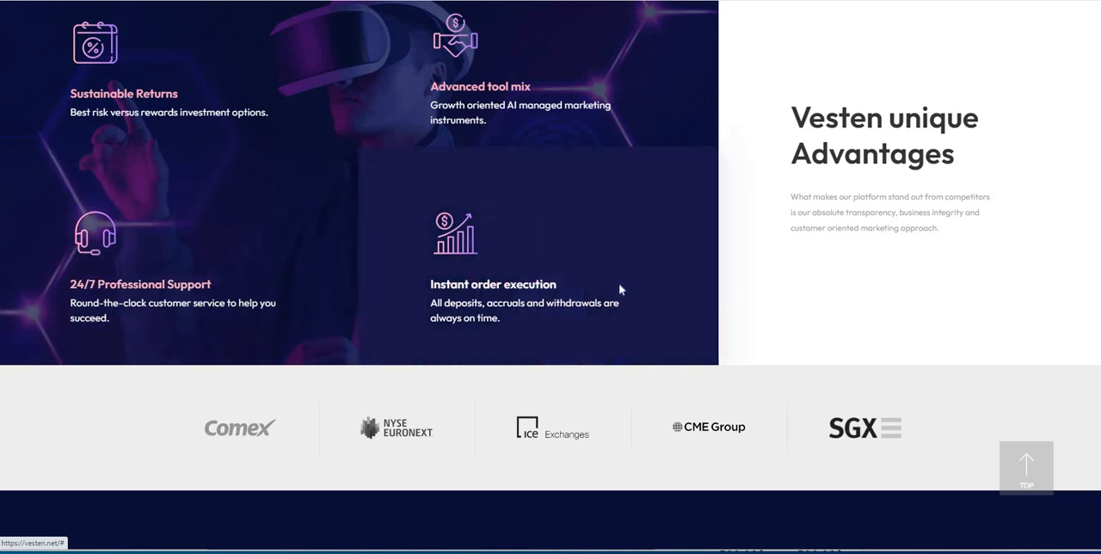
{"action": "scroll", "scroll_direction": "down", "scroll_amount": 3}
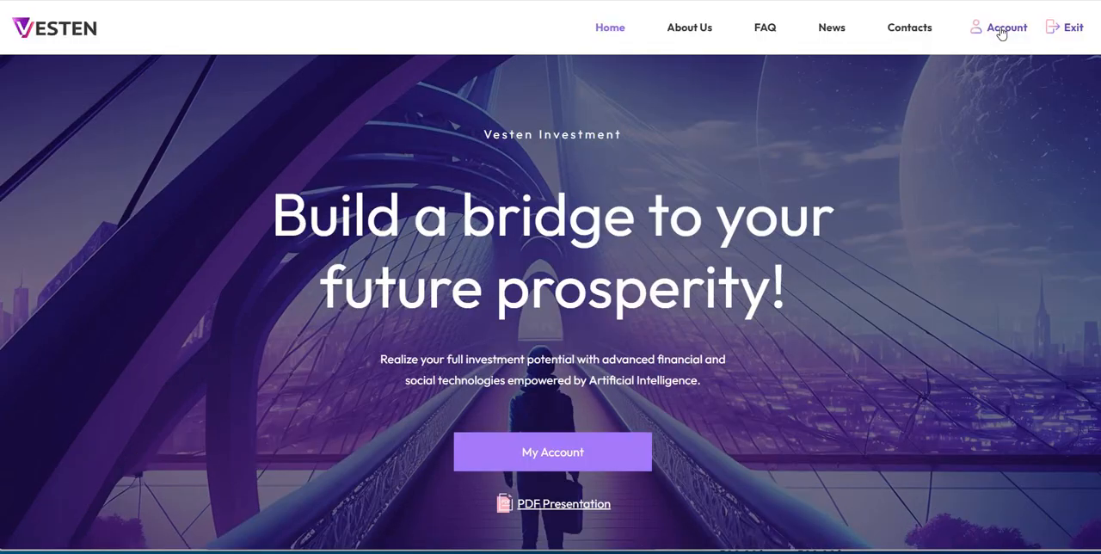
Go to the Account dashboard showing the 500 USDT DIGIMARS_1 deposit and $45 balance.
{"action": "left_click", "coordinate": [1005, 27]}
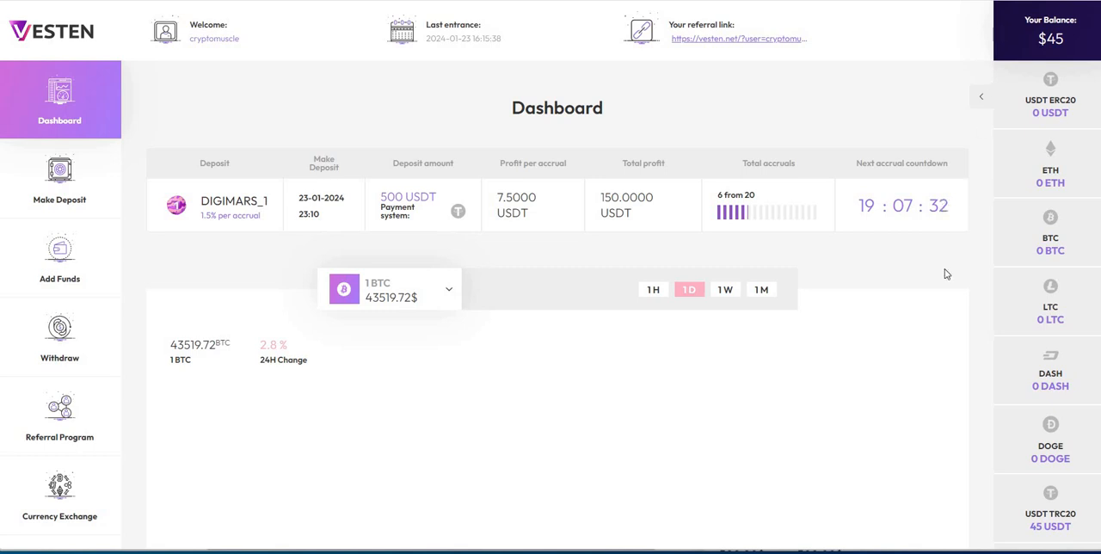
{"action": "mouse_move", "coordinate": [573, 330]}
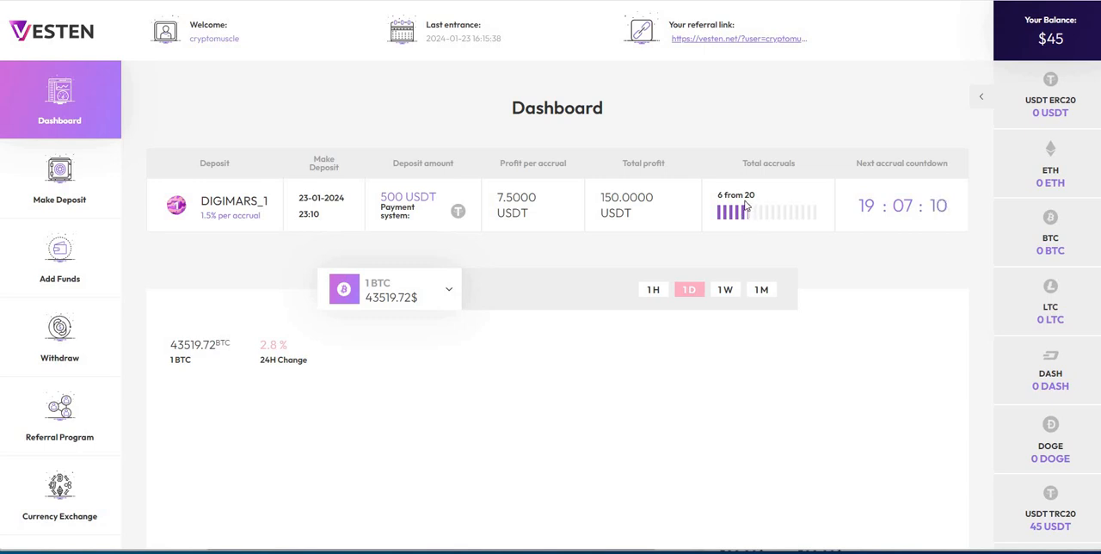
{"action": "mouse_move", "coordinate": [714, 217]}
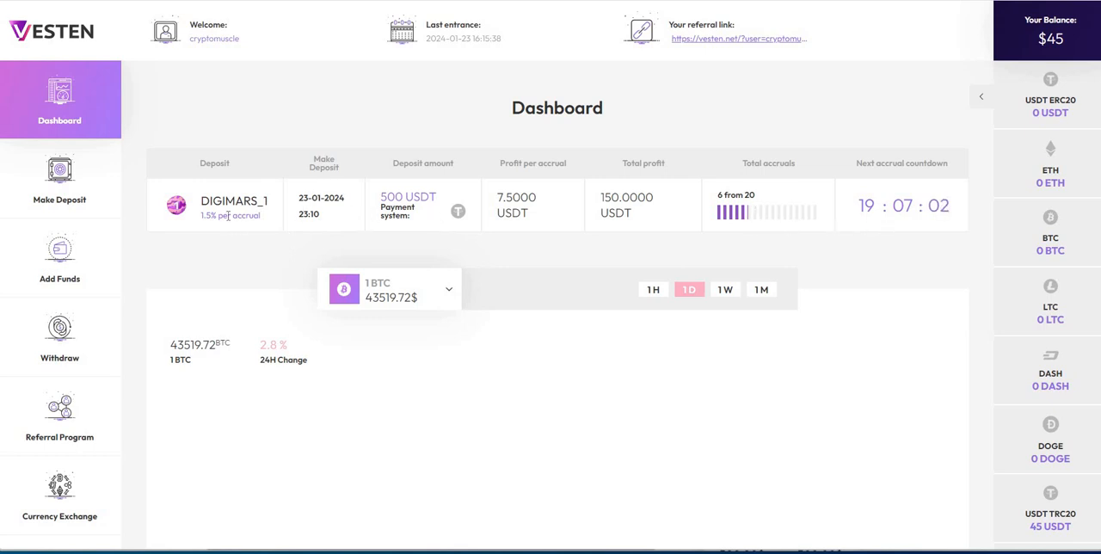
{"action": "mouse_move", "coordinate": [220, 232]}
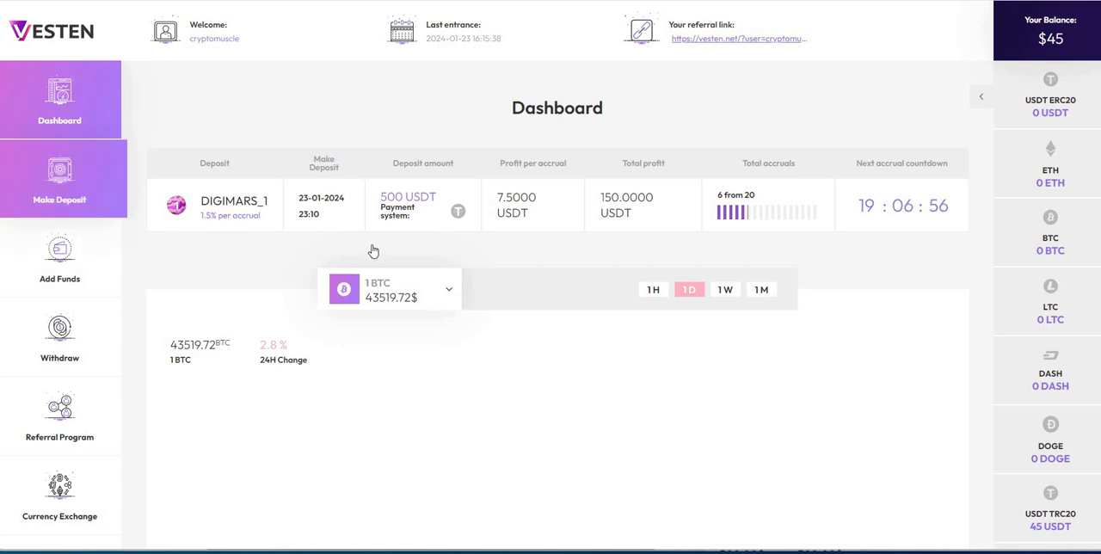
Go to Make Deposit listing the Digimars plans with 50 entered for a USDT deposit.
{"action": "left_click", "coordinate": [60, 179]}
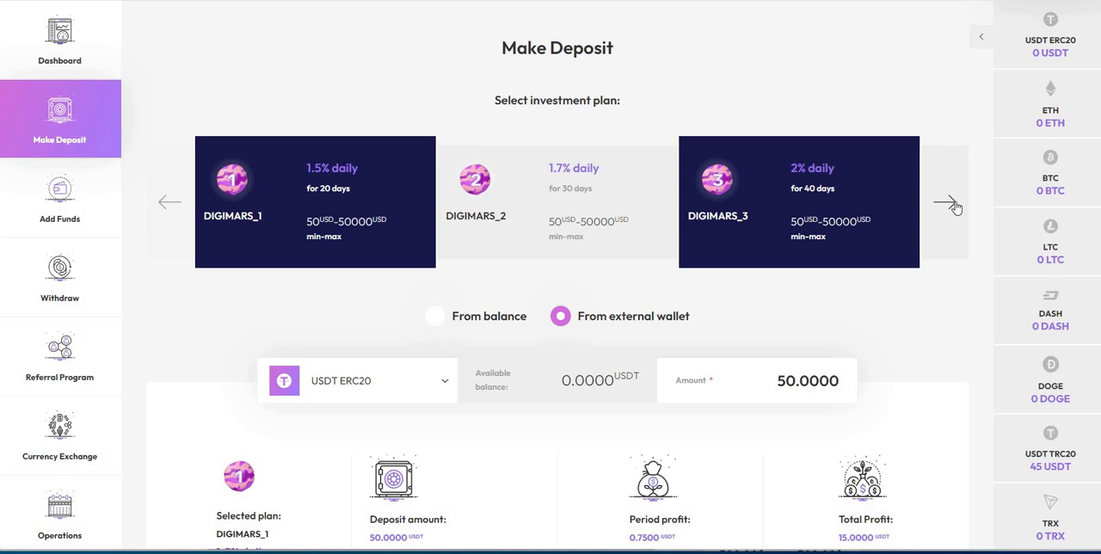
{"action": "left_click", "coordinate": [948, 203]}
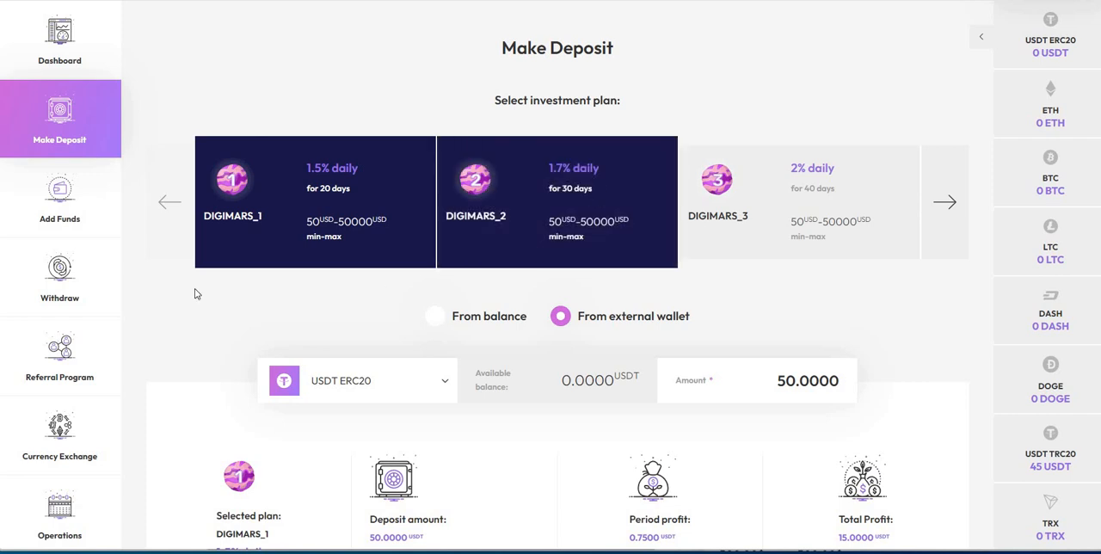
{"action": "mouse_move", "coordinate": [229, 291]}
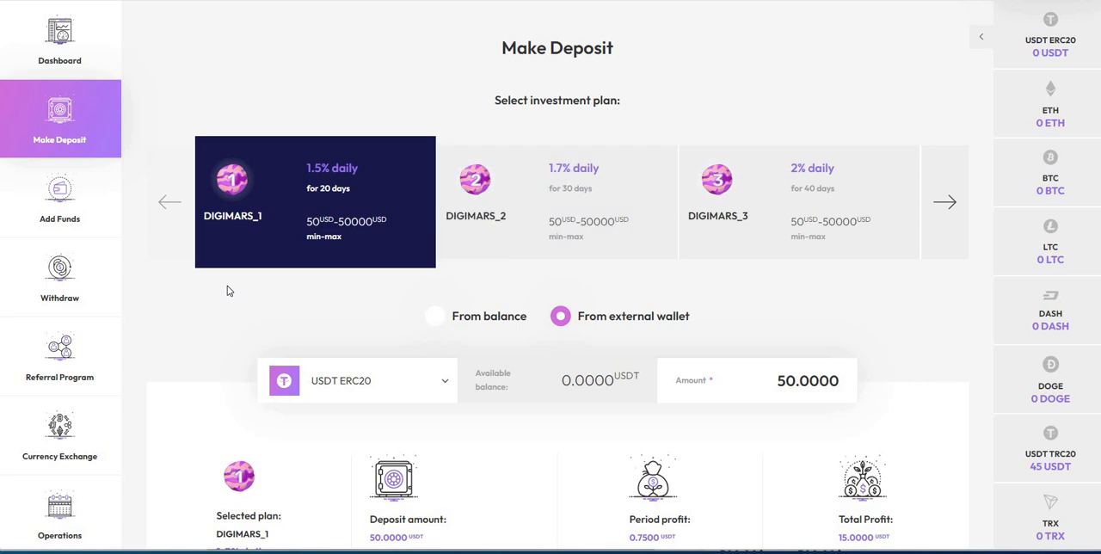
{"action": "mouse_move", "coordinate": [137, 309]}
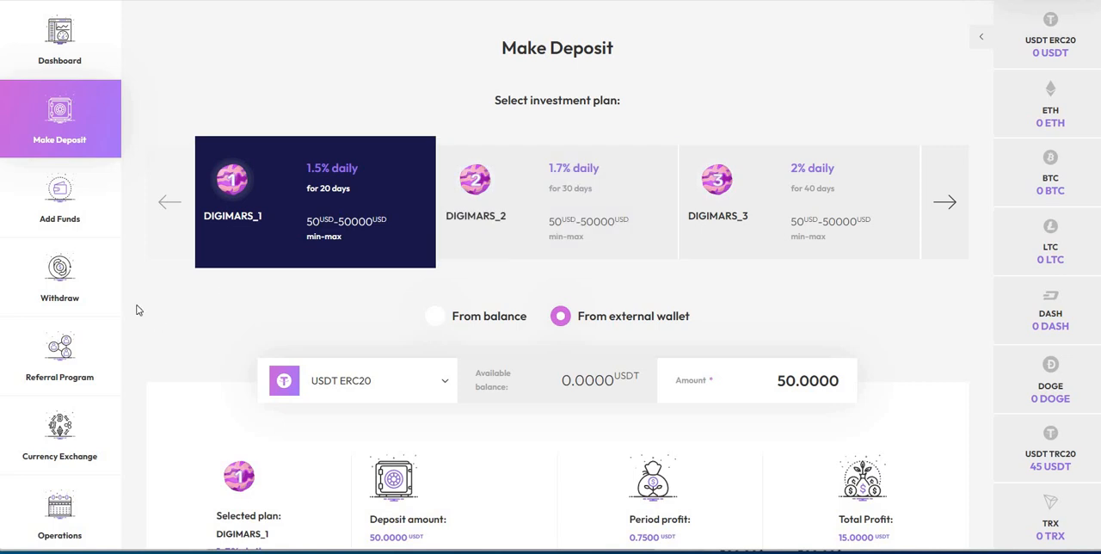
{"action": "mouse_move", "coordinate": [58, 186]}
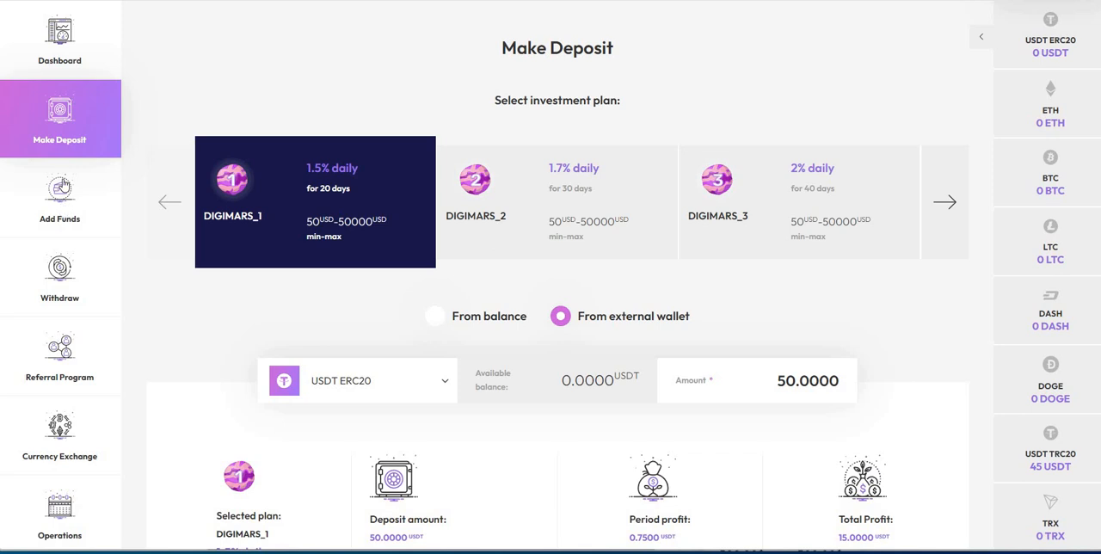
{"action": "left_click", "coordinate": [59, 197]}
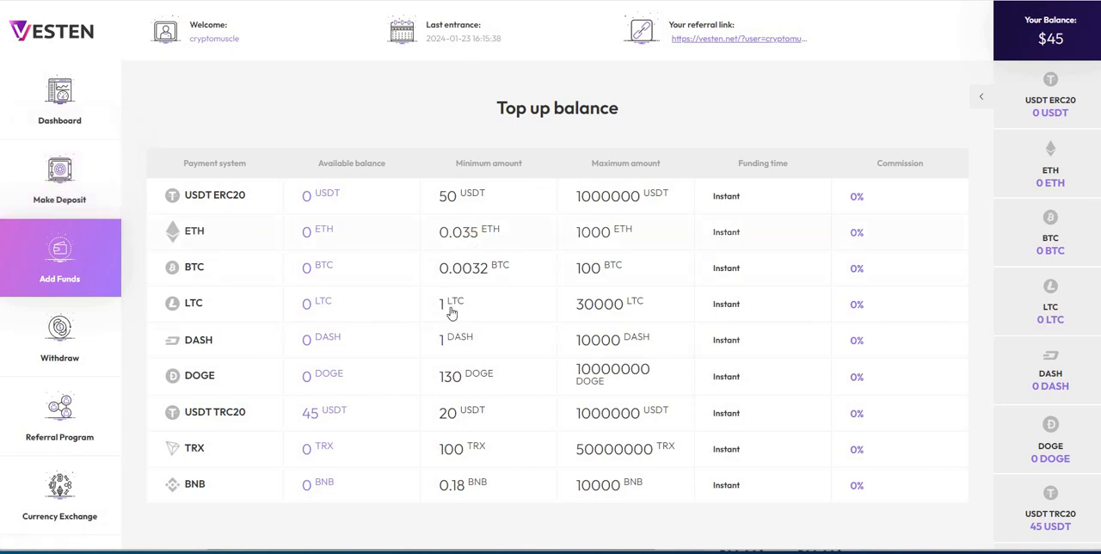
{"action": "mouse_move", "coordinate": [485, 278]}
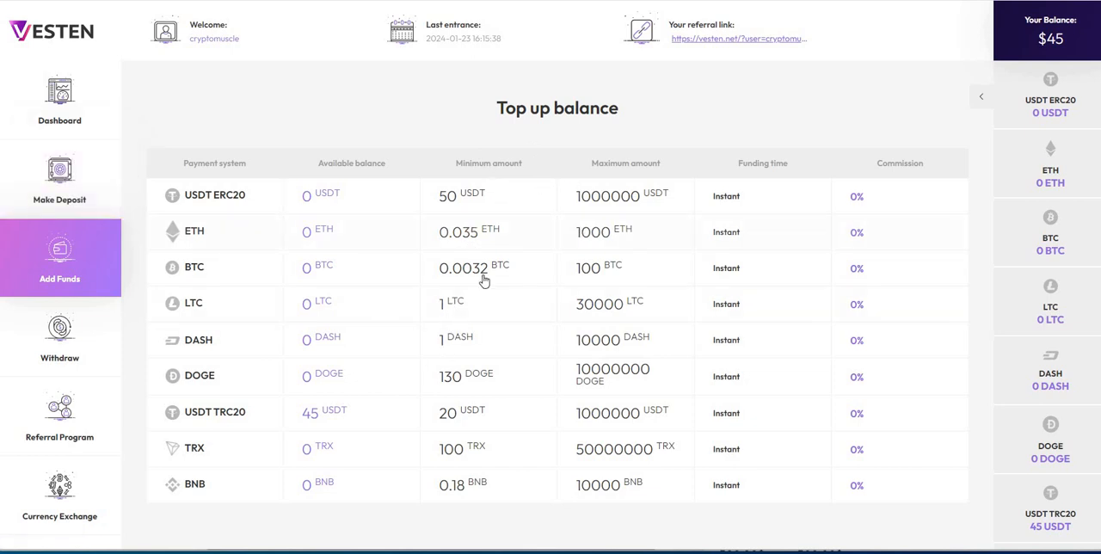
{"action": "mouse_move", "coordinate": [425, 473]}
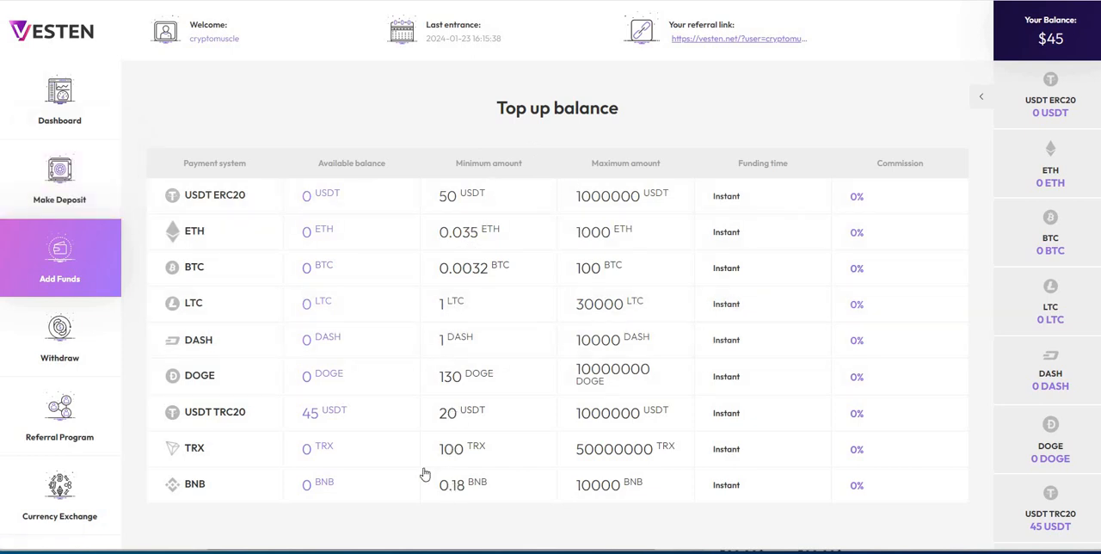
{"action": "mouse_move", "coordinate": [205, 218]}
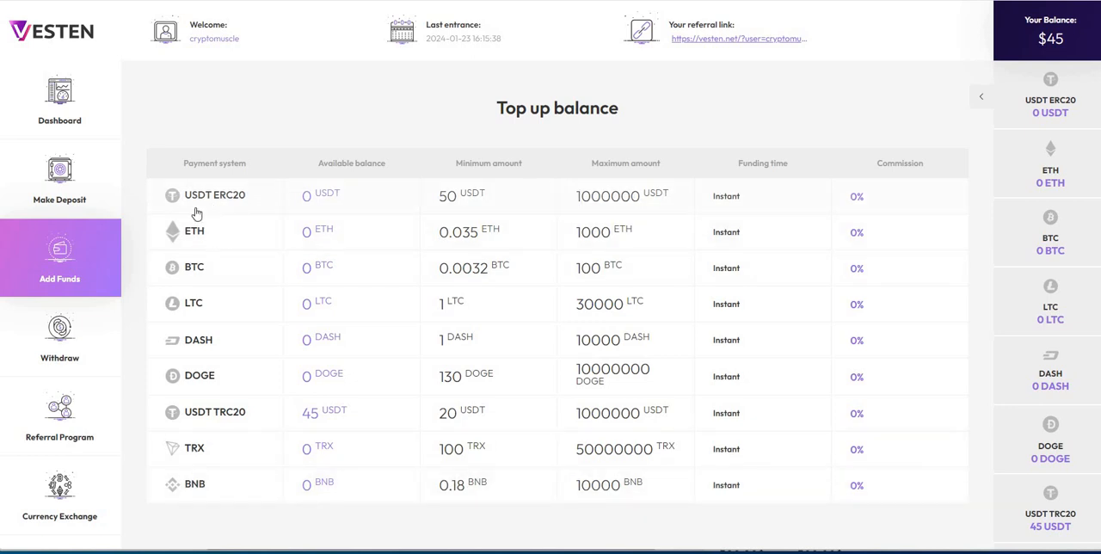
{"action": "mouse_move", "coordinate": [210, 308]}
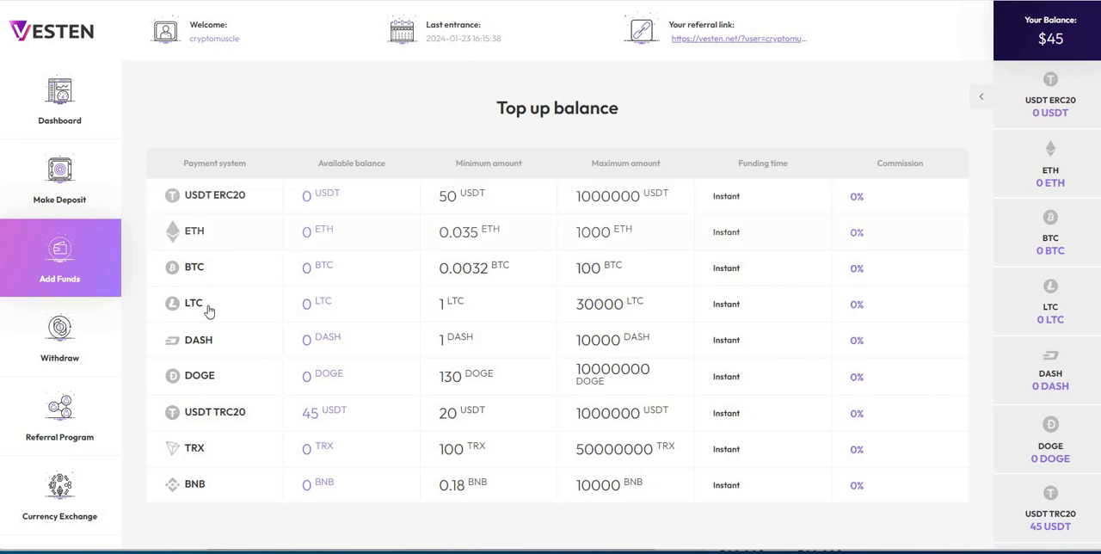
{"action": "mouse_move", "coordinate": [213, 432]}
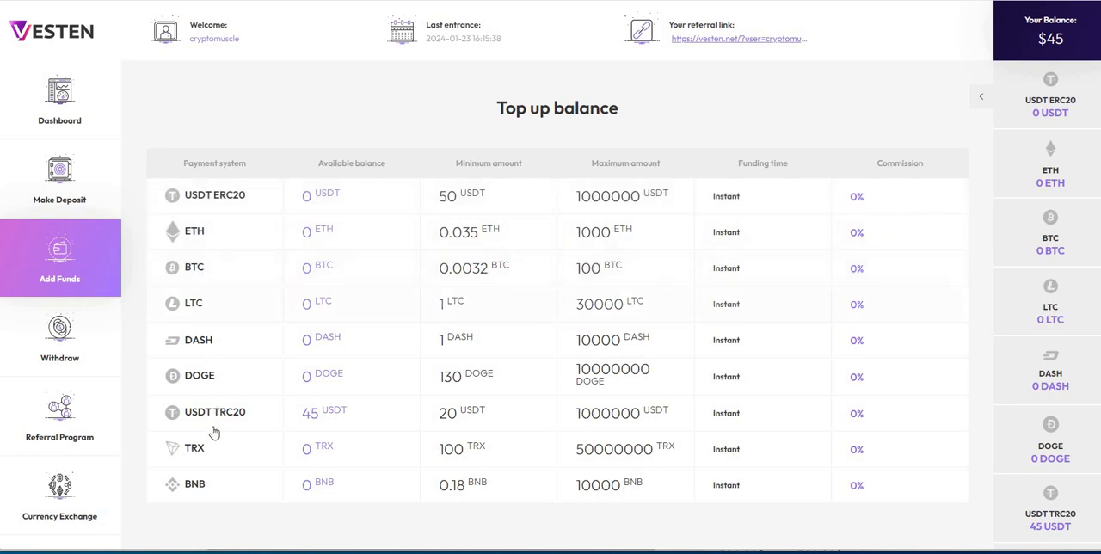
{"action": "mouse_move", "coordinate": [207, 458]}
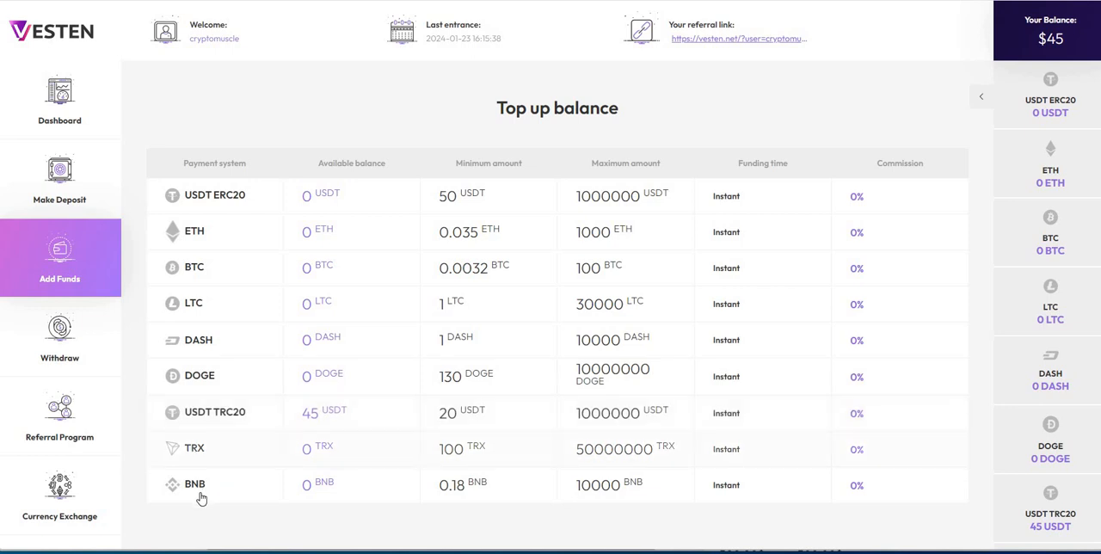
{"action": "mouse_move", "coordinate": [480, 299]}
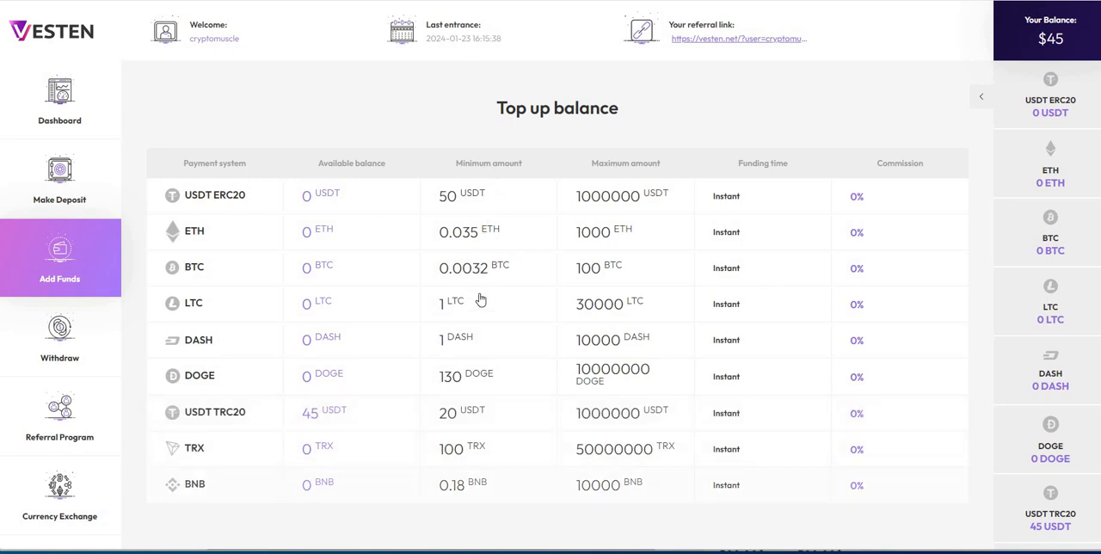
{"action": "mouse_move", "coordinate": [465, 375]}
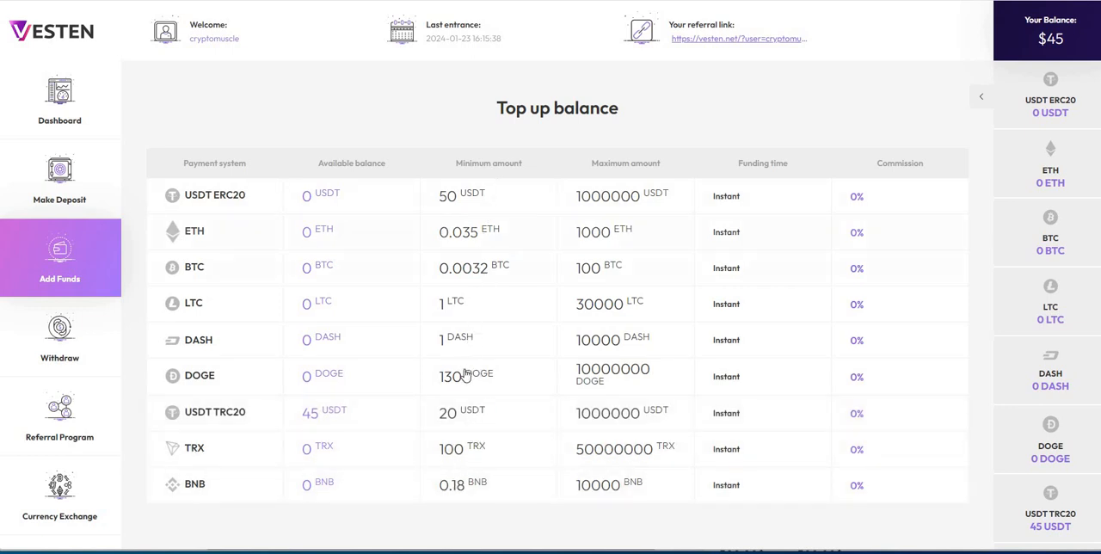
{"action": "mouse_move", "coordinate": [494, 344]}
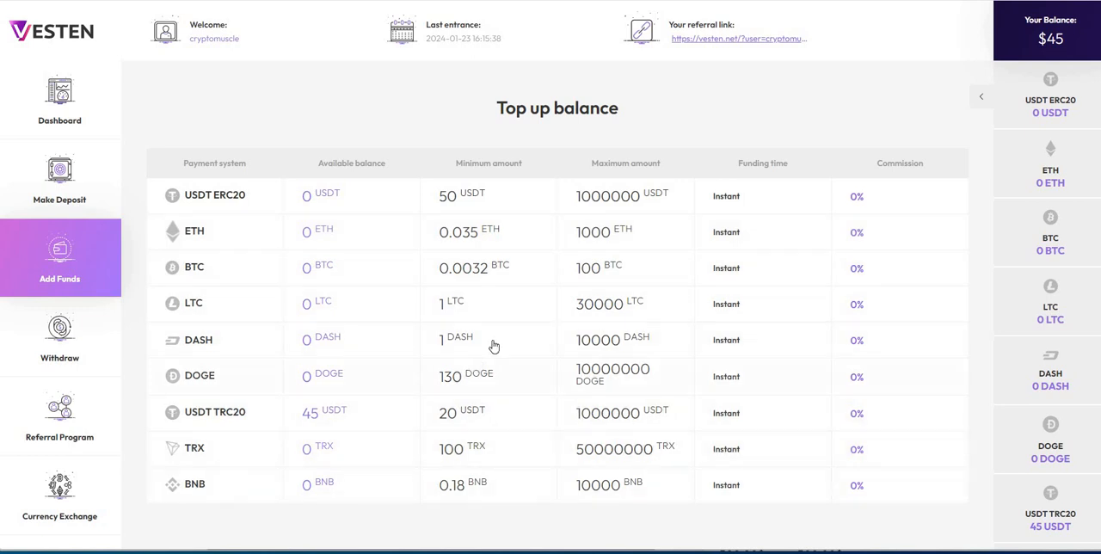
{"action": "mouse_move", "coordinate": [327, 199]}
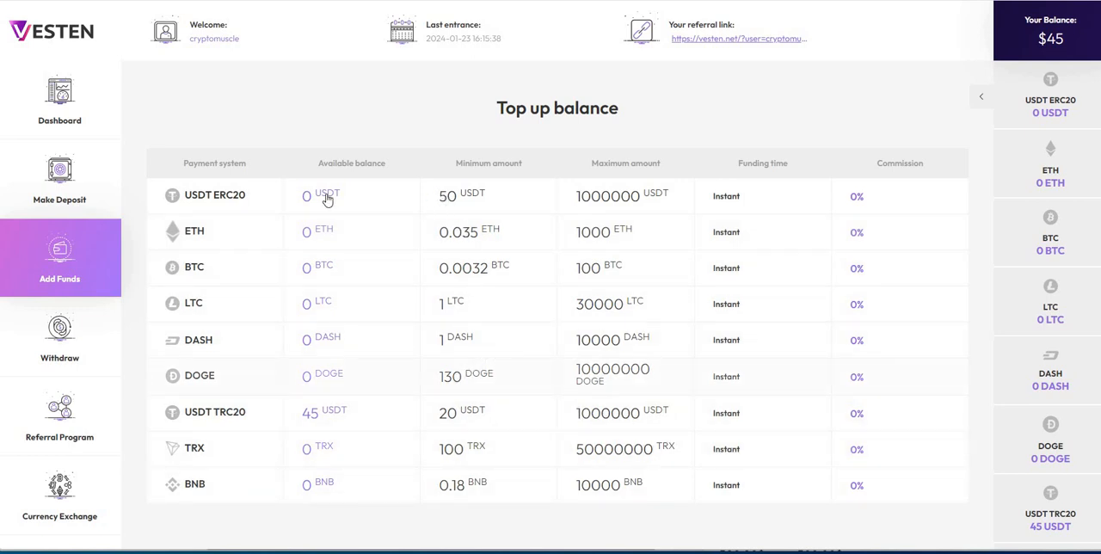
{"action": "mouse_move", "coordinate": [436, 353]}
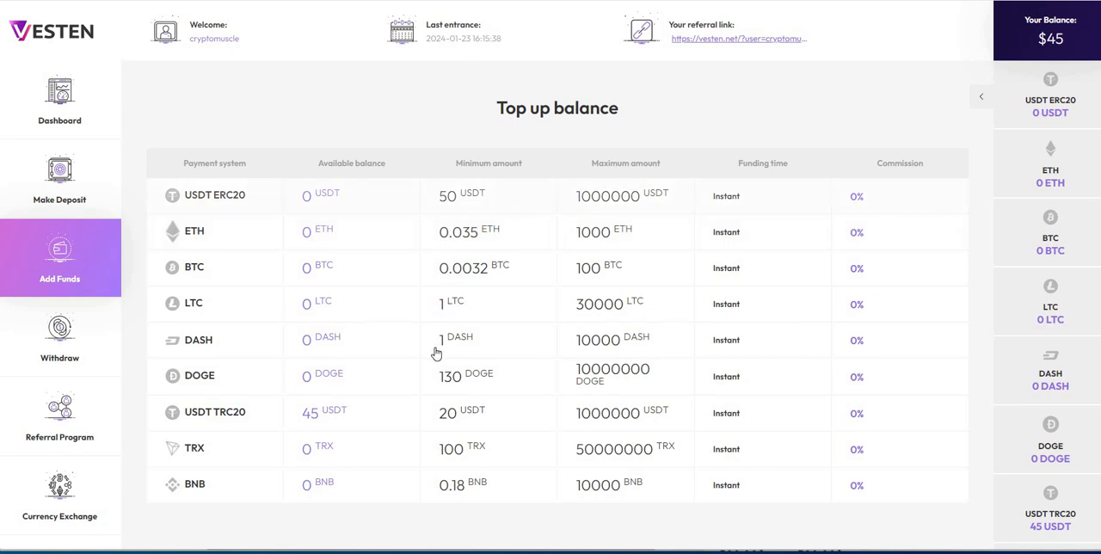
{"action": "mouse_move", "coordinate": [265, 318]}
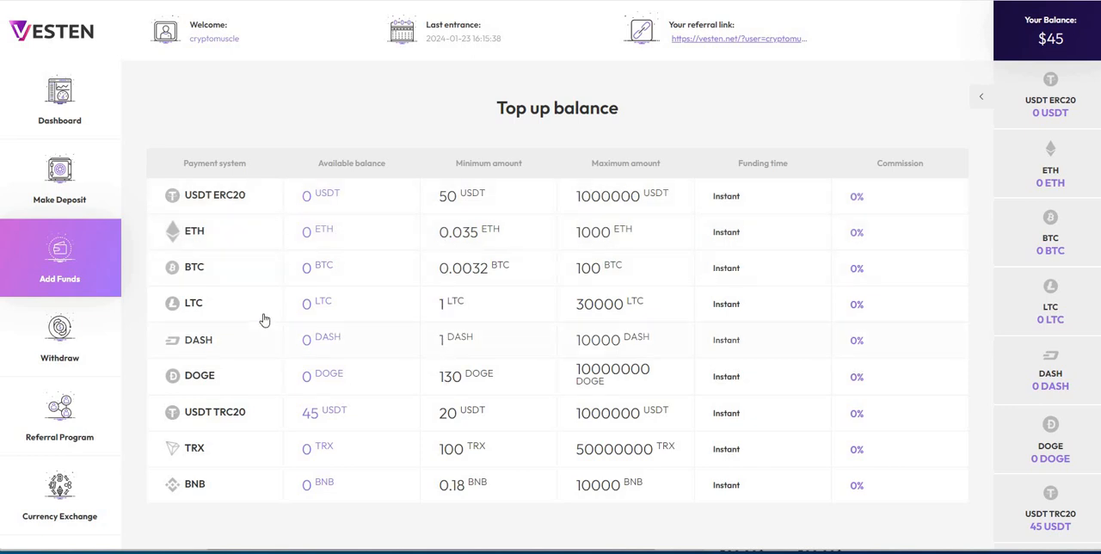
{"action": "mouse_move", "coordinate": [481, 186]}
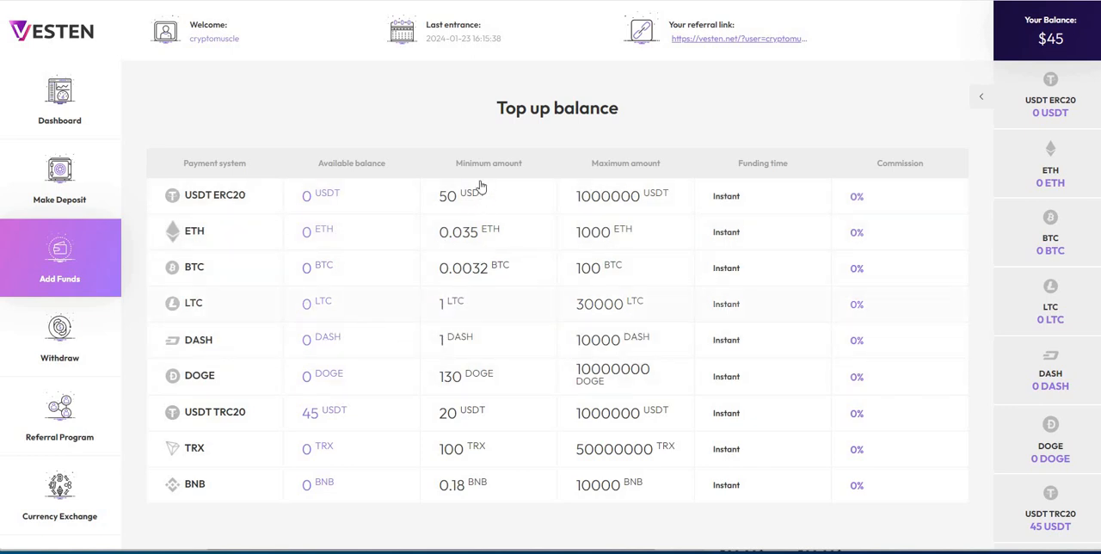
{"action": "mouse_move", "coordinate": [450, 320]}
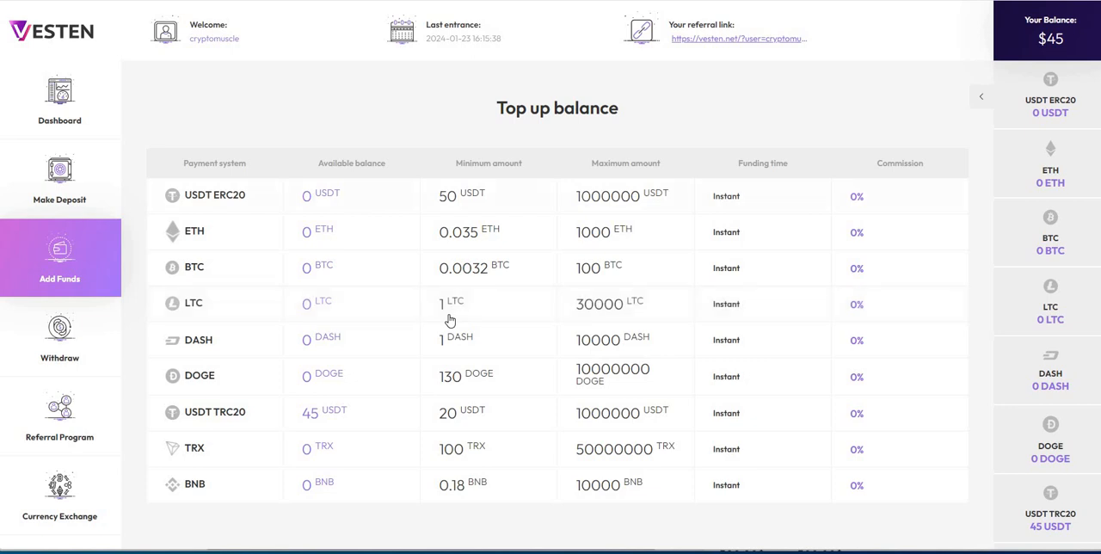
{"action": "mouse_move", "coordinate": [444, 375]}
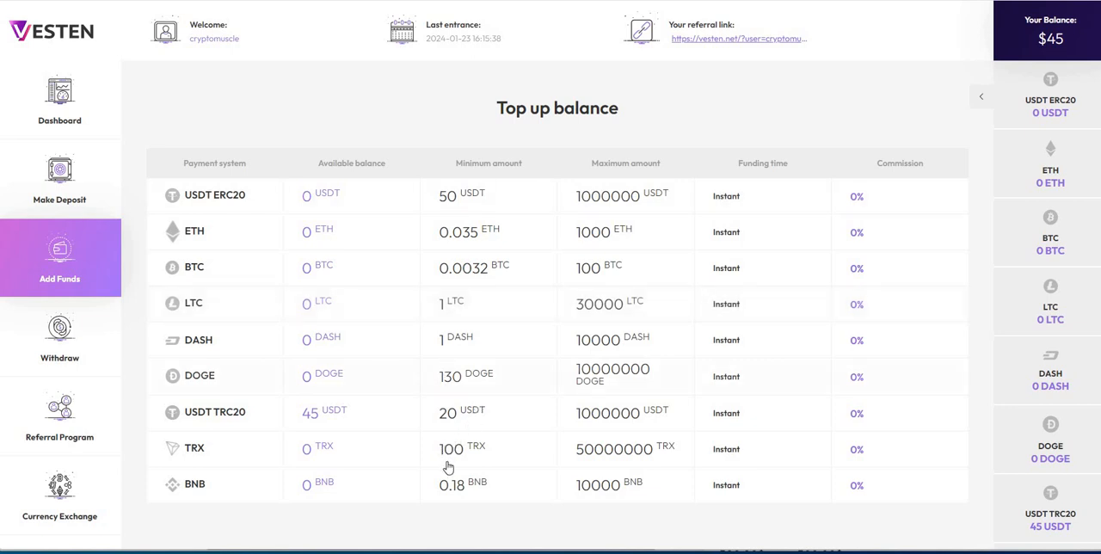
{"action": "mouse_move", "coordinate": [466, 456]}
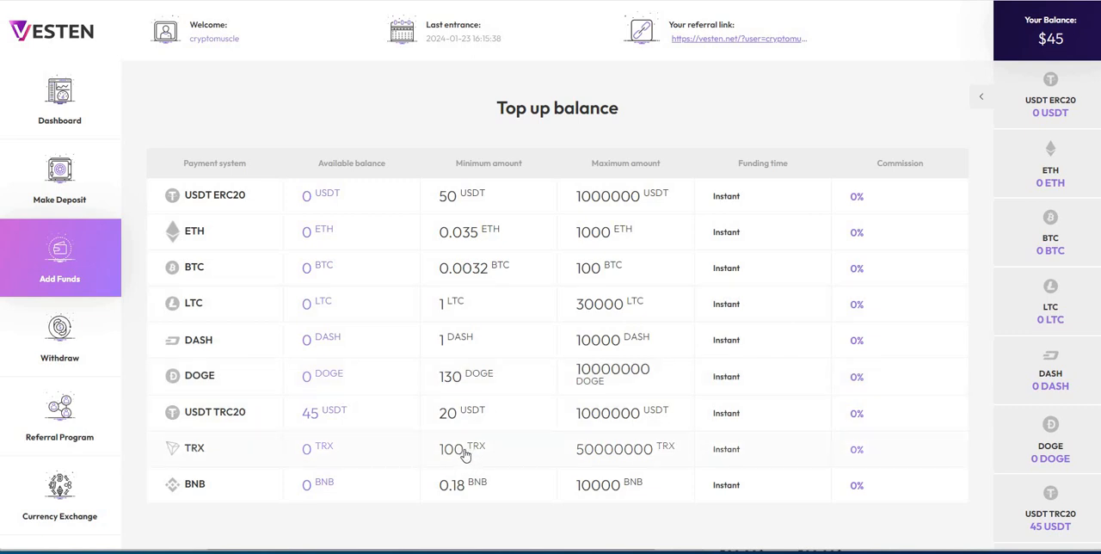
{"action": "mouse_move", "coordinate": [451, 465]}
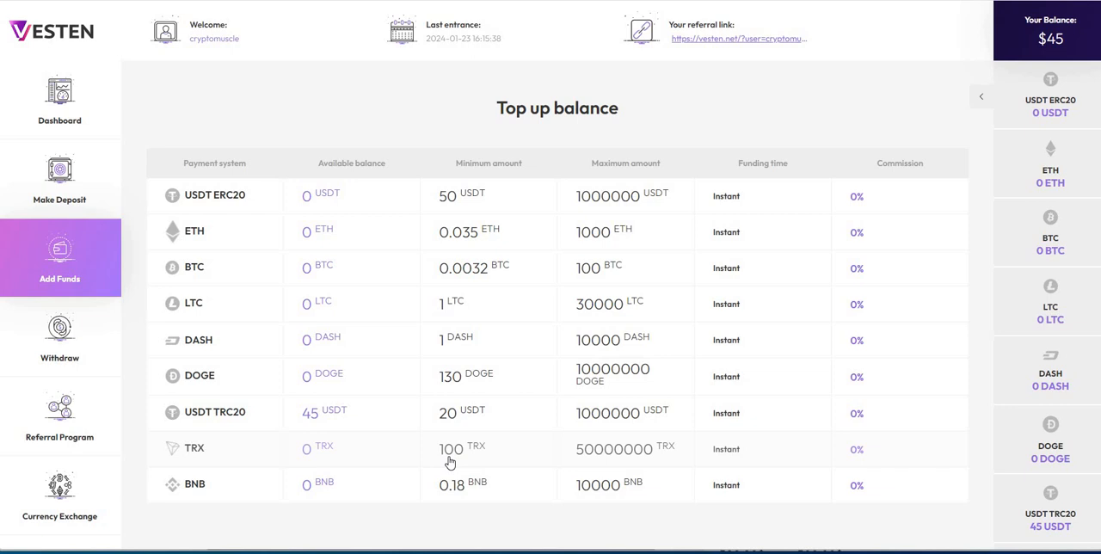
{"action": "mouse_move", "coordinate": [499, 465]}
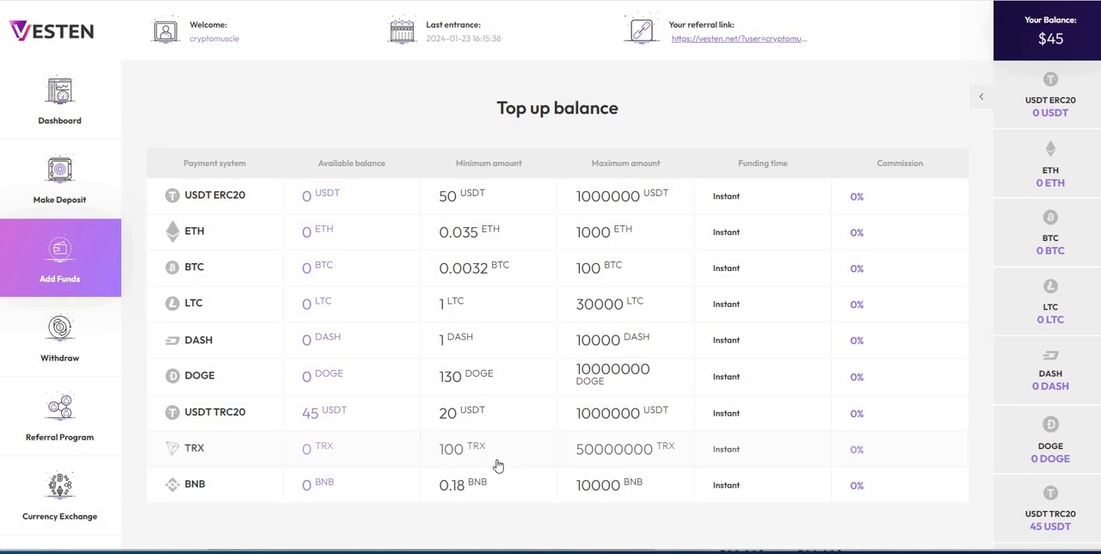
{"action": "mouse_move", "coordinate": [471, 423]}
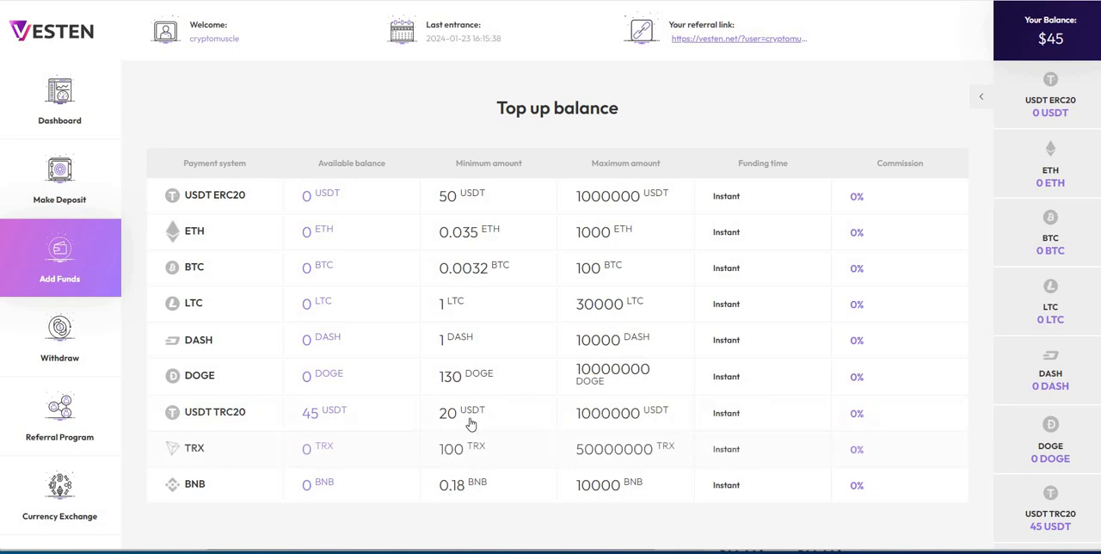
{"action": "mouse_move", "coordinate": [58, 186]}
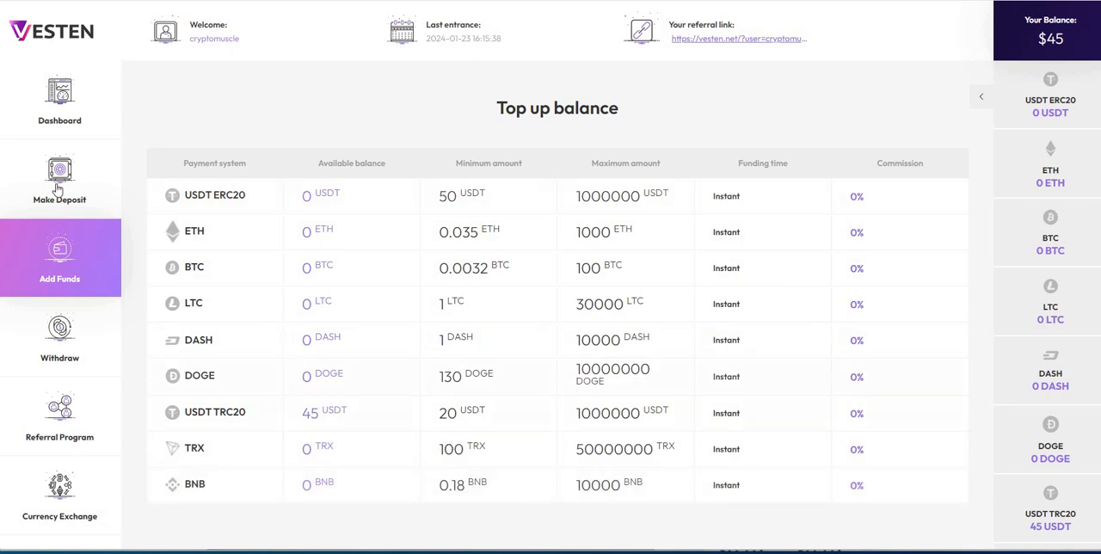
{"action": "mouse_move", "coordinate": [303, 451]}
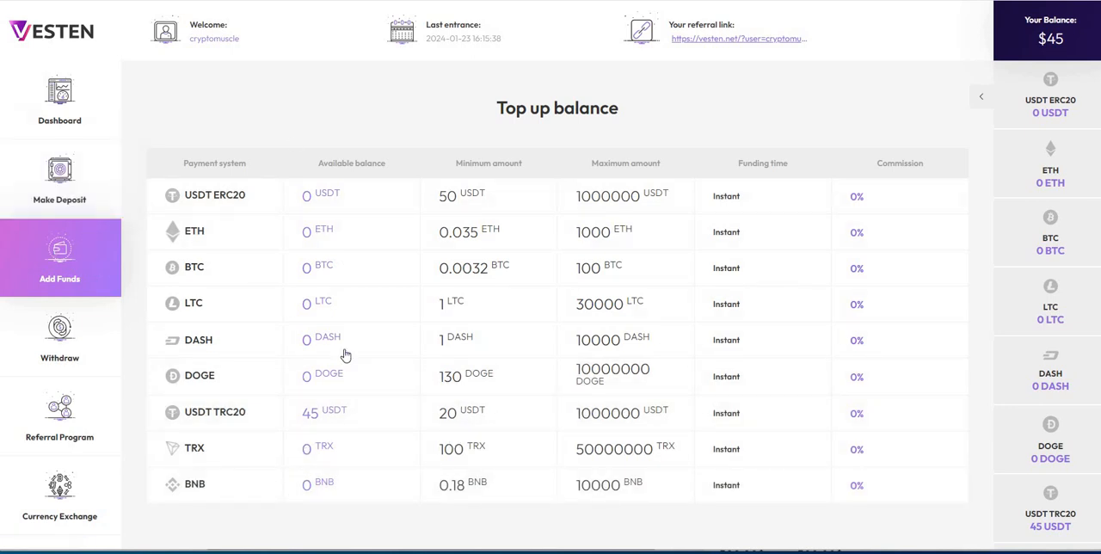
{"action": "mouse_move", "coordinate": [740, 179]}
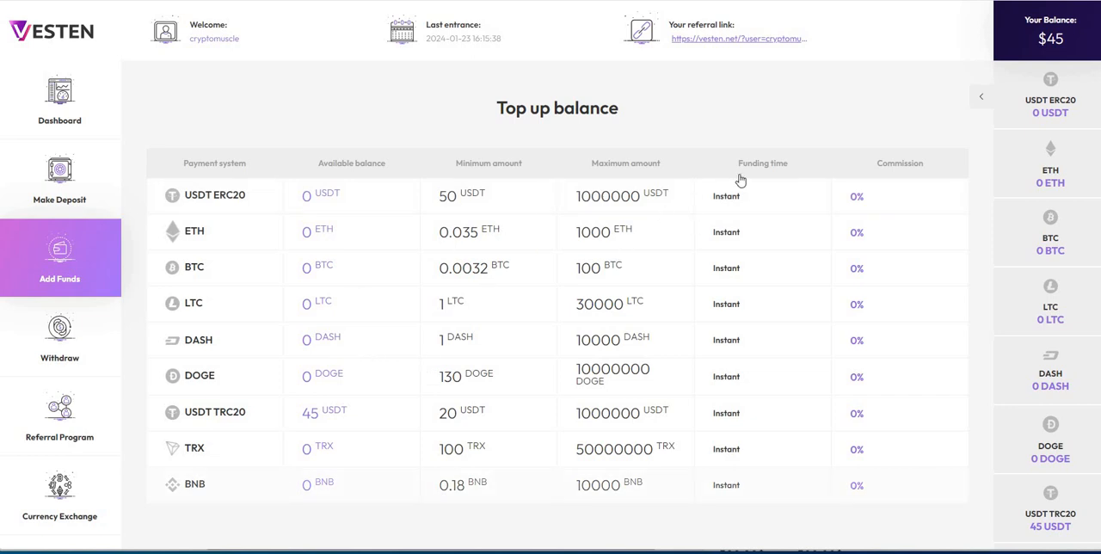
{"action": "mouse_move", "coordinate": [736, 474]}
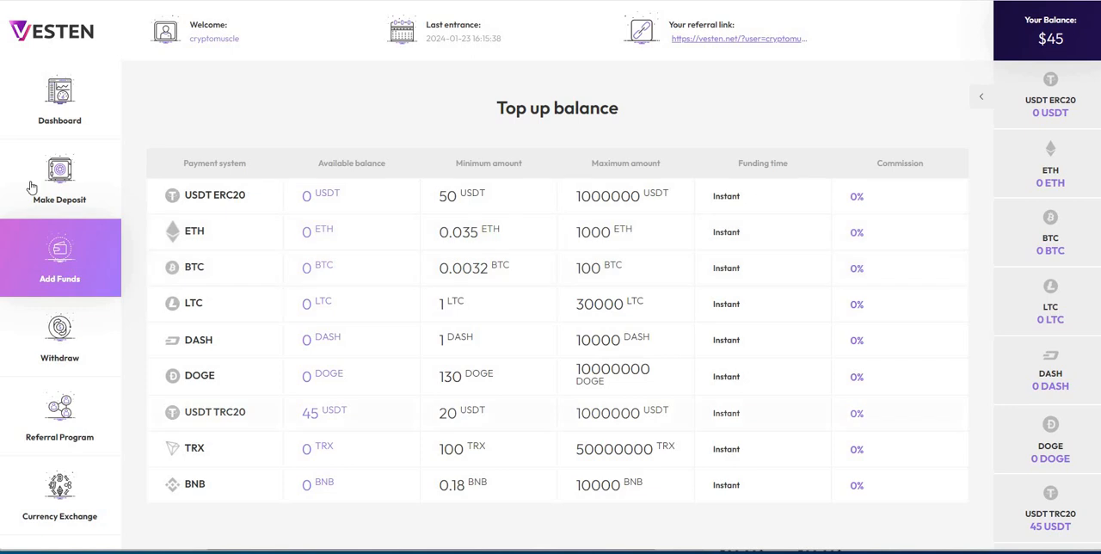
{"action": "mouse_move", "coordinate": [31, 182]}
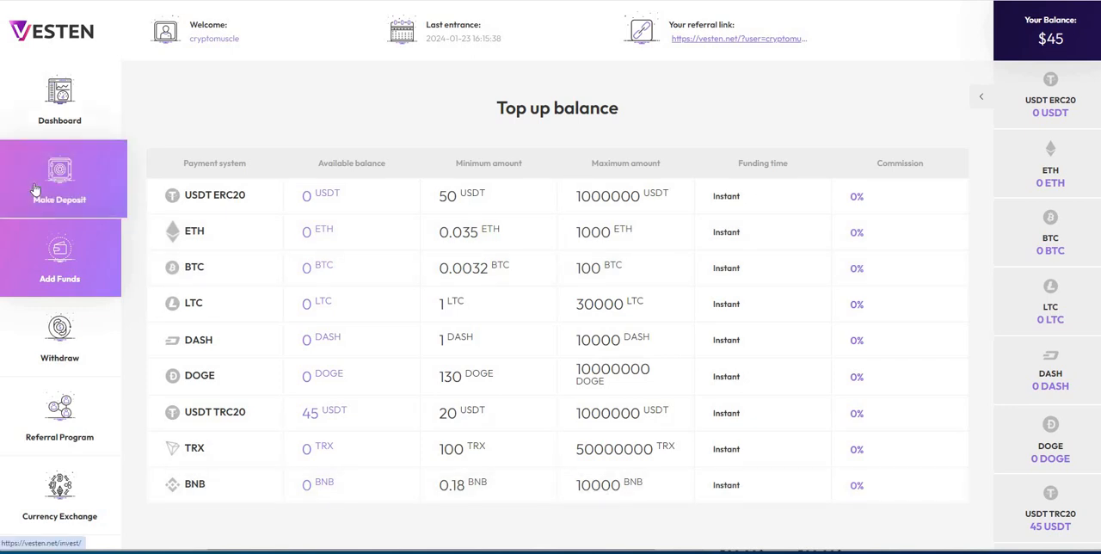
Return to Make Deposit with DIGIMARS_1 chosen and 50 USDT TRC20 showing 45 USDT available.
{"action": "left_click", "coordinate": [59, 179]}
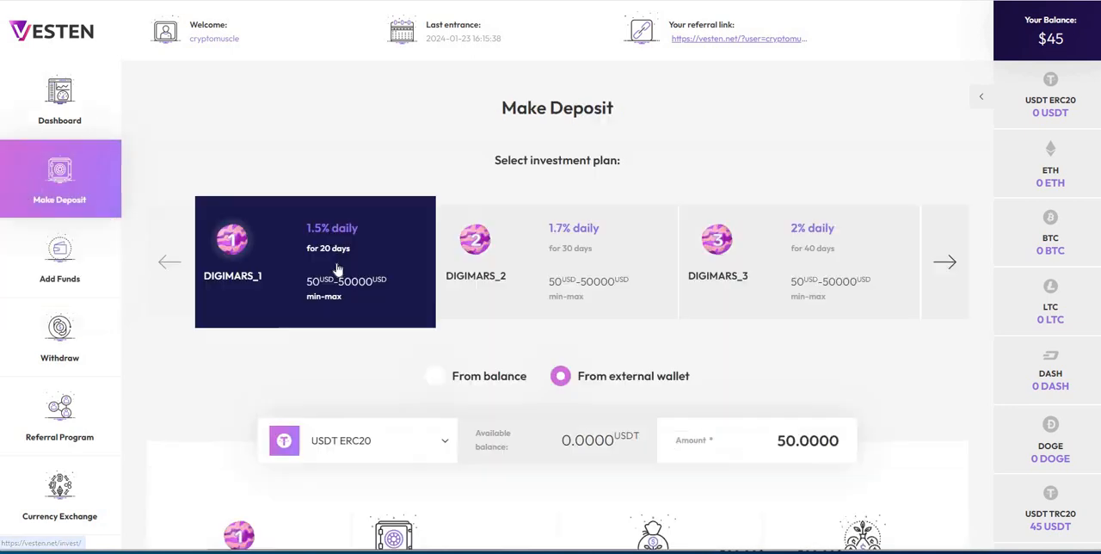
{"action": "mouse_move", "coordinate": [423, 424]}
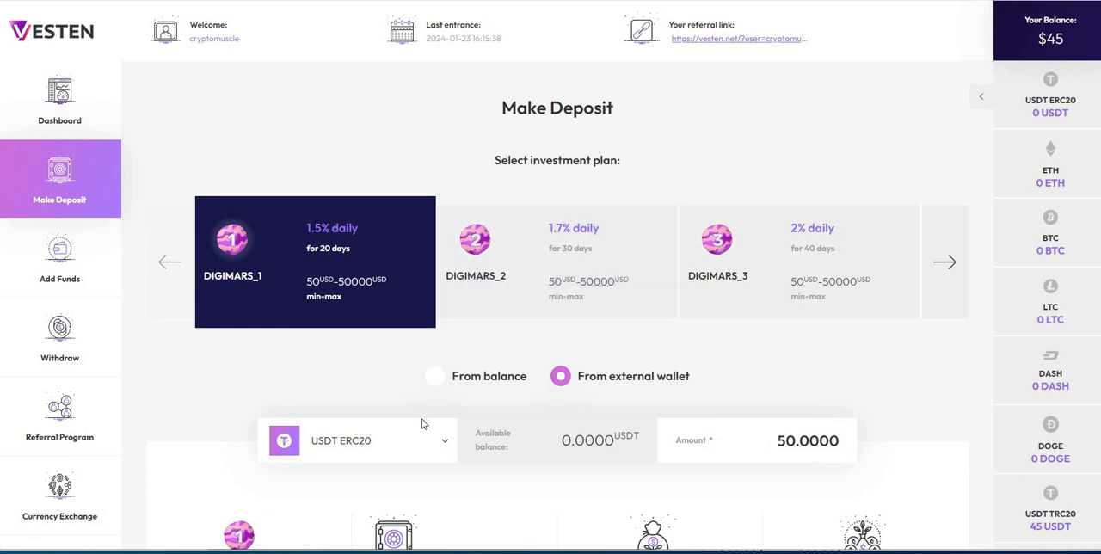
{"action": "scroll", "scroll_direction": "down", "scroll_amount": 3}
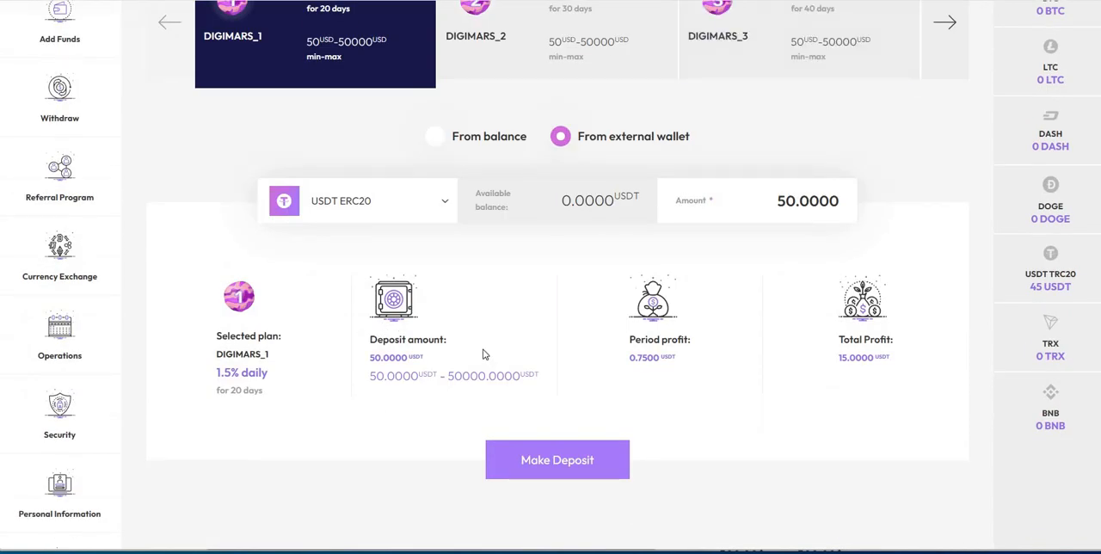
{"action": "mouse_move", "coordinate": [520, 406]}
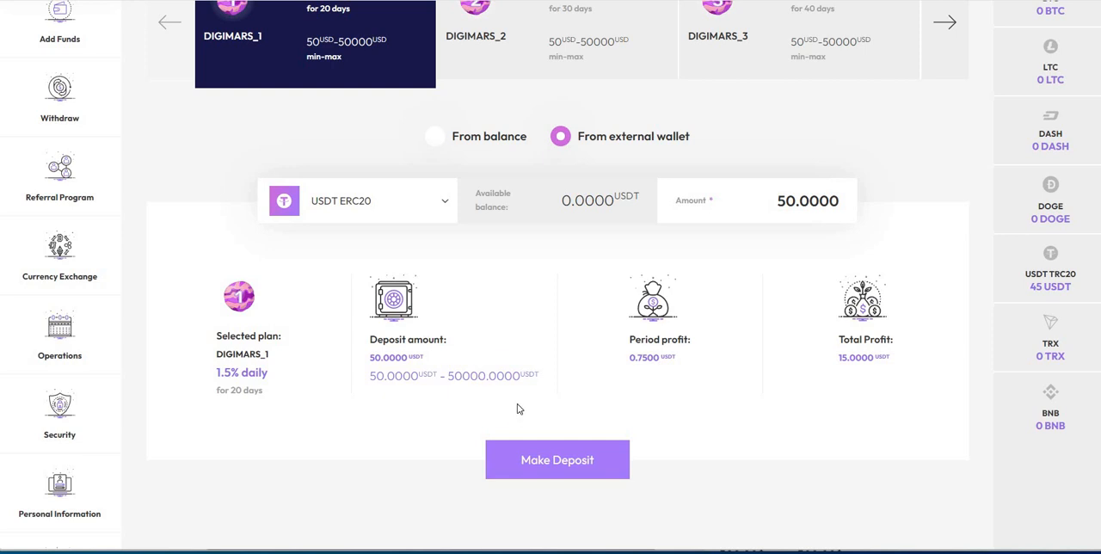
{"action": "scroll", "scroll_direction": "up", "scroll_amount": 3}
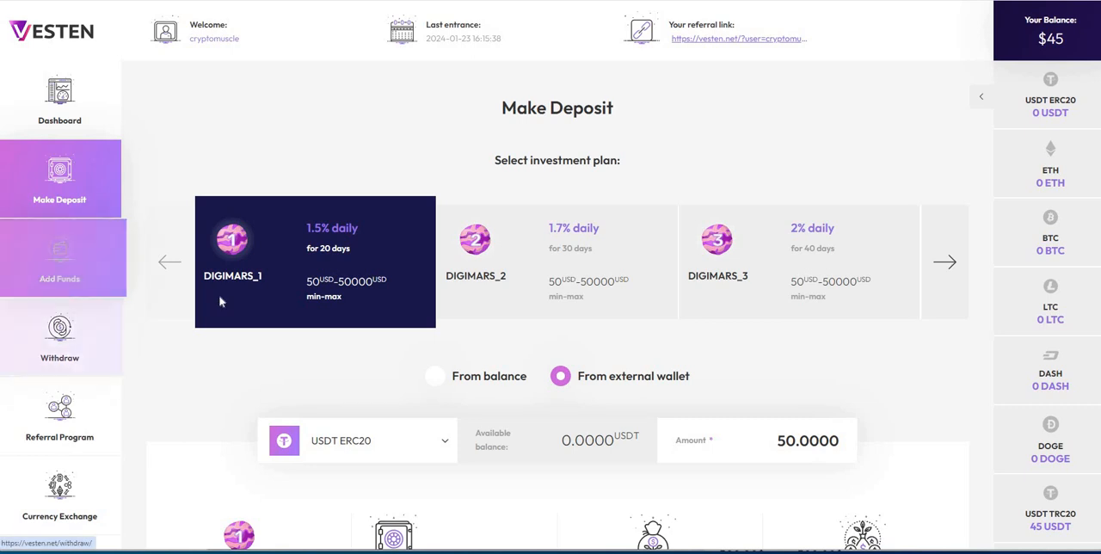
{"action": "scroll", "scroll_direction": "down", "scroll_amount": 3}
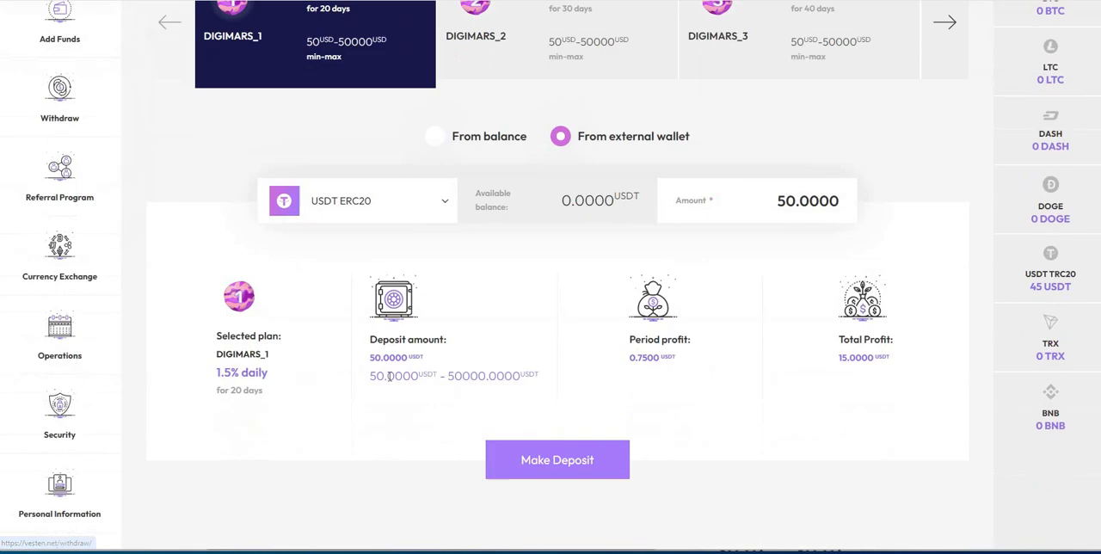
{"action": "mouse_move", "coordinate": [449, 200]}
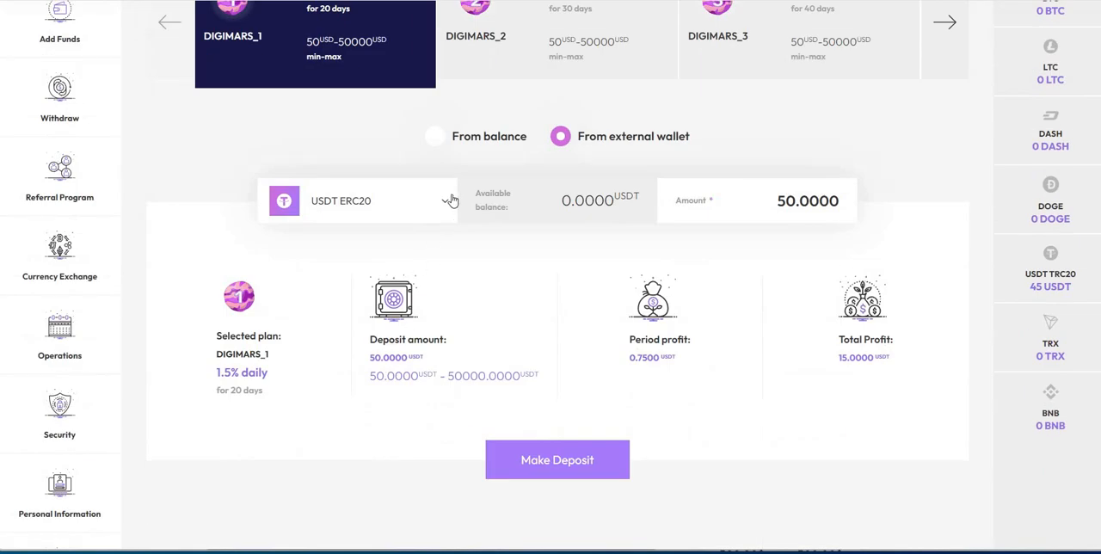
{"action": "mouse_move", "coordinate": [344, 300]}
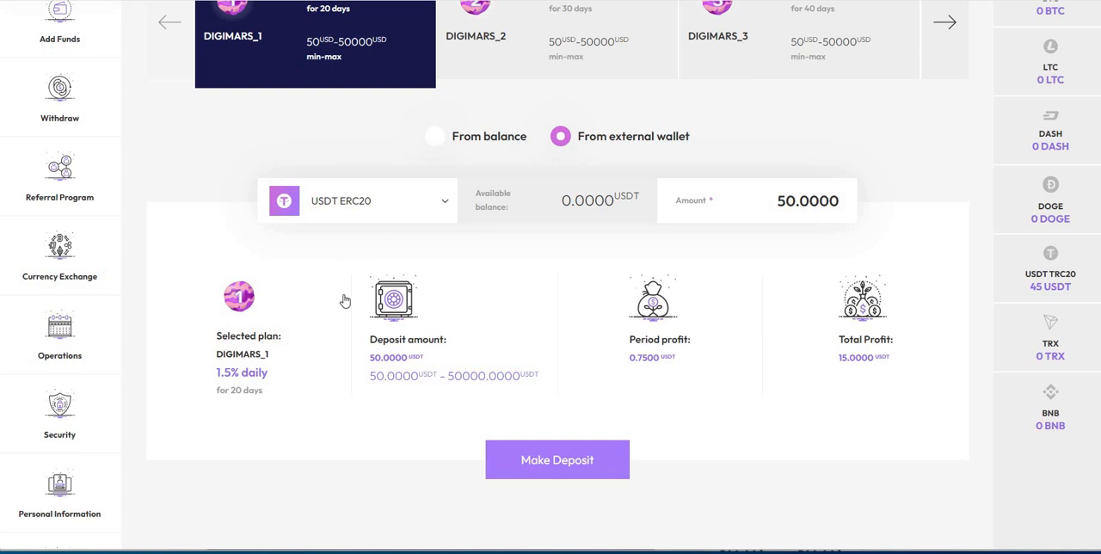
{"action": "left_click", "coordinate": [357, 199]}
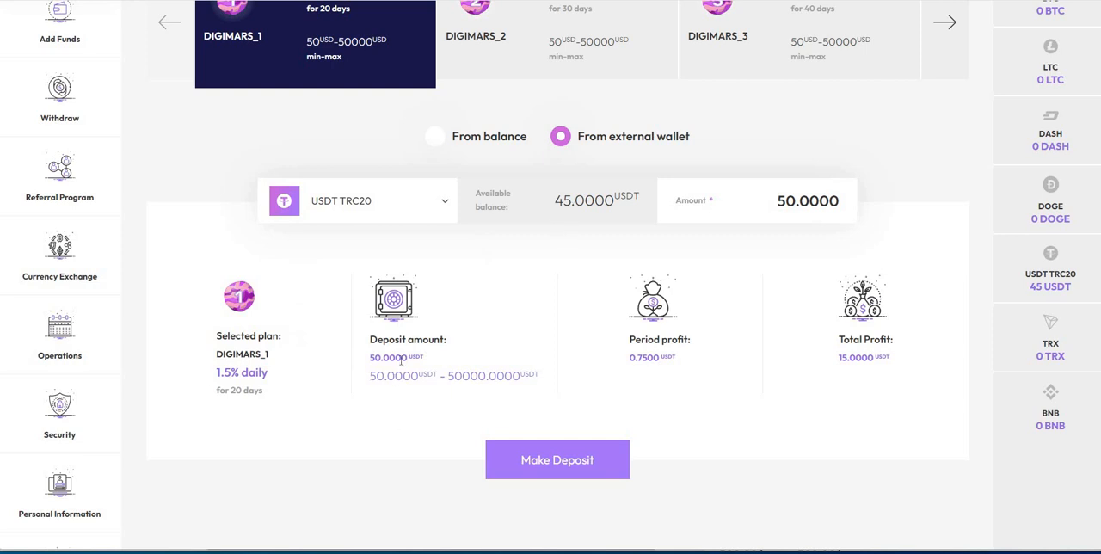
{"action": "mouse_move", "coordinate": [455, 241]}
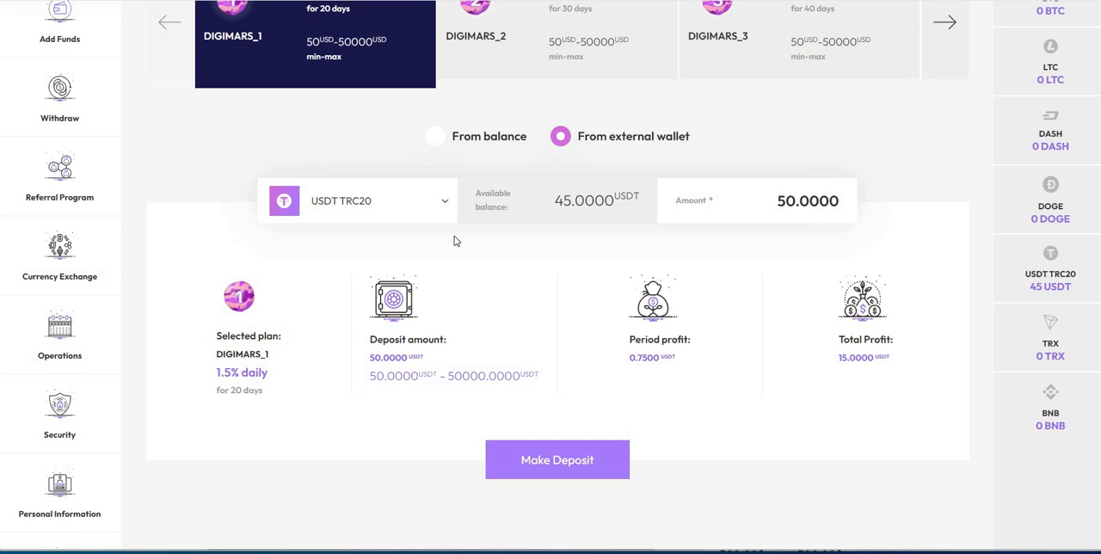
{"action": "mouse_move", "coordinate": [578, 216]}
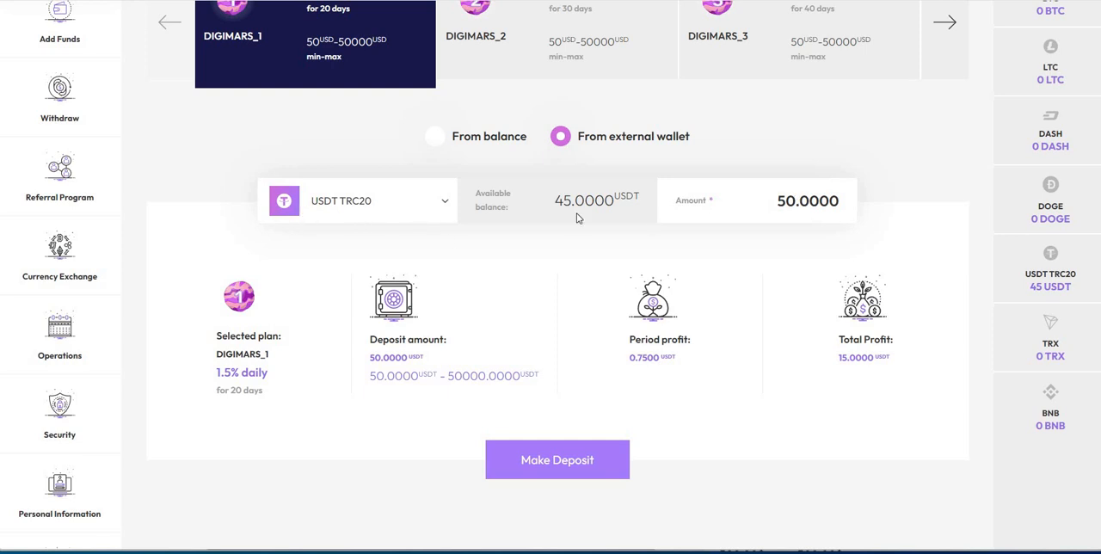
{"action": "mouse_move", "coordinate": [441, 340]}
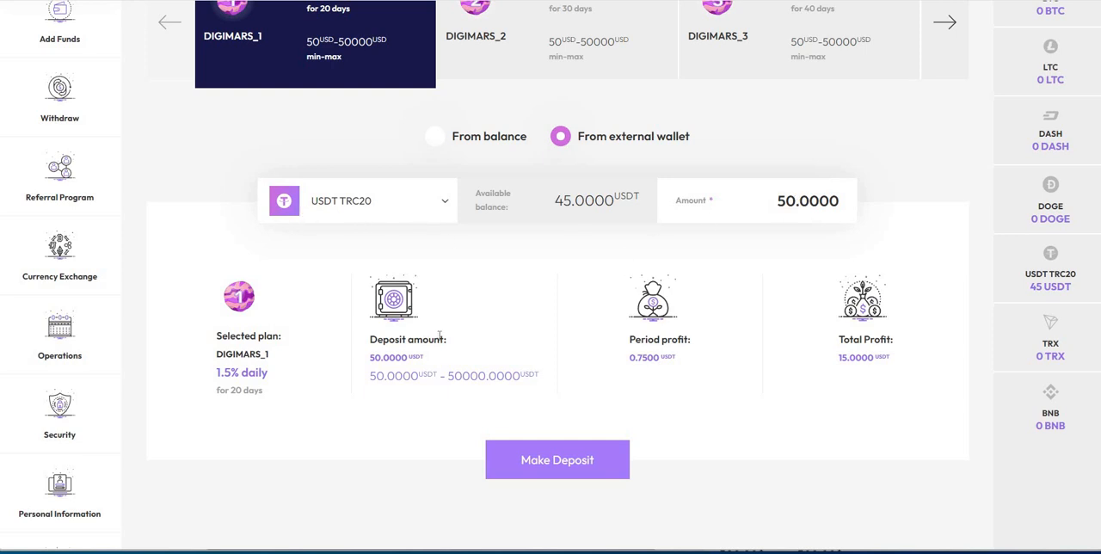
{"action": "mouse_move", "coordinate": [541, 303]}
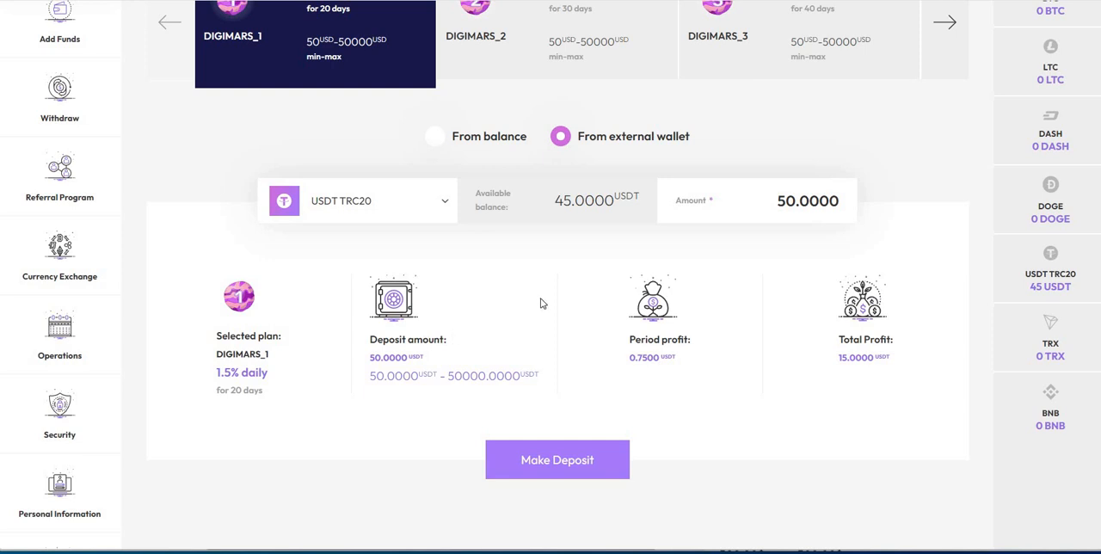
{"action": "mouse_move", "coordinate": [397, 331]}
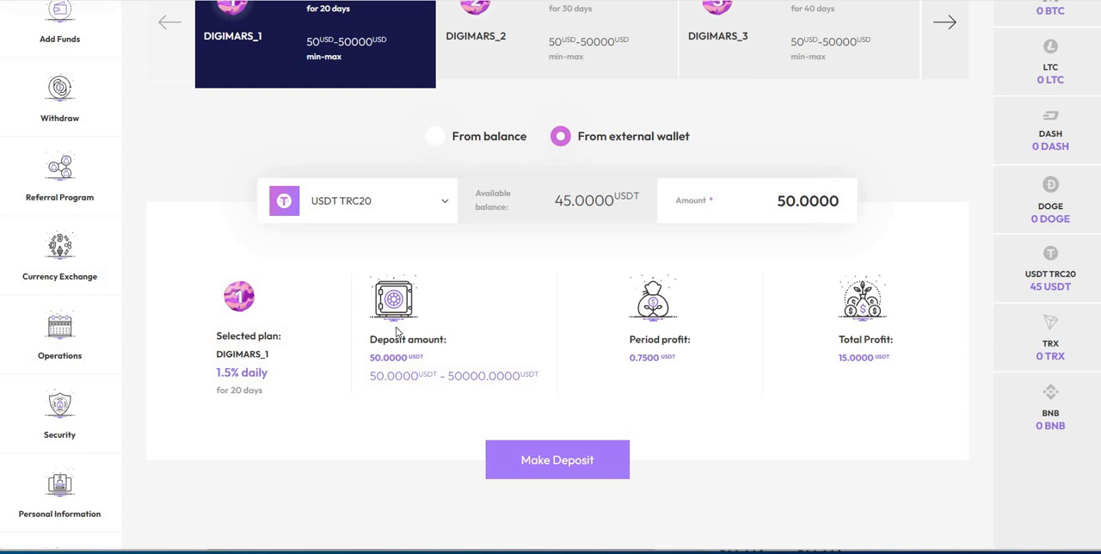
{"action": "mouse_move", "coordinate": [416, 275]}
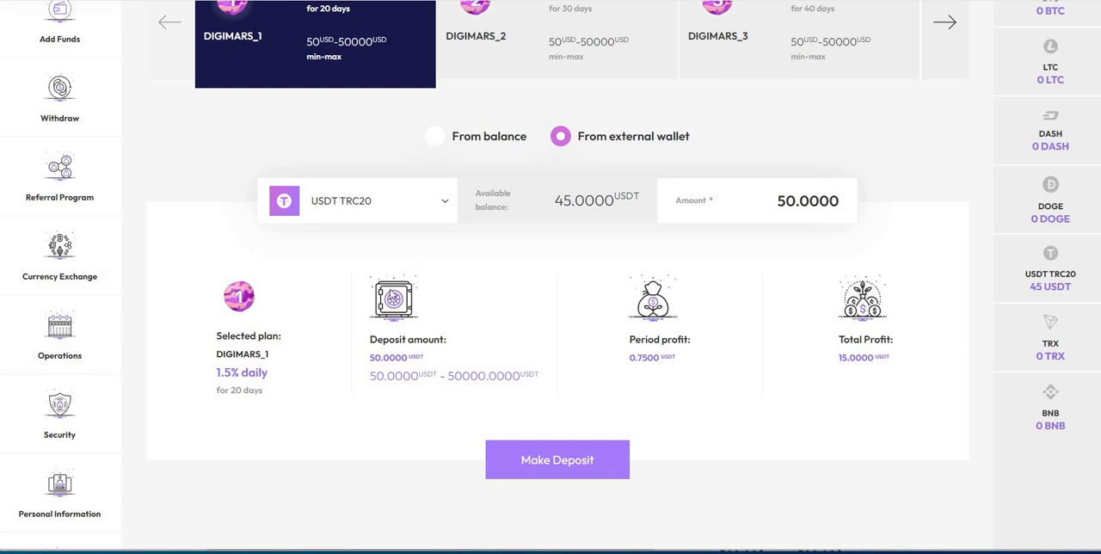
{"action": "mouse_move", "coordinate": [79, 102]}
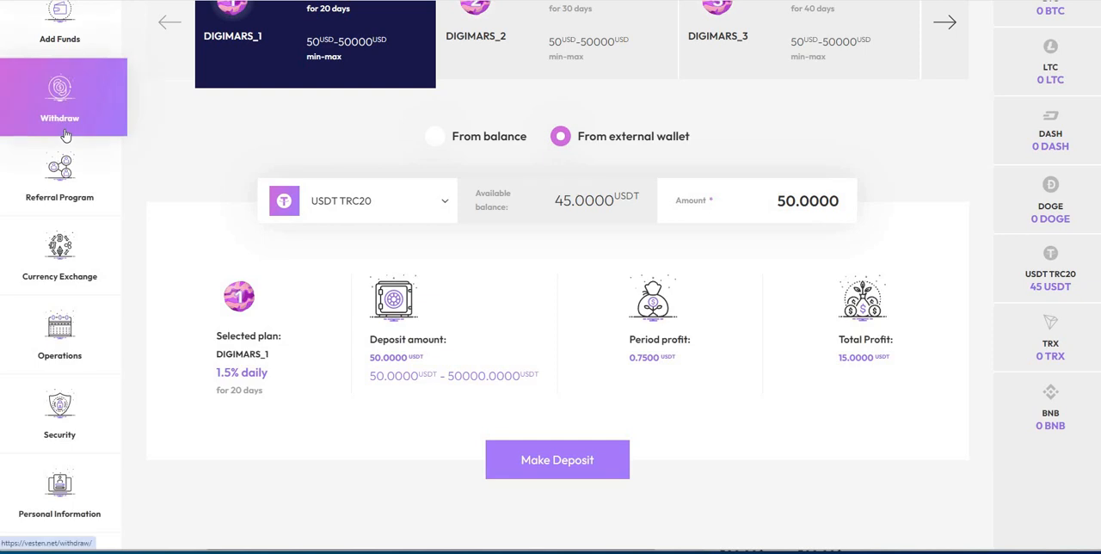
{"action": "mouse_move", "coordinate": [472, 175]}
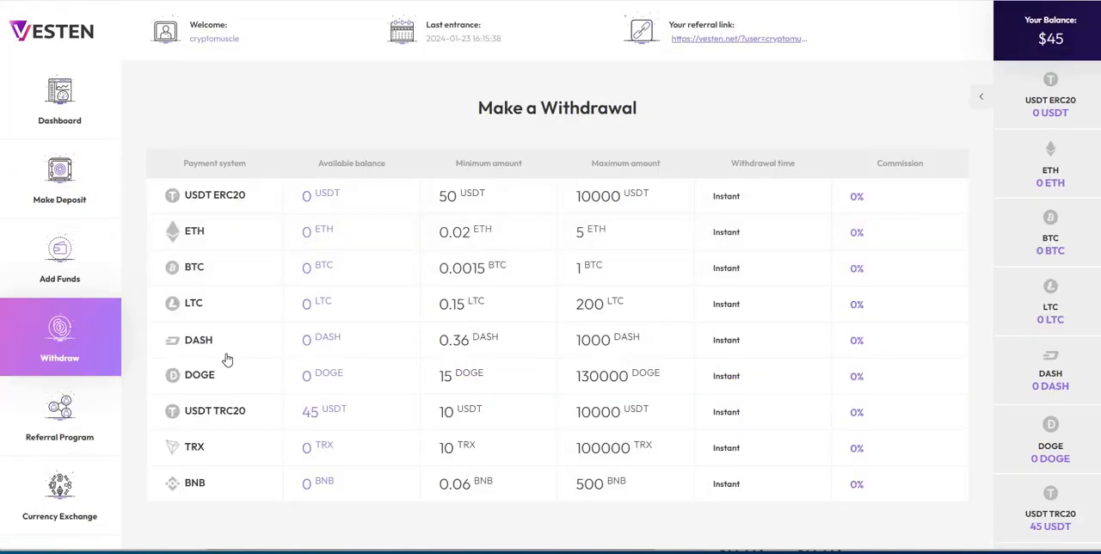
Submit a 45 USDT TRC20 withdrawal with the GA code so it shows pending and the balance is $0.
{"action": "left_click", "coordinate": [213, 409]}
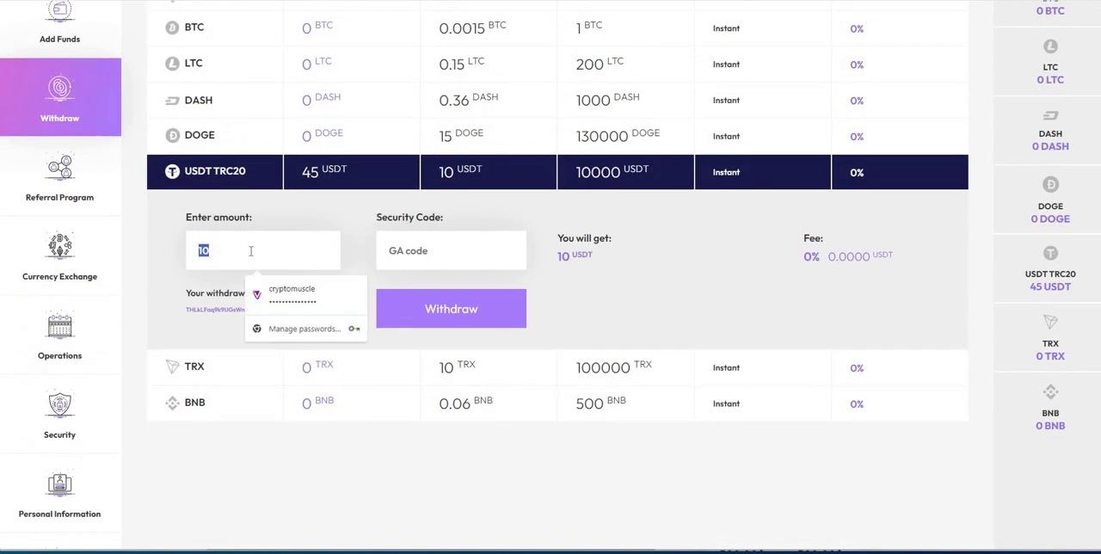
{"action": "key", "text": "Backspace"}
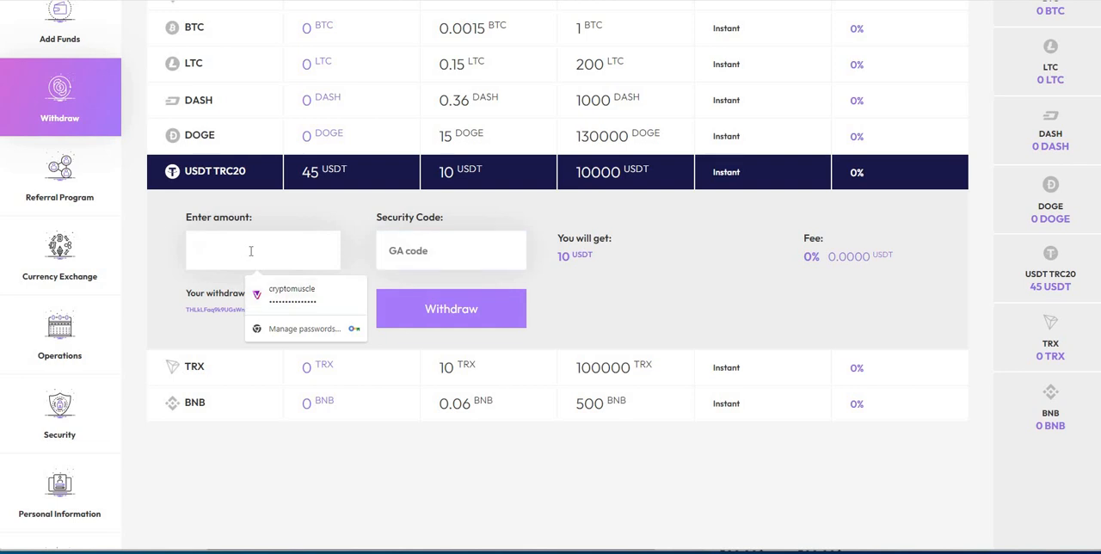
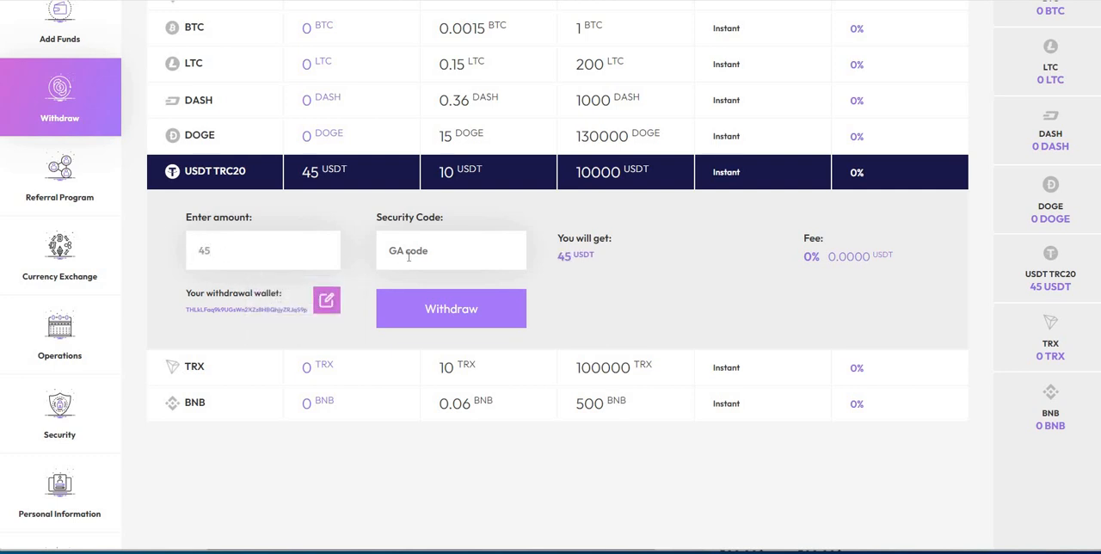
{"action": "left_click", "coordinate": [451, 252]}
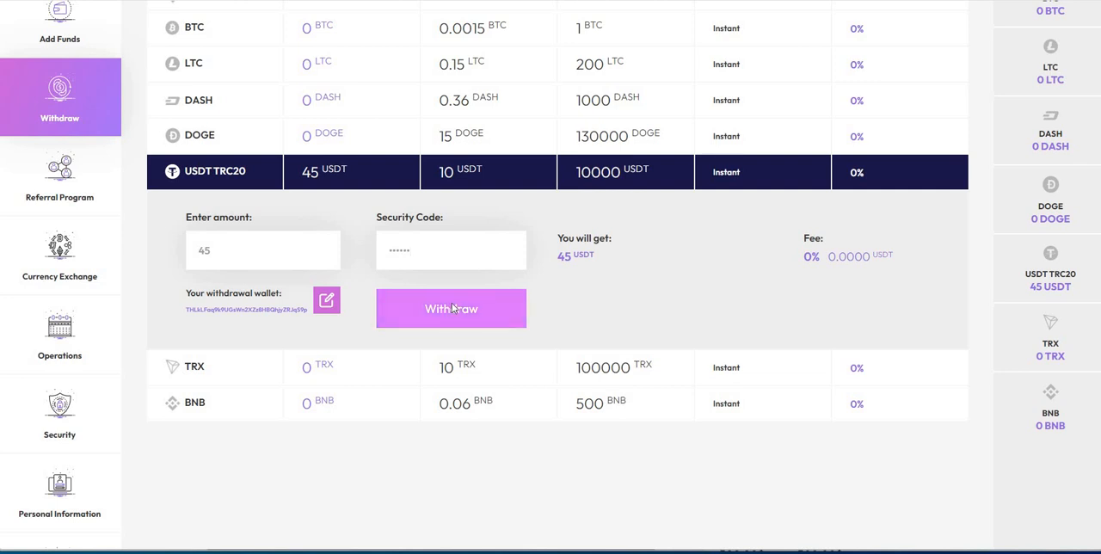
{"action": "left_click", "coordinate": [450, 308]}
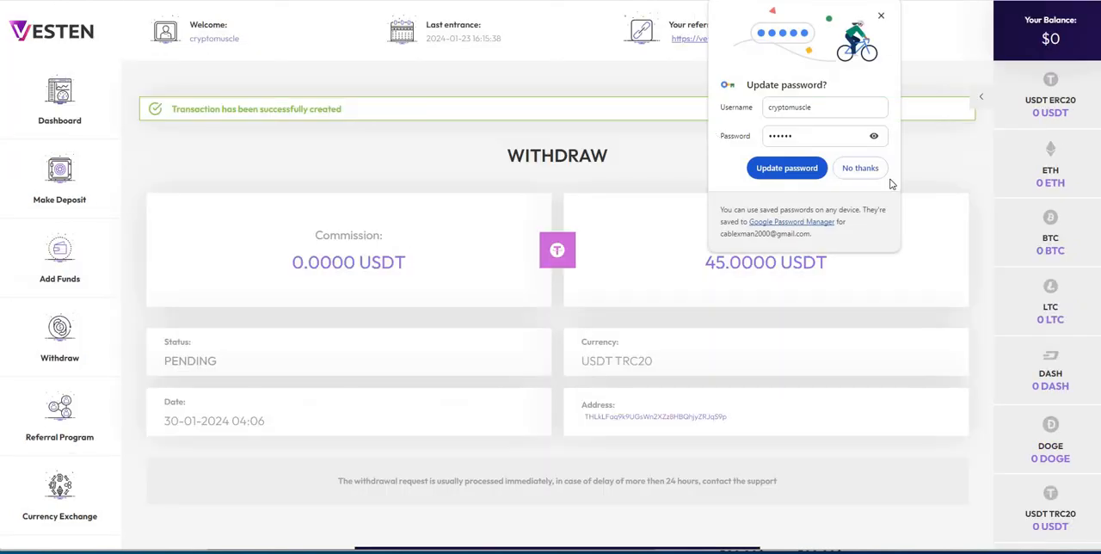
{"action": "mouse_move", "coordinate": [230, 230]}
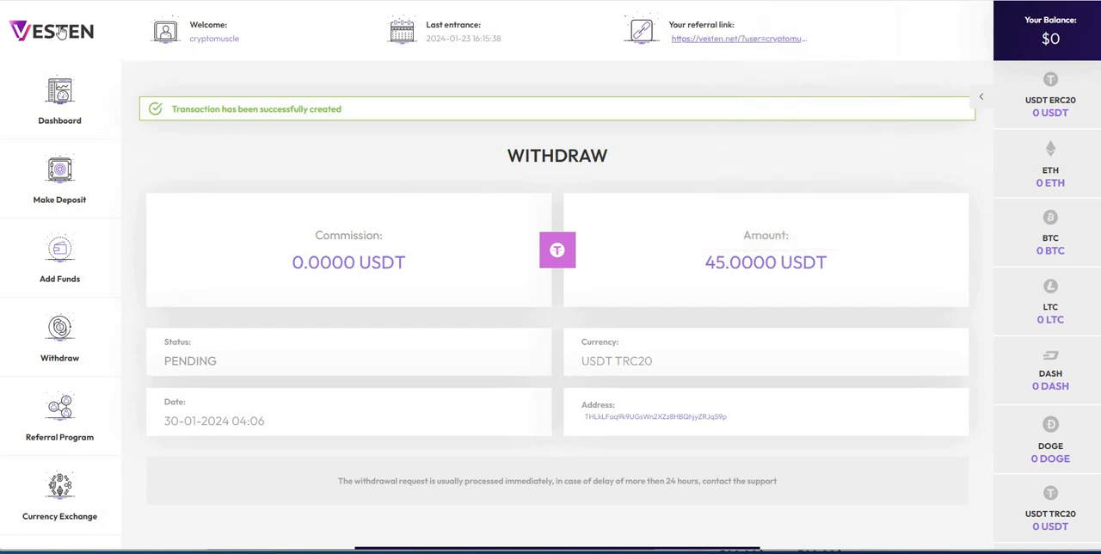
{"action": "mouse_move", "coordinate": [749, 38]}
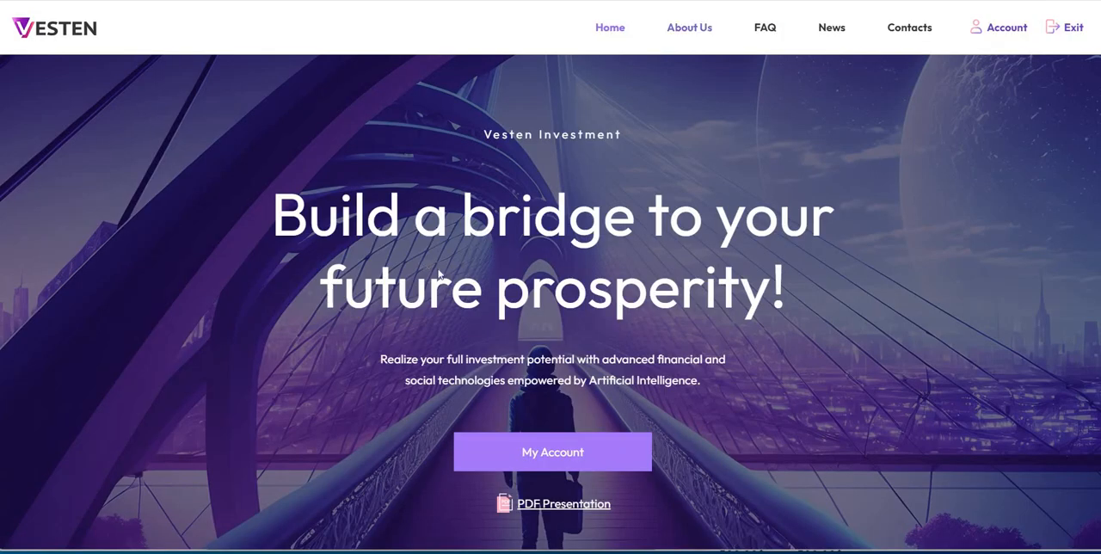
In the FAQ, expand the answers on how to withdraw and the 1–24 hour processing time.
{"action": "left_click", "coordinate": [763, 28]}
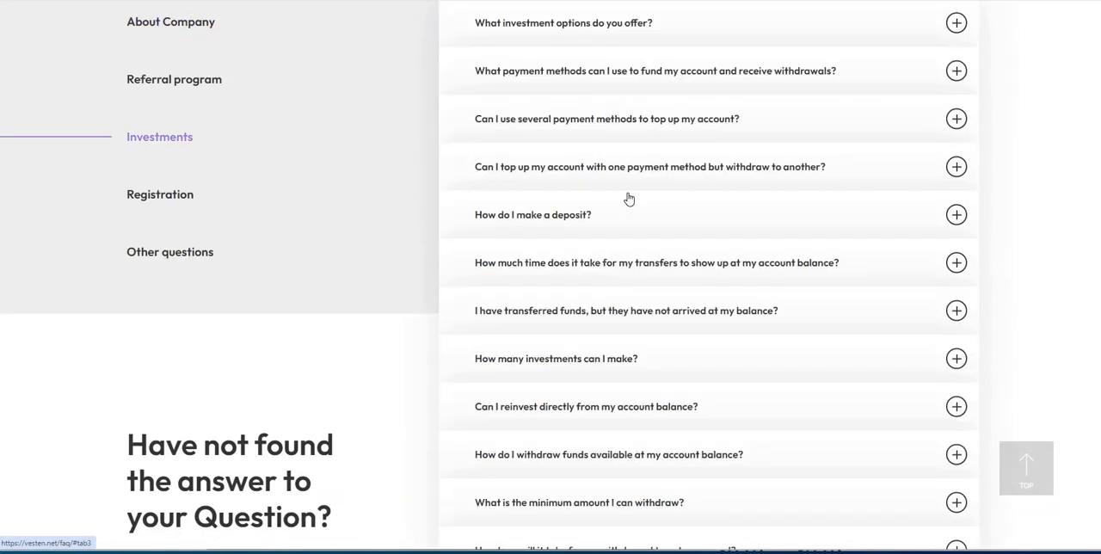
{"action": "scroll", "scroll_direction": "down", "scroll_amount": 3}
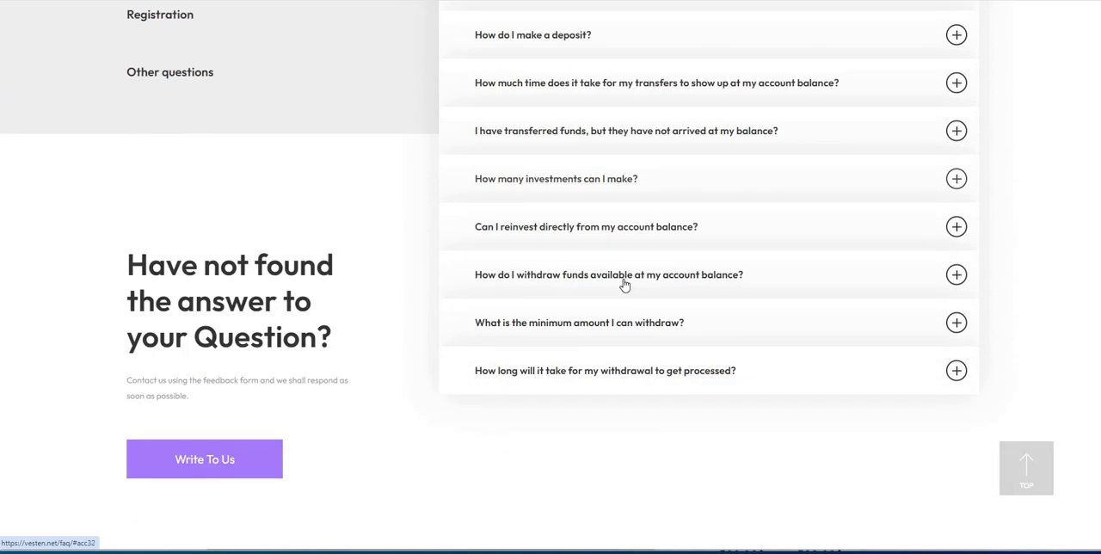
{"action": "left_click", "coordinate": [622, 275]}
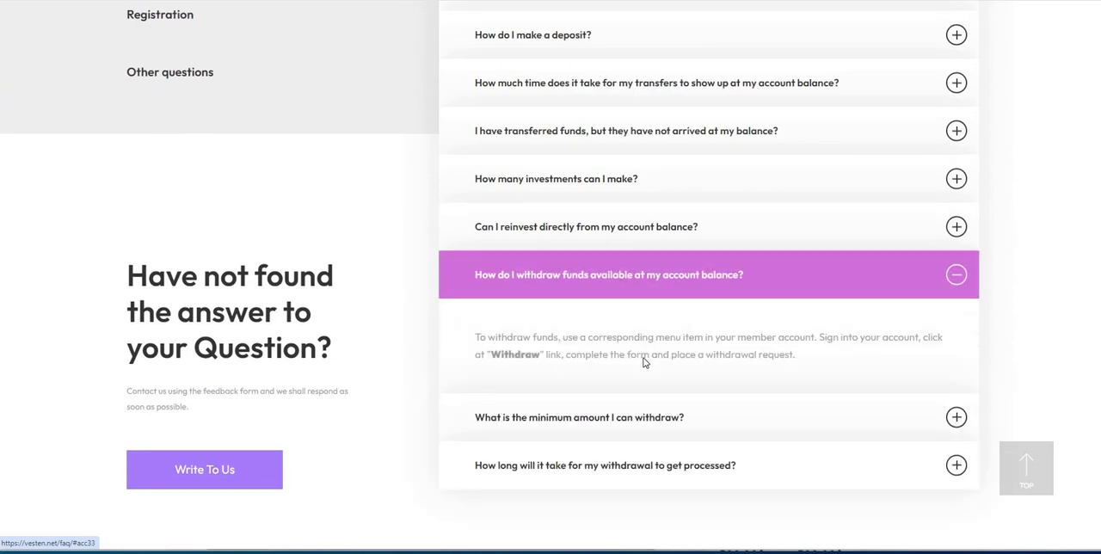
{"action": "left_click", "coordinate": [578, 416]}
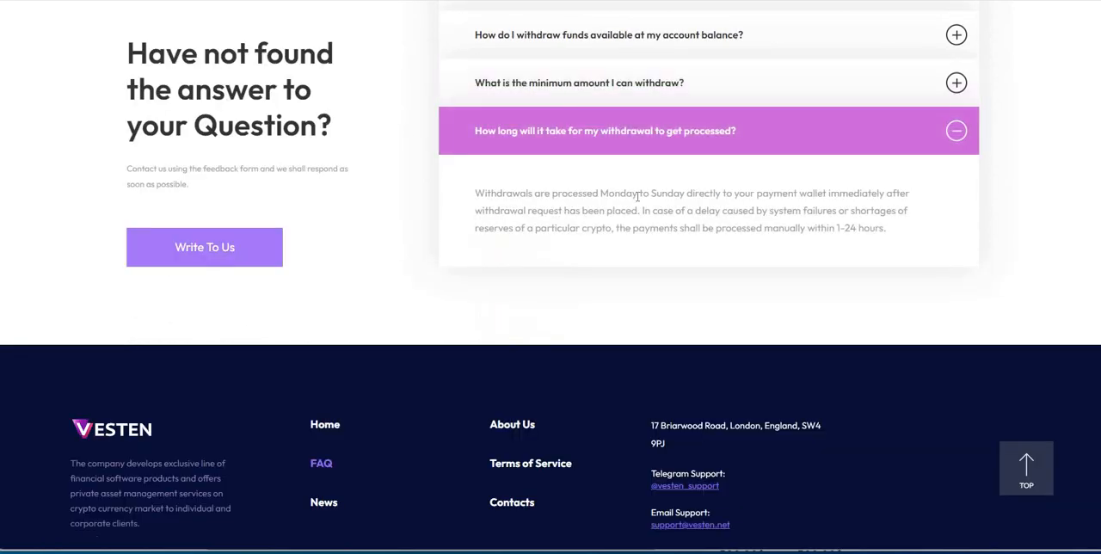
{"action": "mouse_move", "coordinate": [863, 210]}
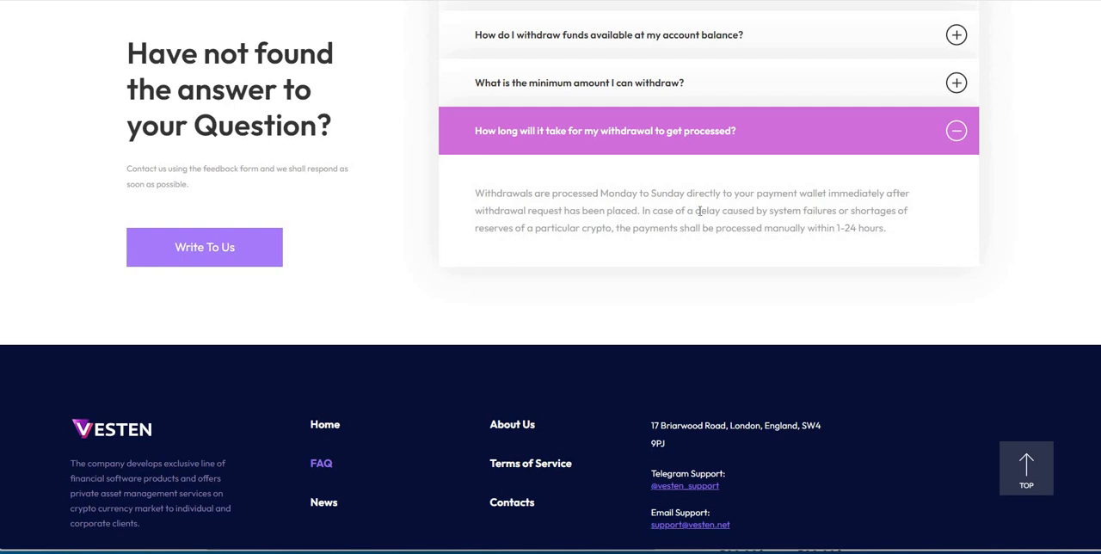
{"action": "mouse_move", "coordinate": [829, 229]}
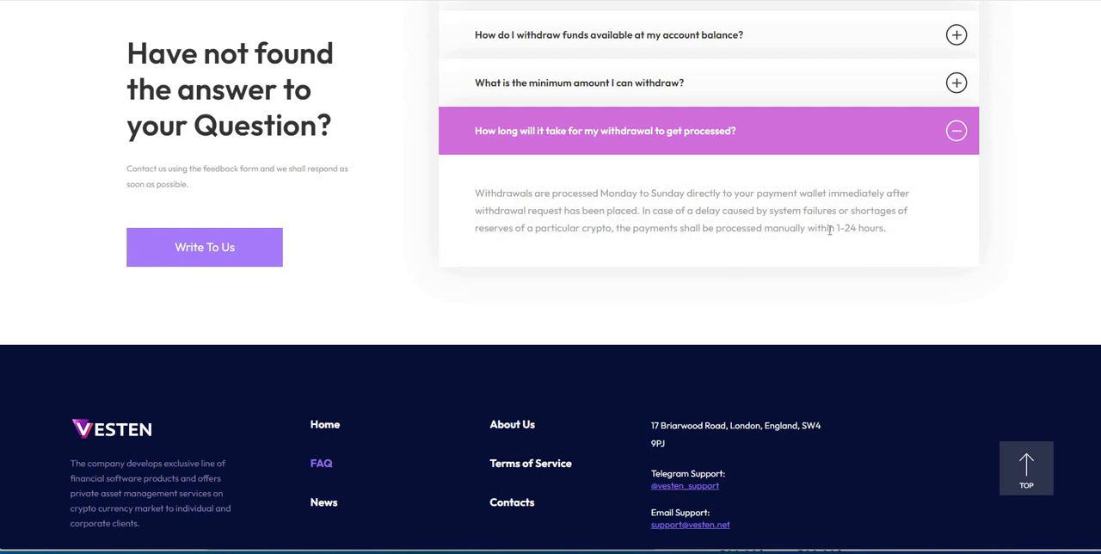
{"action": "mouse_move", "coordinate": [819, 213]}
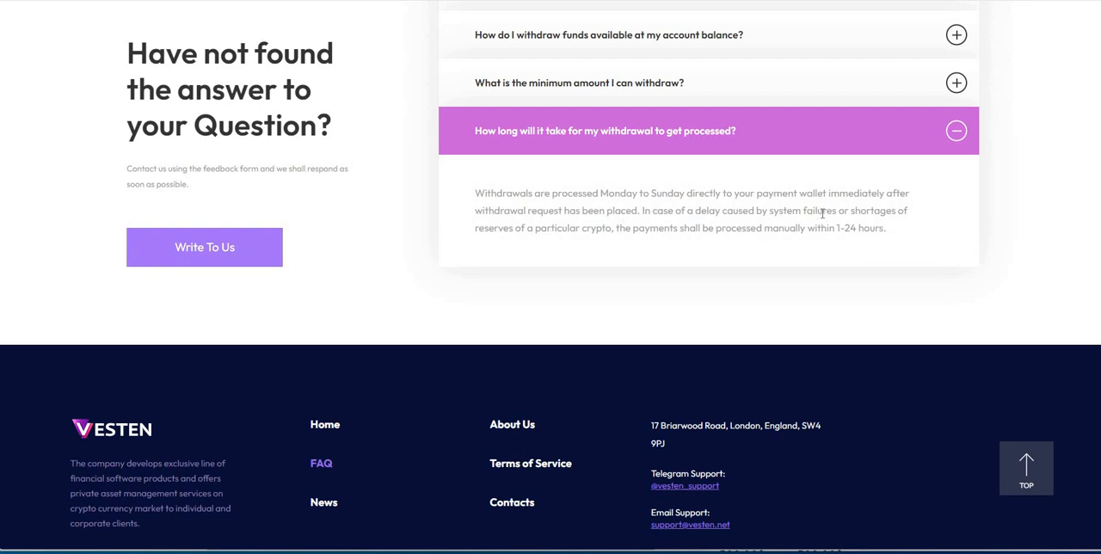
{"action": "mouse_move", "coordinate": [615, 247]}
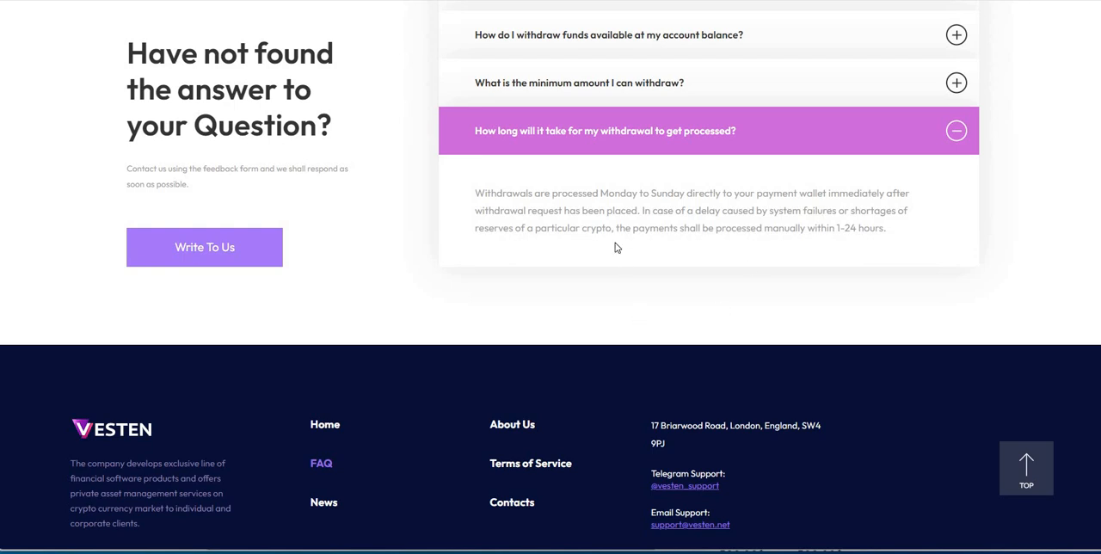
{"action": "mouse_move", "coordinate": [712, 267]}
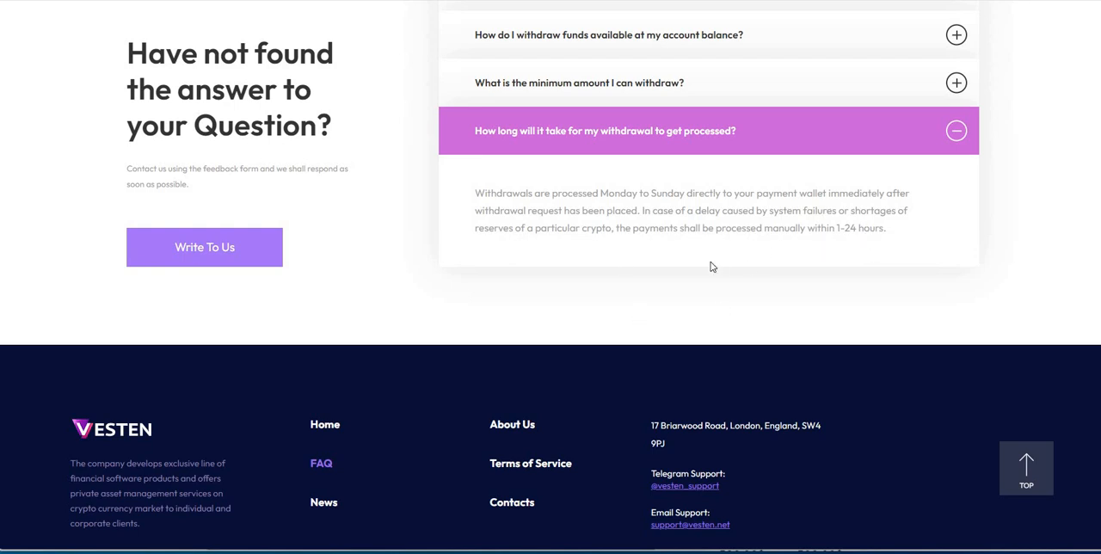
{"action": "scroll", "scroll_direction": "up", "scroll_amount": 3}
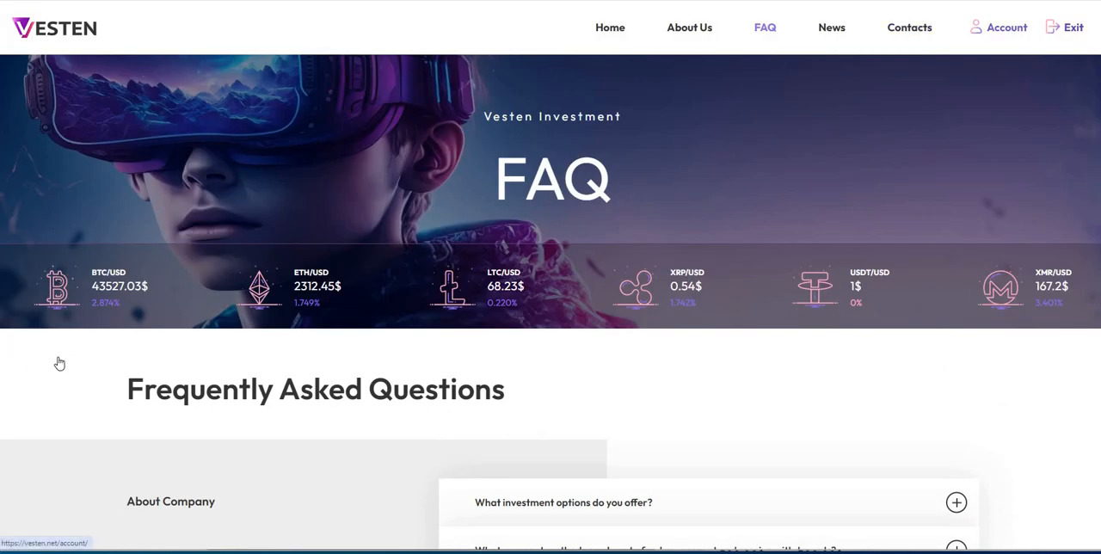
{"action": "left_click", "coordinate": [1004, 28]}
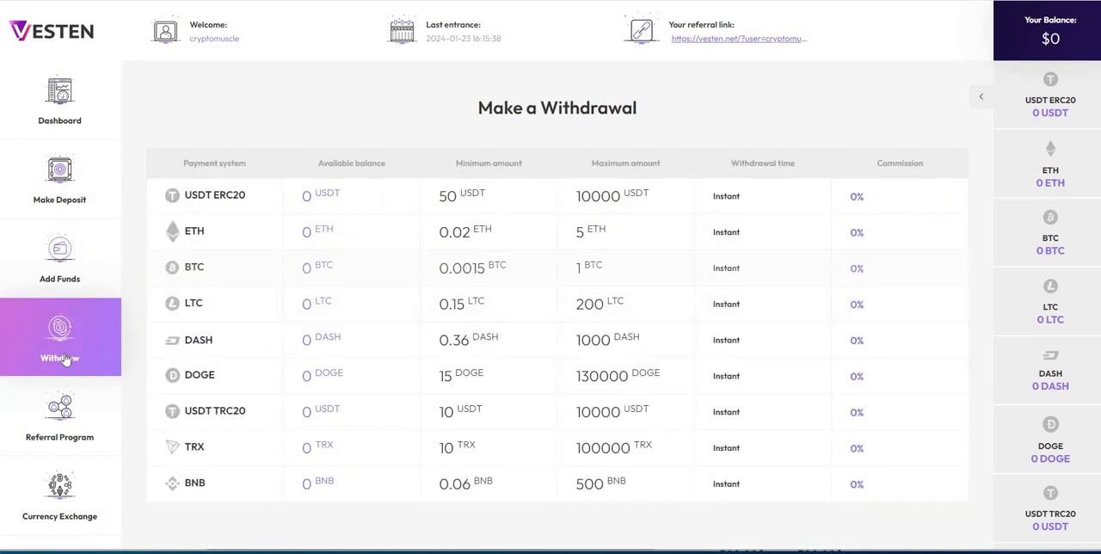
{"action": "scroll", "scroll_direction": "down", "scroll_amount": 3}
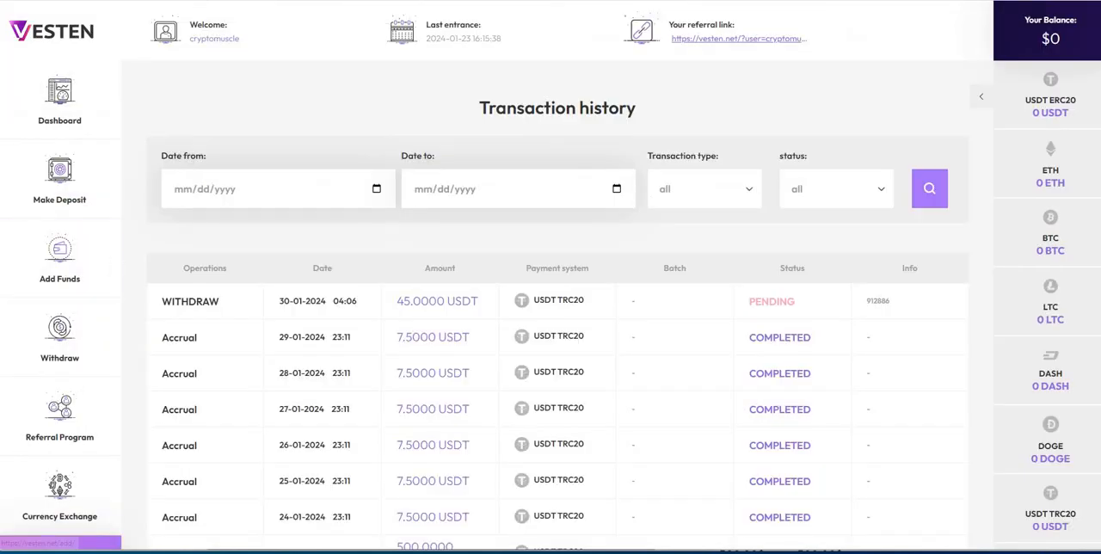
{"action": "mouse_move", "coordinate": [59, 258]}
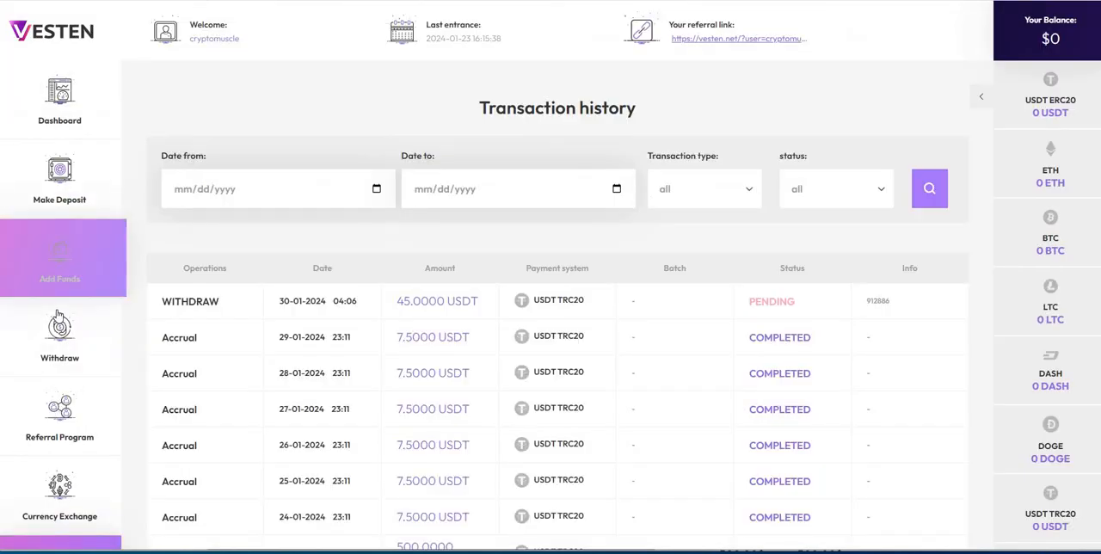
{"action": "scroll", "scroll_direction": "down", "scroll_amount": 3}
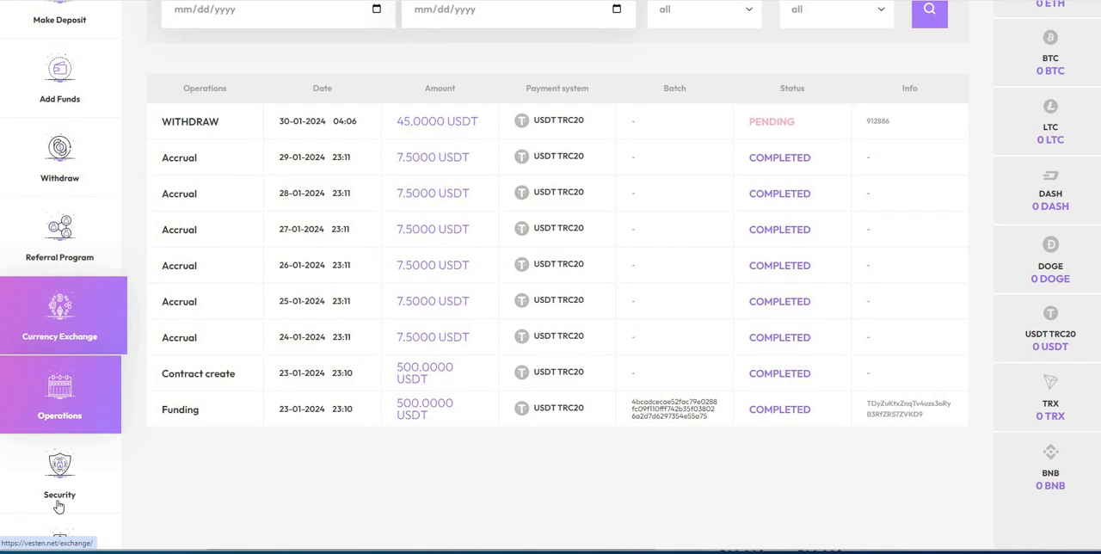
{"action": "left_click", "coordinate": [59, 336]}
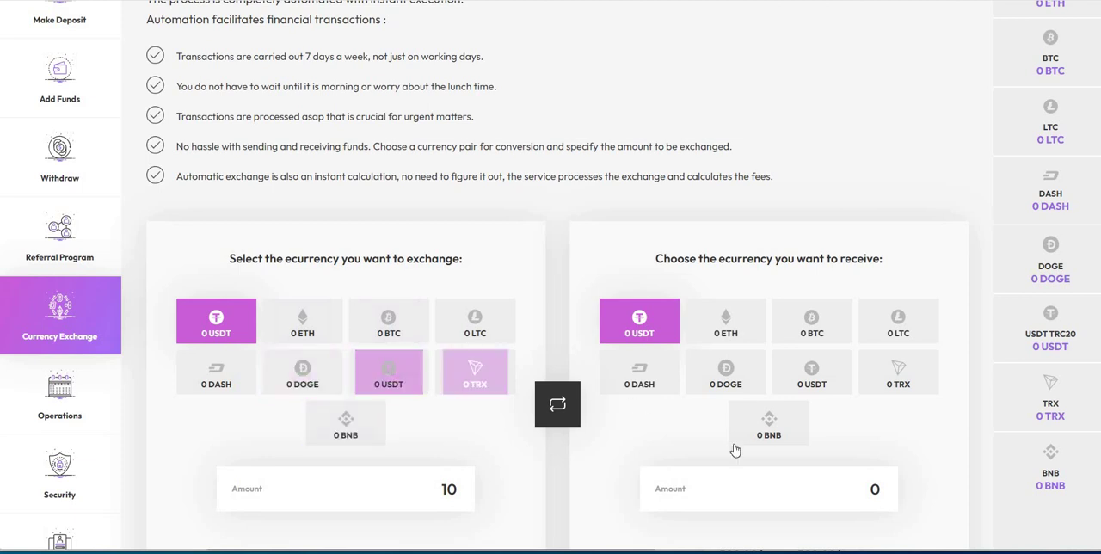
{"action": "left_click", "coordinate": [769, 423]}
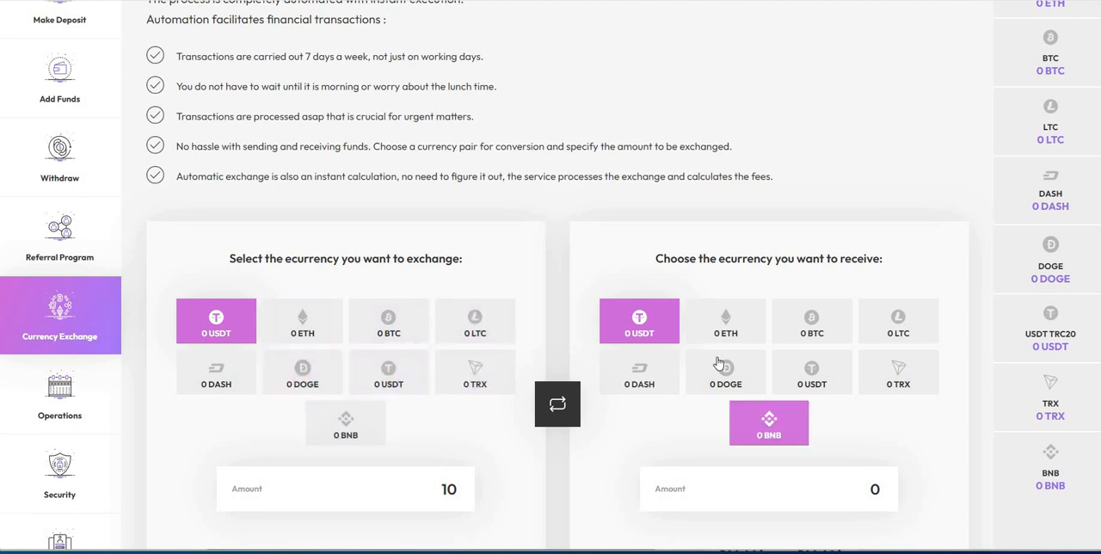
{"action": "left_click", "coordinate": [726, 371]}
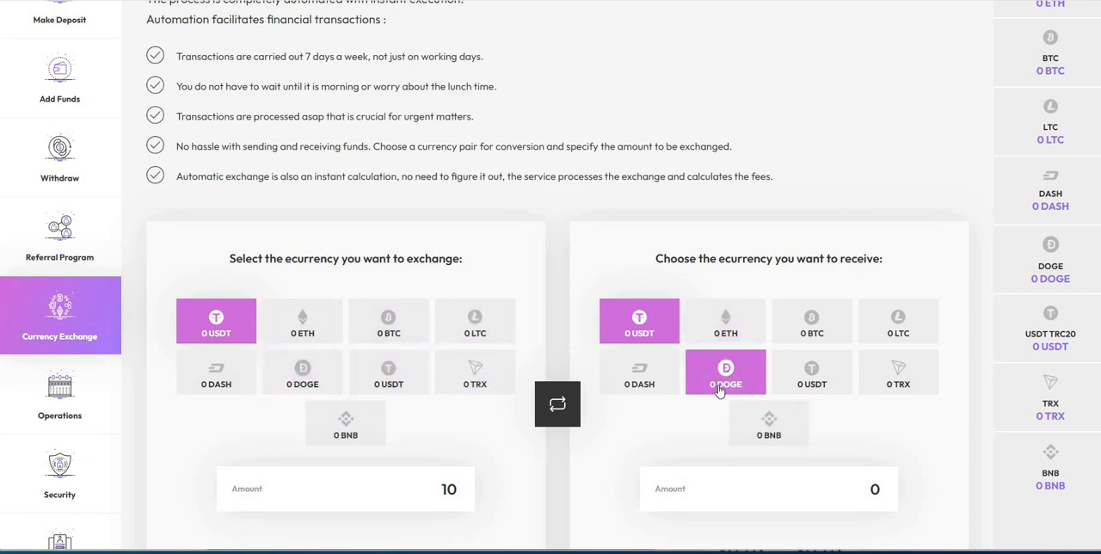
{"action": "mouse_move", "coordinate": [561, 475]}
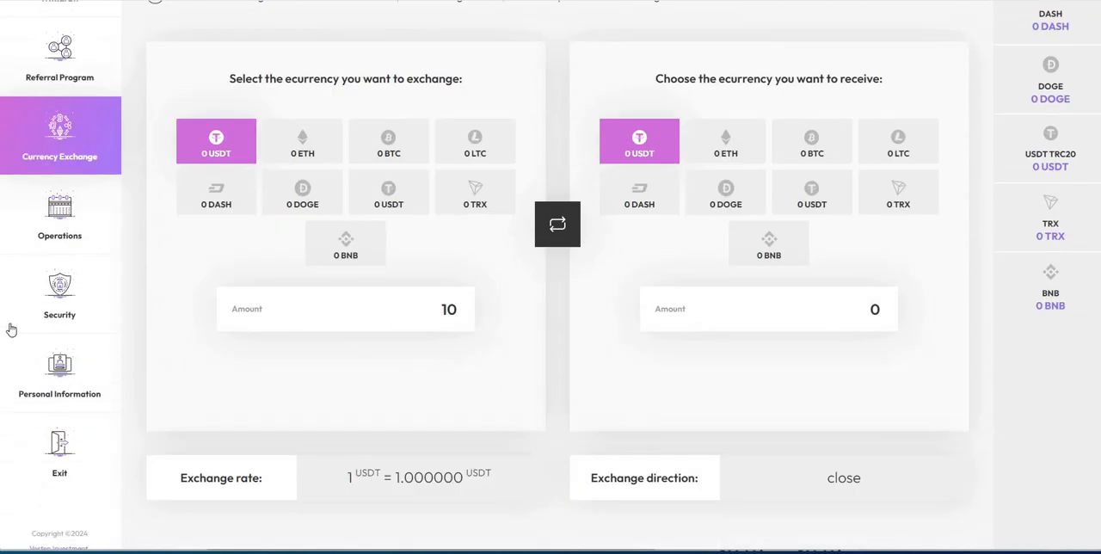
{"action": "mouse_move", "coordinate": [59, 136]}
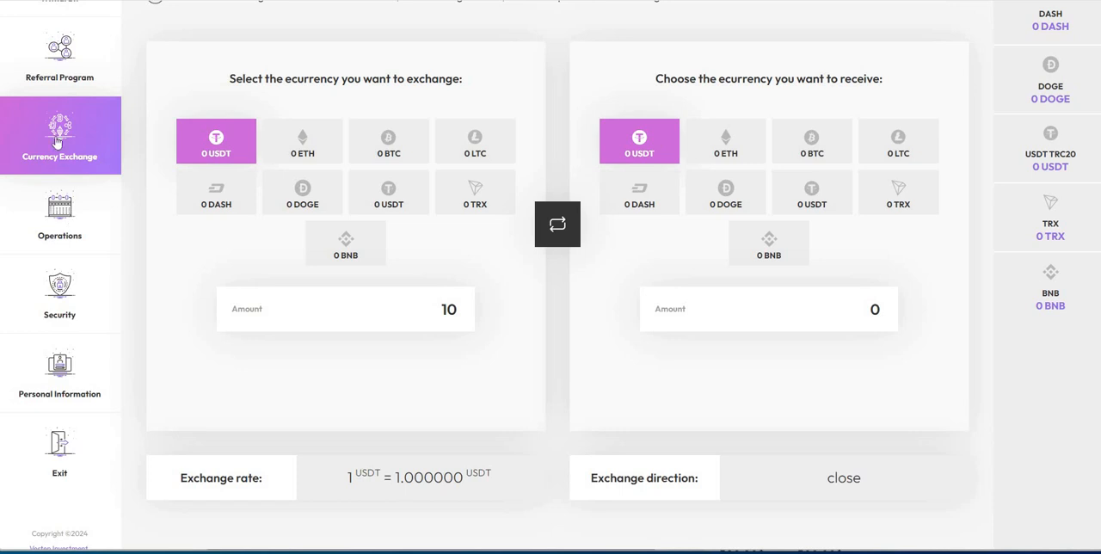
{"action": "mouse_move", "coordinate": [90, 186]}
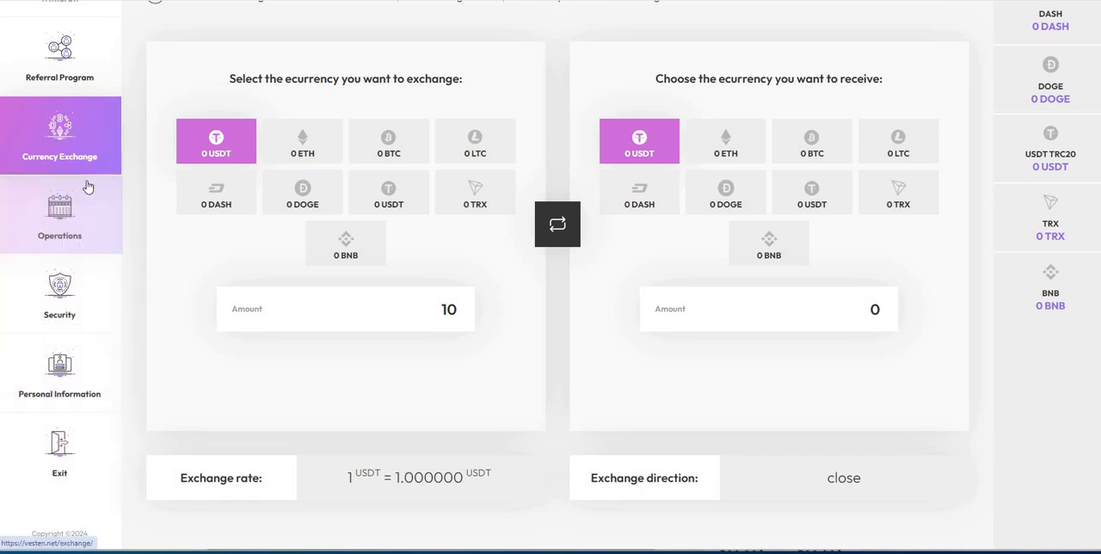
{"action": "mouse_move", "coordinate": [138, 179]}
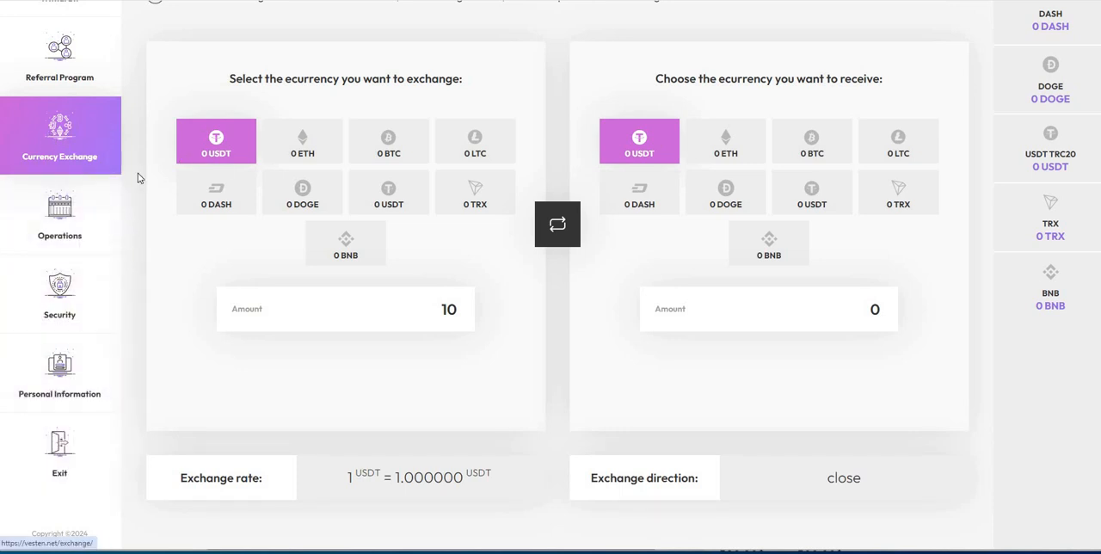
{"action": "mouse_move", "coordinate": [58, 52]}
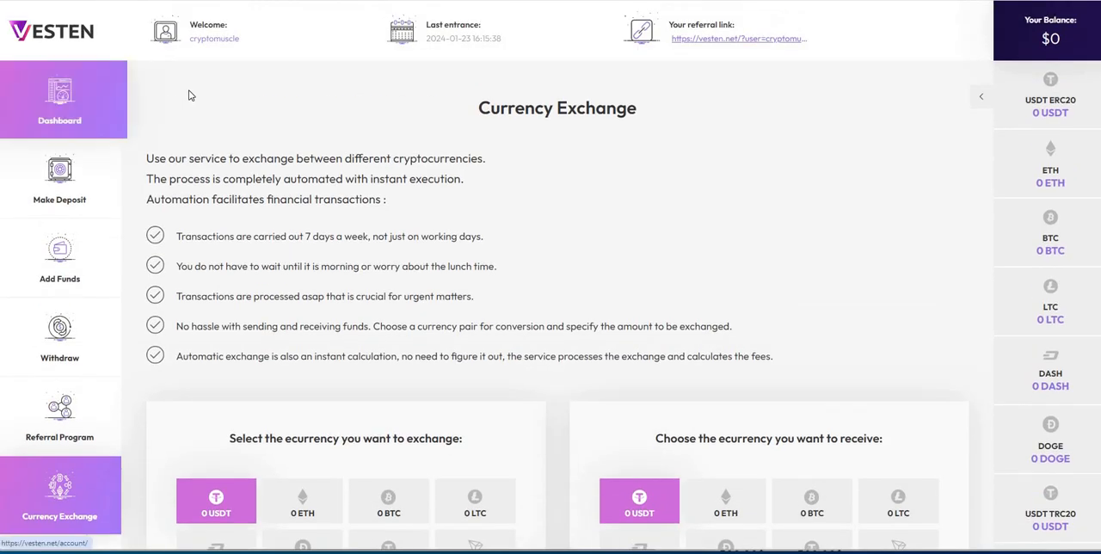
Return to the Dashboard showing the 500 USDT DIGIMARS_1 deposit and $0 balance.
{"action": "left_click", "coordinate": [58, 99]}
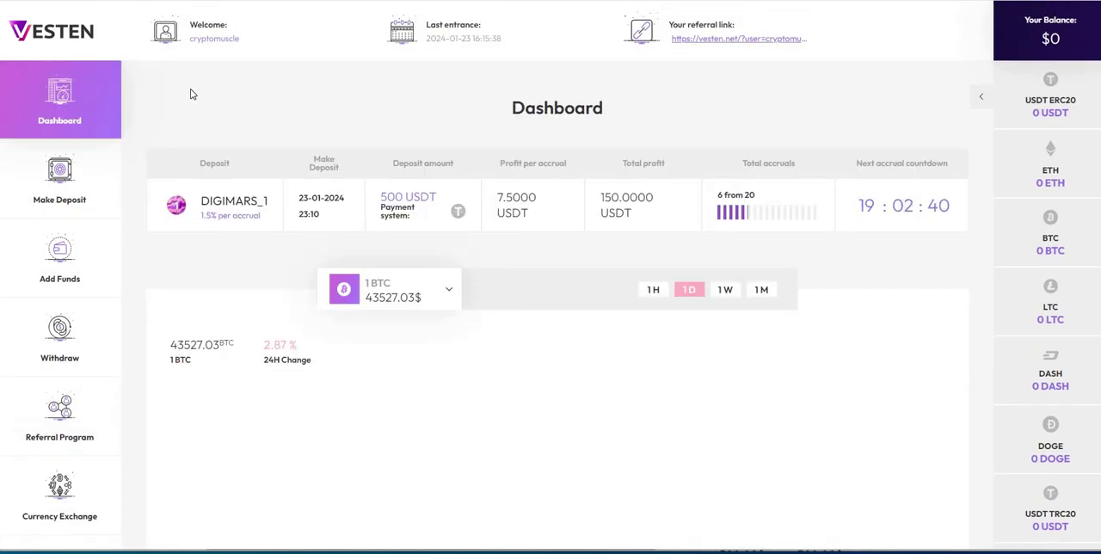
{"action": "mouse_move", "coordinate": [203, 86]}
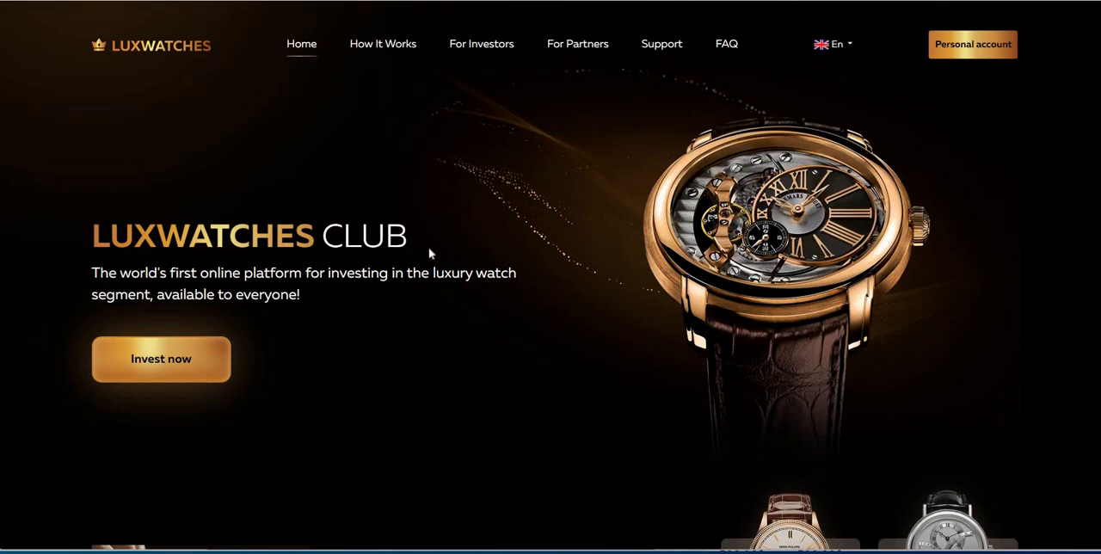
{"action": "scroll", "scroll_direction": "down", "scroll_amount": 3}
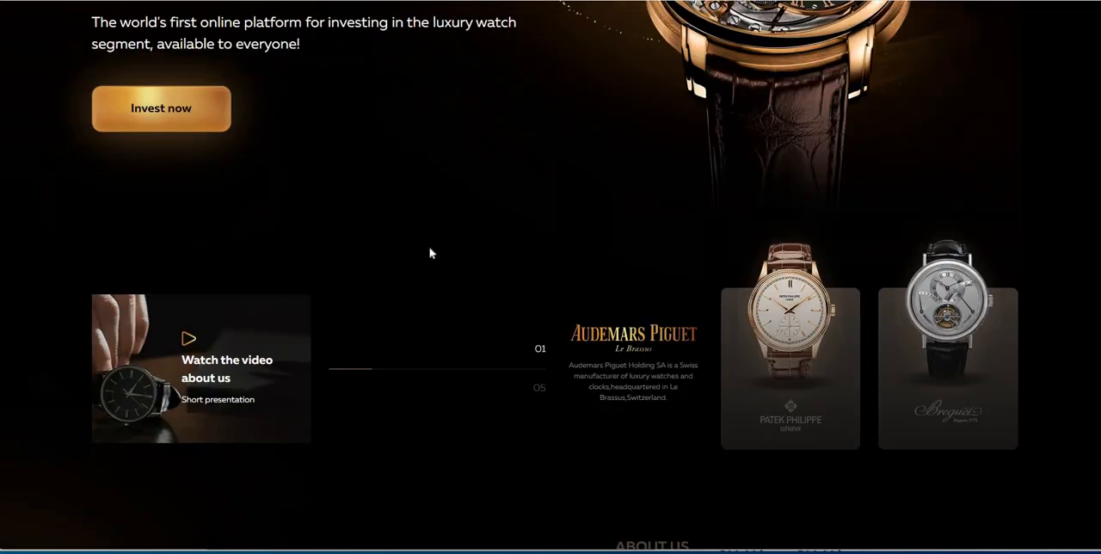
{"action": "scroll", "scroll_direction": "down", "scroll_amount": 3}
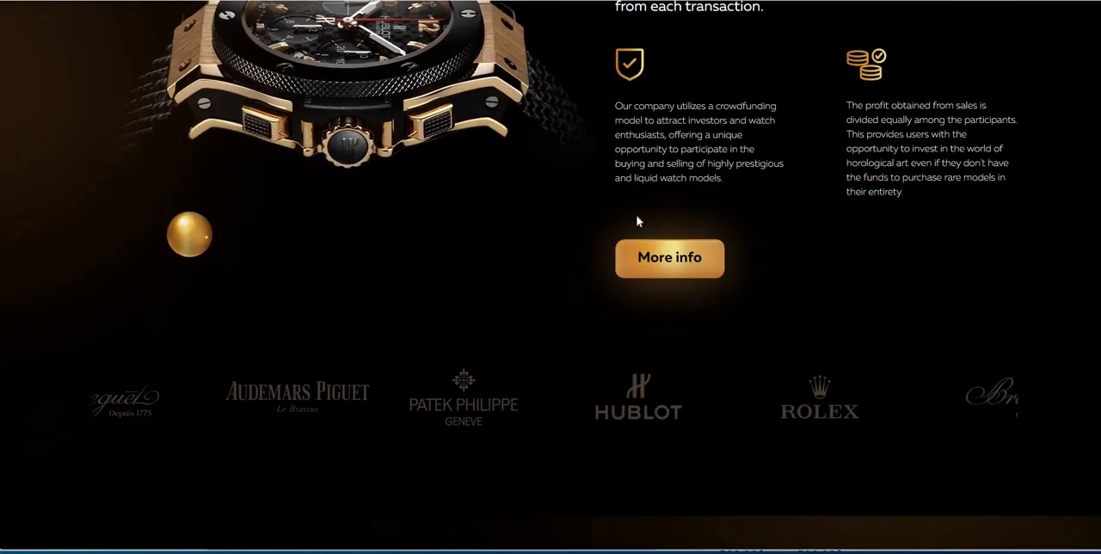
{"action": "scroll", "scroll_direction": "down", "scroll_amount": 3}
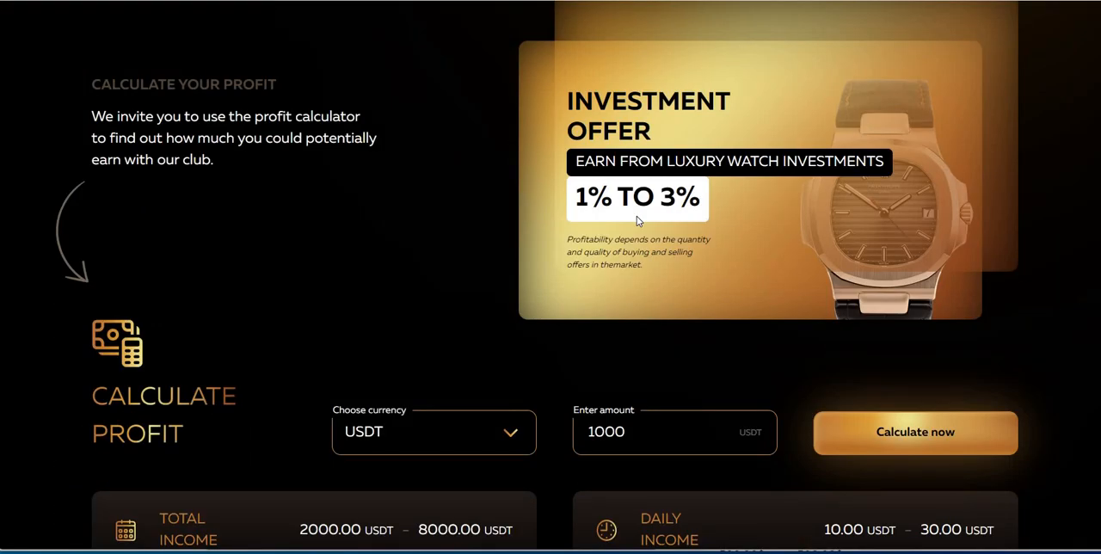
{"action": "mouse_move", "coordinate": [485, 251]}
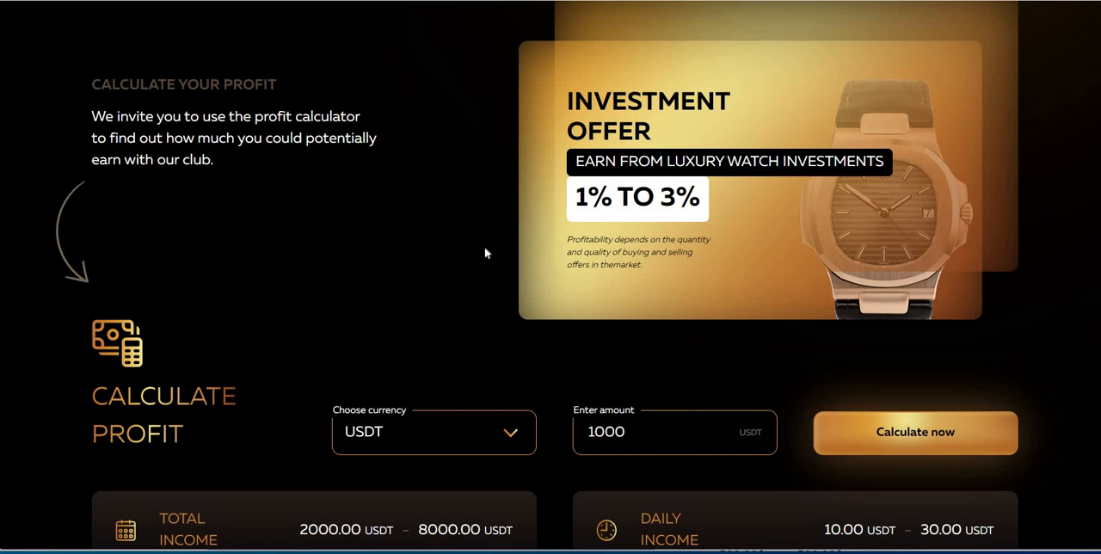
{"action": "mouse_move", "coordinate": [647, 299]}
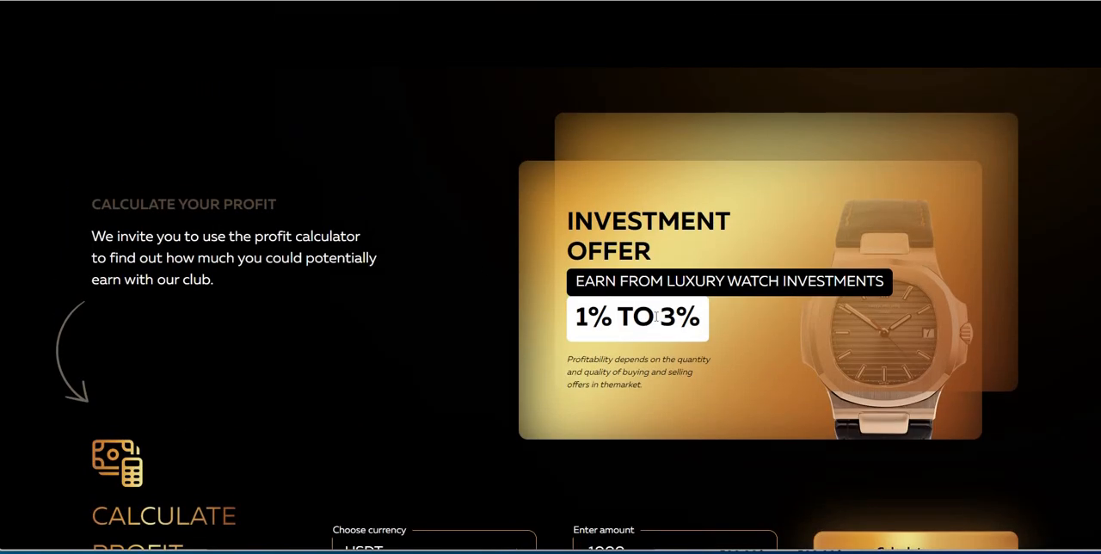
{"action": "mouse_move", "coordinate": [564, 347]}
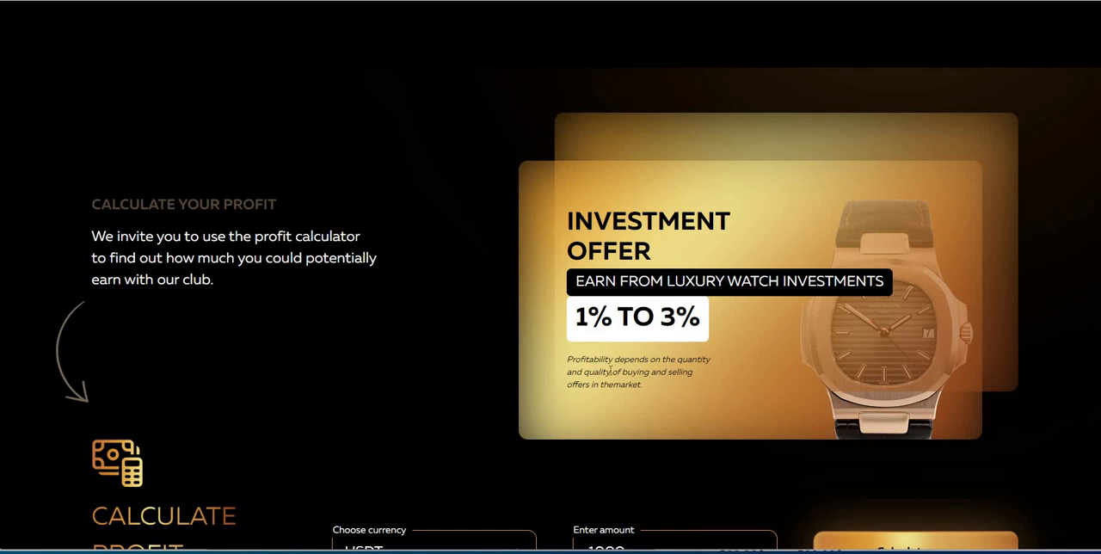
{"action": "mouse_move", "coordinate": [535, 370]}
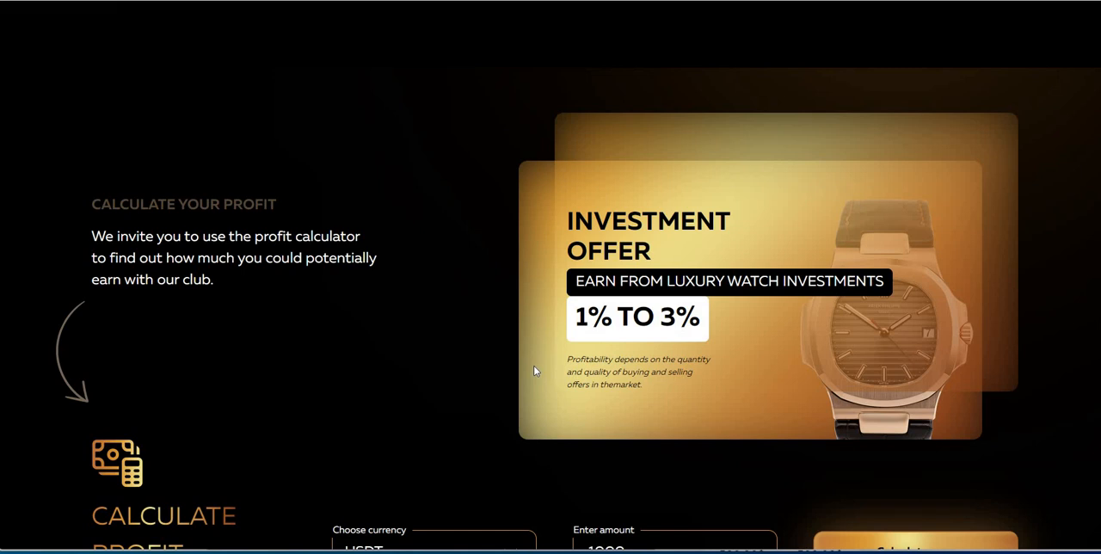
{"action": "scroll", "scroll_direction": "down", "scroll_amount": 3}
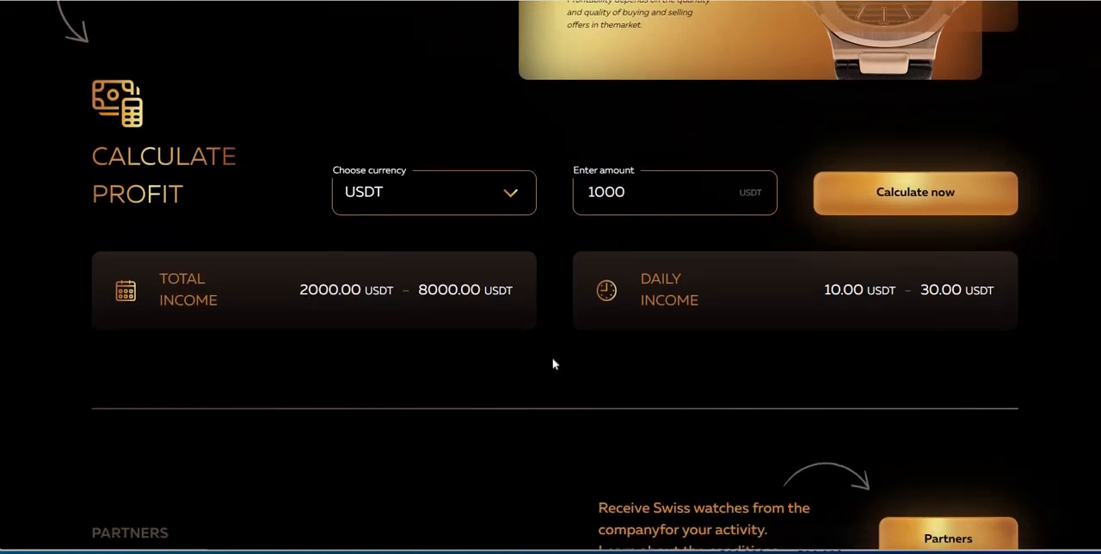
{"action": "scroll", "scroll_direction": "down", "scroll_amount": 3}
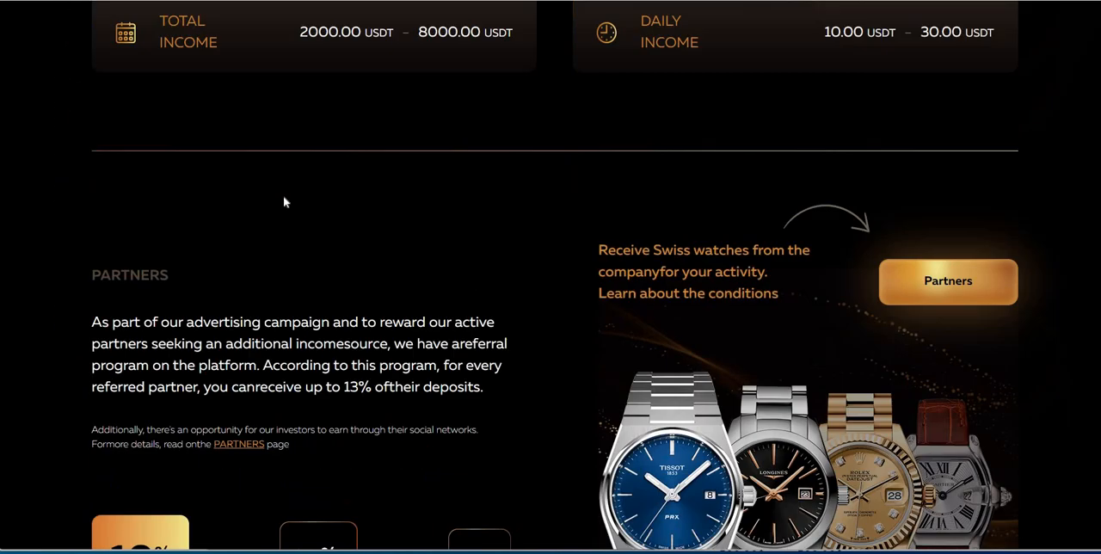
{"action": "scroll", "scroll_direction": "down", "scroll_amount": 3}
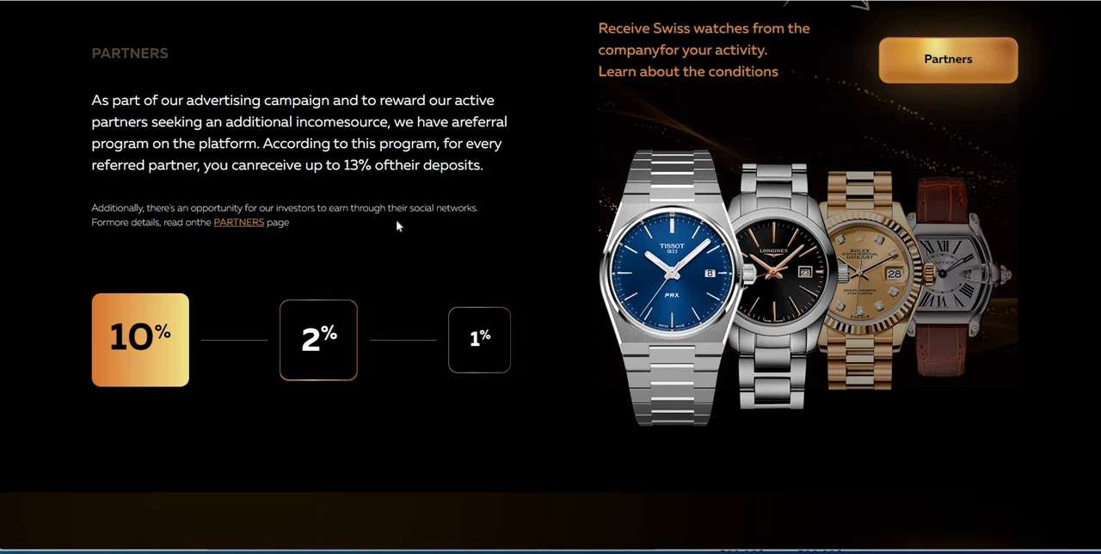
{"action": "scroll", "scroll_direction": "down", "scroll_amount": 3}
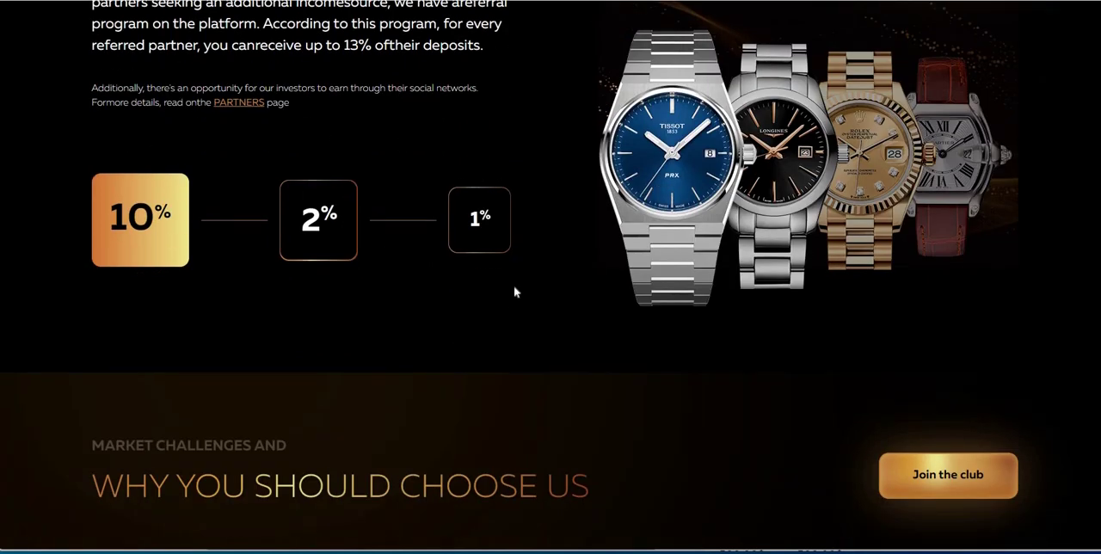
{"action": "scroll", "scroll_direction": "down", "scroll_amount": 3}
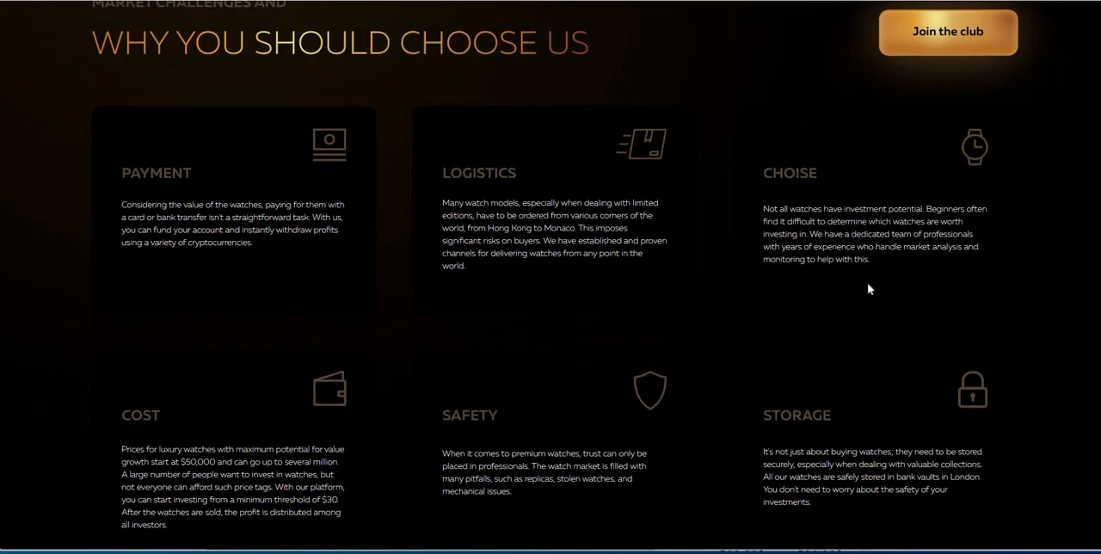
{"action": "scroll", "scroll_direction": "down", "scroll_amount": 3}
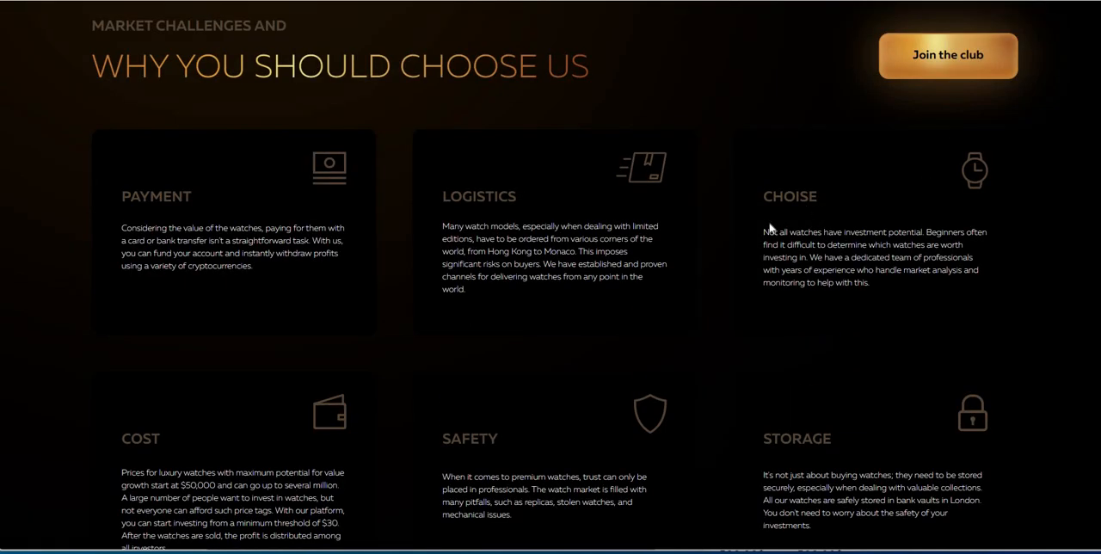
{"action": "mouse_move", "coordinate": [719, 275]}
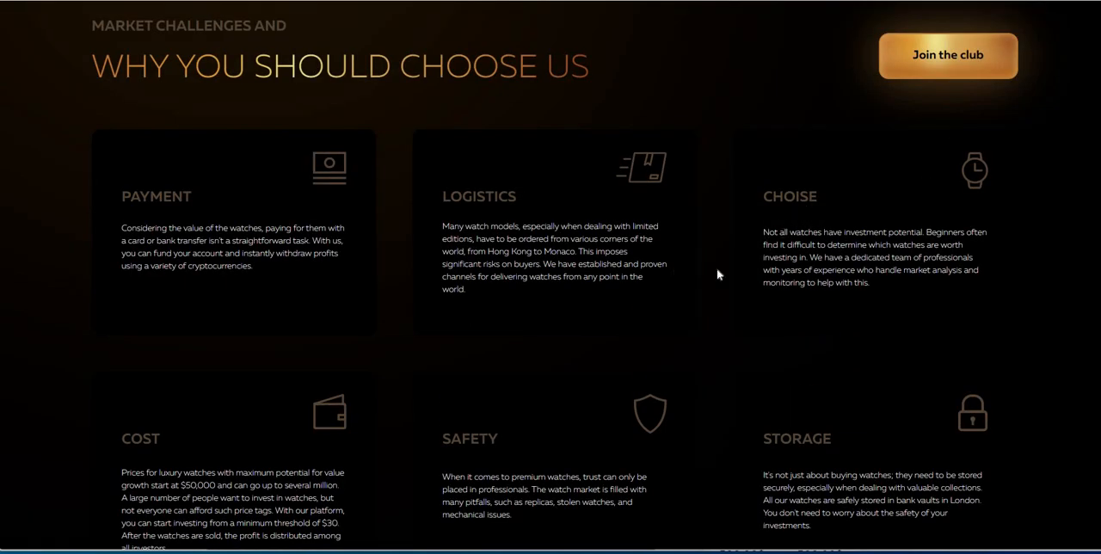
{"action": "mouse_move", "coordinate": [800, 212]}
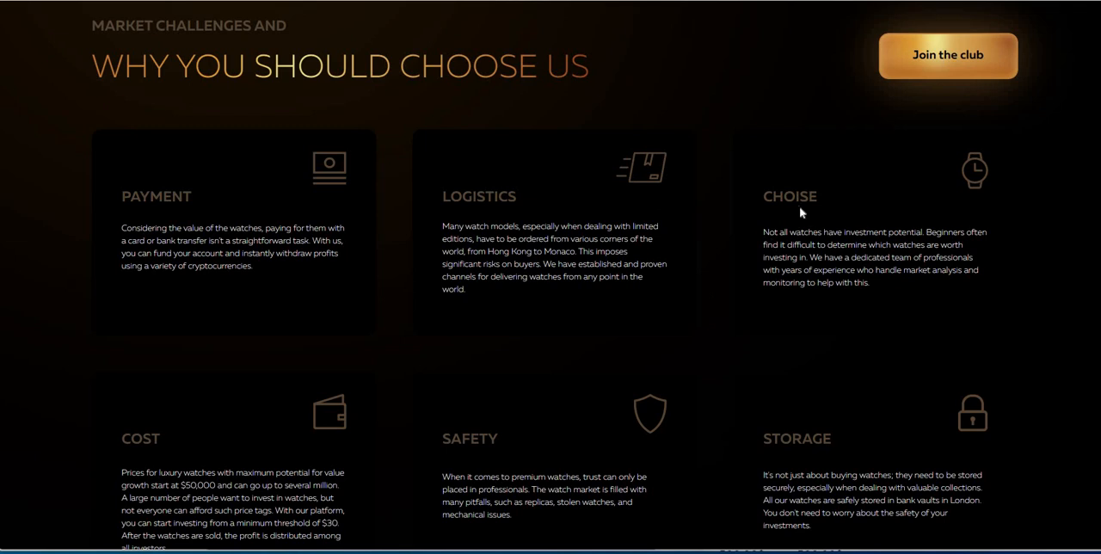
{"action": "mouse_move", "coordinate": [719, 320]}
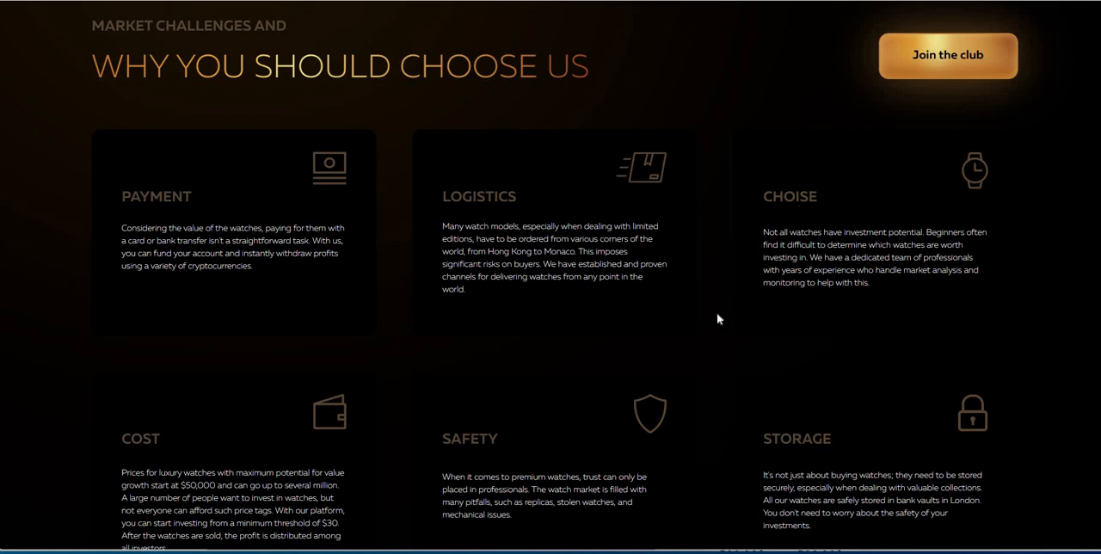
{"action": "scroll", "scroll_direction": "down", "scroll_amount": 3}
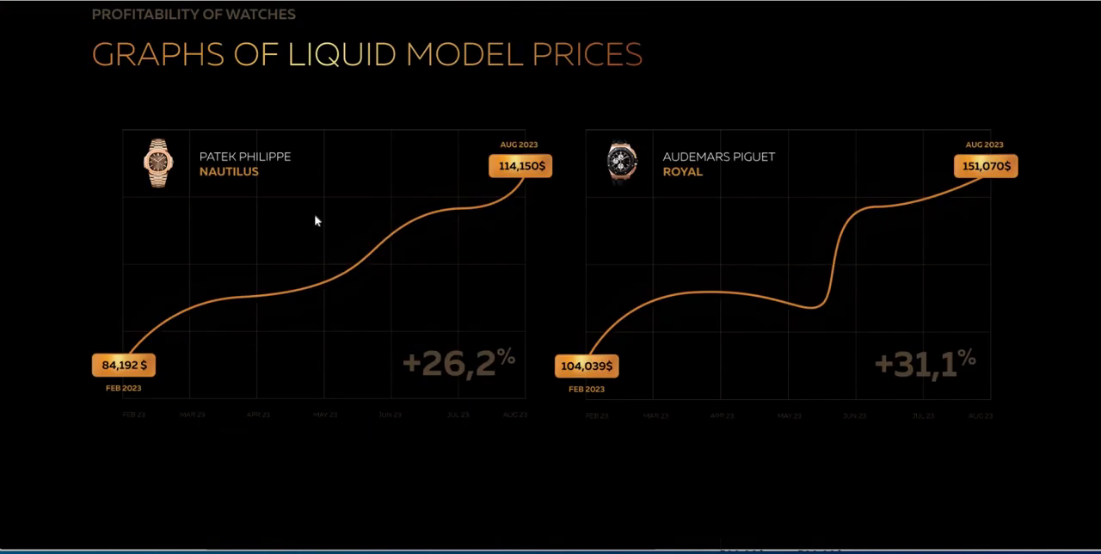
{"action": "mouse_move", "coordinate": [489, 213]}
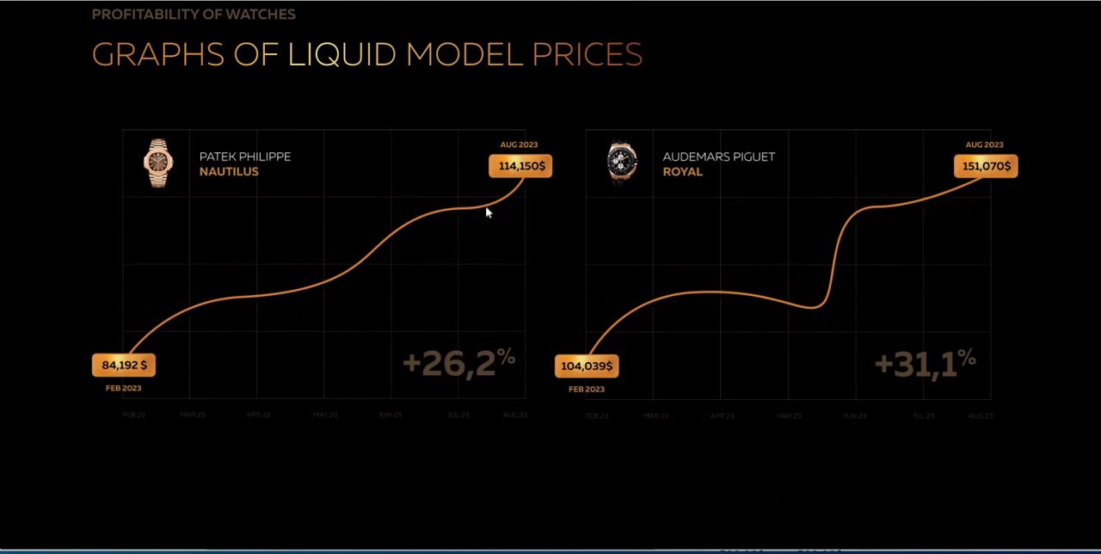
{"action": "scroll", "scroll_direction": "down", "scroll_amount": 3}
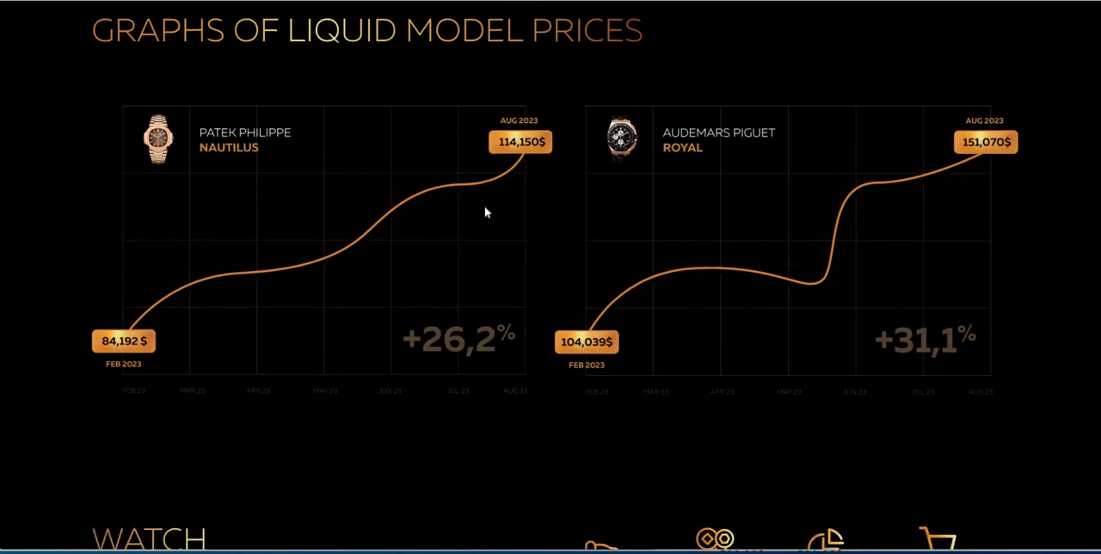
{"action": "scroll", "scroll_direction": "down", "scroll_amount": 3}
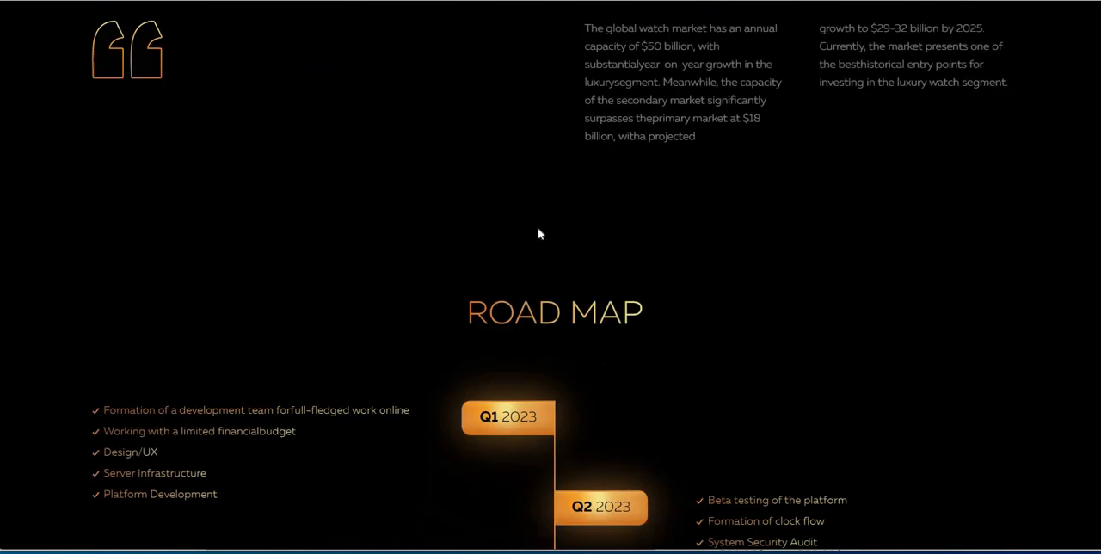
{"action": "scroll", "scroll_direction": "down", "scroll_amount": 3}
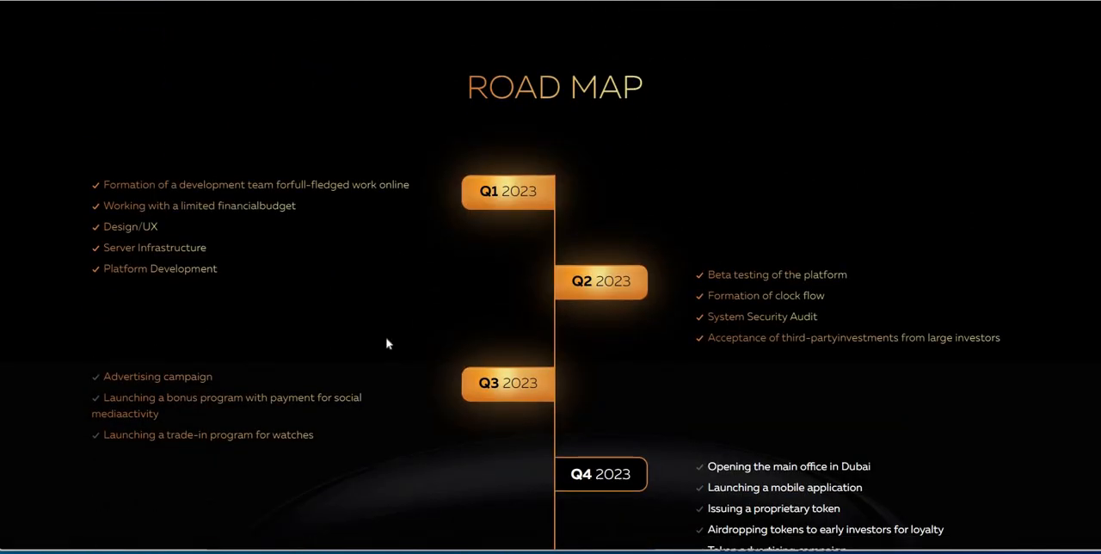
{"action": "scroll", "scroll_direction": "down", "scroll_amount": 3}
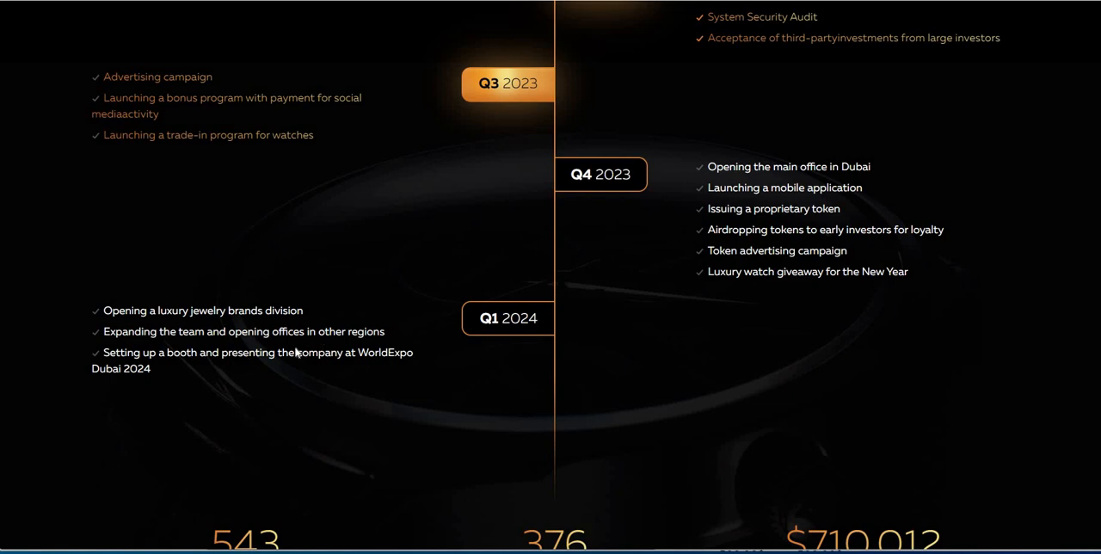
{"action": "mouse_move", "coordinate": [117, 385]}
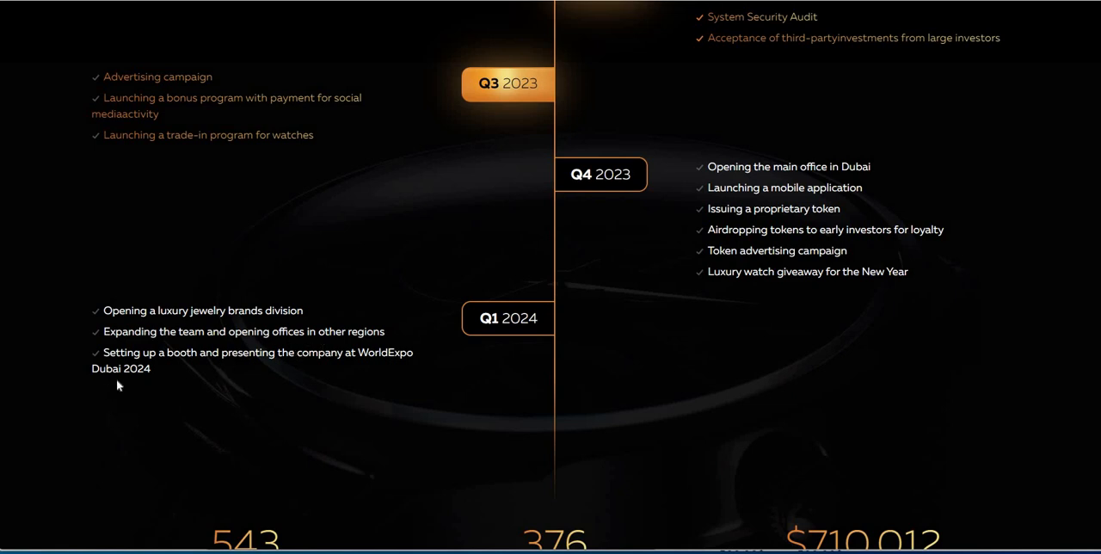
{"action": "mouse_move", "coordinate": [294, 368]}
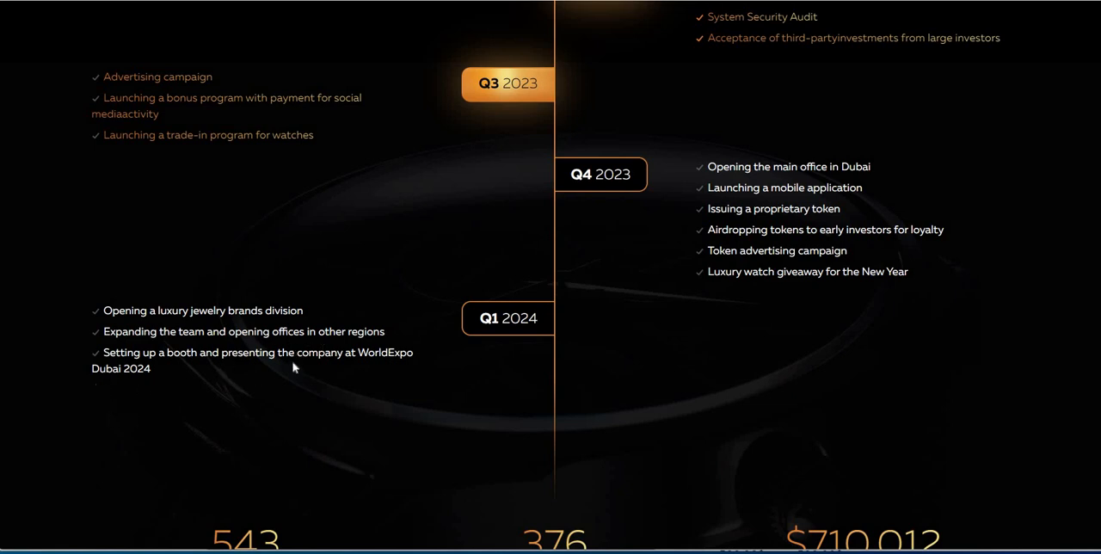
{"action": "scroll", "scroll_direction": "down", "scroll_amount": 3}
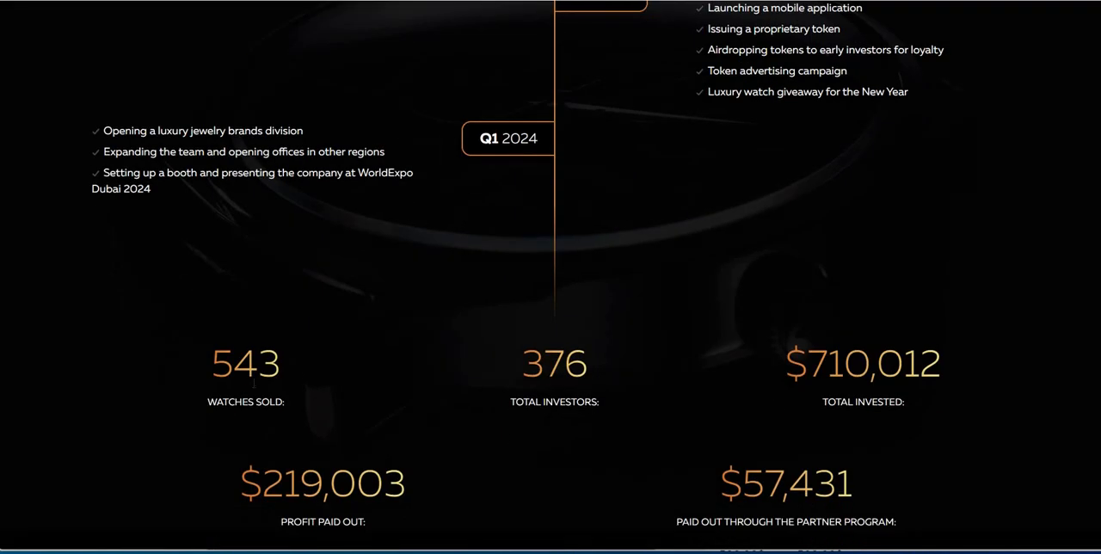
{"action": "mouse_move", "coordinate": [391, 313]}
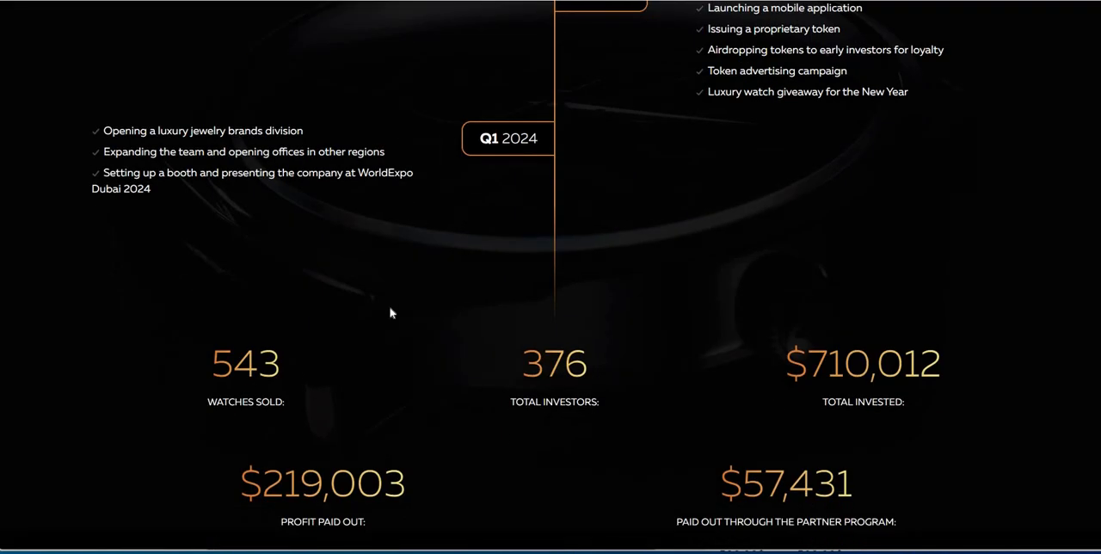
{"action": "scroll", "scroll_direction": "down", "scroll_amount": 3}
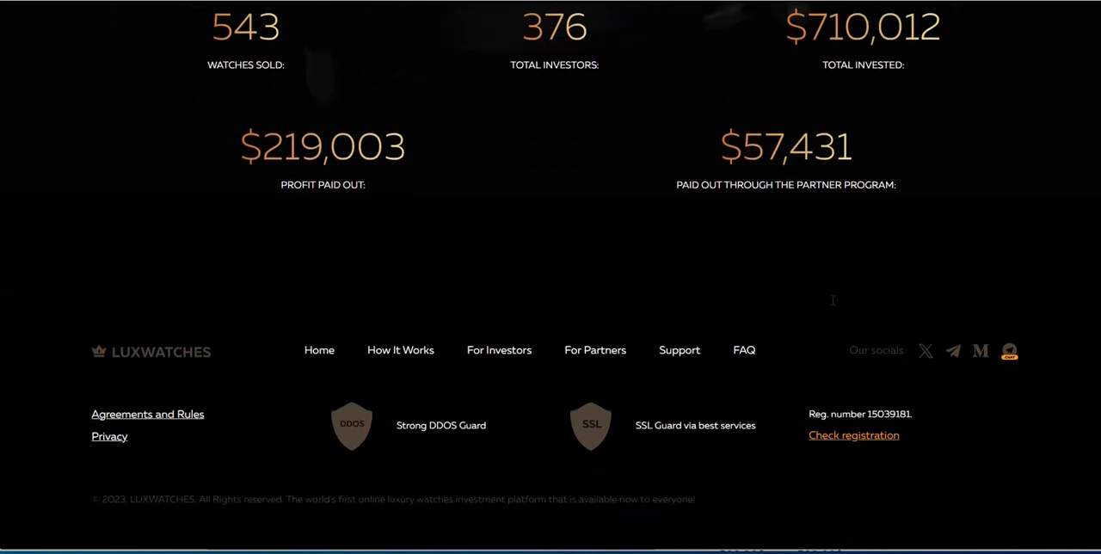
{"action": "scroll", "scroll_direction": "up", "scroll_amount": 3}
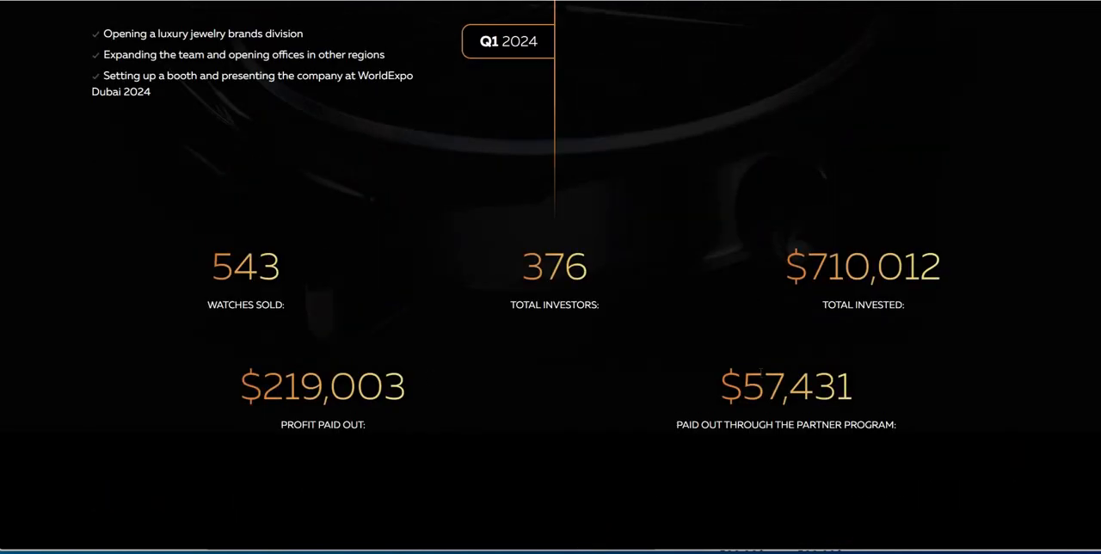
{"action": "mouse_move", "coordinate": [516, 399]}
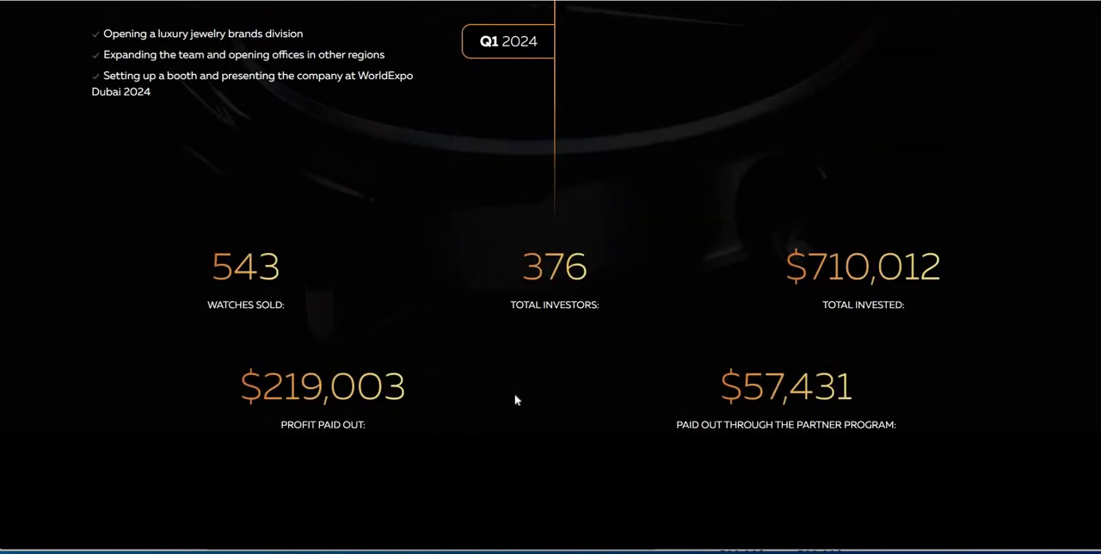
{"action": "mouse_move", "coordinate": [533, 100]}
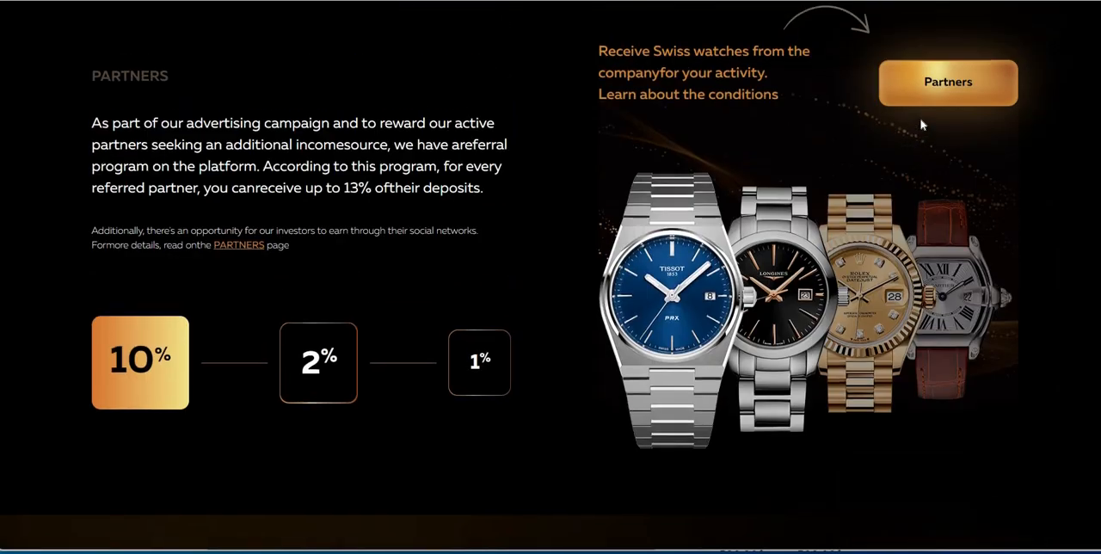
{"action": "scroll", "scroll_direction": "down", "scroll_amount": 3}
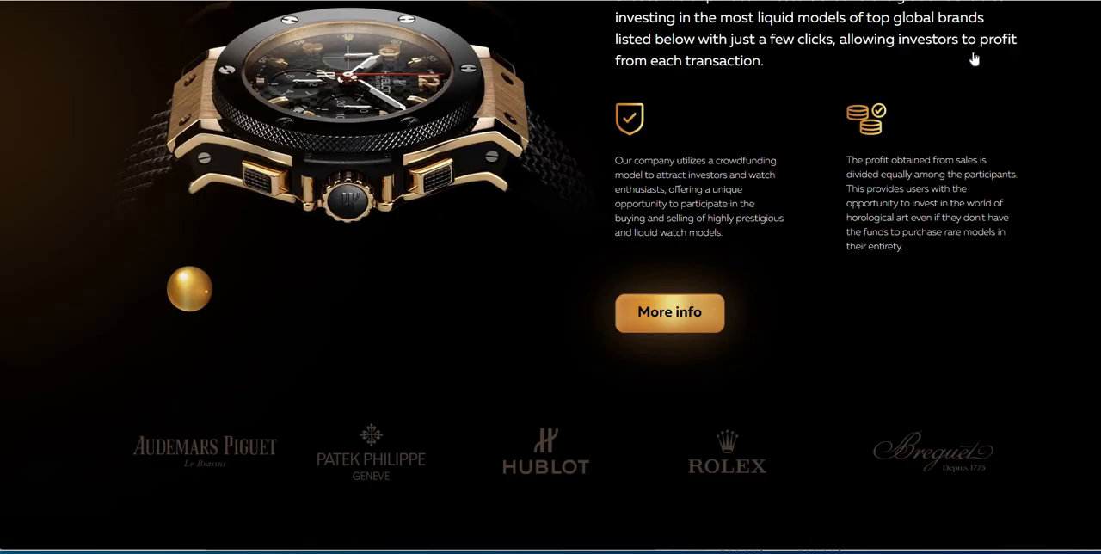
{"action": "scroll", "scroll_direction": "up", "scroll_amount": 3}
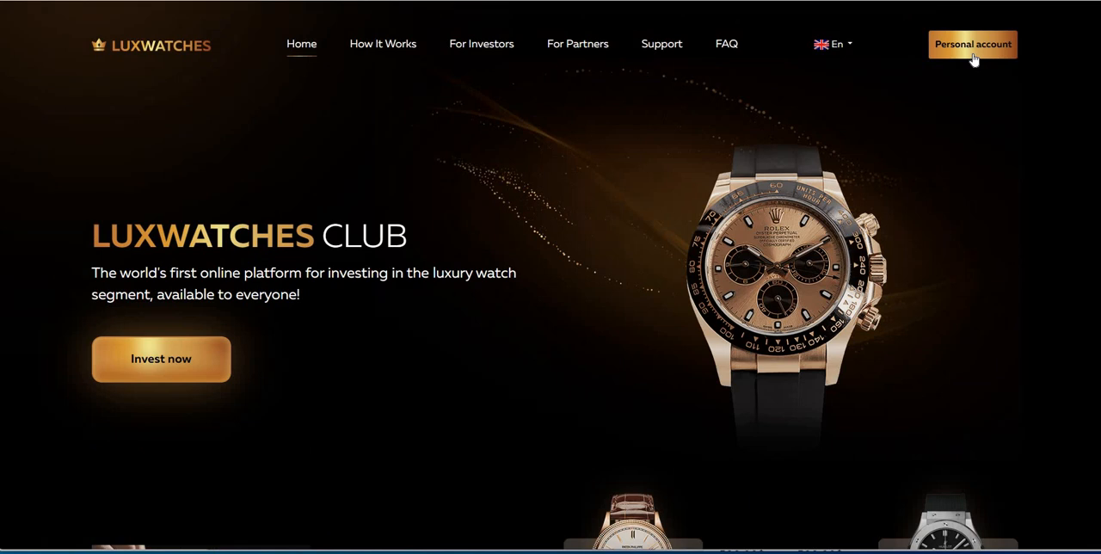
From Personal account, submit a 35 USDT profit withdrawal, dropping the available balance to $4.01.
{"action": "left_click", "coordinate": [972, 45]}
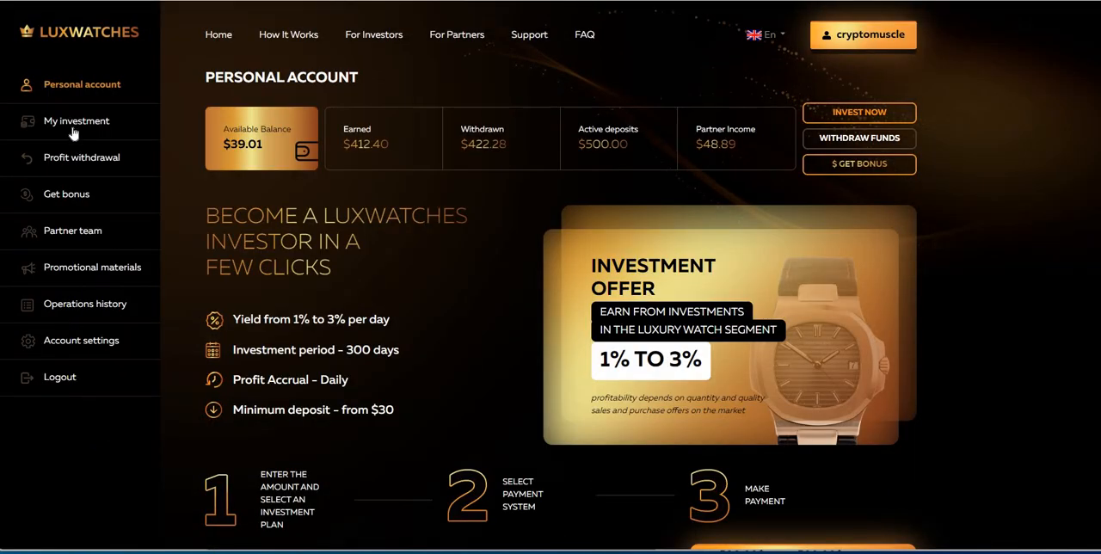
{"action": "mouse_move", "coordinate": [83, 158]}
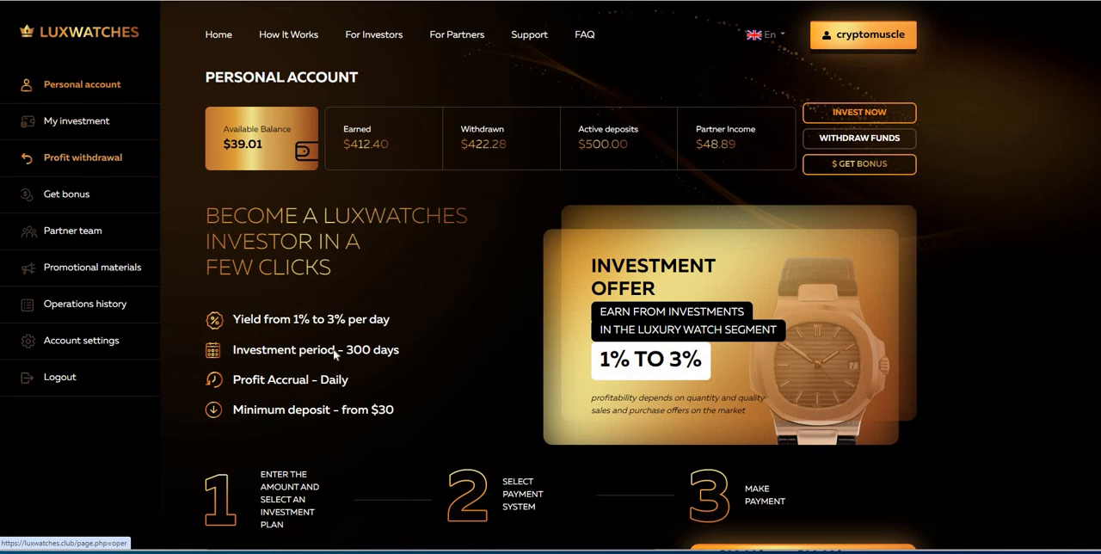
{"action": "left_click", "coordinate": [83, 156]}
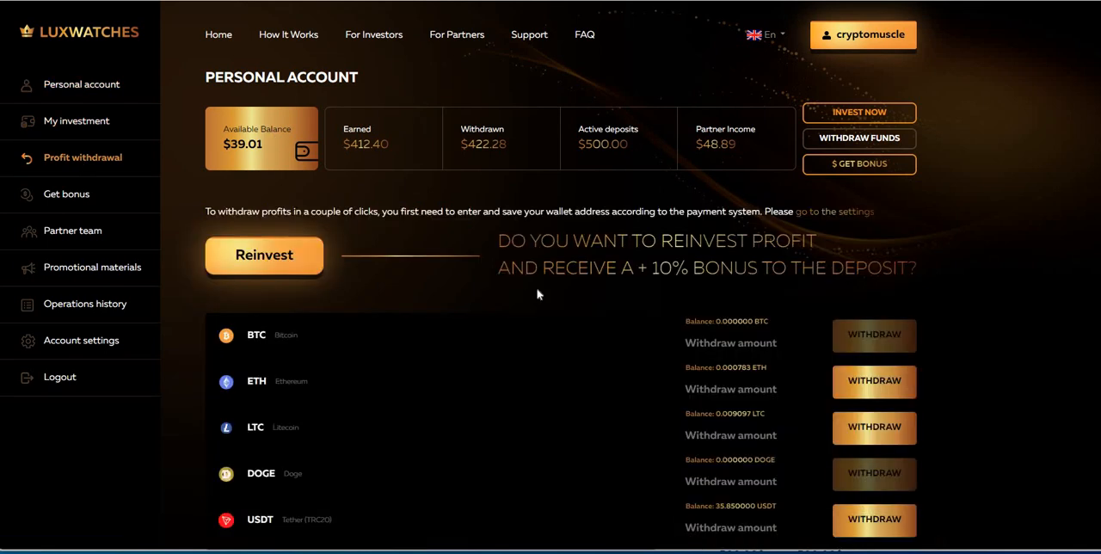
{"action": "scroll", "scroll_direction": "down", "scroll_amount": 3}
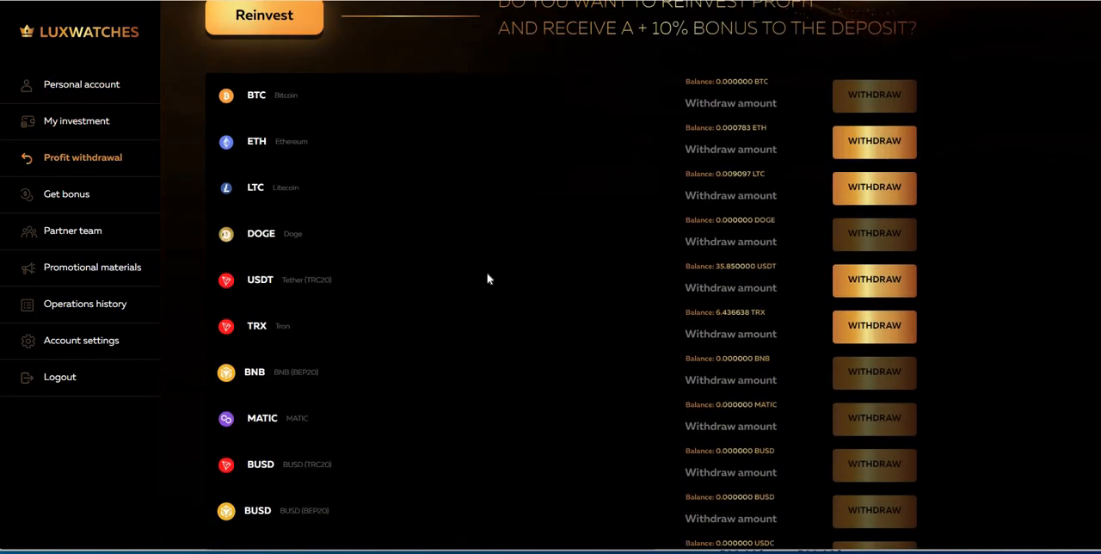
{"action": "mouse_move", "coordinate": [230, 296]}
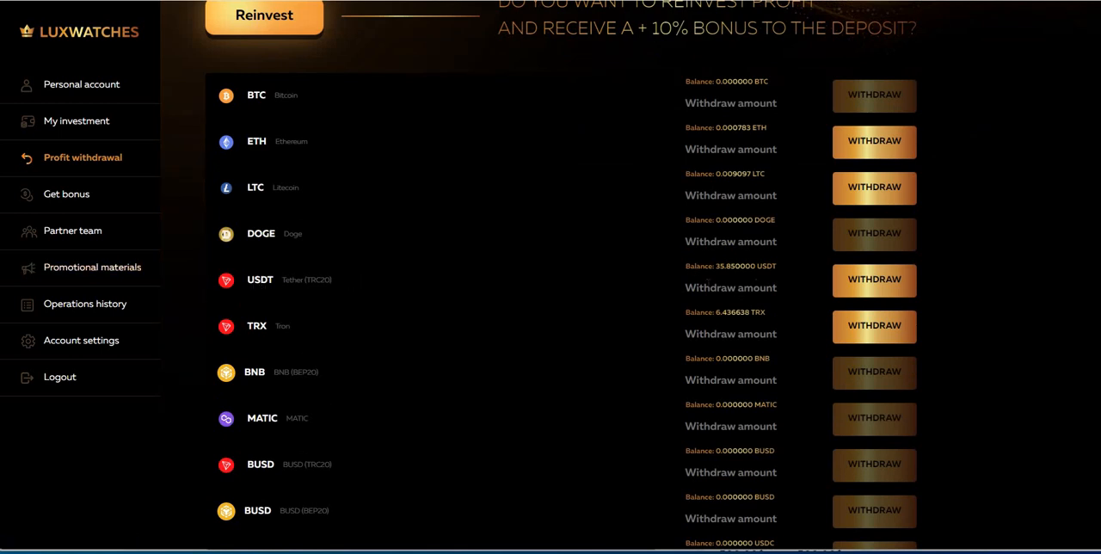
{"action": "left_click", "coordinate": [729, 287]}
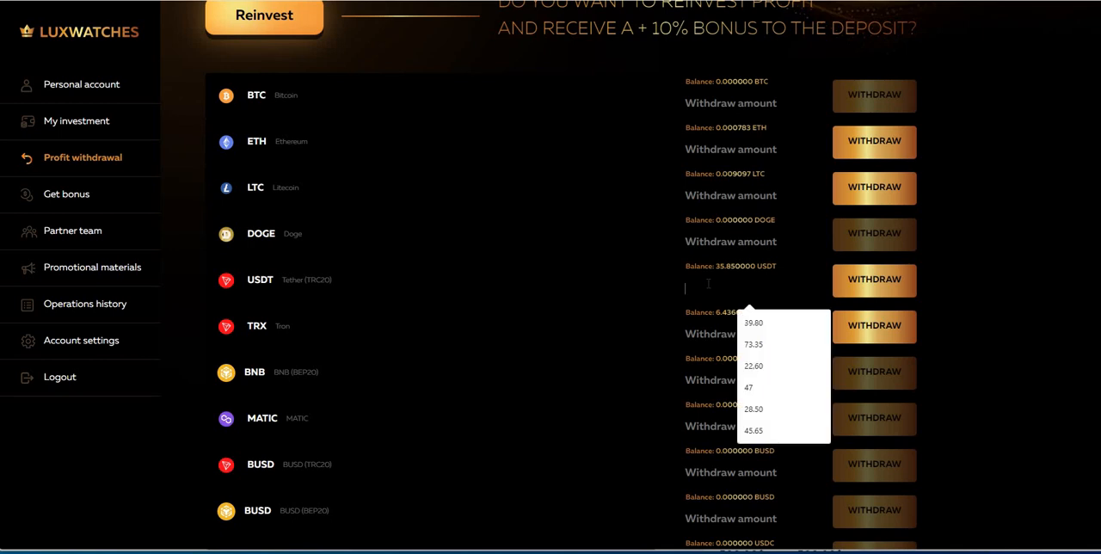
{"action": "mouse_move", "coordinate": [791, 293]}
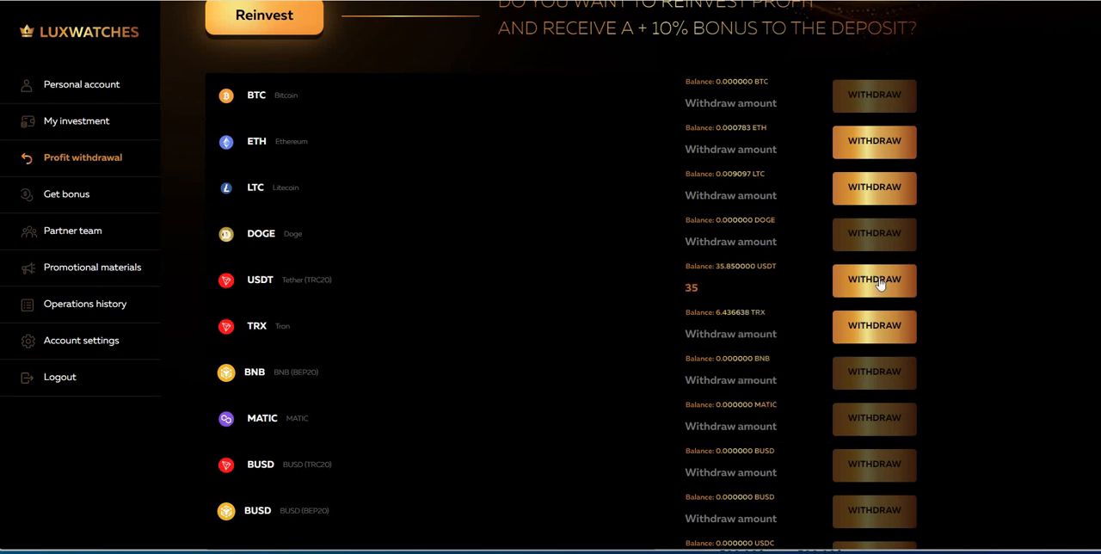
{"action": "left_click", "coordinate": [873, 278]}
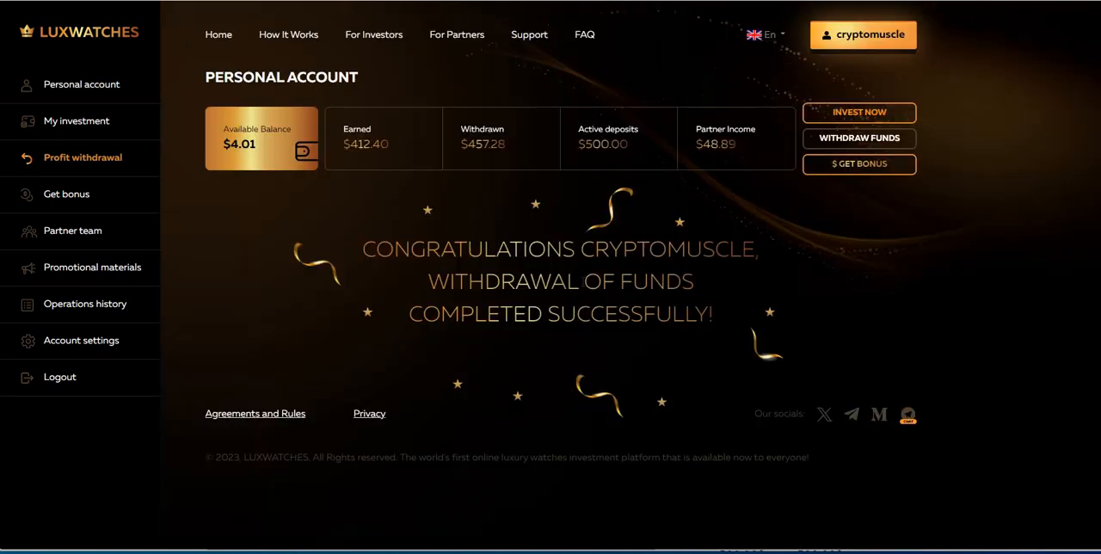
{"action": "mouse_move", "coordinate": [489, 158]}
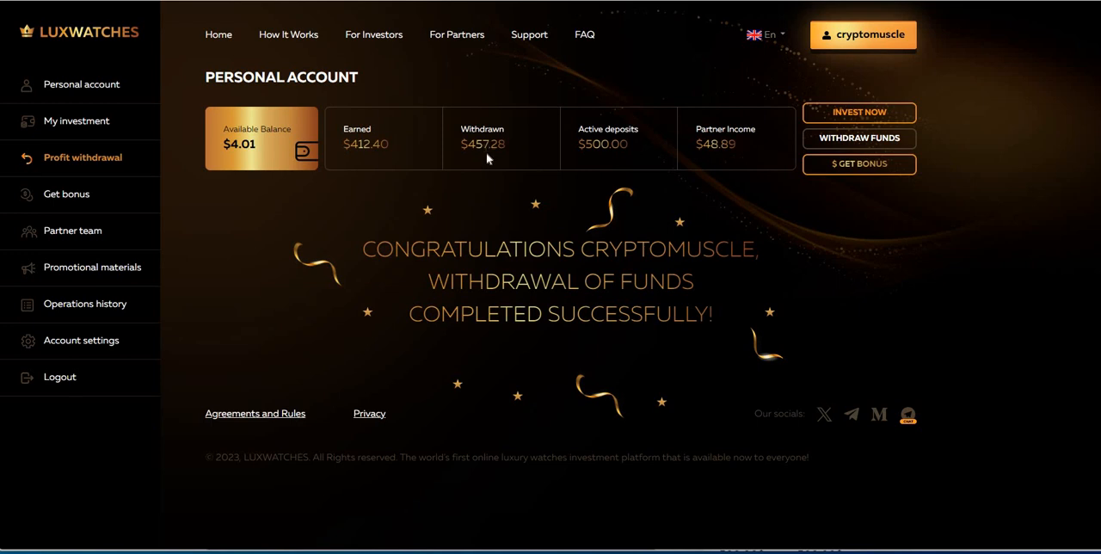
{"action": "mouse_move", "coordinate": [234, 144]}
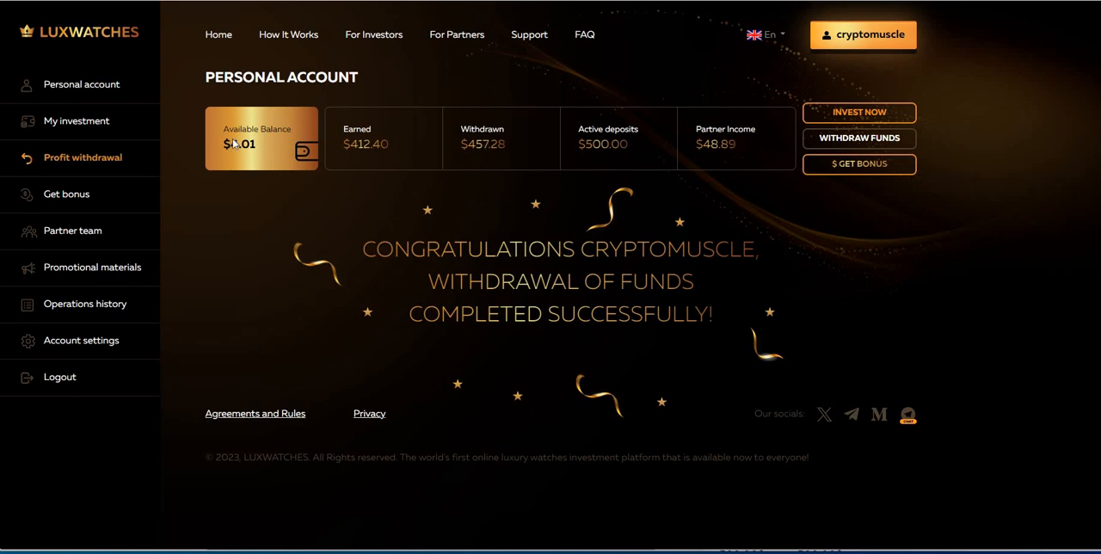
{"action": "mouse_move", "coordinate": [457, 294]}
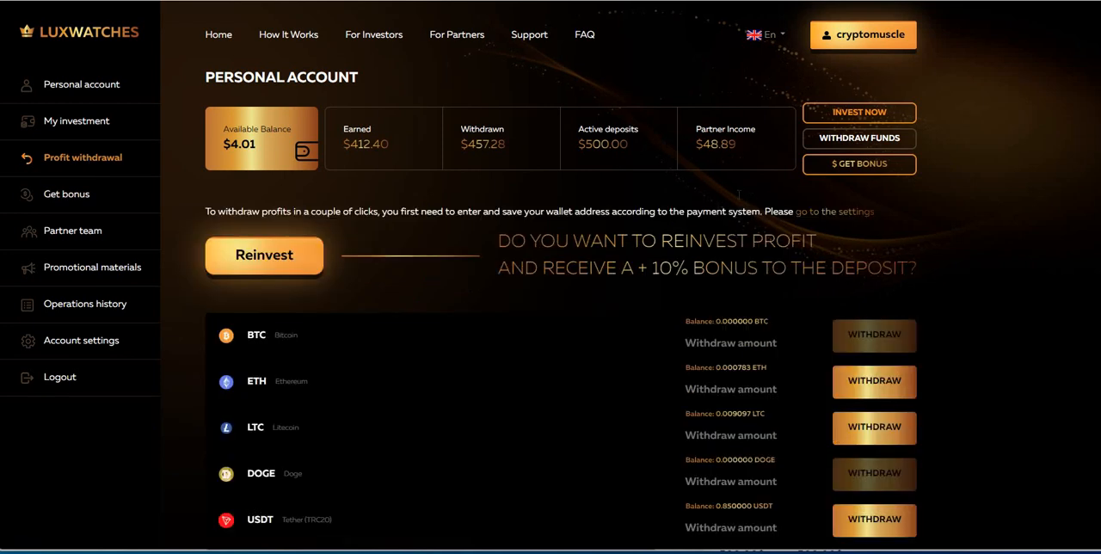
{"action": "scroll", "scroll_direction": "down", "scroll_amount": 3}
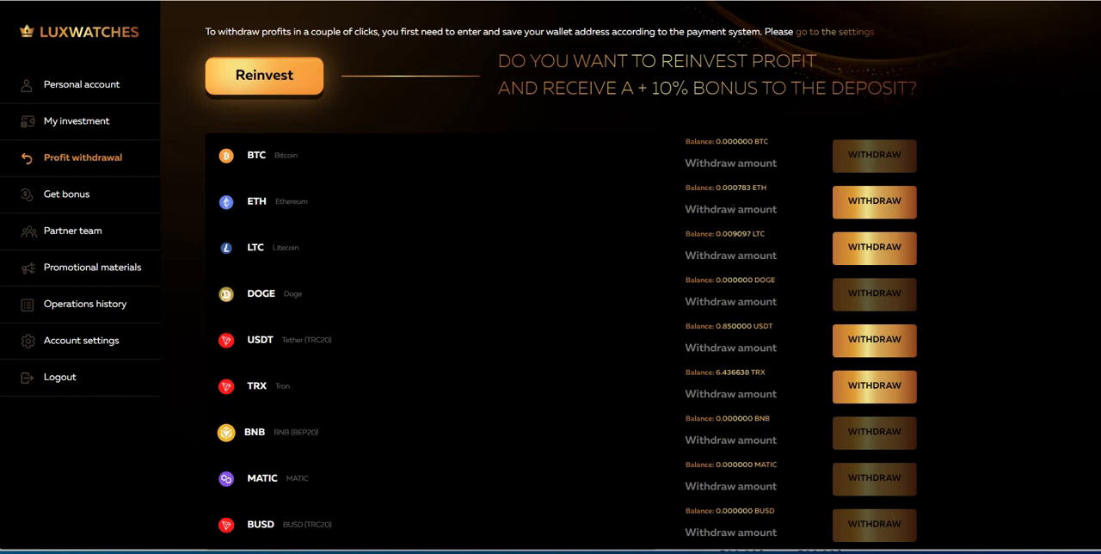
{"action": "left_click", "coordinate": [729, 208]}
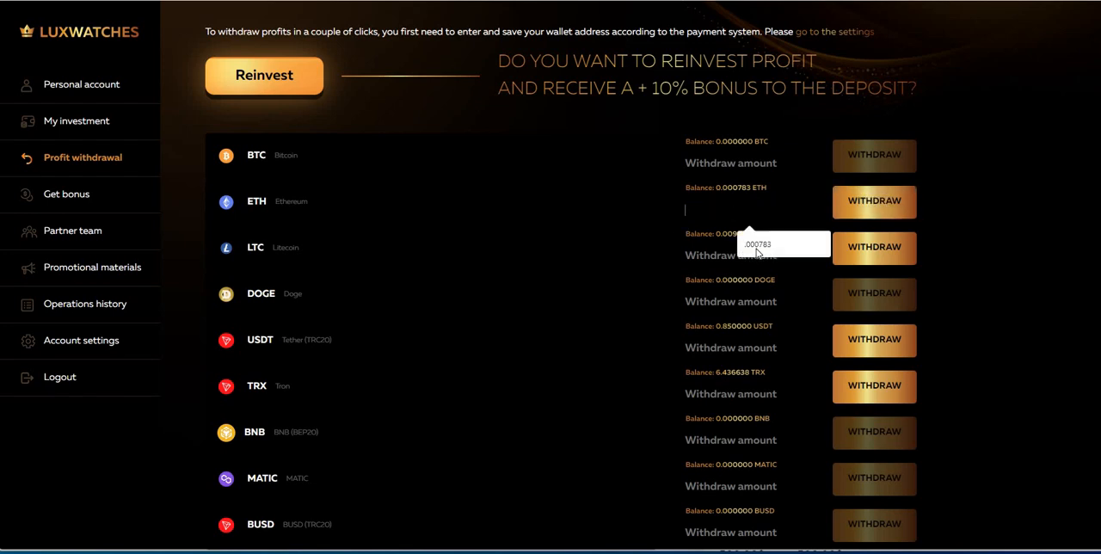
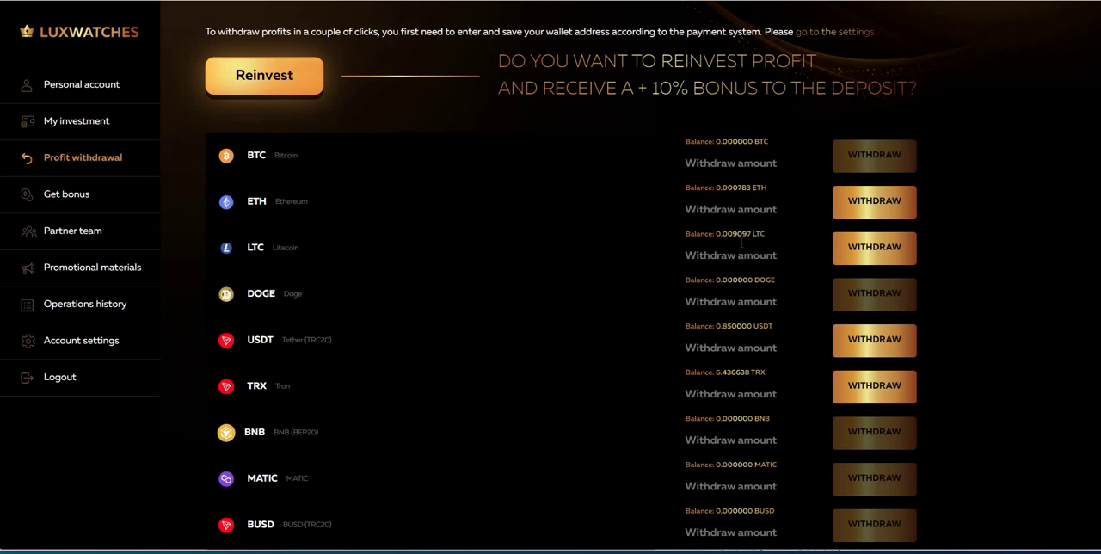
{"action": "left_click", "coordinate": [729, 255]}
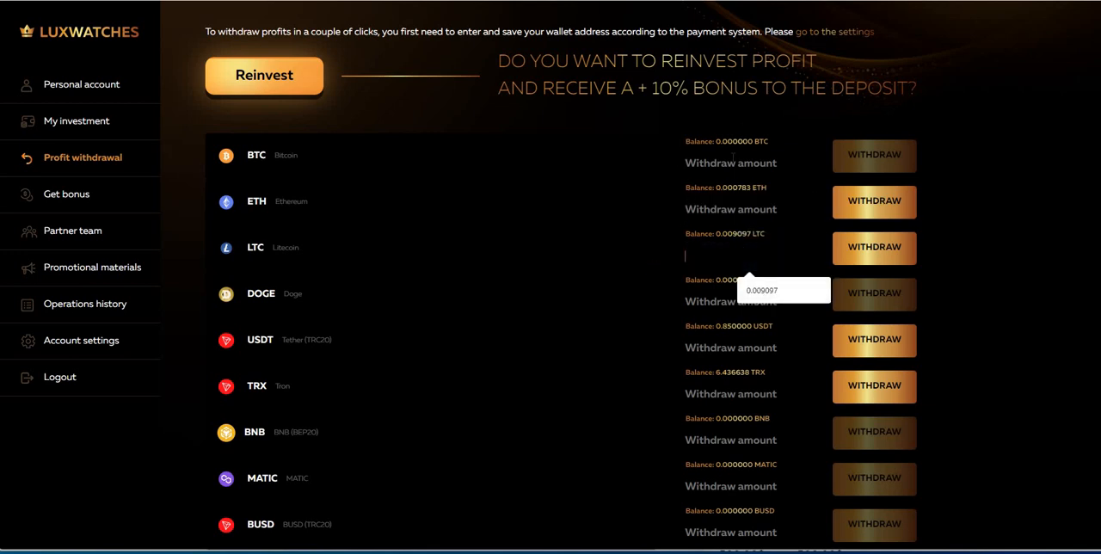
{"action": "scroll", "scroll_direction": "down", "scroll_amount": 3}
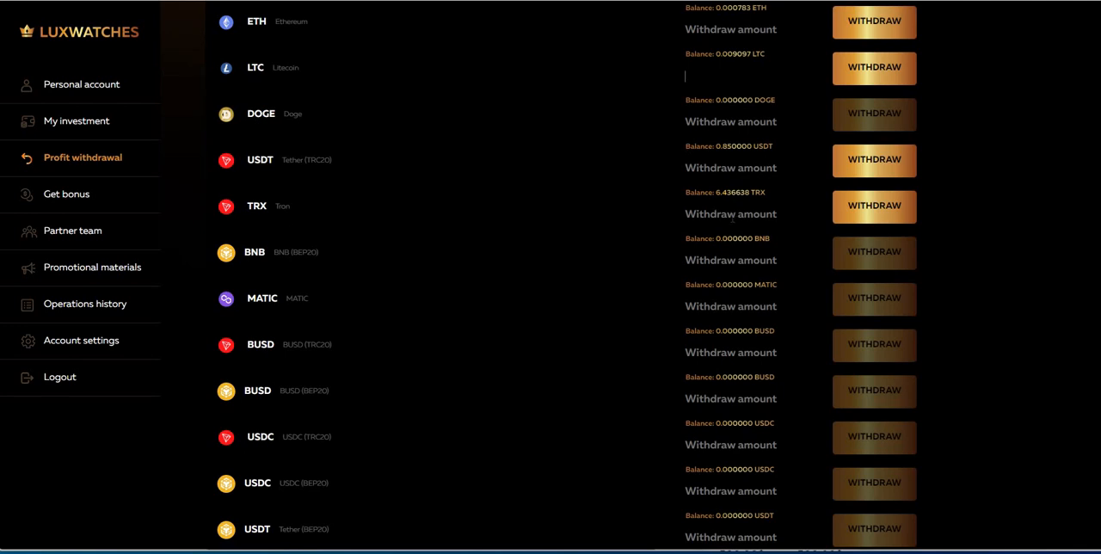
{"action": "mouse_move", "coordinate": [736, 203]}
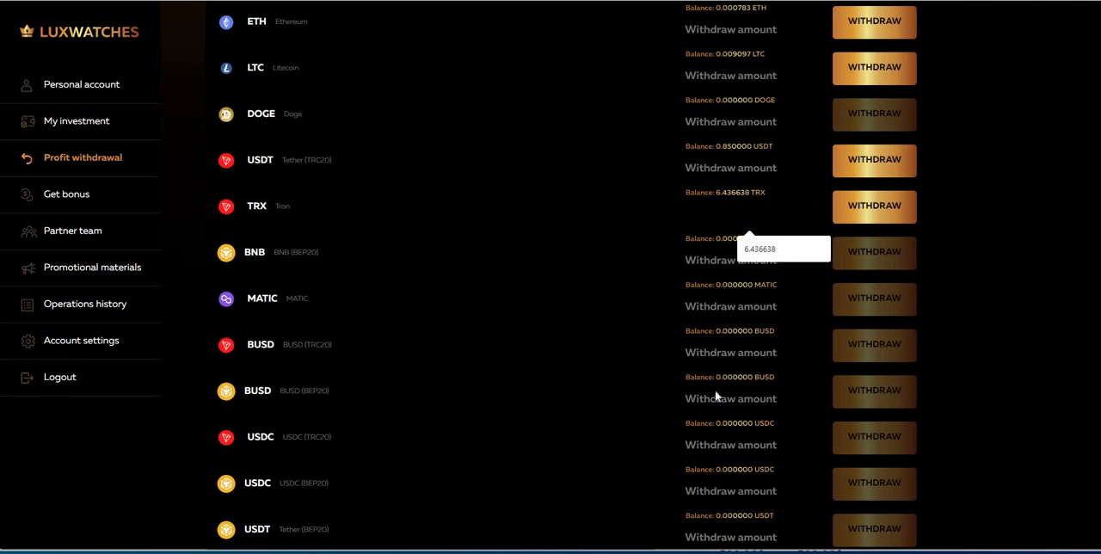
{"action": "scroll", "scroll_direction": "down", "scroll_amount": 3}
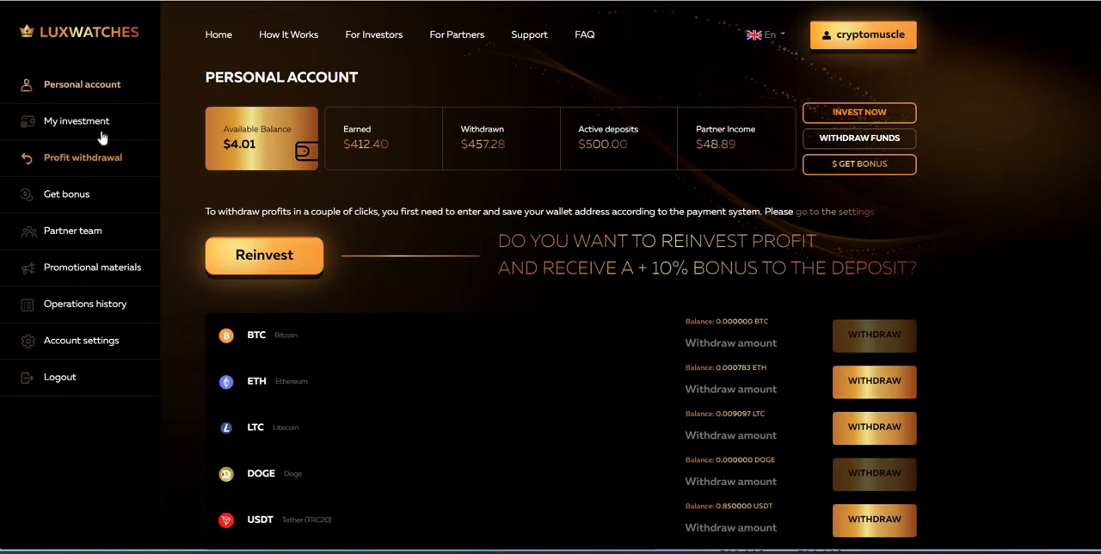
View the operations history listing the completed 35 USDT withdrawal and daily 5.00 Tether accruals.
{"action": "left_click", "coordinate": [76, 120]}
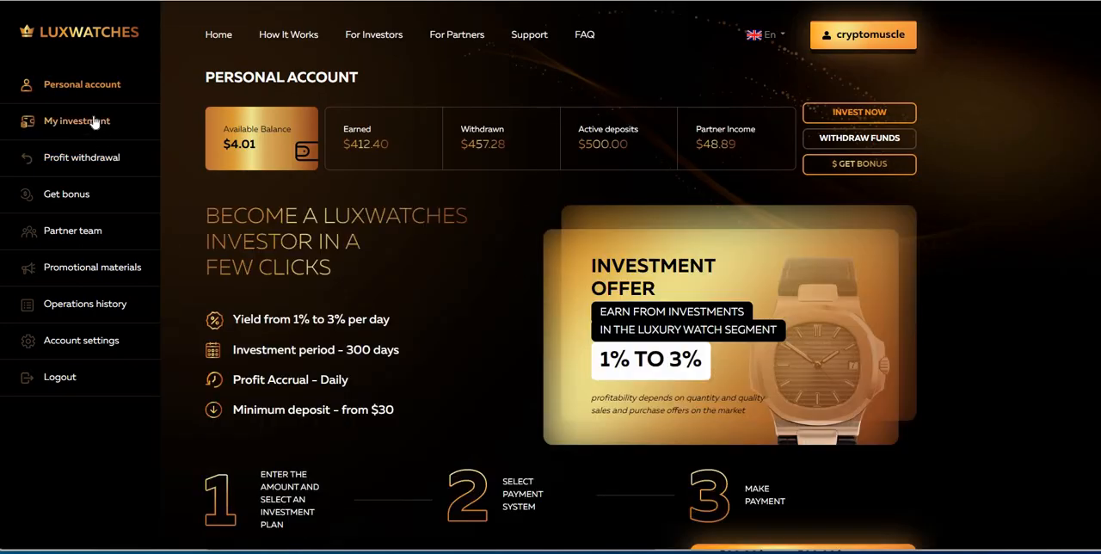
{"action": "left_click", "coordinate": [75, 120]}
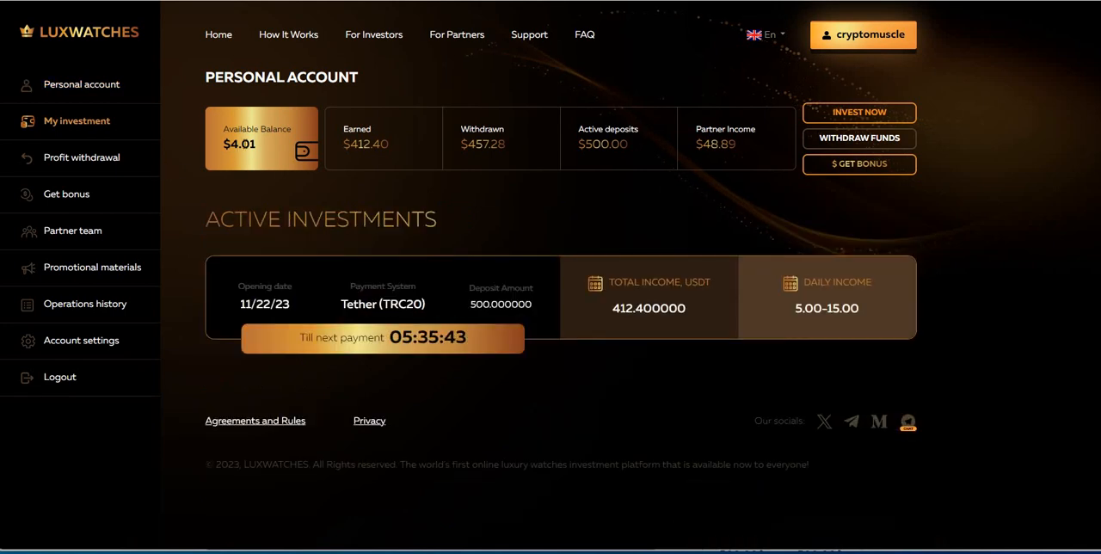
{"action": "mouse_move", "coordinate": [131, 130]}
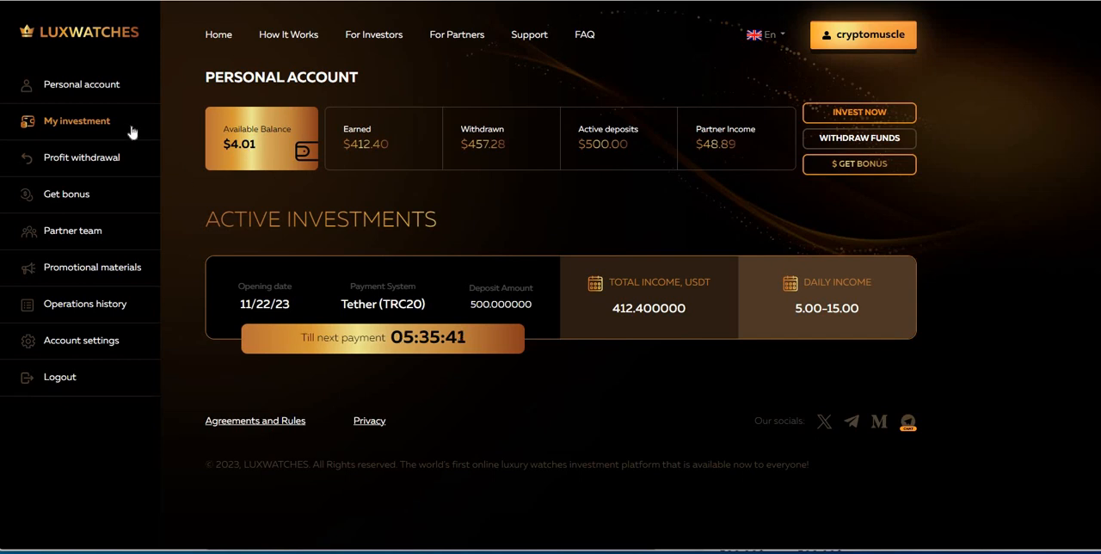
{"action": "mouse_move", "coordinate": [82, 261]}
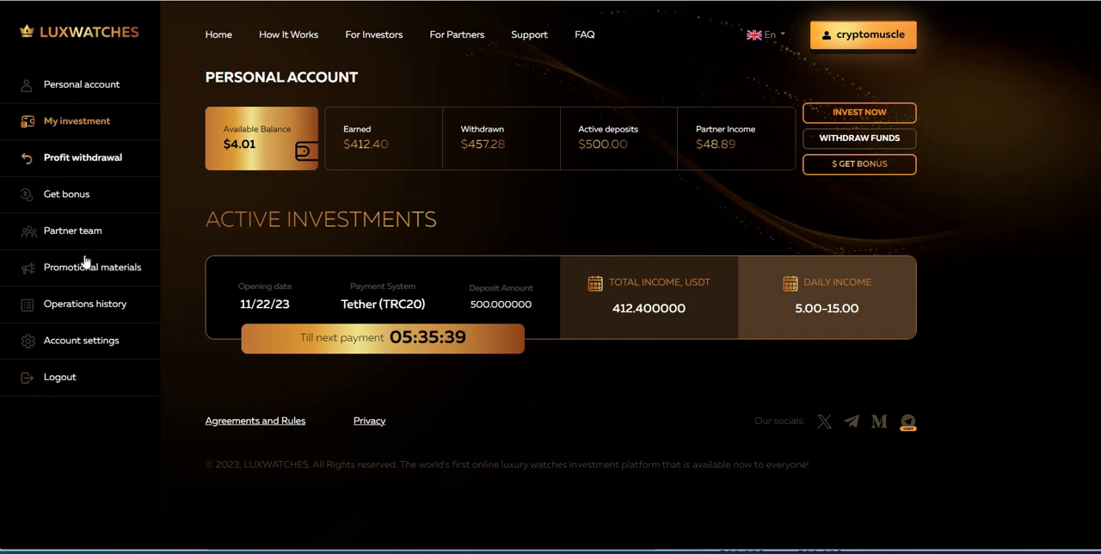
{"action": "mouse_move", "coordinate": [93, 272]}
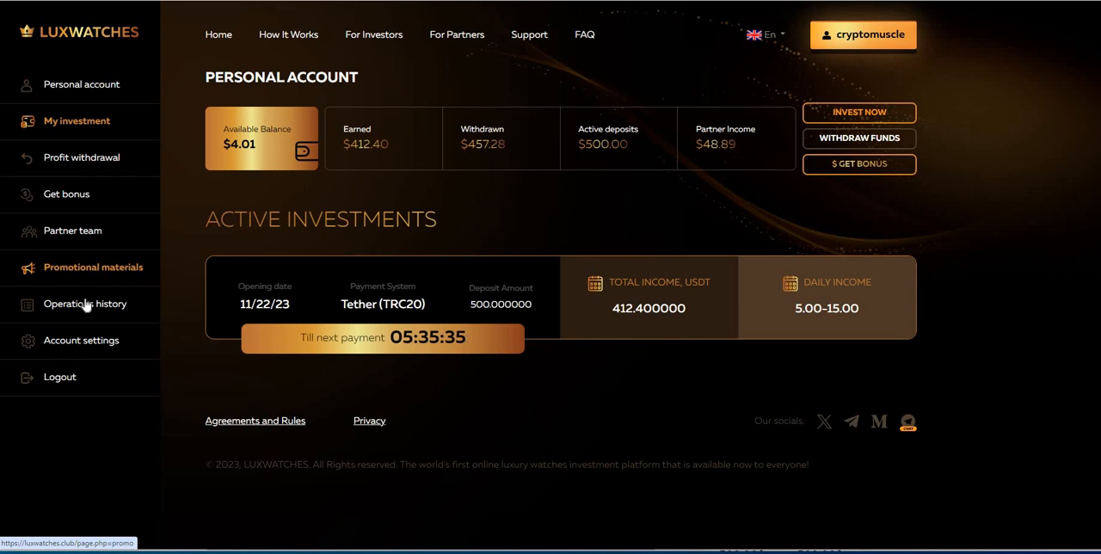
{"action": "left_click", "coordinate": [84, 303]}
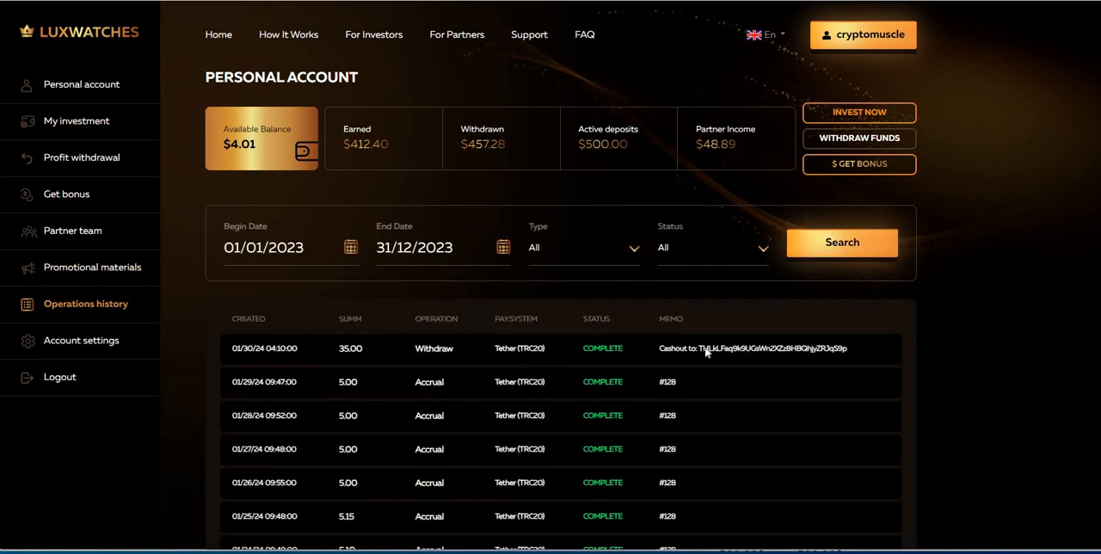
{"action": "scroll", "scroll_direction": "down", "scroll_amount": 3}
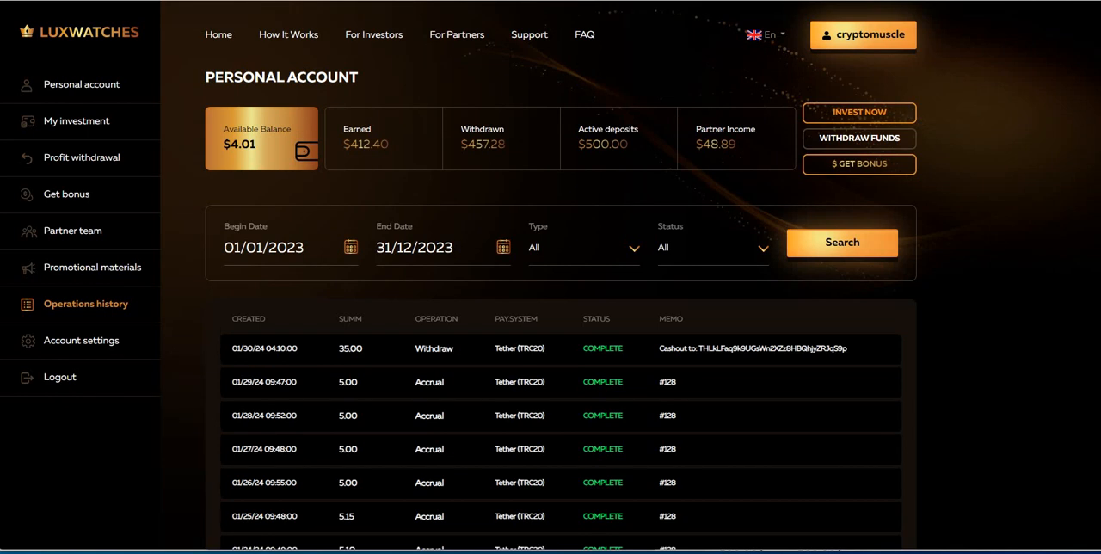
{"action": "mouse_move", "coordinate": [877, 191]}
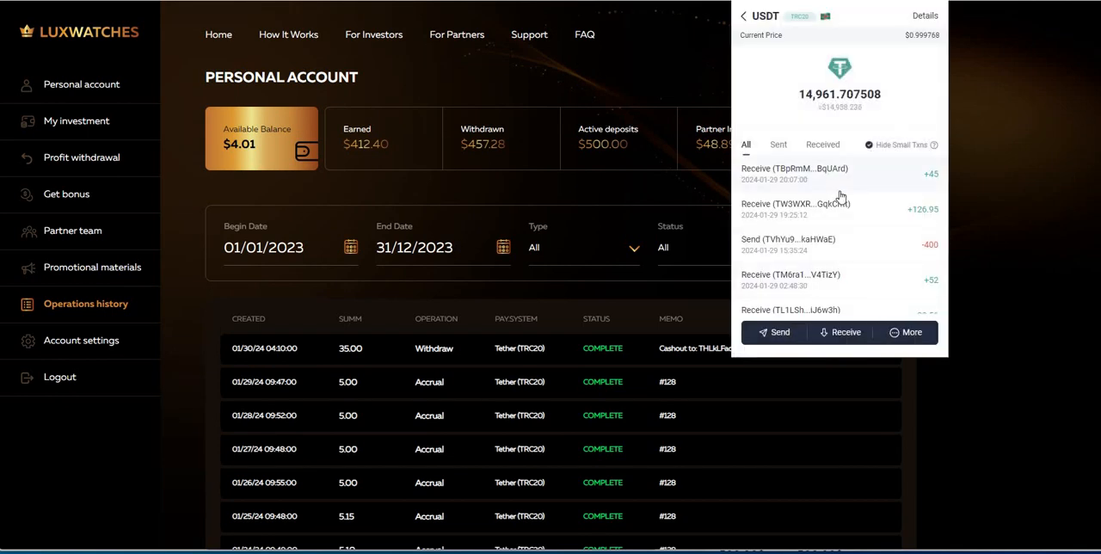
{"action": "mouse_move", "coordinate": [614, 76]}
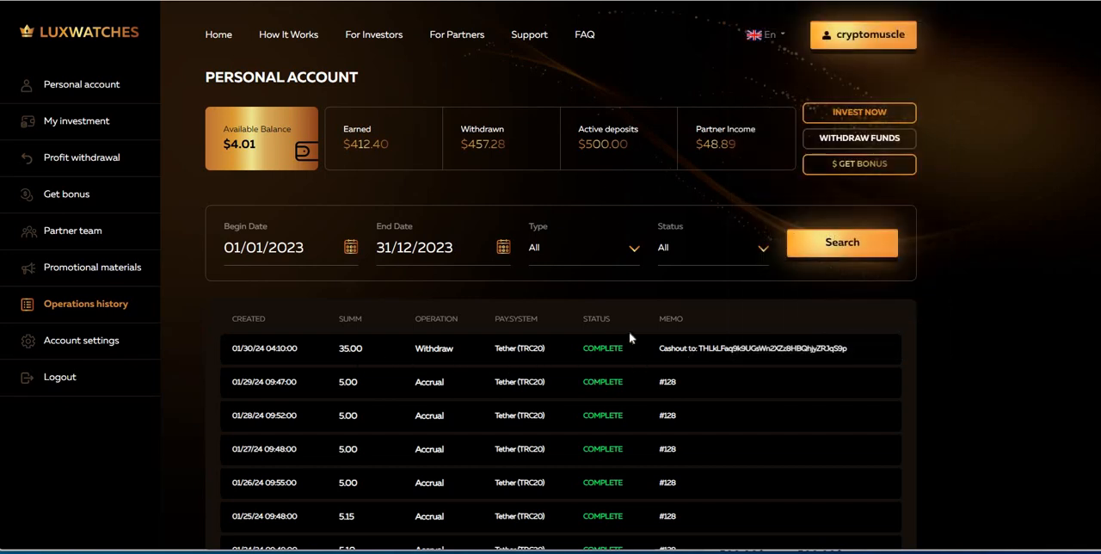
{"action": "mouse_move", "coordinate": [97, 273]}
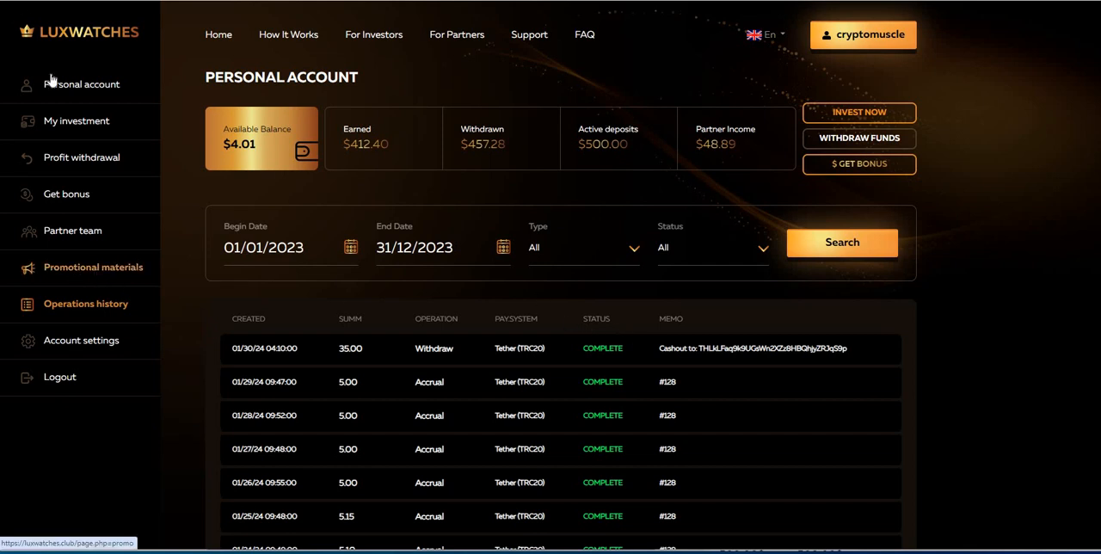
Review the personal account's 1-3% offer, then the active 500 Tether deposit with 412.40 income.
{"action": "left_click", "coordinate": [81, 83]}
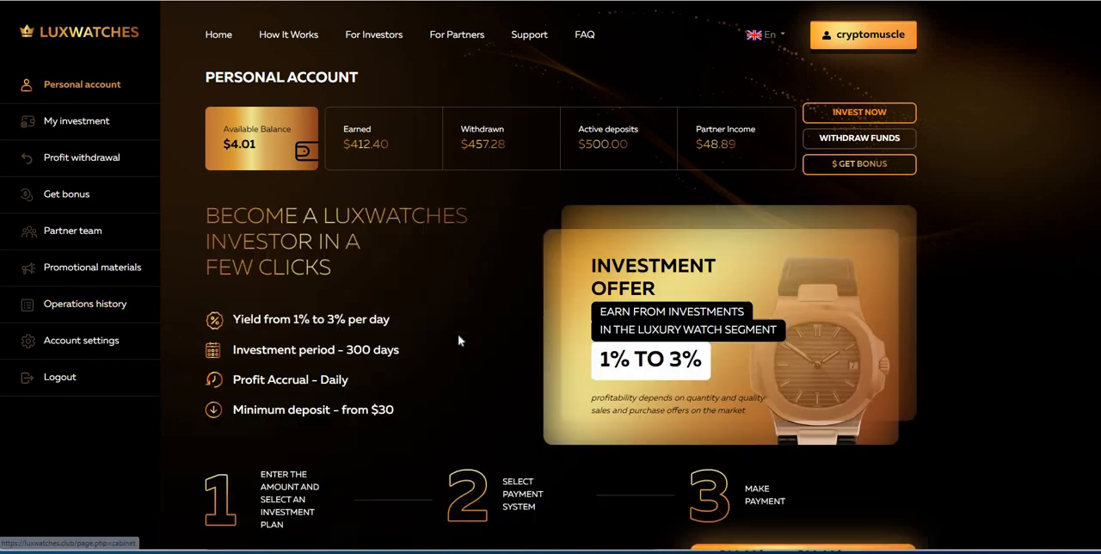
{"action": "mouse_move", "coordinate": [437, 289]}
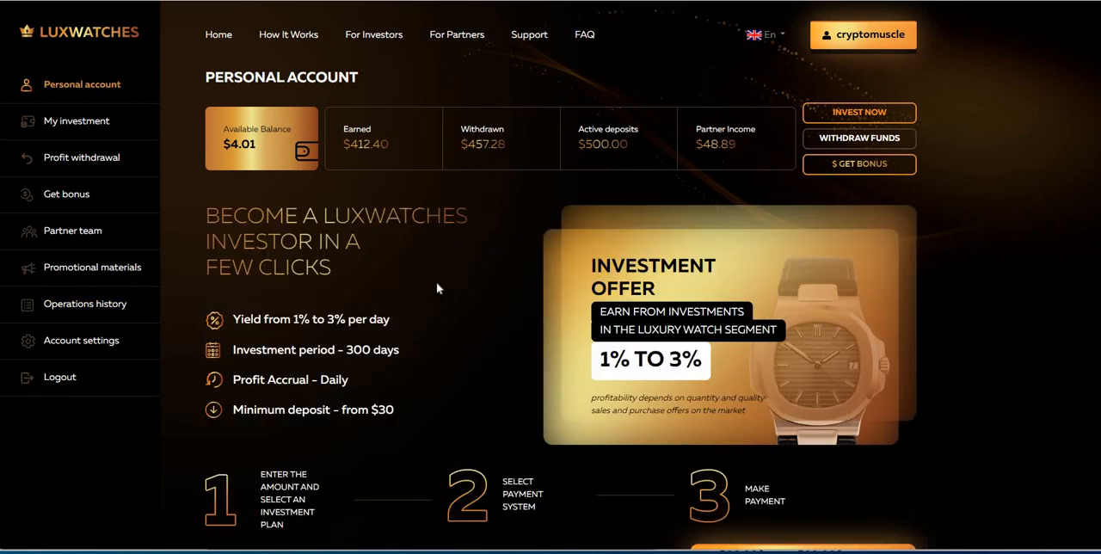
{"action": "scroll", "scroll_direction": "down", "scroll_amount": 3}
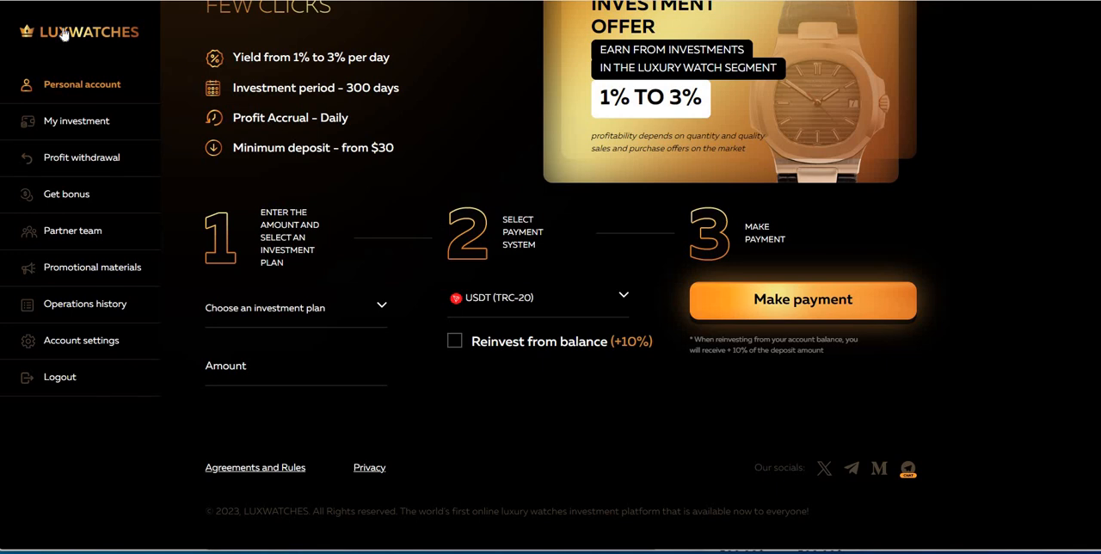
{"action": "scroll", "scroll_direction": "up", "scroll_amount": 3}
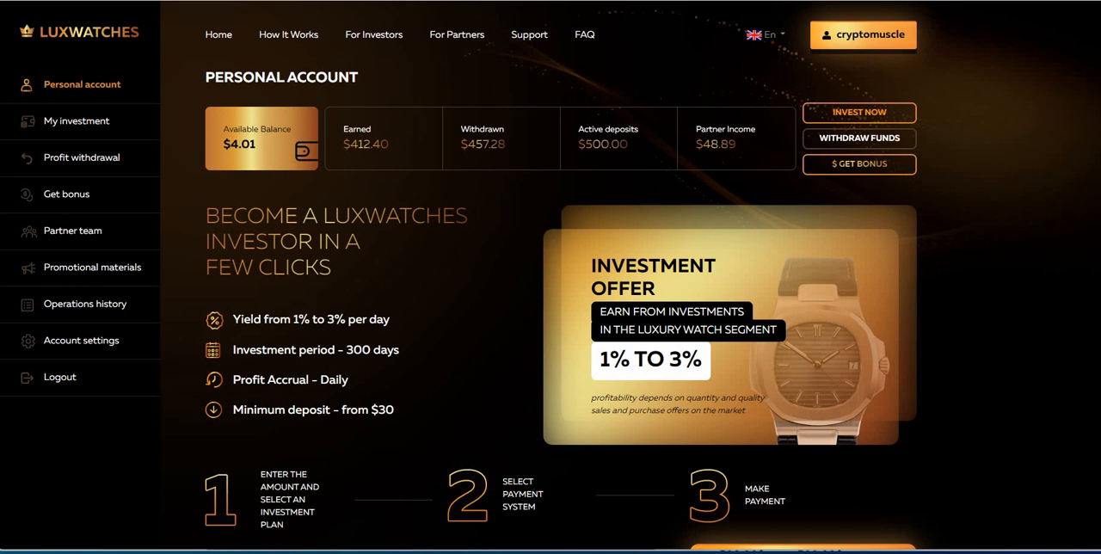
{"action": "mouse_move", "coordinate": [179, 186]}
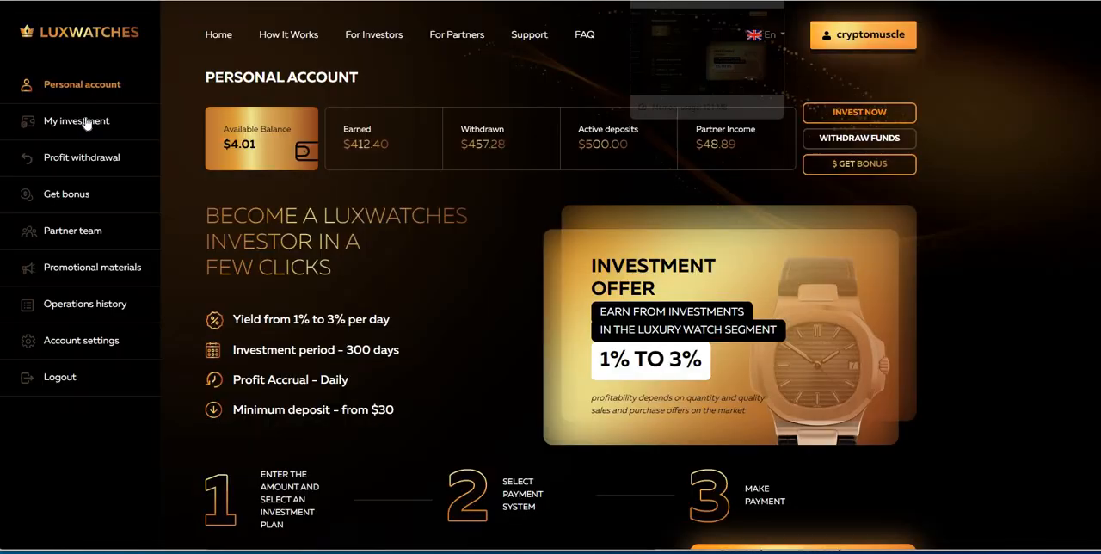
{"action": "left_click", "coordinate": [75, 120]}
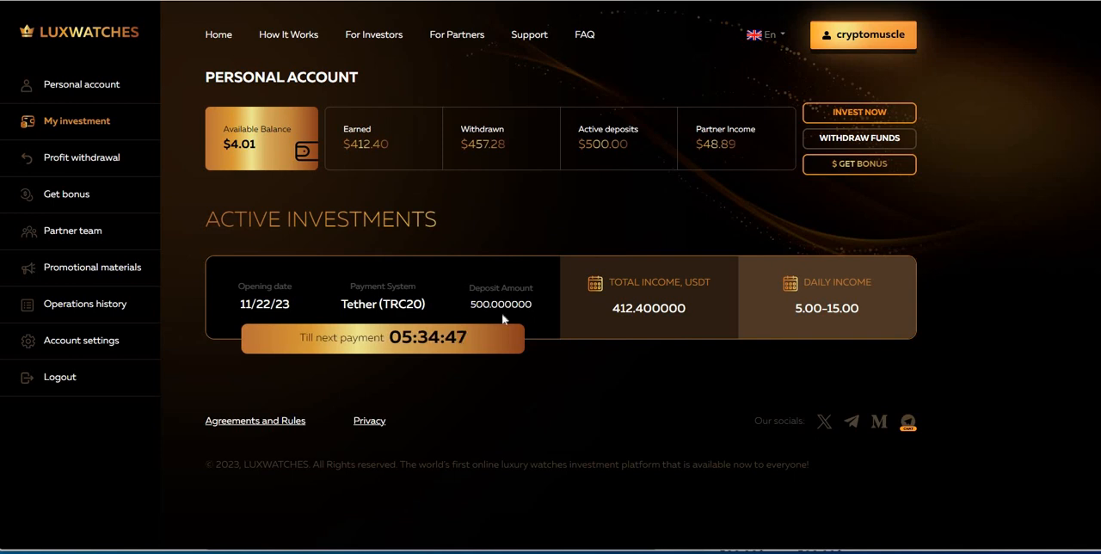
{"action": "mouse_move", "coordinate": [265, 320]}
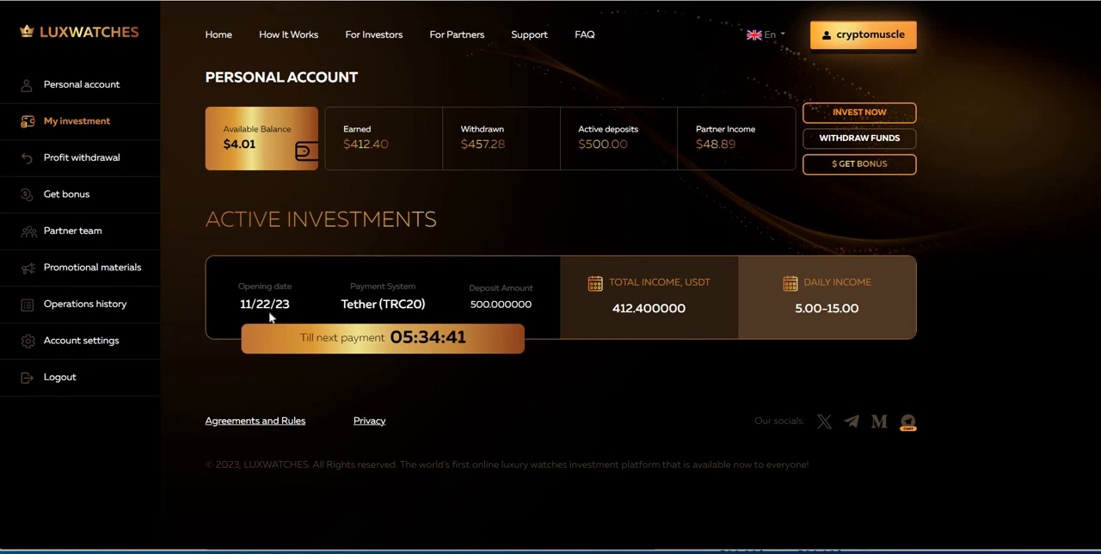
{"action": "mouse_move", "coordinate": [93, 163]}
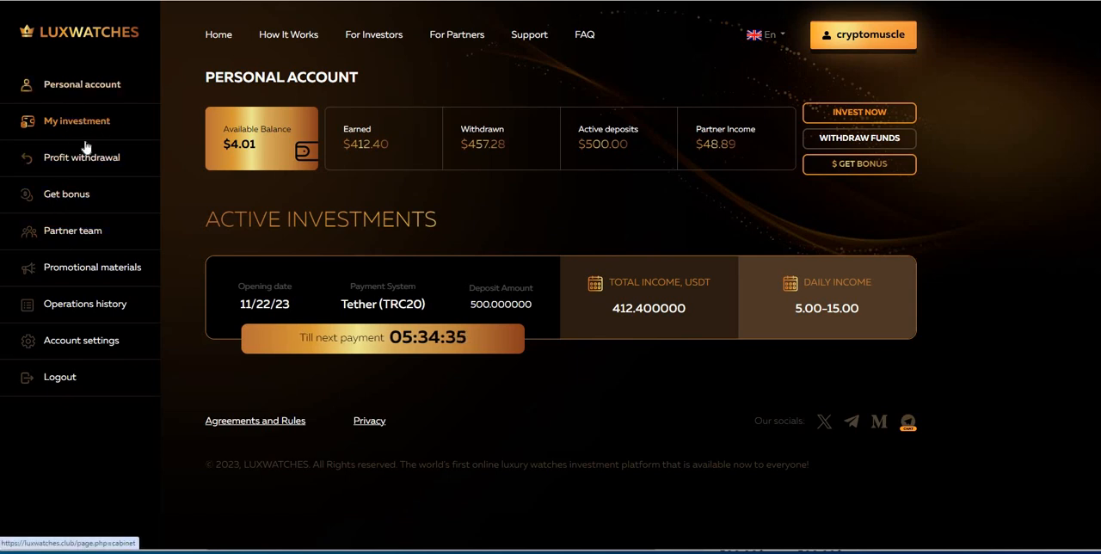
{"action": "mouse_move", "coordinate": [79, 90]}
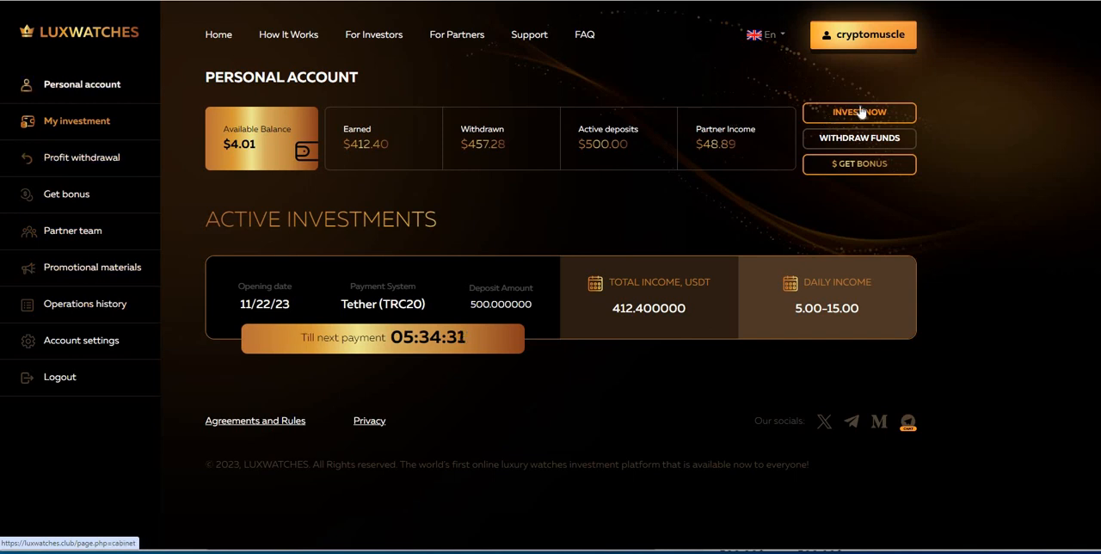
Start a new investment on the Standart 1-3% plan and browse the payment currency list without paying.
{"action": "left_click", "coordinate": [860, 112]}
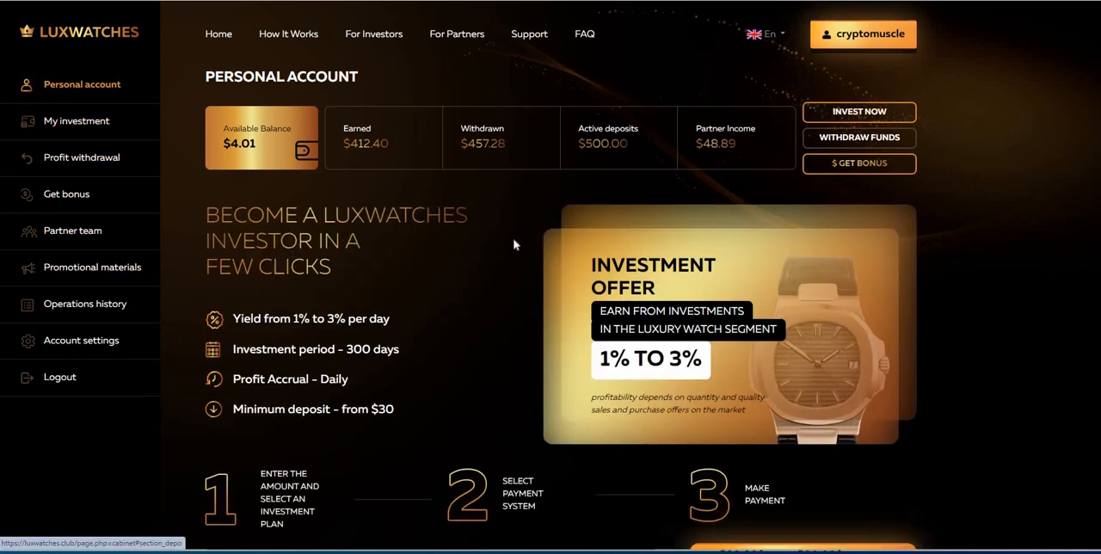
{"action": "scroll", "scroll_direction": "down", "scroll_amount": 3}
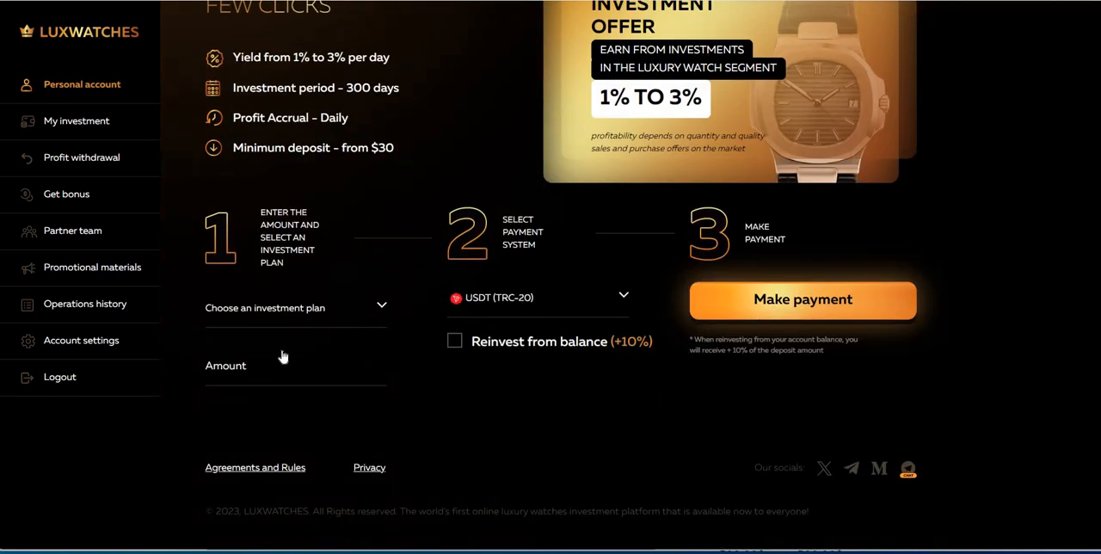
{"action": "left_click", "coordinate": [296, 306]}
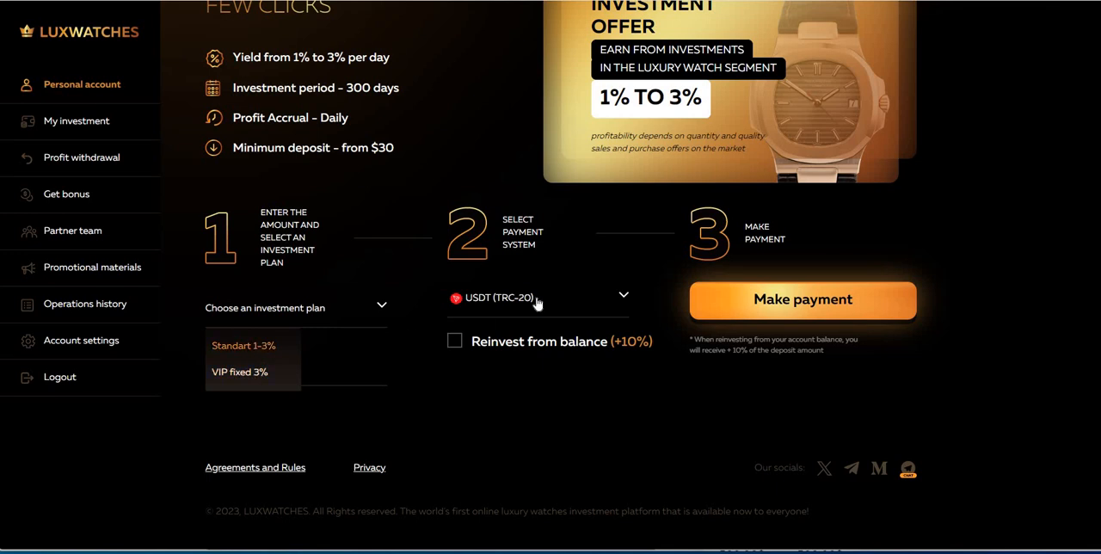
{"action": "left_click", "coordinate": [536, 296]}
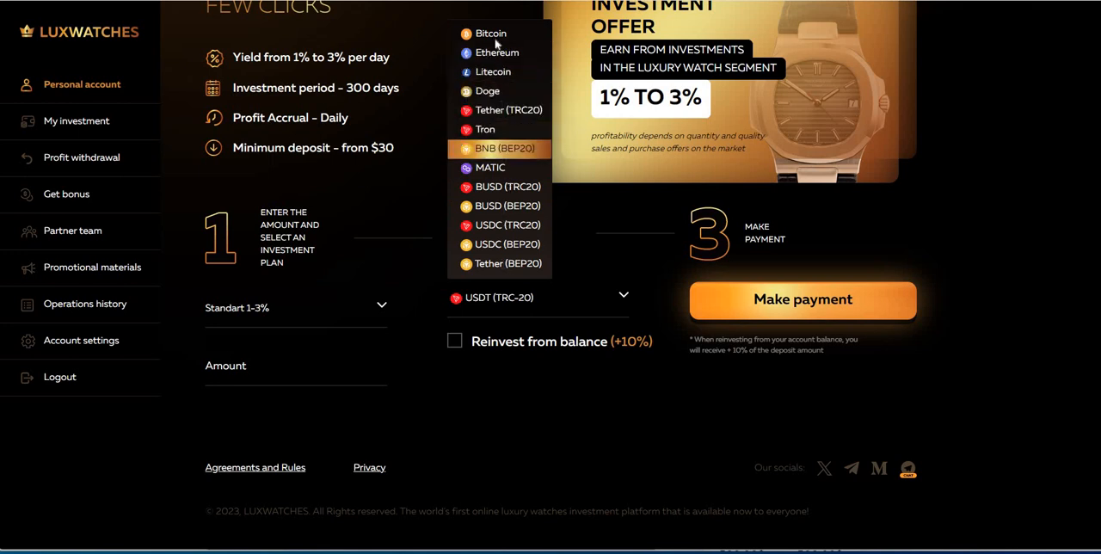
{"action": "mouse_move", "coordinate": [495, 52]}
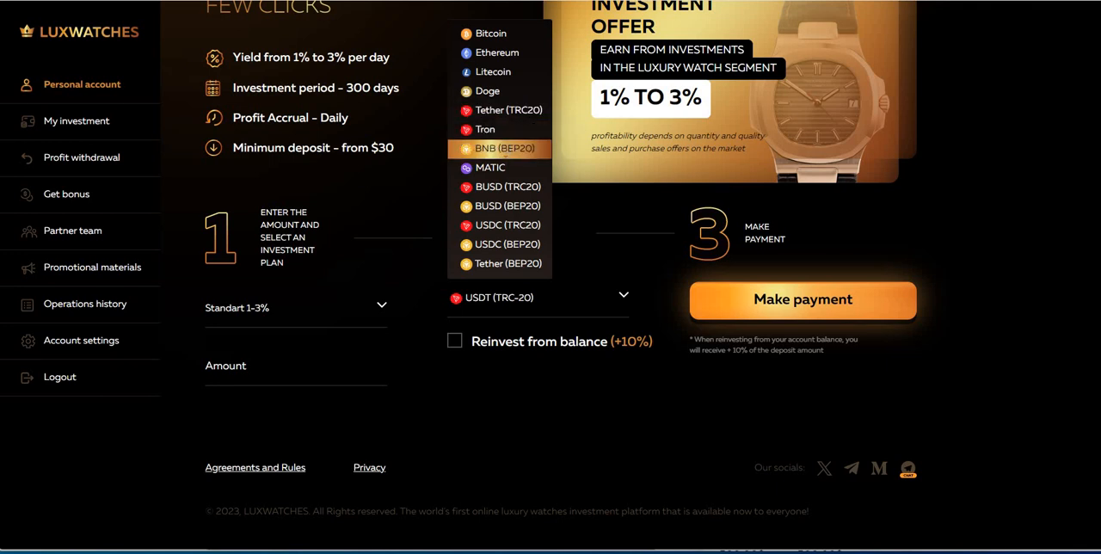
{"action": "mouse_move", "coordinate": [513, 163]}
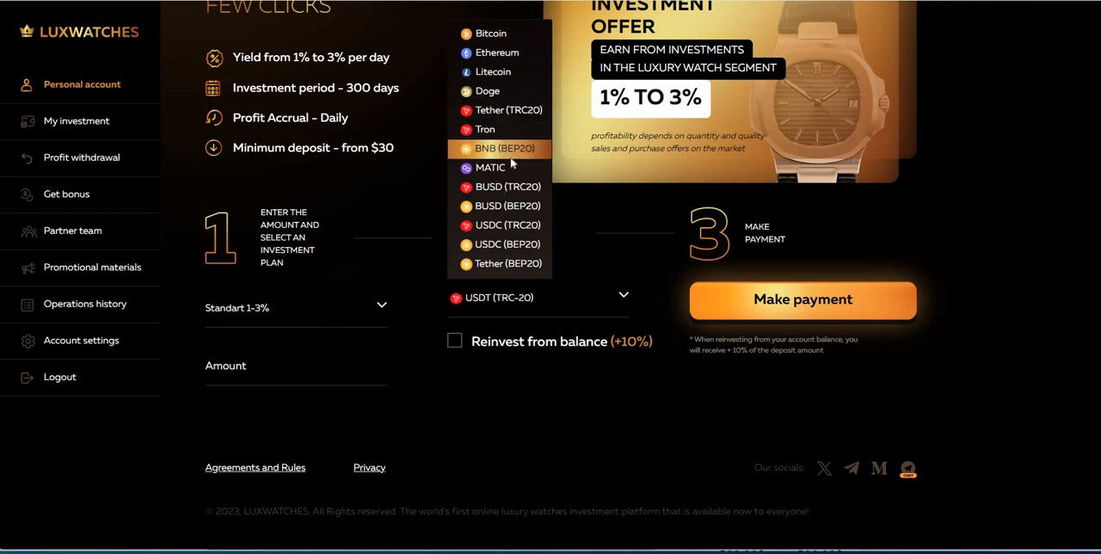
{"action": "mouse_move", "coordinate": [488, 225]}
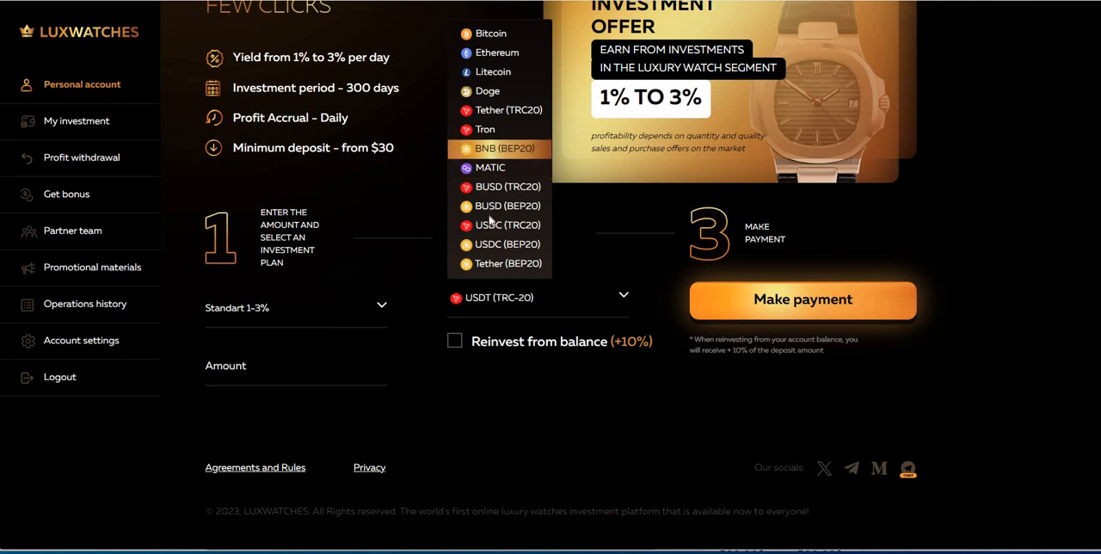
{"action": "mouse_move", "coordinate": [504, 207]}
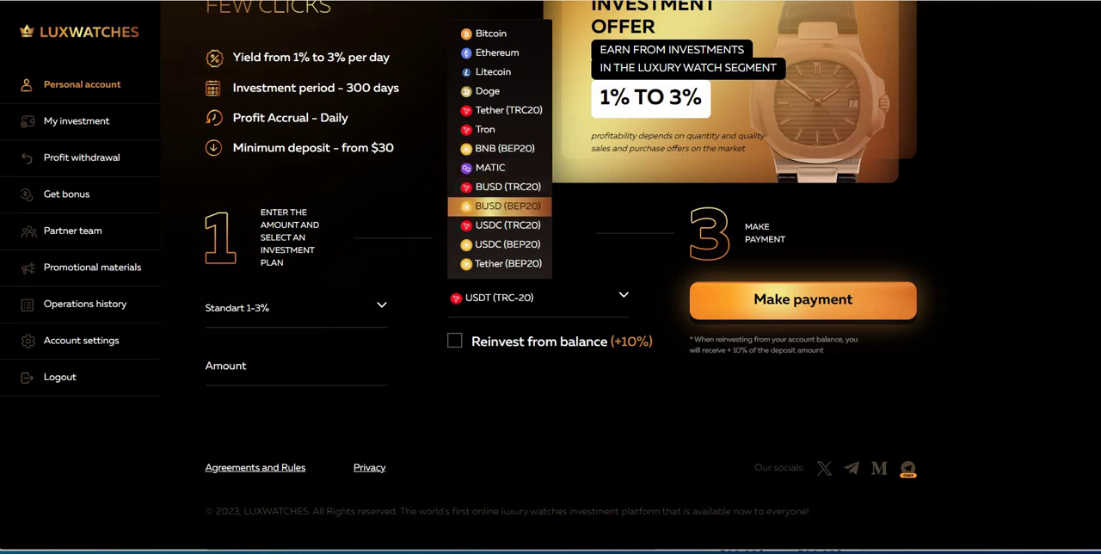
{"action": "mouse_move", "coordinate": [365, 263]}
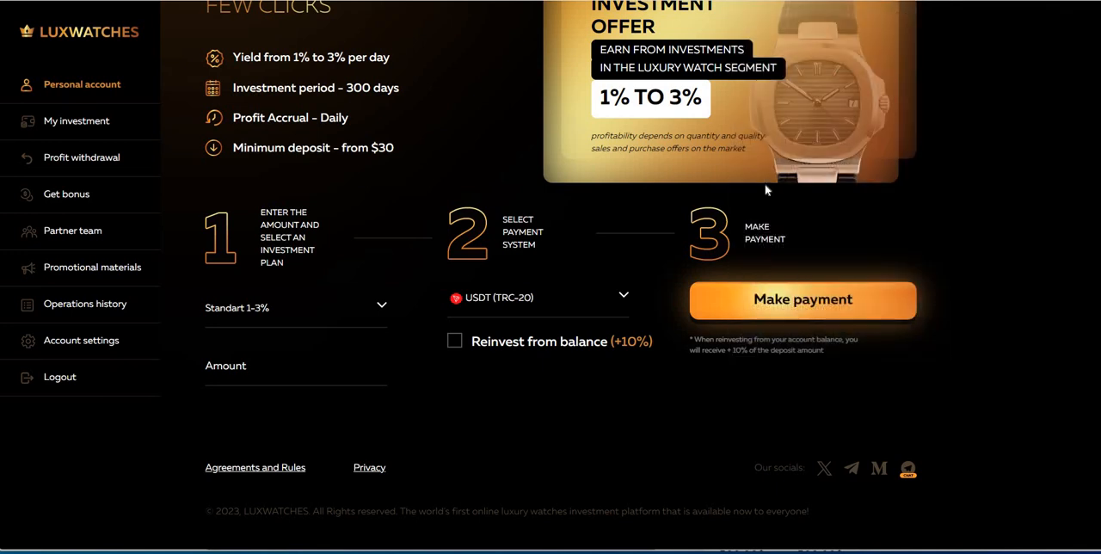
{"action": "mouse_move", "coordinate": [427, 61]}
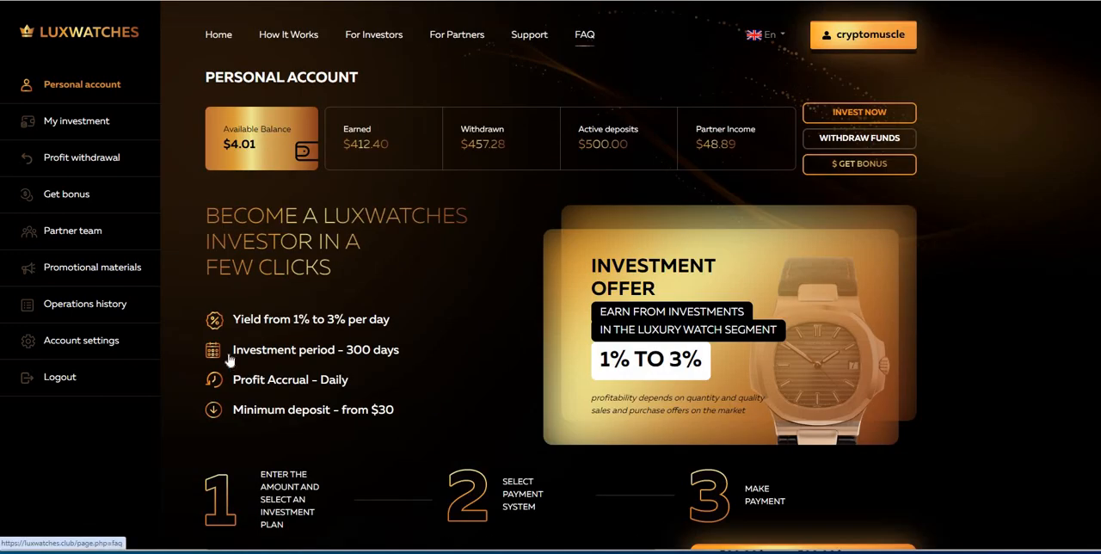
View the FAQ answers on investing and withdrawing profits, including payout frequency and minimums.
{"action": "left_click", "coordinate": [585, 34]}
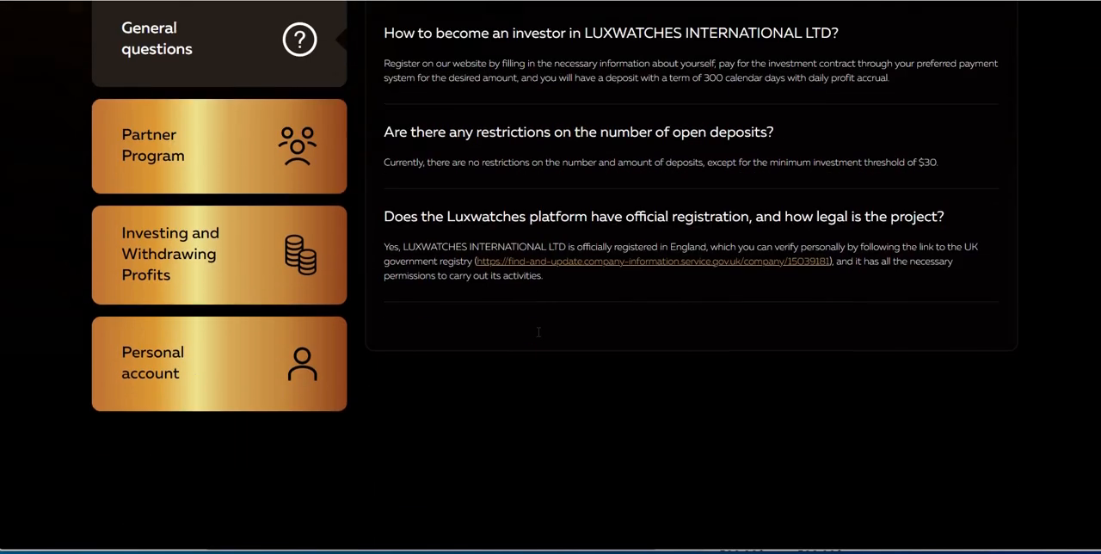
{"action": "left_click", "coordinate": [219, 253]}
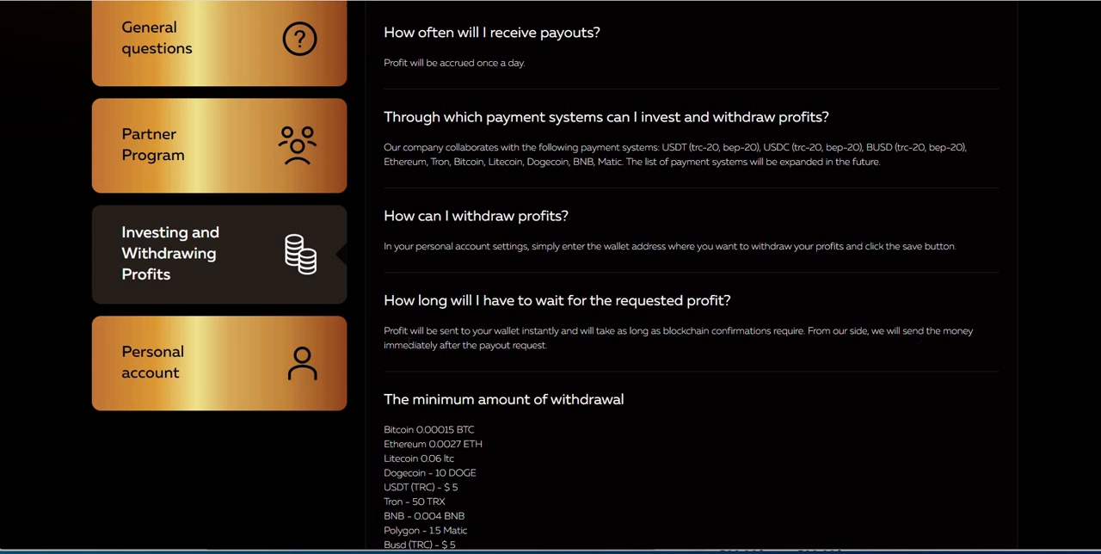
{"action": "scroll", "scroll_direction": "up", "scroll_amount": 3}
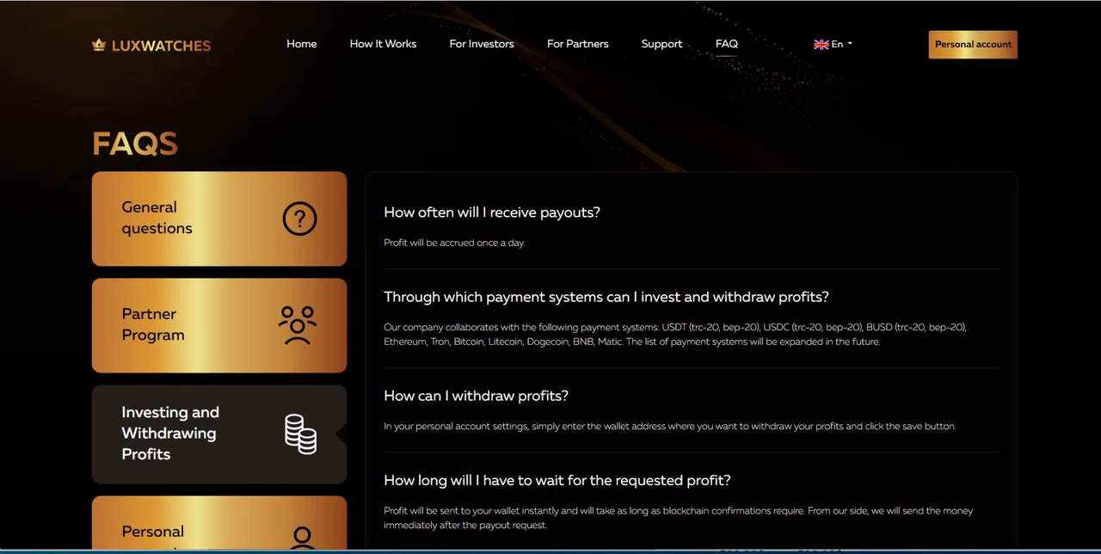
{"action": "left_click", "coordinate": [974, 44]}
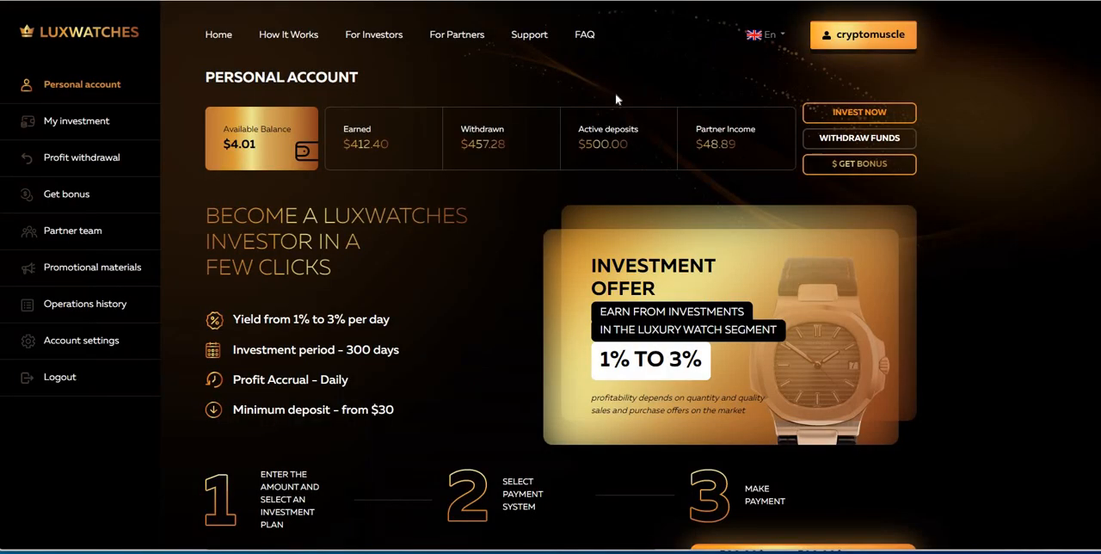
{"action": "mouse_move", "coordinate": [626, 121]}
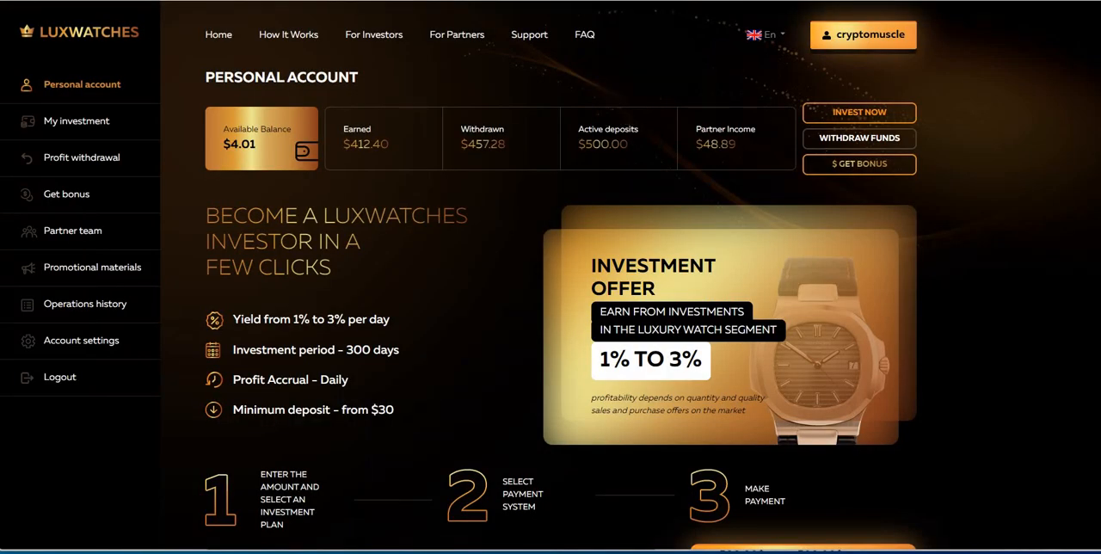
{"action": "mouse_move", "coordinate": [836, 320]}
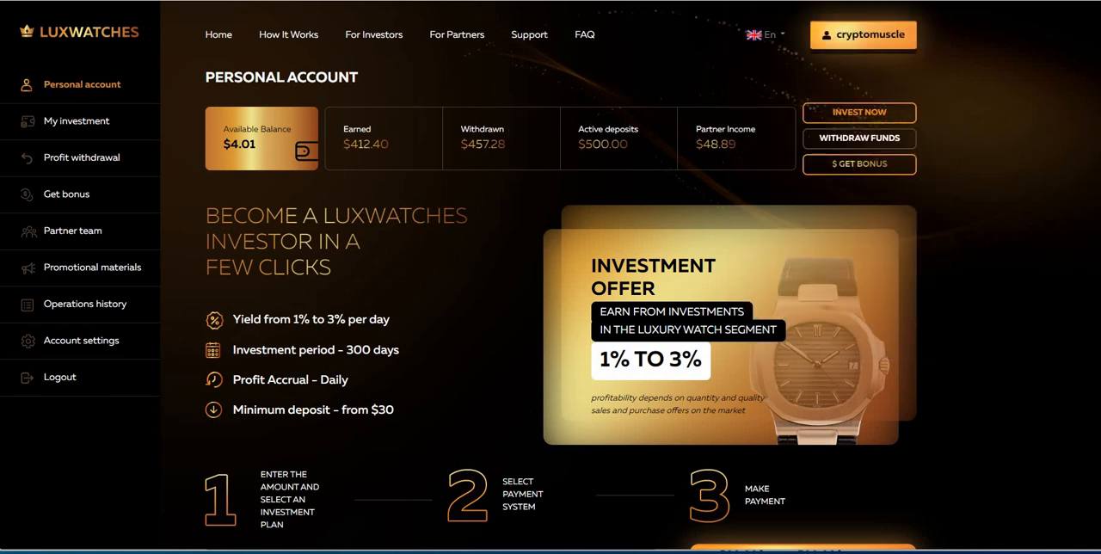
{"action": "mouse_move", "coordinate": [571, 28]}
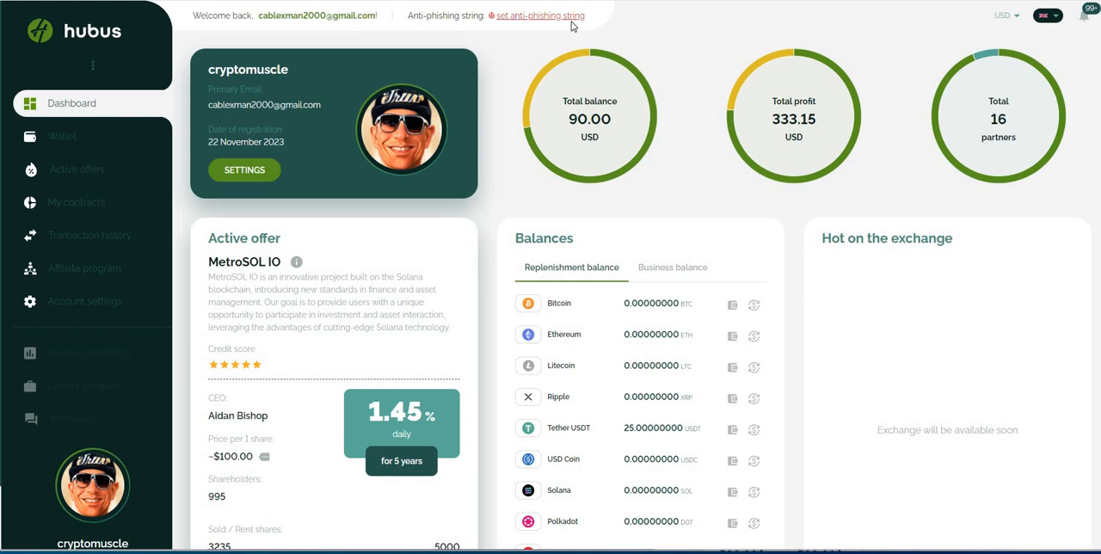
{"action": "mouse_move", "coordinate": [245, 183]}
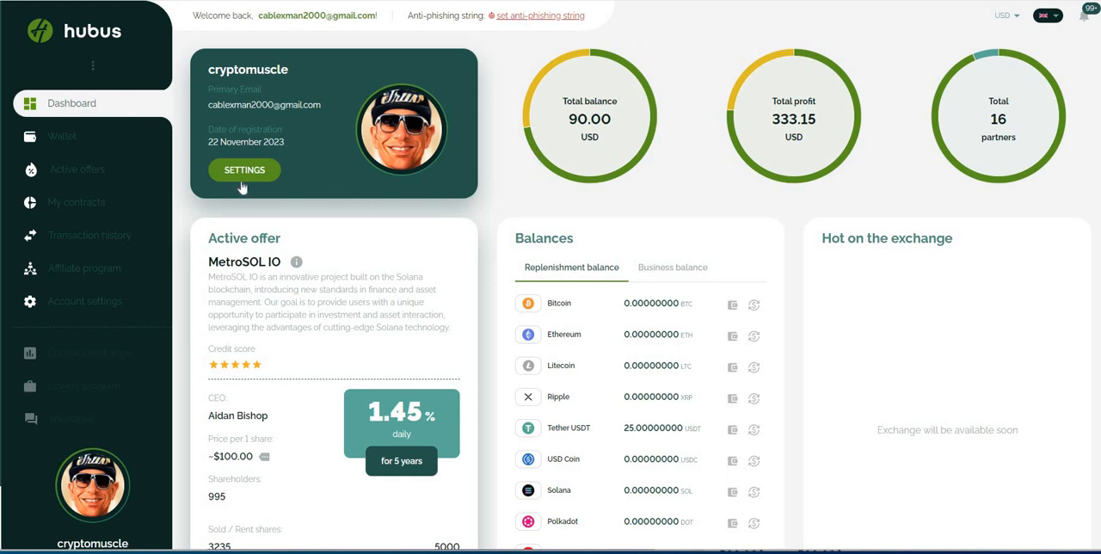
{"action": "mouse_move", "coordinate": [117, 48]}
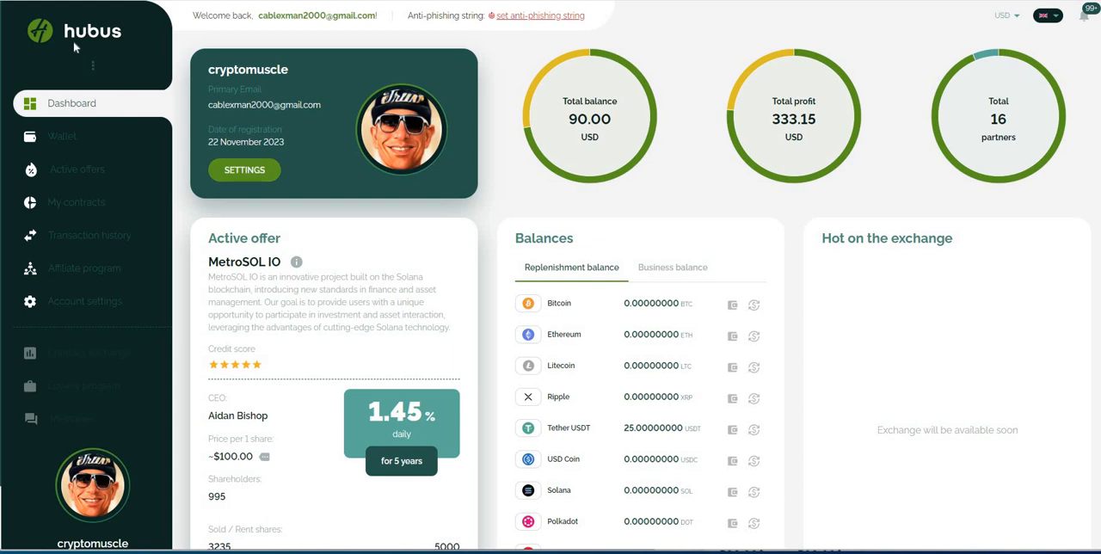
{"action": "mouse_move", "coordinate": [325, 241]}
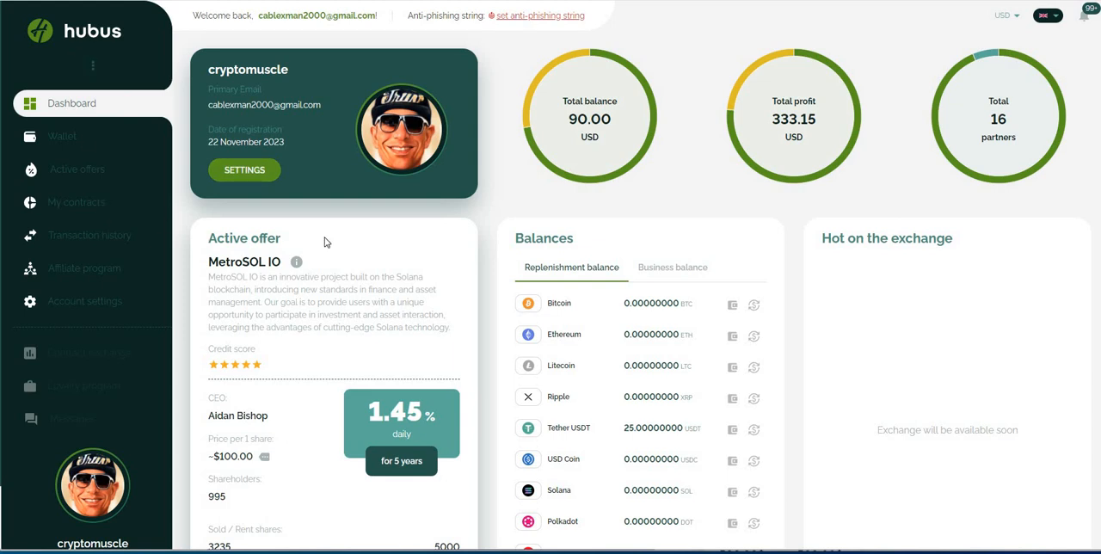
{"action": "mouse_move", "coordinate": [313, 279]}
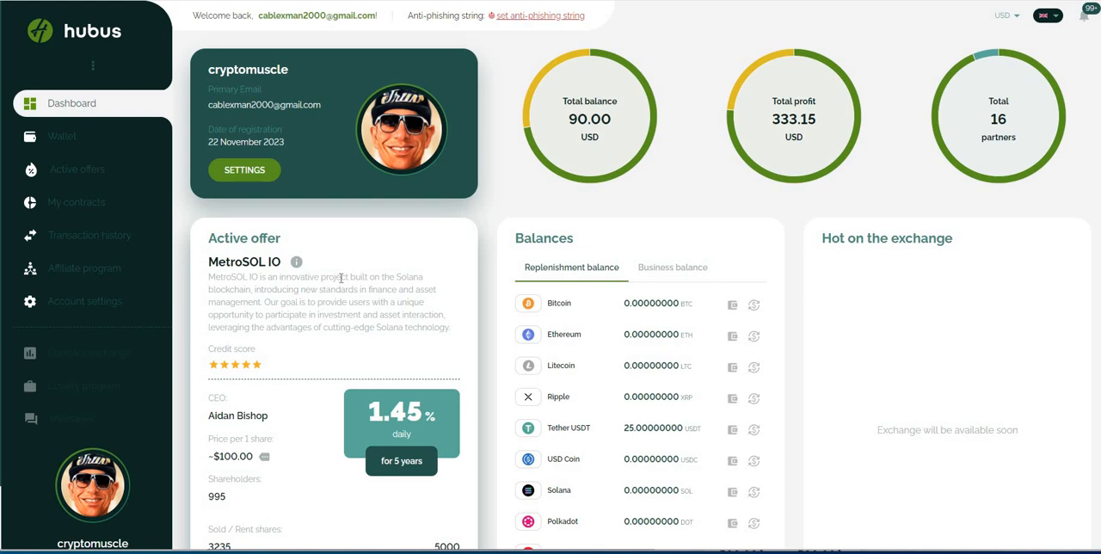
{"action": "mouse_move", "coordinate": [373, 315]}
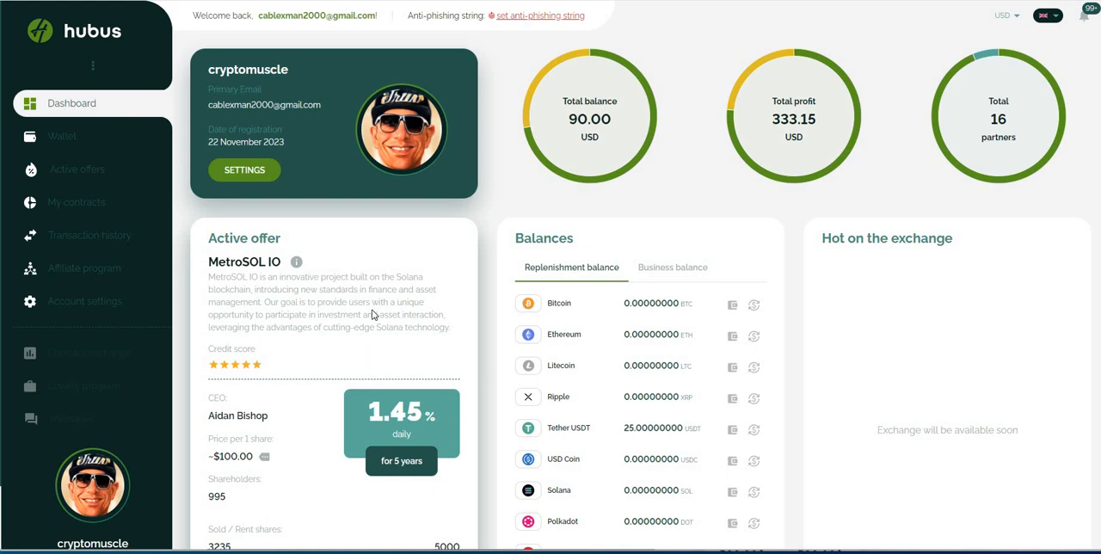
Scroll the Hubus dashboard showing 90.00 USD balance, 333.15 profit and the MetroSOL IO offer.
{"action": "scroll", "scroll_direction": "down", "scroll_amount": 3}
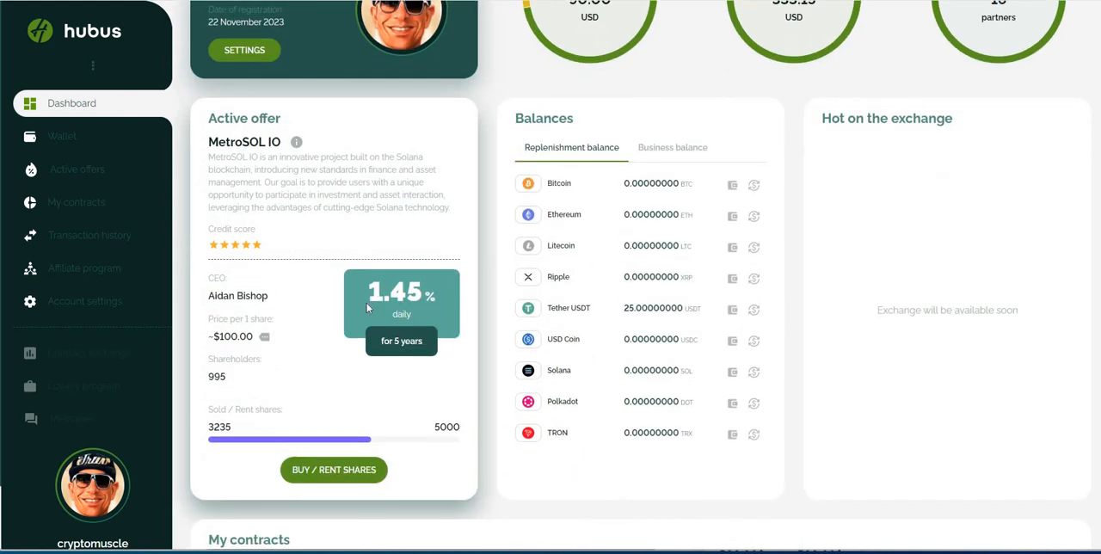
{"action": "mouse_move", "coordinate": [368, 306]}
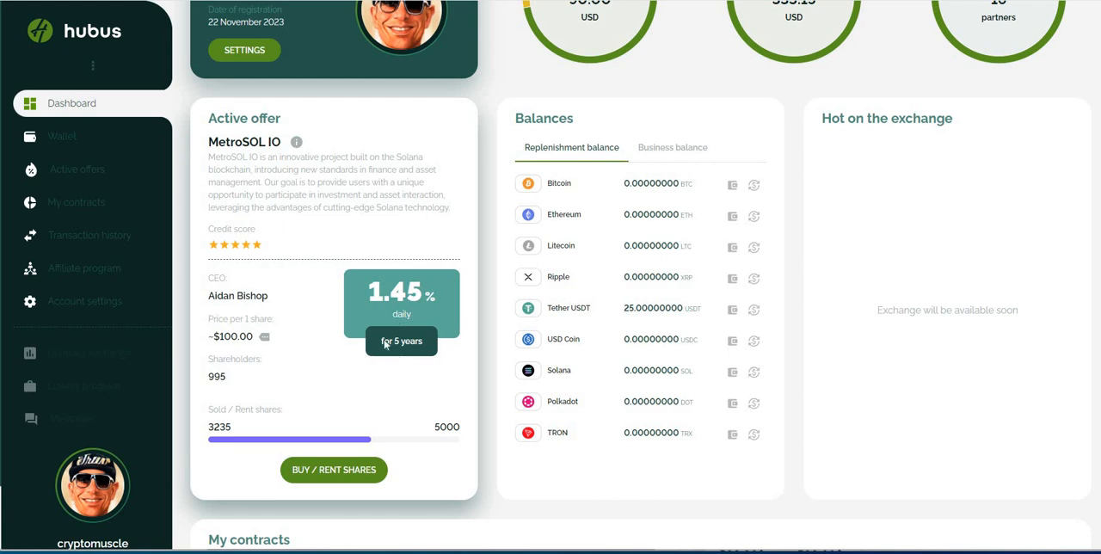
{"action": "scroll", "scroll_direction": "down", "scroll_amount": 3}
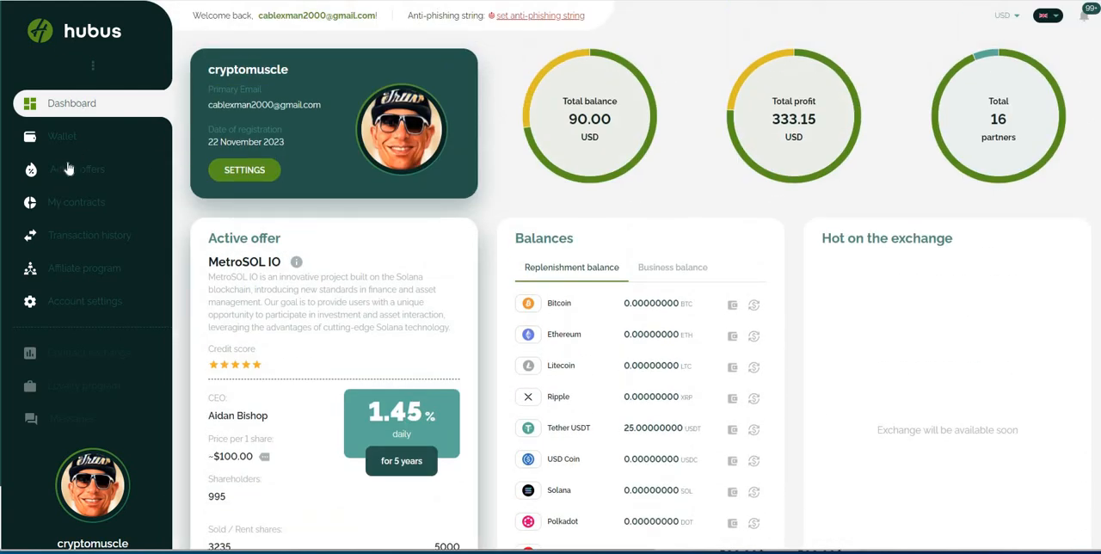
{"action": "mouse_move", "coordinate": [86, 203]}
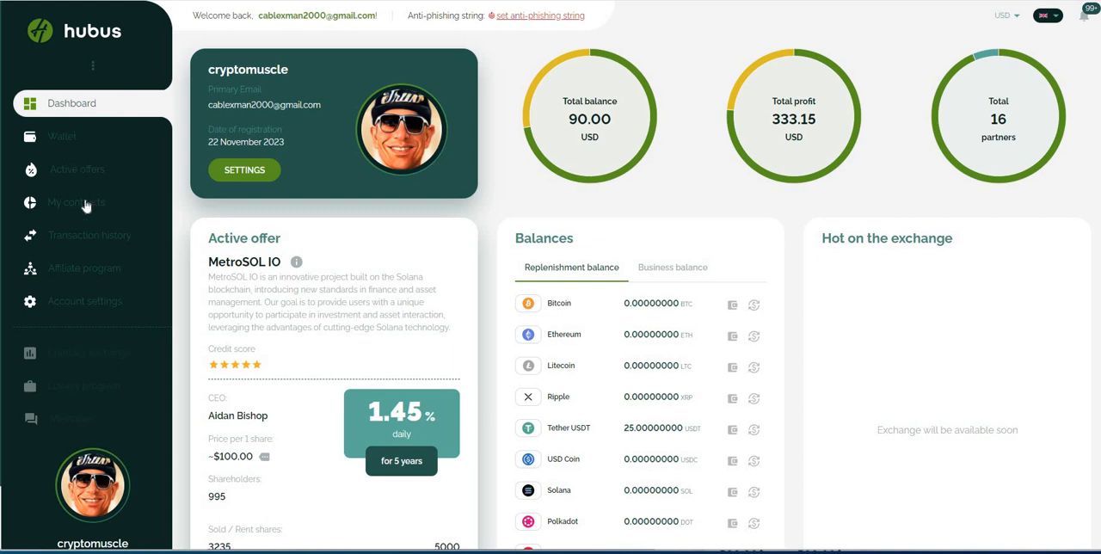
{"action": "mouse_move", "coordinate": [348, 217]}
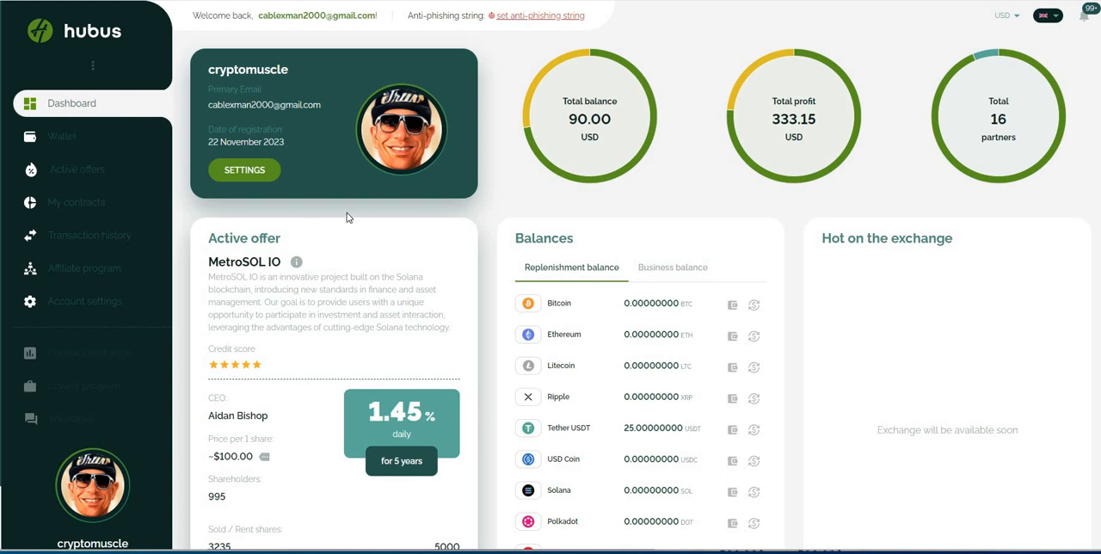
Review the active Eco Vista Enterprises 500 USDT contract, then the empty executed contracts list.
{"action": "left_click", "coordinate": [77, 203]}
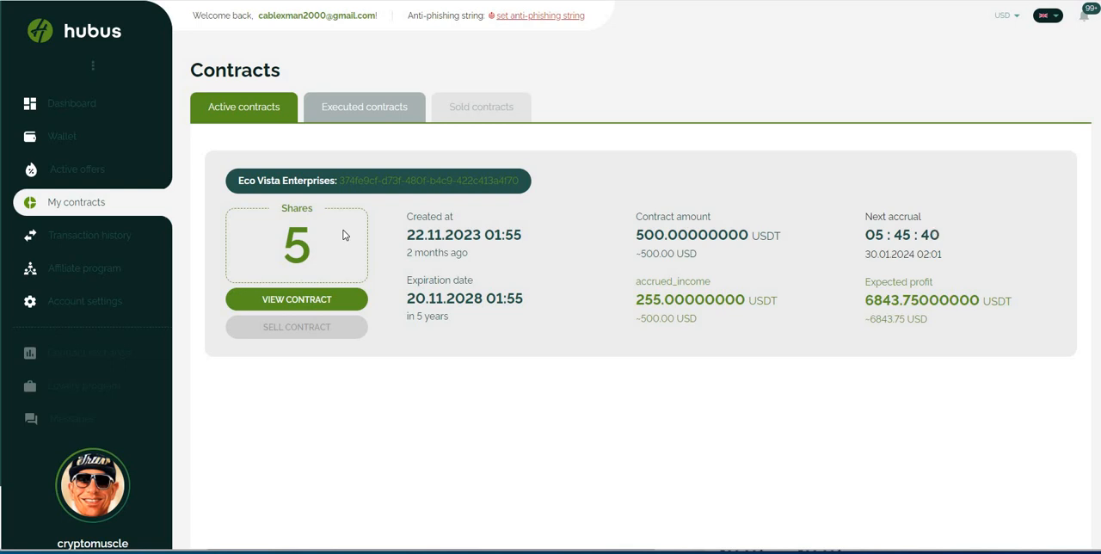
{"action": "mouse_move", "coordinate": [333, 248]}
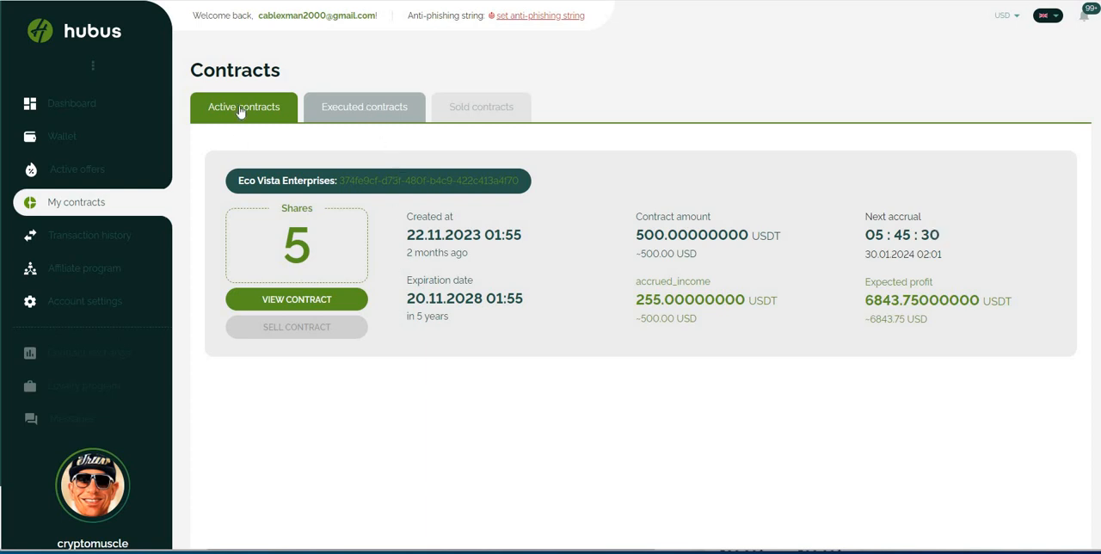
{"action": "mouse_move", "coordinate": [395, 234]}
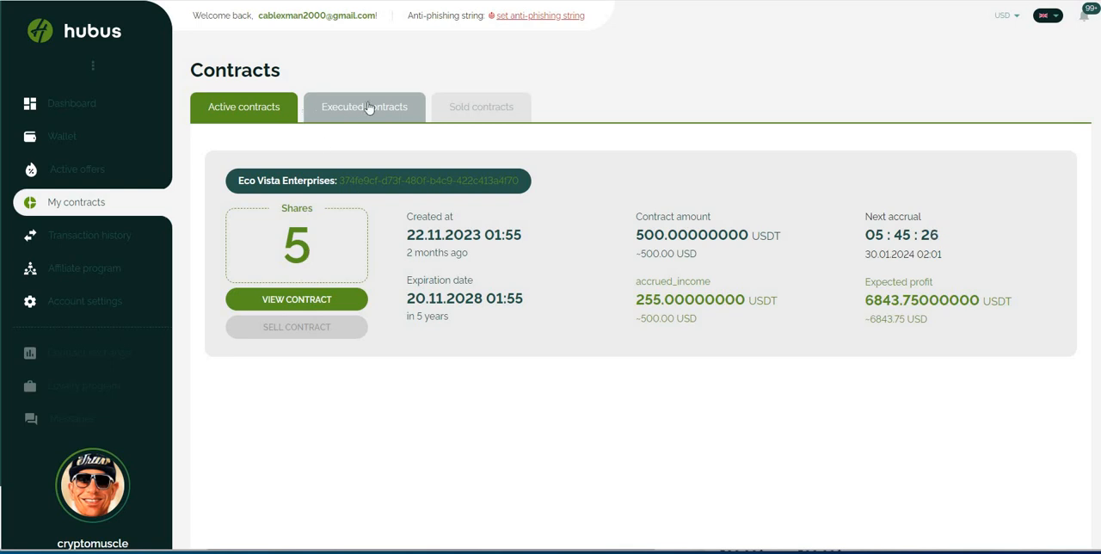
{"action": "mouse_move", "coordinate": [468, 121]}
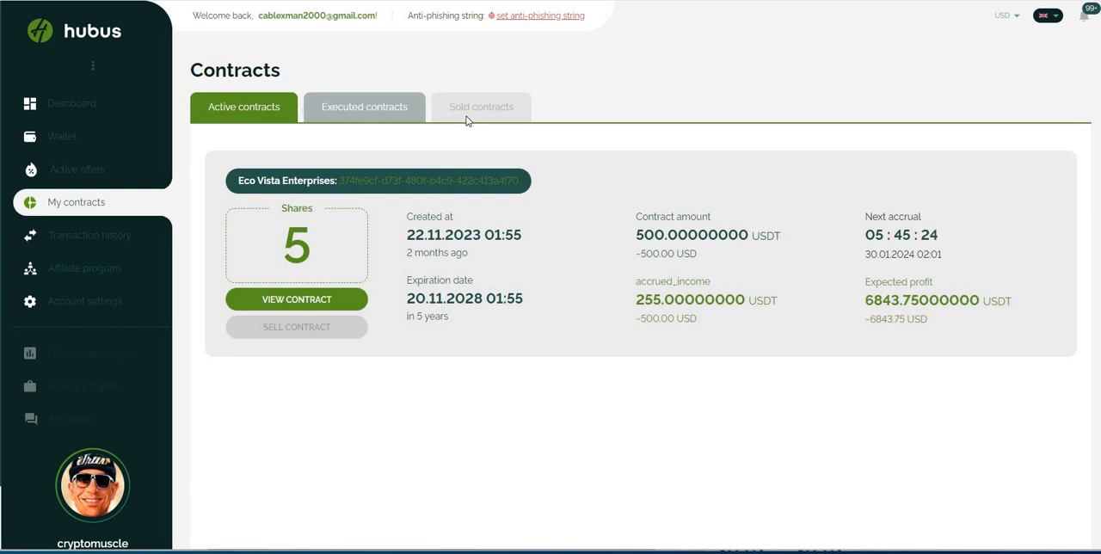
{"action": "left_click", "coordinate": [365, 107]}
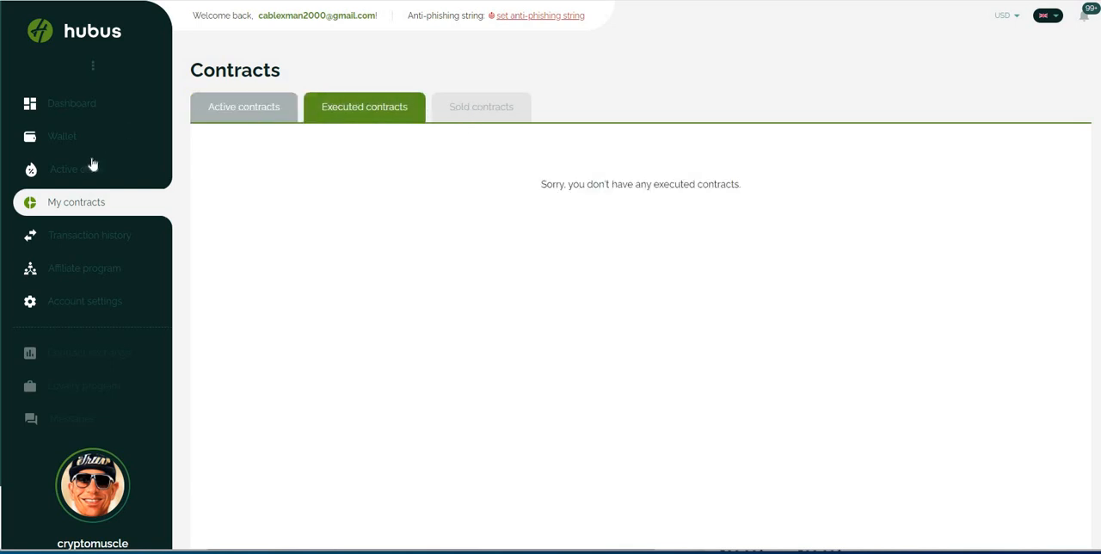
{"action": "mouse_move", "coordinate": [330, 129]}
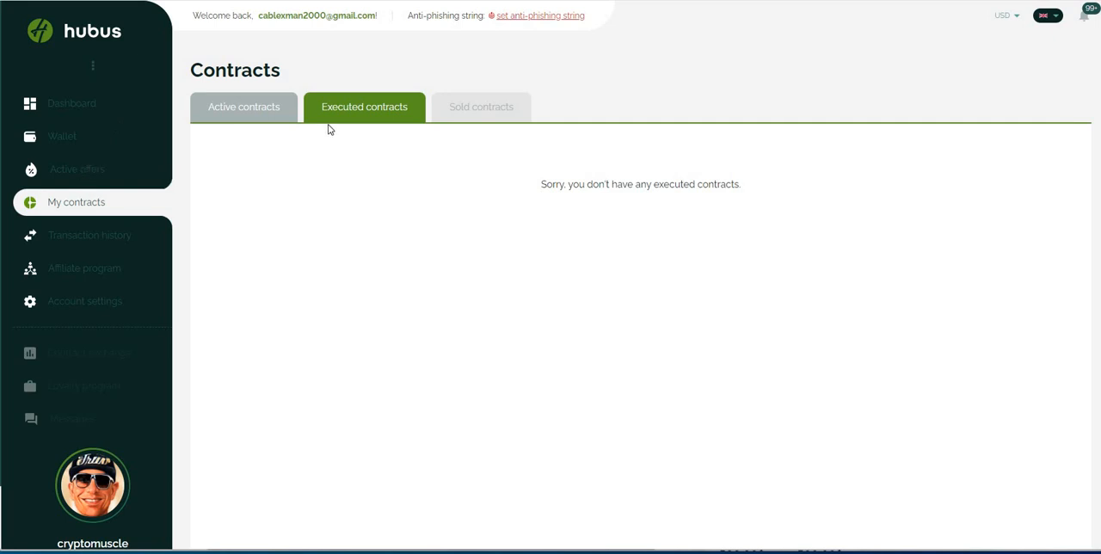
Show the closed offers Eco Vista Enterprises, HealthTech Innovators and JiroX Dynamics, all shares sold.
{"action": "left_click", "coordinate": [76, 169]}
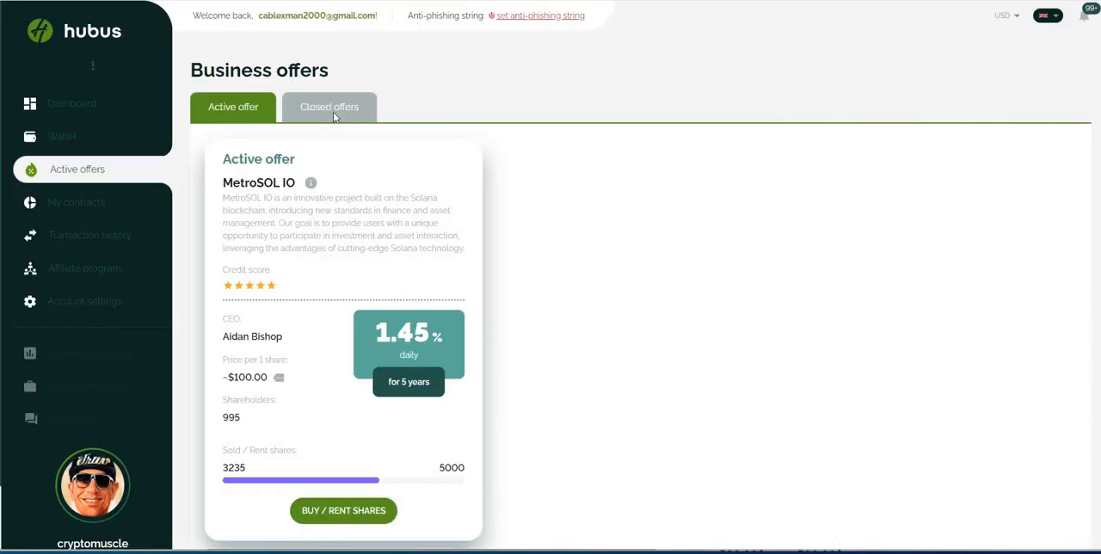
{"action": "left_click", "coordinate": [330, 106]}
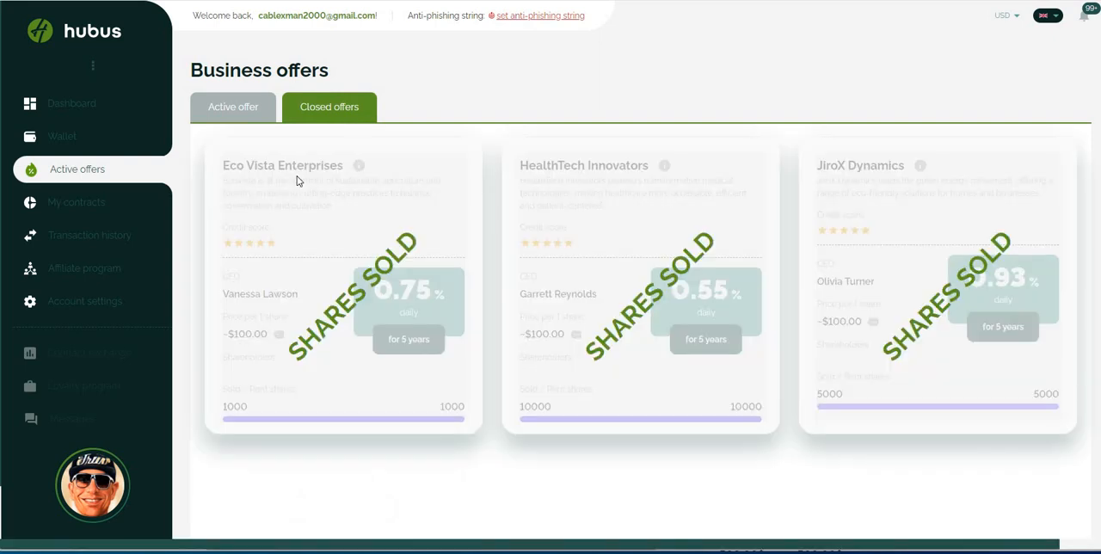
{"action": "mouse_move", "coordinate": [421, 318]}
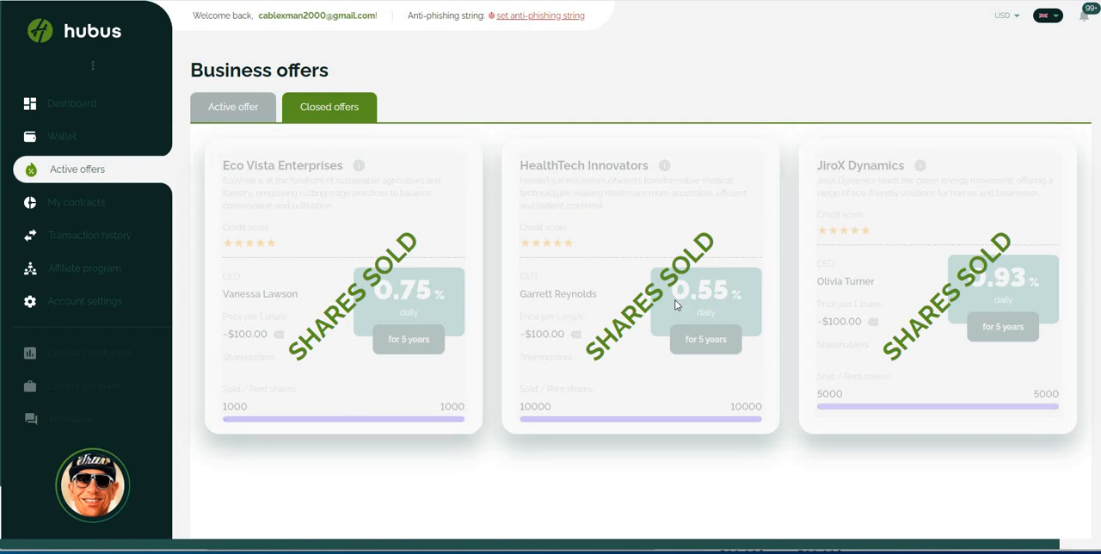
{"action": "mouse_move", "coordinate": [714, 306]}
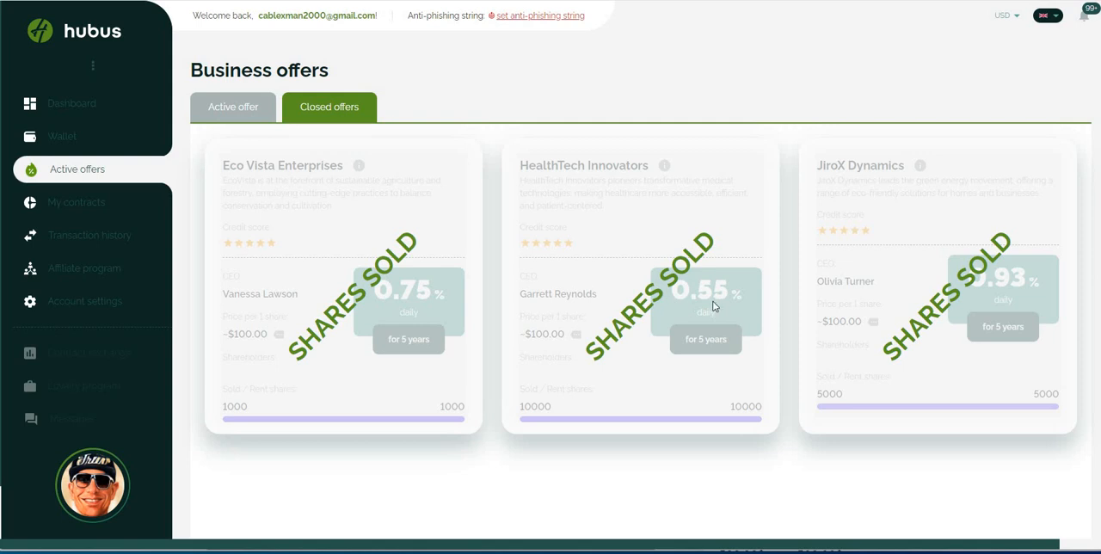
{"action": "mouse_move", "coordinate": [534, 435]}
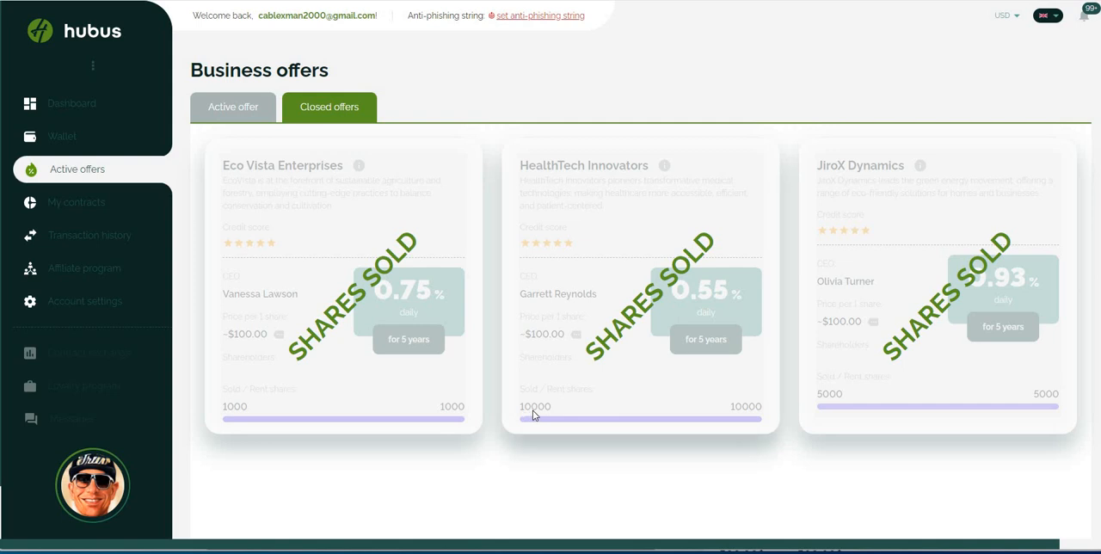
{"action": "mouse_move", "coordinate": [743, 423]}
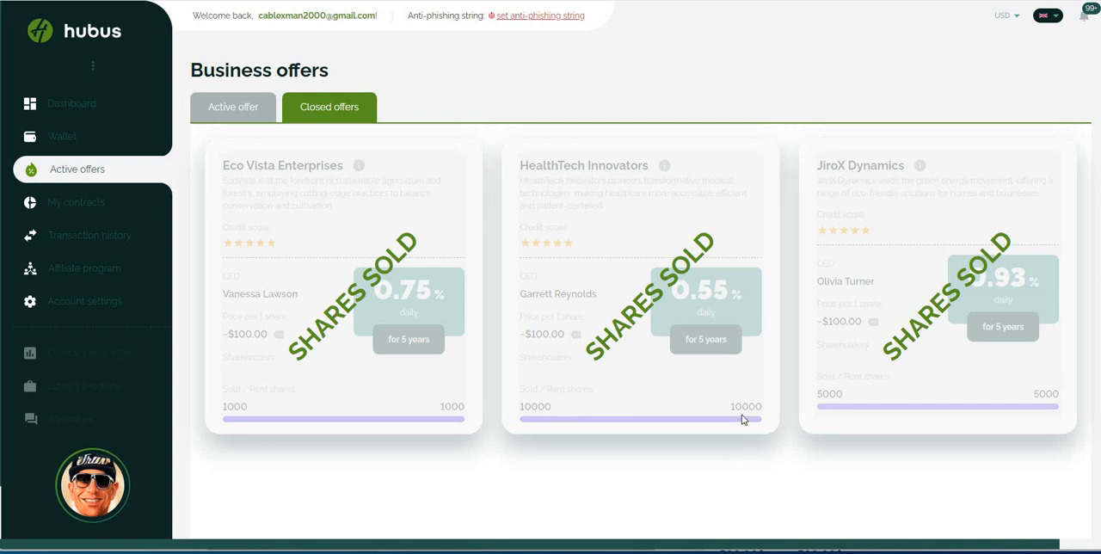
{"action": "mouse_move", "coordinate": [731, 258]}
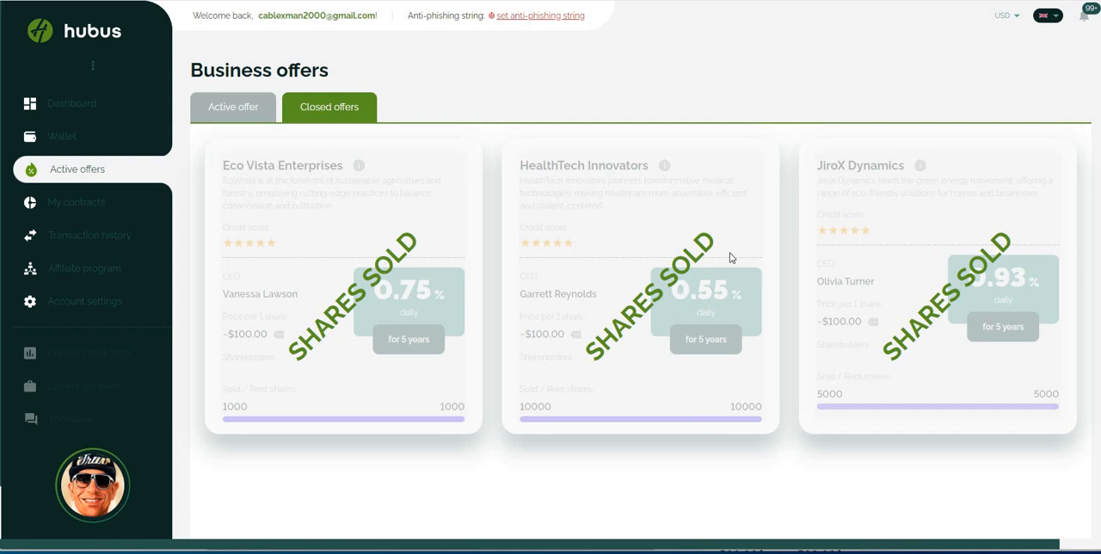
{"action": "mouse_move", "coordinate": [361, 367]}
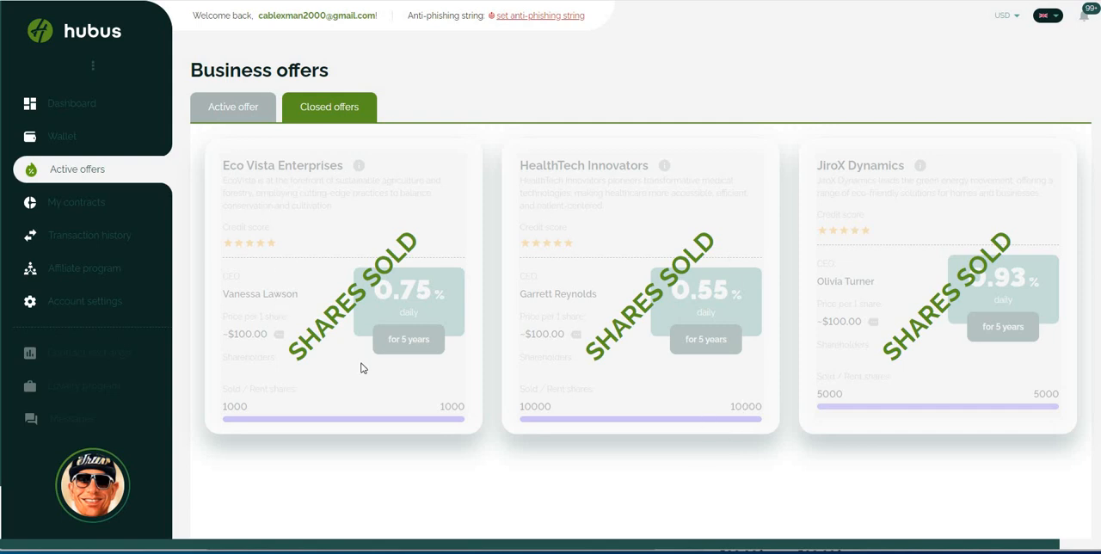
{"action": "mouse_move", "coordinate": [80, 33]}
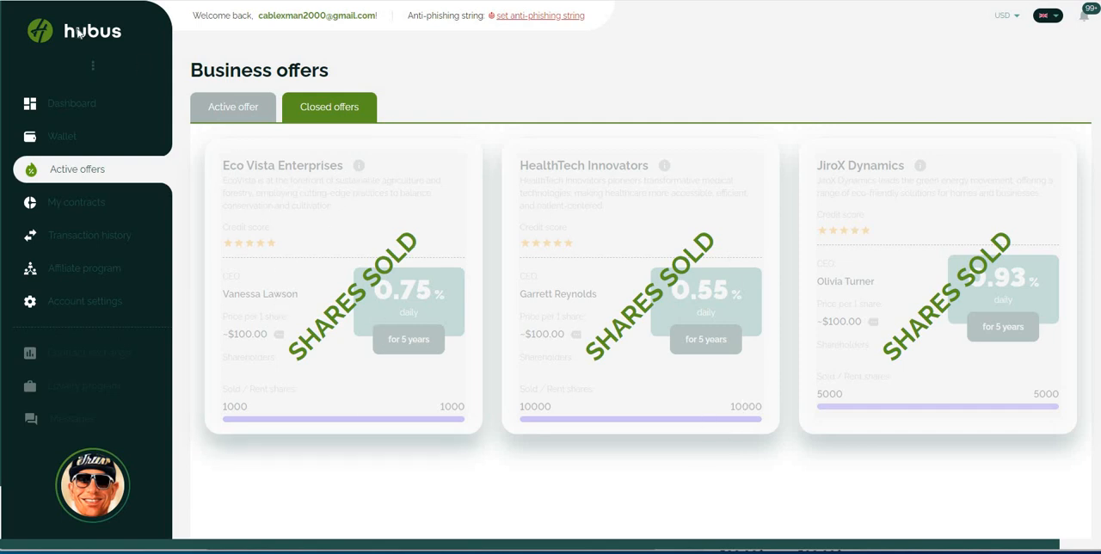
{"action": "mouse_move", "coordinate": [81, 48]}
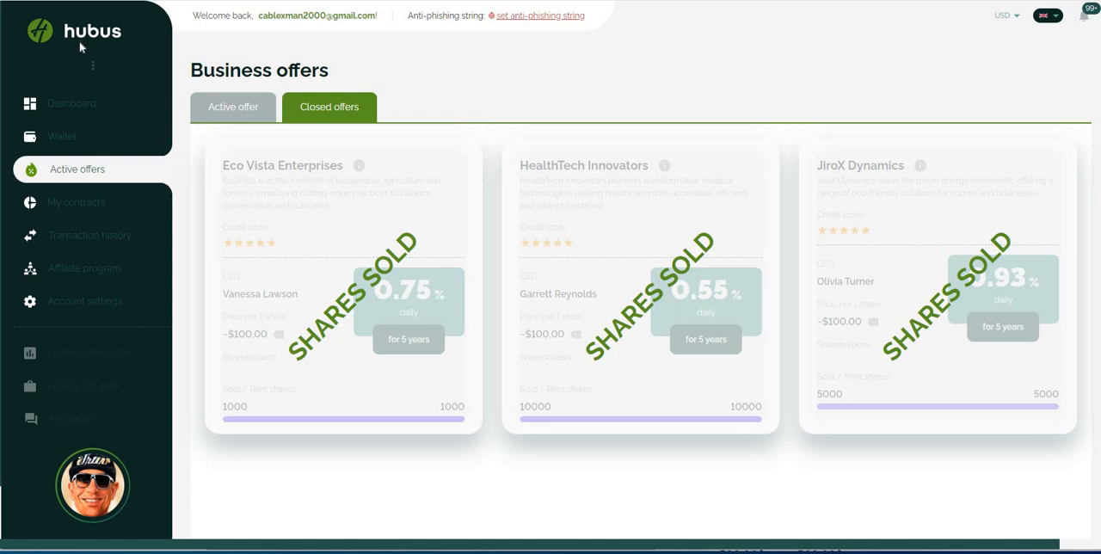
{"action": "mouse_move", "coordinate": [362, 203]}
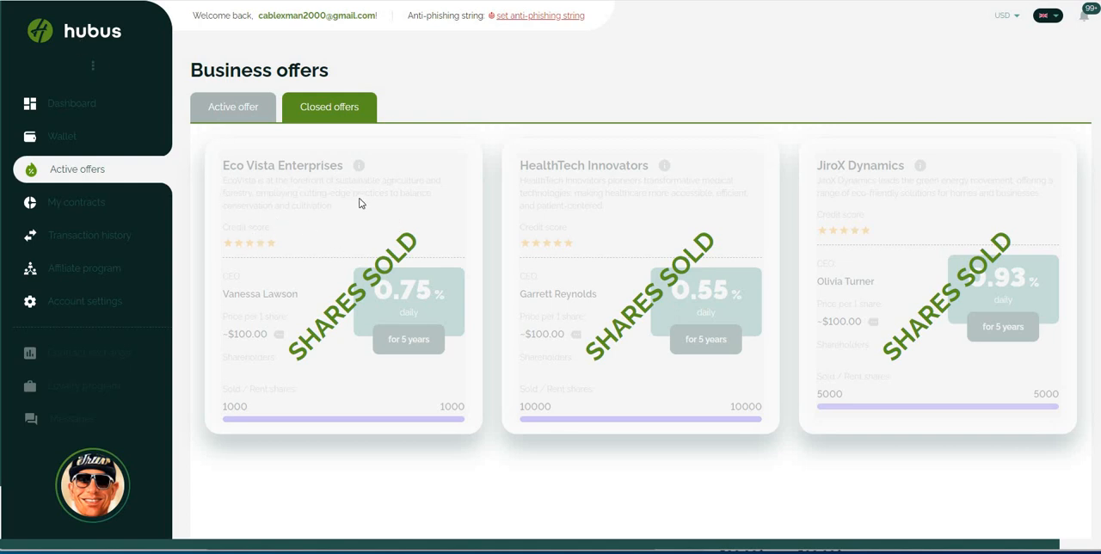
{"action": "mouse_move", "coordinate": [880, 181]}
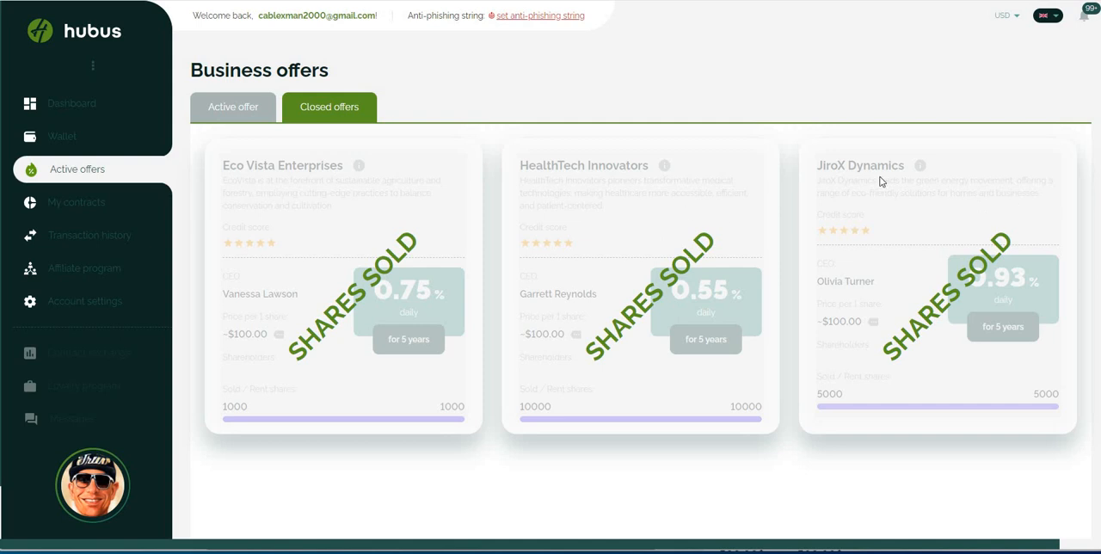
{"action": "mouse_move", "coordinate": [1011, 312]}
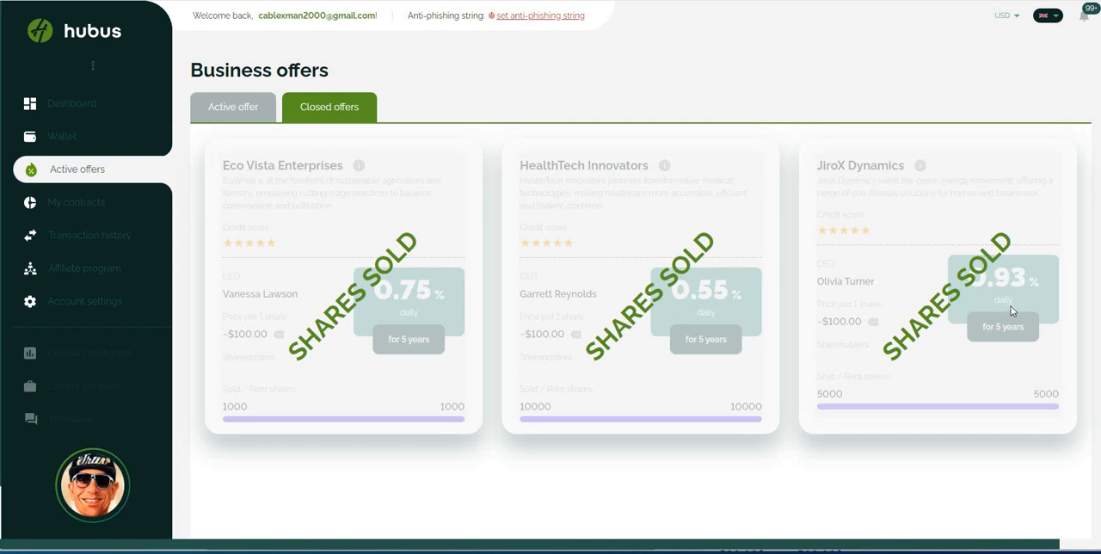
{"action": "mouse_move", "coordinate": [990, 306]}
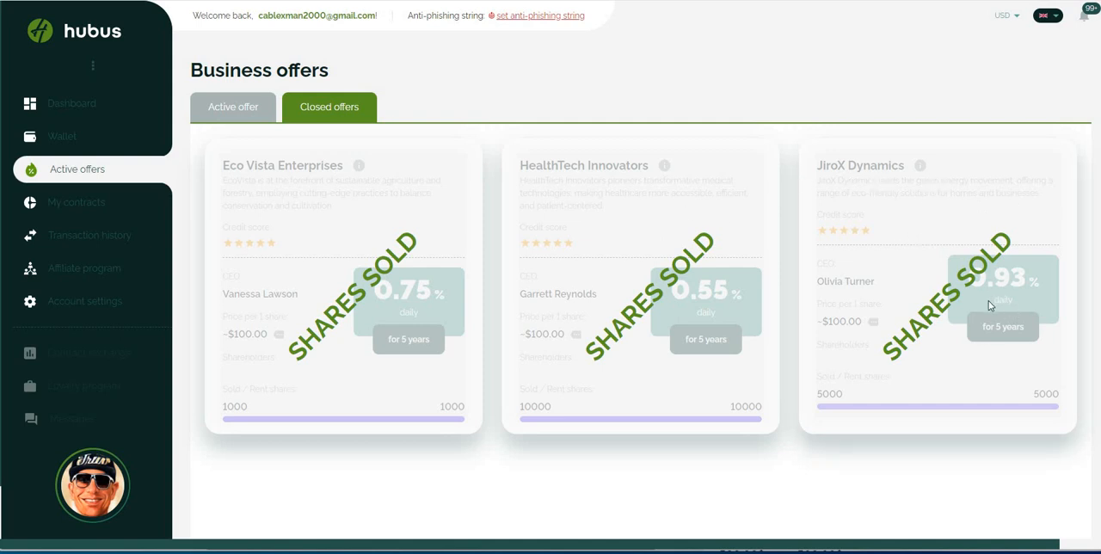
{"action": "mouse_move", "coordinate": [919, 409]}
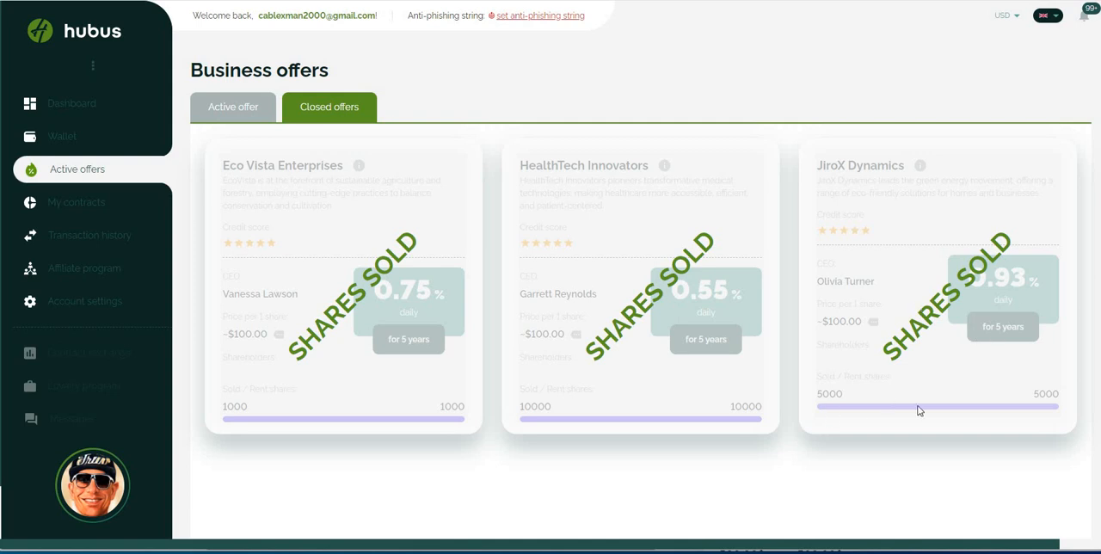
{"action": "mouse_move", "coordinate": [929, 392]}
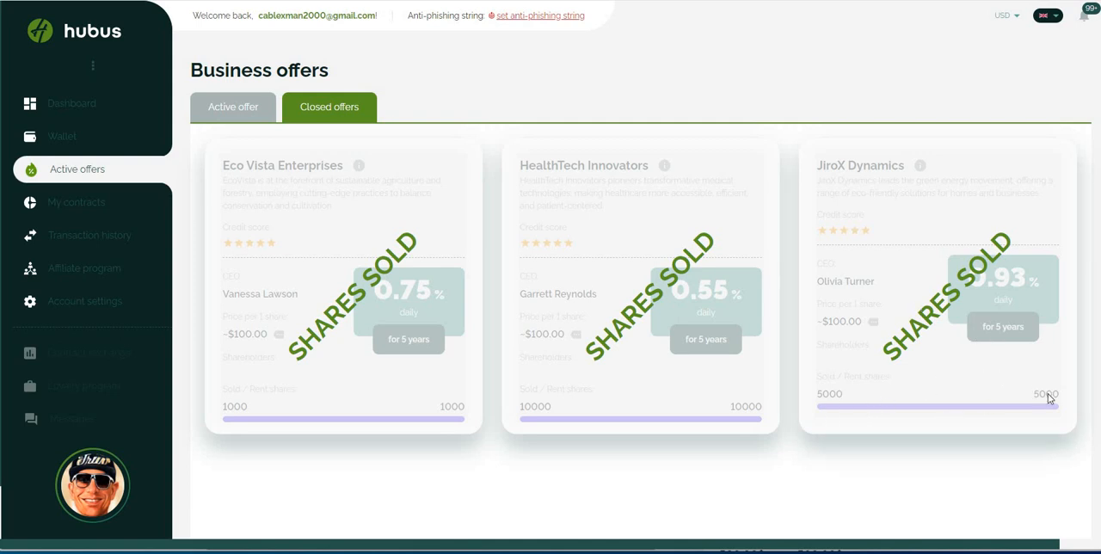
{"action": "mouse_move", "coordinate": [509, 432]}
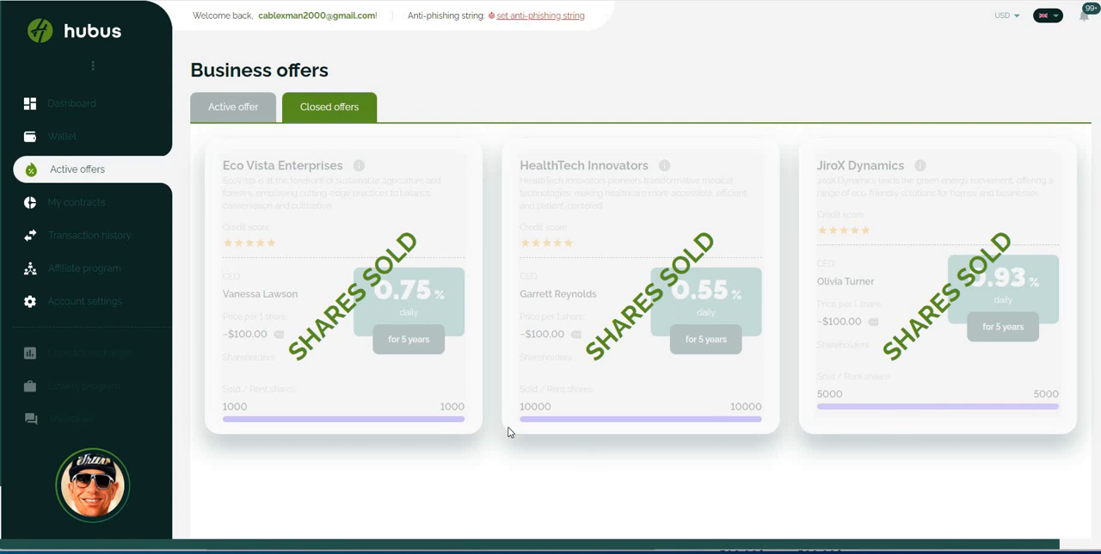
{"action": "mouse_move", "coordinate": [230, 114]}
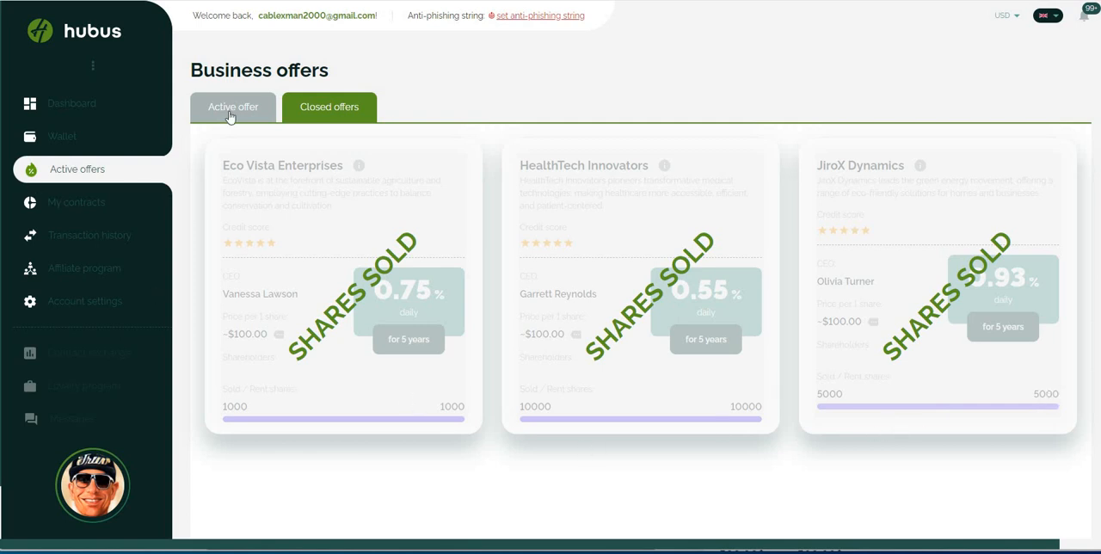
Switch back to the active MetroSOL IO offer at 1.45% daily with 3235 of 5000 shares sold.
{"action": "left_click", "coordinate": [233, 107]}
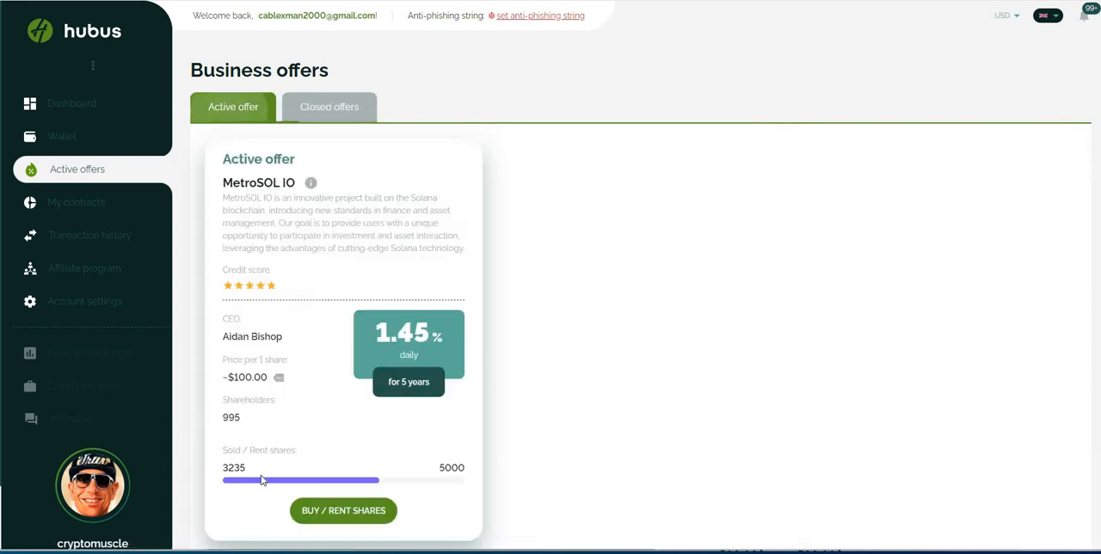
{"action": "mouse_move", "coordinate": [362, 476]}
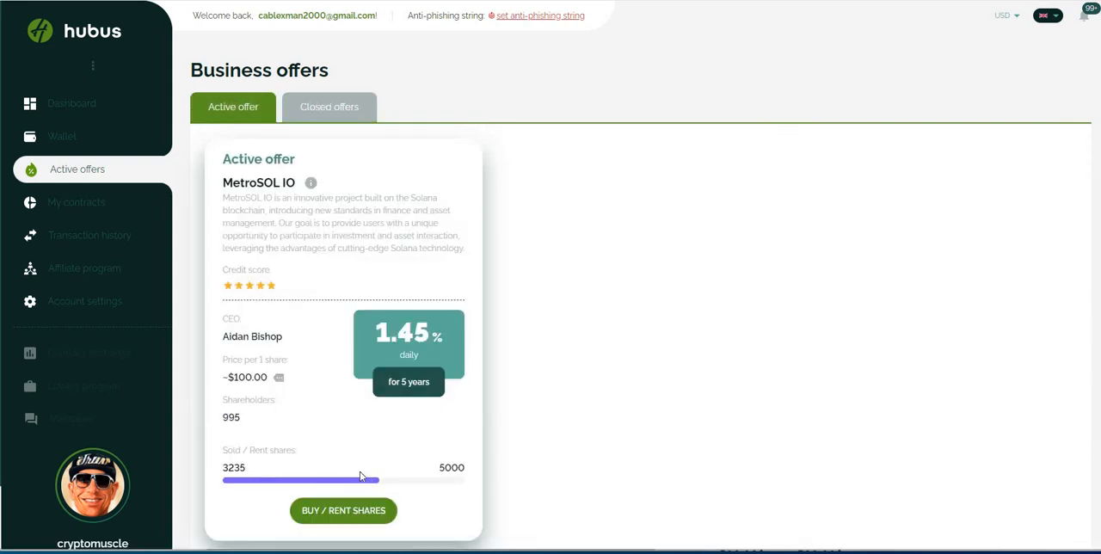
{"action": "mouse_move", "coordinate": [240, 438]}
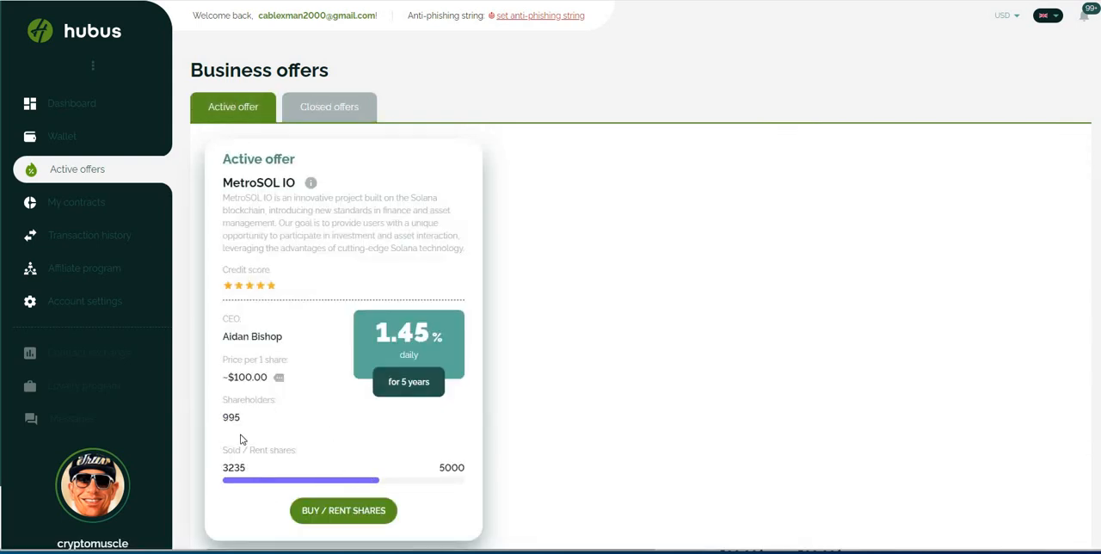
{"action": "mouse_move", "coordinate": [307, 182]}
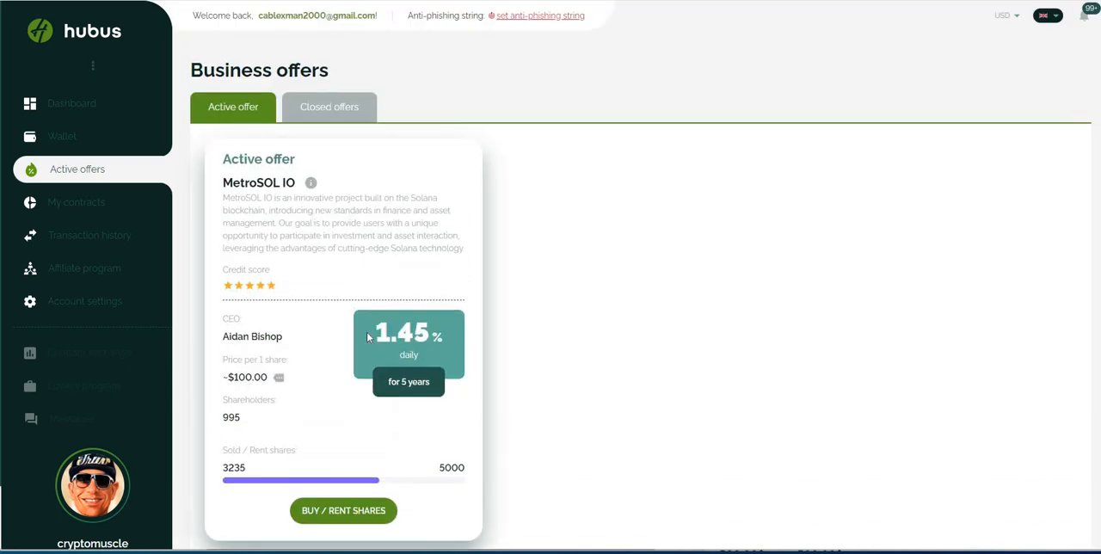
{"action": "mouse_move", "coordinate": [373, 437]}
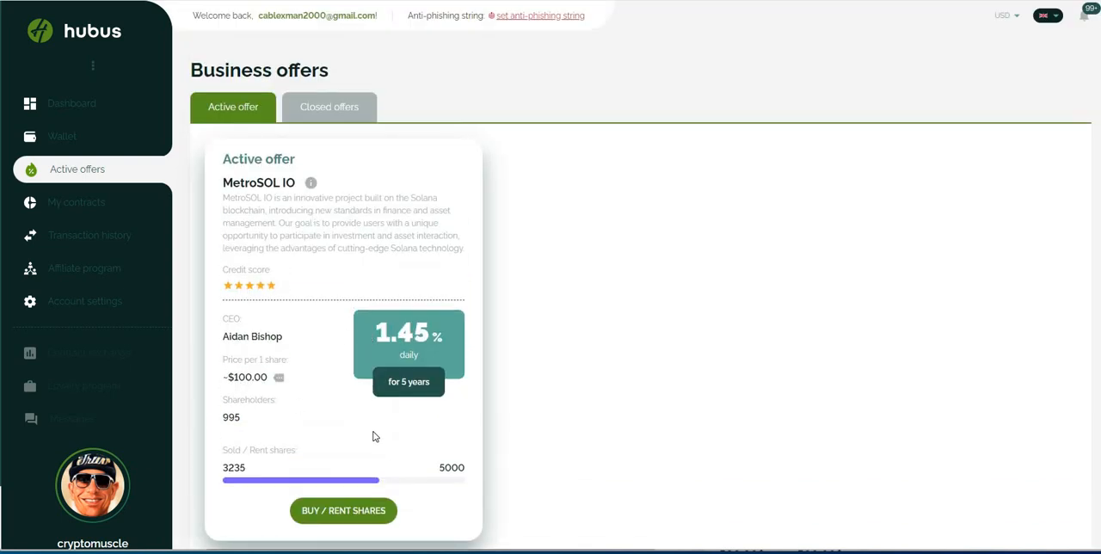
{"action": "mouse_move", "coordinate": [458, 485]}
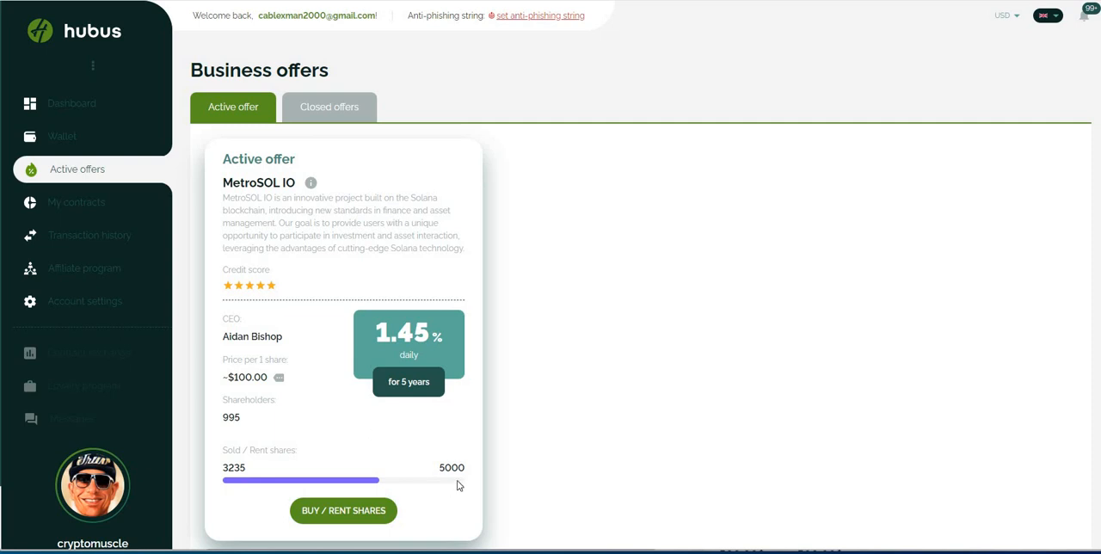
{"action": "mouse_move", "coordinate": [606, 203]}
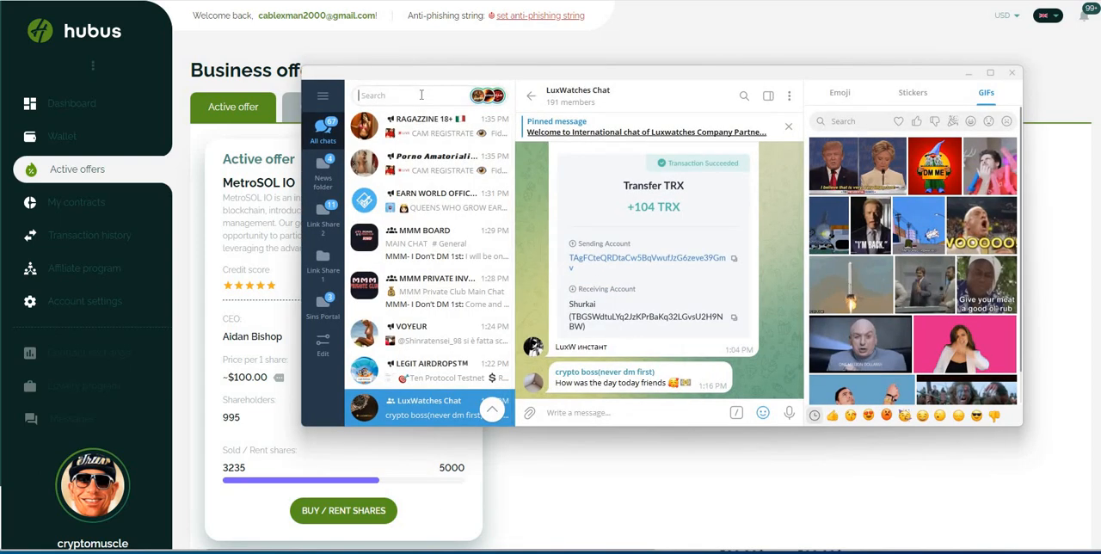
Search Telegram for 'hubus' and scroll through the matching HyipFinance news messages.
{"action": "type", "text": "hubus"}
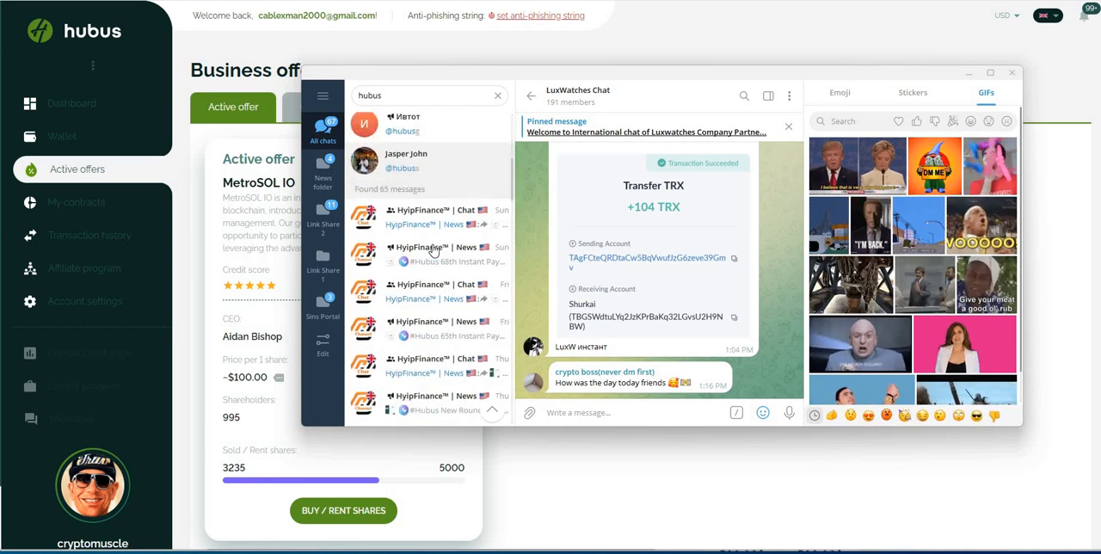
{"action": "scroll", "scroll_direction": "down", "scroll_amount": 3}
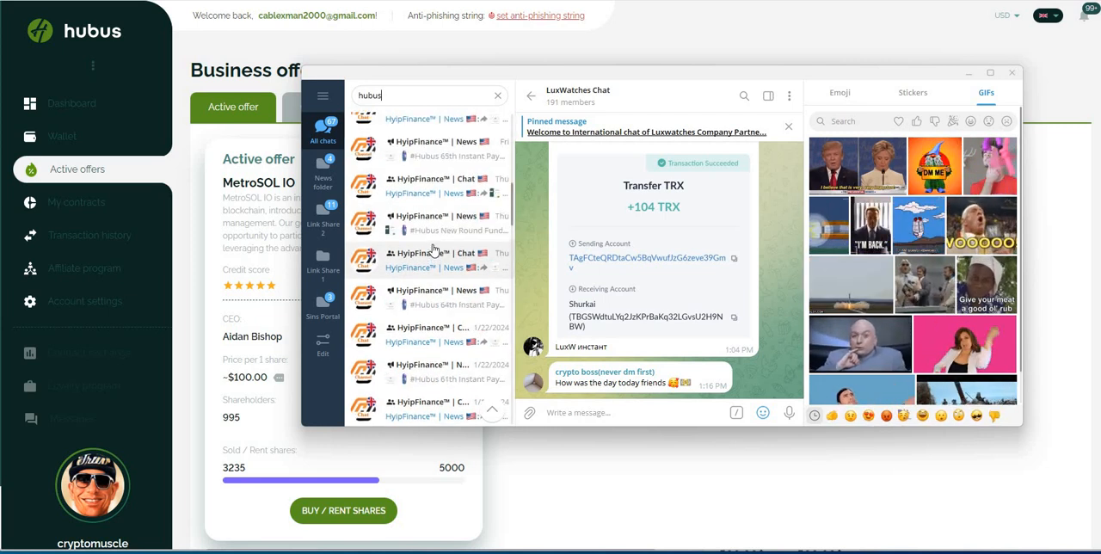
{"action": "scroll", "scroll_direction": "down", "scroll_amount": 3}
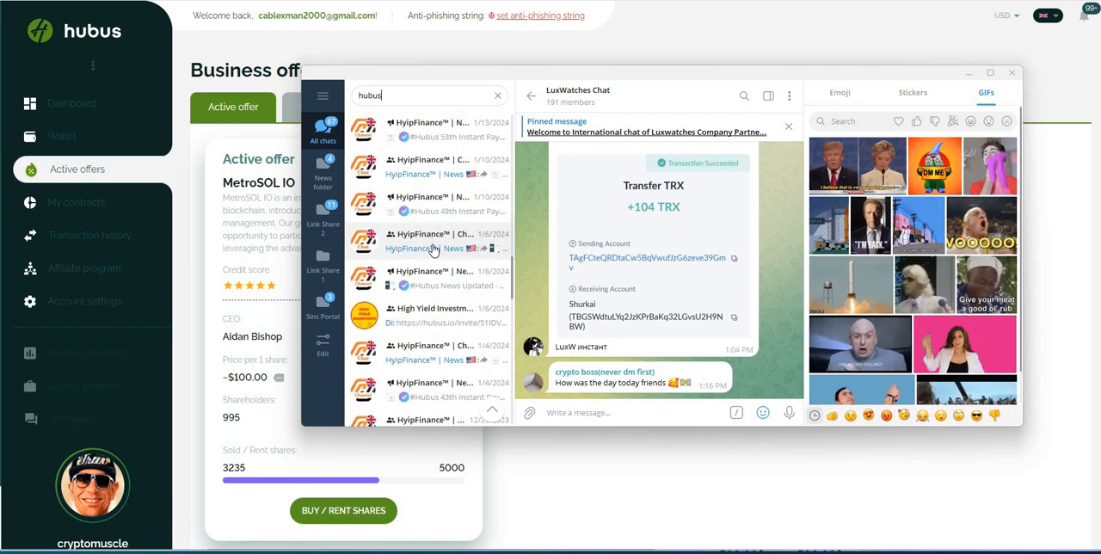
{"action": "scroll", "scroll_direction": "down", "scroll_amount": 3}
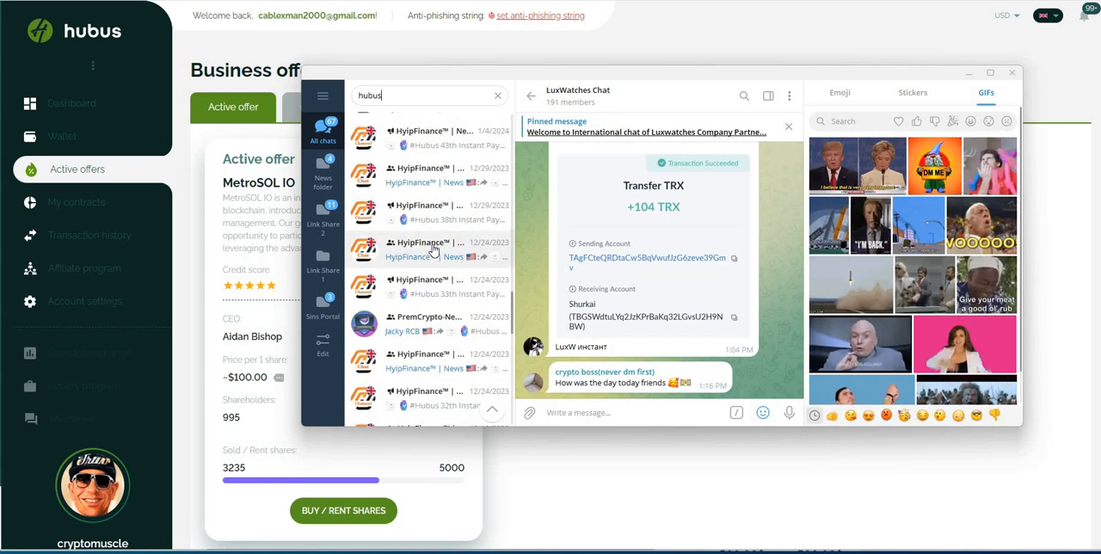
{"action": "scroll", "scroll_direction": "down", "scroll_amount": 3}
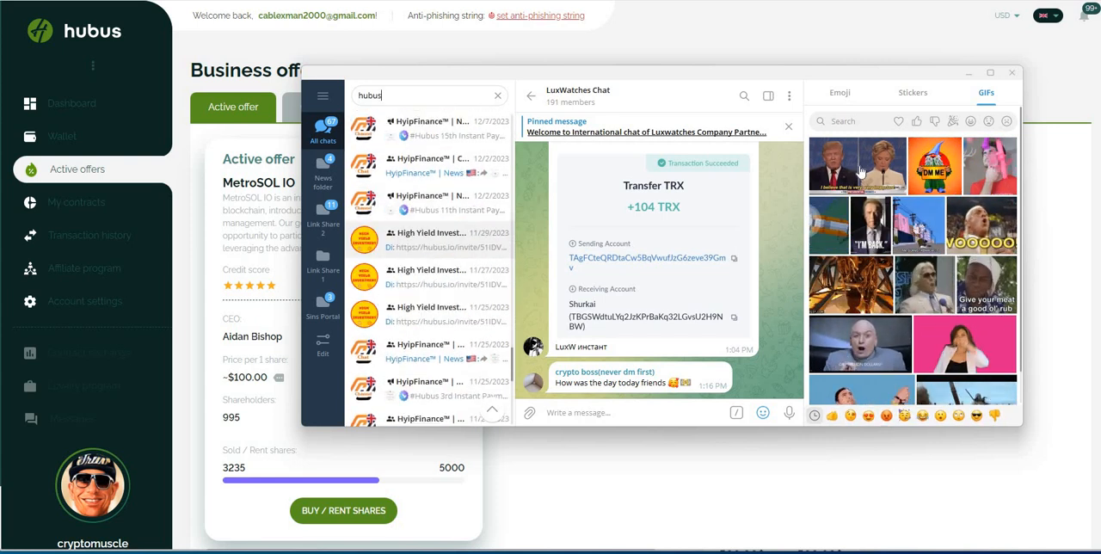
{"action": "scroll", "scroll_direction": "down", "scroll_amount": 3}
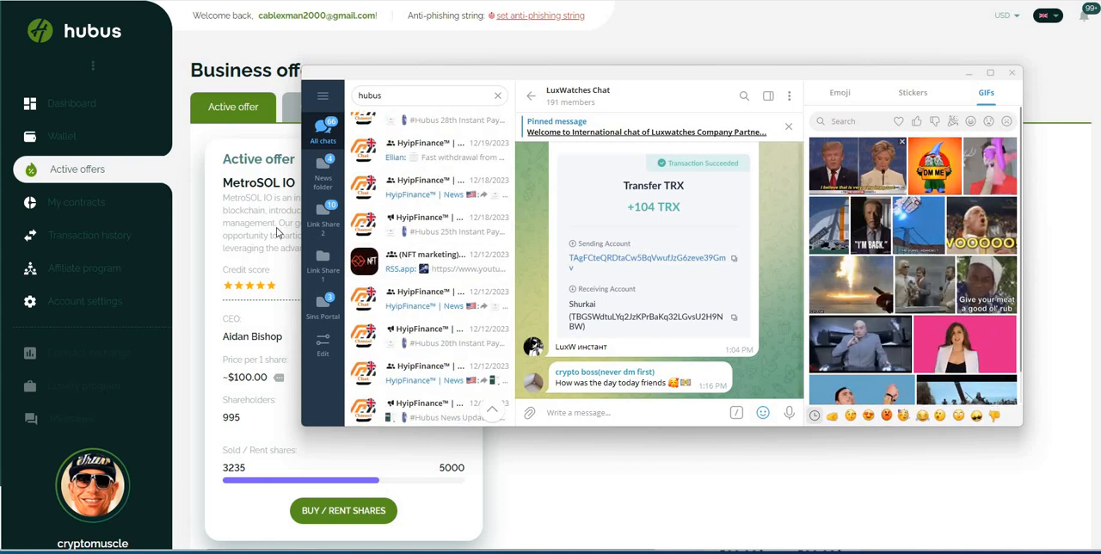
Bring the Hubus active MetroSOL IO offer page back in front of Telegram.
{"action": "left_click", "coordinate": [1011, 73]}
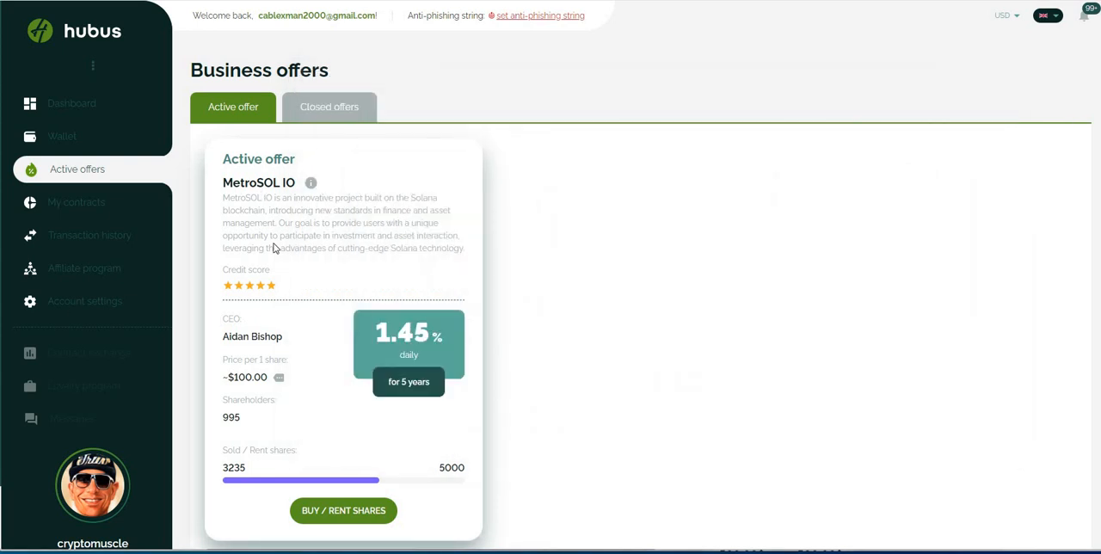
{"action": "mouse_move", "coordinate": [266, 239]}
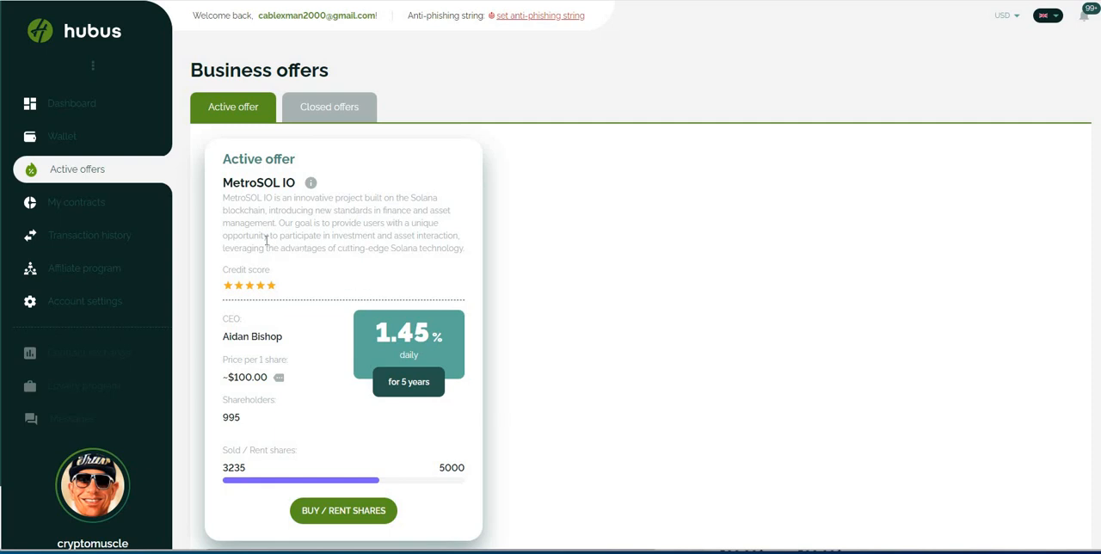
{"action": "mouse_move", "coordinate": [399, 492]}
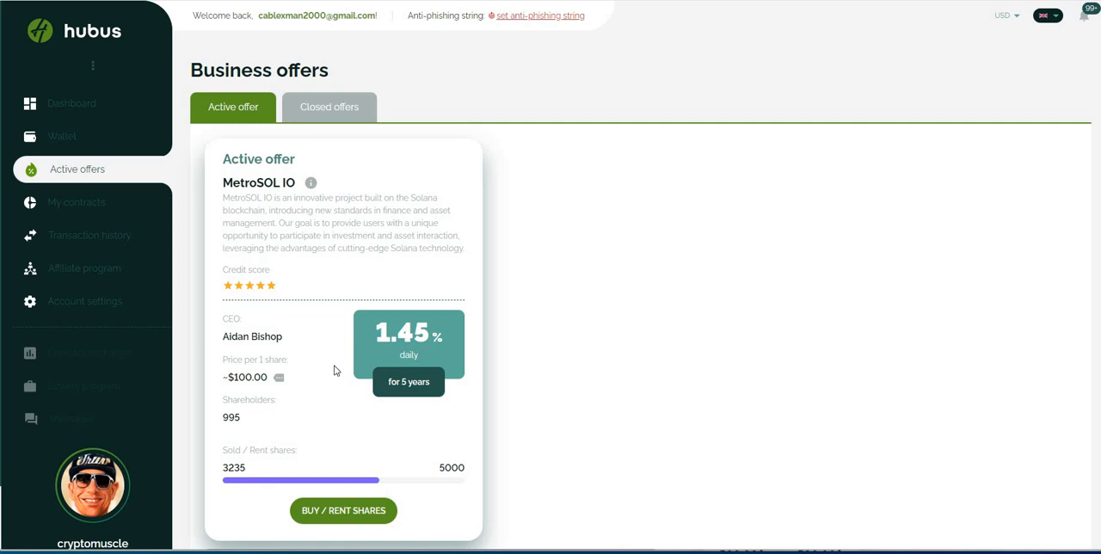
{"action": "mouse_move", "coordinate": [313, 406]}
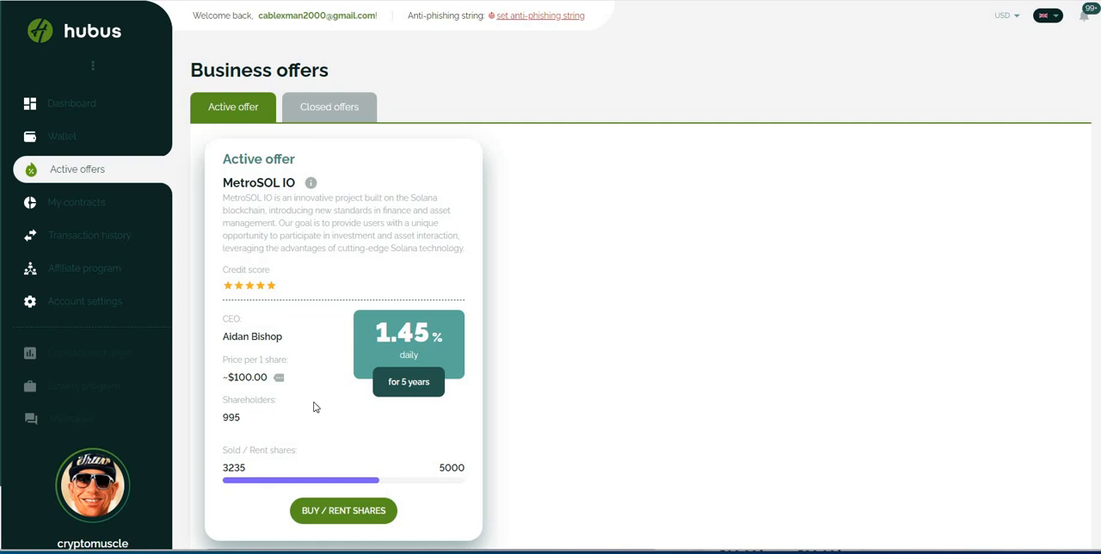
{"action": "mouse_move", "coordinate": [365, 406]}
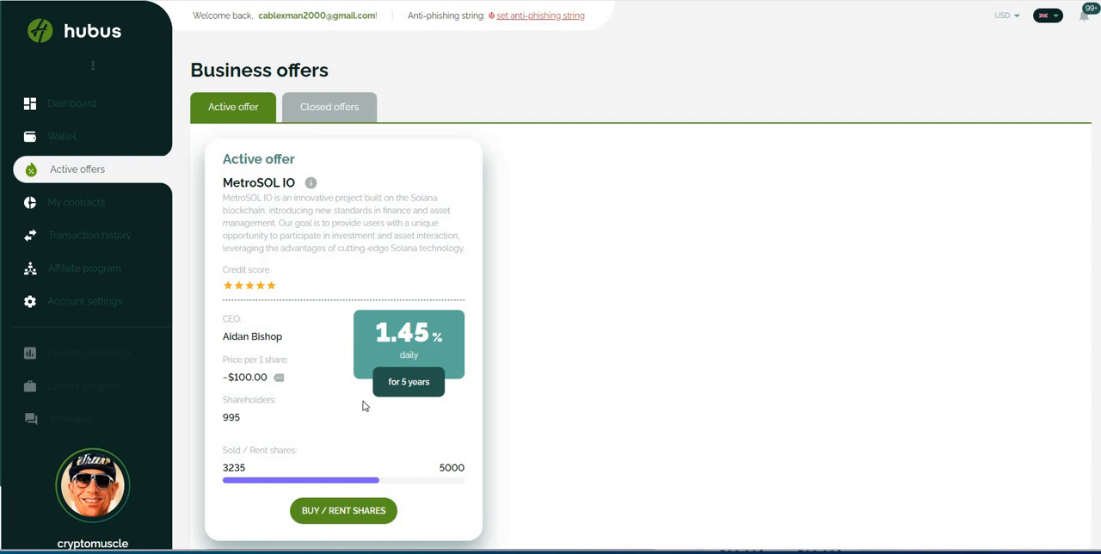
{"action": "mouse_move", "coordinate": [350, 371]}
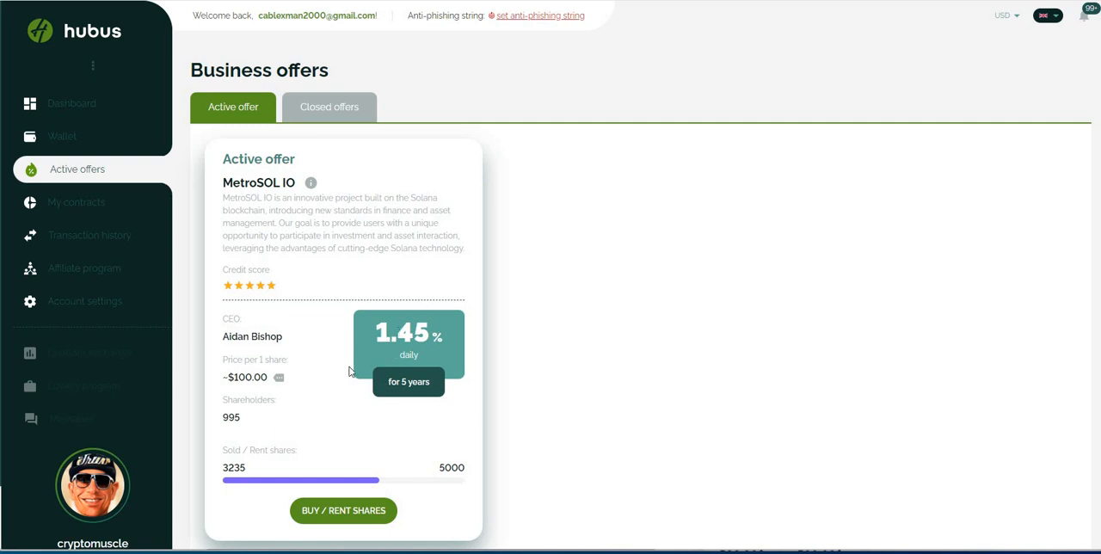
{"action": "mouse_move", "coordinate": [427, 351]}
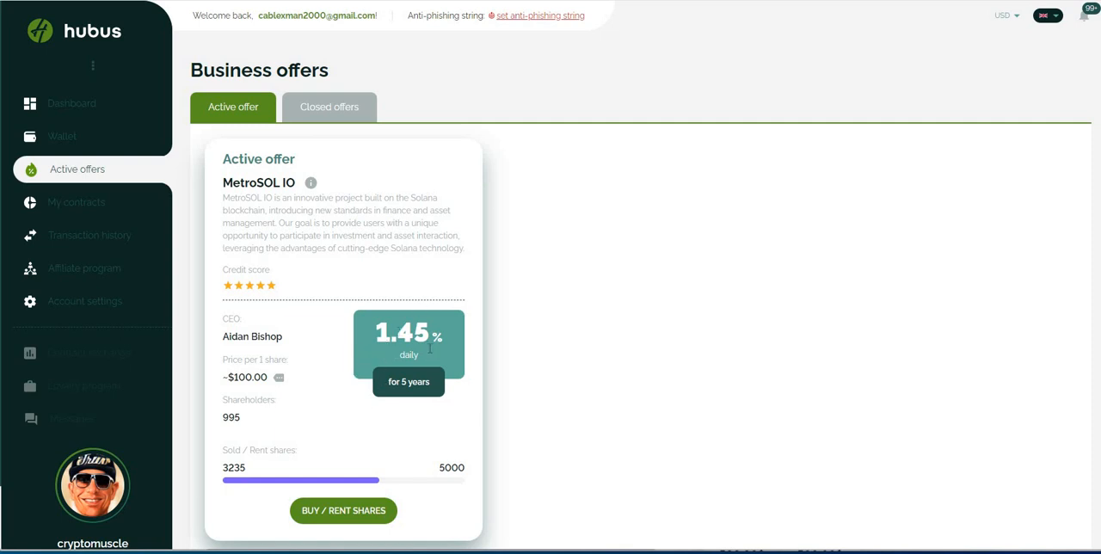
{"action": "mouse_move", "coordinate": [543, 433]}
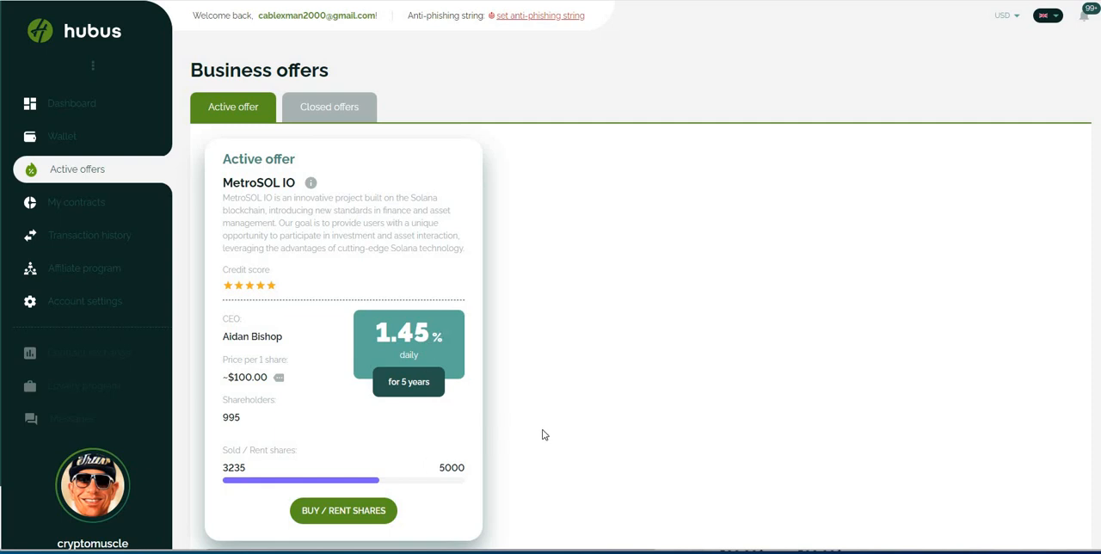
{"action": "mouse_move", "coordinate": [547, 430]}
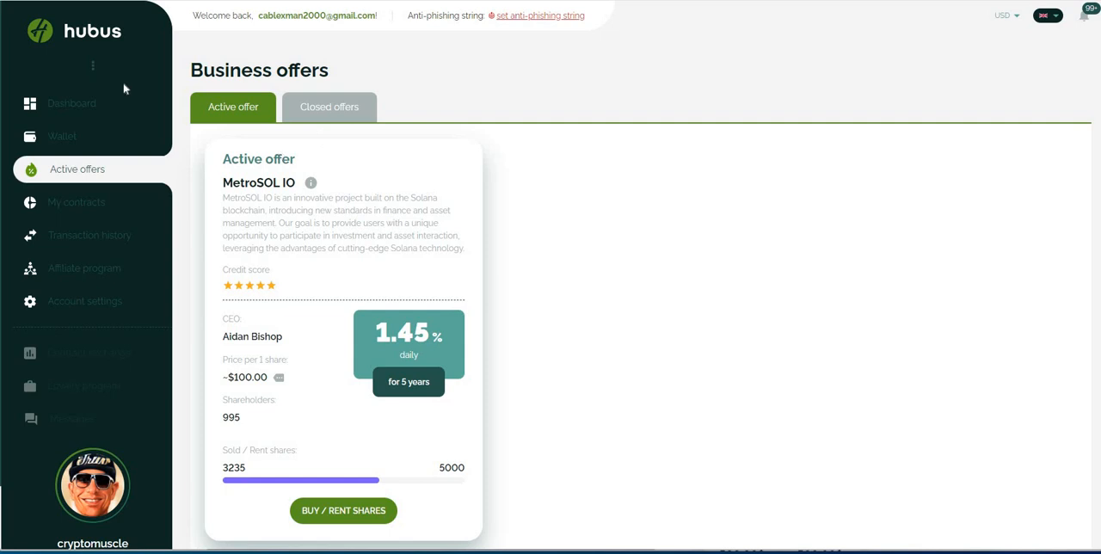
{"action": "mouse_move", "coordinate": [337, 304]}
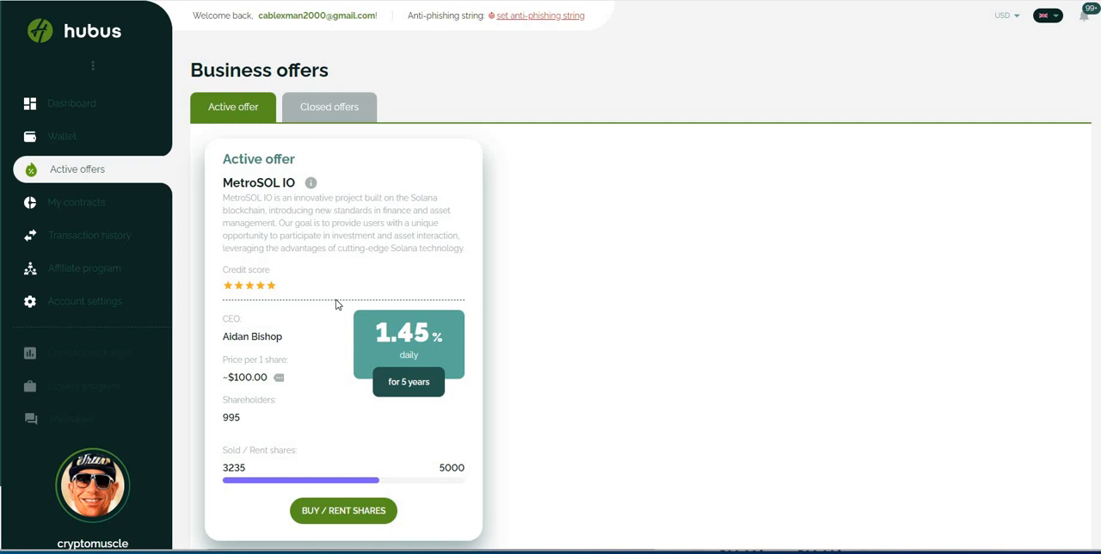
{"action": "mouse_move", "coordinate": [397, 485]}
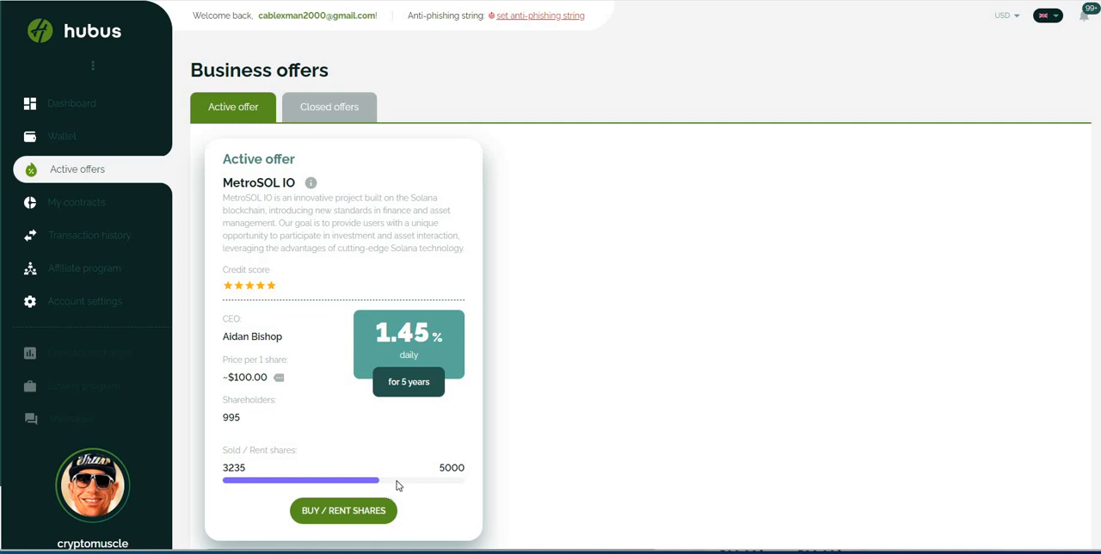
{"action": "mouse_move", "coordinate": [240, 479]}
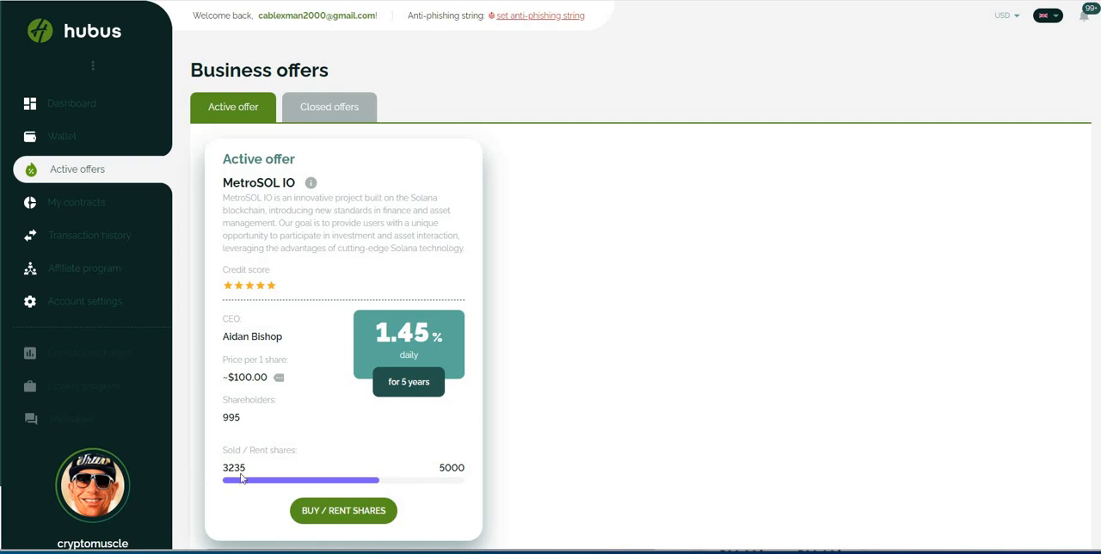
{"action": "mouse_move", "coordinate": [99, 207]}
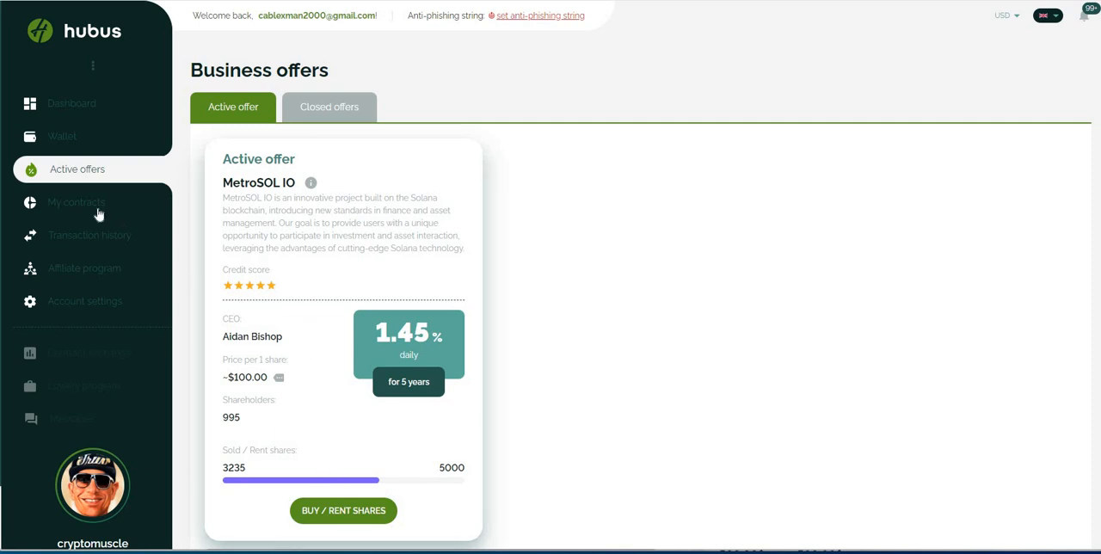
{"action": "mouse_move", "coordinate": [74, 141]}
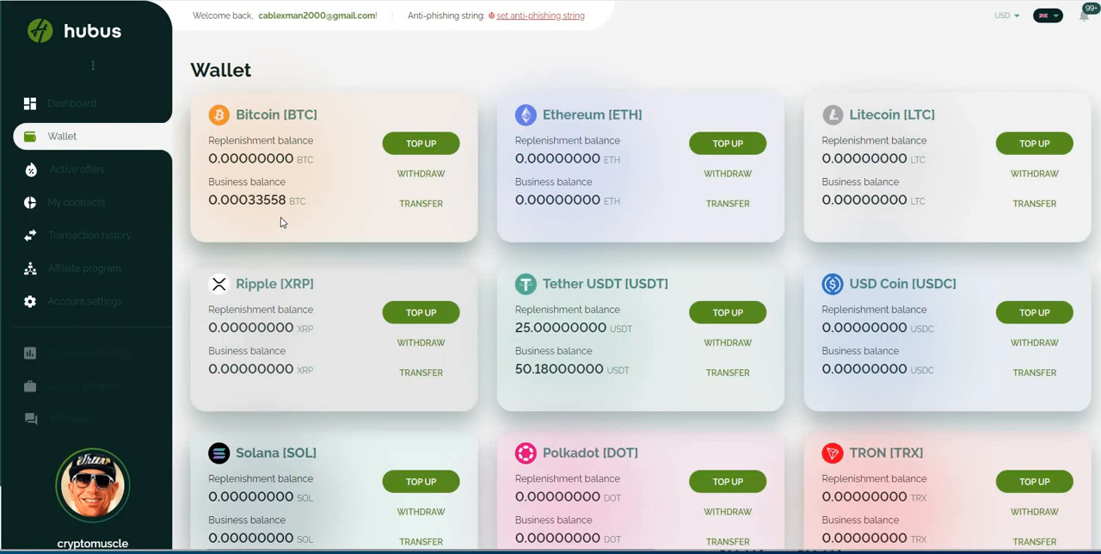
{"action": "mouse_move", "coordinate": [478, 216]}
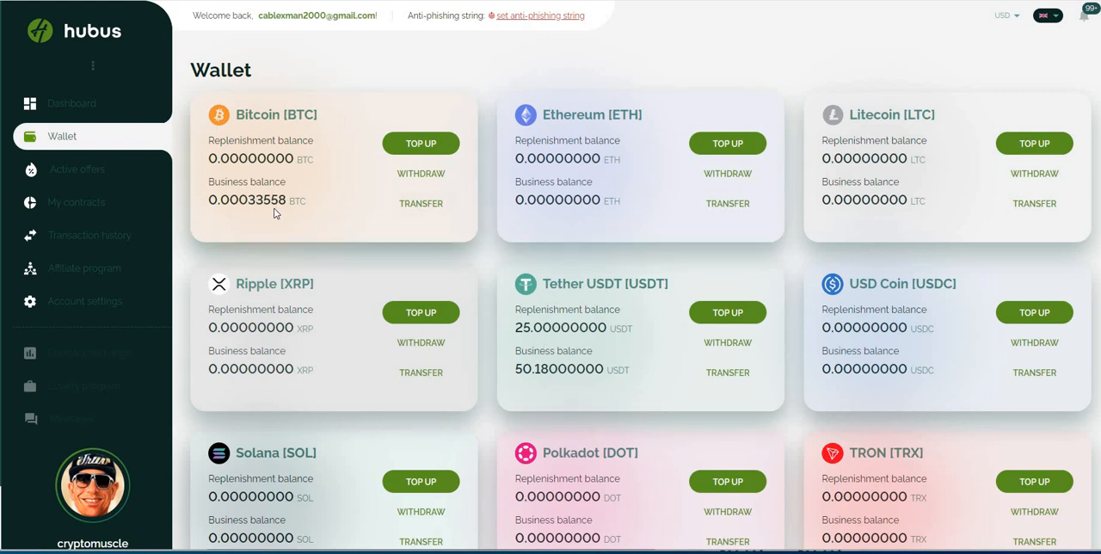
{"action": "mouse_move", "coordinate": [341, 219]}
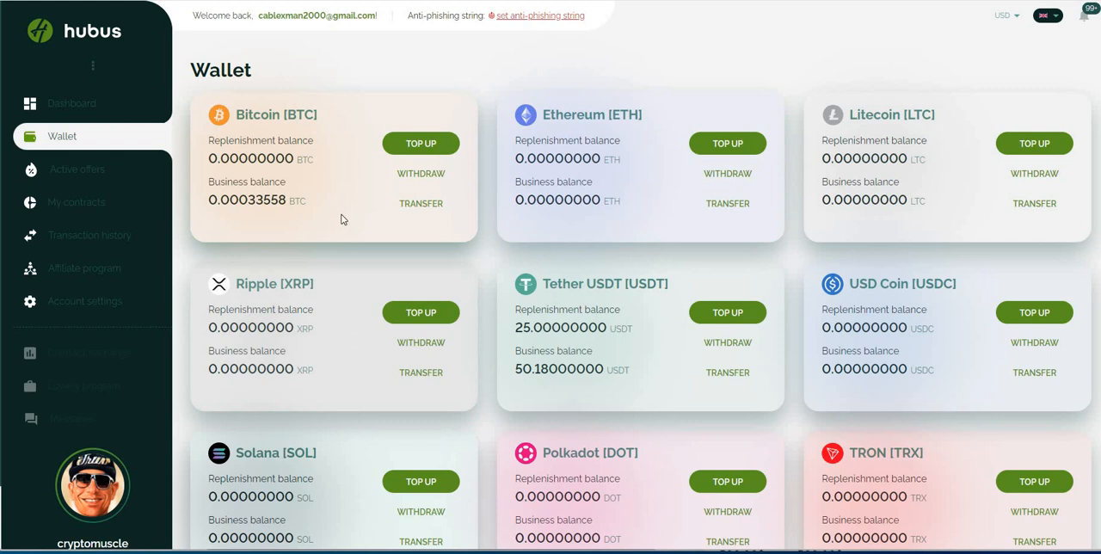
{"action": "mouse_move", "coordinate": [605, 348]}
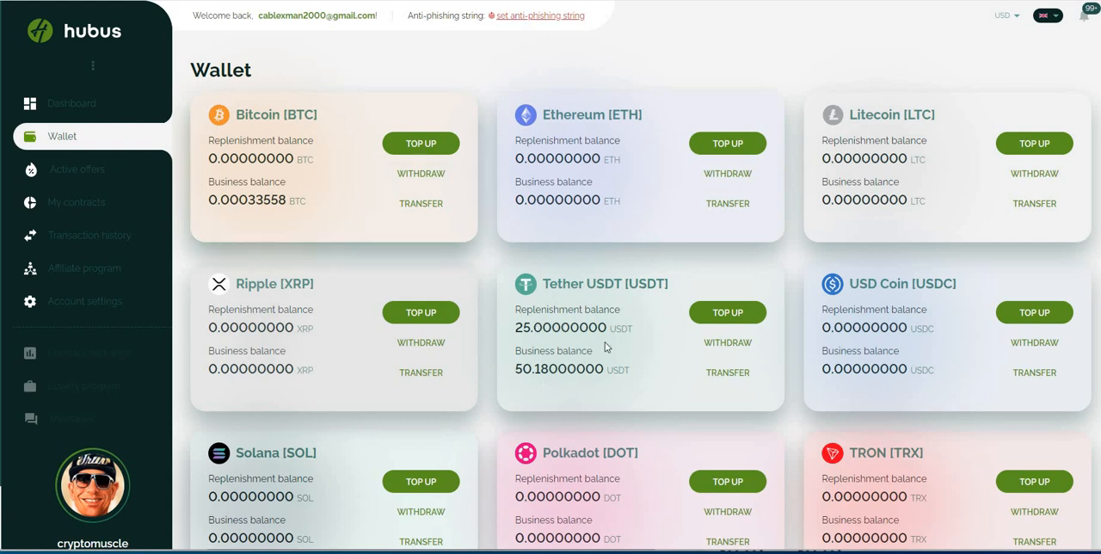
{"action": "mouse_move", "coordinate": [617, 325]}
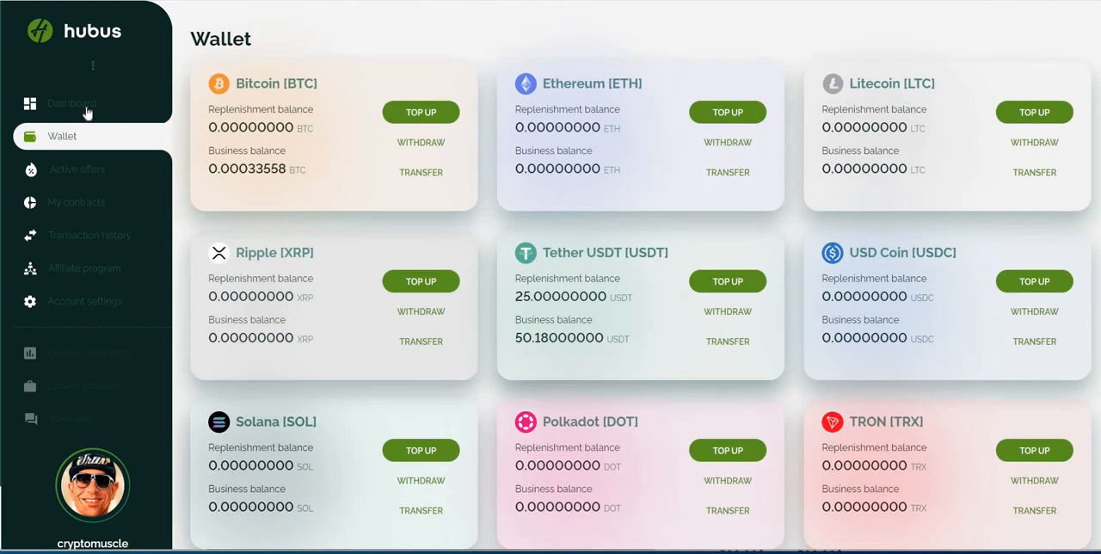
Return to the Hubus dashboard and switch Balances to Business balance: 0.00033558 BTC and 50.18 USDT.
{"action": "left_click", "coordinate": [72, 103]}
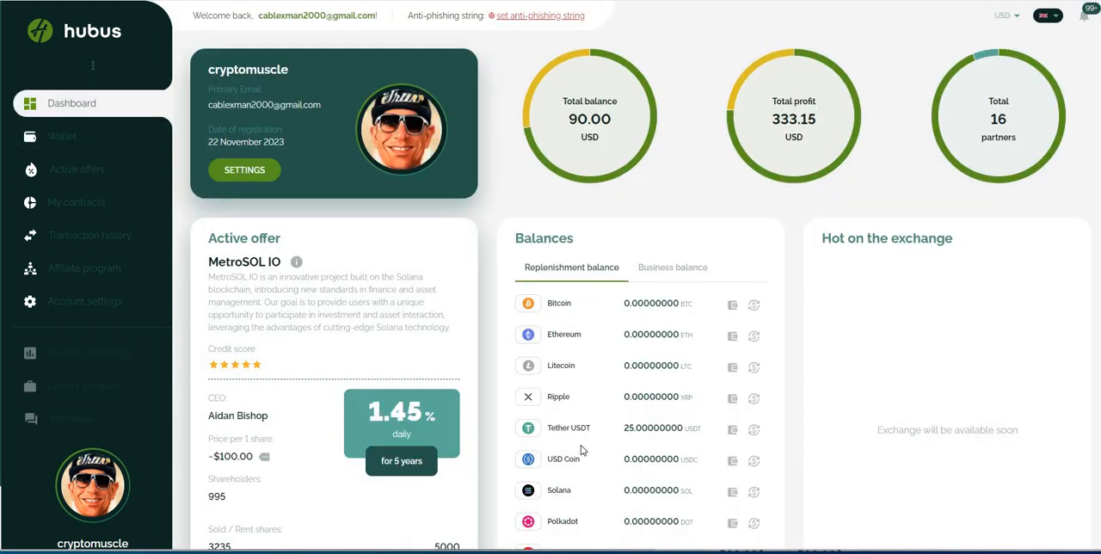
{"action": "mouse_move", "coordinate": [630, 441]}
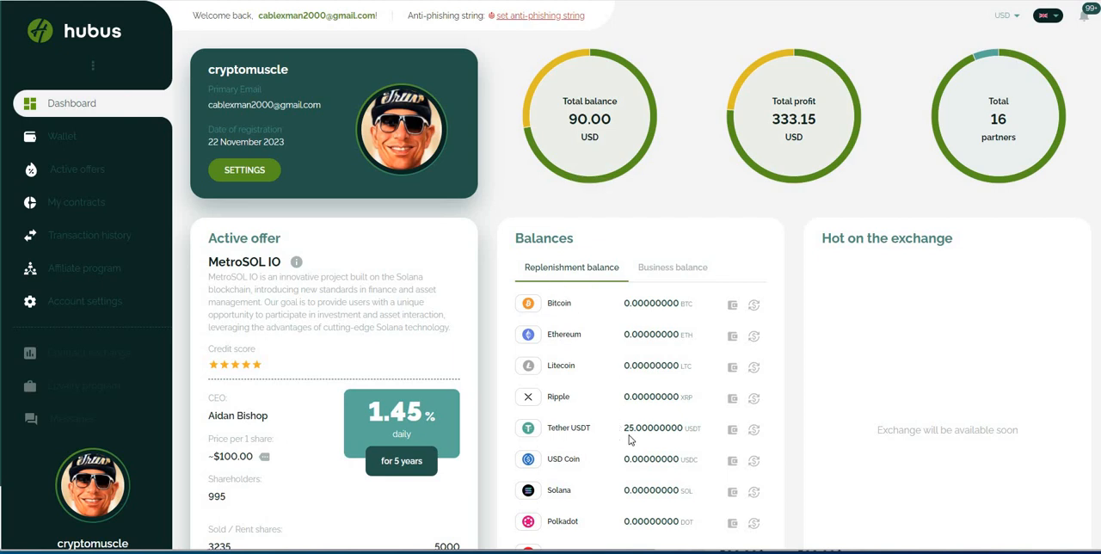
{"action": "mouse_move", "coordinate": [629, 444]}
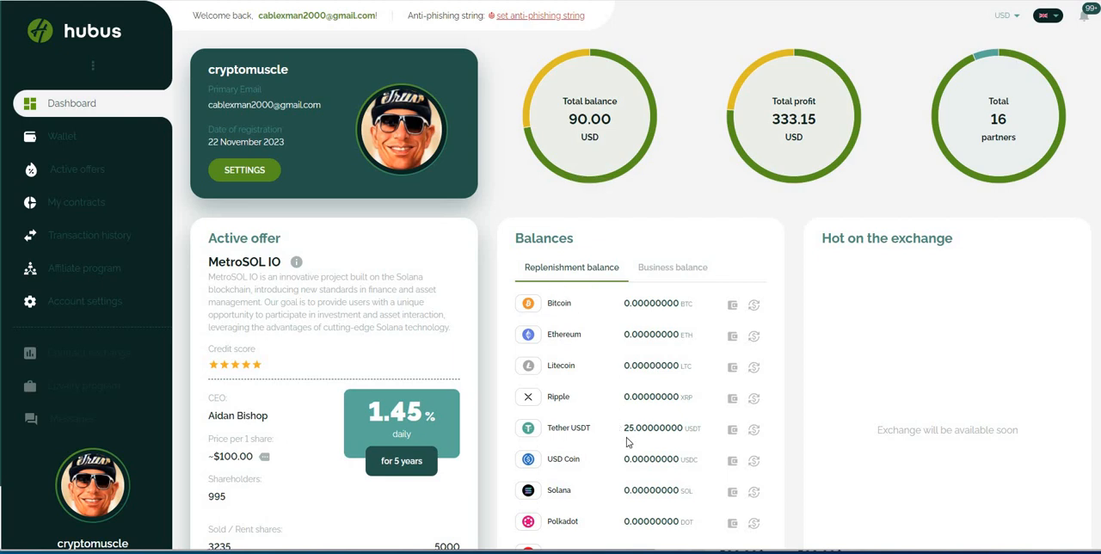
{"action": "mouse_move", "coordinate": [633, 440]}
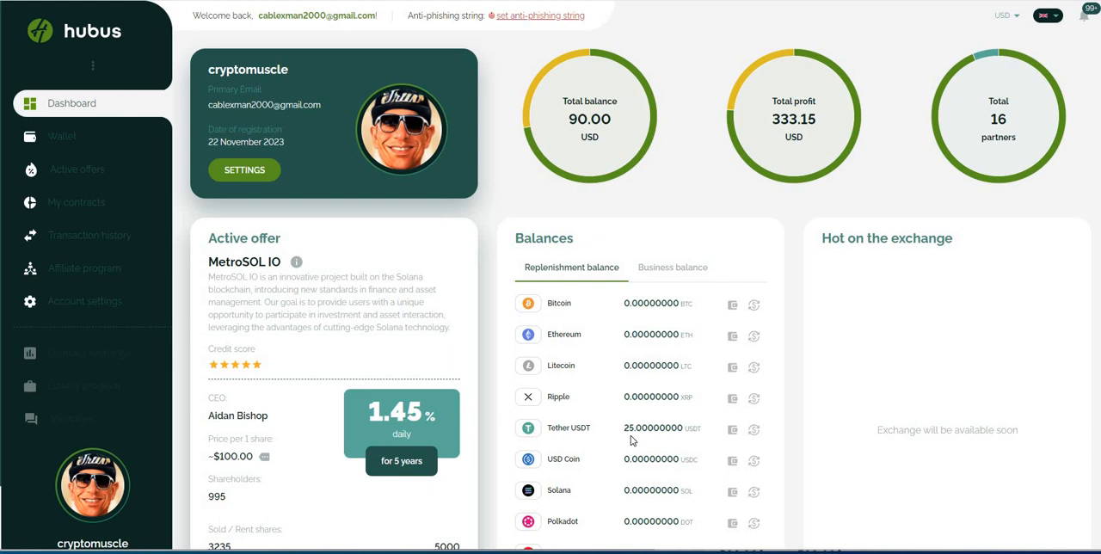
{"action": "mouse_move", "coordinate": [625, 440]}
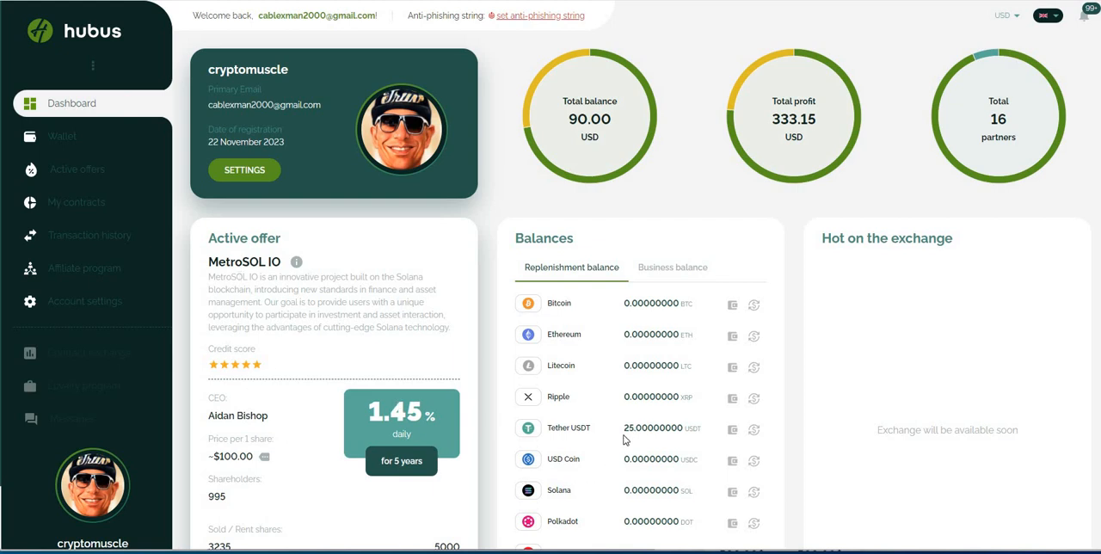
{"action": "mouse_move", "coordinate": [650, 437]}
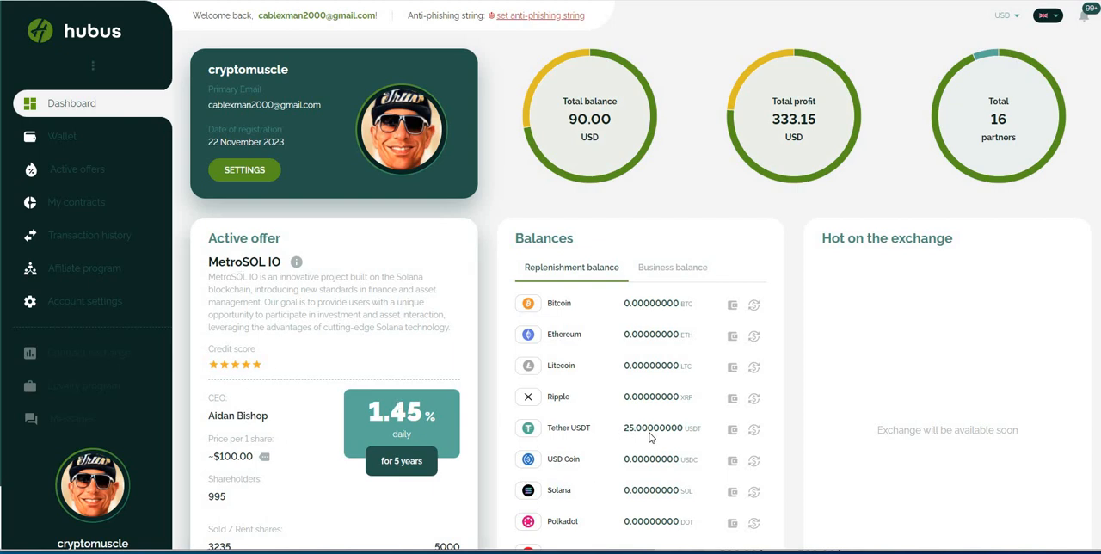
{"action": "mouse_move", "coordinate": [626, 443]}
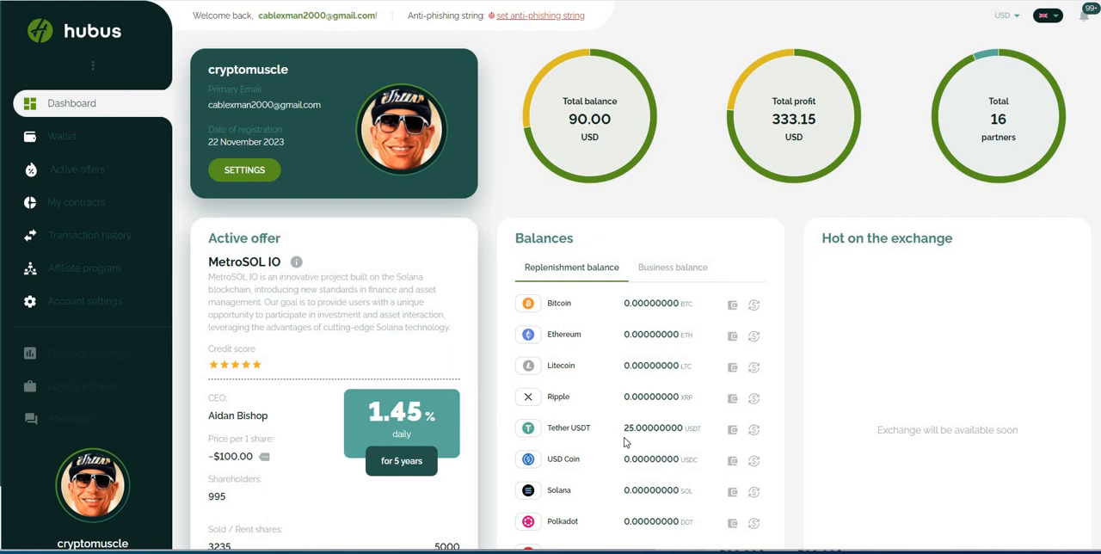
{"action": "mouse_move", "coordinate": [326, 279]}
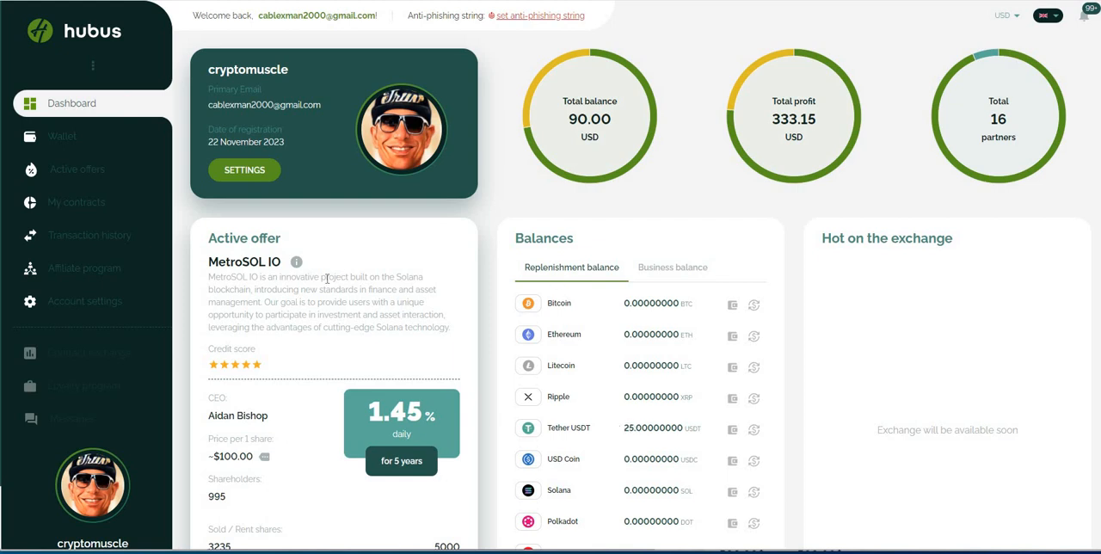
{"action": "mouse_move", "coordinate": [664, 468]}
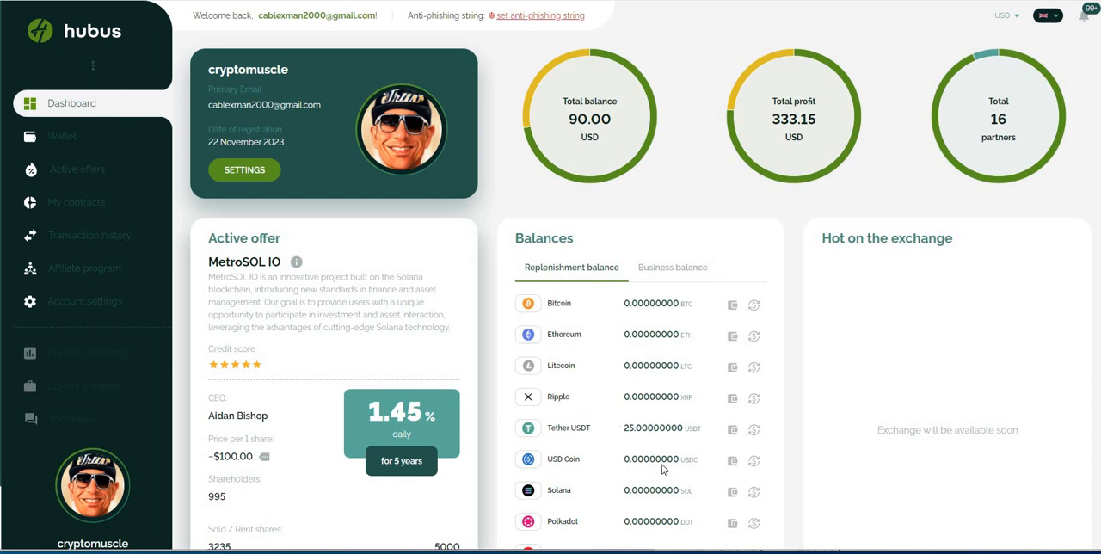
{"action": "left_click", "coordinate": [670, 268]}
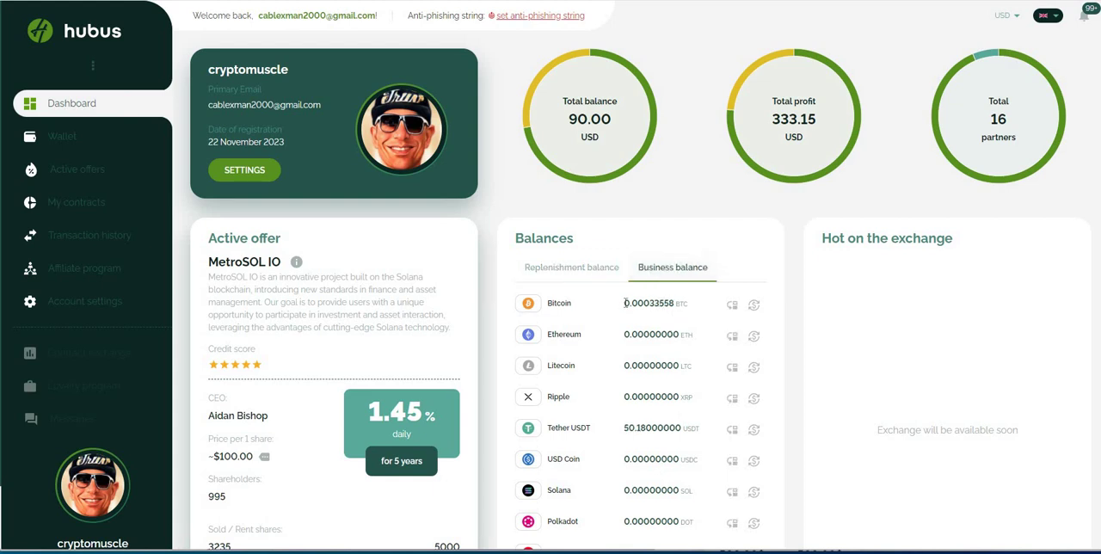
{"action": "mouse_move", "coordinate": [674, 310]}
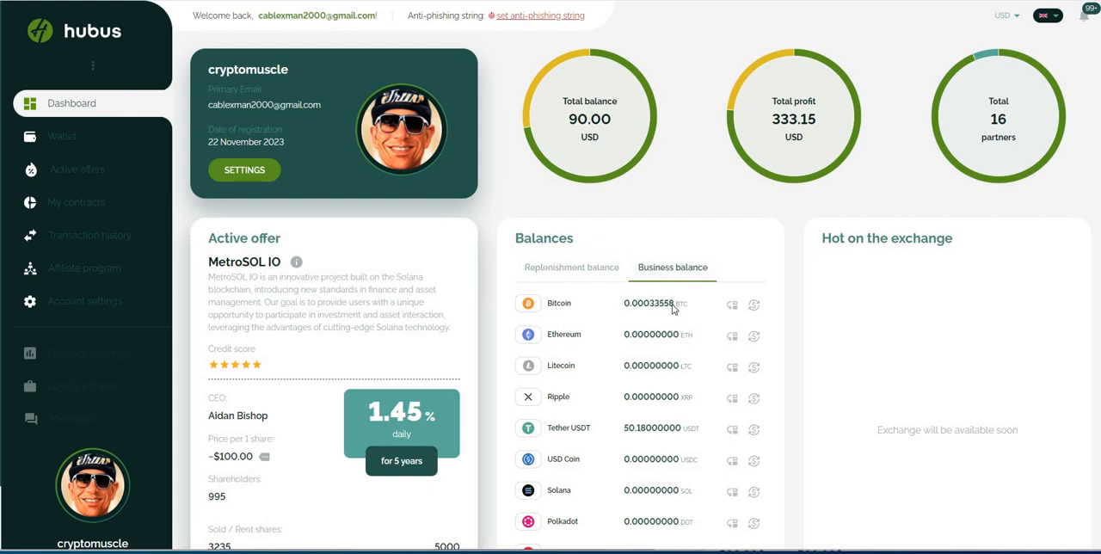
{"action": "right_click", "coordinate": [650, 303]}
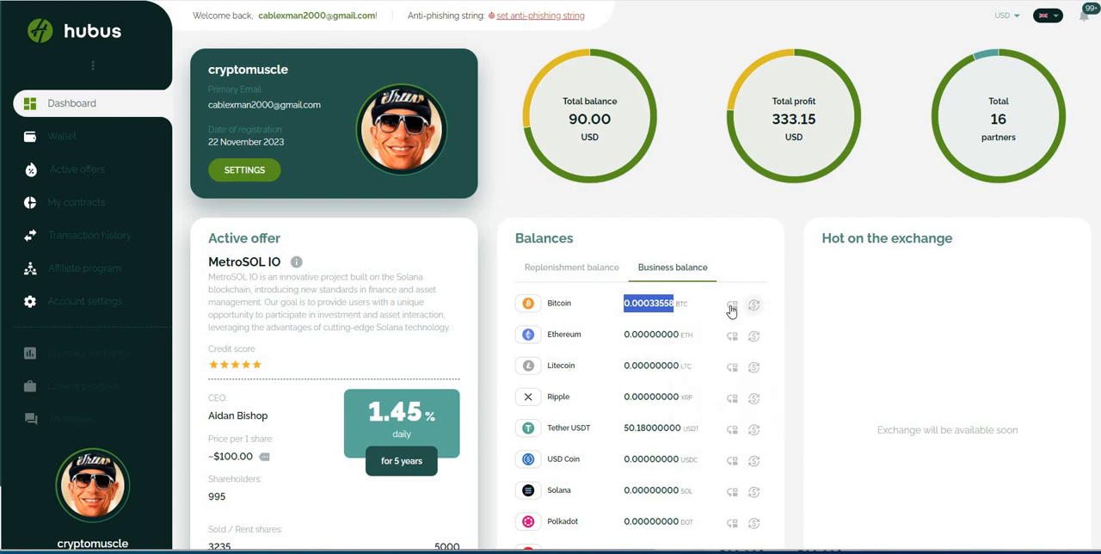
{"action": "mouse_move", "coordinate": [561, 230]}
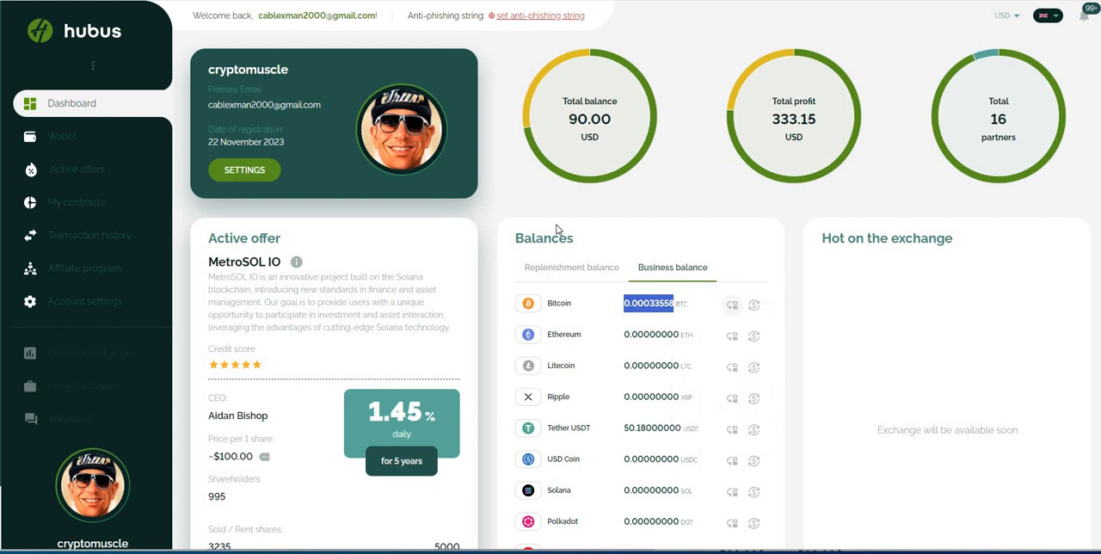
{"action": "left_click", "coordinate": [732, 303]}
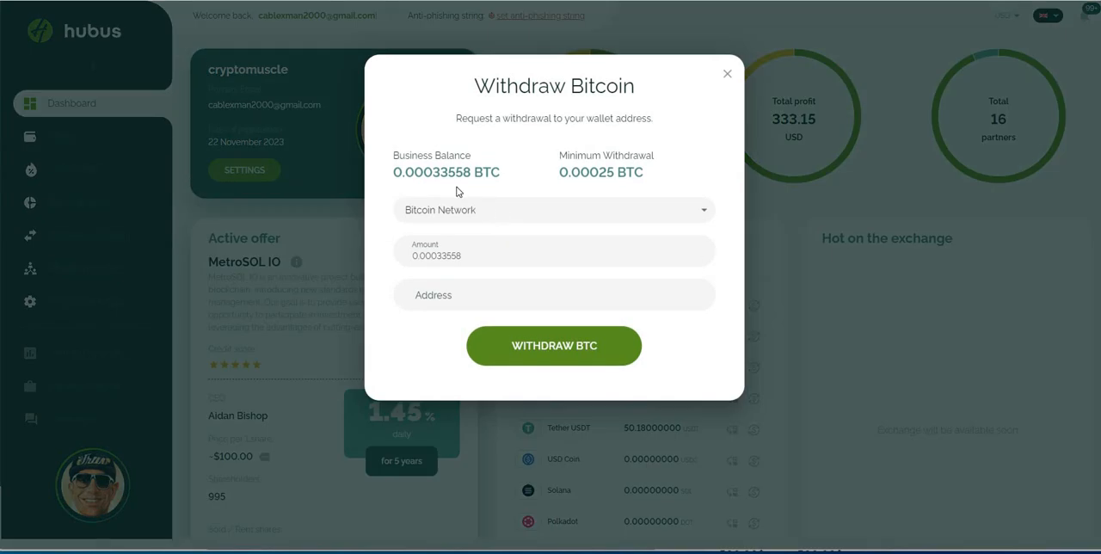
{"action": "mouse_move", "coordinate": [423, 186]}
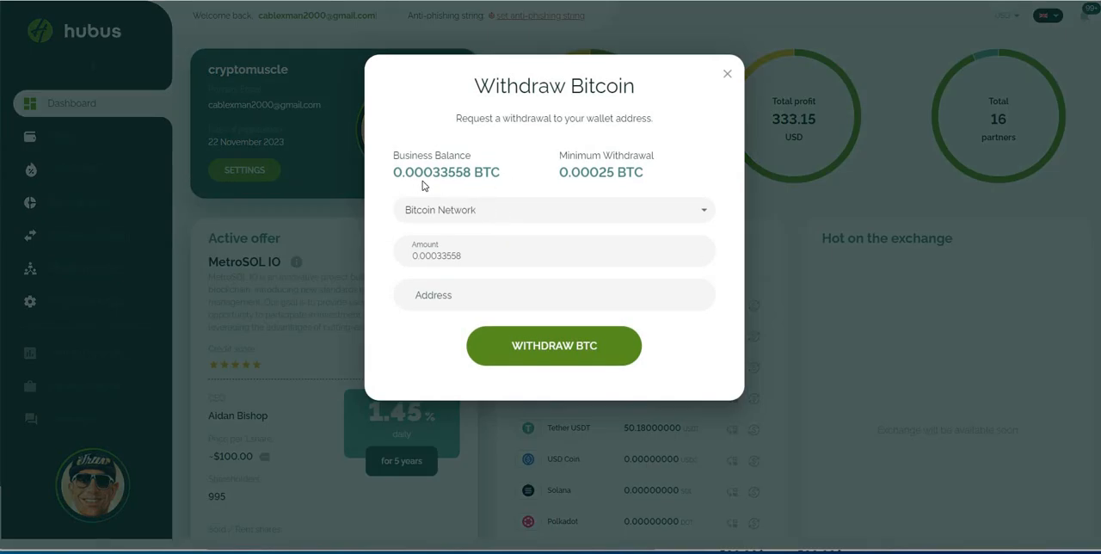
{"action": "mouse_move", "coordinate": [573, 189]}
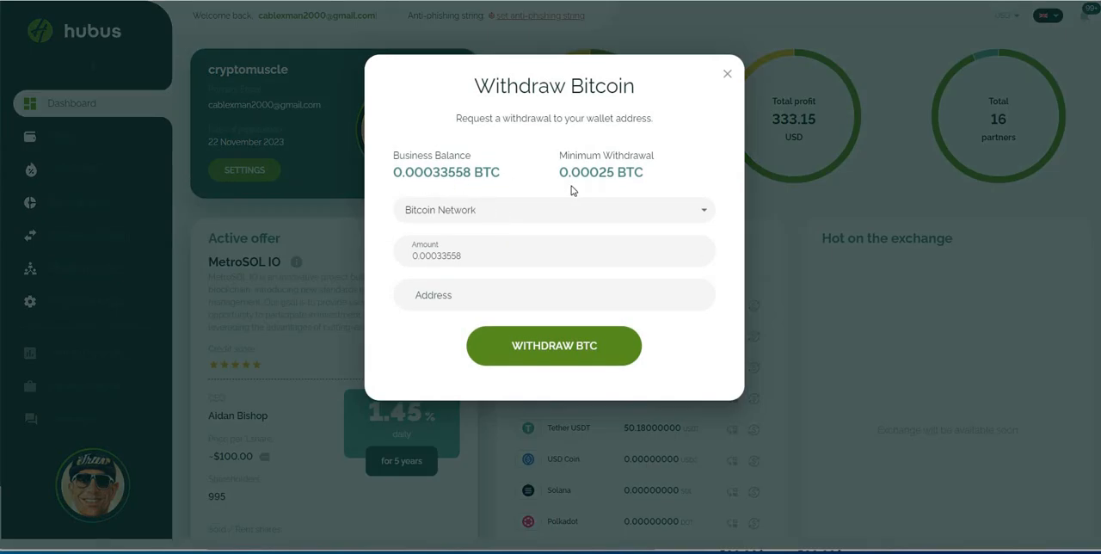
{"action": "mouse_move", "coordinate": [585, 200]}
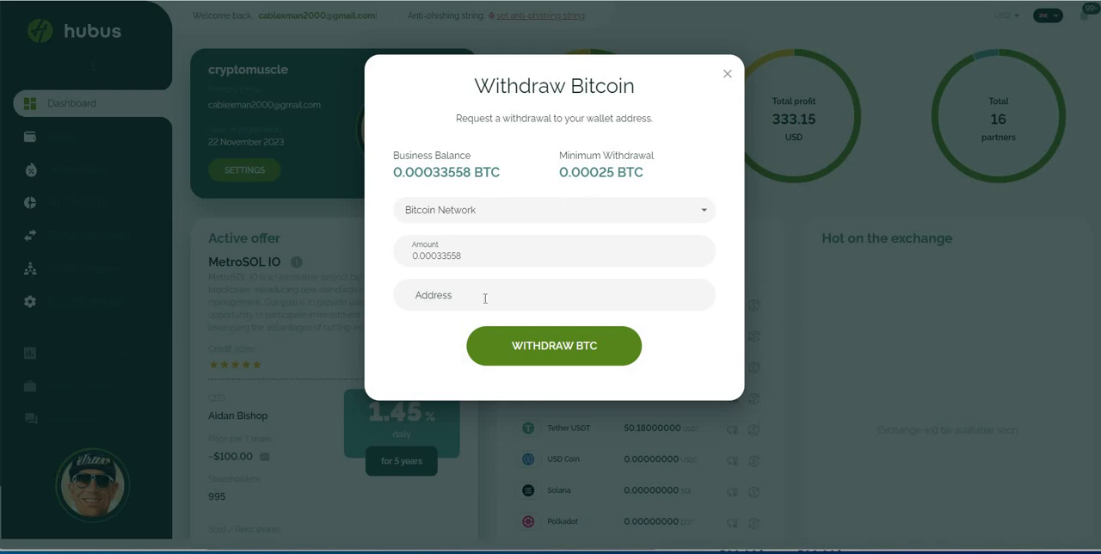
{"action": "mouse_move", "coordinate": [13, 353]}
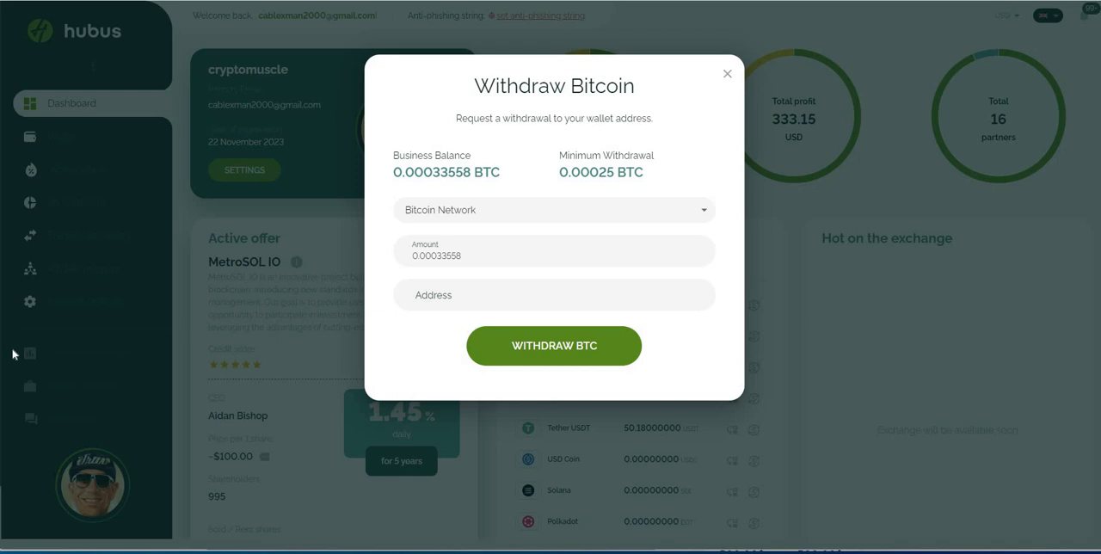
{"action": "left_click", "coordinate": [554, 295]}
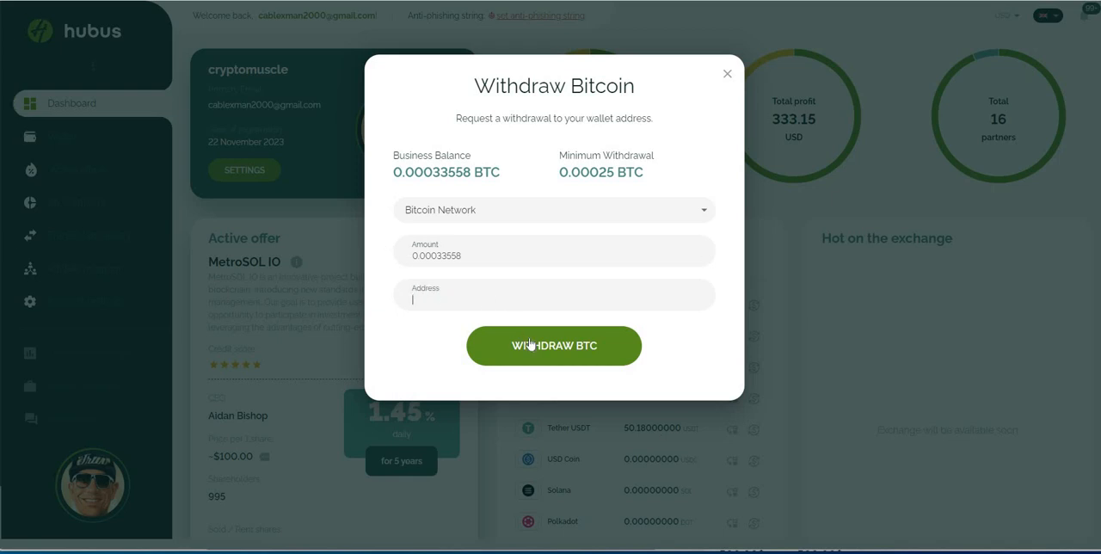
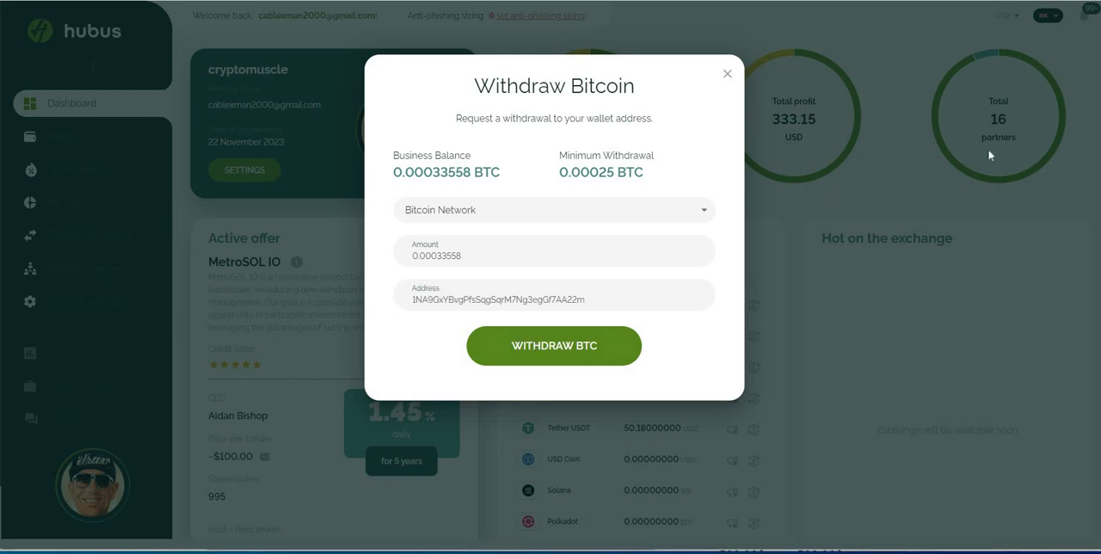
{"action": "left_click", "coordinate": [554, 346]}
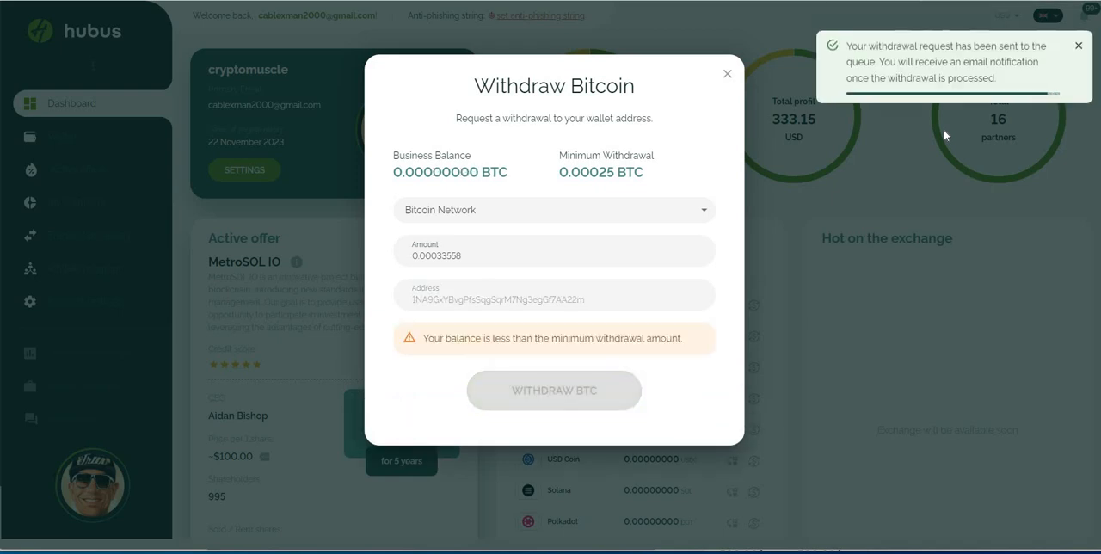
{"action": "mouse_move", "coordinate": [712, 82]}
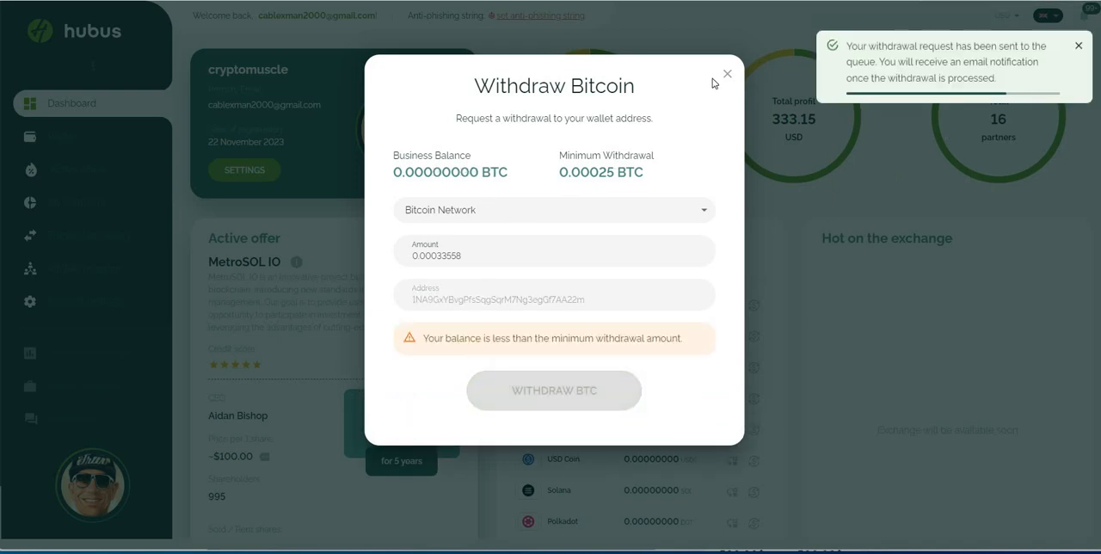
{"action": "mouse_move", "coordinate": [724, 76]}
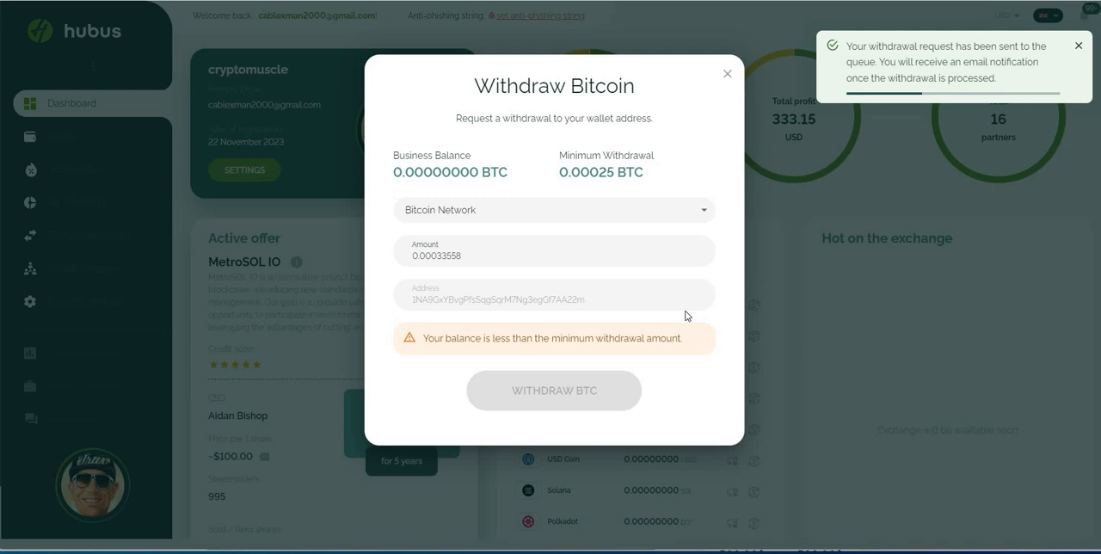
{"action": "left_click", "coordinate": [724, 72]}
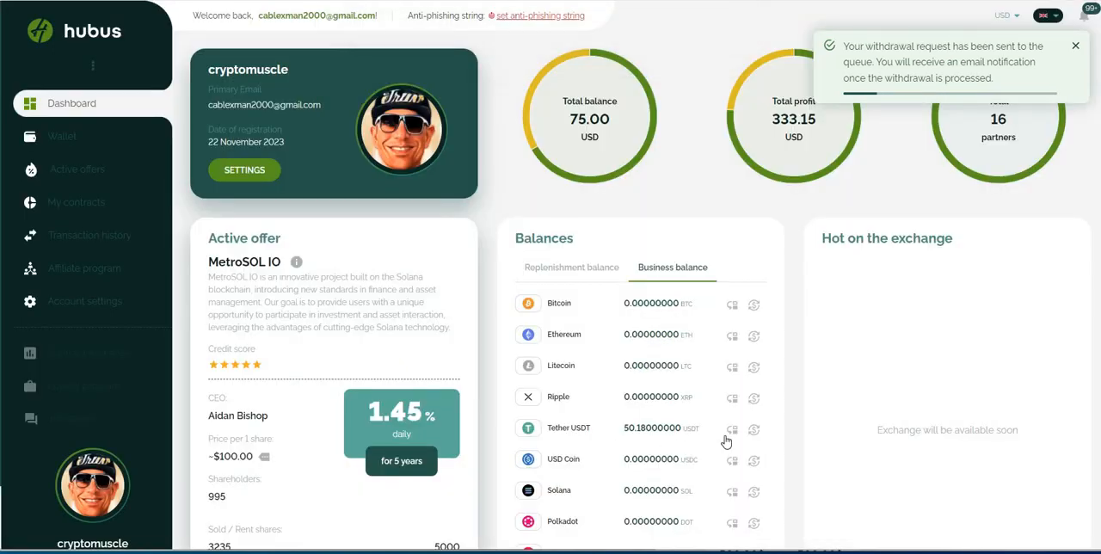
{"action": "left_click", "coordinate": [1049, 45]}
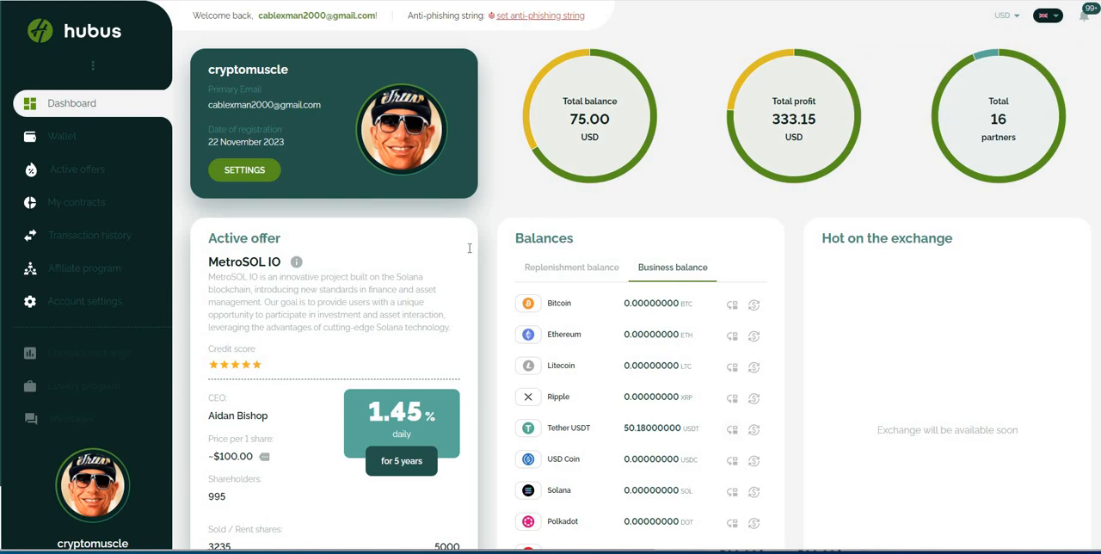
{"action": "left_click", "coordinate": [733, 427]}
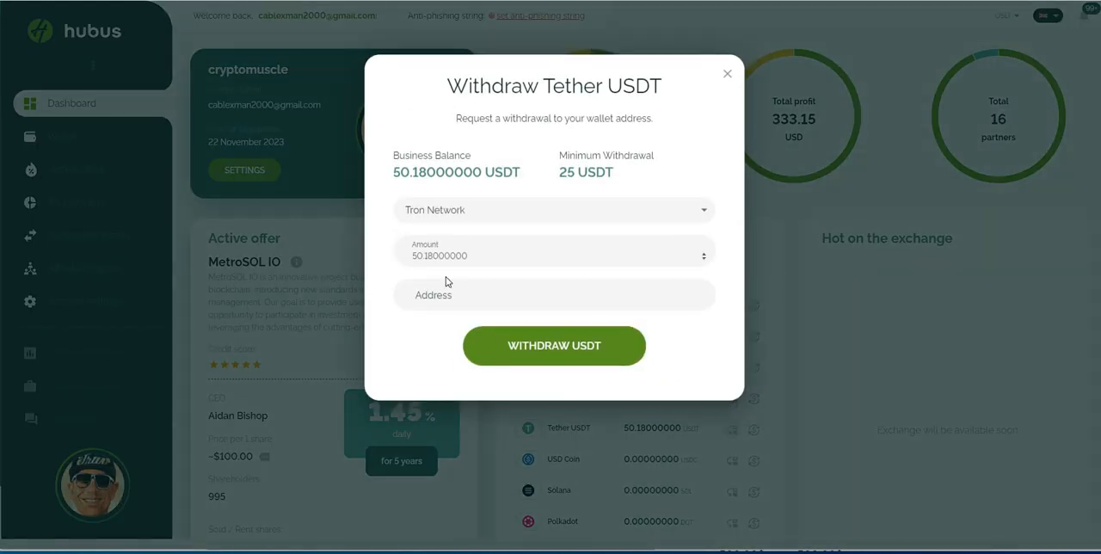
{"action": "left_click", "coordinate": [554, 346]}
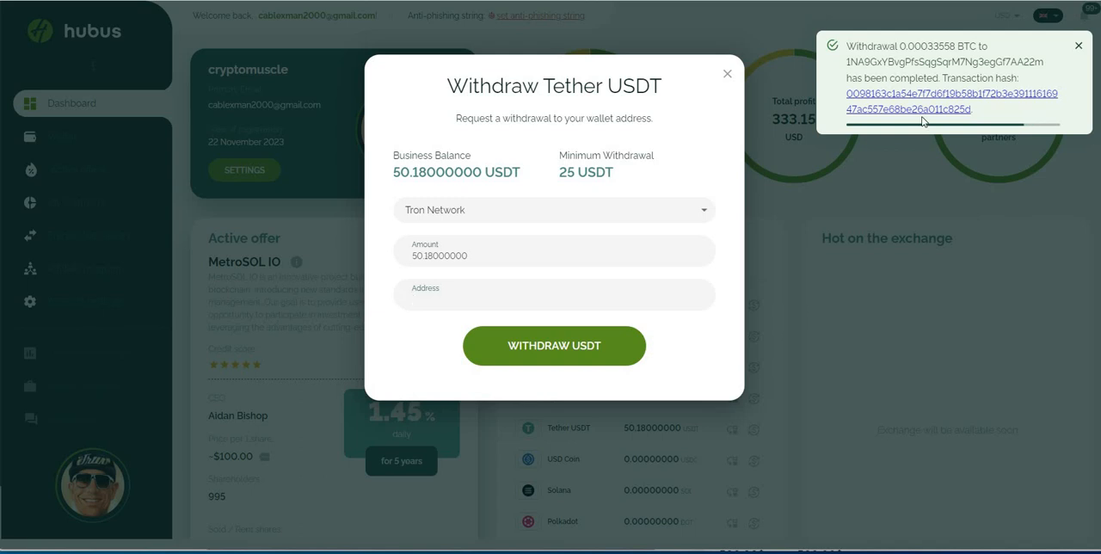
{"action": "mouse_move", "coordinate": [869, 95]}
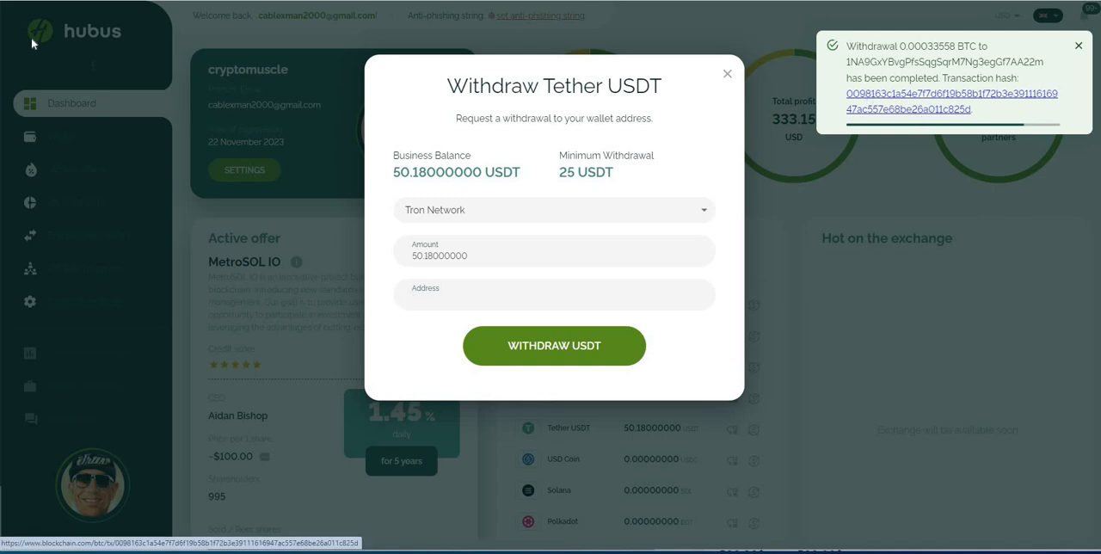
{"action": "left_click", "coordinate": [553, 296]}
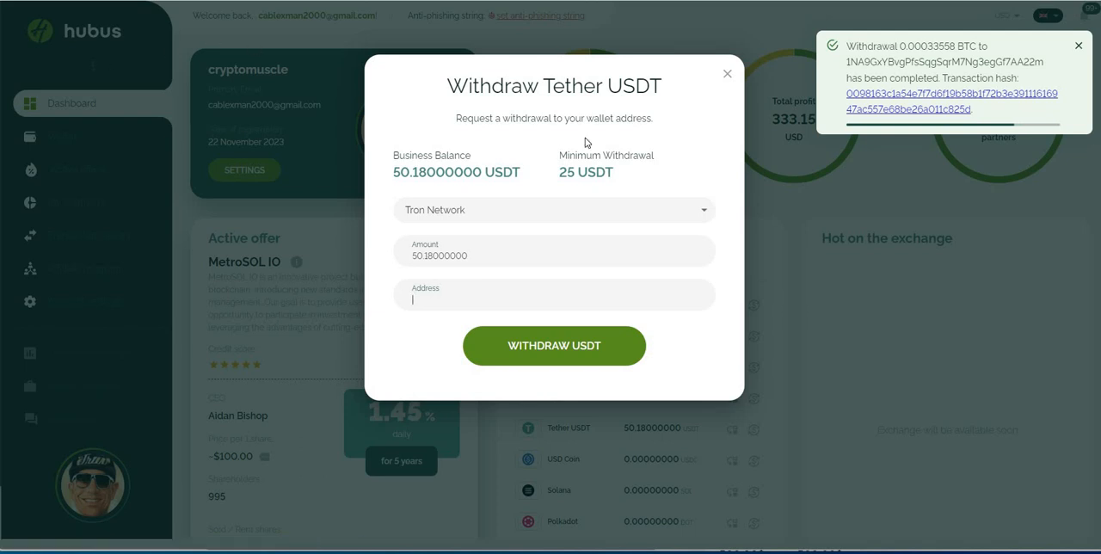
{"action": "mouse_move", "coordinate": [554, 346]}
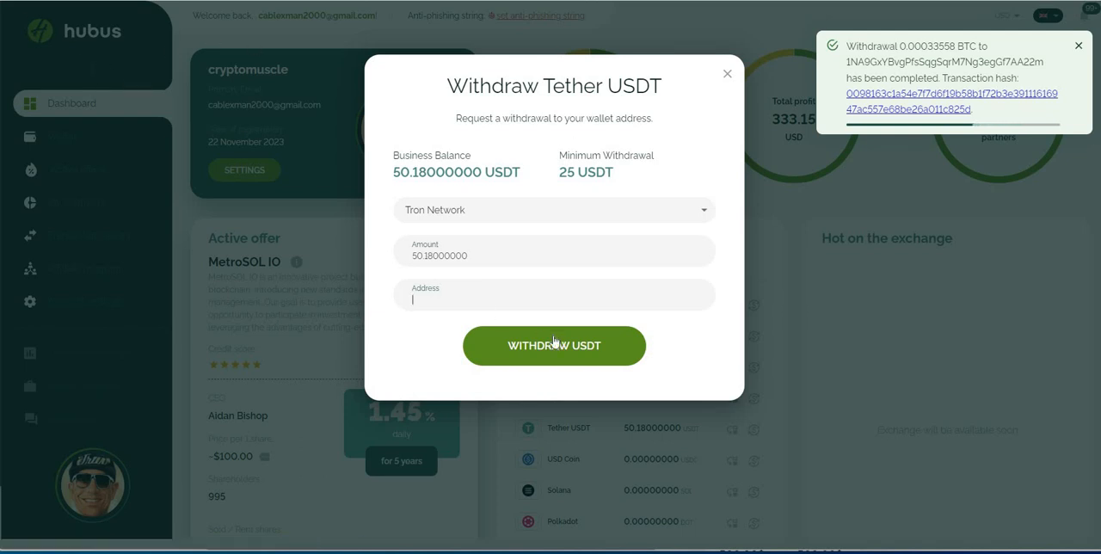
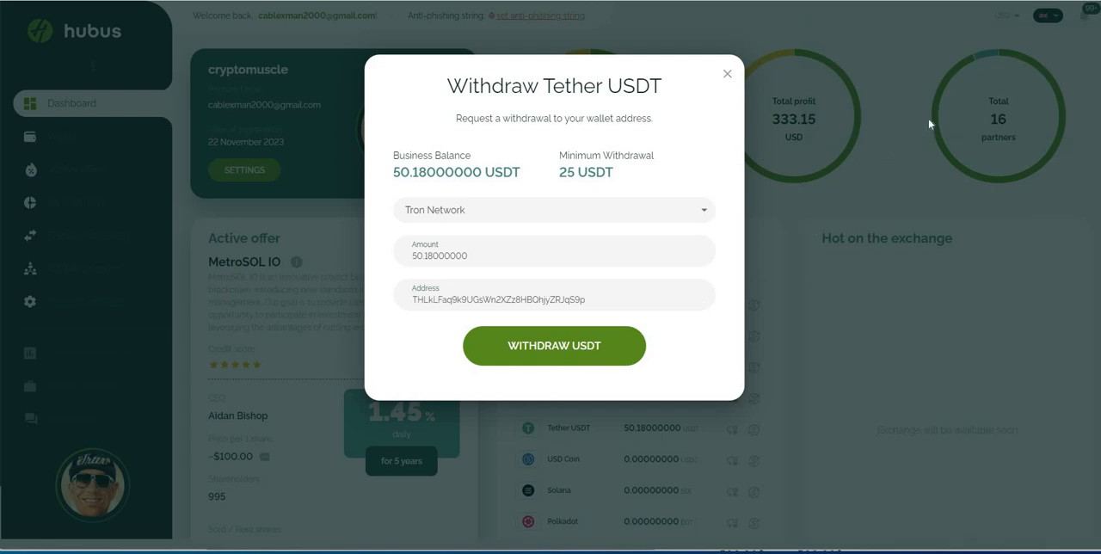
{"action": "left_click", "coordinate": [553, 346]}
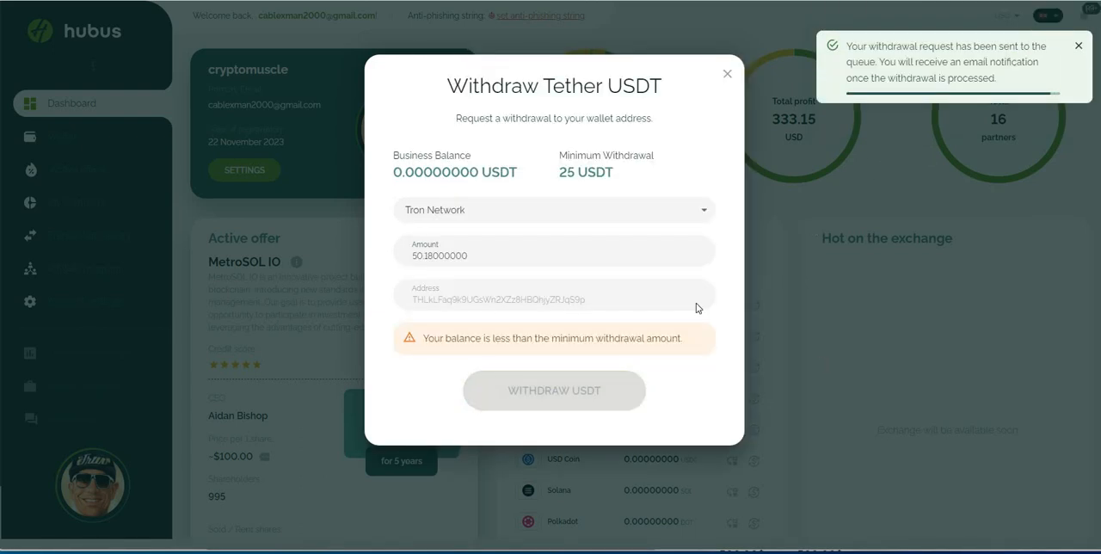
{"action": "mouse_move", "coordinate": [722, 77]}
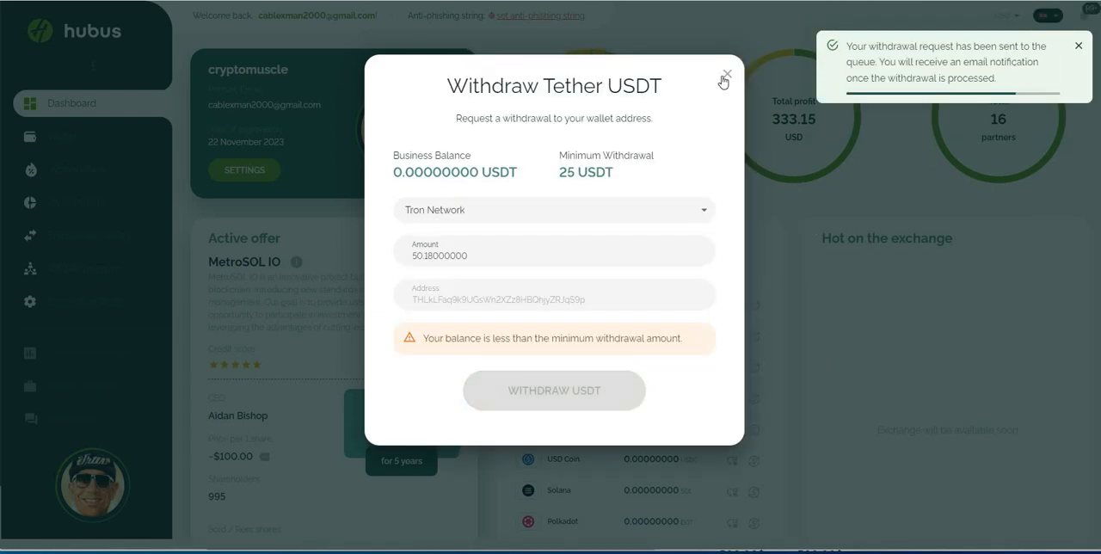
{"action": "mouse_move", "coordinate": [730, 79]}
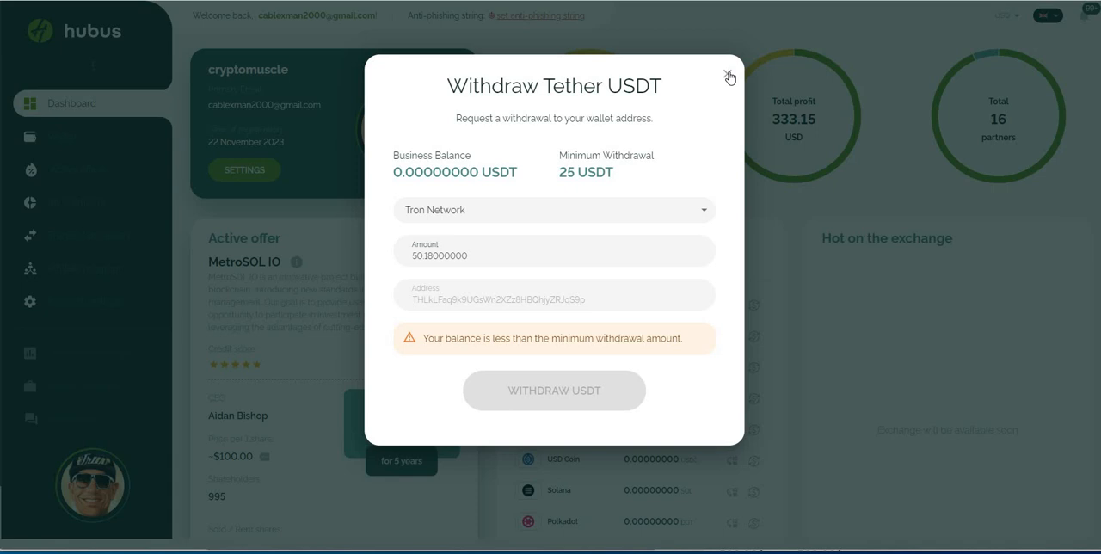
{"action": "mouse_move", "coordinate": [810, 303]}
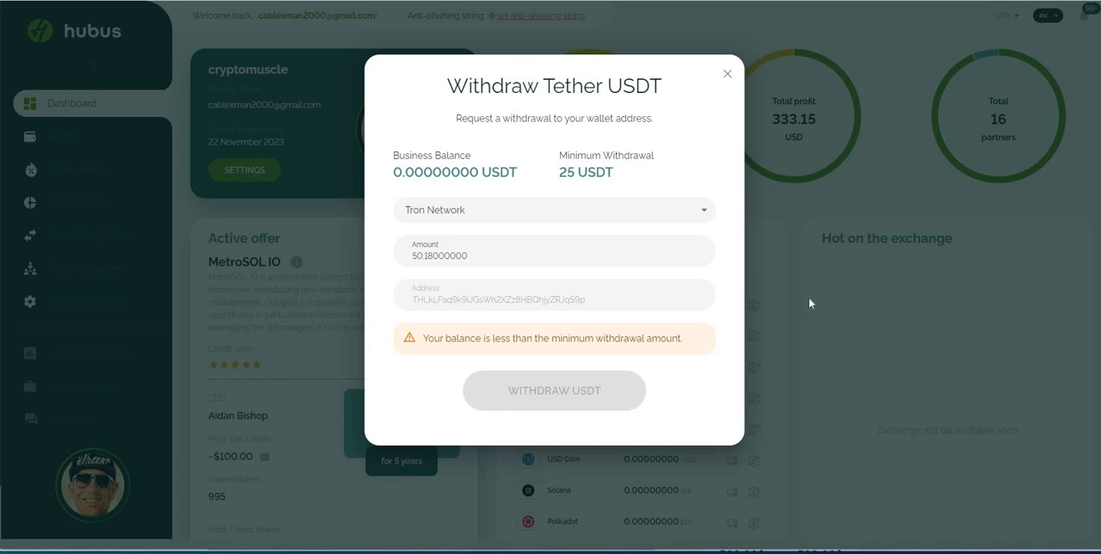
{"action": "mouse_move", "coordinate": [805, 286]}
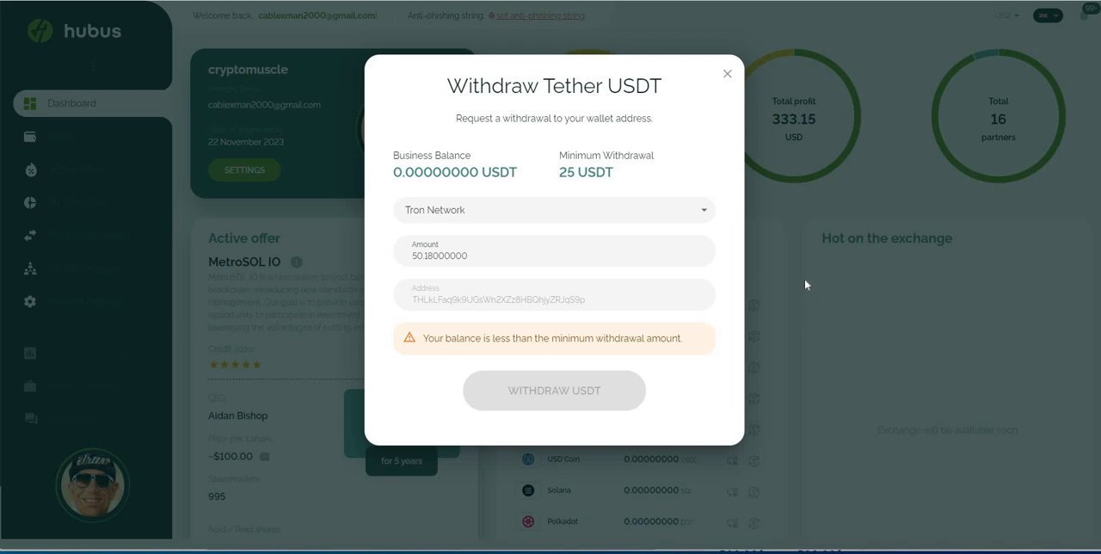
{"action": "mouse_move", "coordinate": [784, 282]}
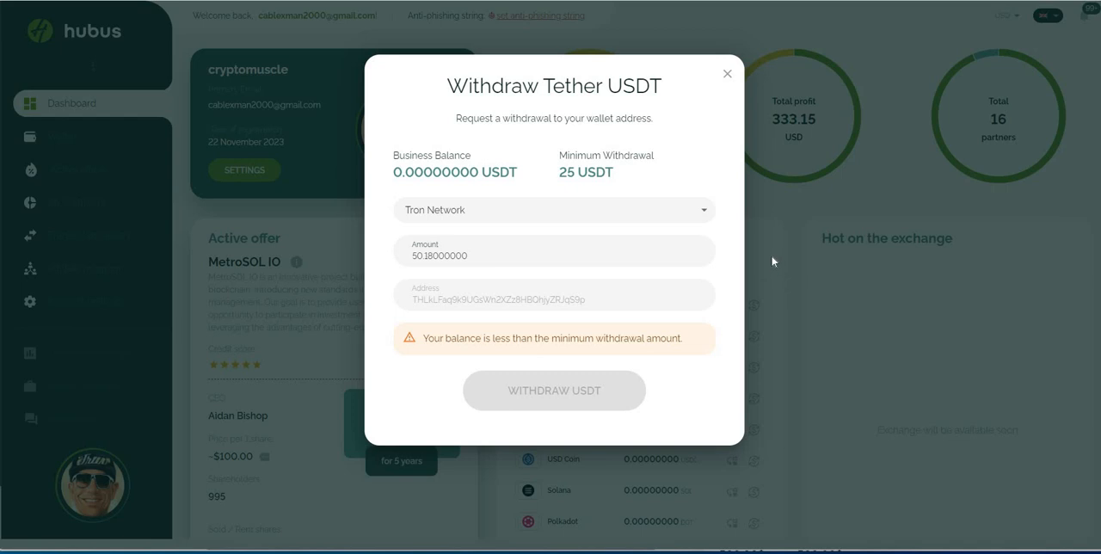
{"action": "mouse_move", "coordinate": [781, 261]}
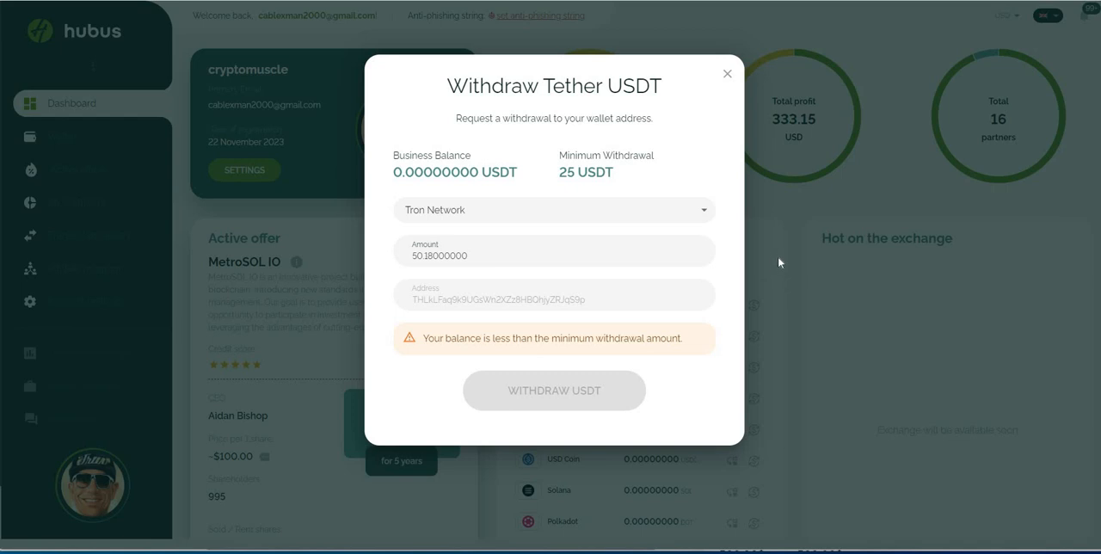
{"action": "mouse_move", "coordinate": [842, 265]}
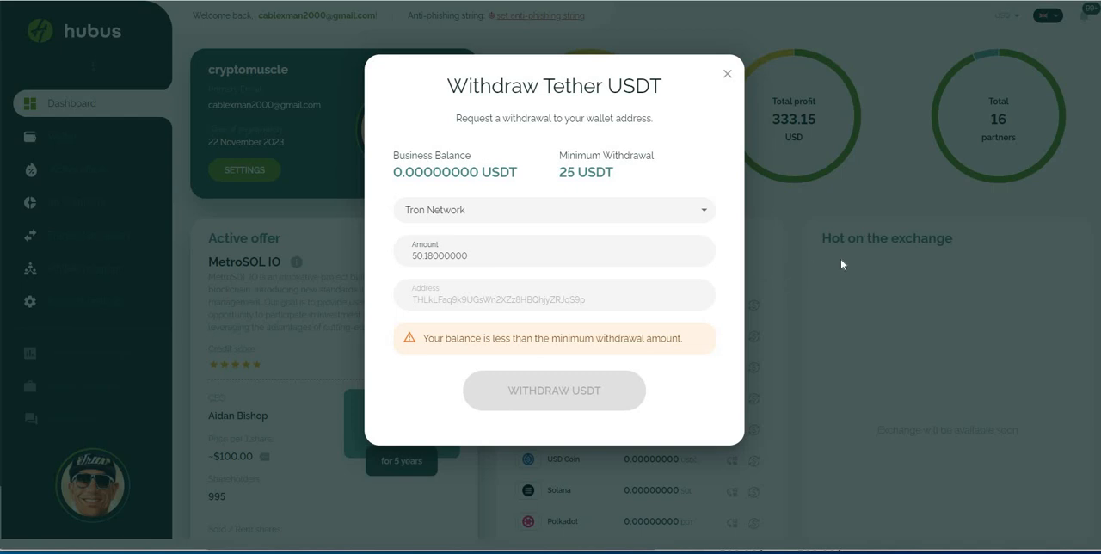
{"action": "mouse_move", "coordinate": [730, 77]}
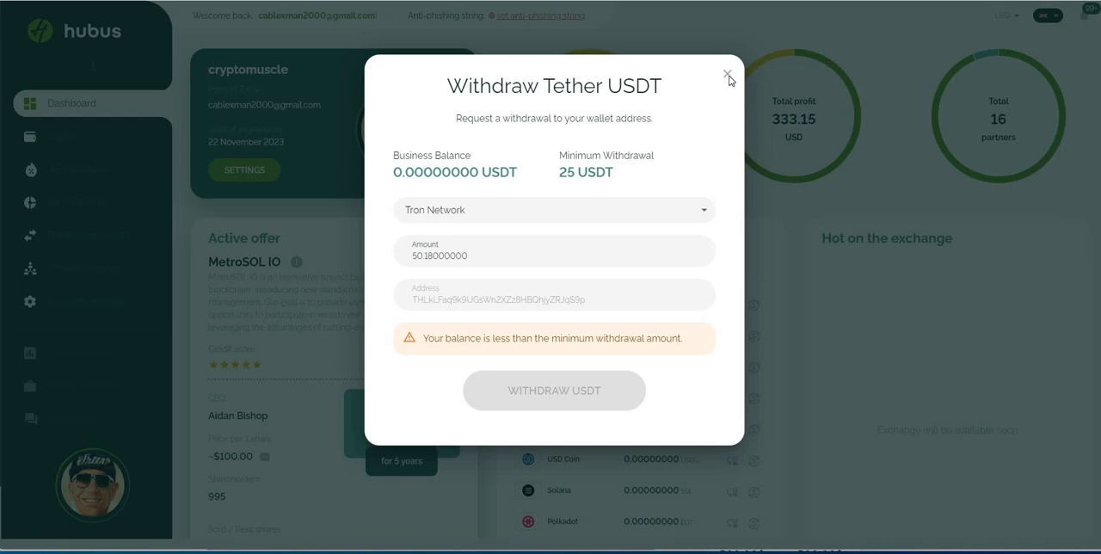
Close the withdrawal form and the wallet popup after checking the +50.18 USDT receipt.
{"action": "left_click", "coordinate": [726, 74]}
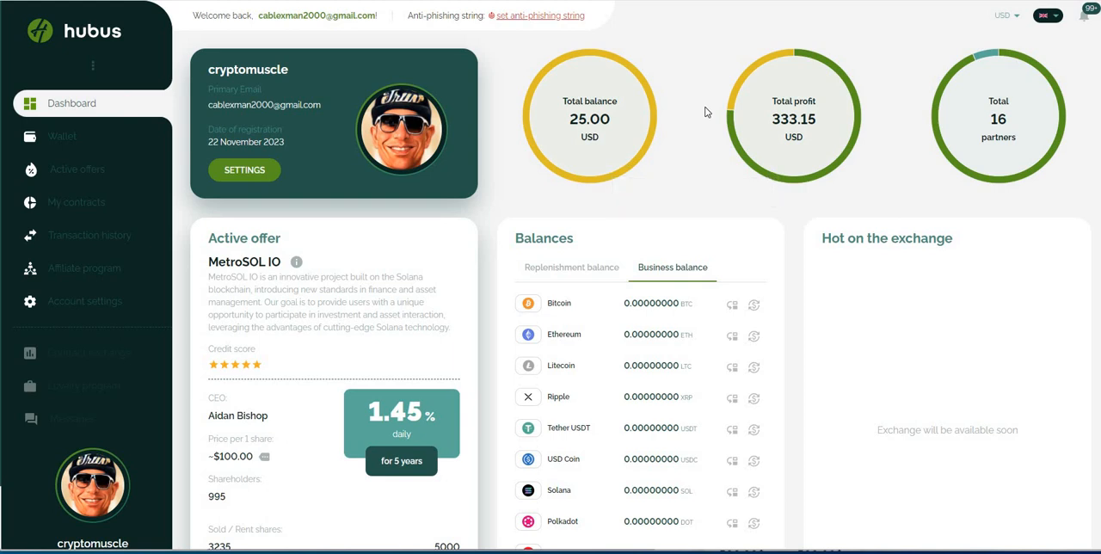
{"action": "mouse_move", "coordinate": [576, 124]}
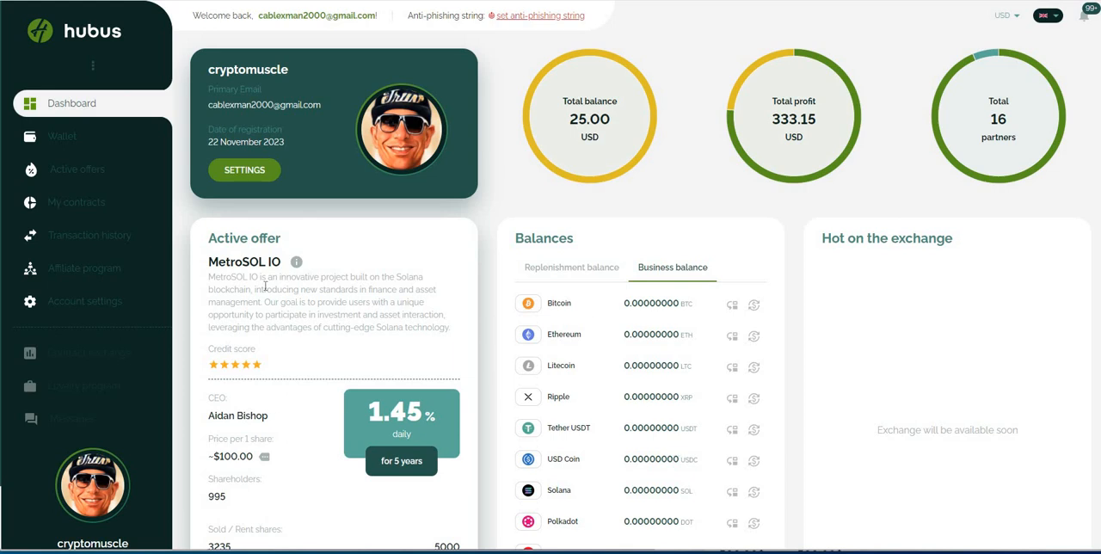
{"action": "mouse_move", "coordinate": [635, 227]}
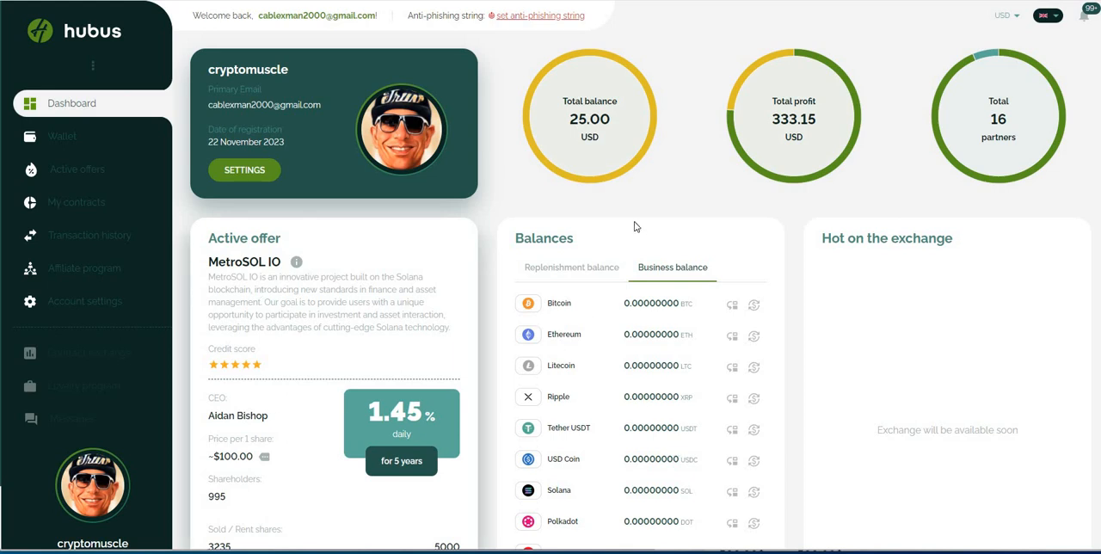
{"action": "mouse_move", "coordinate": [677, 203]}
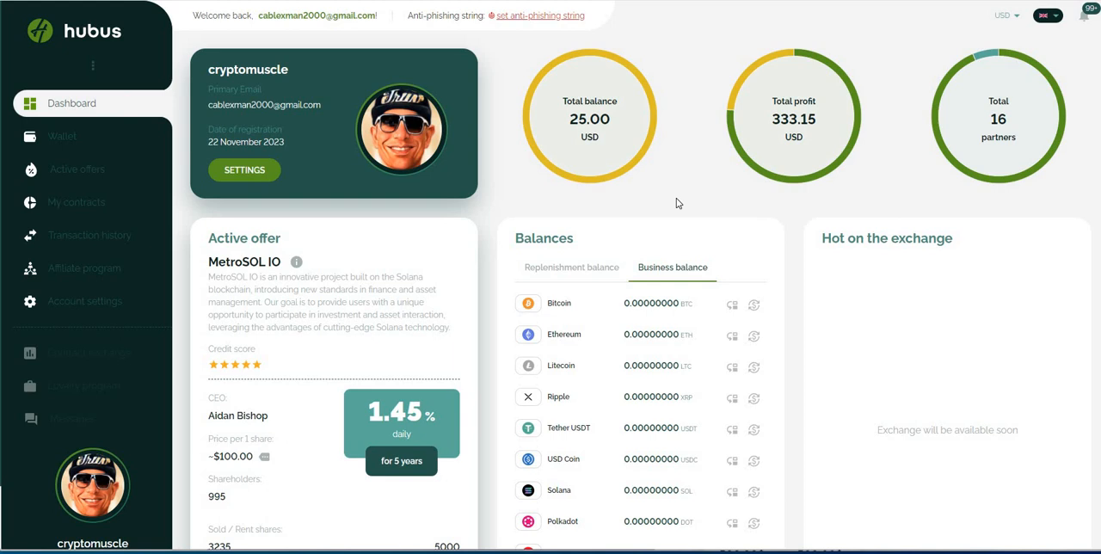
{"action": "mouse_move", "coordinate": [805, 68]}
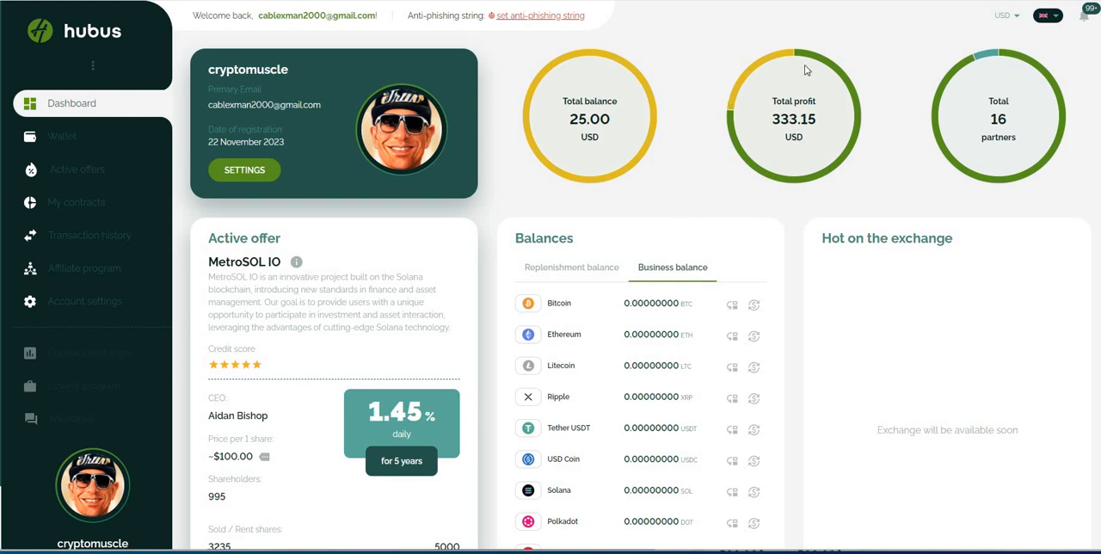
{"action": "mouse_move", "coordinate": [655, 141]}
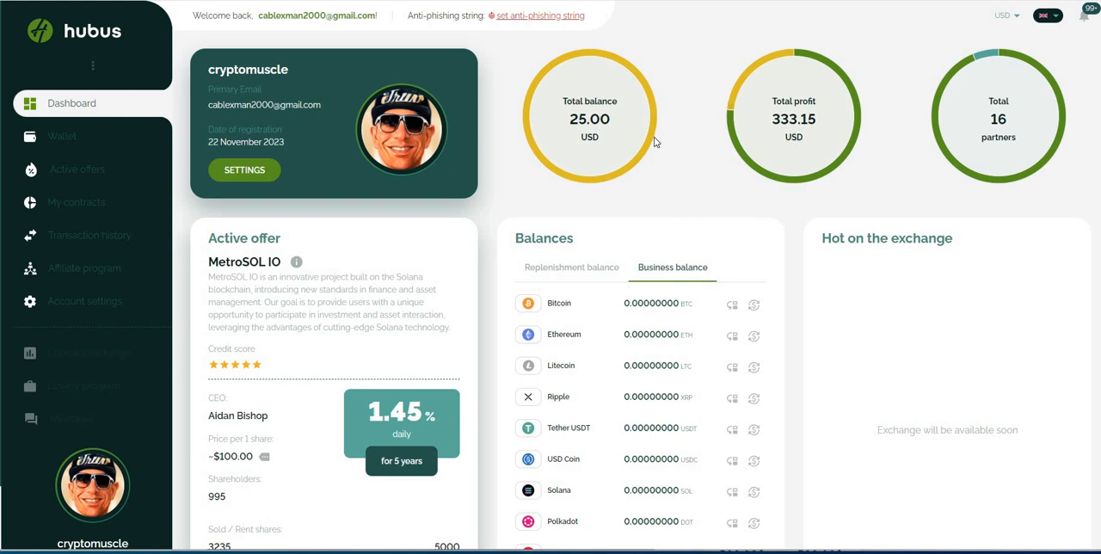
{"action": "mouse_move", "coordinate": [464, 146]}
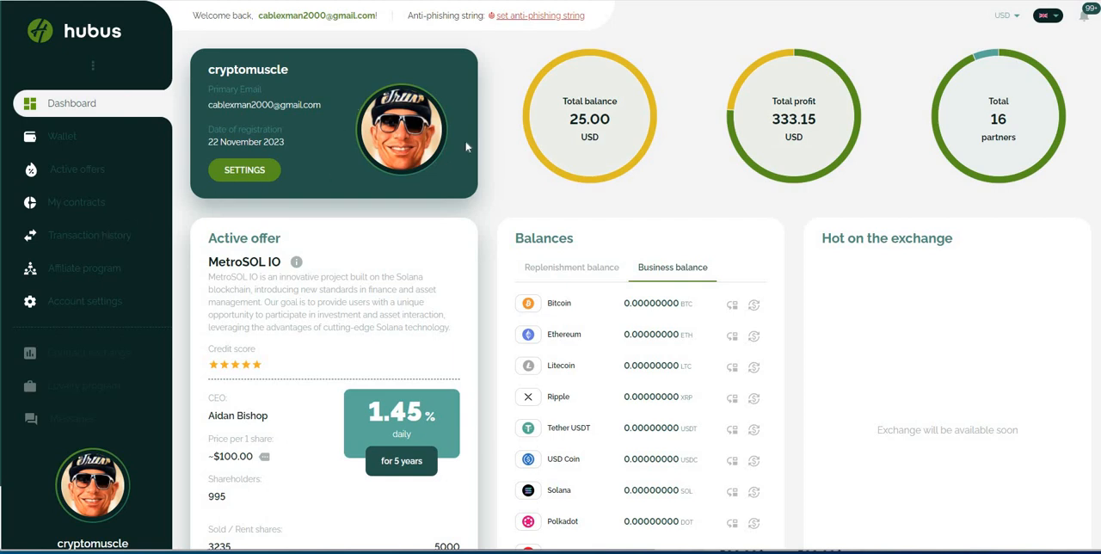
{"action": "mouse_move", "coordinate": [586, 145]}
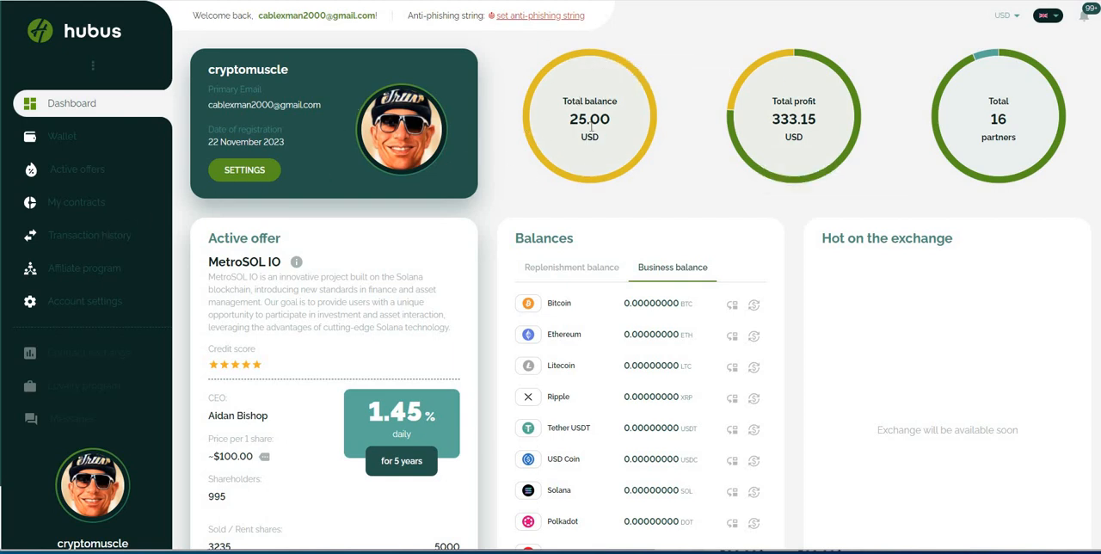
{"action": "mouse_move", "coordinate": [603, 145]}
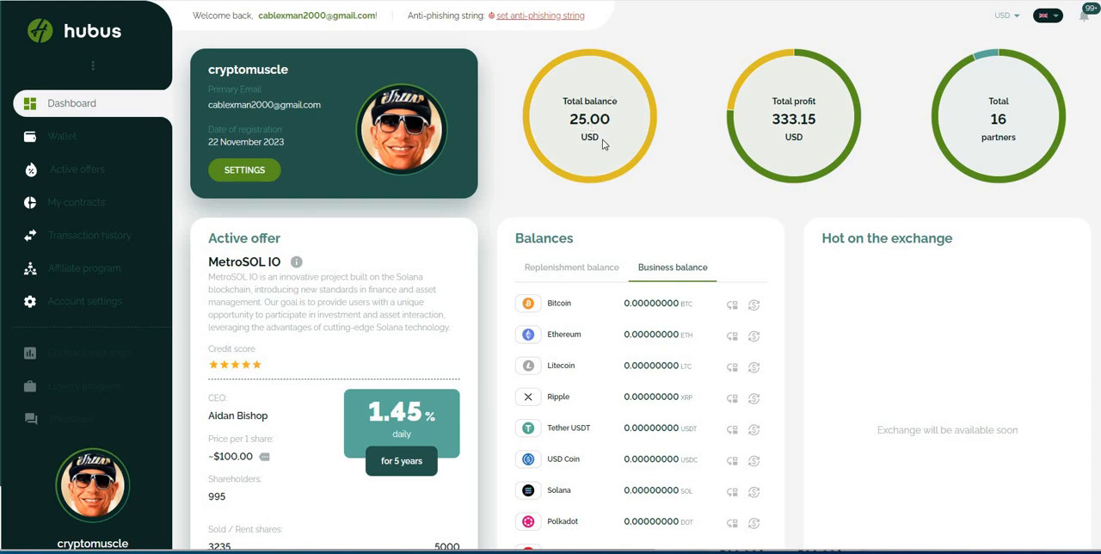
{"action": "mouse_move", "coordinate": [863, 65]}
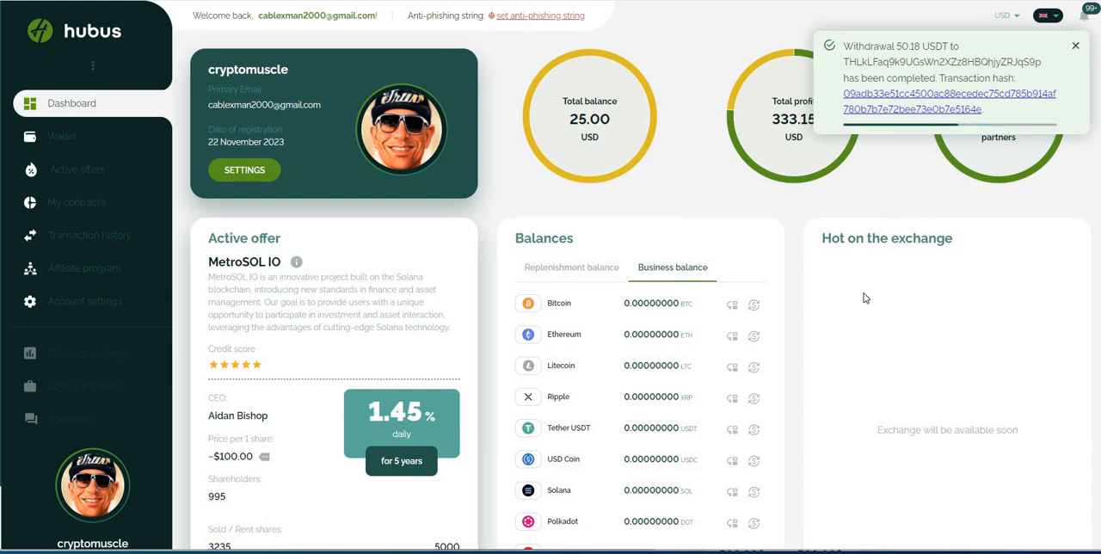
{"action": "mouse_move", "coordinate": [506, 201]}
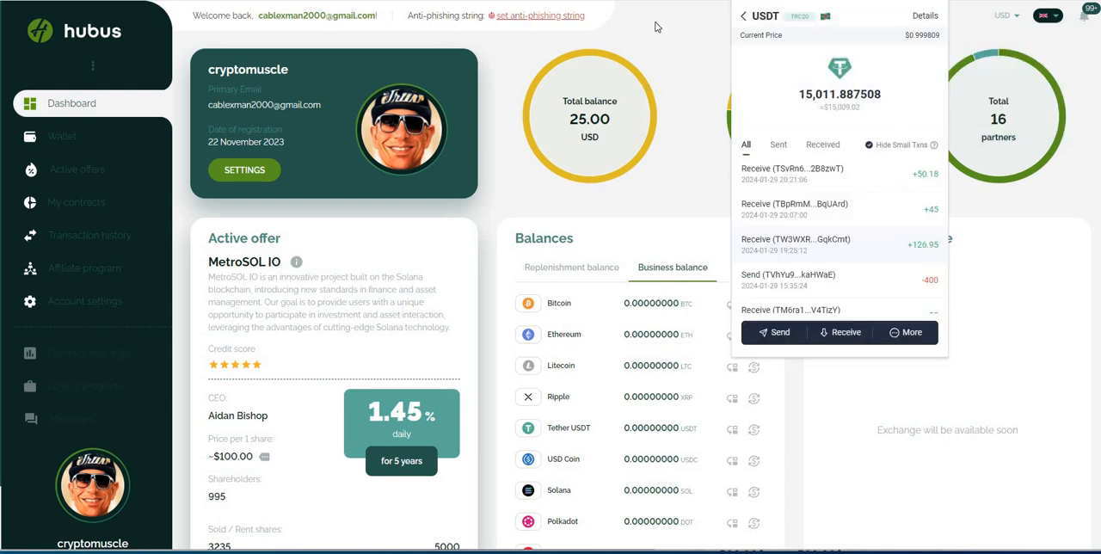
{"action": "mouse_move", "coordinate": [55, 20]}
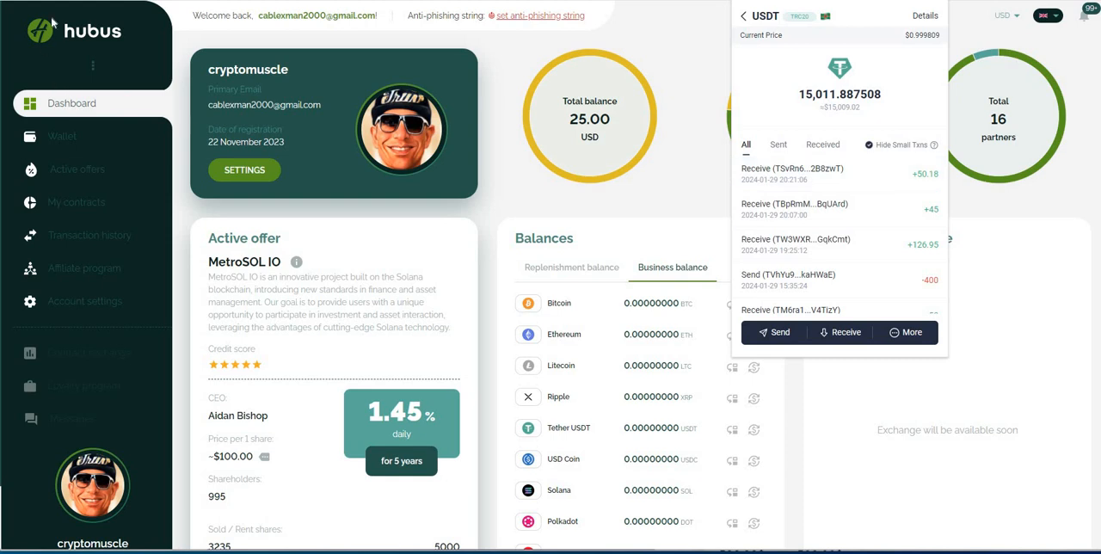
{"action": "left_click", "coordinate": [745, 16]}
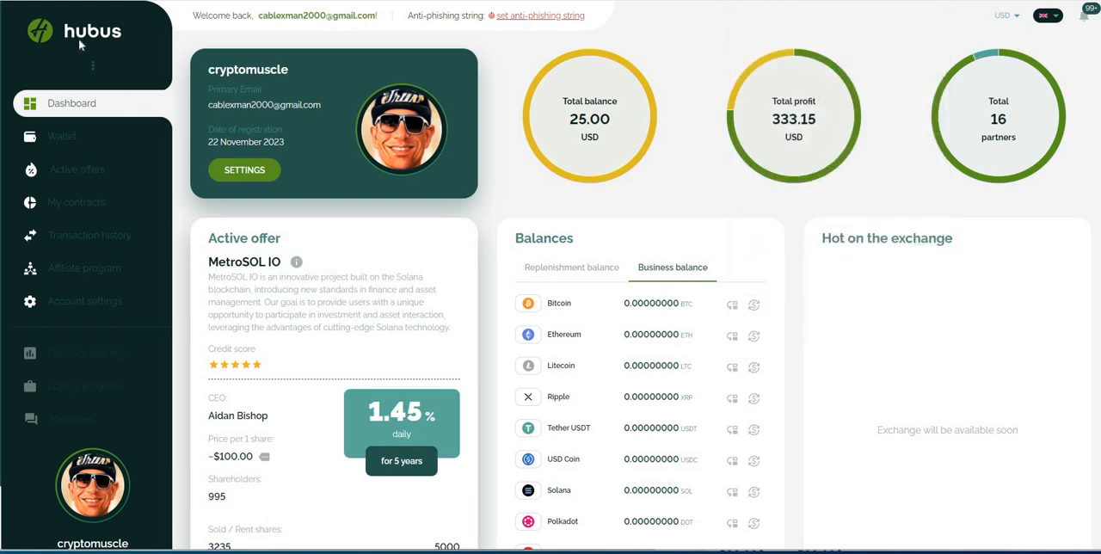
{"action": "mouse_move", "coordinate": [91, 61]}
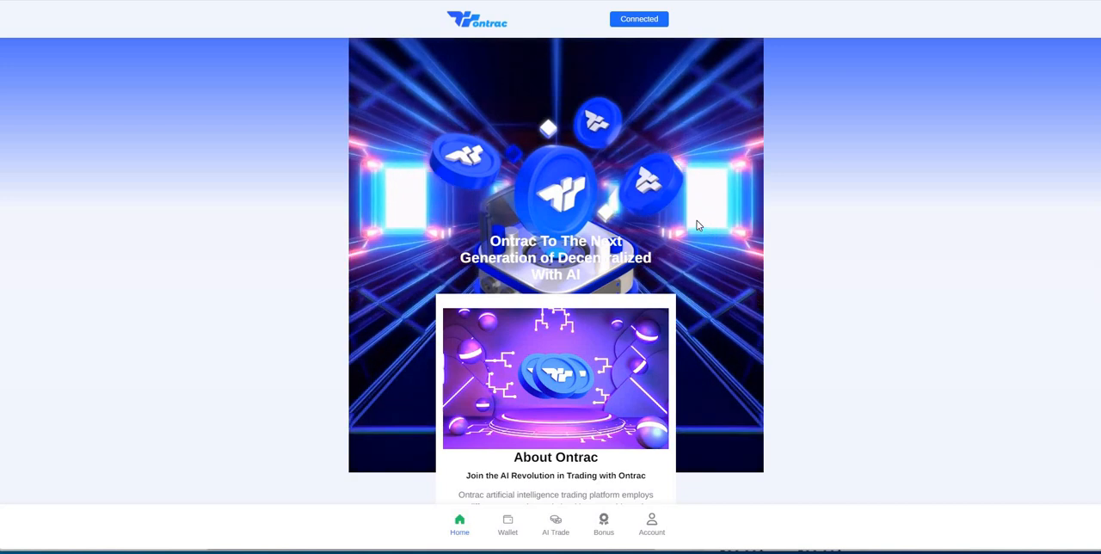
Scroll down the Ontrac AI Trade page to the VIP 1 level and $41.89 total reward.
{"action": "scroll", "scroll_direction": "down", "scroll_amount": 3}
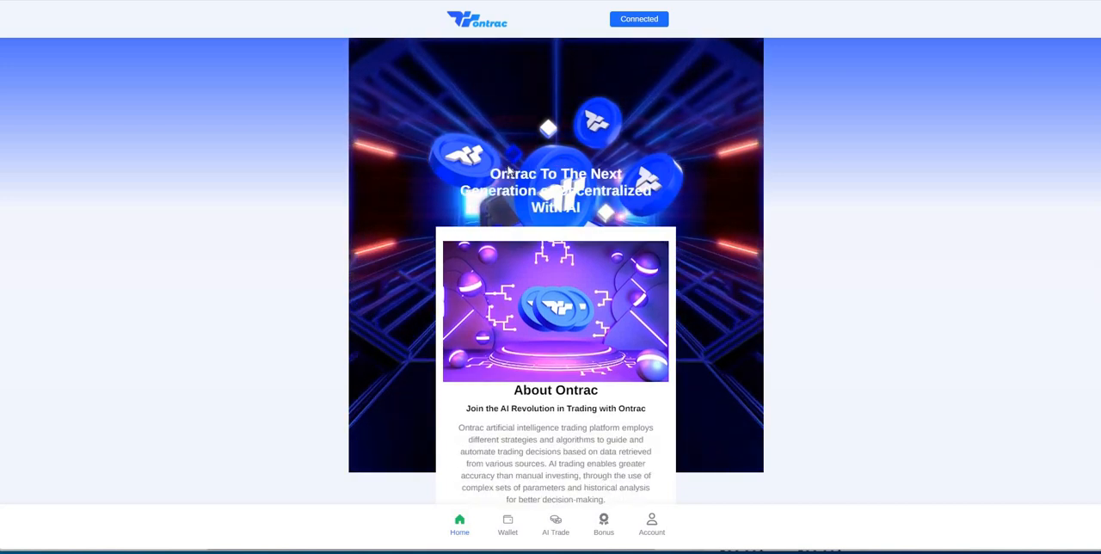
{"action": "scroll", "scroll_direction": "down", "scroll_amount": 3}
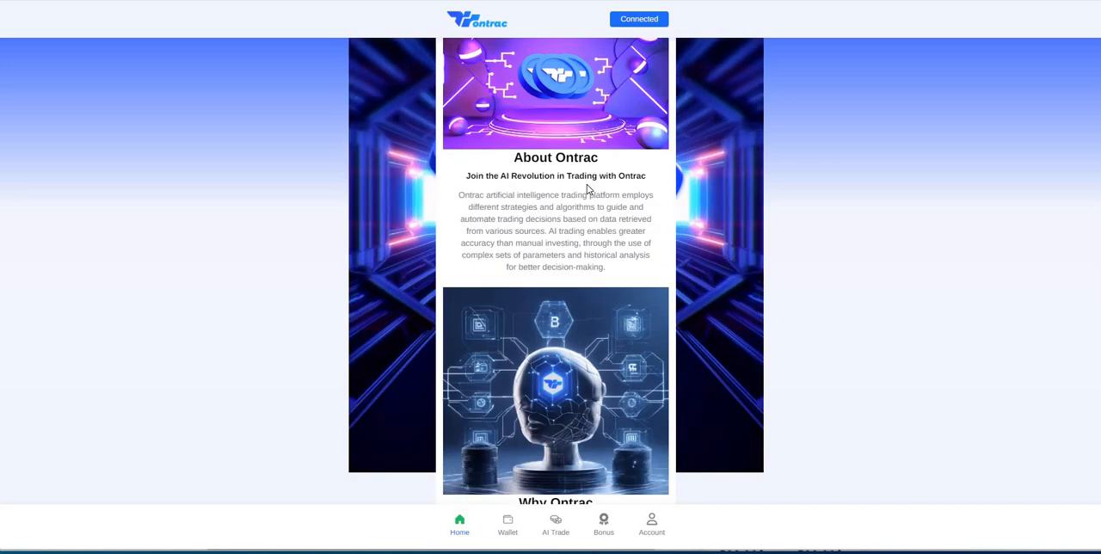
{"action": "scroll", "scroll_direction": "down", "scroll_amount": 3}
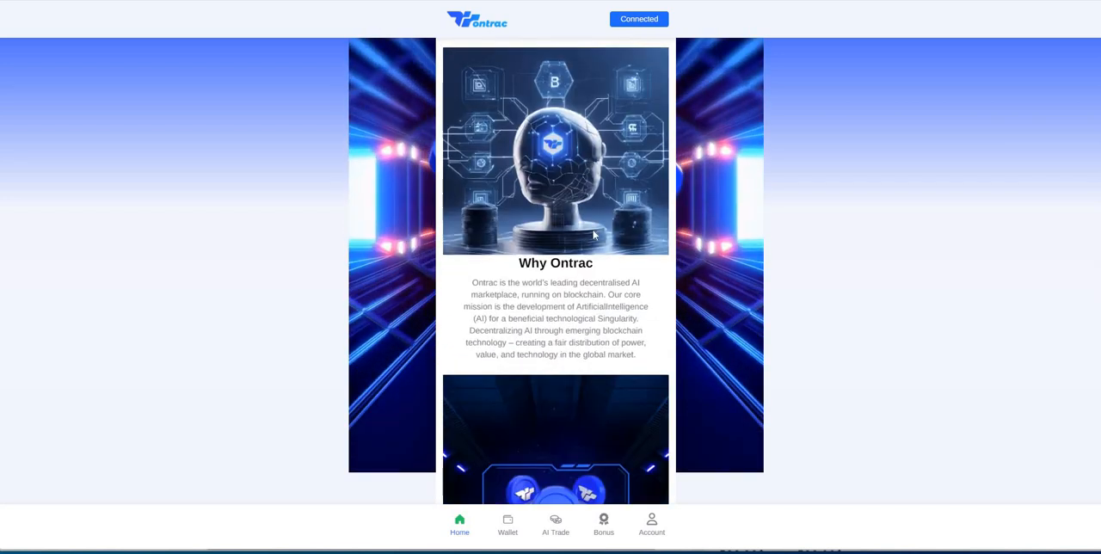
{"action": "scroll", "scroll_direction": "down", "scroll_amount": 3}
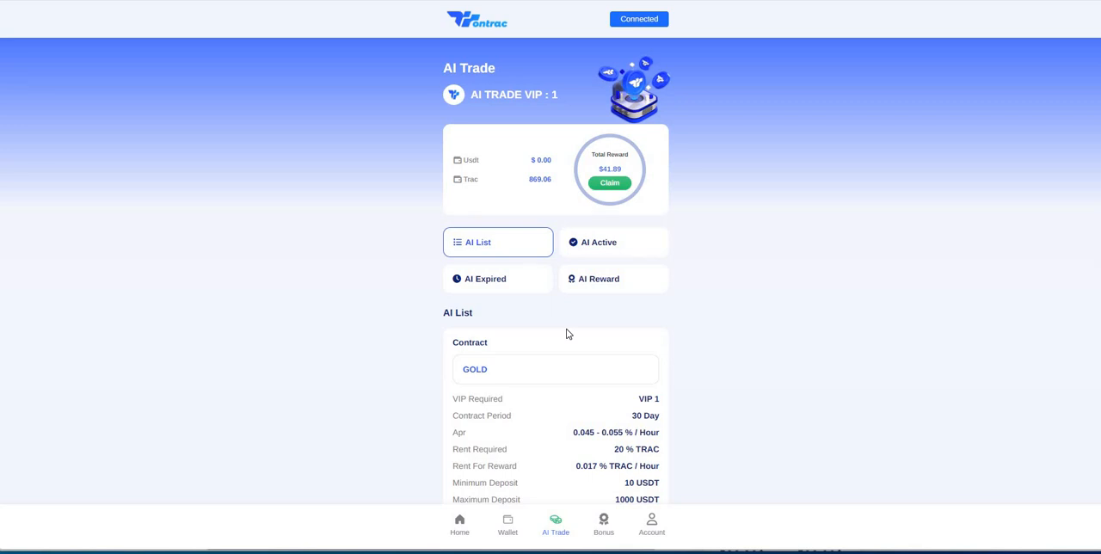
{"action": "mouse_move", "coordinate": [586, 199]}
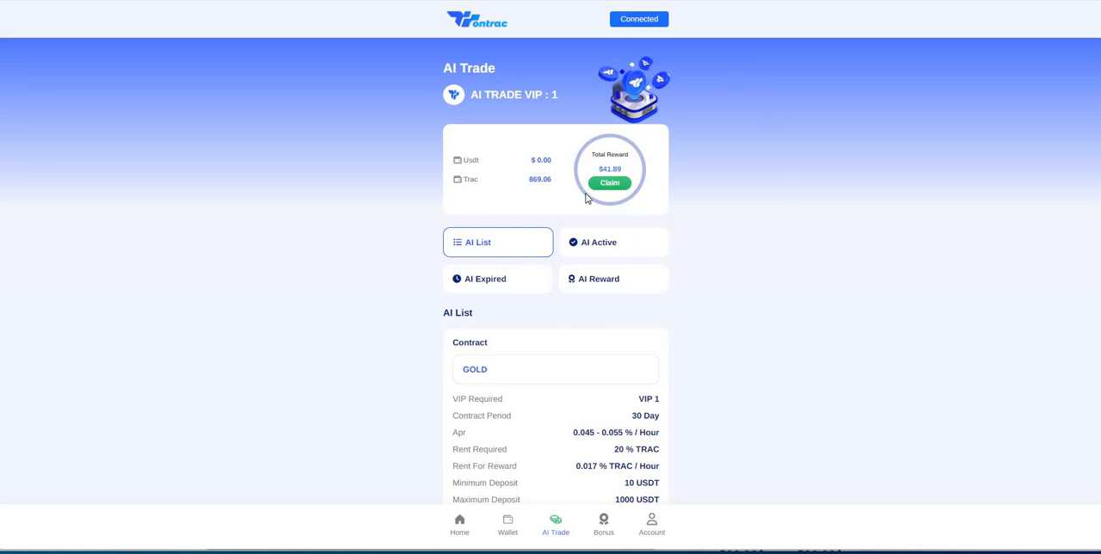
{"action": "mouse_move", "coordinate": [657, 120]}
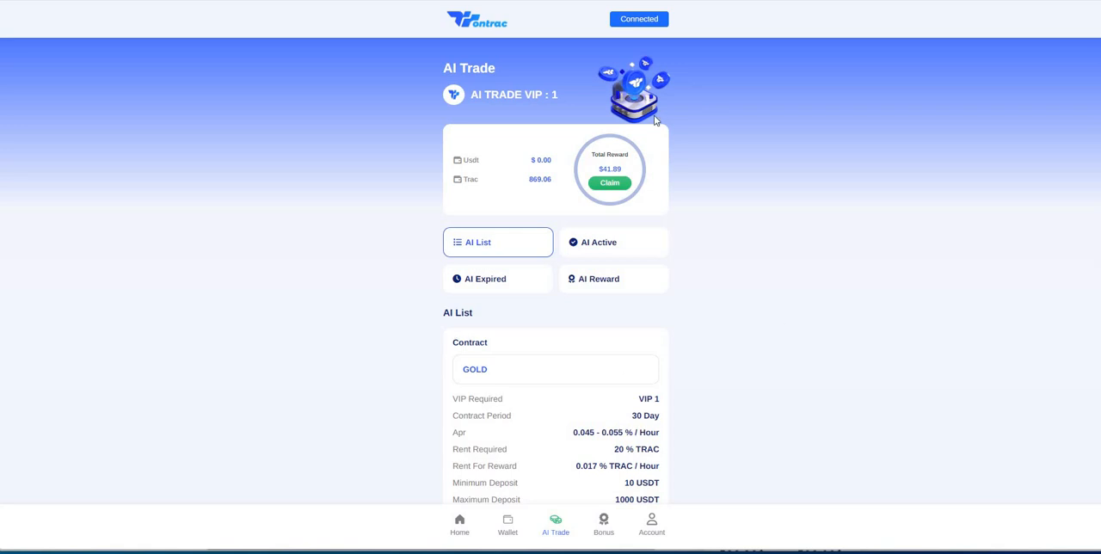
{"action": "mouse_move", "coordinate": [593, 225]}
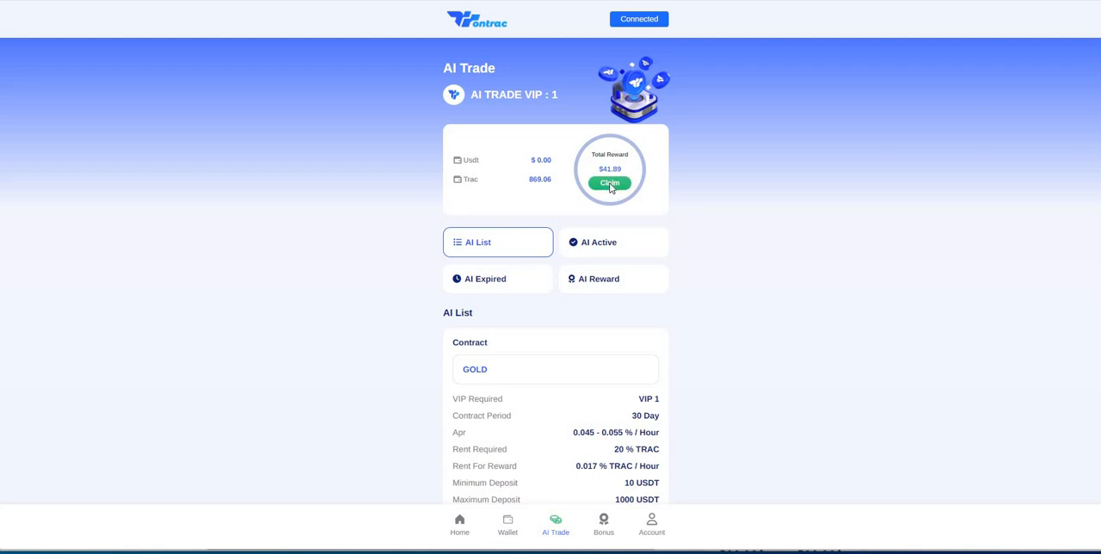
Claim the $41.89 AI trade reward, confirm it, and scroll to the GOLD contract's rent form.
{"action": "left_click", "coordinate": [609, 183]}
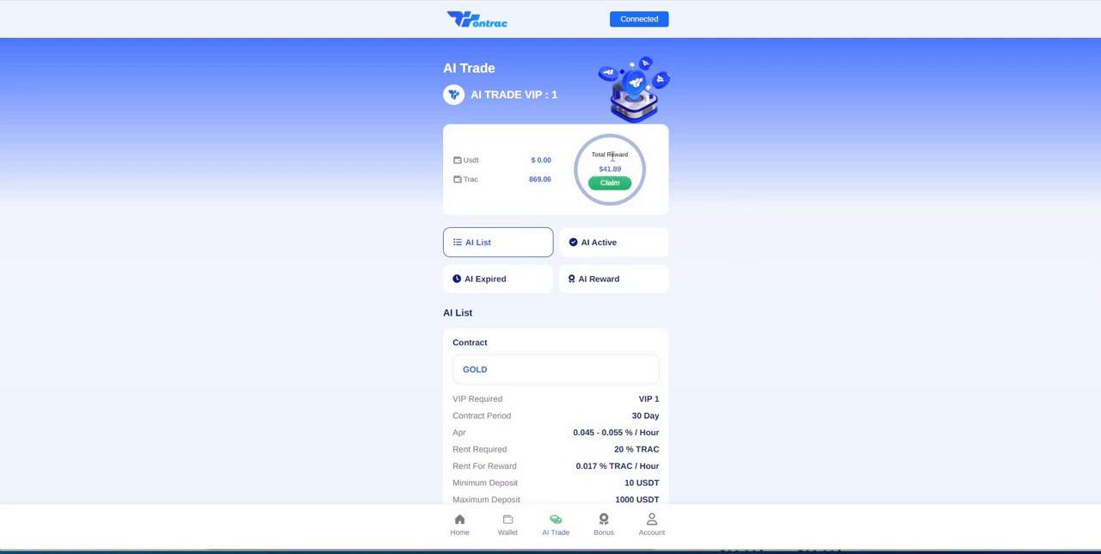
{"action": "left_click", "coordinate": [611, 183]}
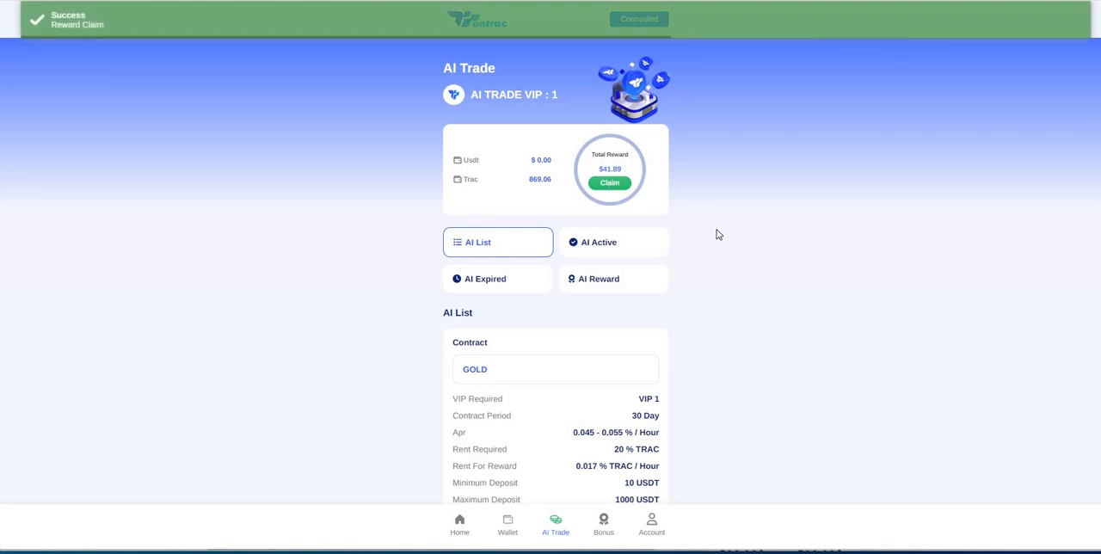
{"action": "mouse_move", "coordinate": [715, 238]}
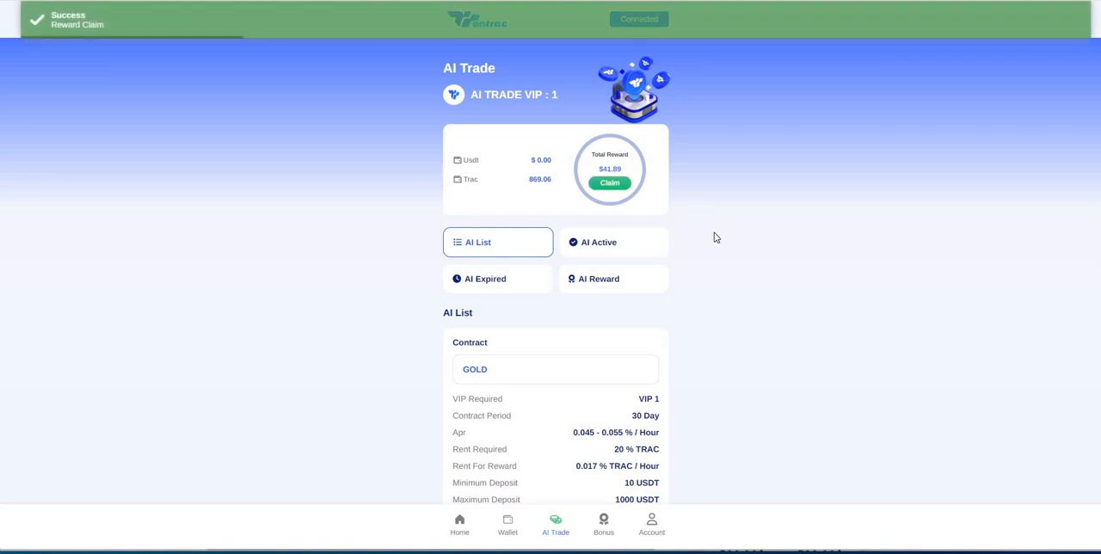
{"action": "scroll", "scroll_direction": "down", "scroll_amount": 3}
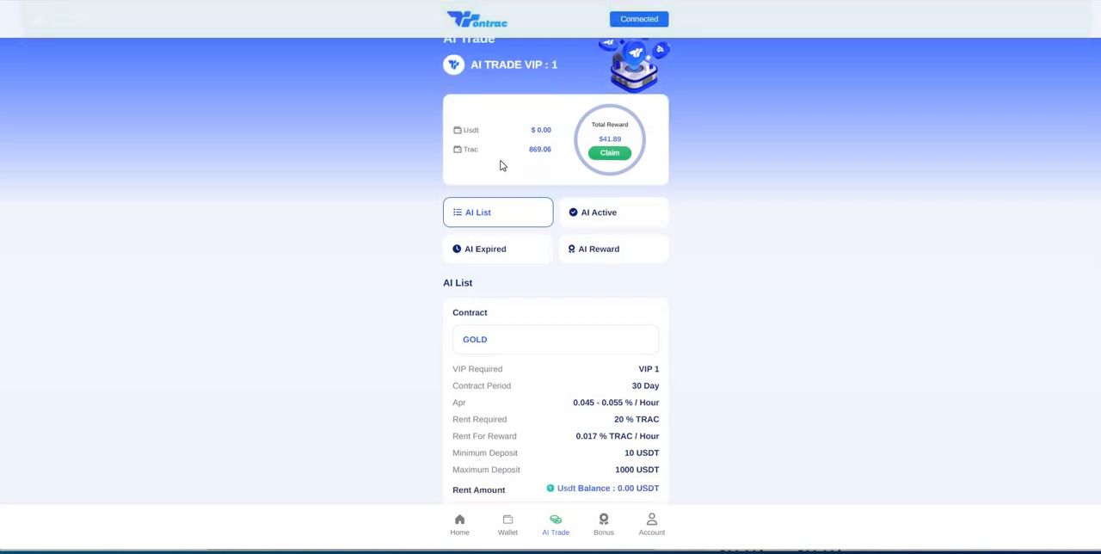
{"action": "scroll", "scroll_direction": "down", "scroll_amount": 3}
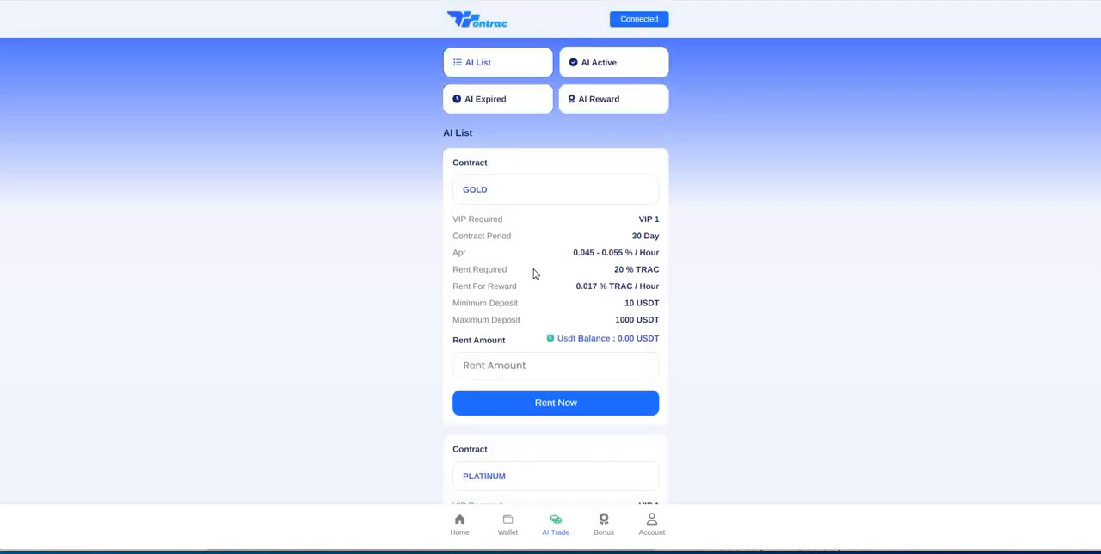
{"action": "scroll", "scroll_direction": "down", "scroll_amount": 3}
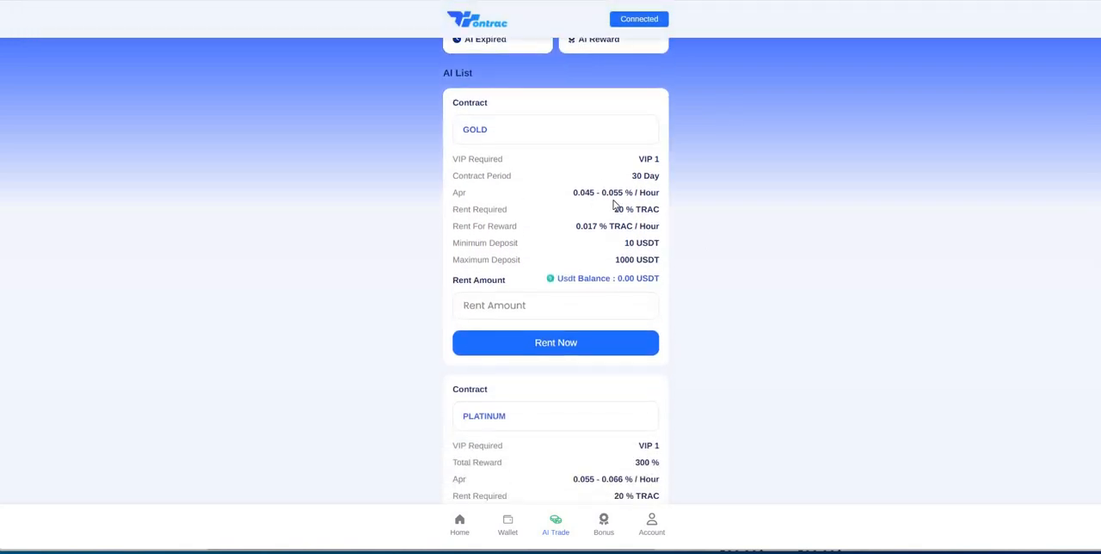
{"action": "mouse_move", "coordinate": [606, 203]}
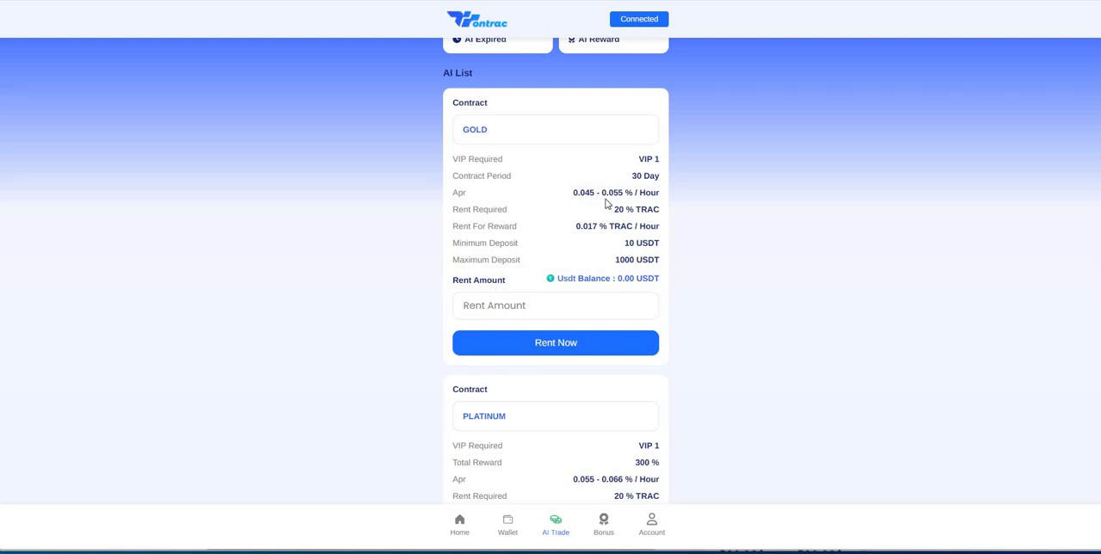
{"action": "mouse_move", "coordinate": [619, 203]}
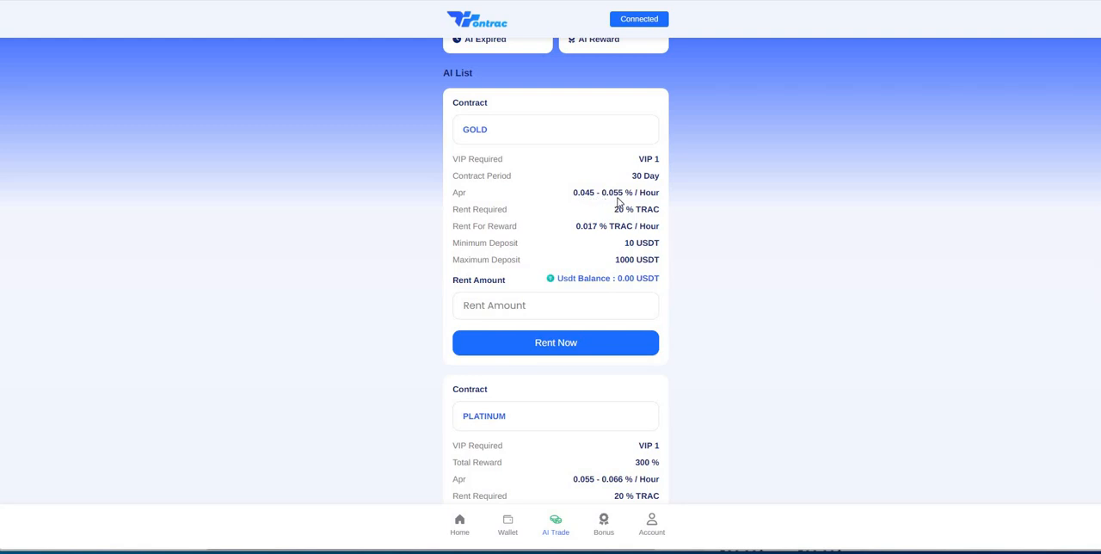
{"action": "mouse_move", "coordinate": [674, 231]}
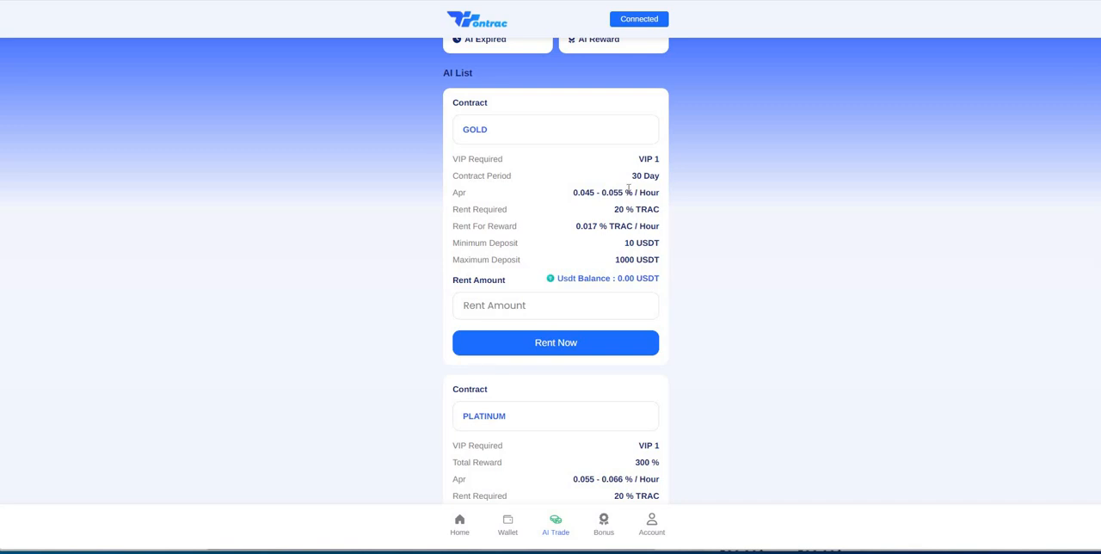
{"action": "mouse_move", "coordinate": [640, 255]}
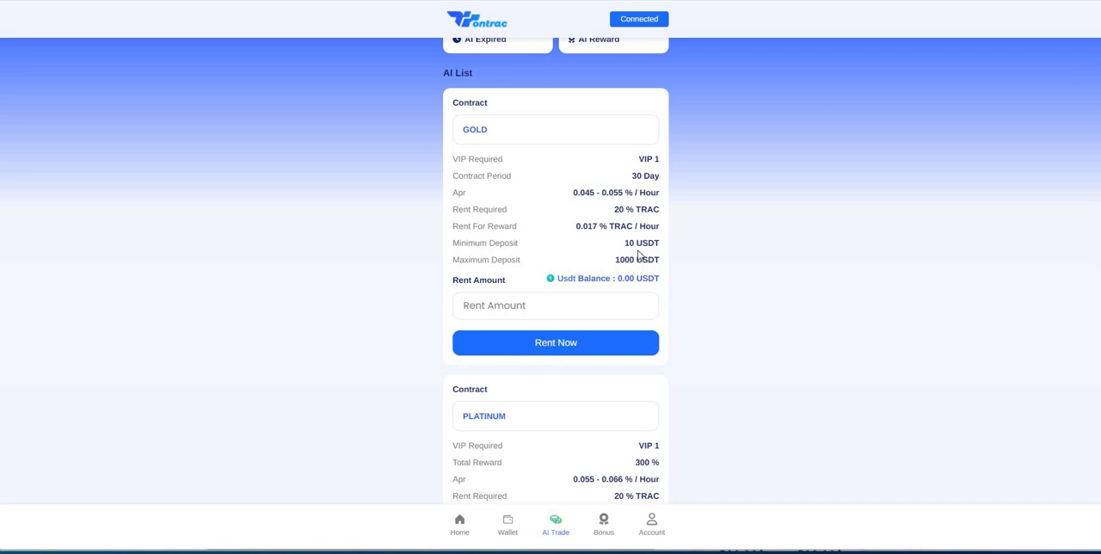
{"action": "mouse_move", "coordinate": [488, 151]}
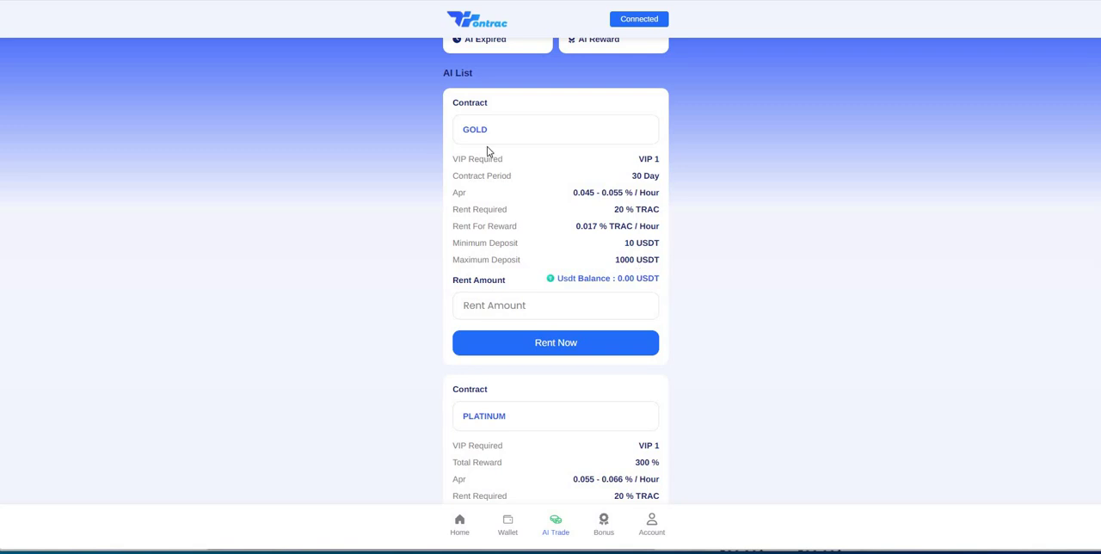
{"action": "mouse_move", "coordinate": [614, 162]}
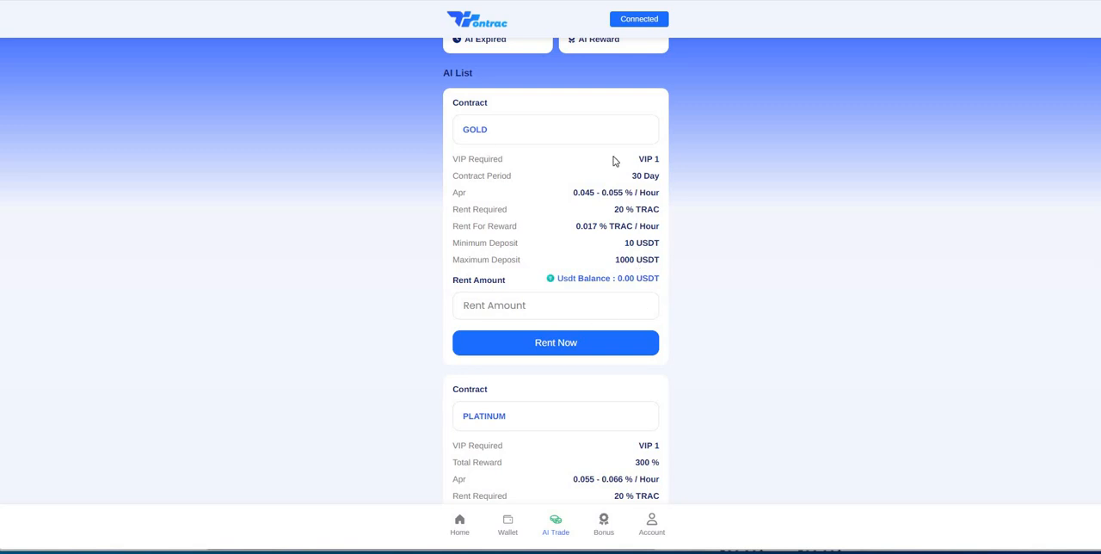
{"action": "scroll", "scroll_direction": "down", "scroll_amount": 3}
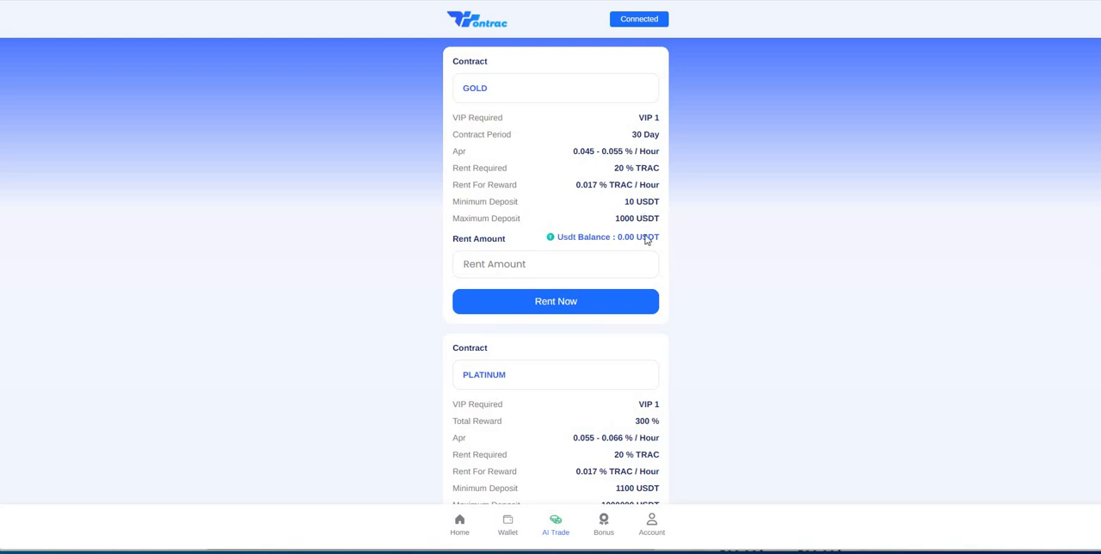
{"action": "scroll", "scroll_direction": "down", "scroll_amount": 3}
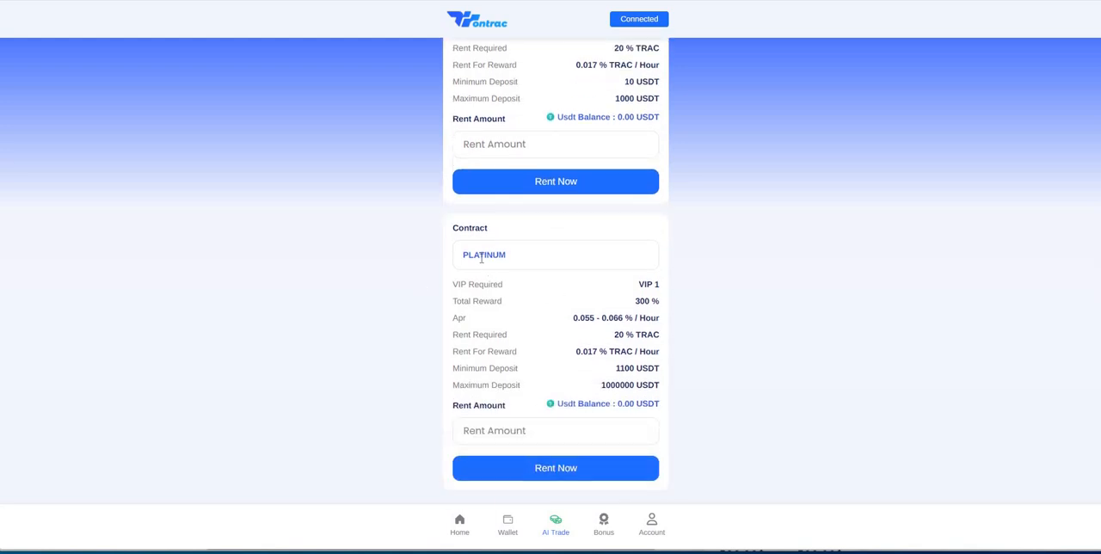
{"action": "mouse_move", "coordinate": [612, 351]}
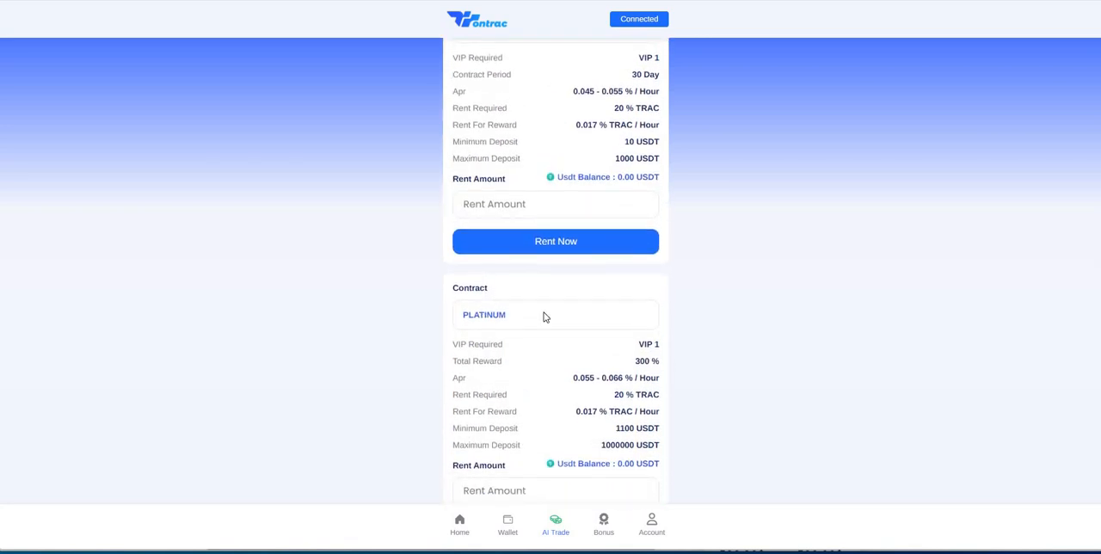
{"action": "scroll", "scroll_direction": "down", "scroll_amount": 3}
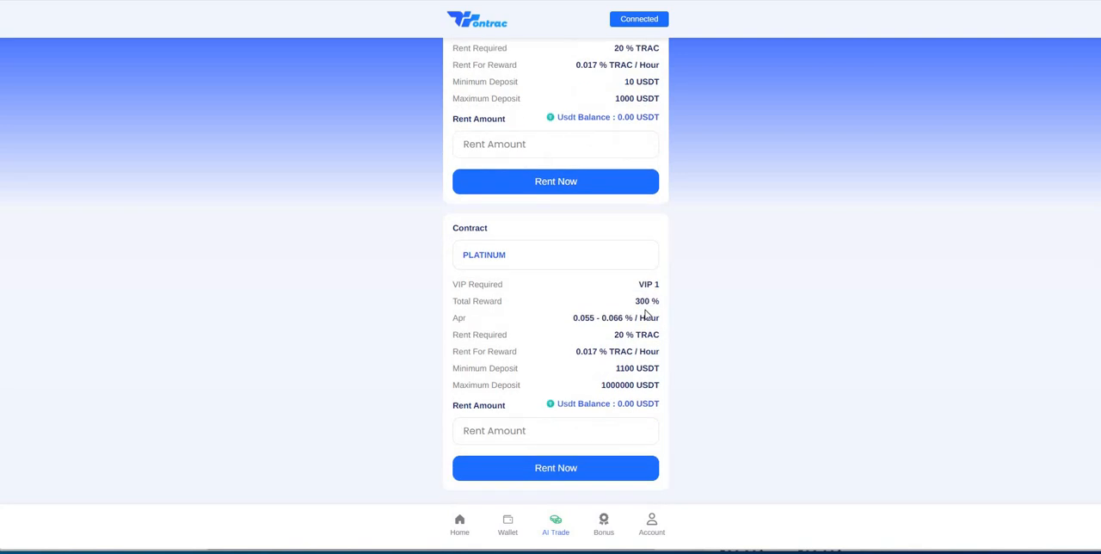
{"action": "mouse_move", "coordinate": [586, 329]}
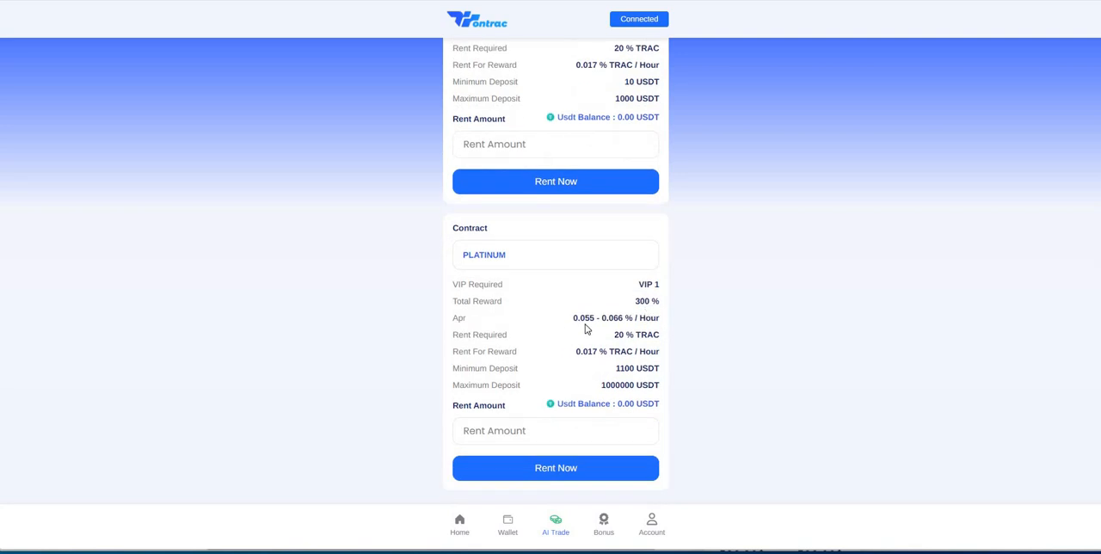
{"action": "mouse_move", "coordinate": [630, 327]}
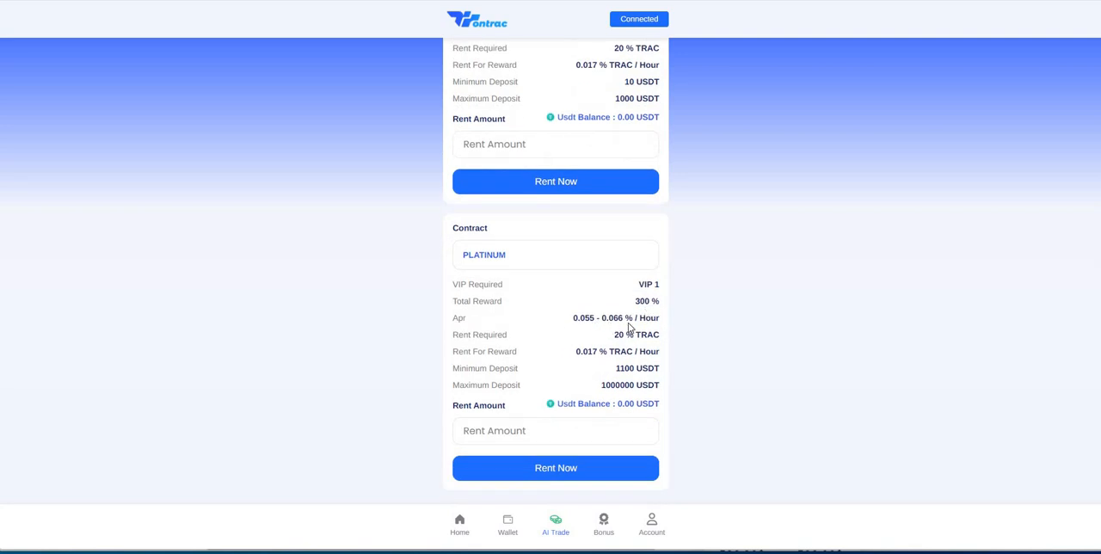
{"action": "mouse_move", "coordinate": [626, 386]}
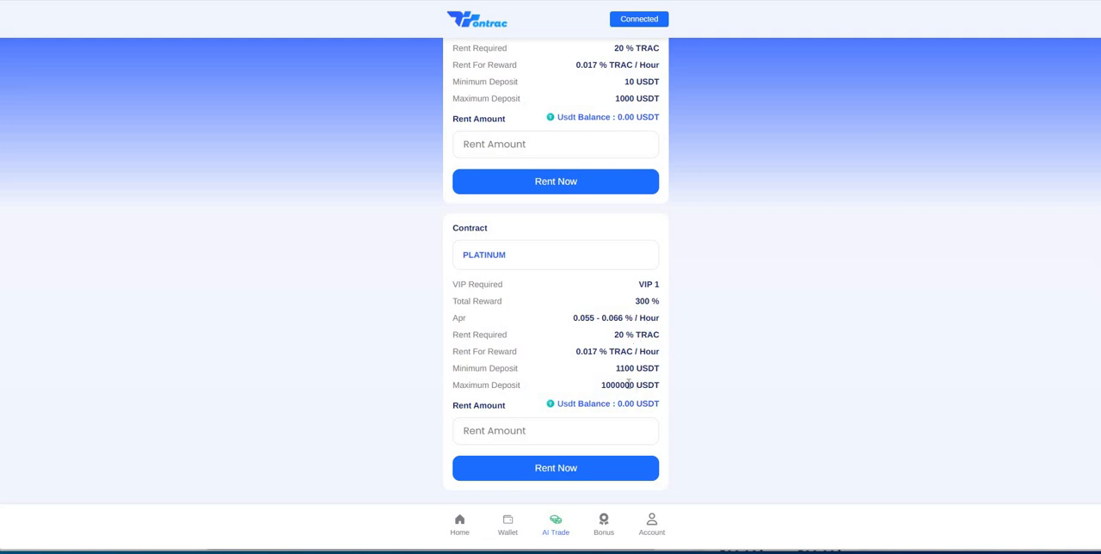
{"action": "mouse_move", "coordinate": [657, 378]}
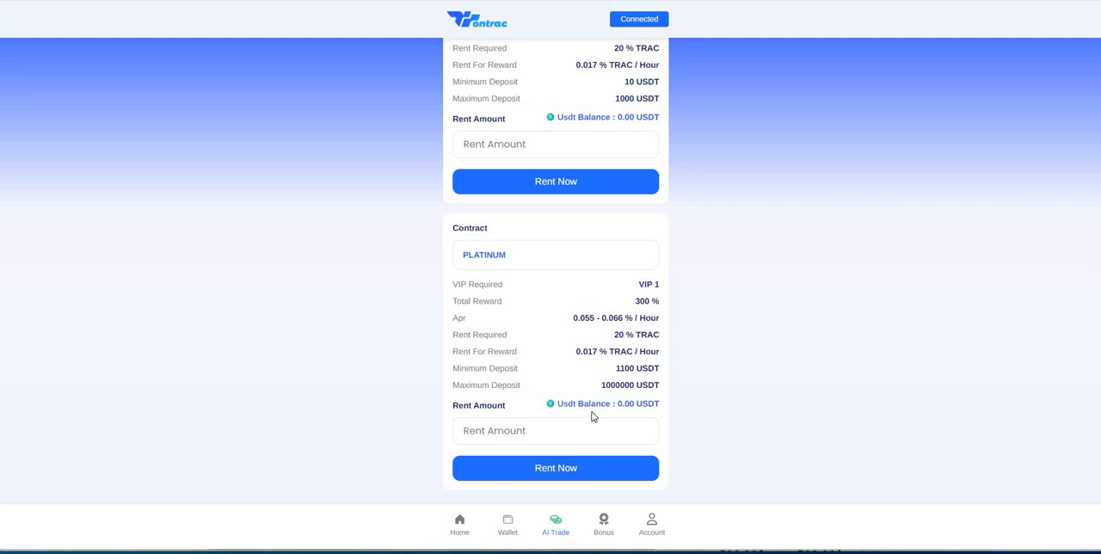
{"action": "mouse_move", "coordinate": [537, 270]}
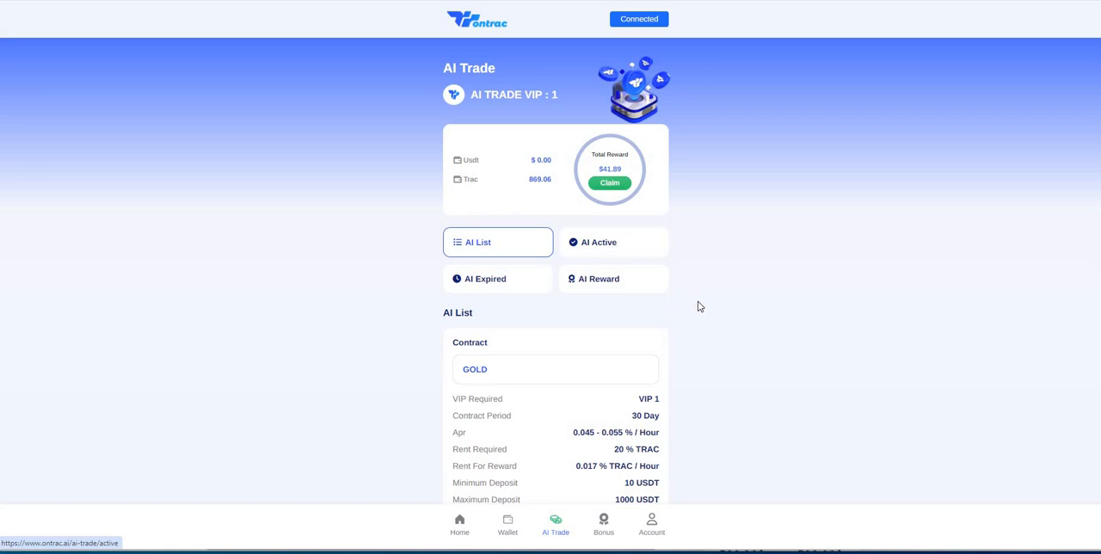
Show the active AI contracts: a running 500 USDT GOLD contract with 91.32 USDT reward.
{"action": "left_click", "coordinate": [612, 241]}
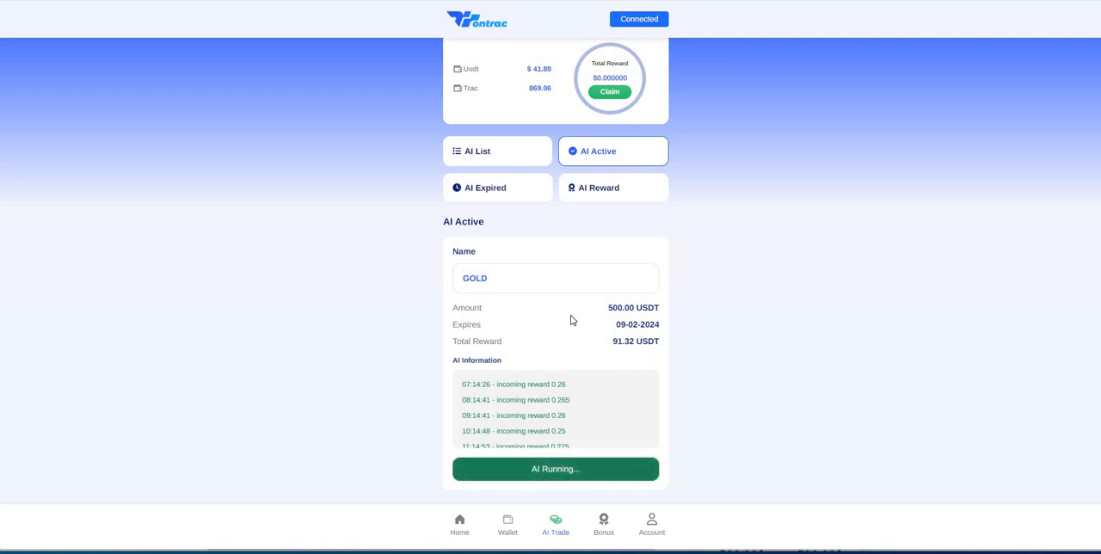
{"action": "mouse_move", "coordinate": [537, 83]}
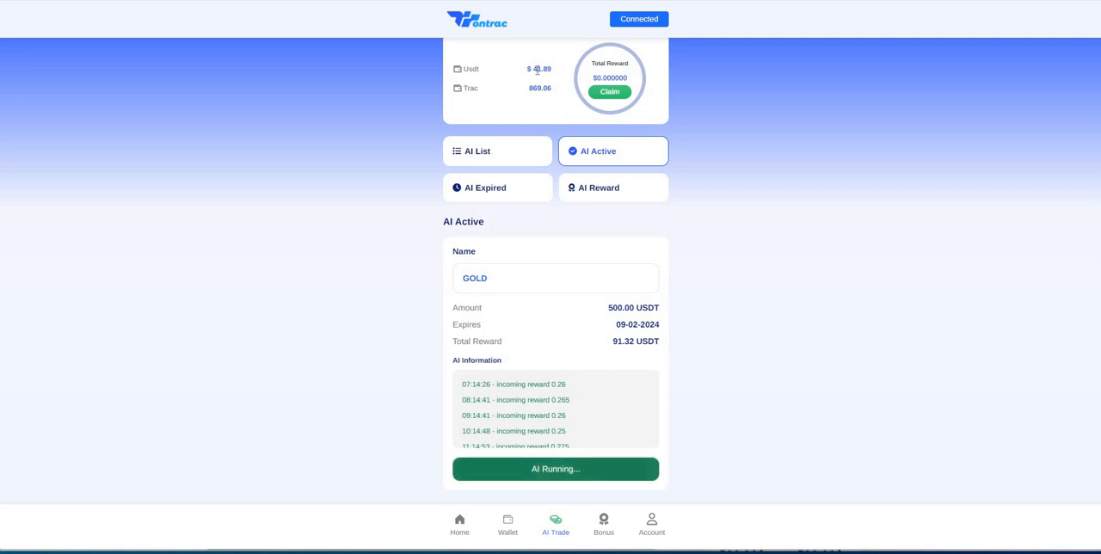
{"action": "mouse_move", "coordinate": [516, 82]}
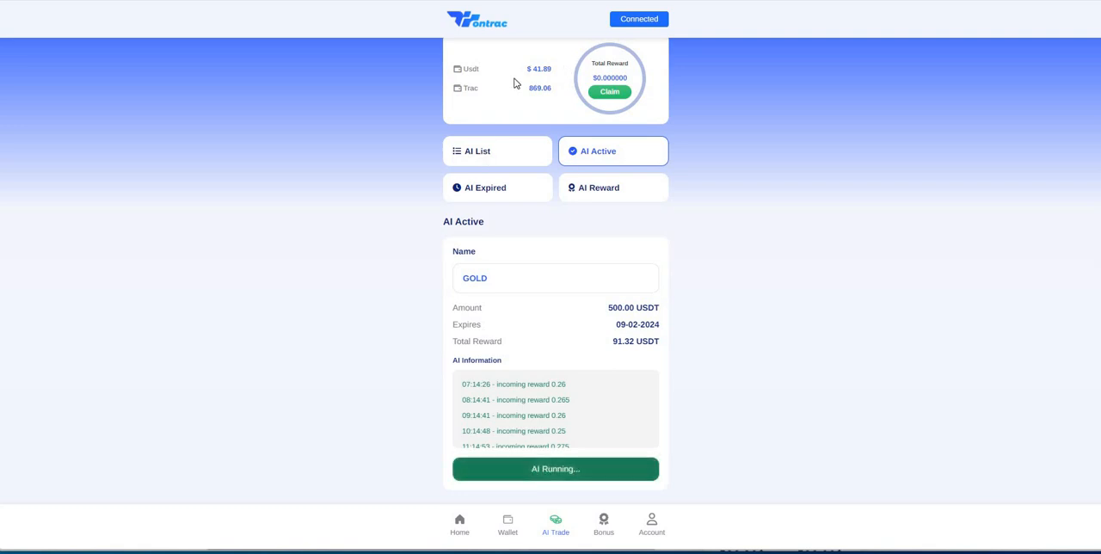
{"action": "mouse_move", "coordinate": [602, 128]}
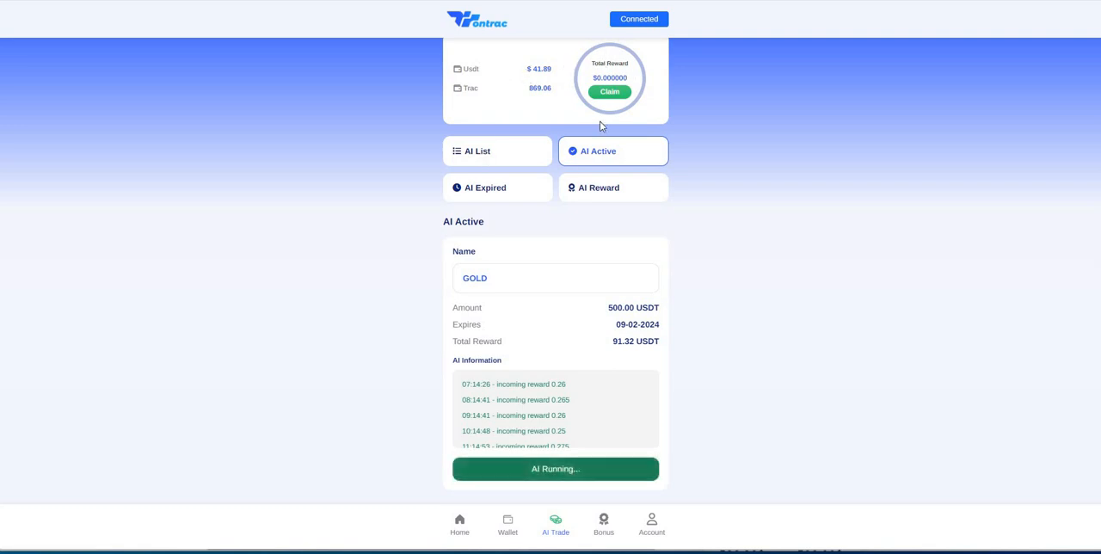
{"action": "mouse_move", "coordinate": [548, 533]}
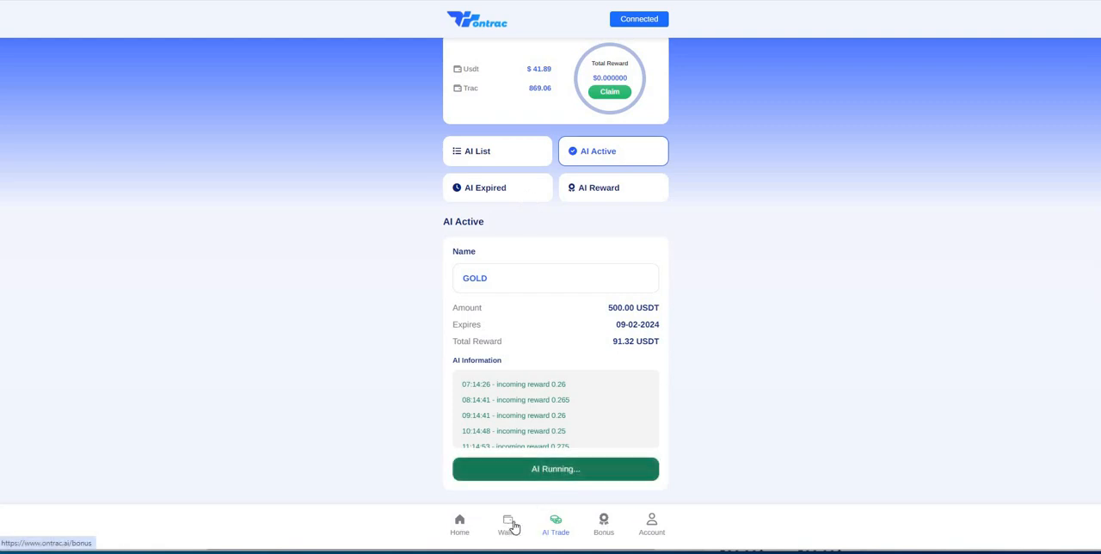
{"action": "mouse_move", "coordinate": [499, 152]}
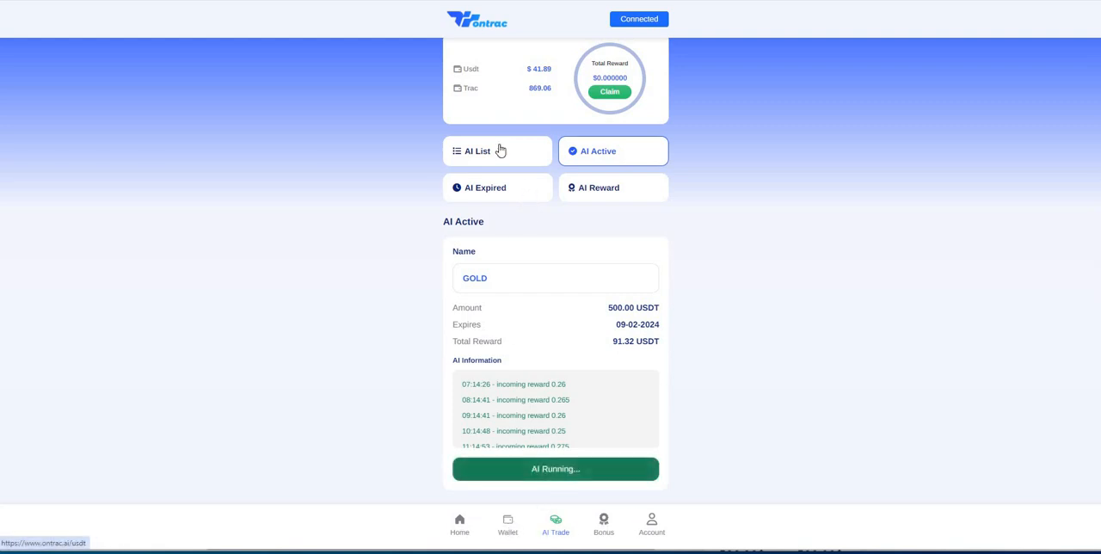
{"action": "mouse_move", "coordinate": [396, 144]}
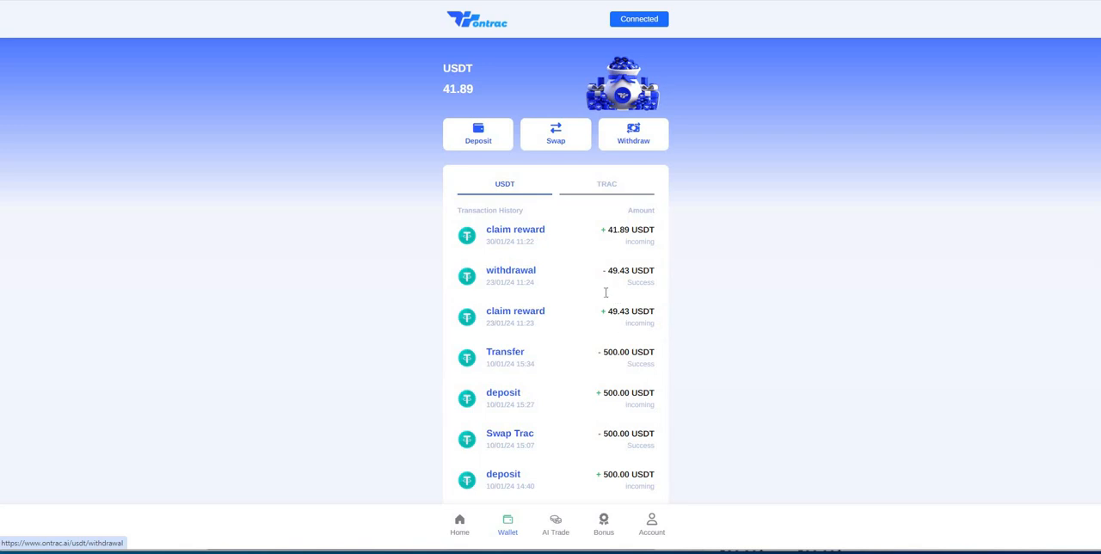
Bring up the USDT withdrawal form from the wallet, reopening it after returning once.
{"action": "left_click", "coordinate": [633, 134]}
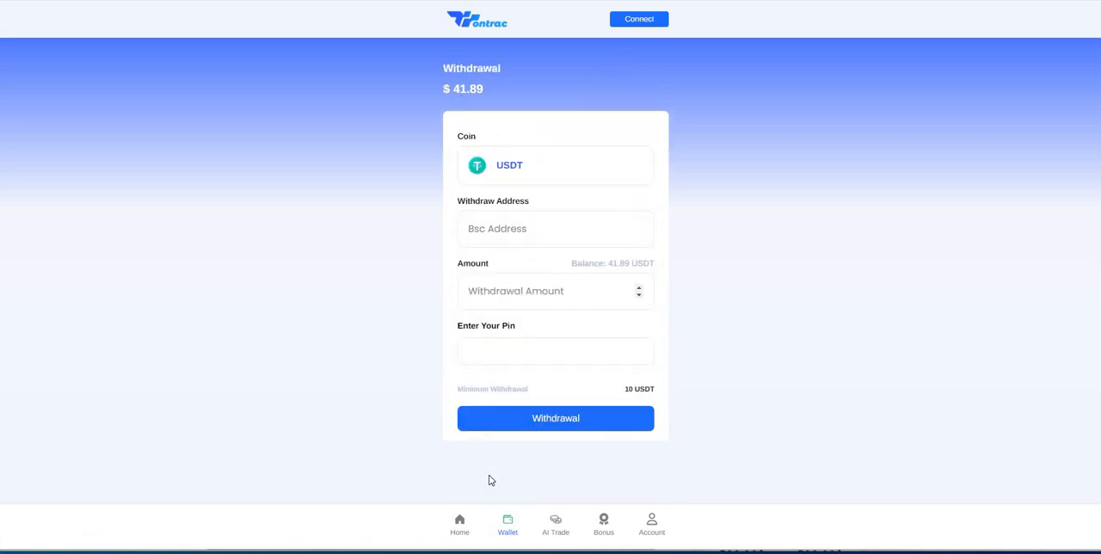
{"action": "left_click", "coordinate": [640, 19]}
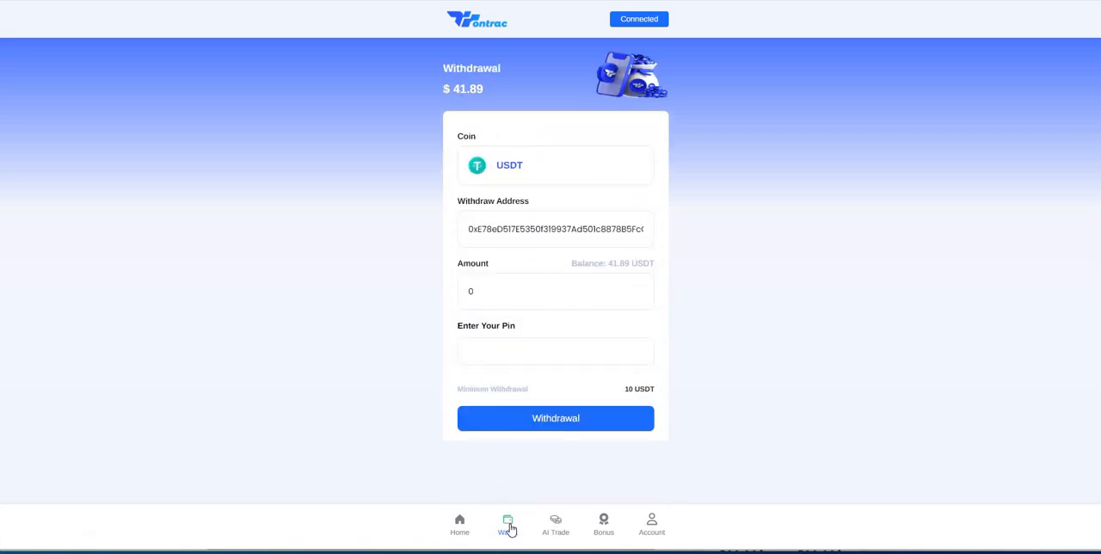
{"action": "mouse_move", "coordinate": [457, 523]}
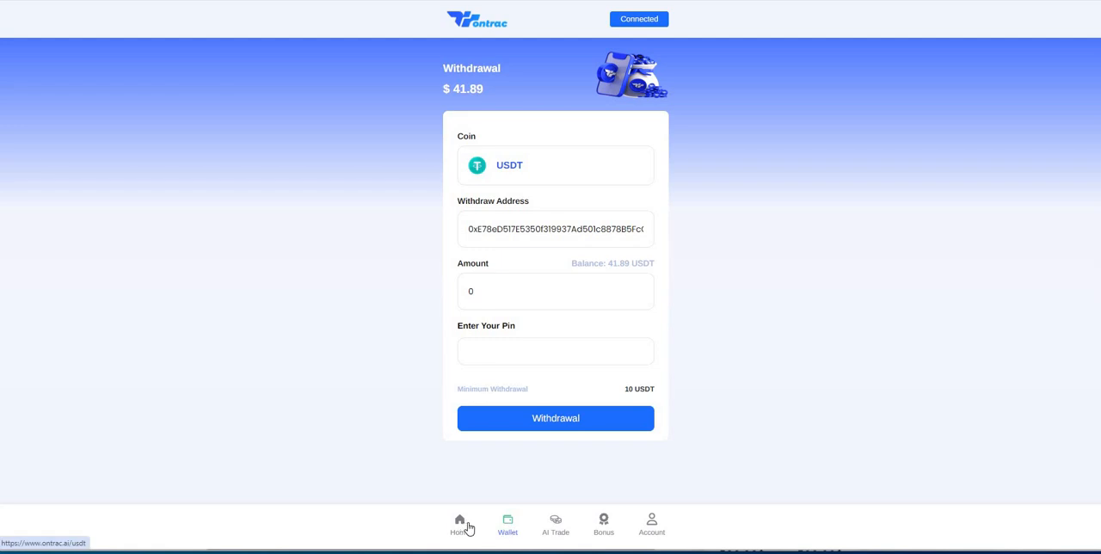
{"action": "mouse_move", "coordinate": [506, 524]}
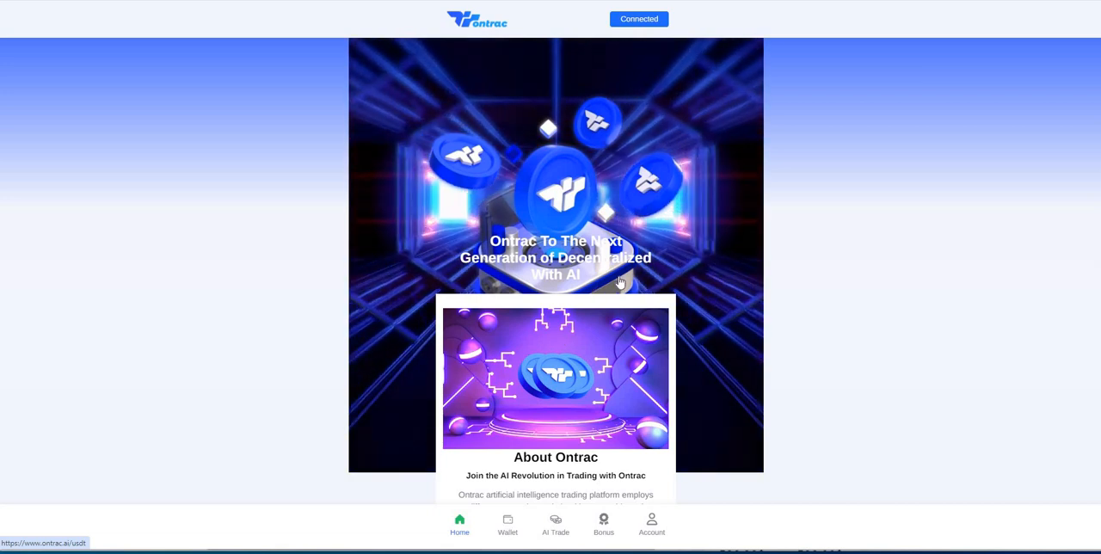
{"action": "left_click", "coordinate": [506, 525]}
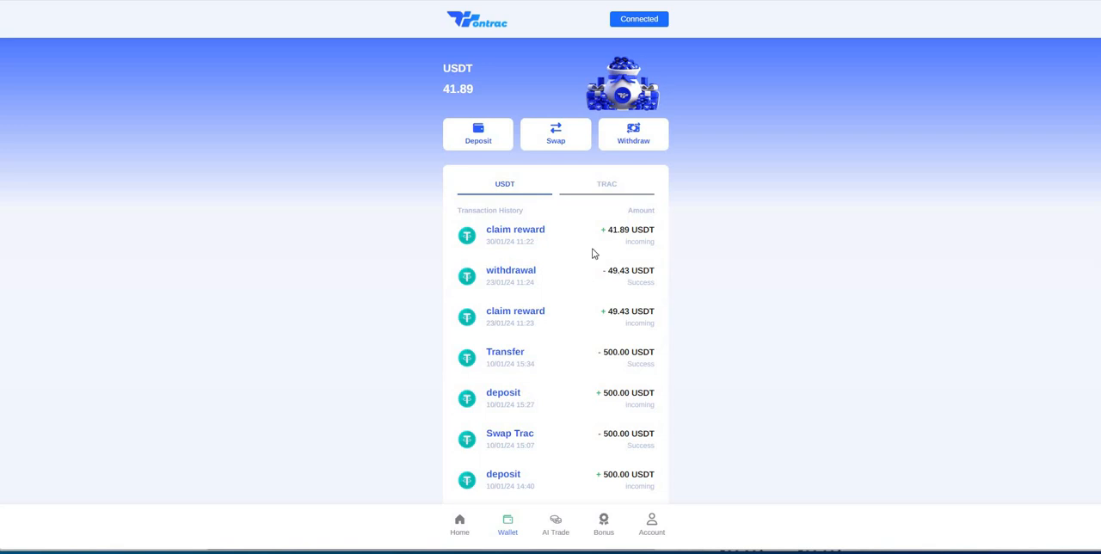
{"action": "mouse_move", "coordinate": [626, 141]}
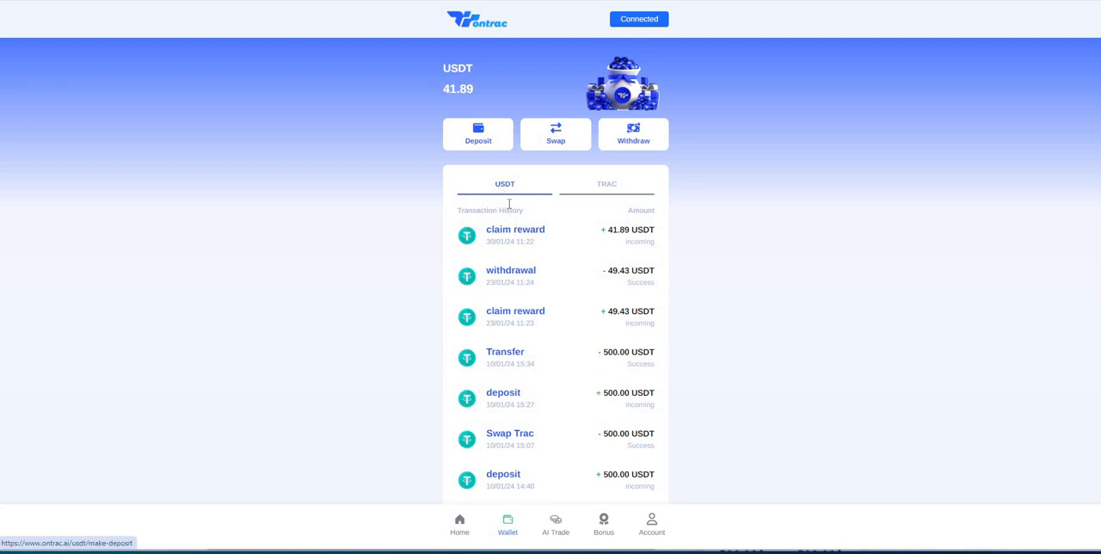
{"action": "left_click", "coordinate": [633, 134]}
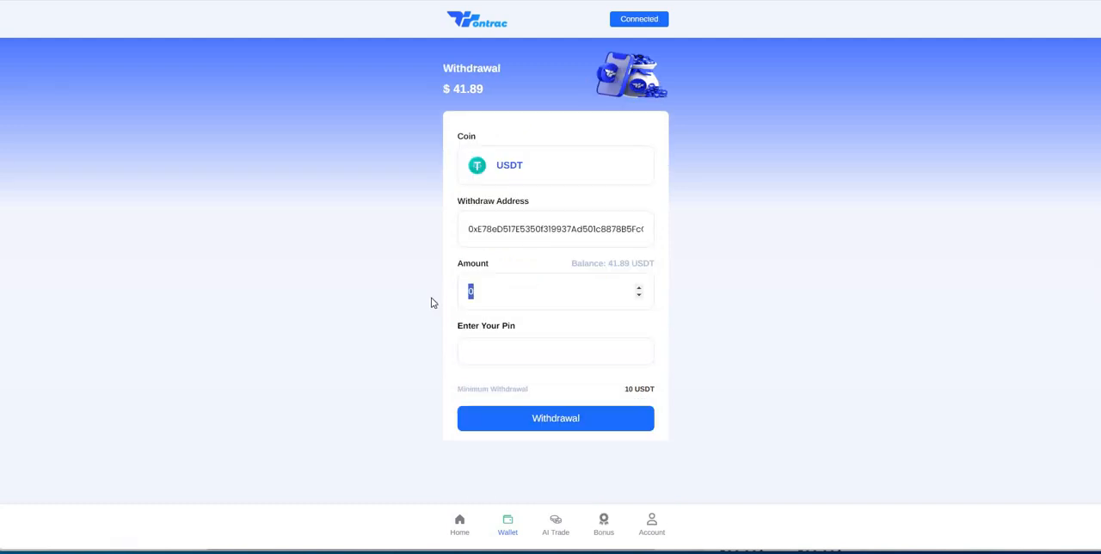
Enter 41.89 USDT as the amount with the pin and submit the withdrawal request.
{"action": "type", "text": "4"}
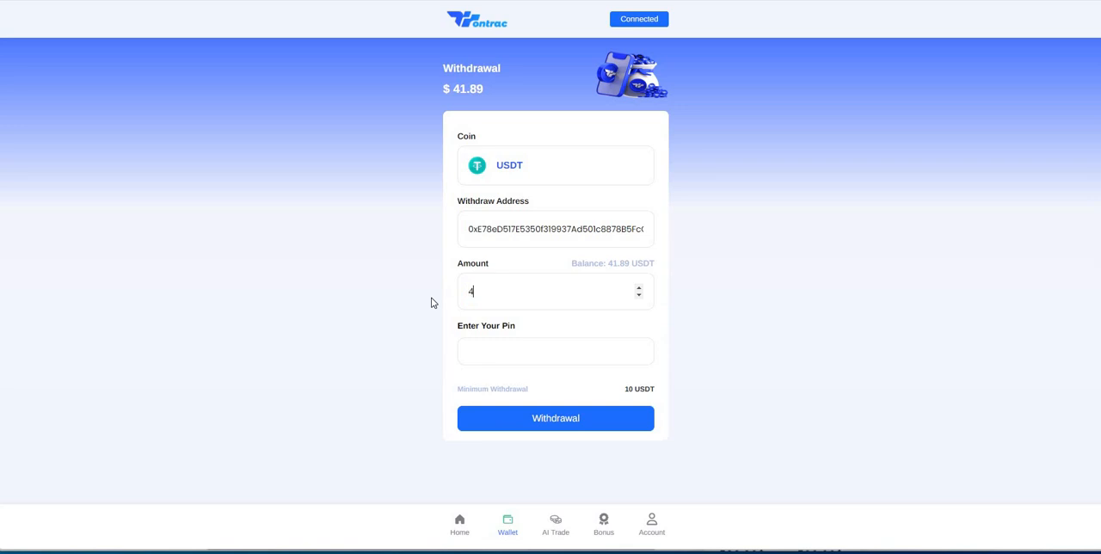
{"action": "type", "text": "1.89"}
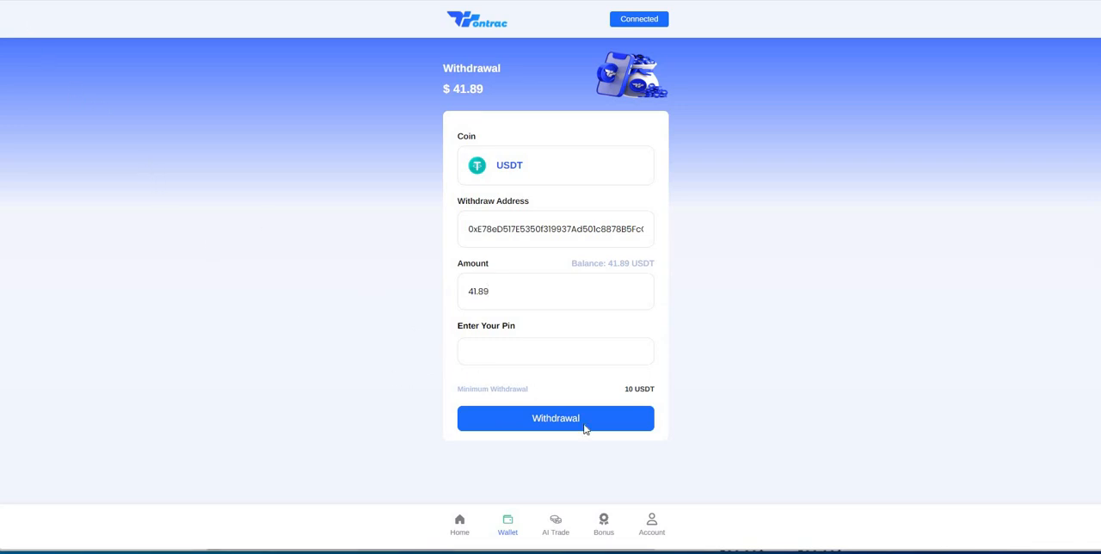
{"action": "left_click", "coordinate": [554, 418]}
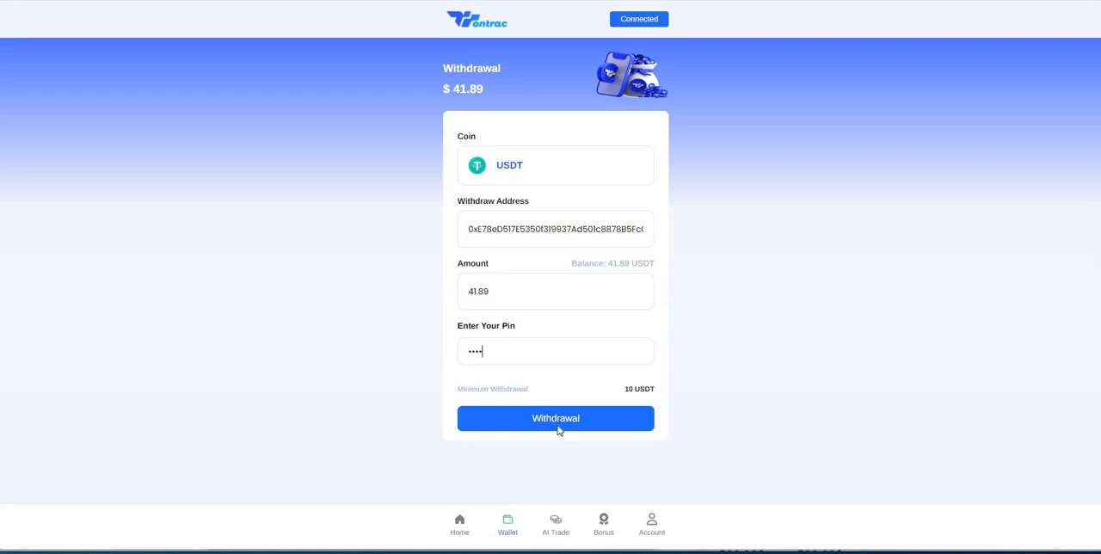
{"action": "left_click", "coordinate": [554, 418]}
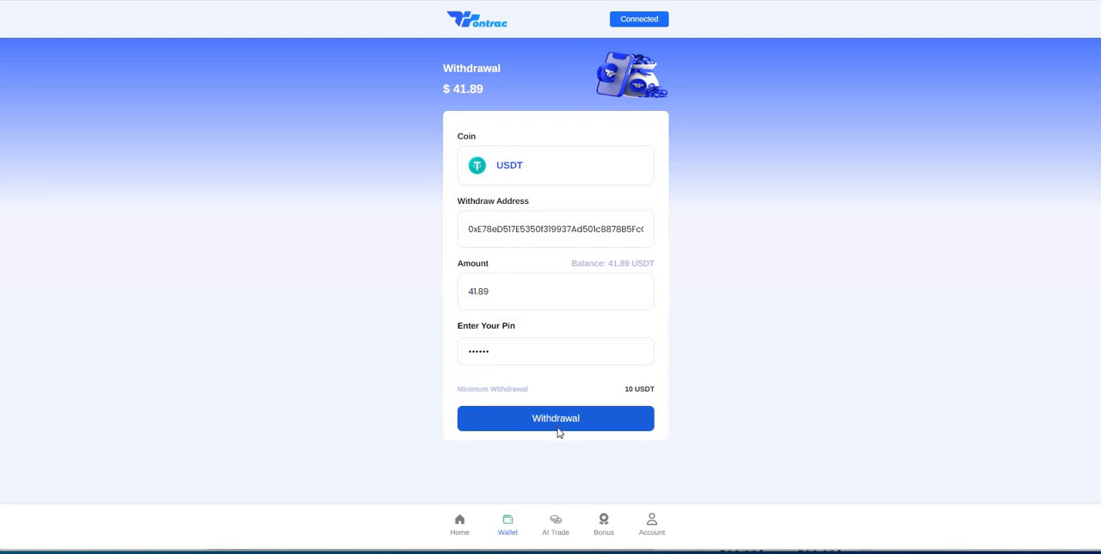
{"action": "left_click", "coordinate": [555, 418]}
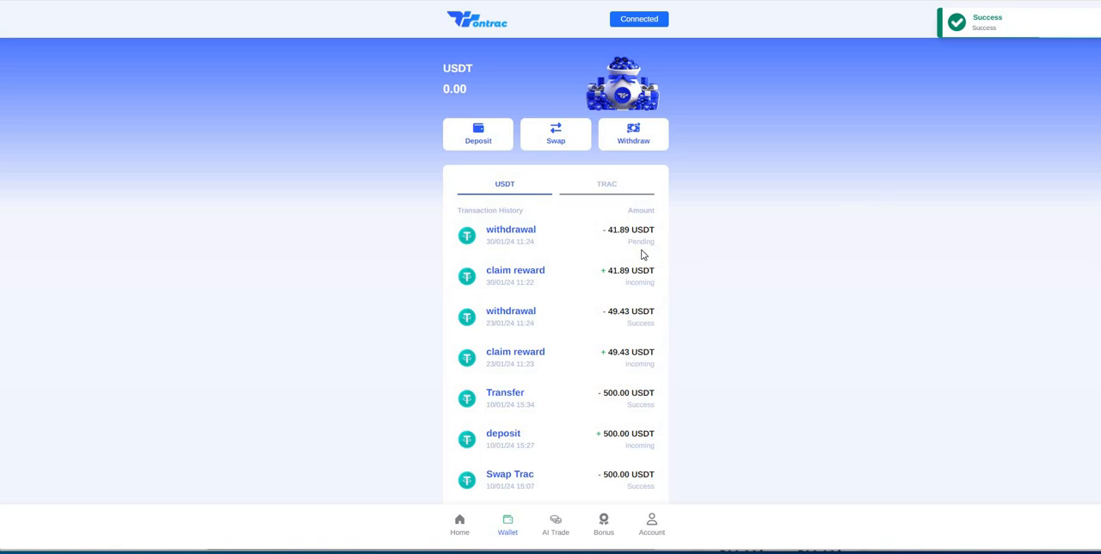
{"action": "mouse_move", "coordinate": [657, 251]}
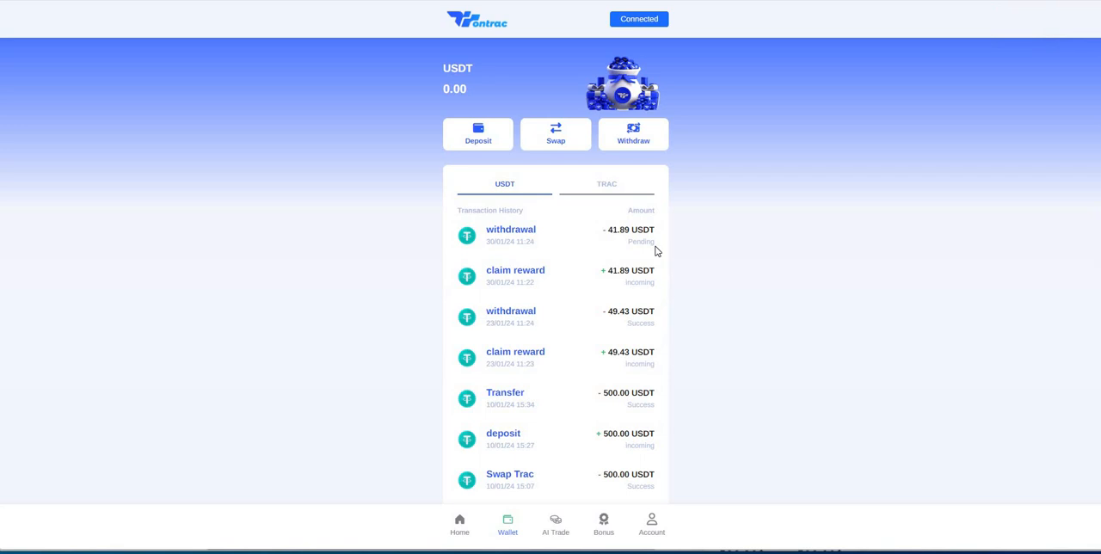
{"action": "mouse_move", "coordinate": [575, 526]}
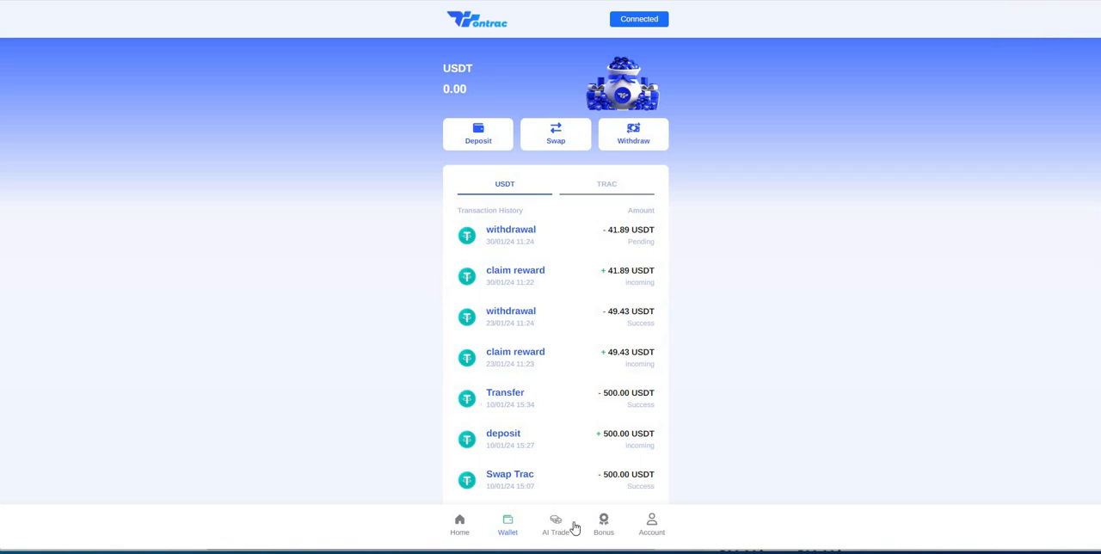
{"action": "mouse_move", "coordinate": [481, 529]}
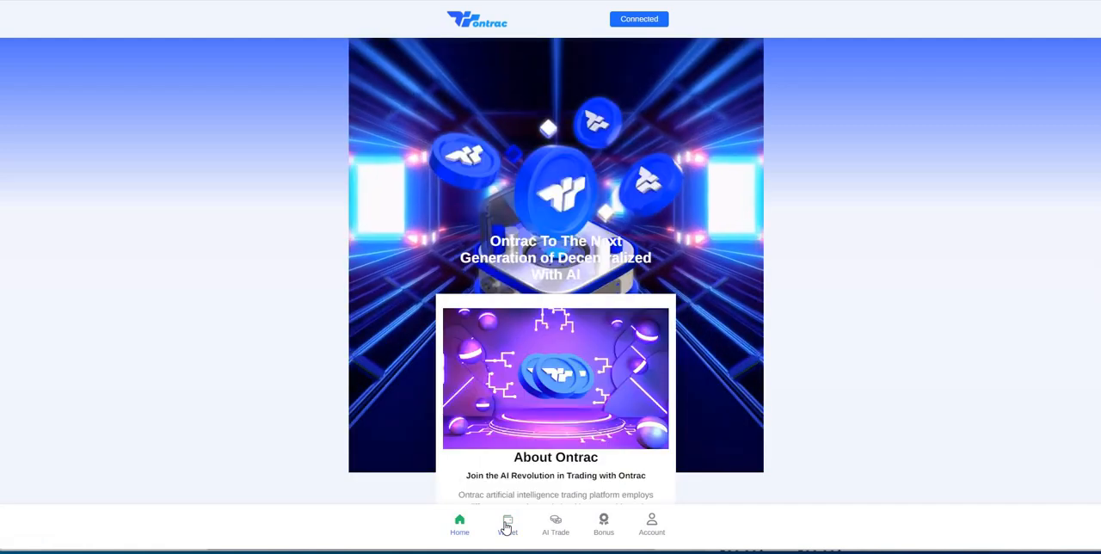
{"action": "mouse_move", "coordinate": [506, 532]}
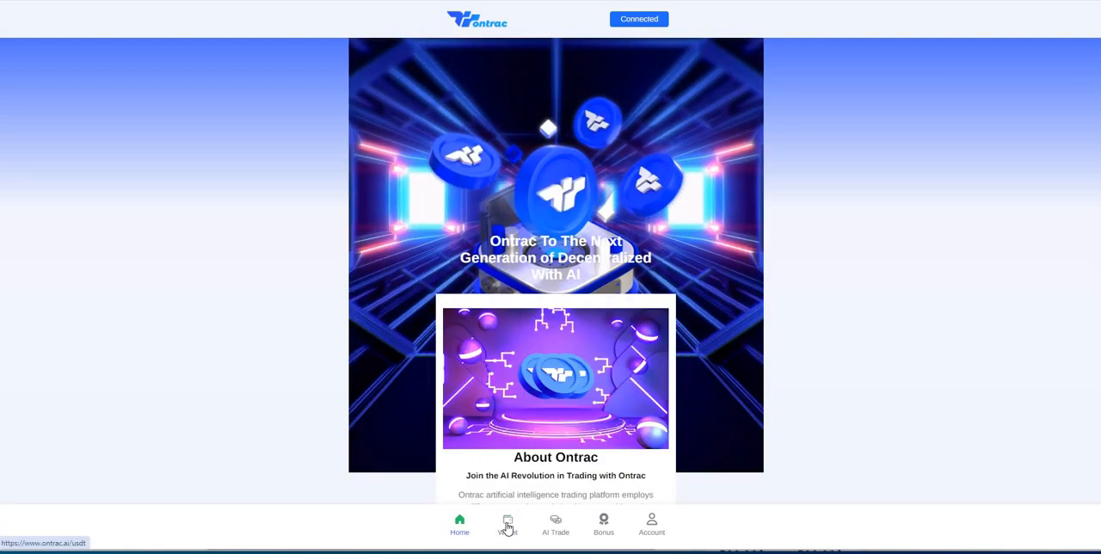
Browse Wallet, AI Trade, Account and Home, then return to the USDT wallet showing the 41.89 withdrawal pending.
{"action": "left_click", "coordinate": [506, 526]}
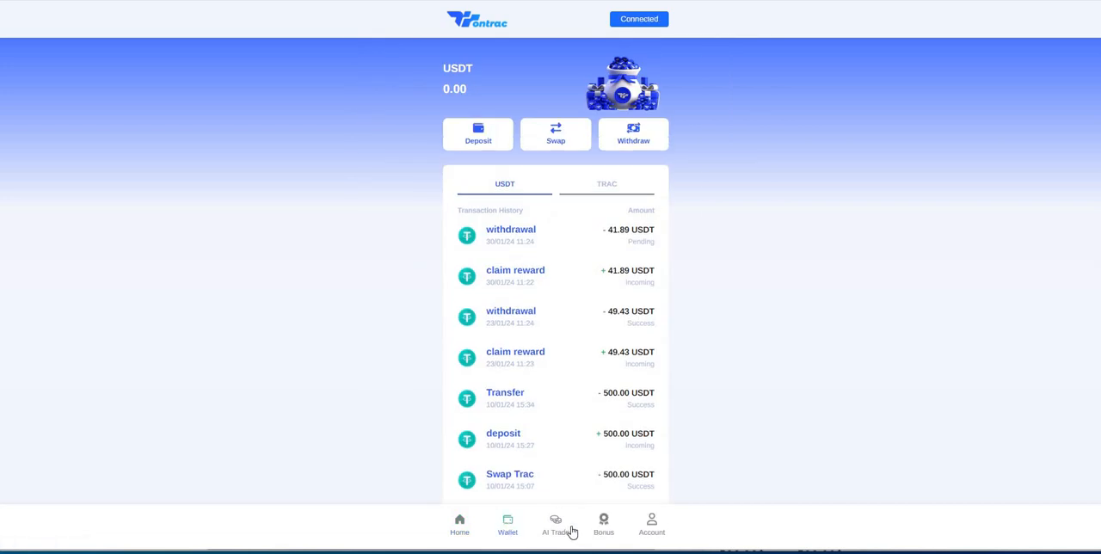
{"action": "mouse_move", "coordinate": [554, 526]}
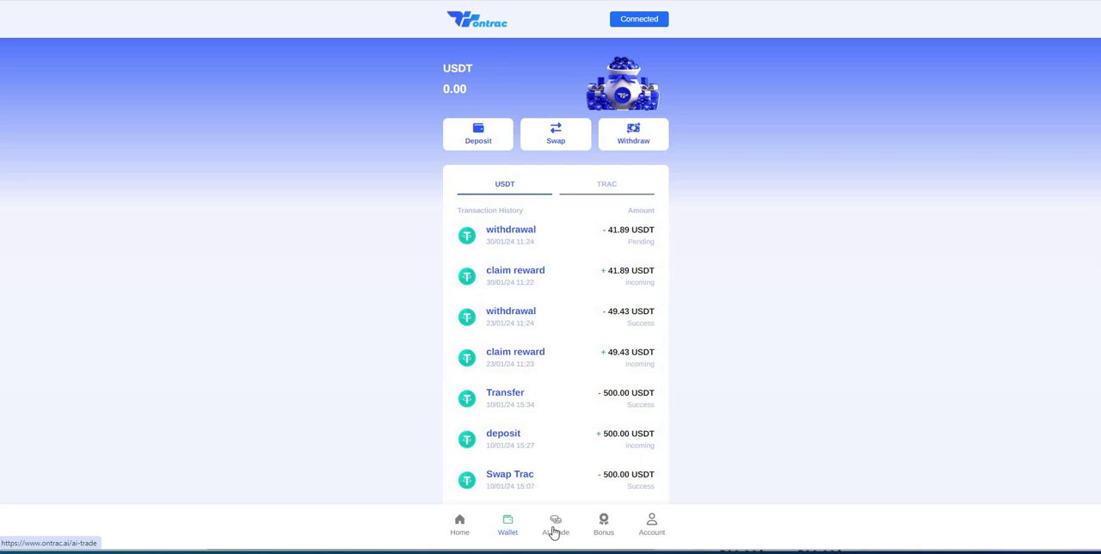
{"action": "left_click", "coordinate": [554, 526]}
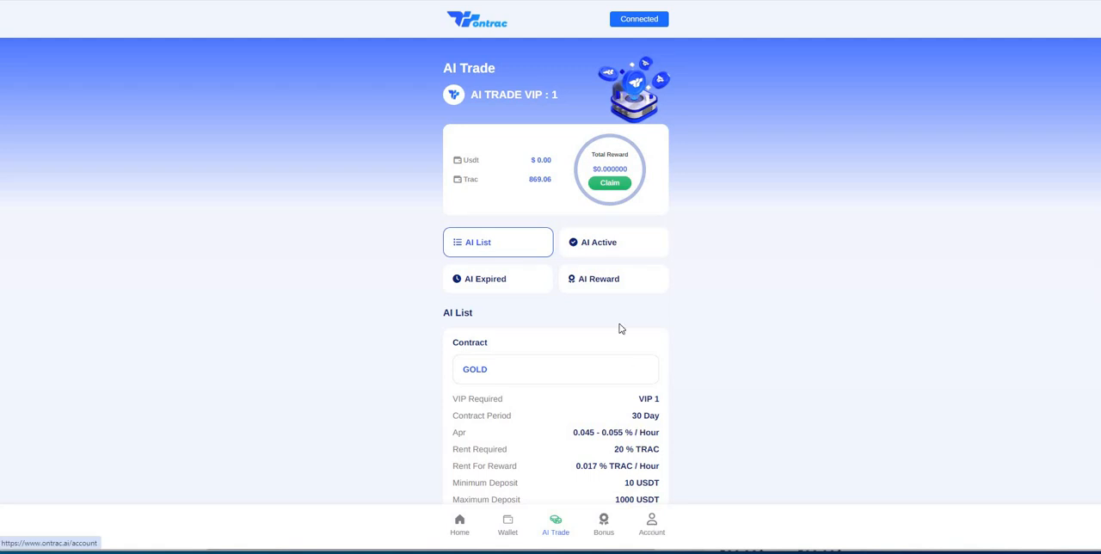
{"action": "left_click", "coordinate": [650, 526]}
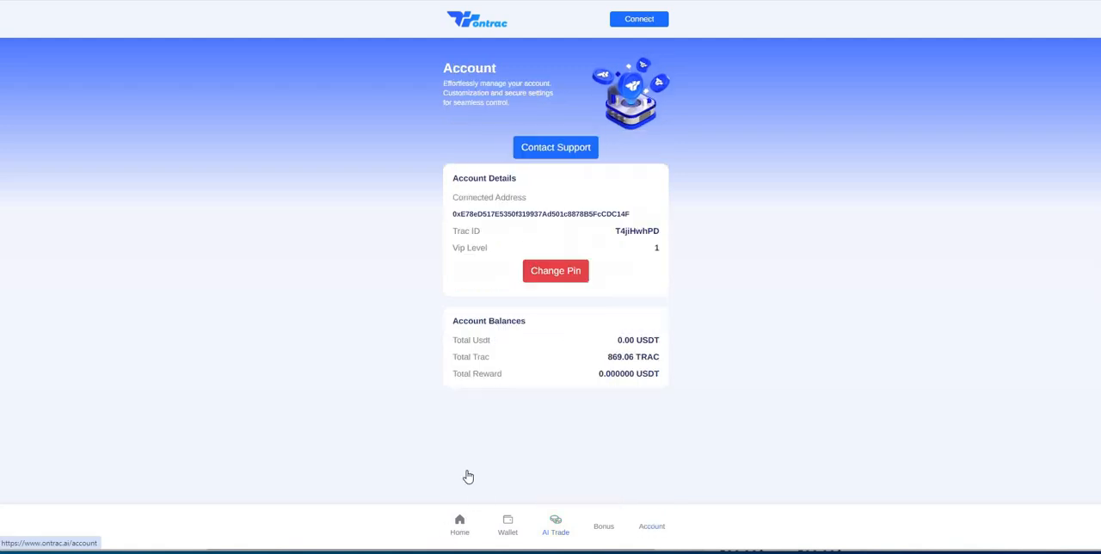
{"action": "left_click", "coordinate": [457, 526]}
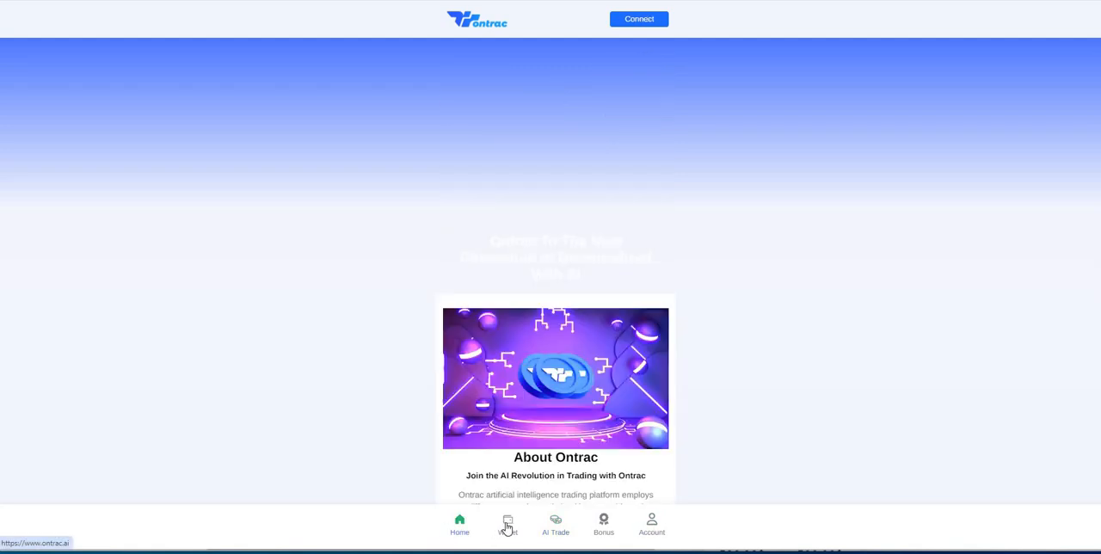
{"action": "left_click", "coordinate": [639, 19]}
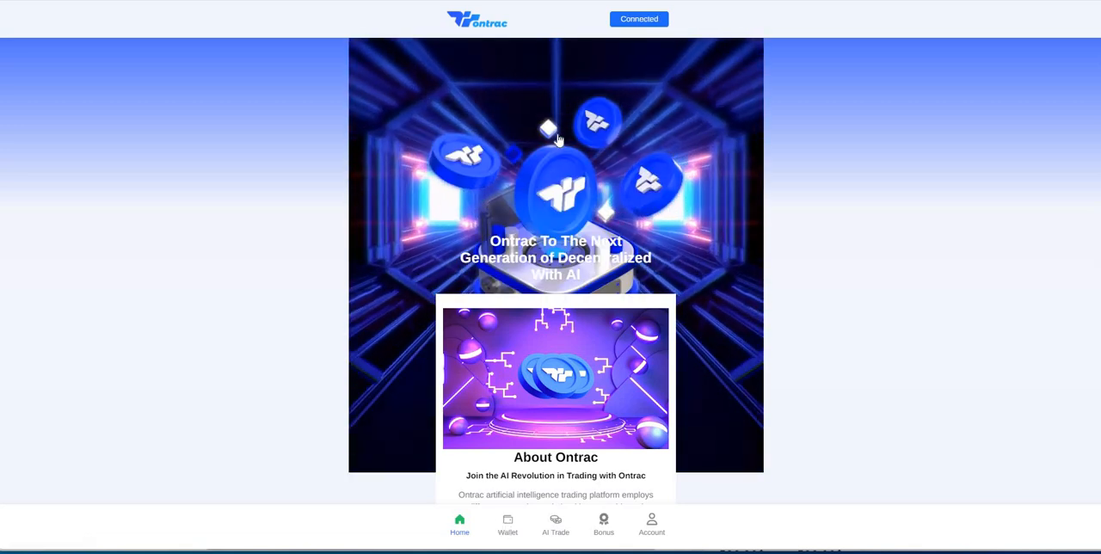
{"action": "left_click", "coordinate": [506, 526]}
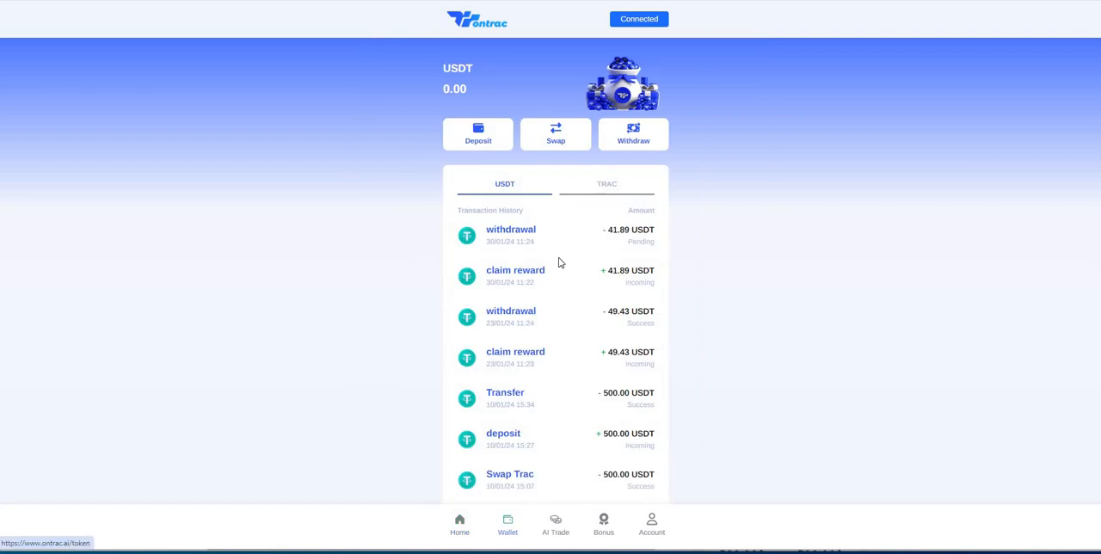
Switch the wallet to TRAC: 869.06 balance with a history of AI Energy deductions.
{"action": "left_click", "coordinate": [606, 182]}
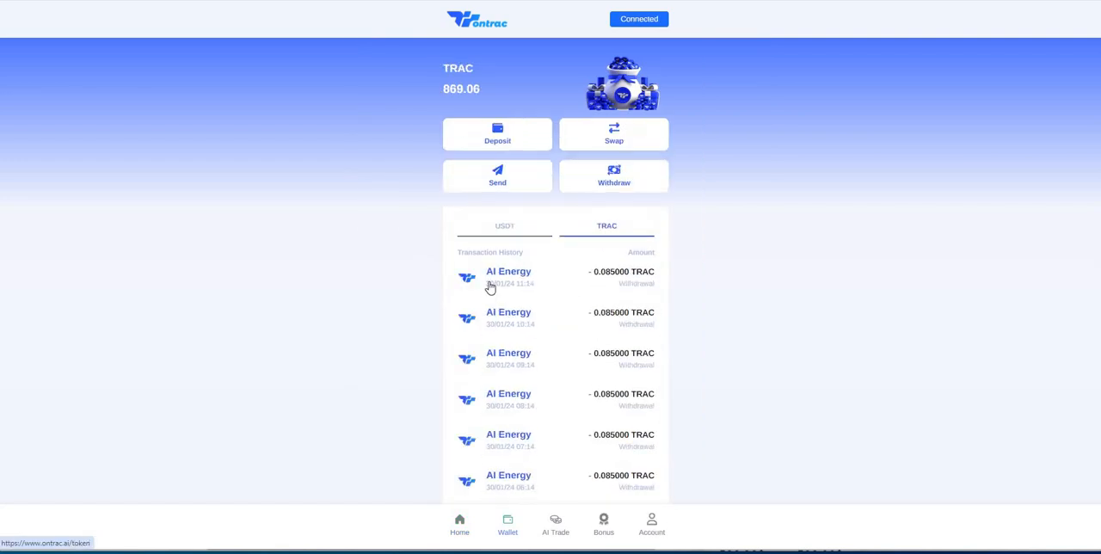
{"action": "mouse_move", "coordinate": [593, 296]}
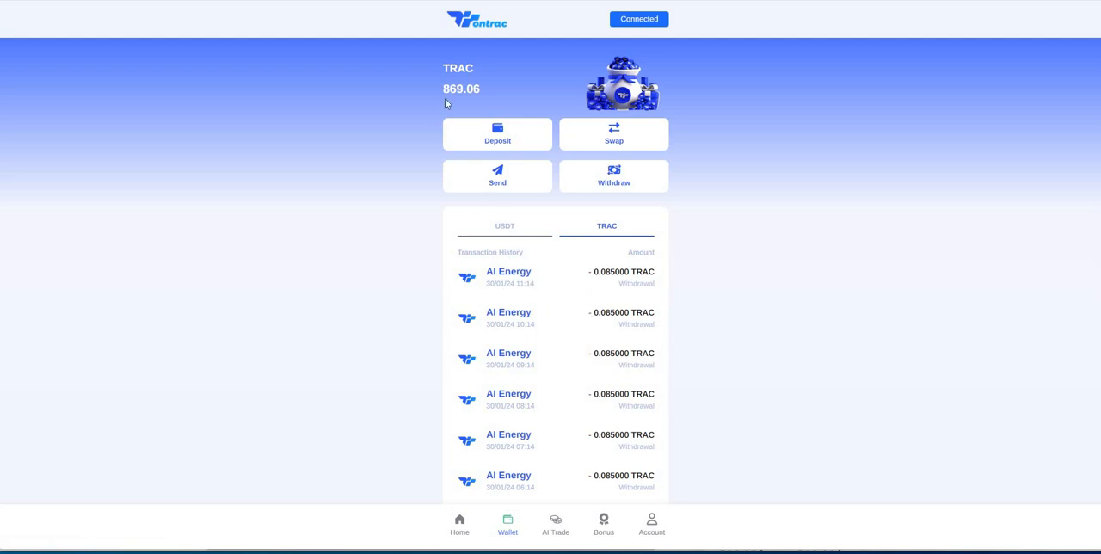
{"action": "mouse_move", "coordinate": [578, 399]}
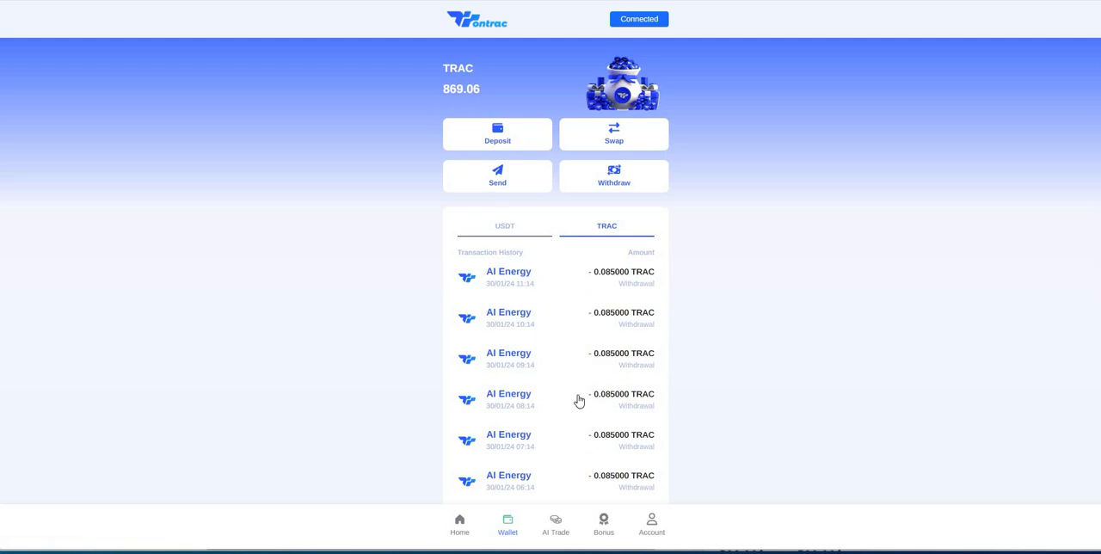
{"action": "mouse_move", "coordinate": [564, 308]}
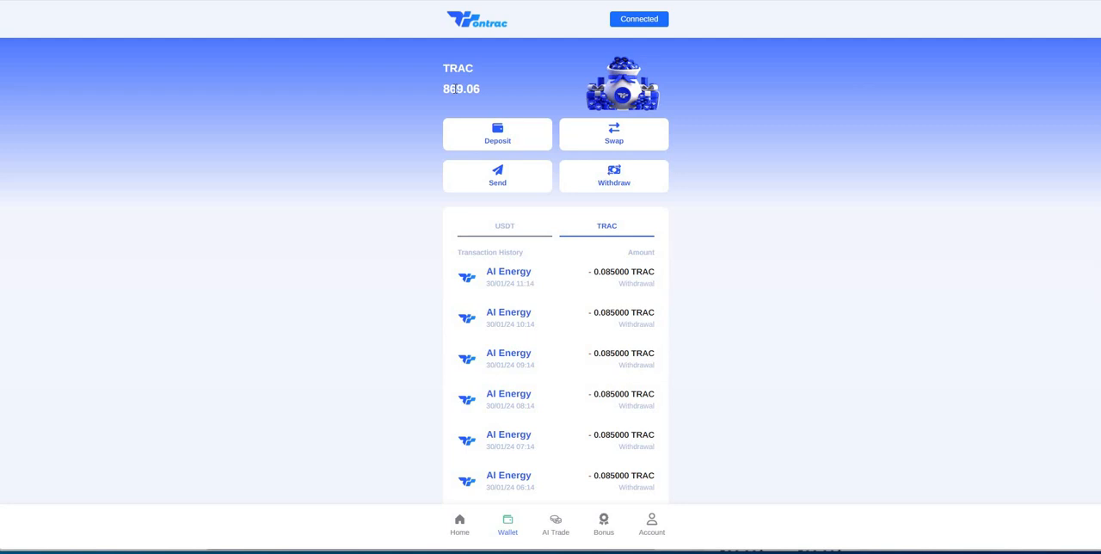
{"action": "mouse_move", "coordinate": [633, 162]}
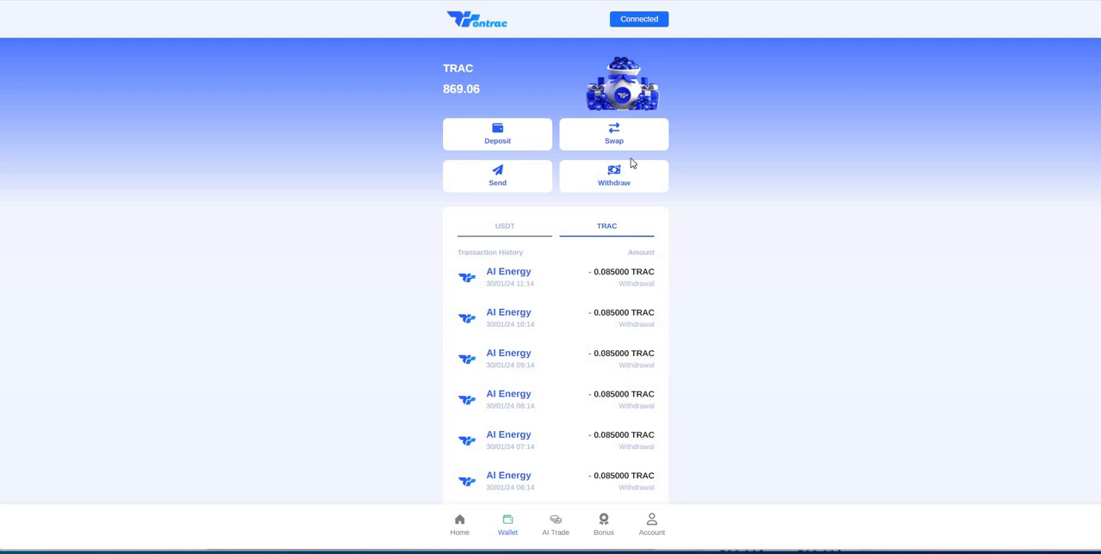
{"action": "mouse_move", "coordinate": [659, 128]}
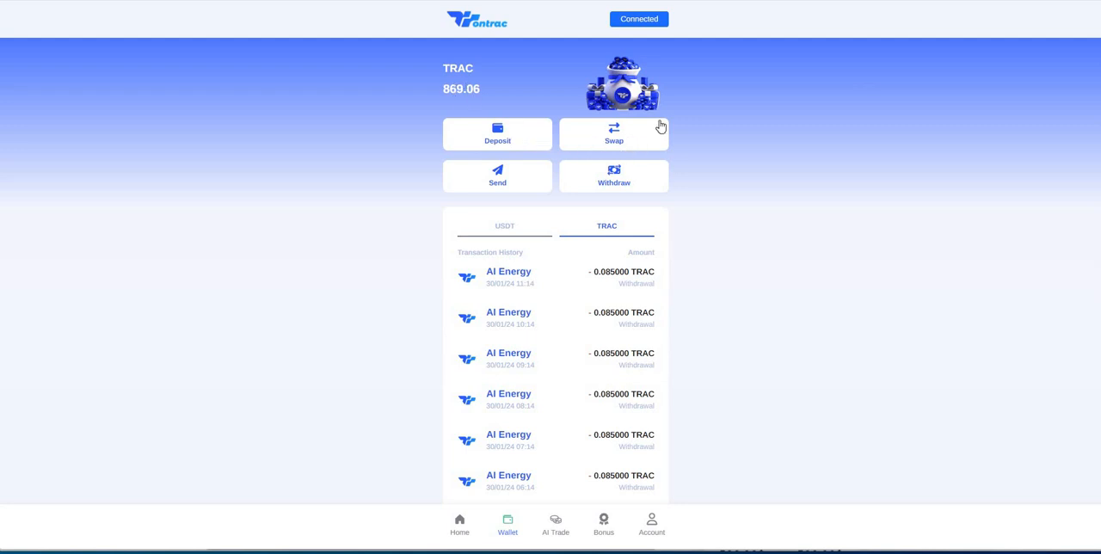
{"action": "mouse_move", "coordinate": [599, 138]}
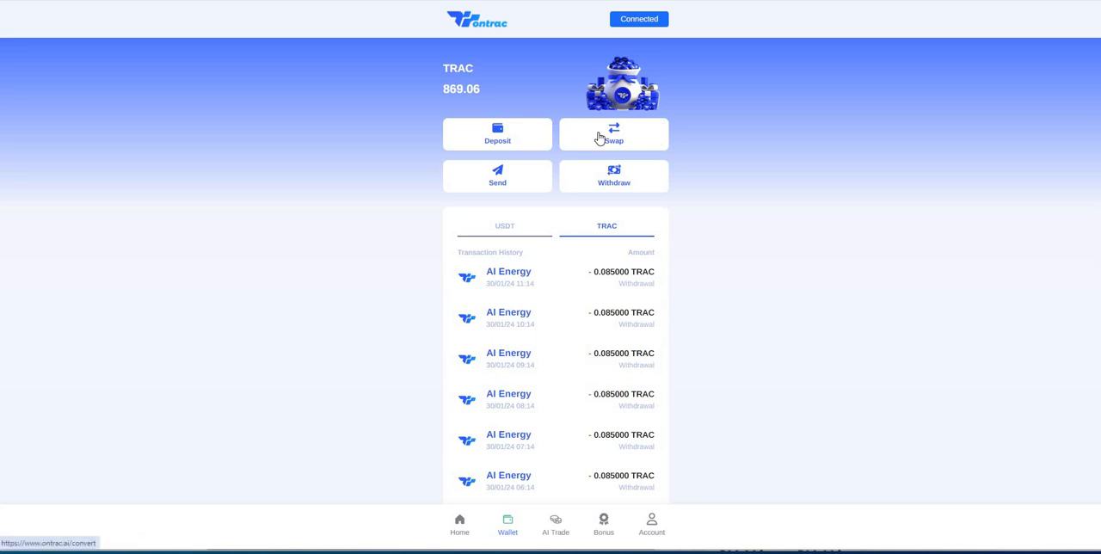
{"action": "mouse_move", "coordinate": [554, 206]}
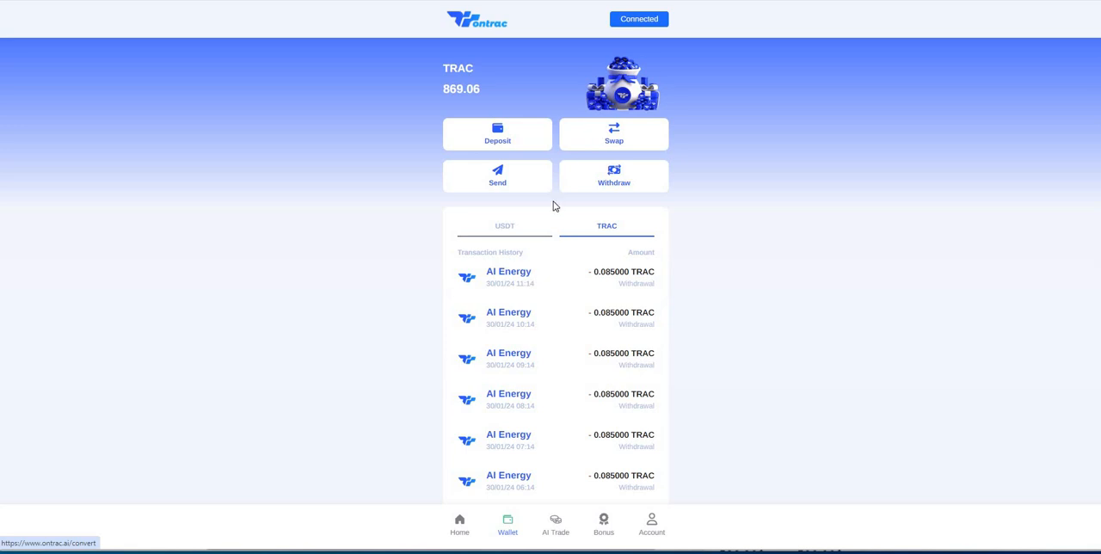
View the swap form converting 1 USDT to 2 TRAC, then return to the landing page.
{"action": "left_click", "coordinate": [612, 134]}
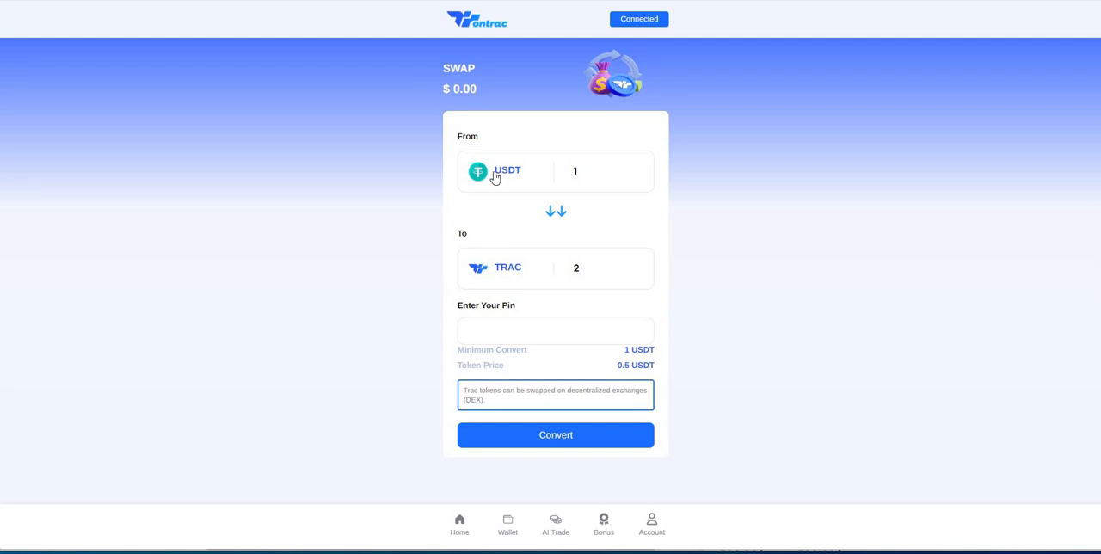
{"action": "mouse_move", "coordinate": [520, 376]}
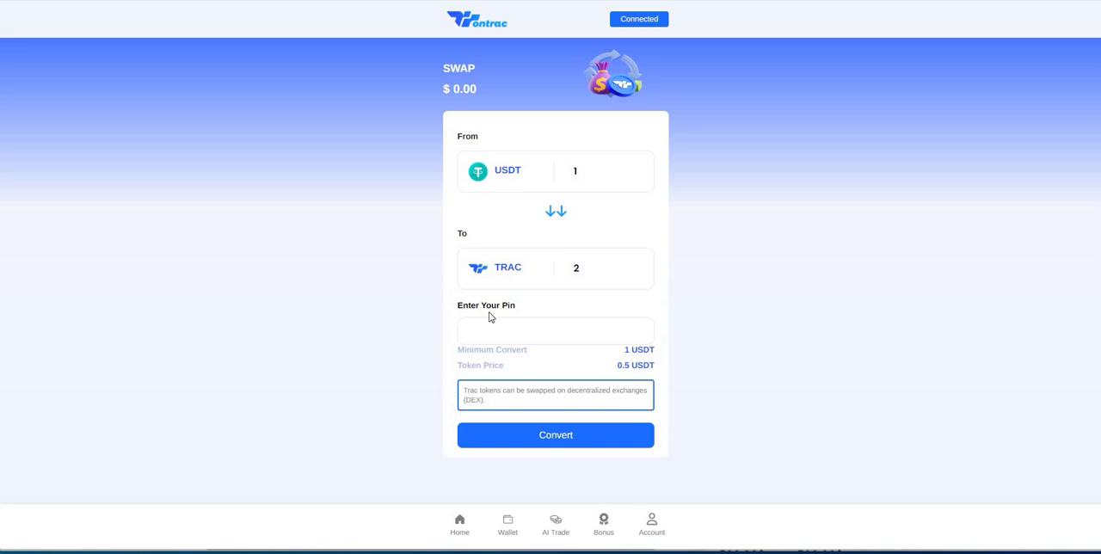
{"action": "mouse_move", "coordinate": [454, 327]}
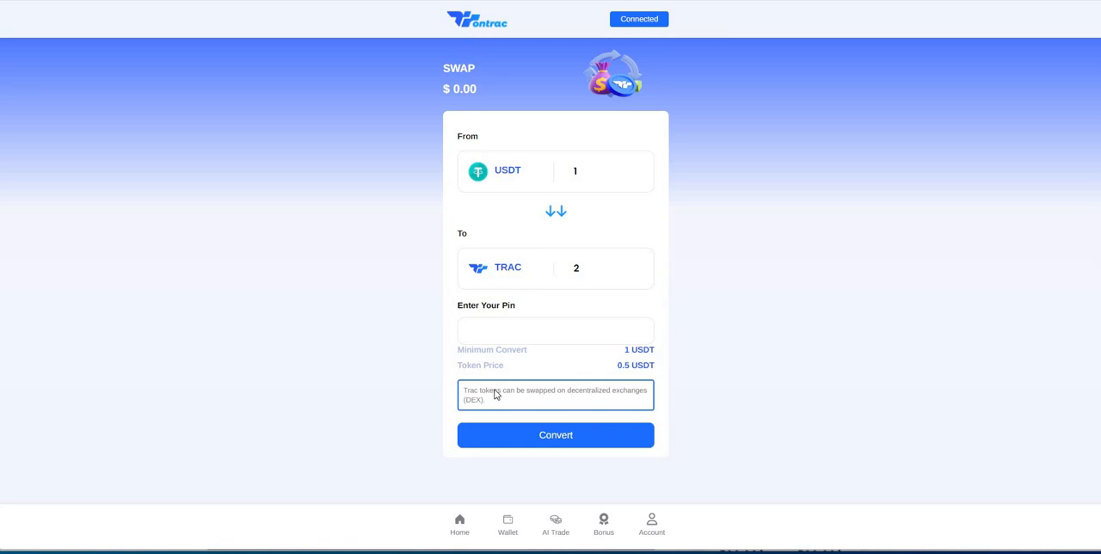
{"action": "mouse_move", "coordinate": [539, 286]}
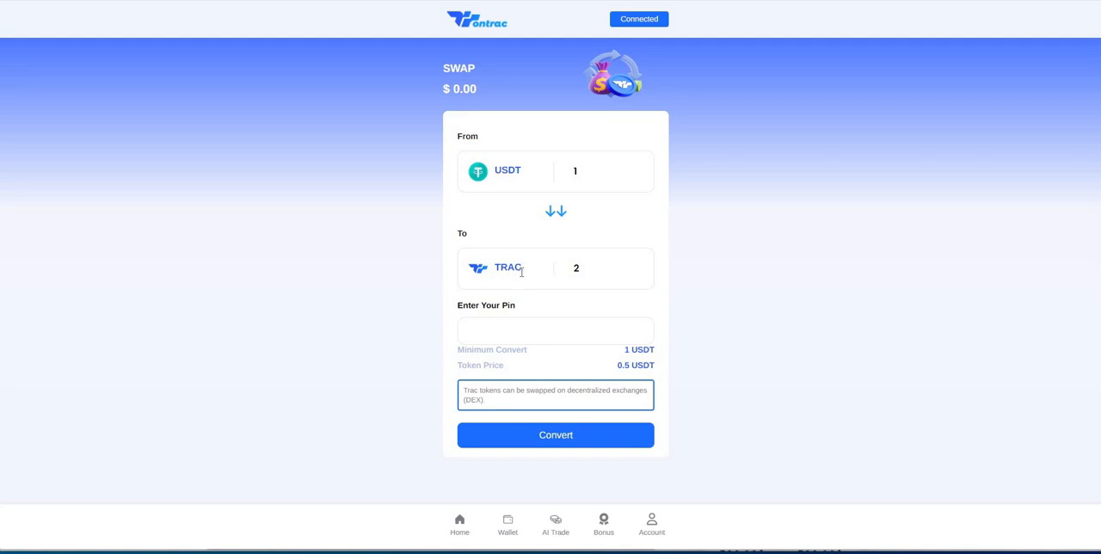
{"action": "mouse_move", "coordinate": [468, 508]}
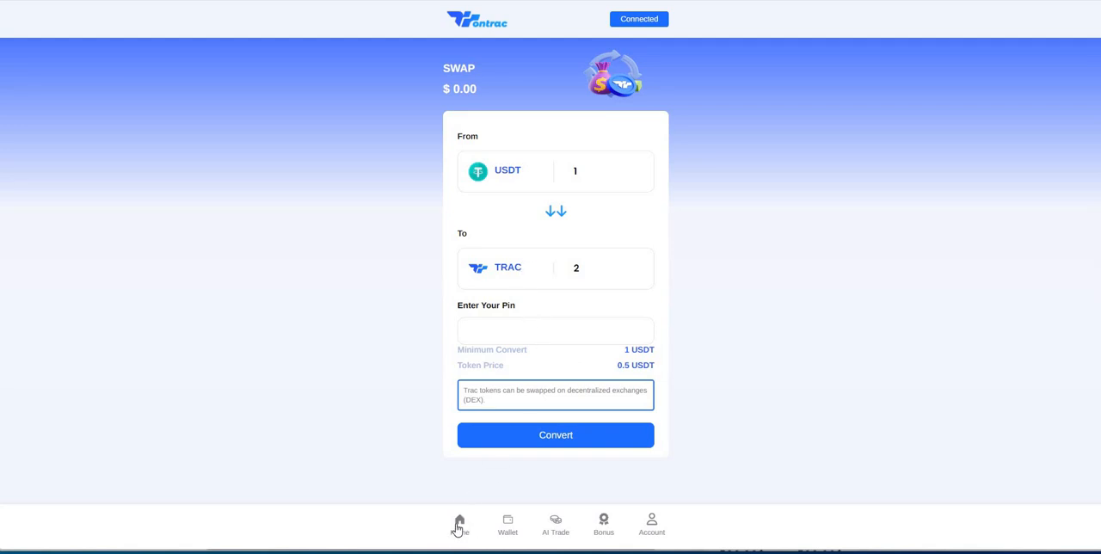
{"action": "mouse_move", "coordinate": [637, 205]}
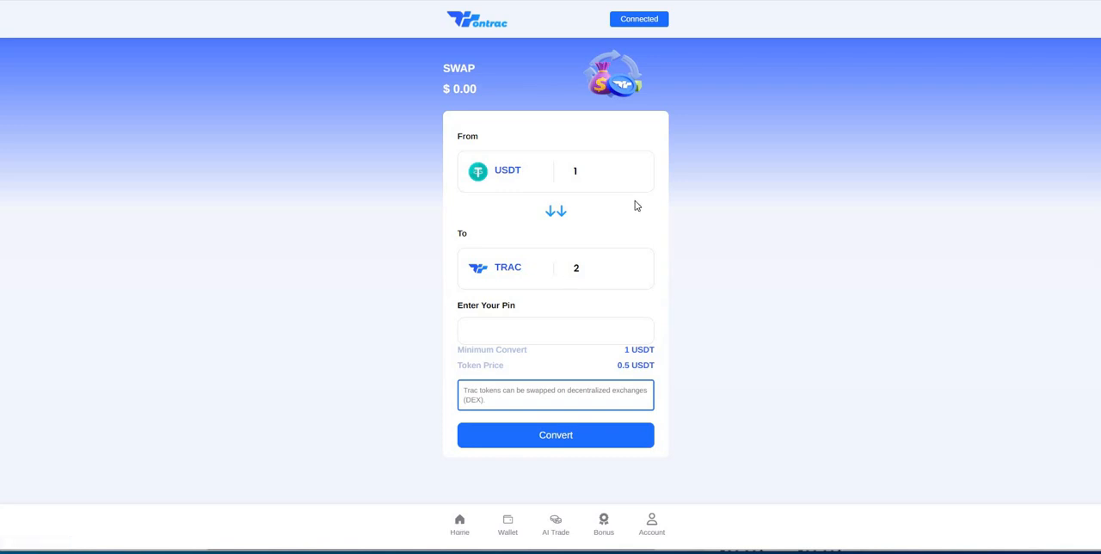
{"action": "left_click", "coordinate": [459, 526]}
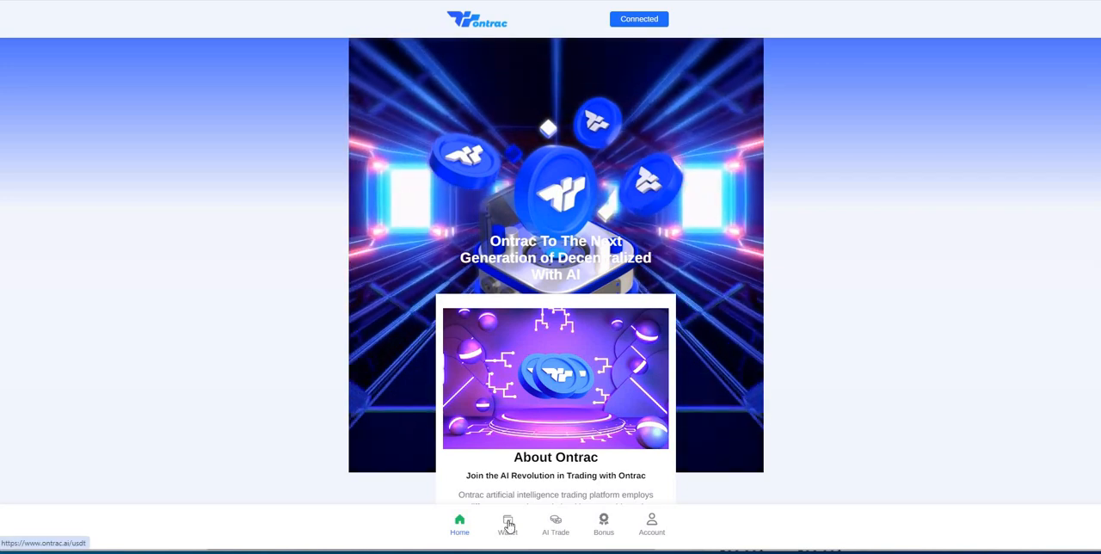
Search Telegram for 'ontrac', scroll the ONTRAC group's pinned messages, and return to the USDT wallet history.
{"action": "left_click", "coordinate": [505, 527]}
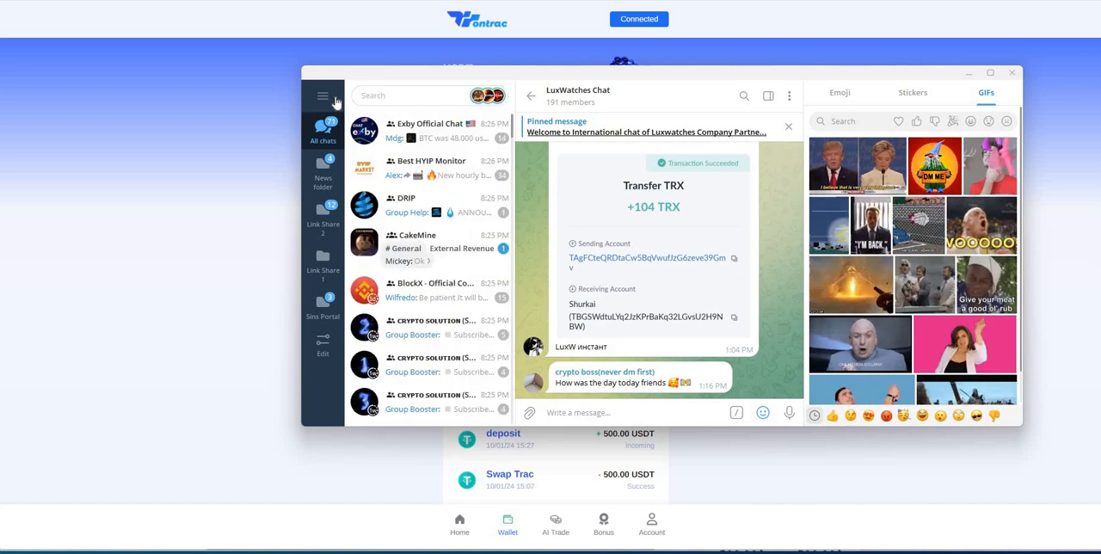
{"action": "type", "text": "ontrac"}
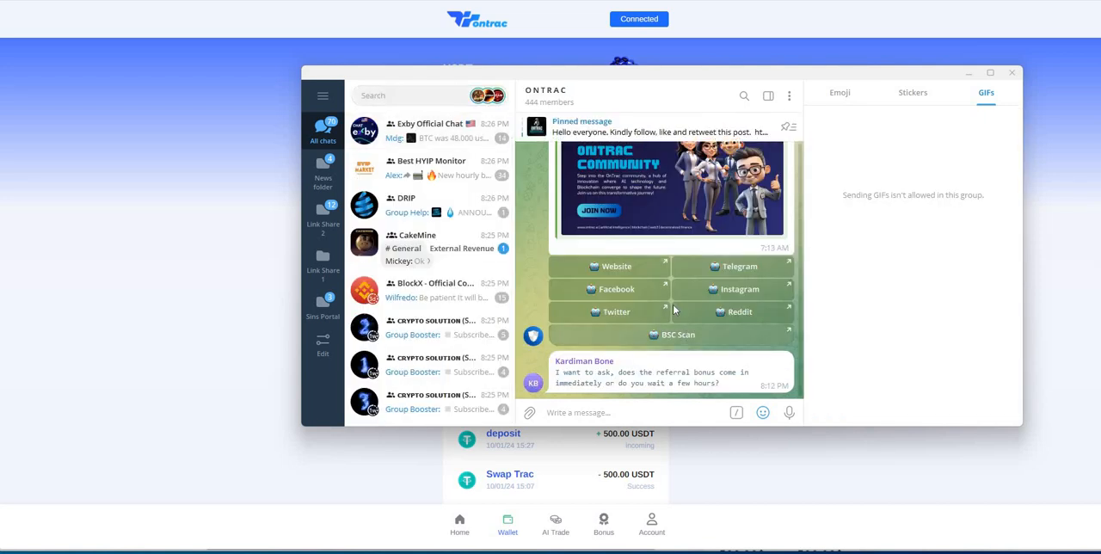
{"action": "scroll", "scroll_direction": "down", "scroll_amount": 3}
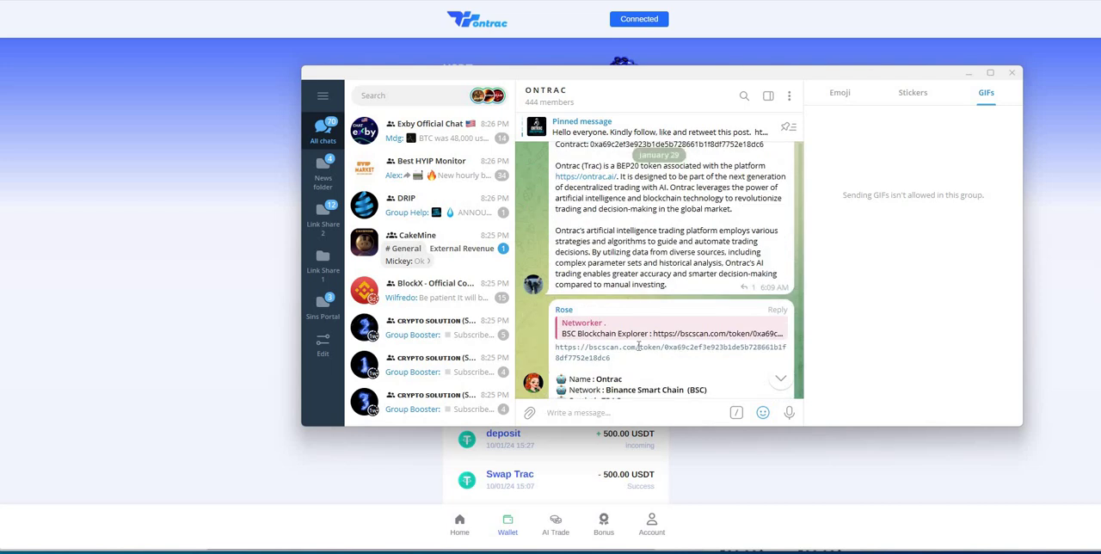
{"action": "scroll", "scroll_direction": "down", "scroll_amount": 3}
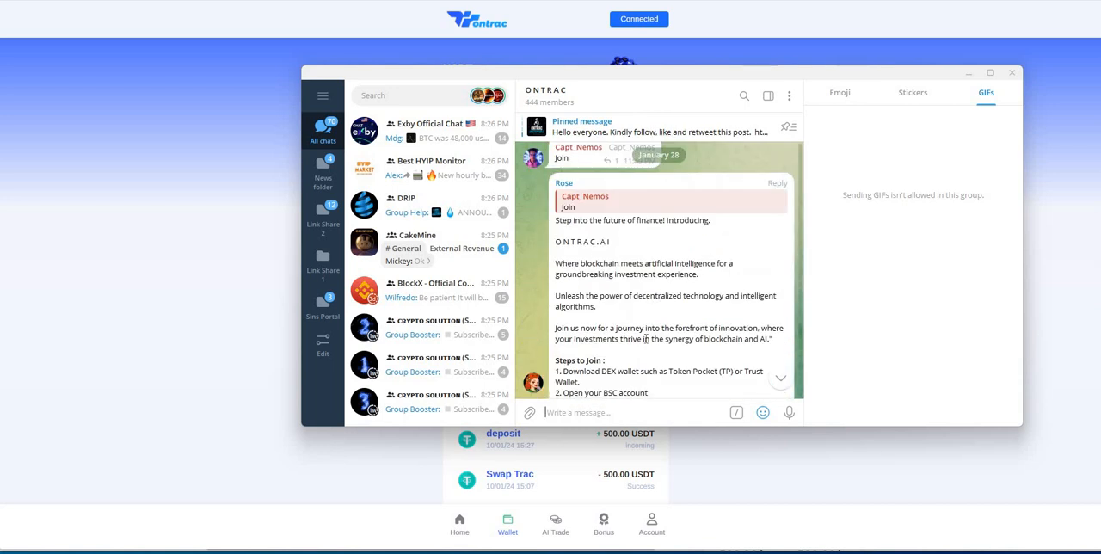
{"action": "scroll", "scroll_direction": "down", "scroll_amount": 3}
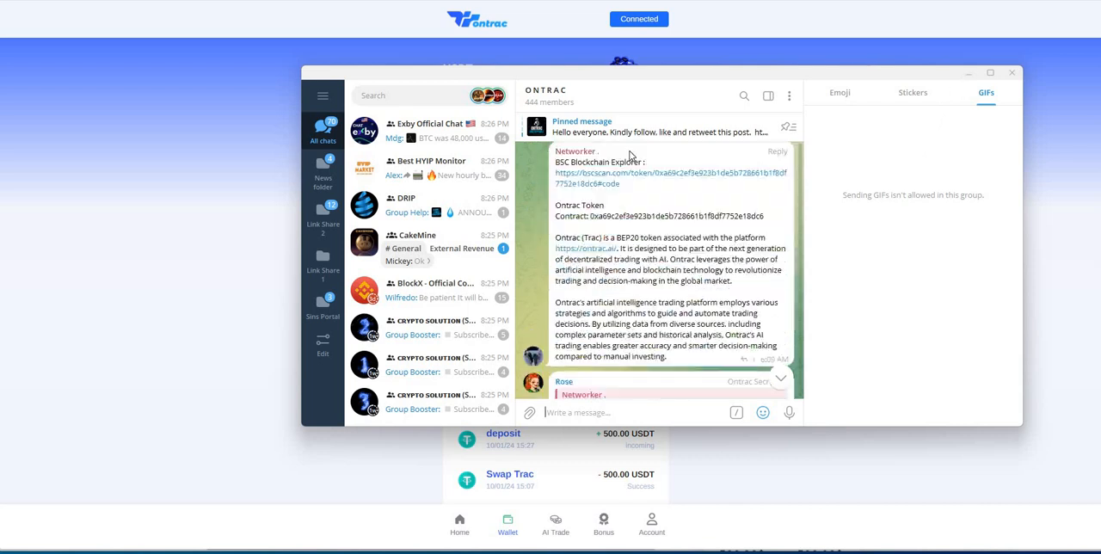
{"action": "left_click", "coordinate": [1012, 72]}
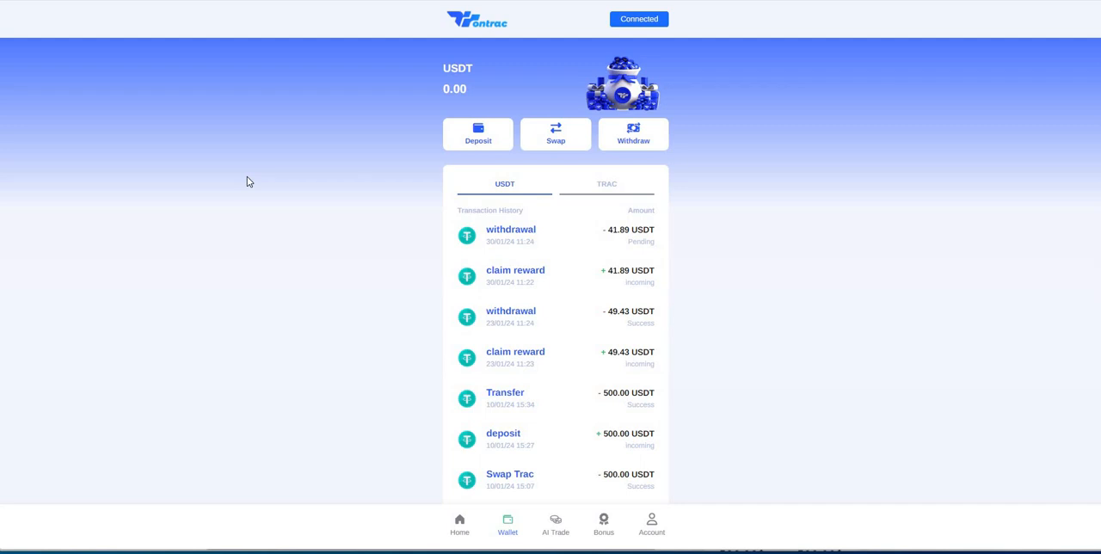
{"action": "mouse_move", "coordinate": [291, 189]}
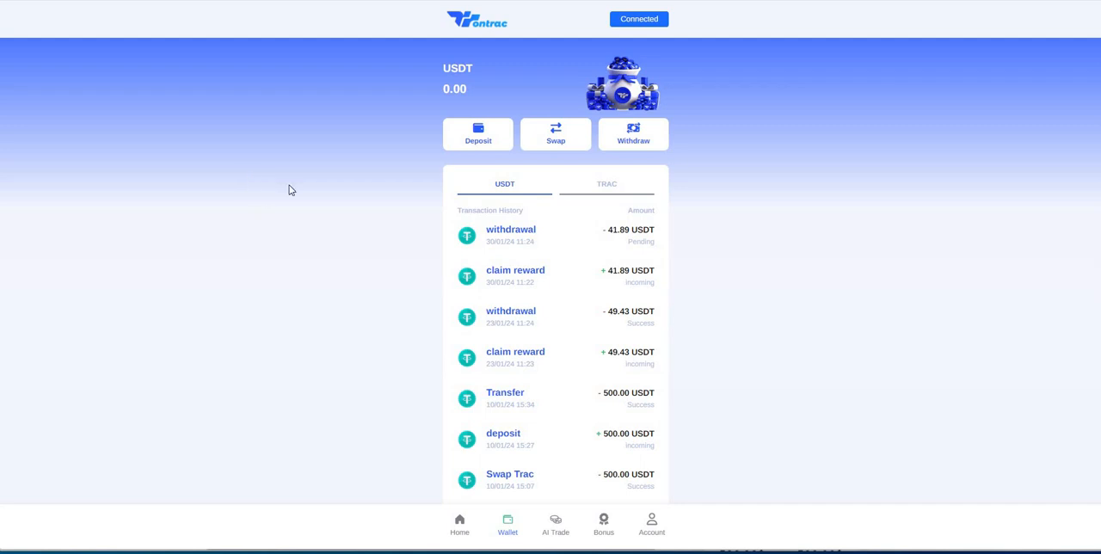
{"action": "mouse_move", "coordinate": [674, 143]}
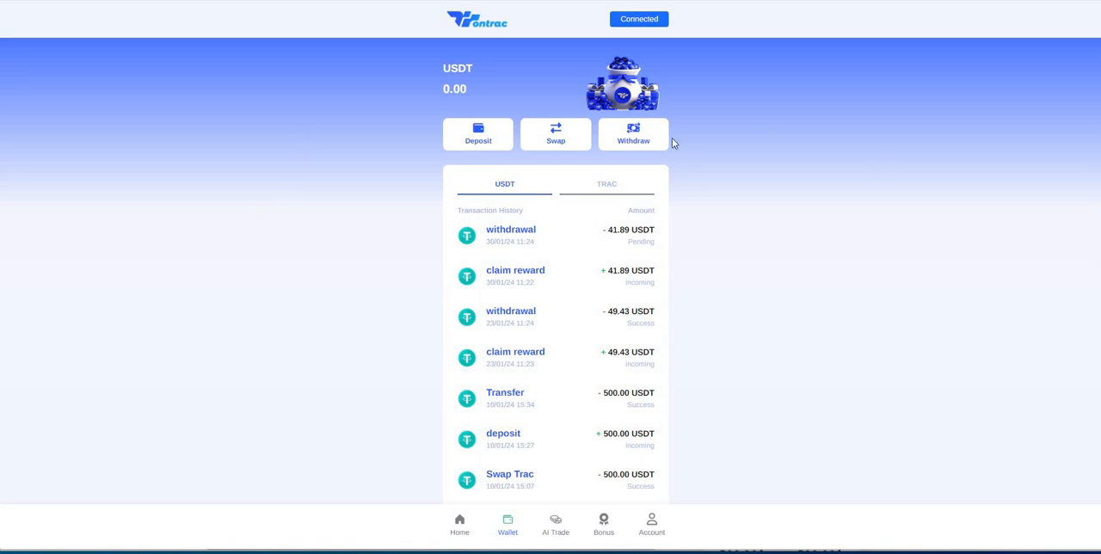
{"action": "mouse_move", "coordinate": [843, 146]}
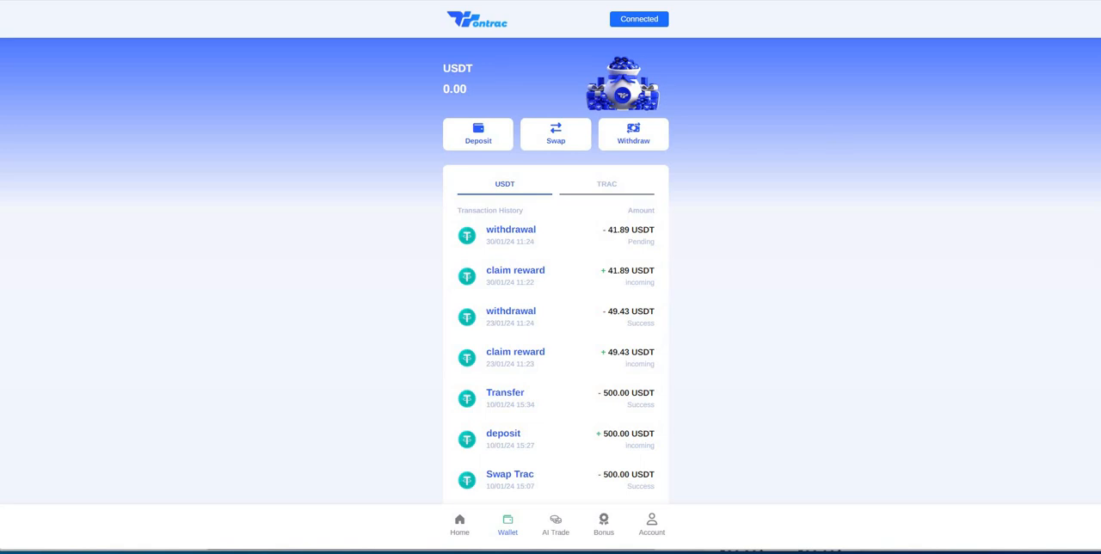
{"action": "mouse_move", "coordinate": [75, 203]}
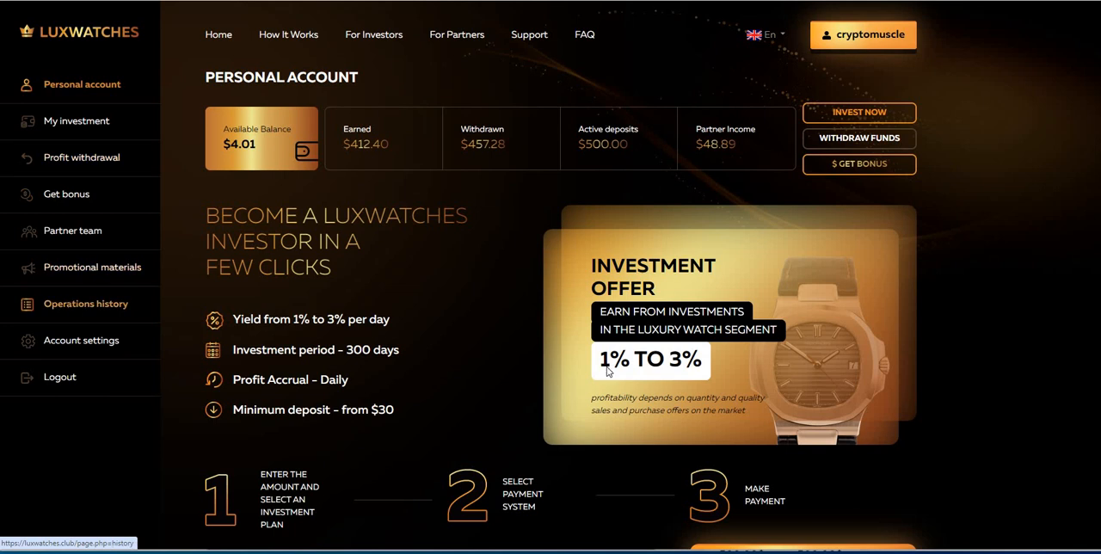
Show the operations history with the completed 35.00 withdrawal and dismiss the 15,011 USDT wallet overlay.
{"action": "left_click", "coordinate": [85, 303]}
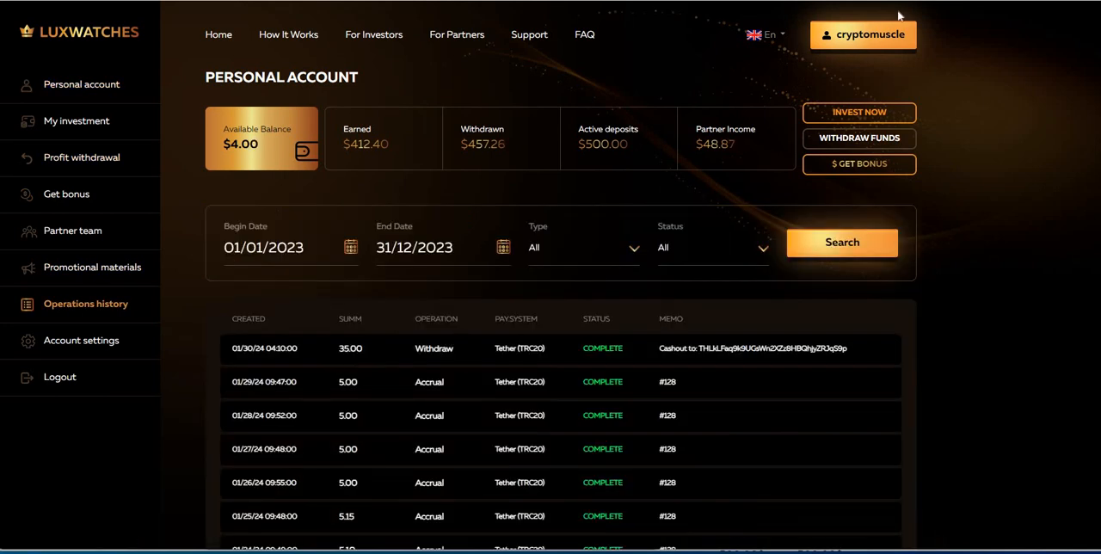
{"action": "mouse_move", "coordinate": [888, 102]}
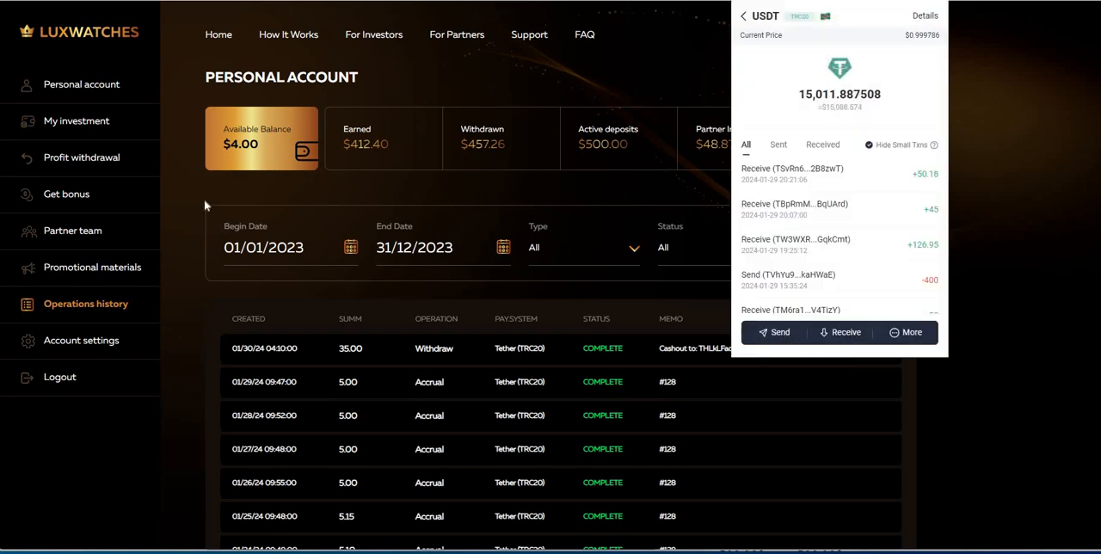
{"action": "mouse_move", "coordinate": [152, 243]}
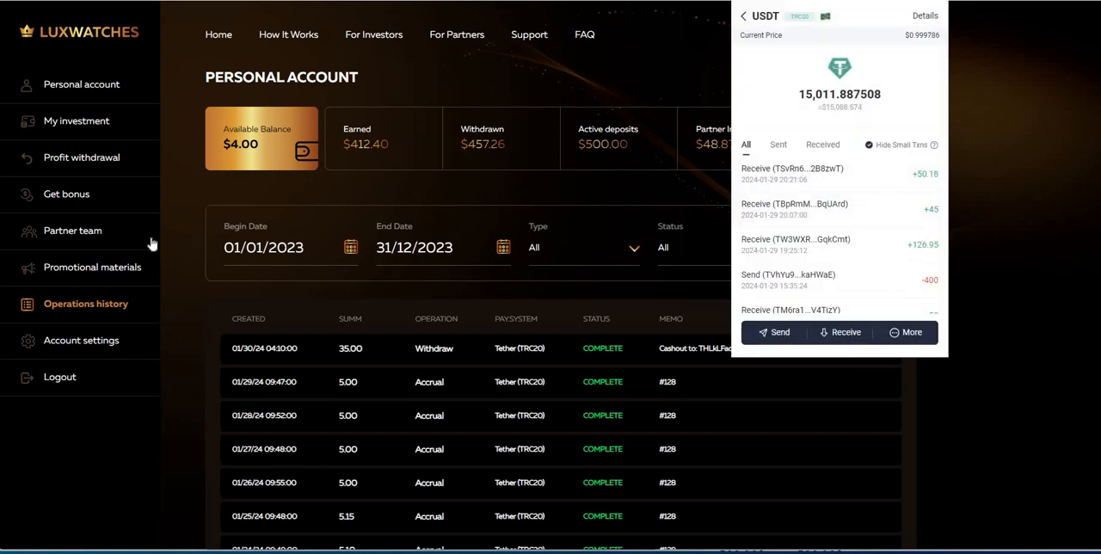
{"action": "mouse_move", "coordinate": [402, 353]}
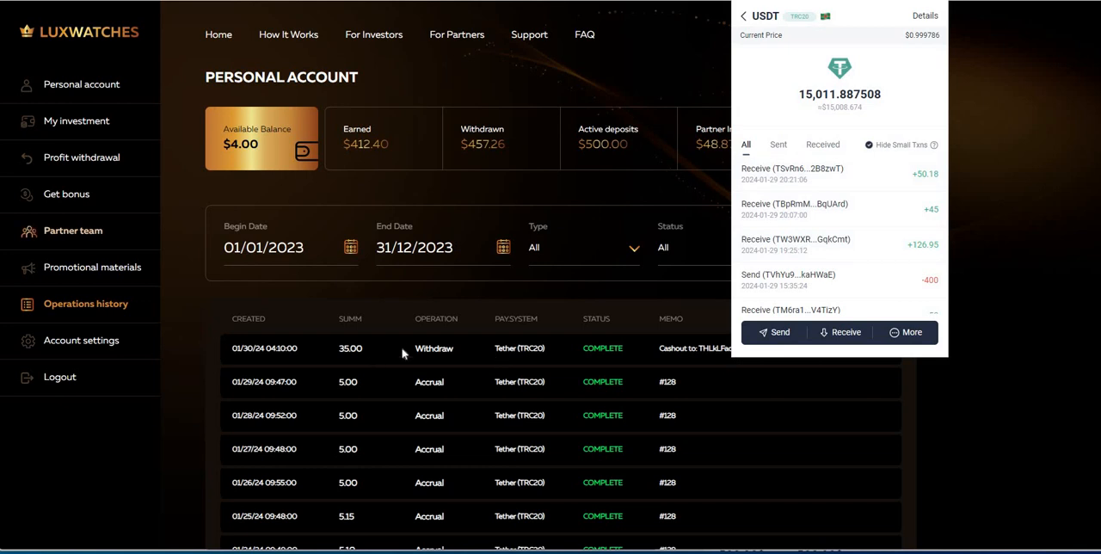
{"action": "left_click", "coordinate": [753, 16]}
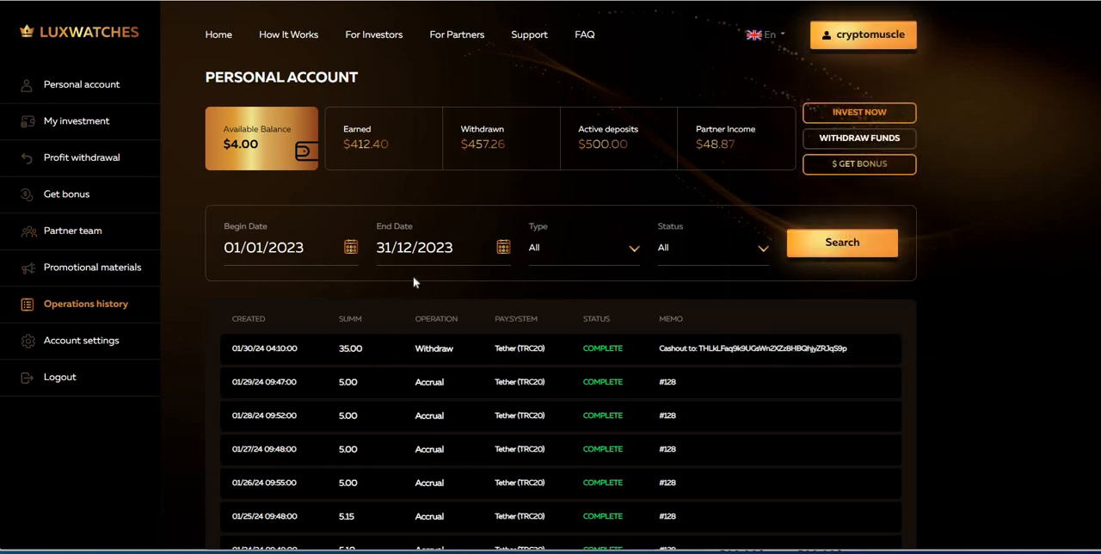
{"action": "mouse_move", "coordinate": [90, 41]}
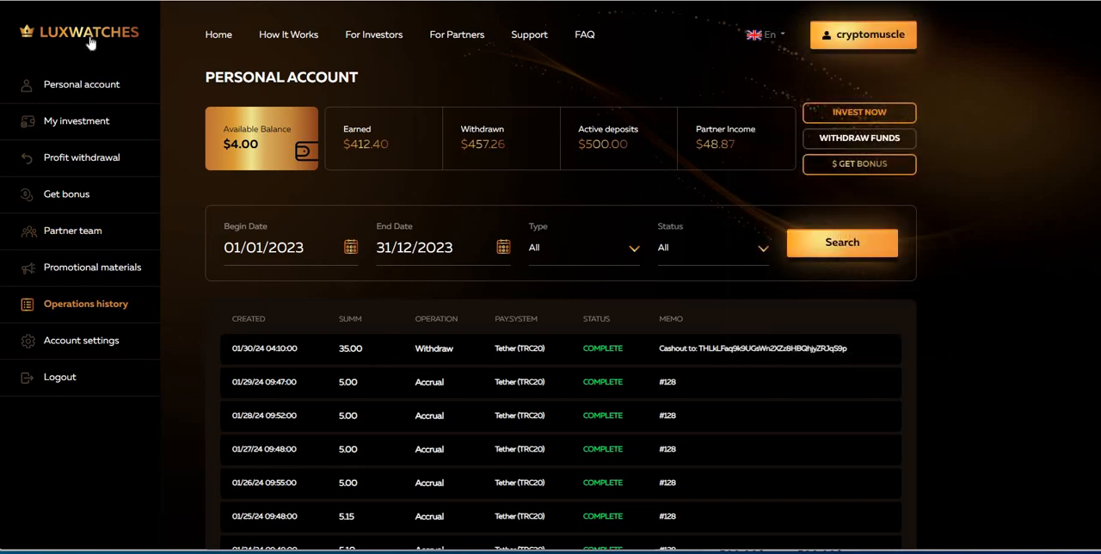